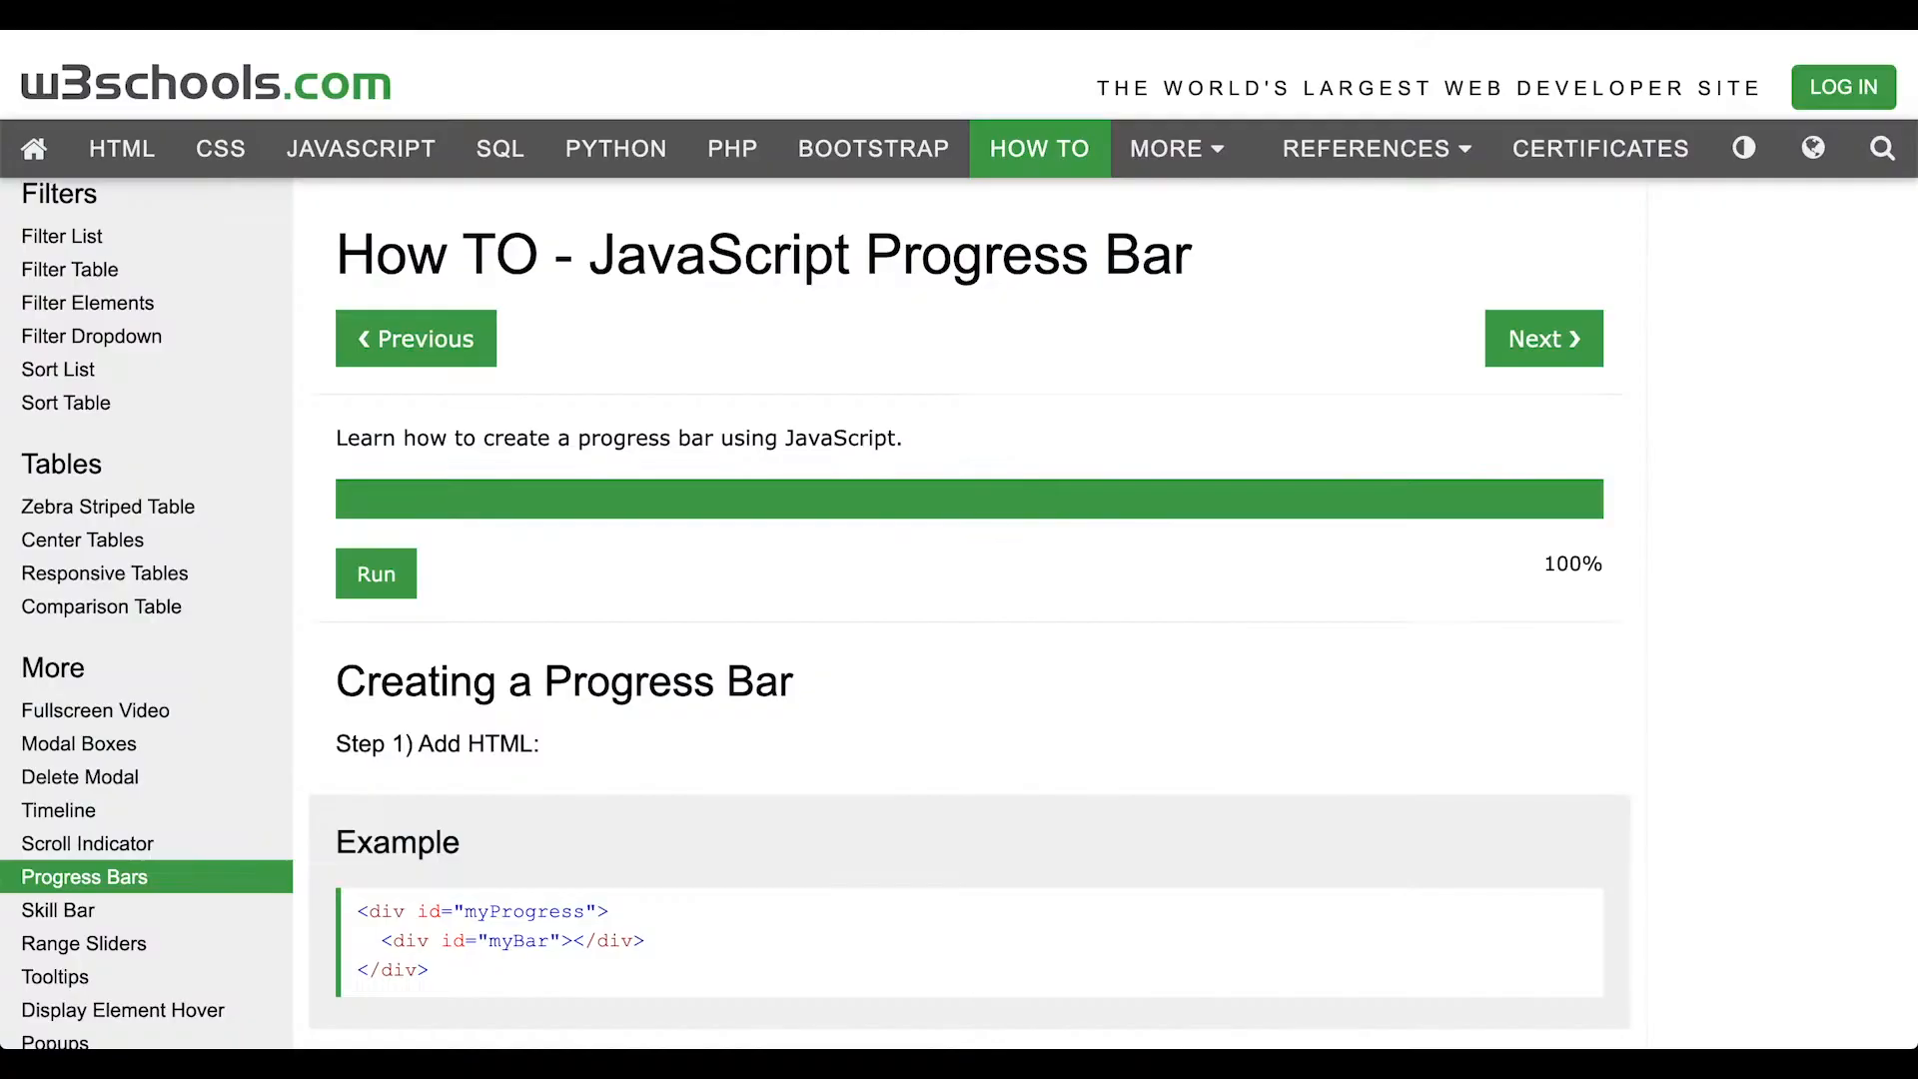
Replay the w3schools progress bar demo and select its example HTML markup
{"action": "left_click", "coordinate": [376, 574]}
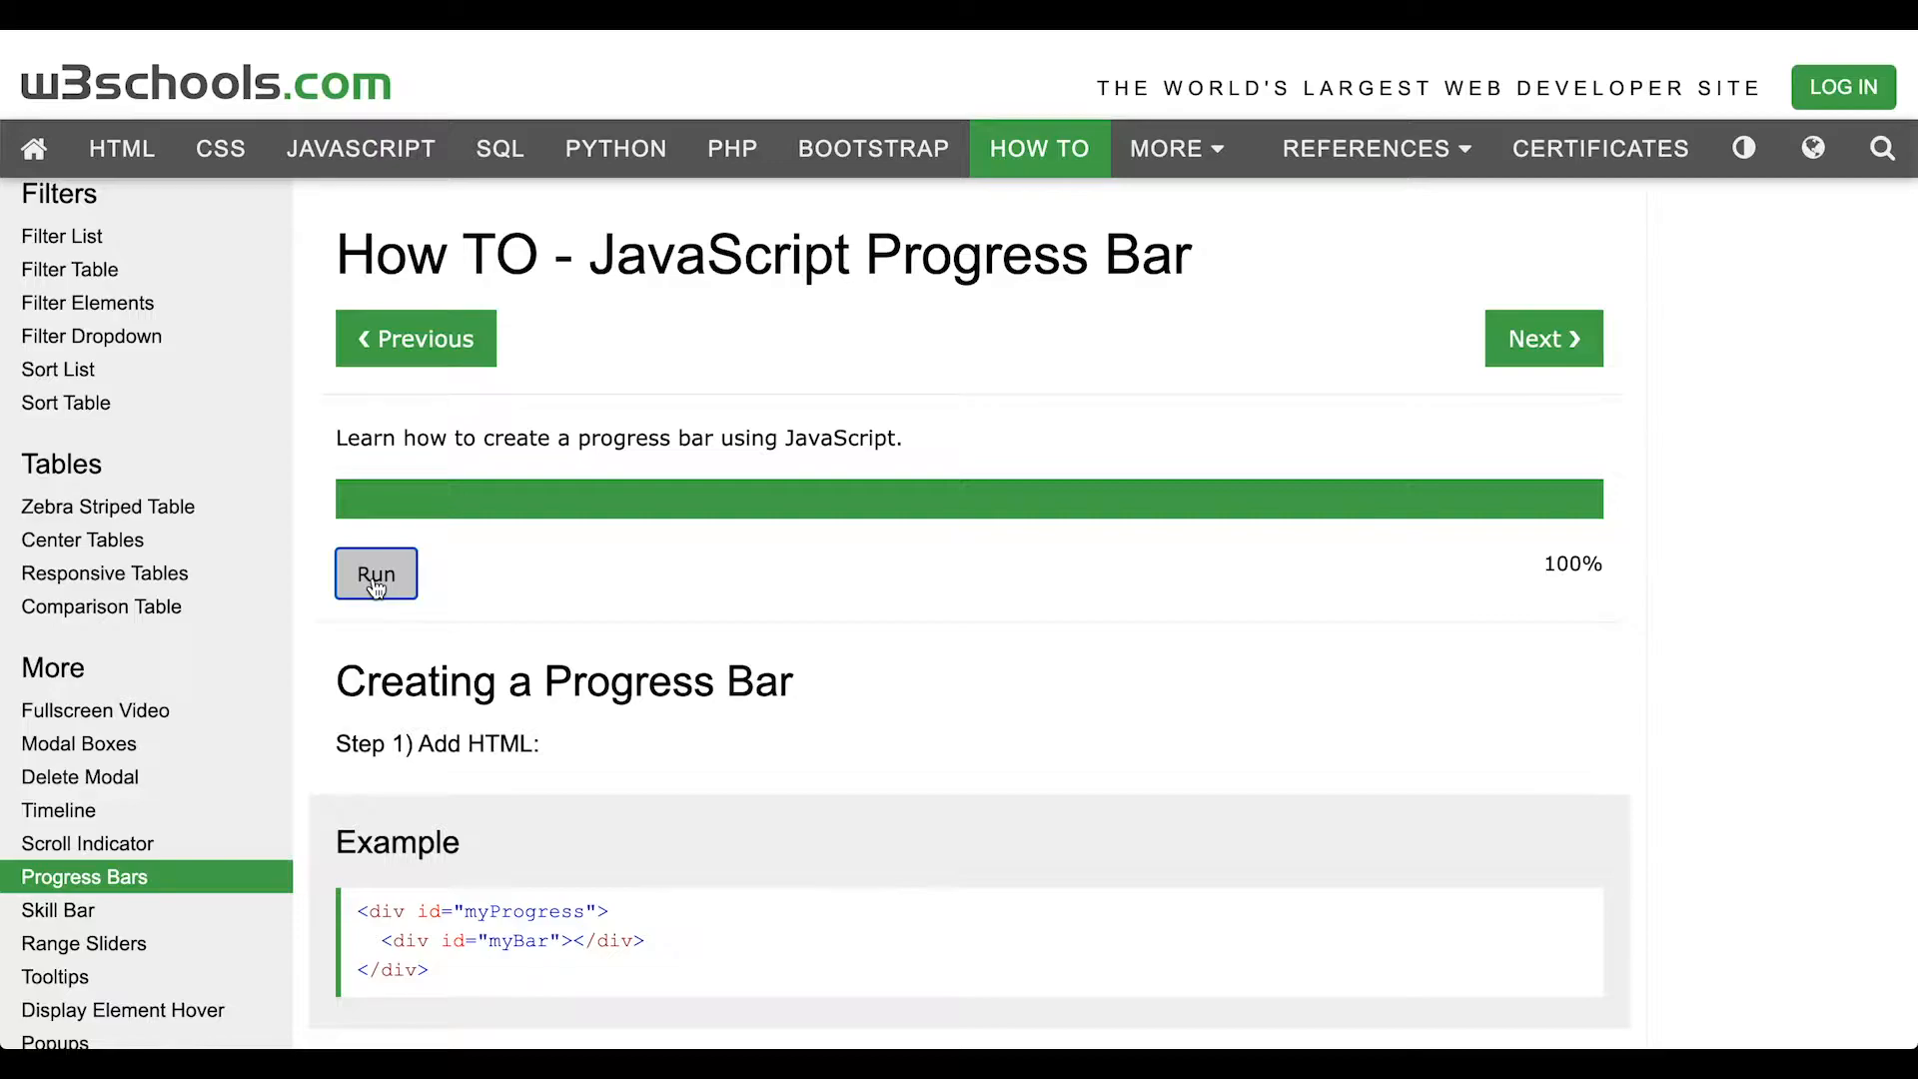
{"action": "mouse_move", "coordinate": [516, 548]}
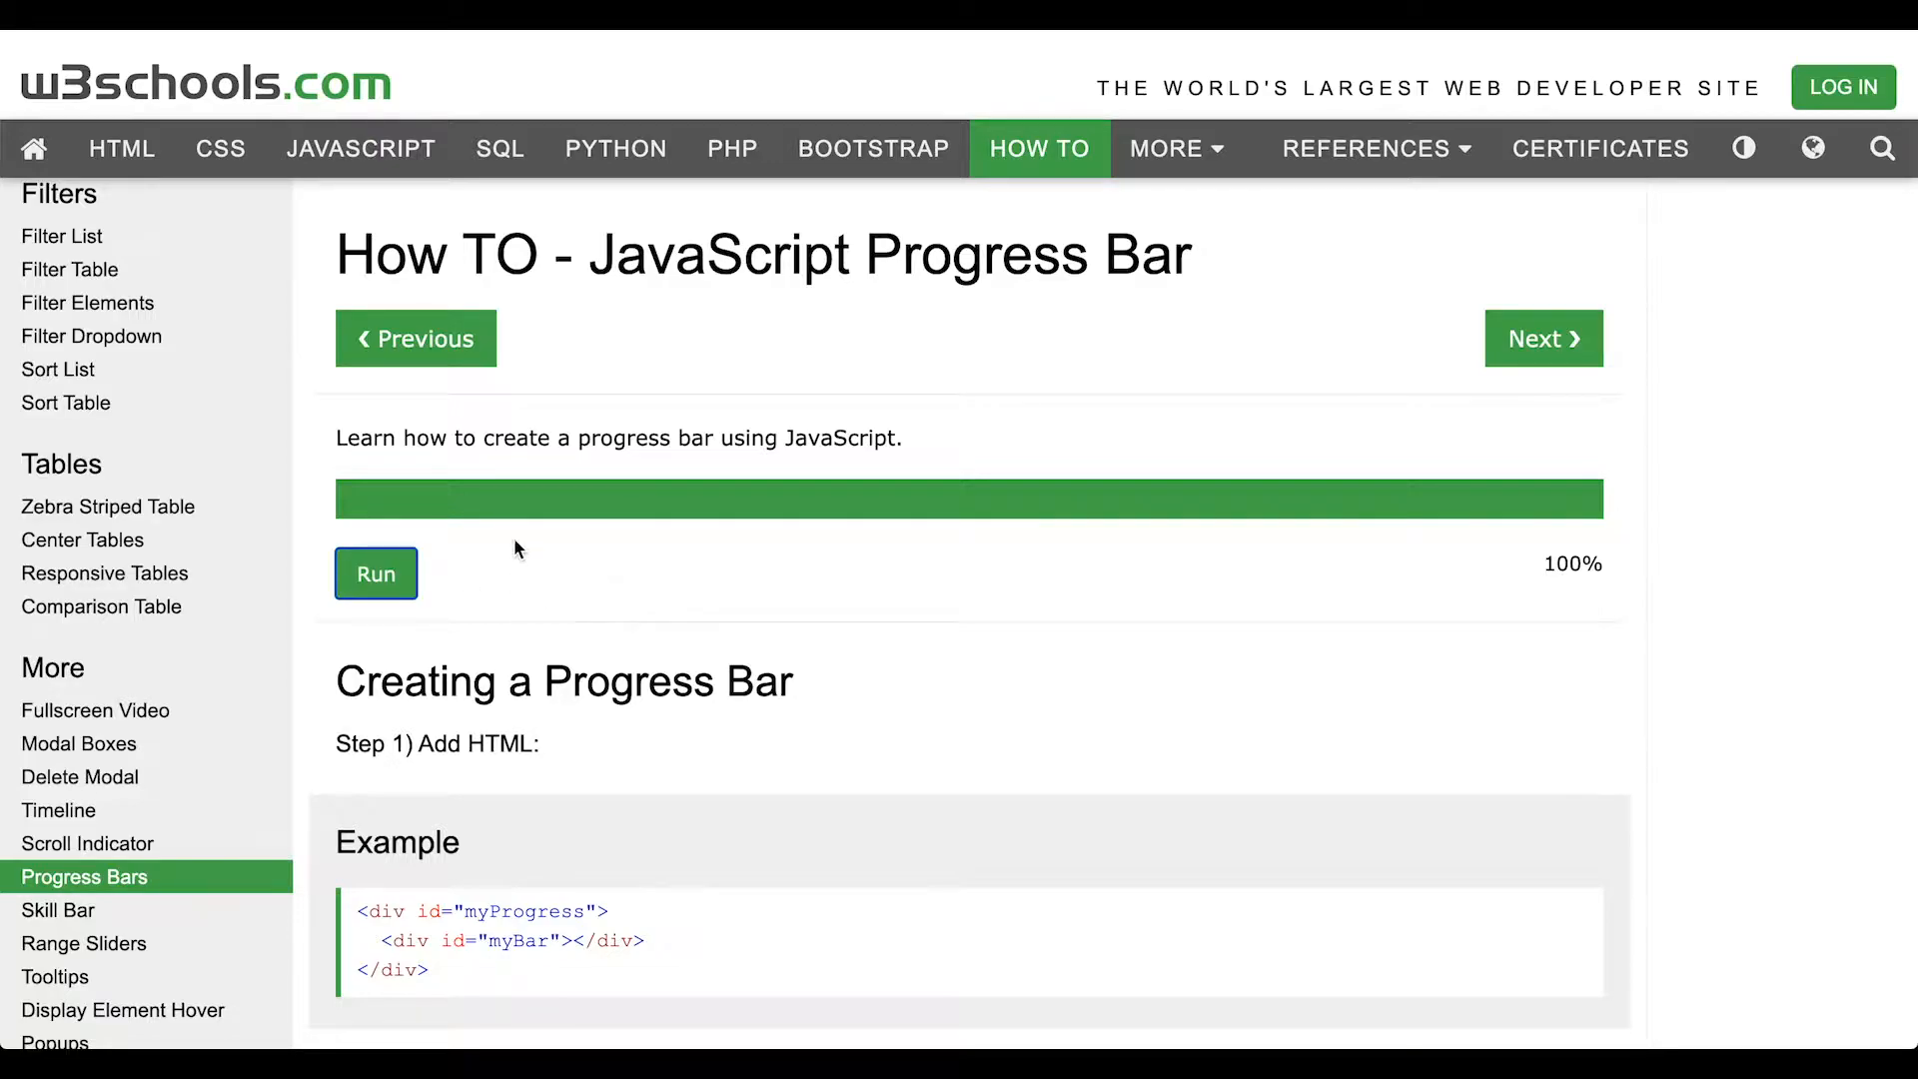
{"action": "mouse_move", "coordinate": [1133, 565]}
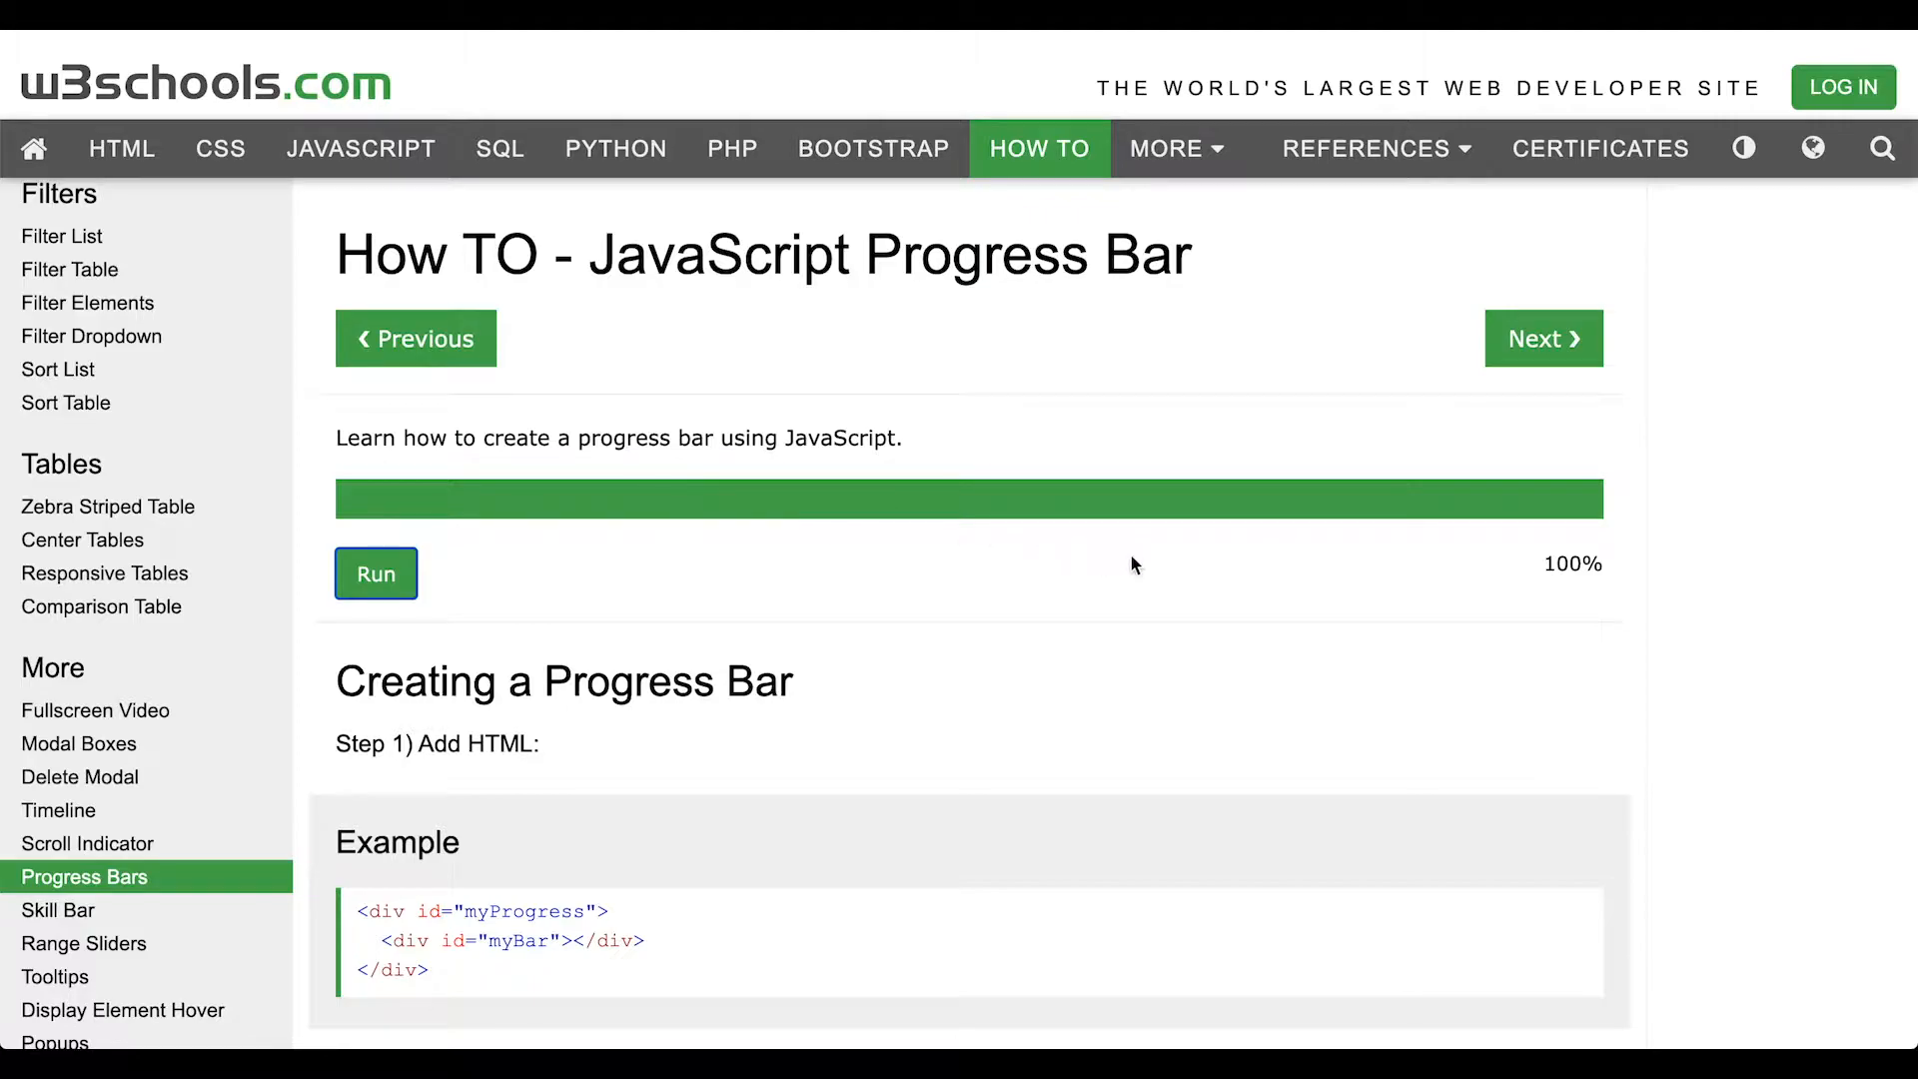
{"action": "scroll", "scroll_direction": "down", "scroll_amount": 3}
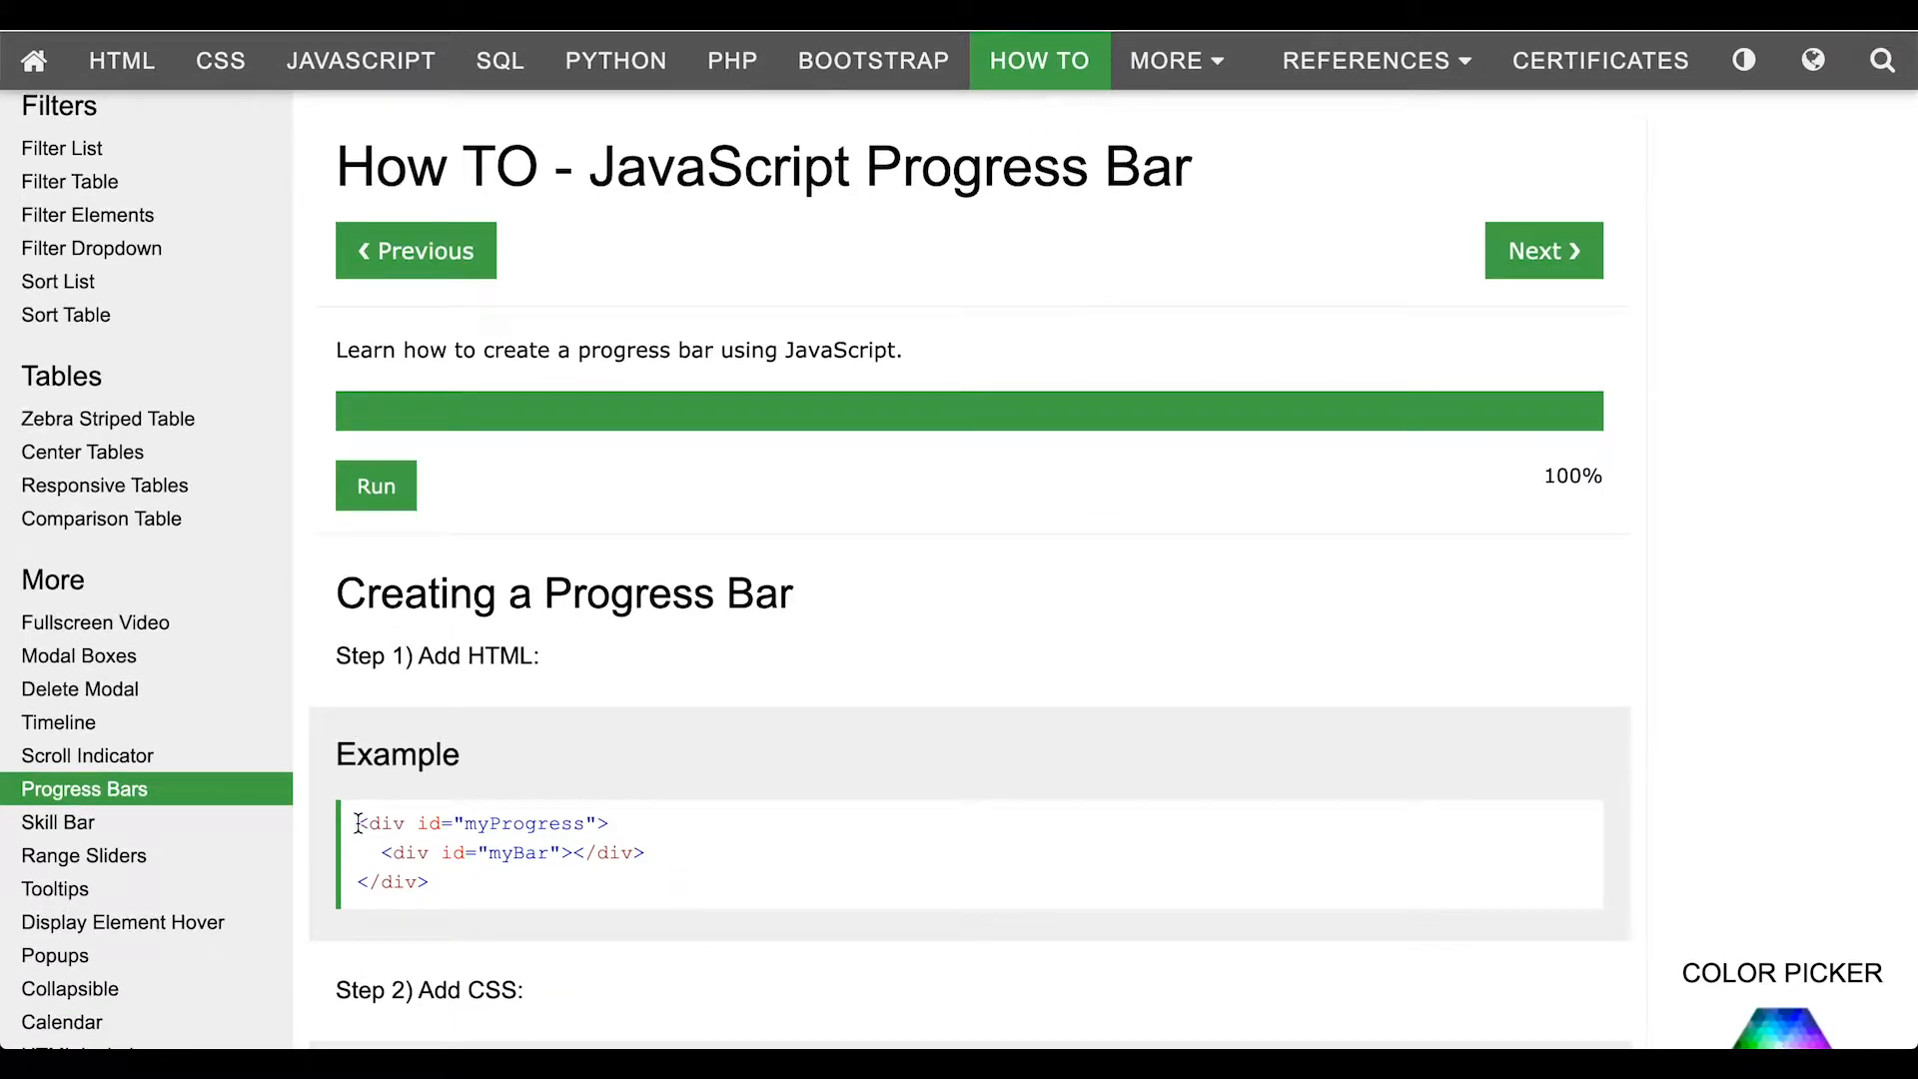
{"action": "left_click_drag", "start_coordinate": [354, 822], "coordinate": [453, 882]}
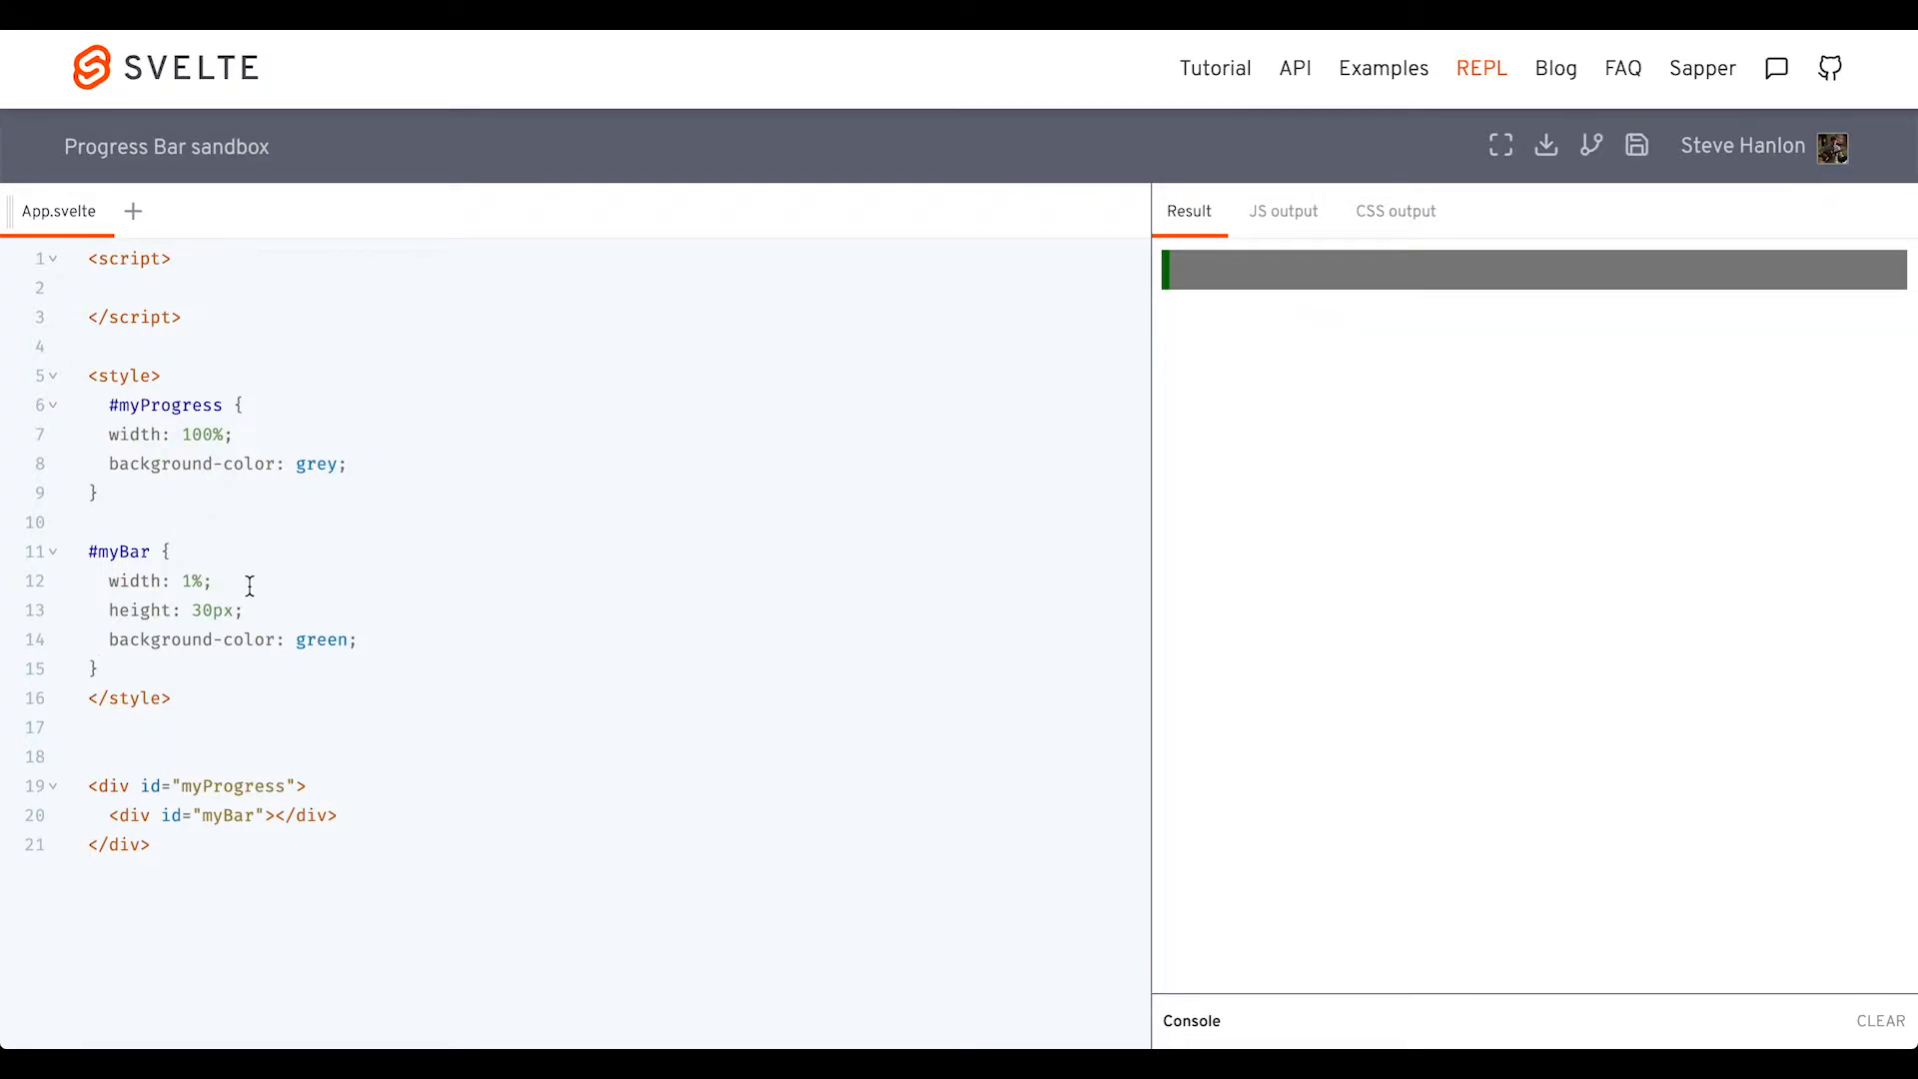
{"action": "mouse_move", "coordinate": [124, 550]}
{"action": "type", "text": "0"}
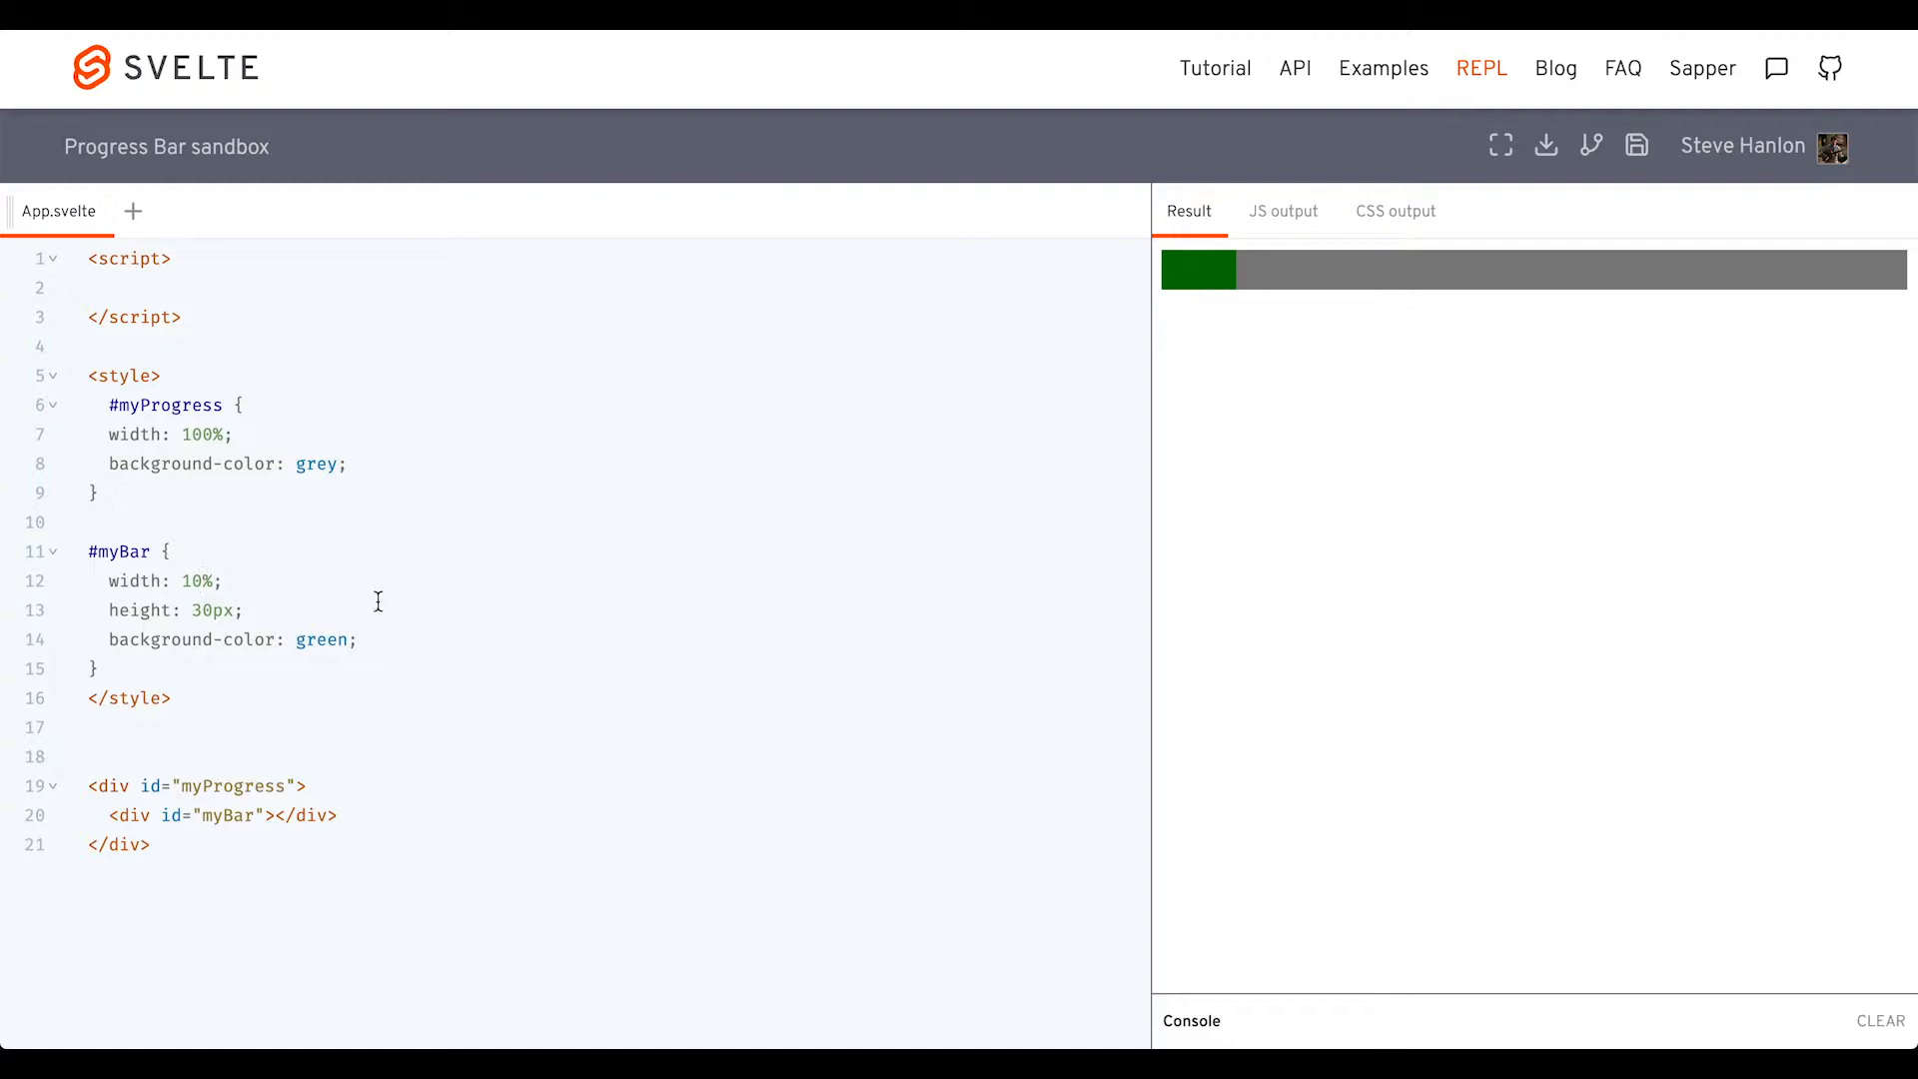
Try #myBar widths of 5% and 50%, then set the width to 0%
{"action": "type", "text": "5"}
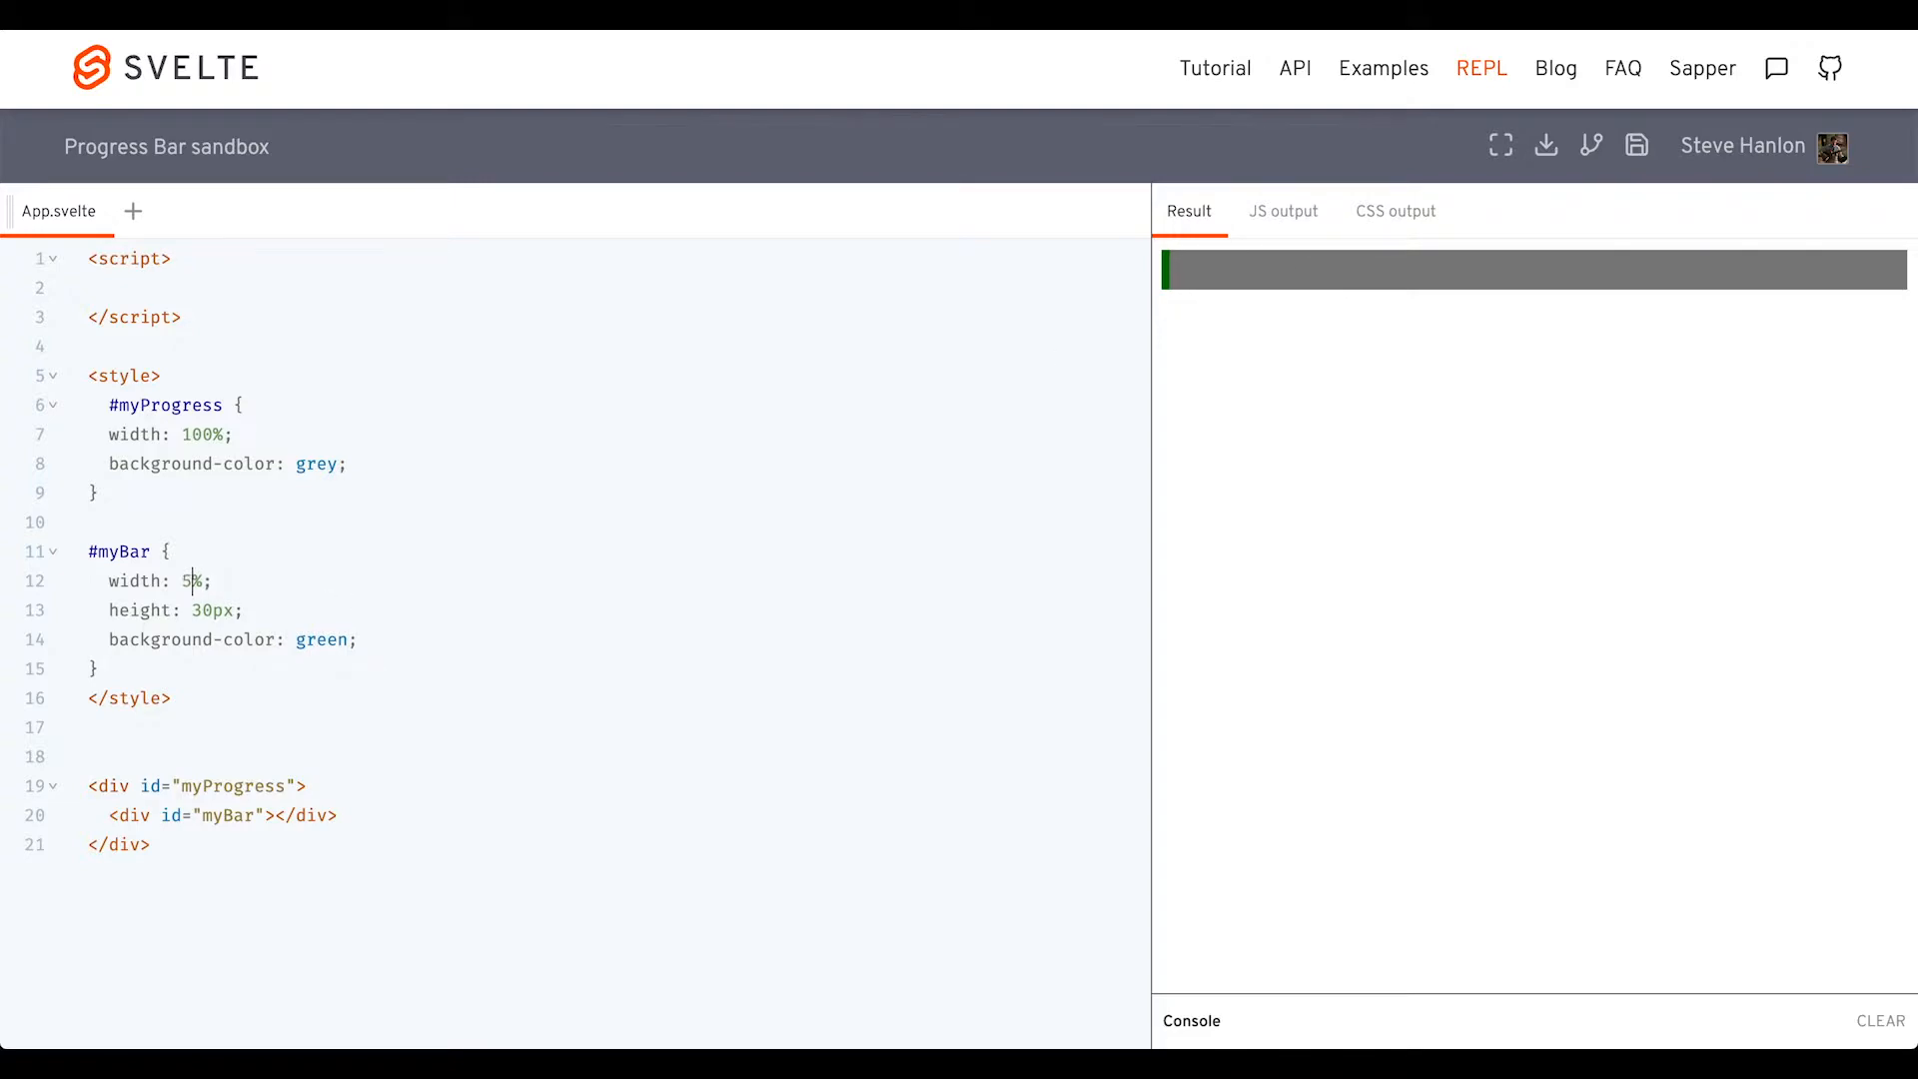
{"action": "type", "text": "0"}
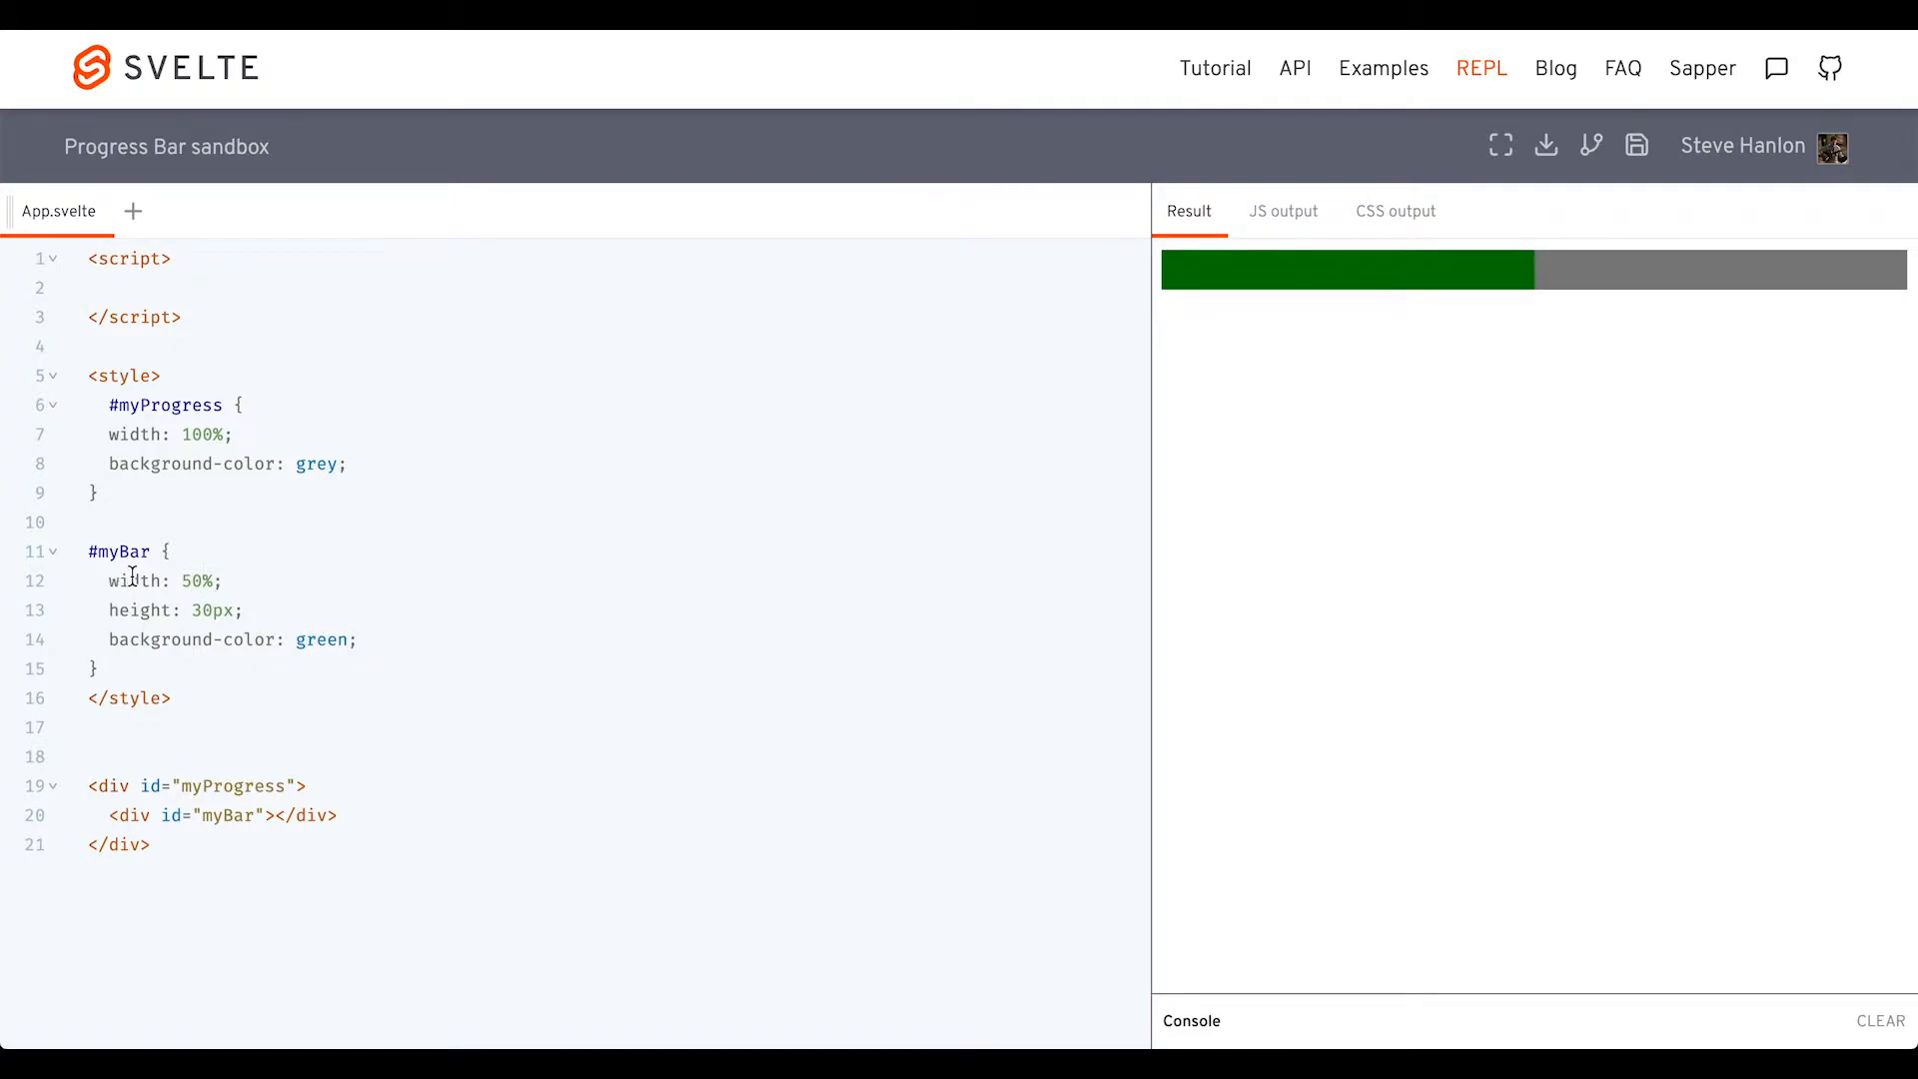
{"action": "double_click", "coordinate": [132, 581]}
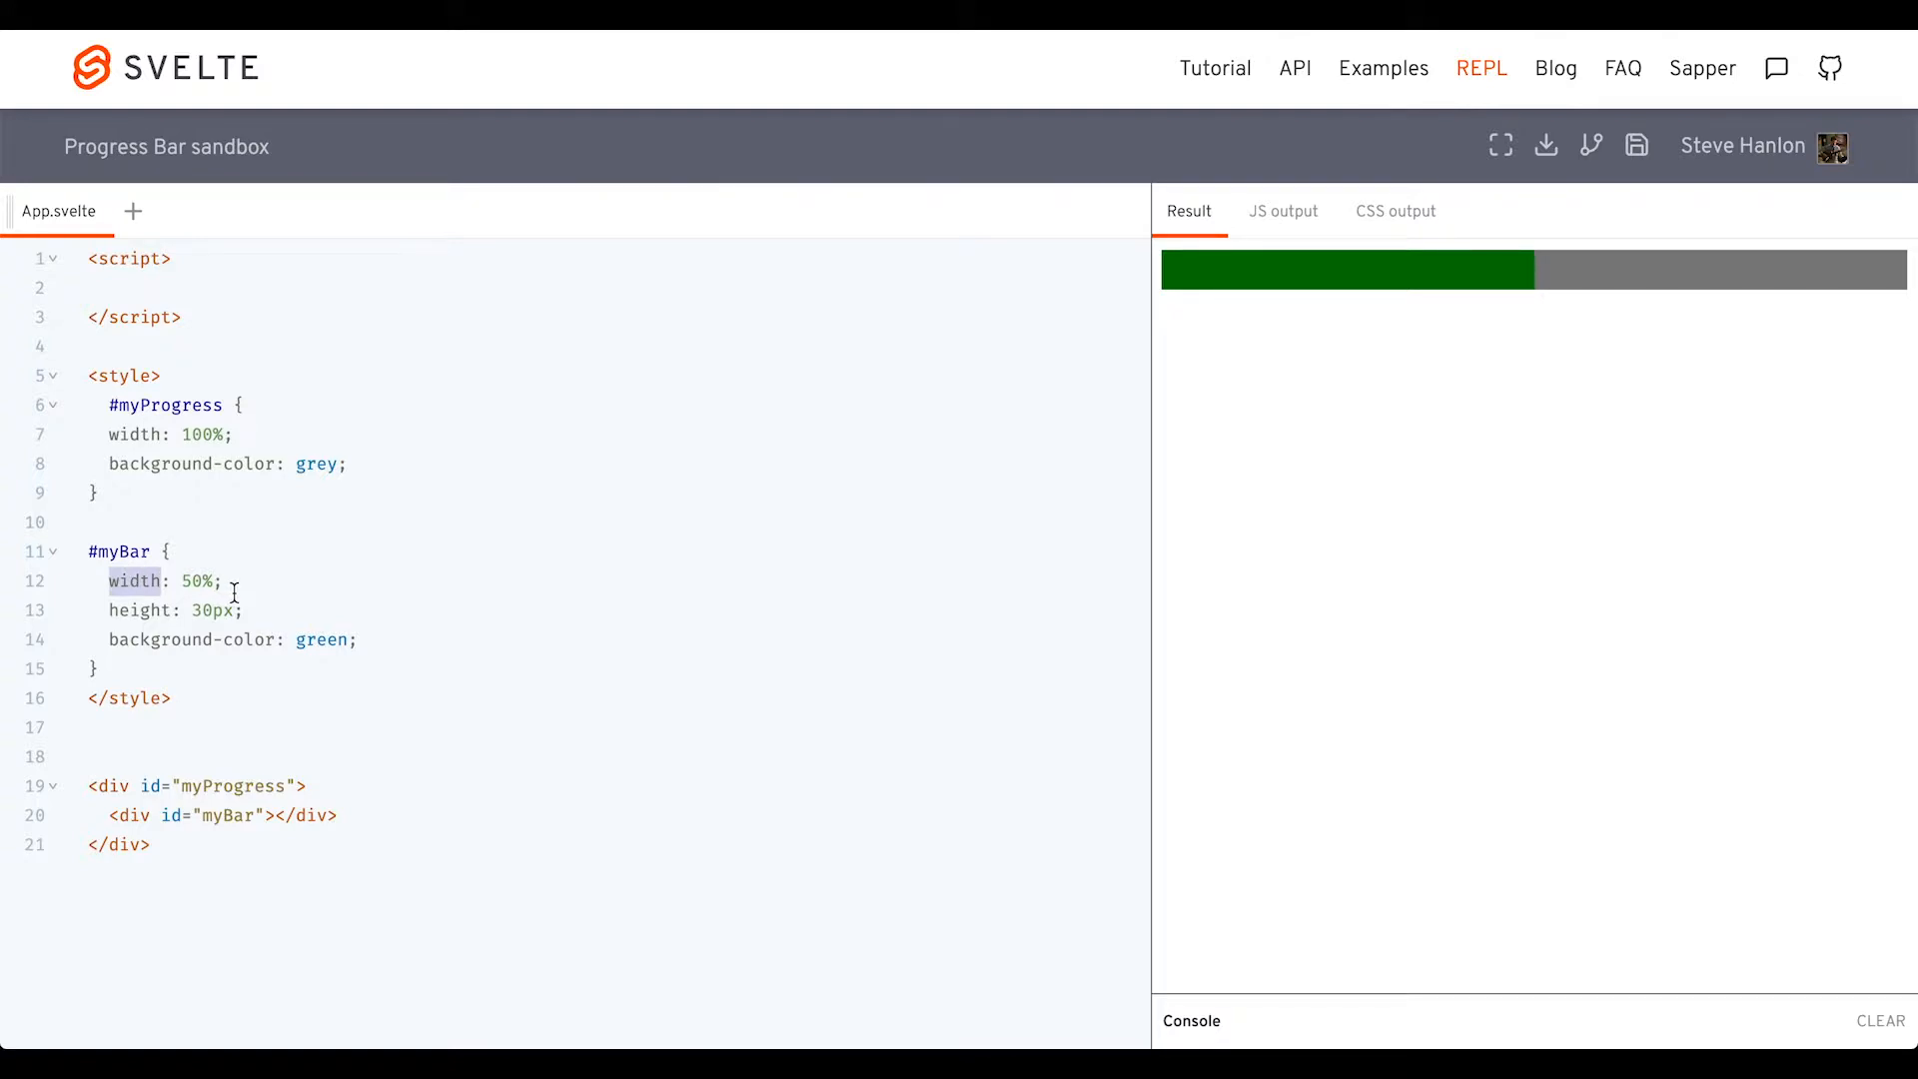
{"action": "type", "text": "0"}
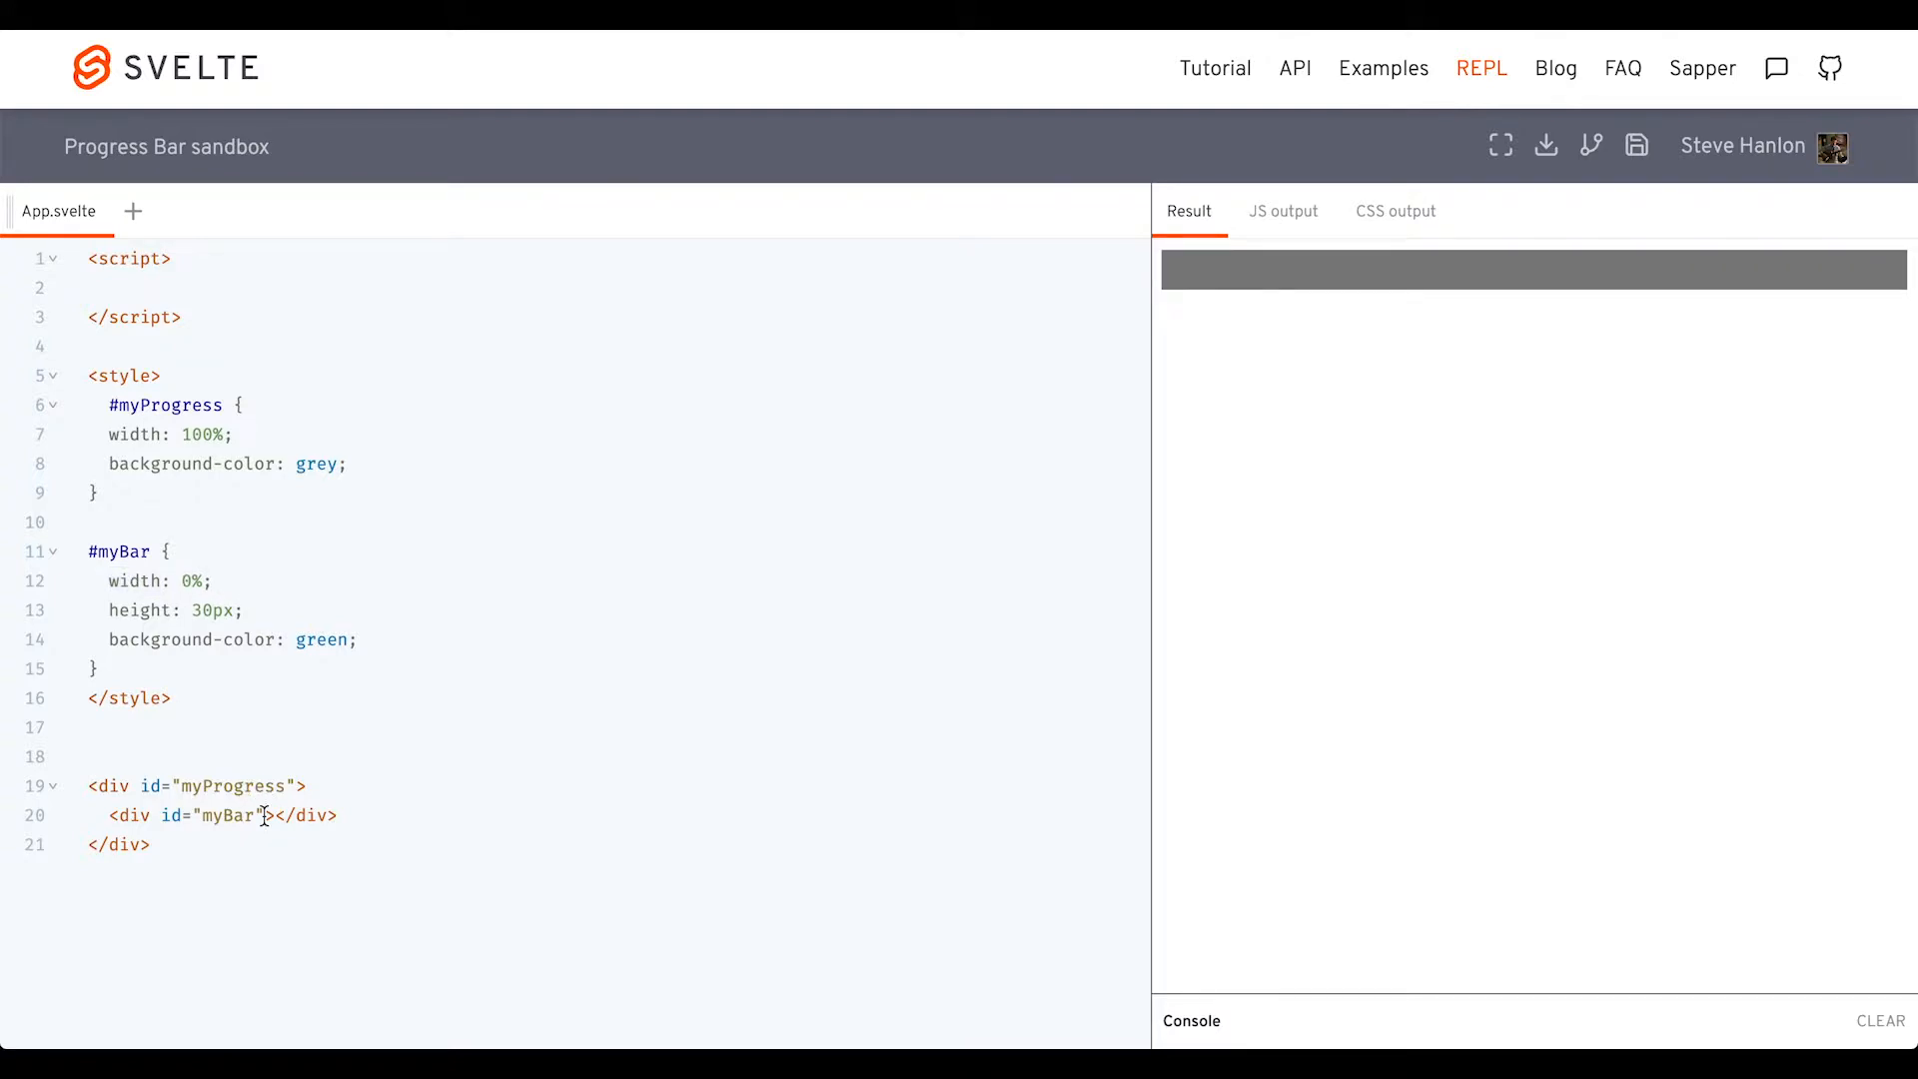
Give the myBar div an inline style width of {barWidth}%
{"action": "type", "text": "style=\"width: 50%\""}
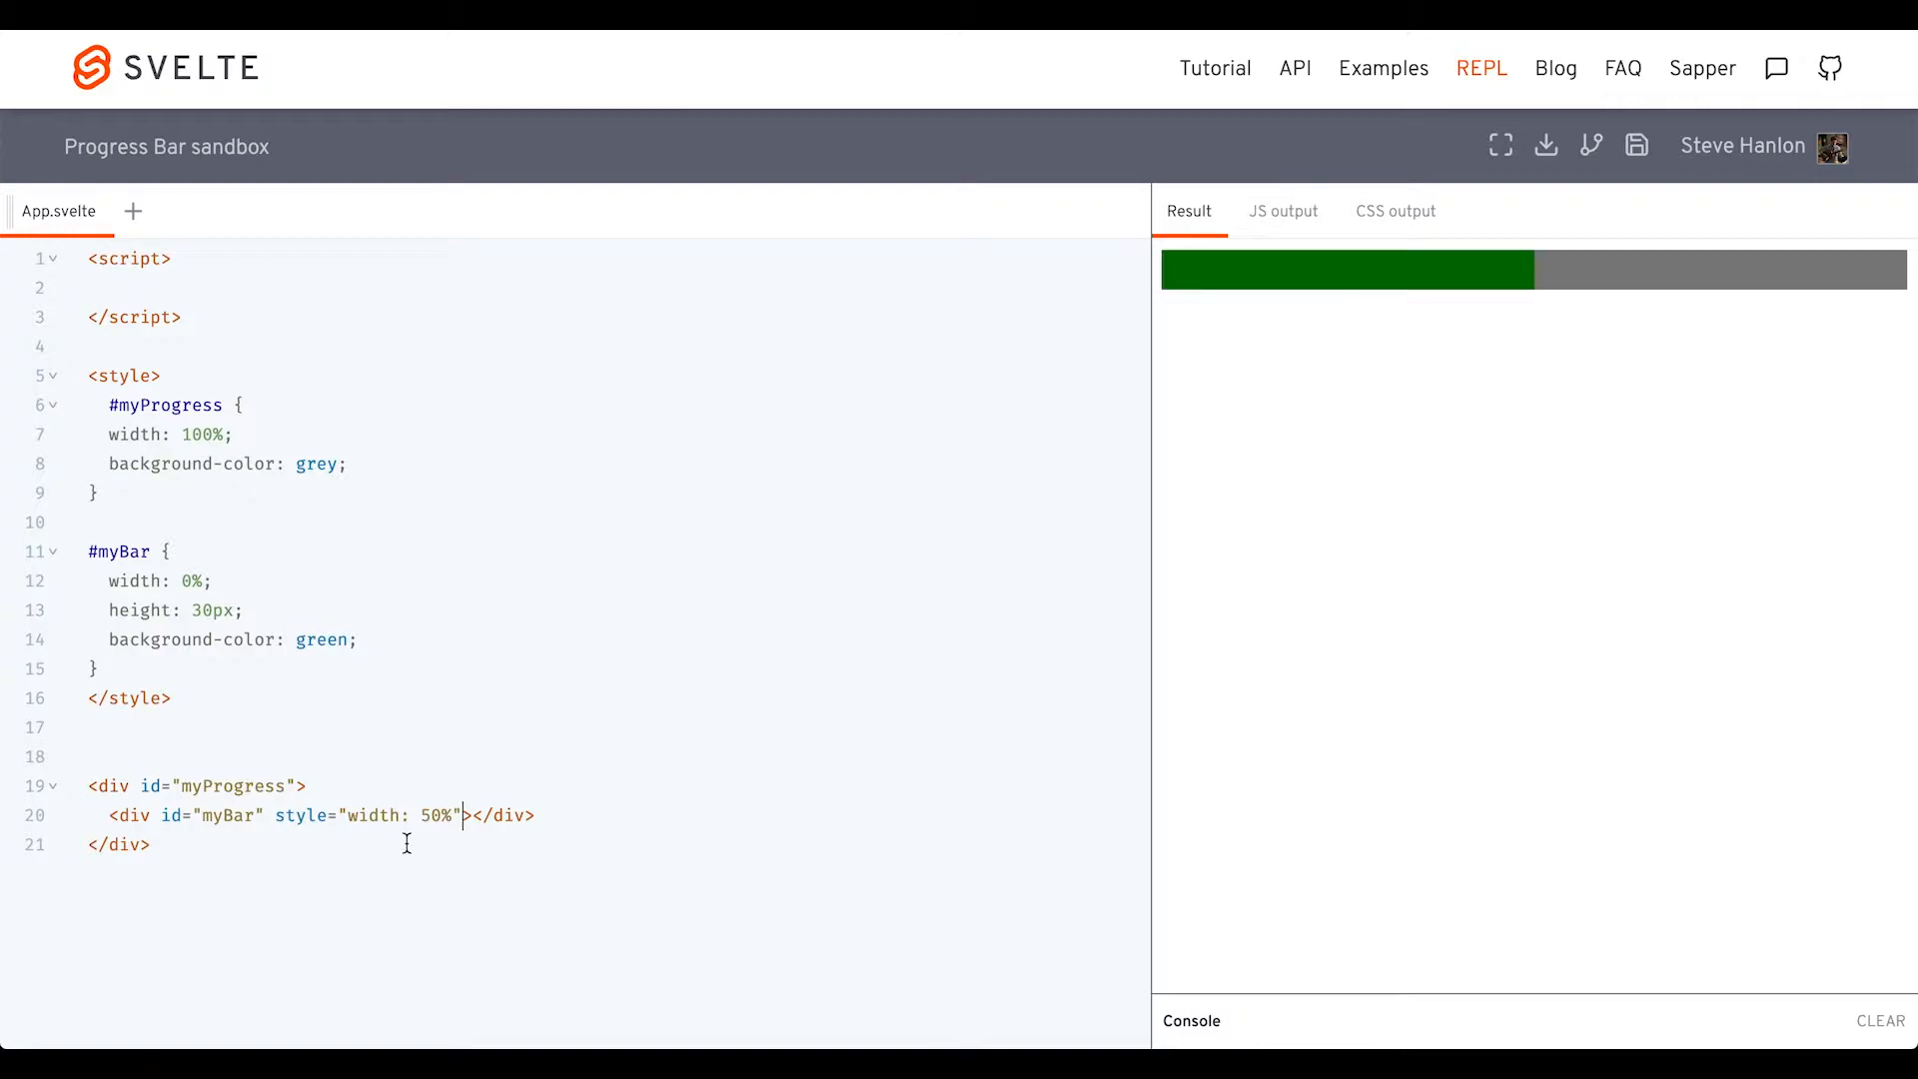
{"action": "mouse_move", "coordinate": [442, 829]}
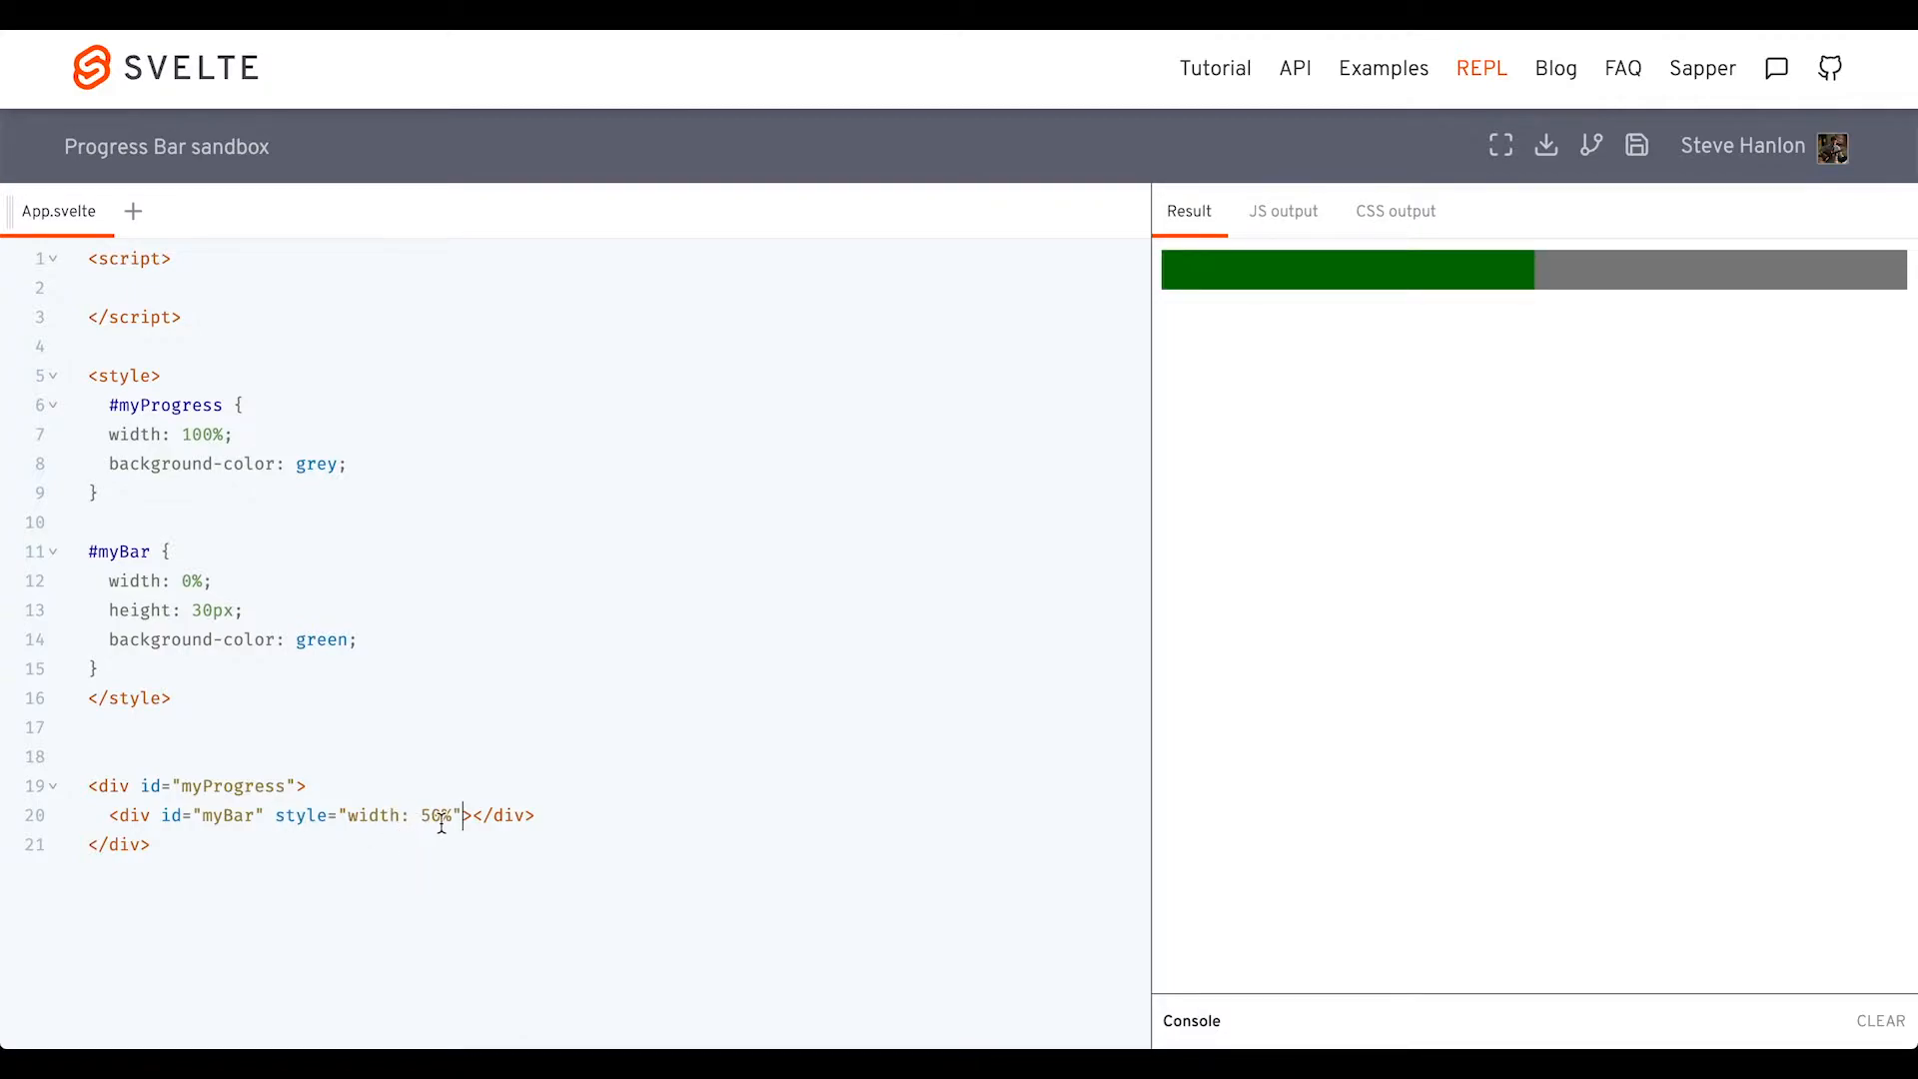
{"action": "mouse_move", "coordinate": [423, 974]}
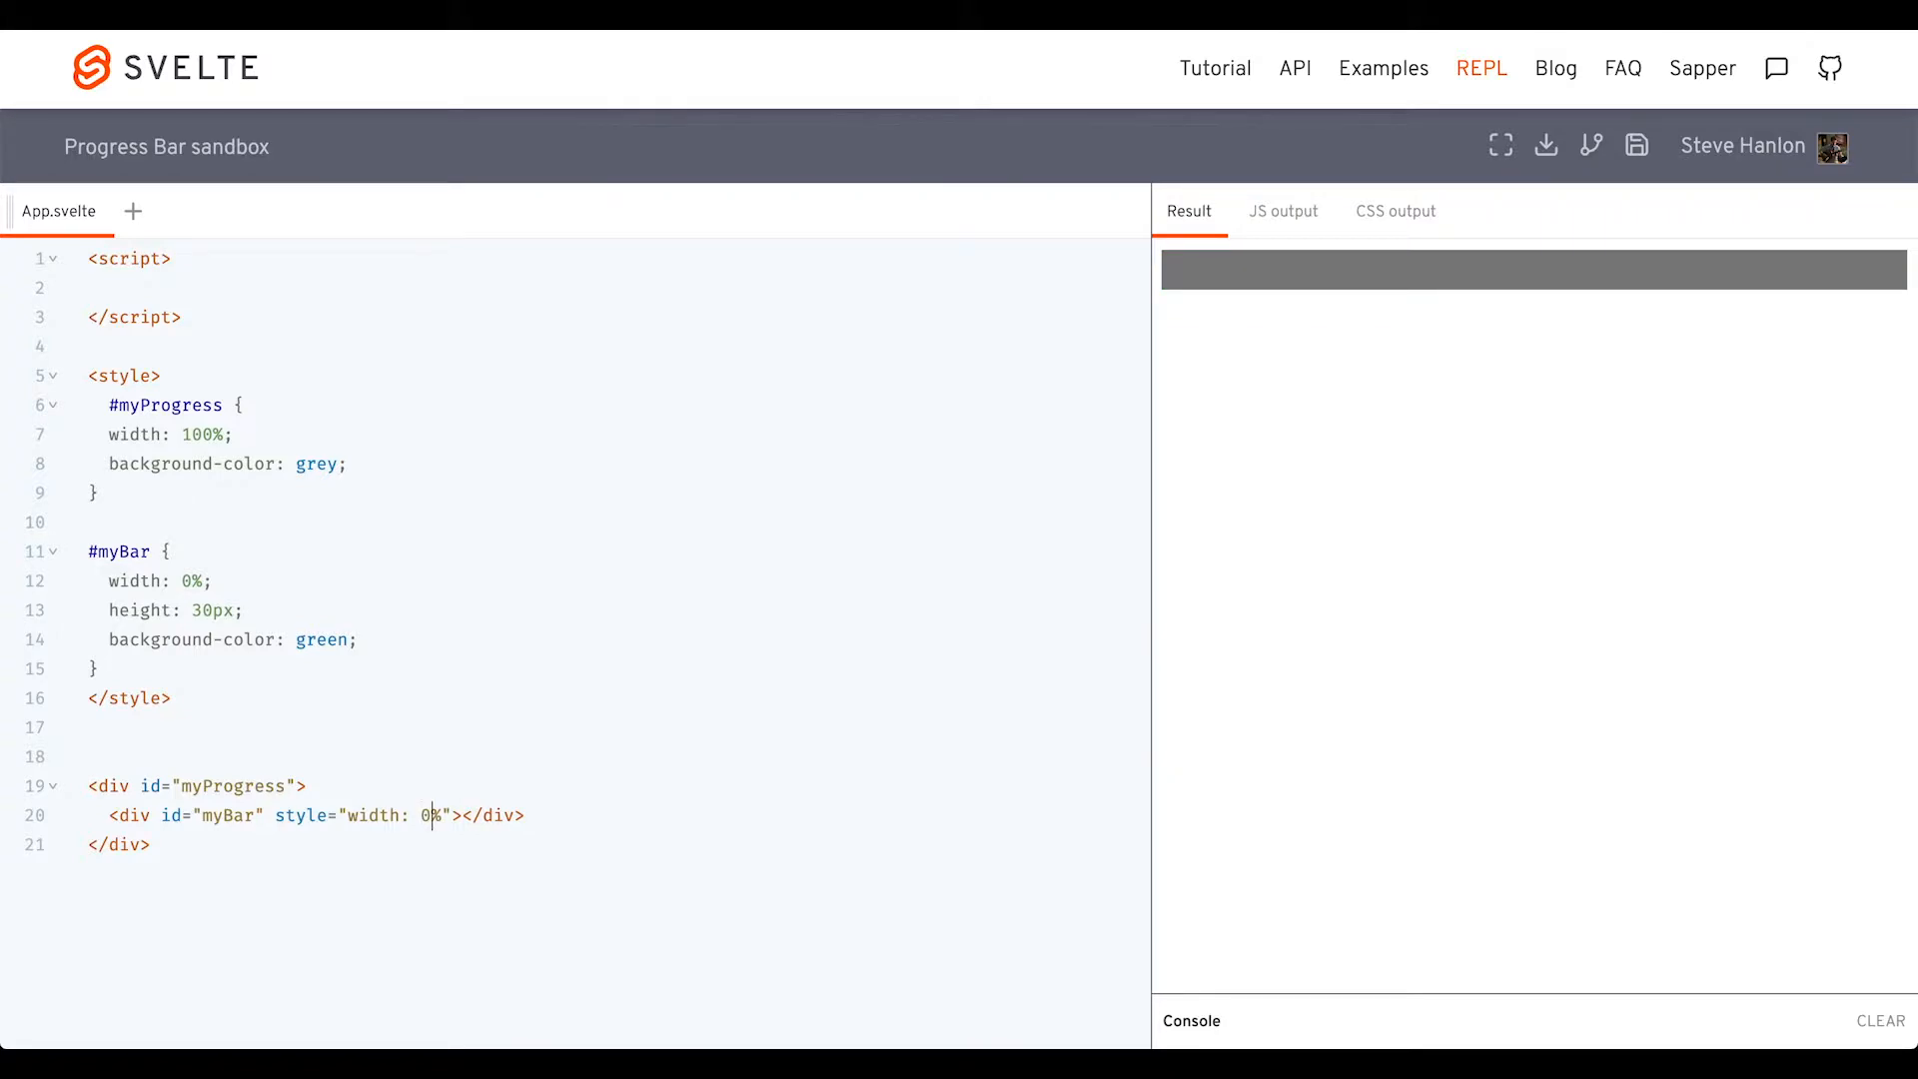
{"action": "type", "text": "{"}
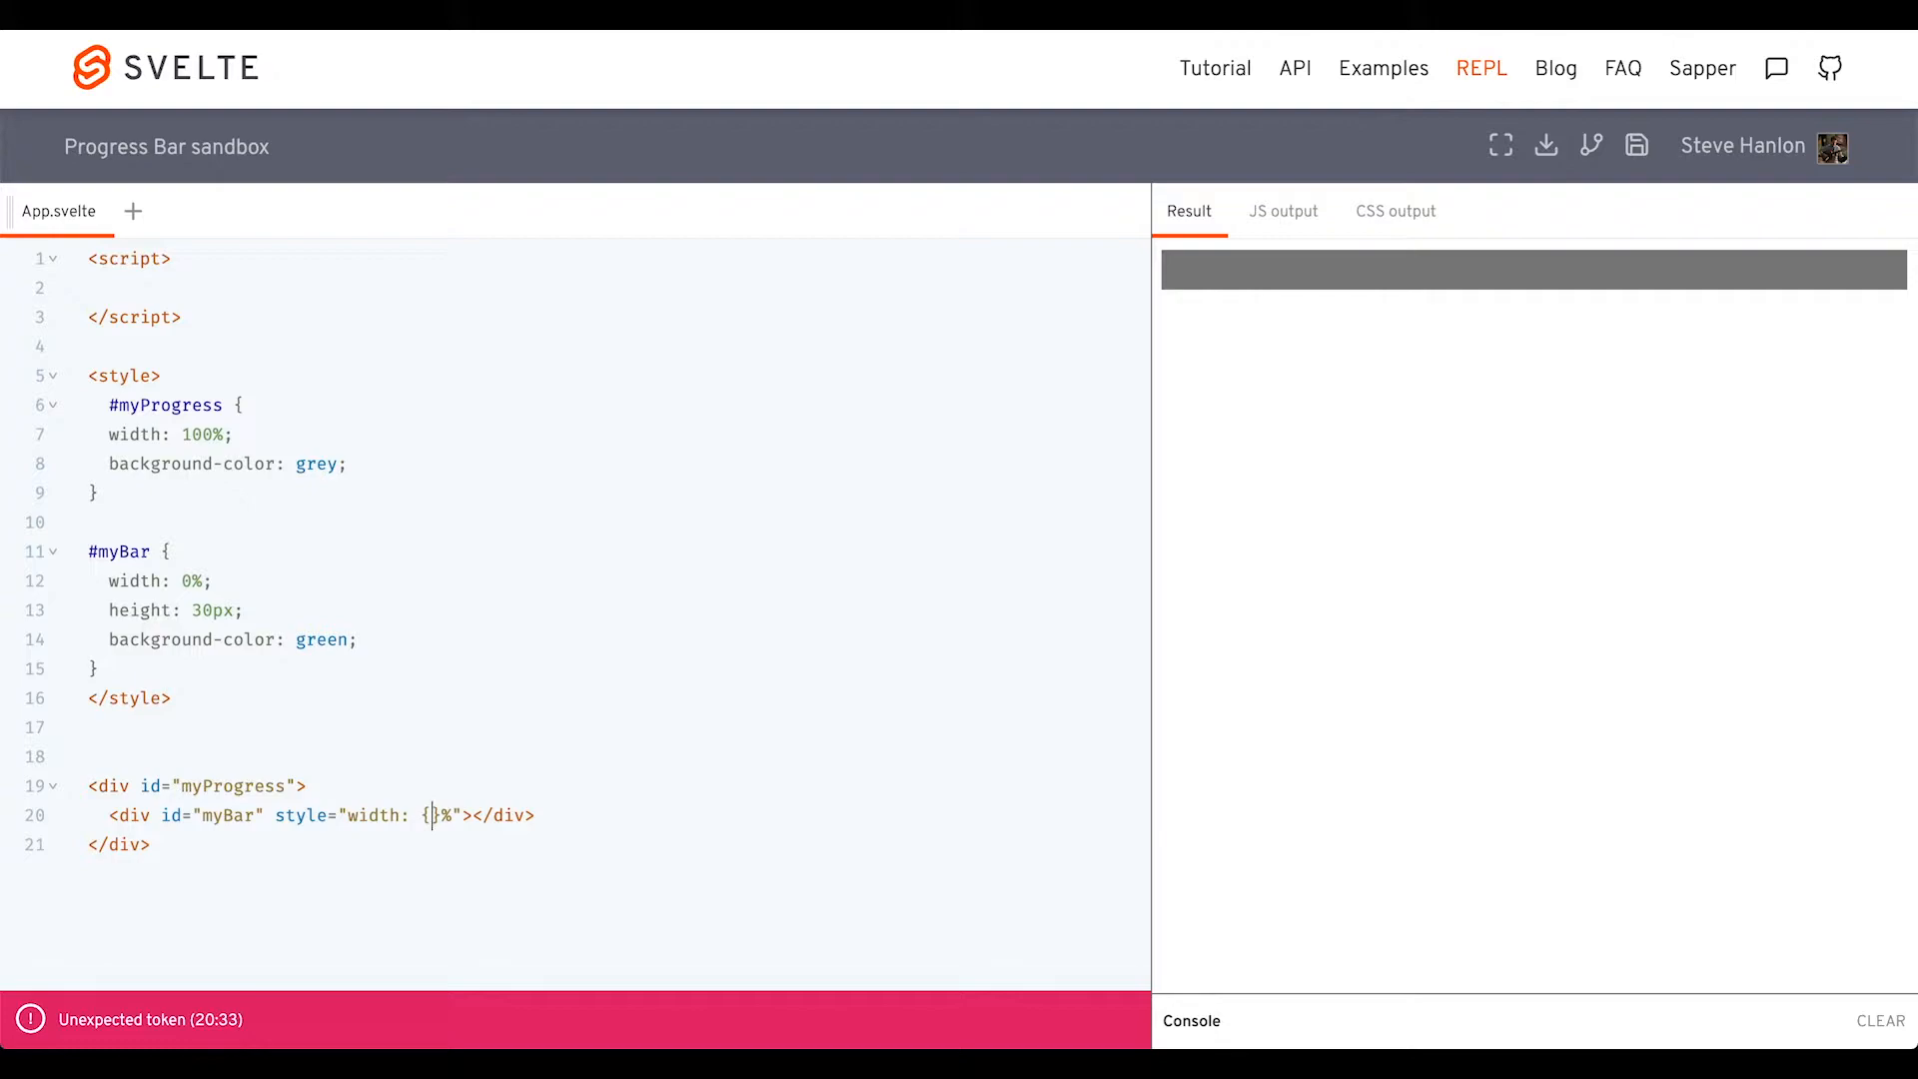
{"action": "type", "text": "bar"}
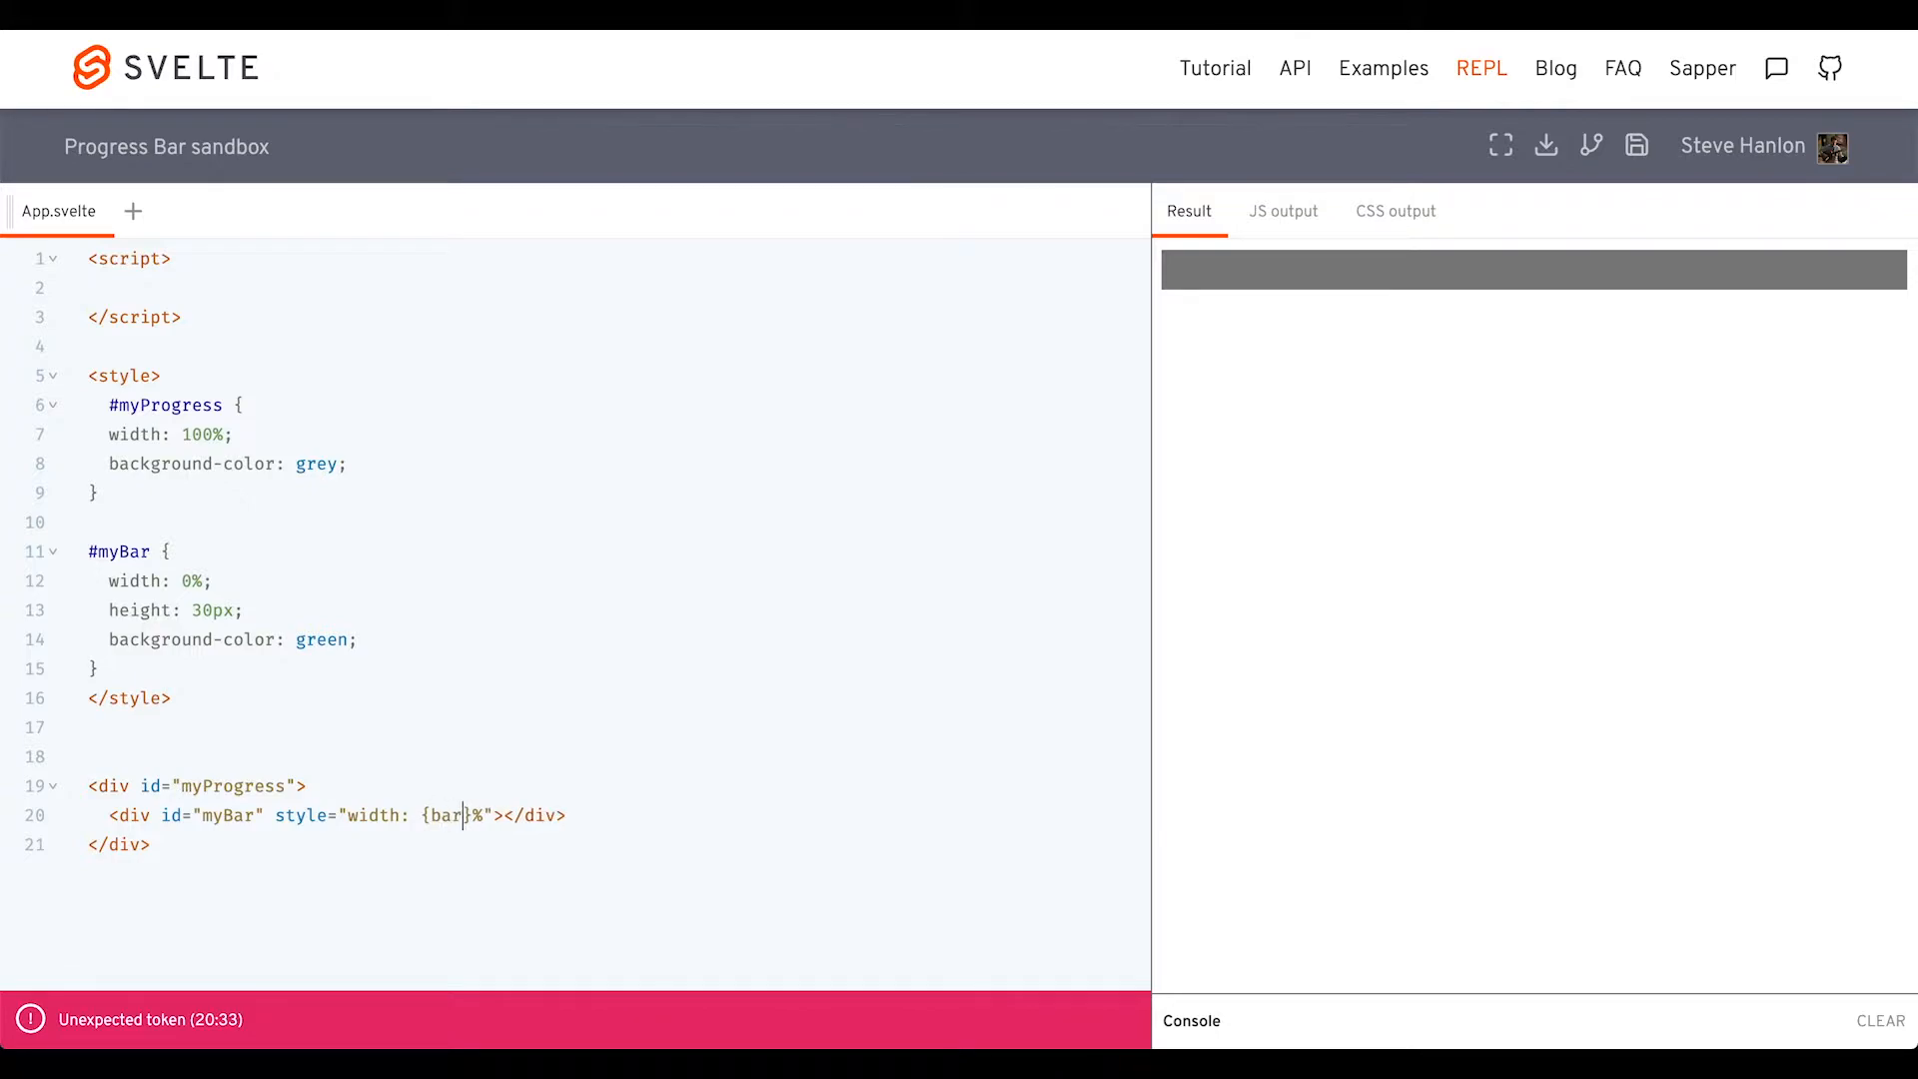
{"action": "type", "text": "Width"}
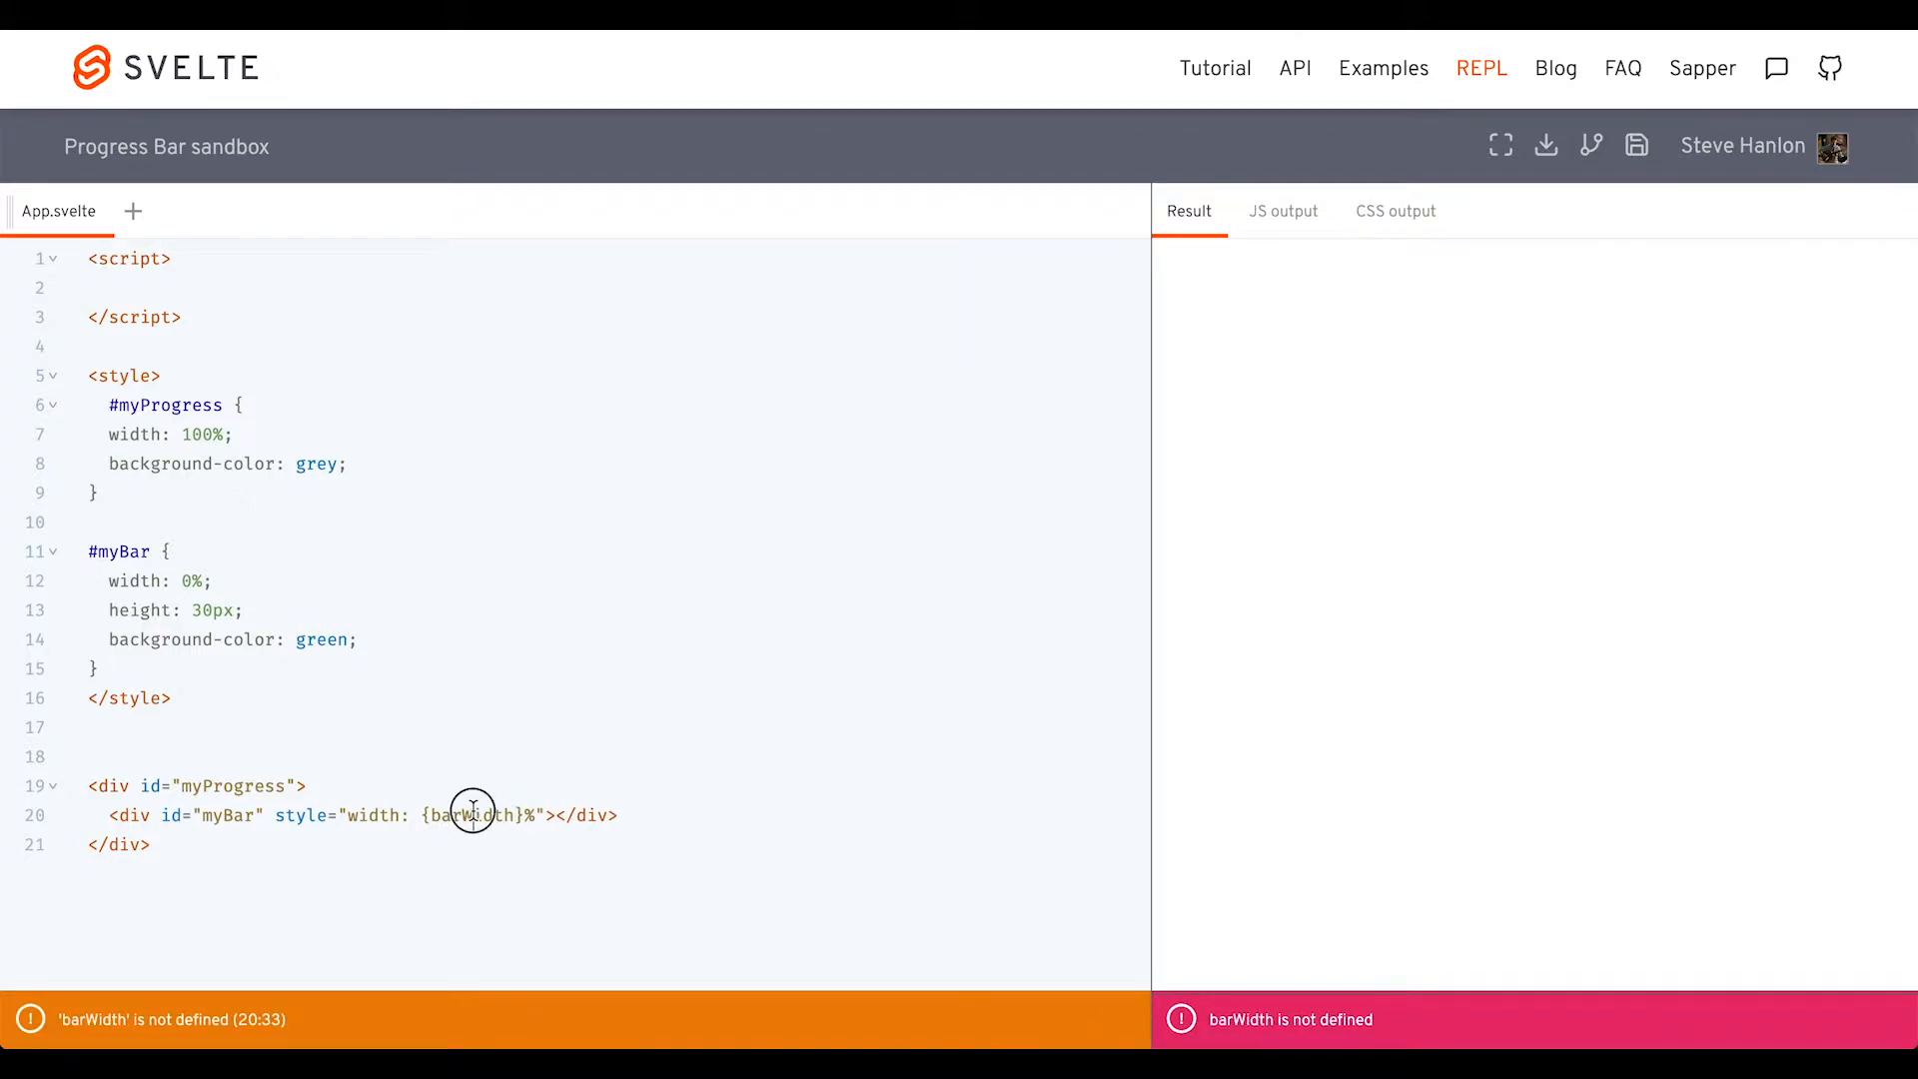
Declare let barWidth = 0 in the script
{"action": "type", "text": "l"}
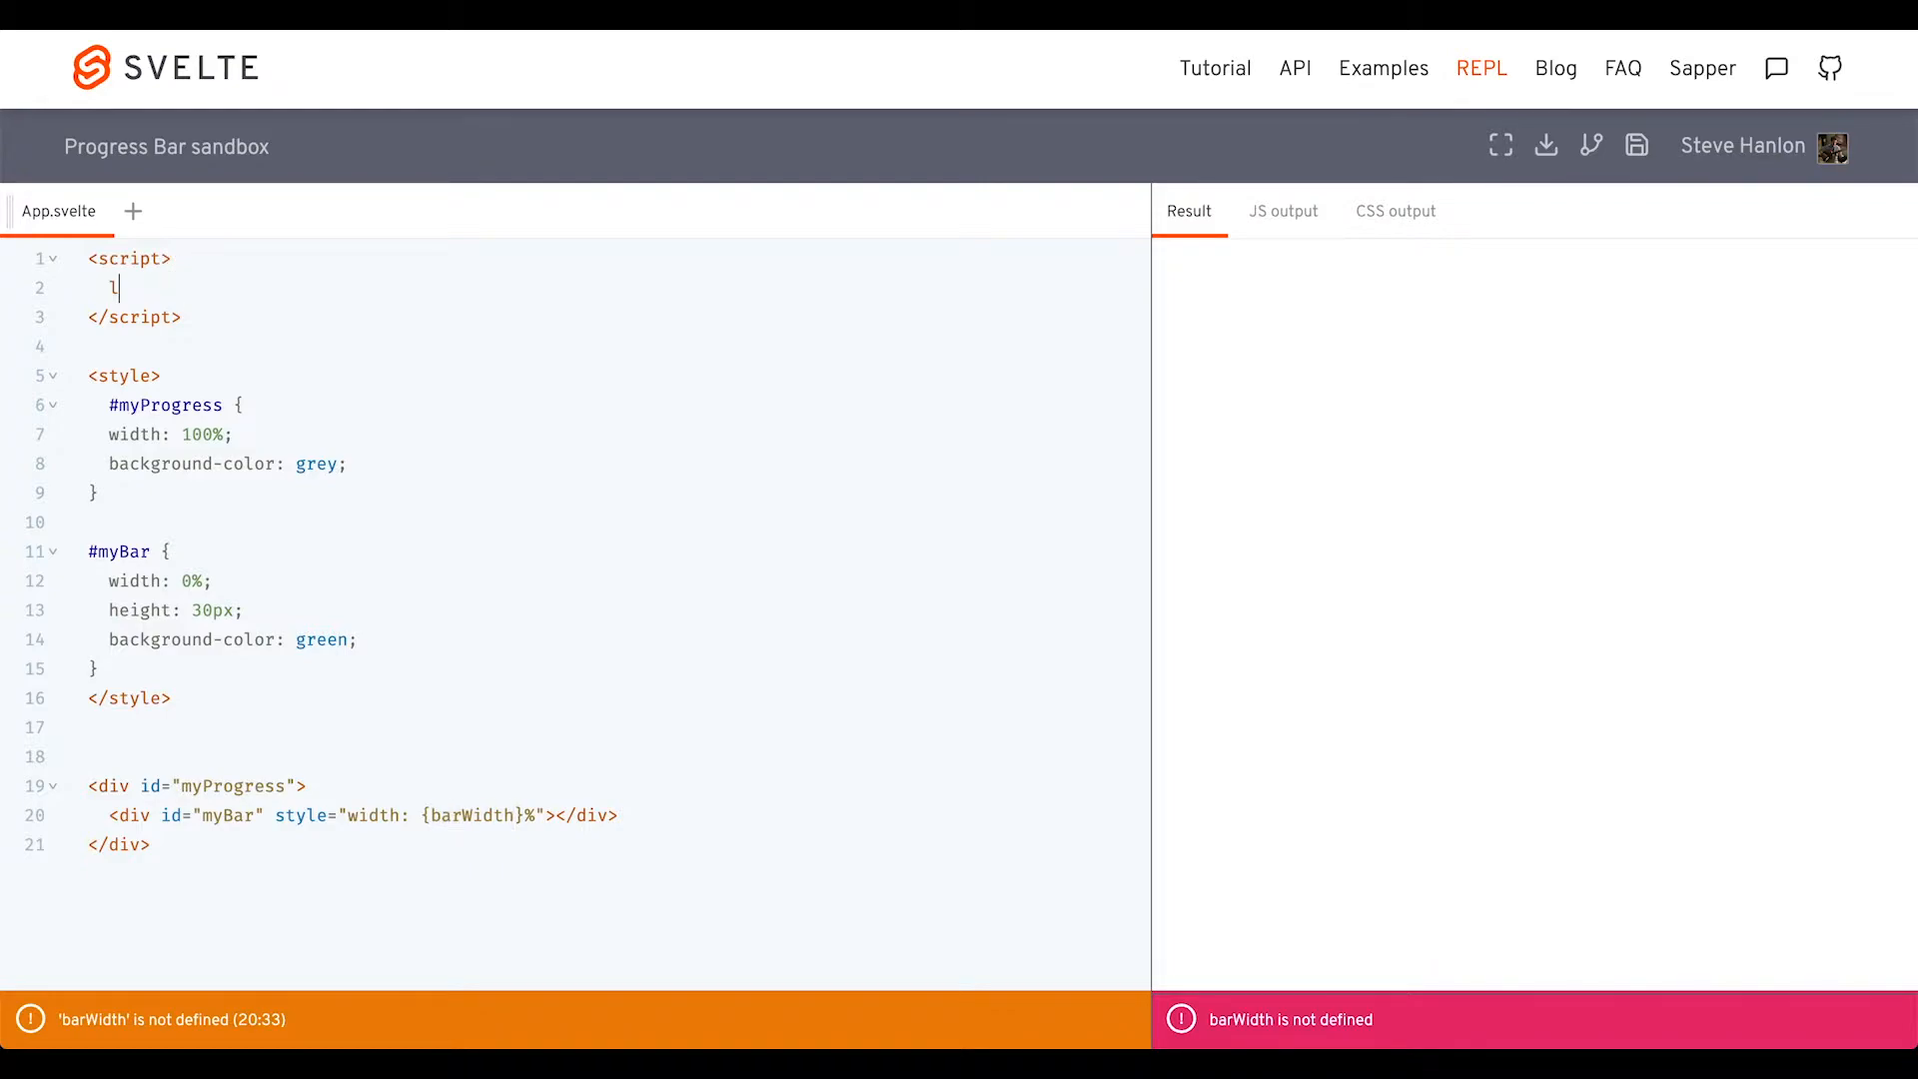
{"action": "type", "text": "et barWidth ="}
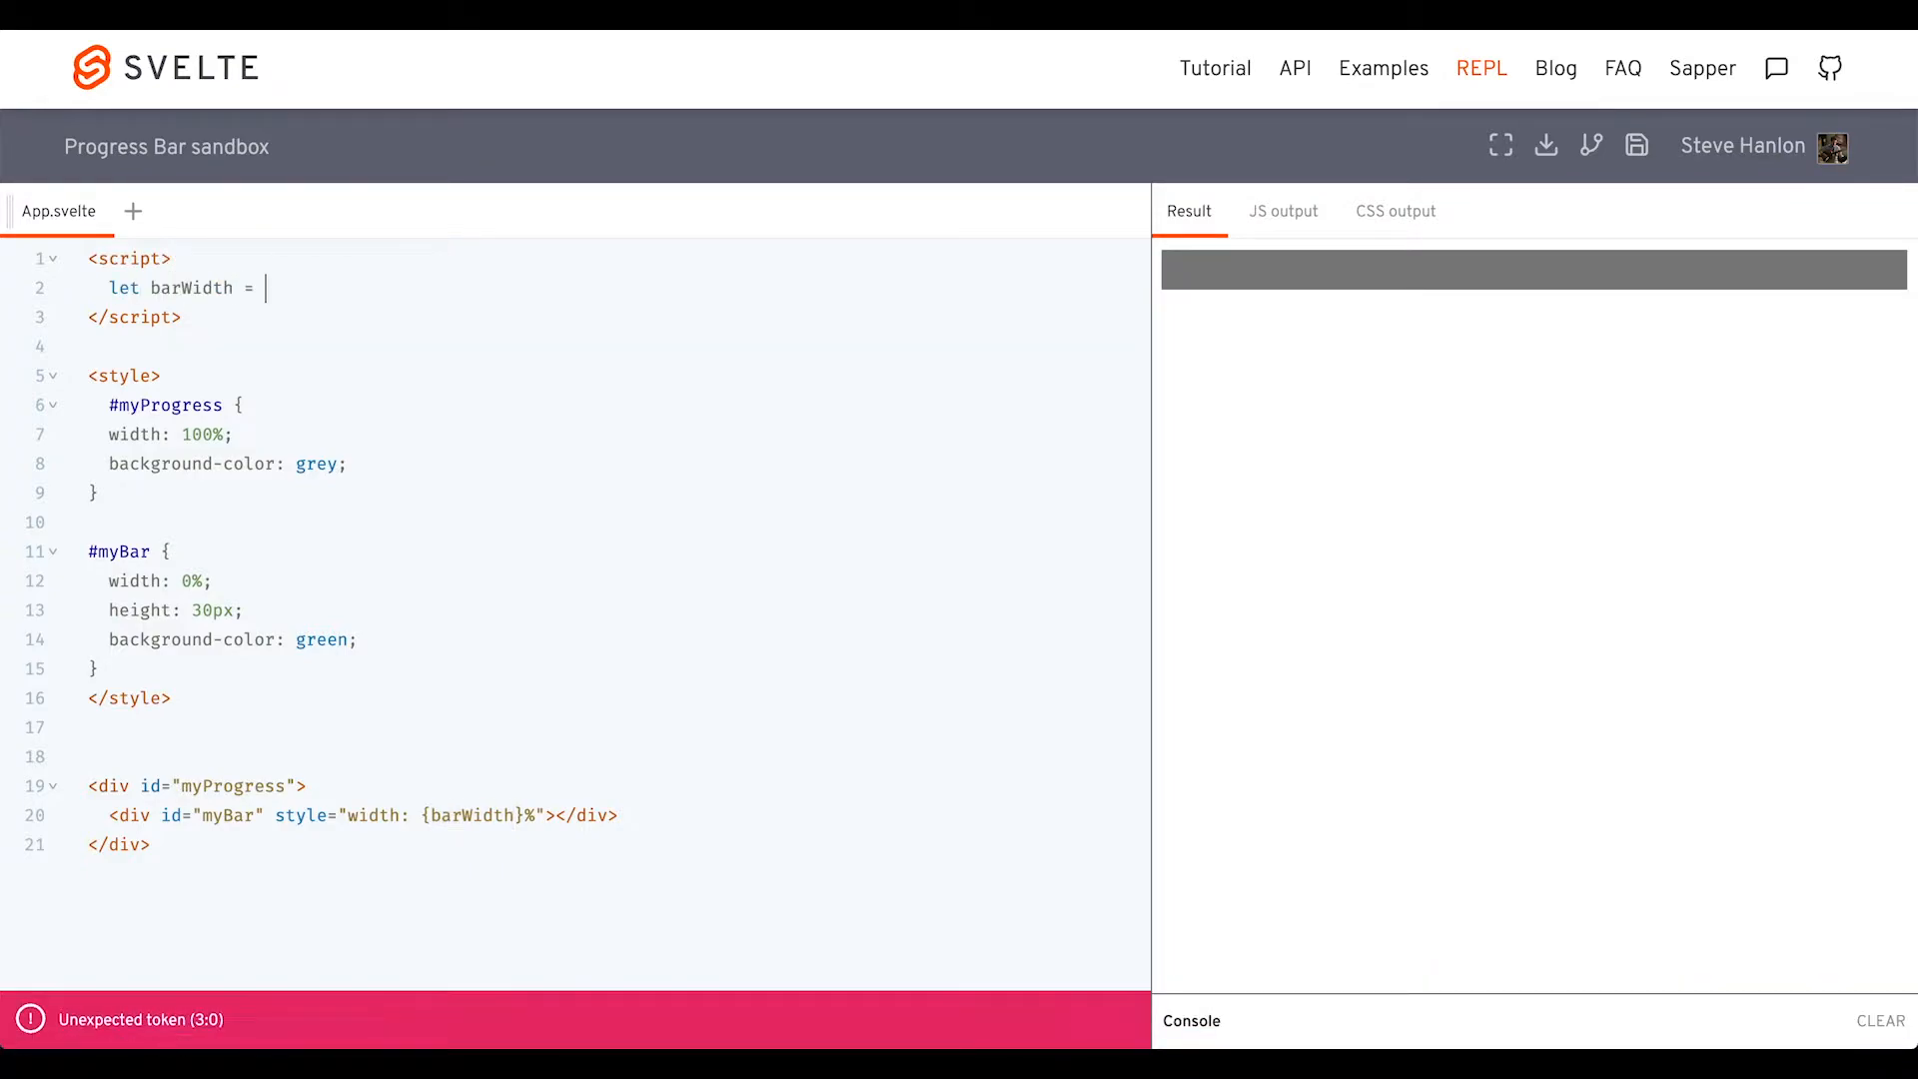
{"action": "type", "text": "50"}
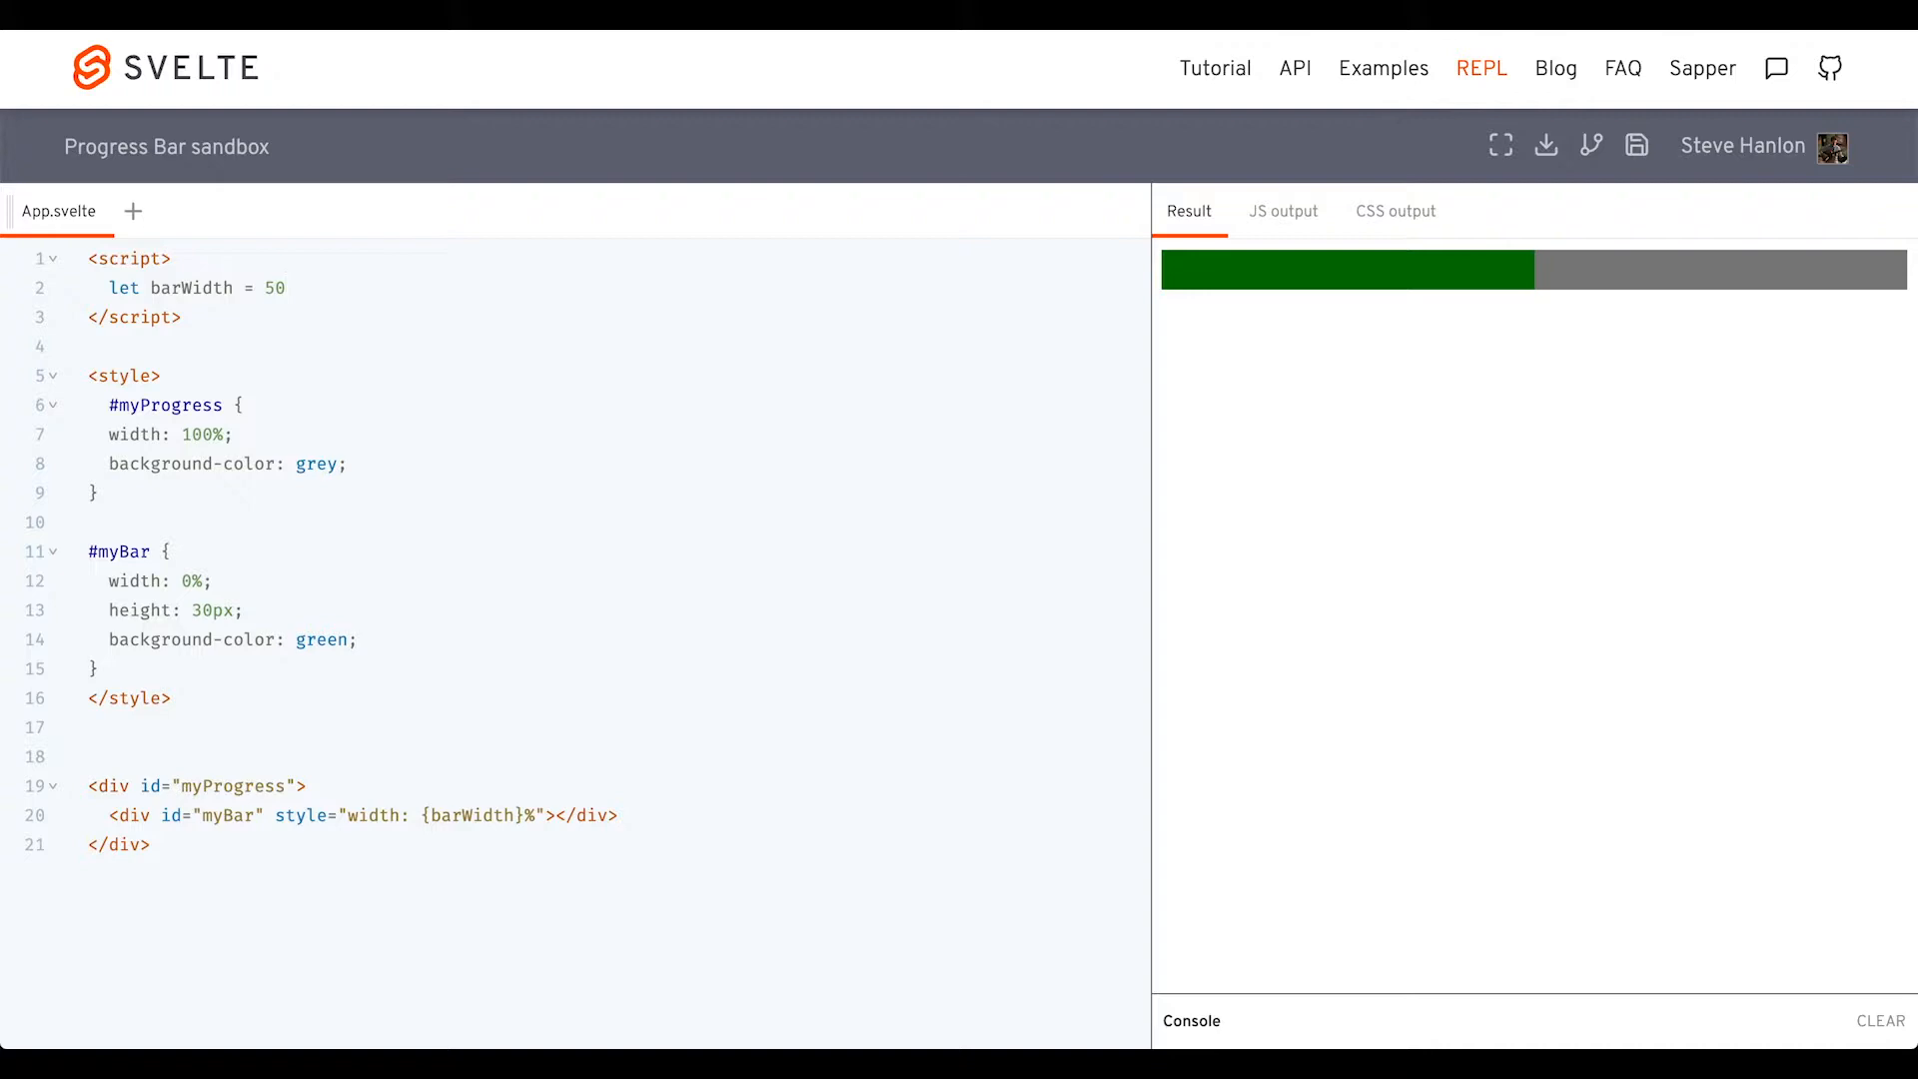
{"action": "key", "text": "Backspace"}
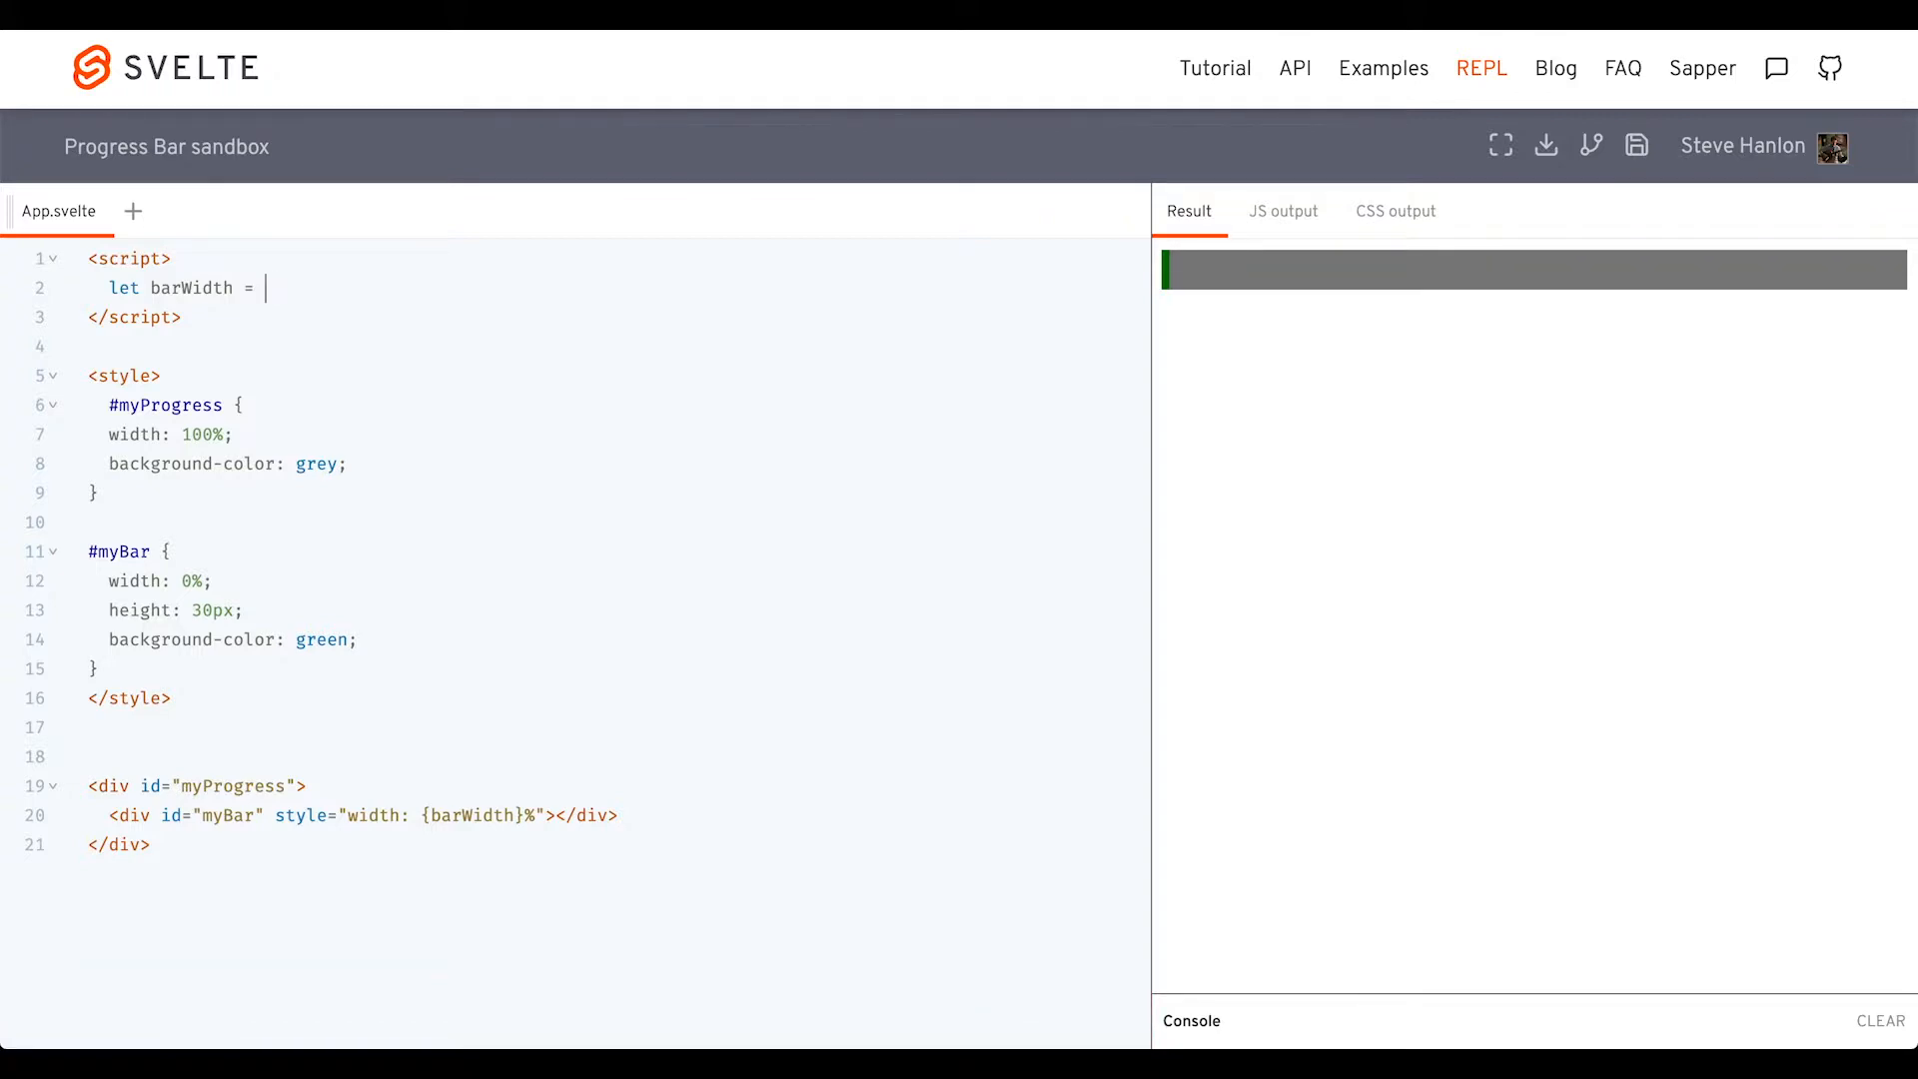
{"action": "type", "text": "0;"}
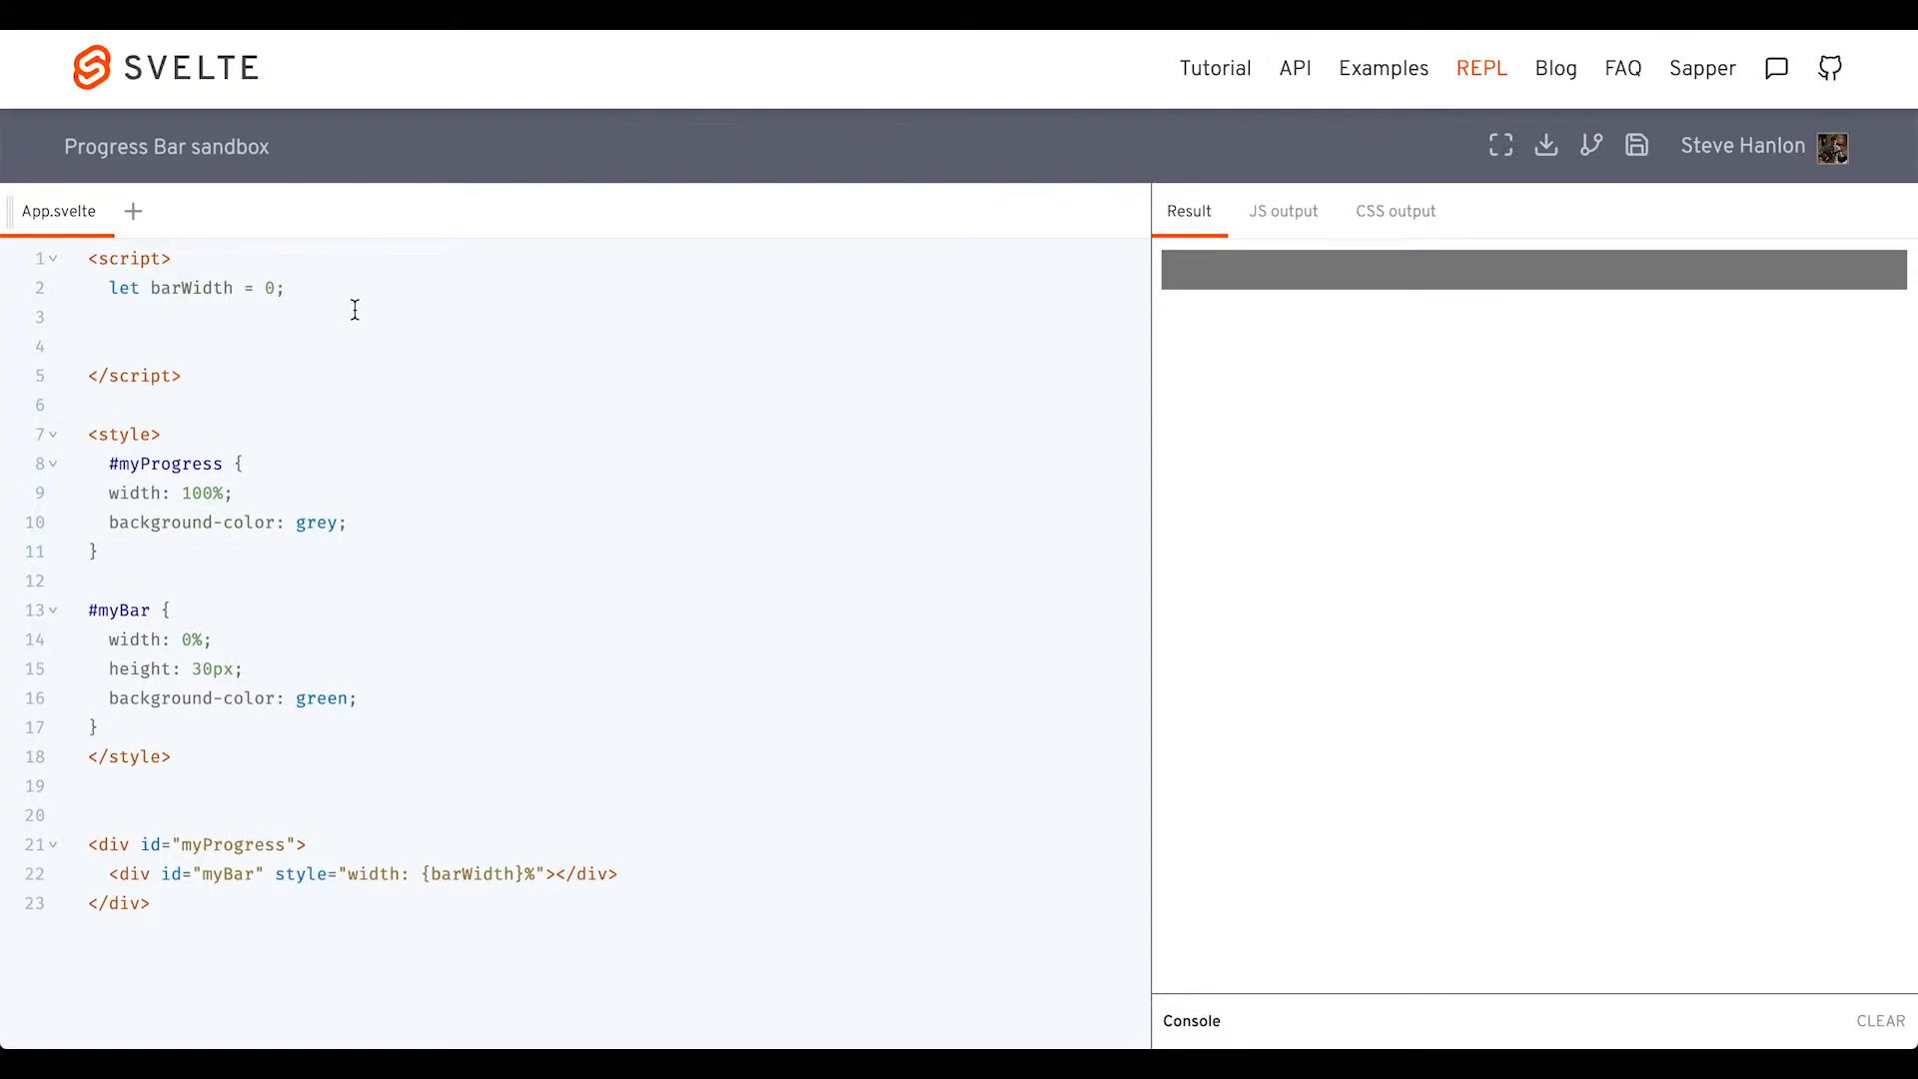
Write const makeProgress = () => { barWidth += 1; } below the barWidth declaration
{"action": "type", "text": "const makeProgress"}
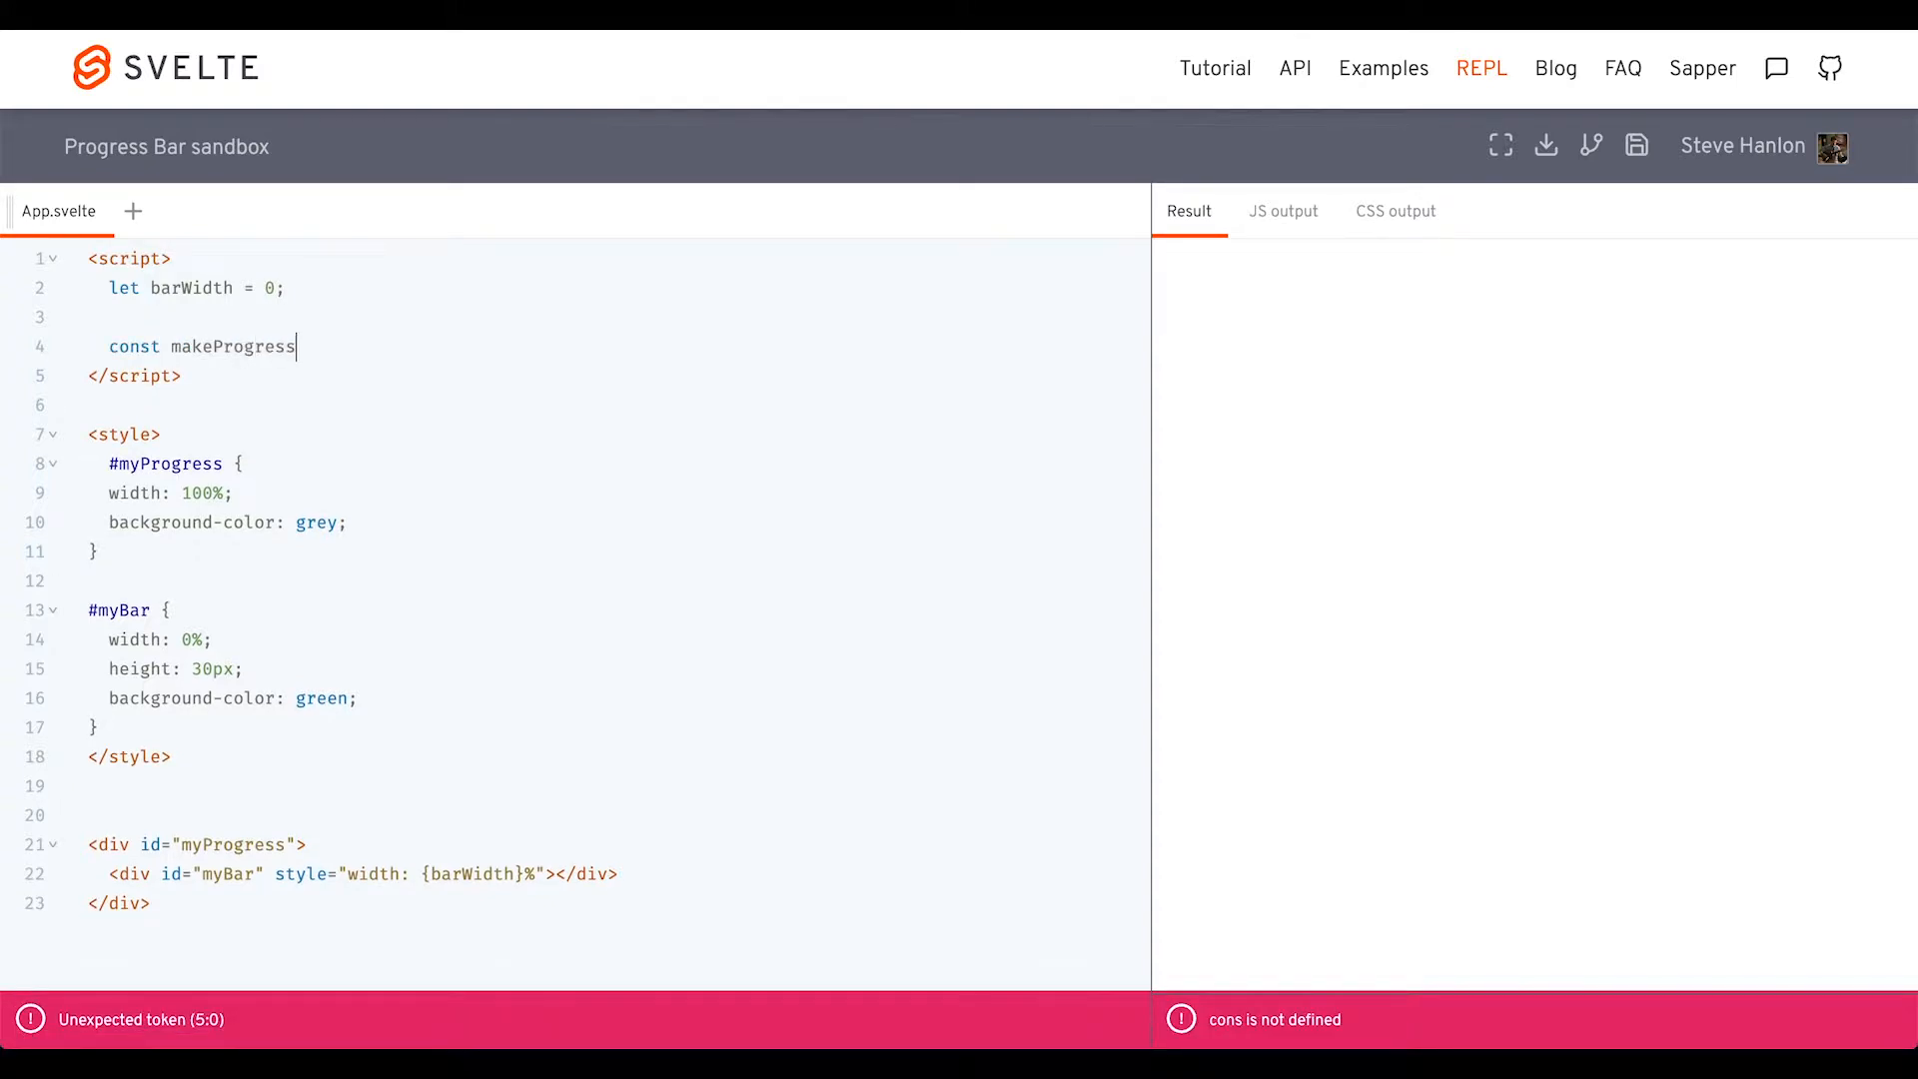
{"action": "type", "text": "= () => {"}
{"action": "type", "text": "barWidth +="}
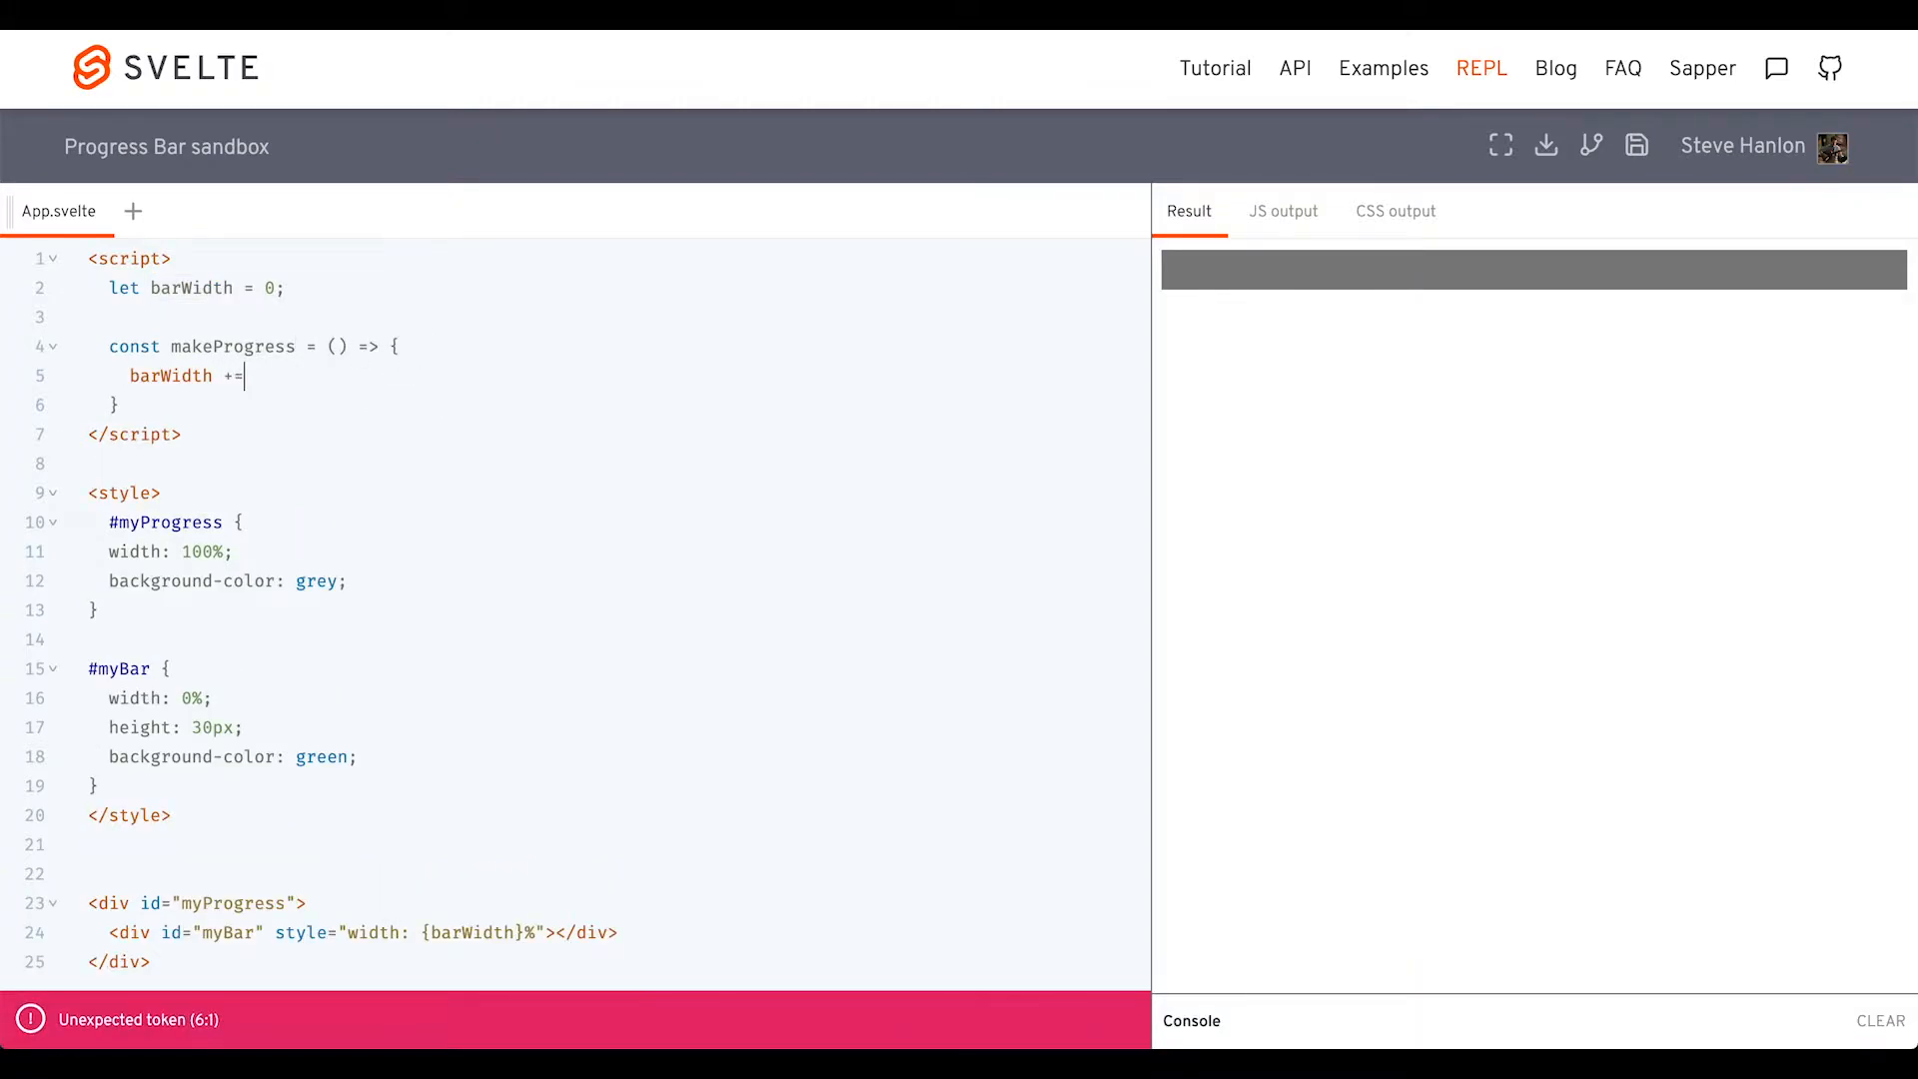
{"action": "type", "text": "10;"}
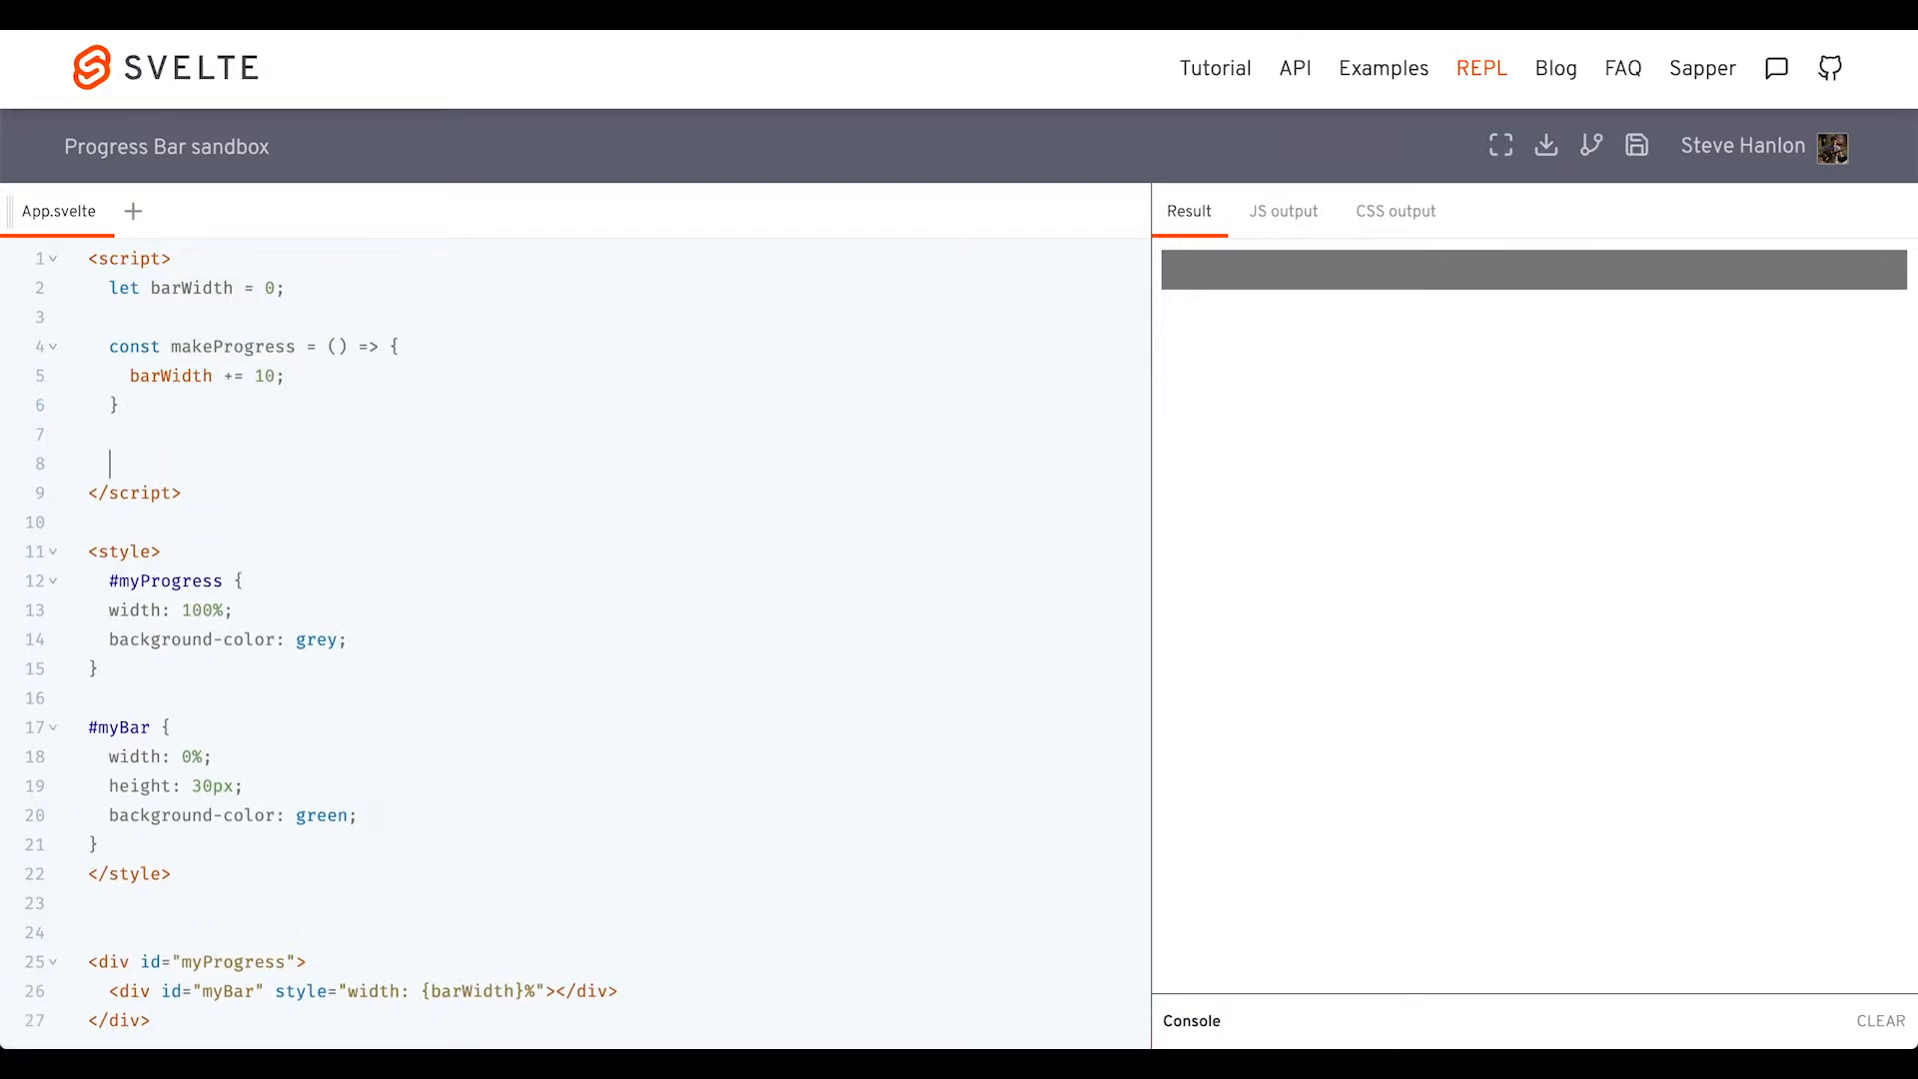
{"action": "type", "text": "makeProgress()"}
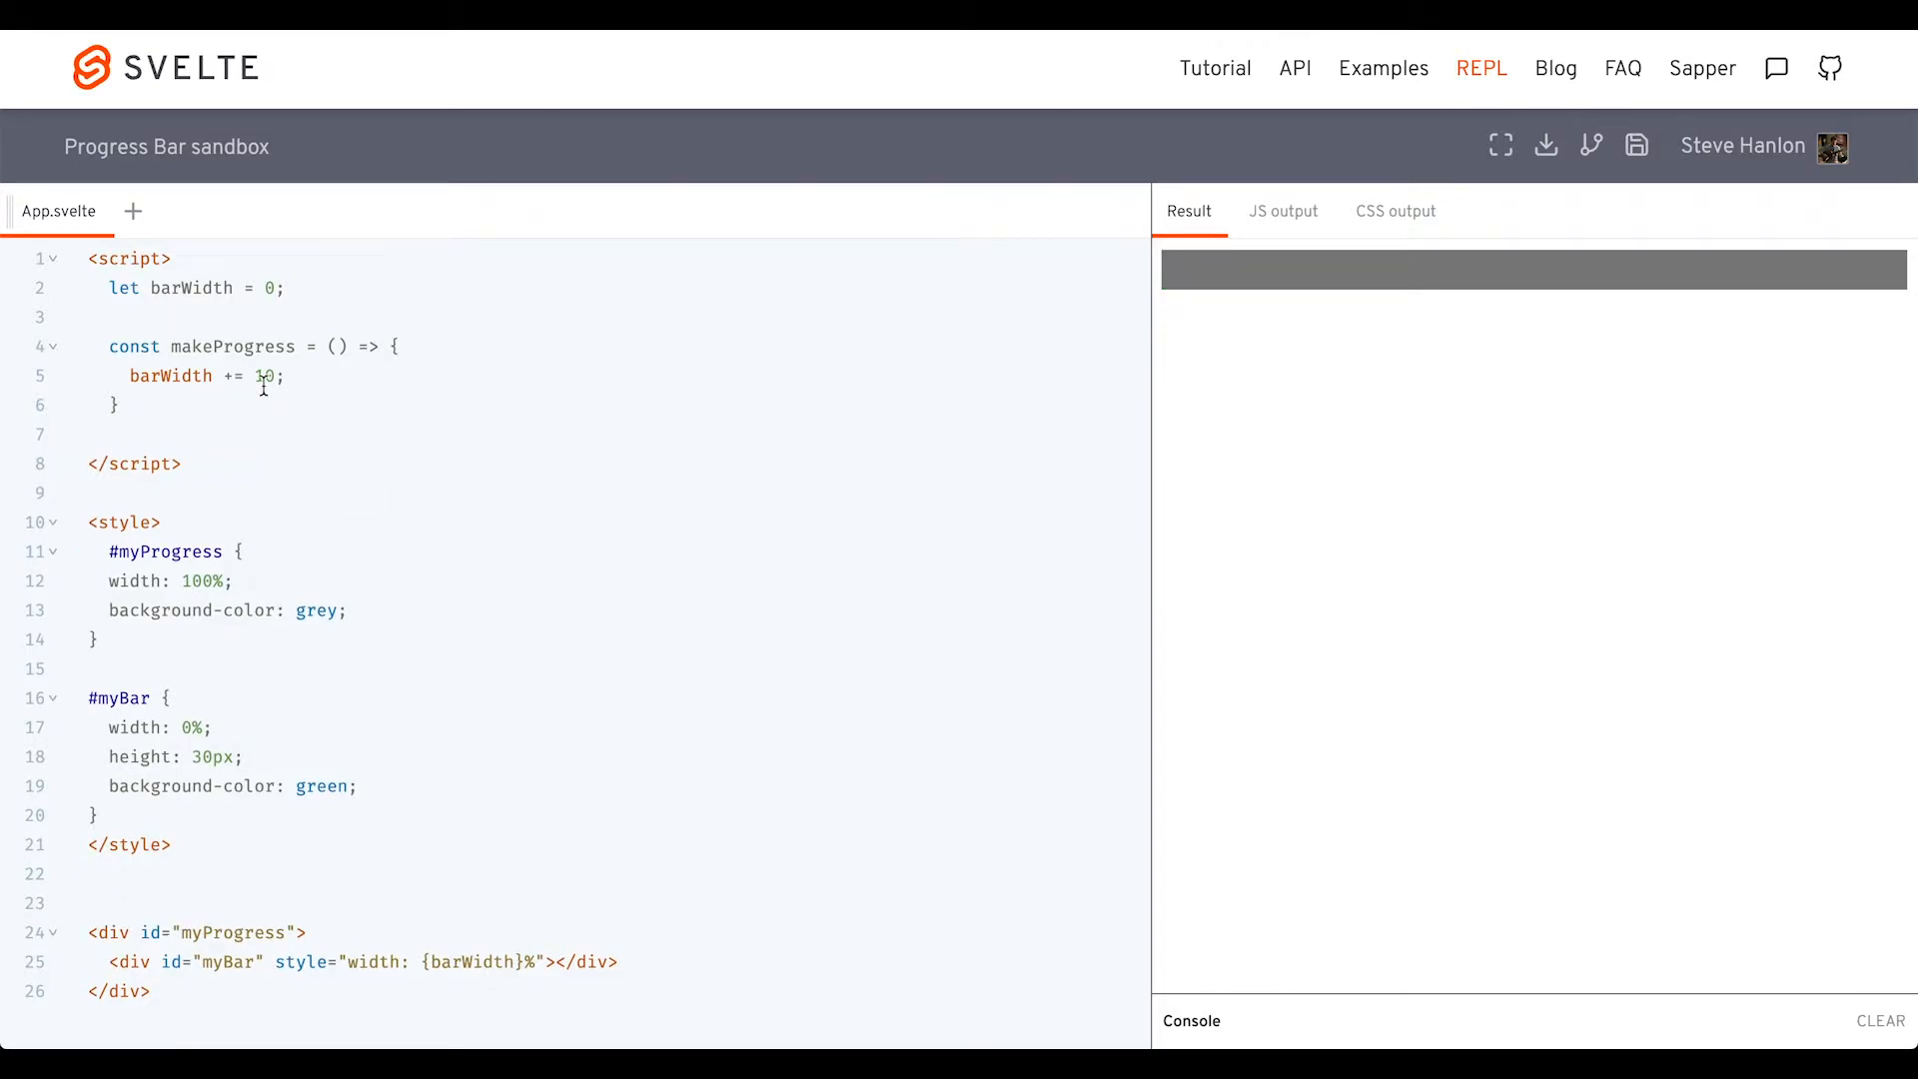
{"action": "type", "text": "1"}
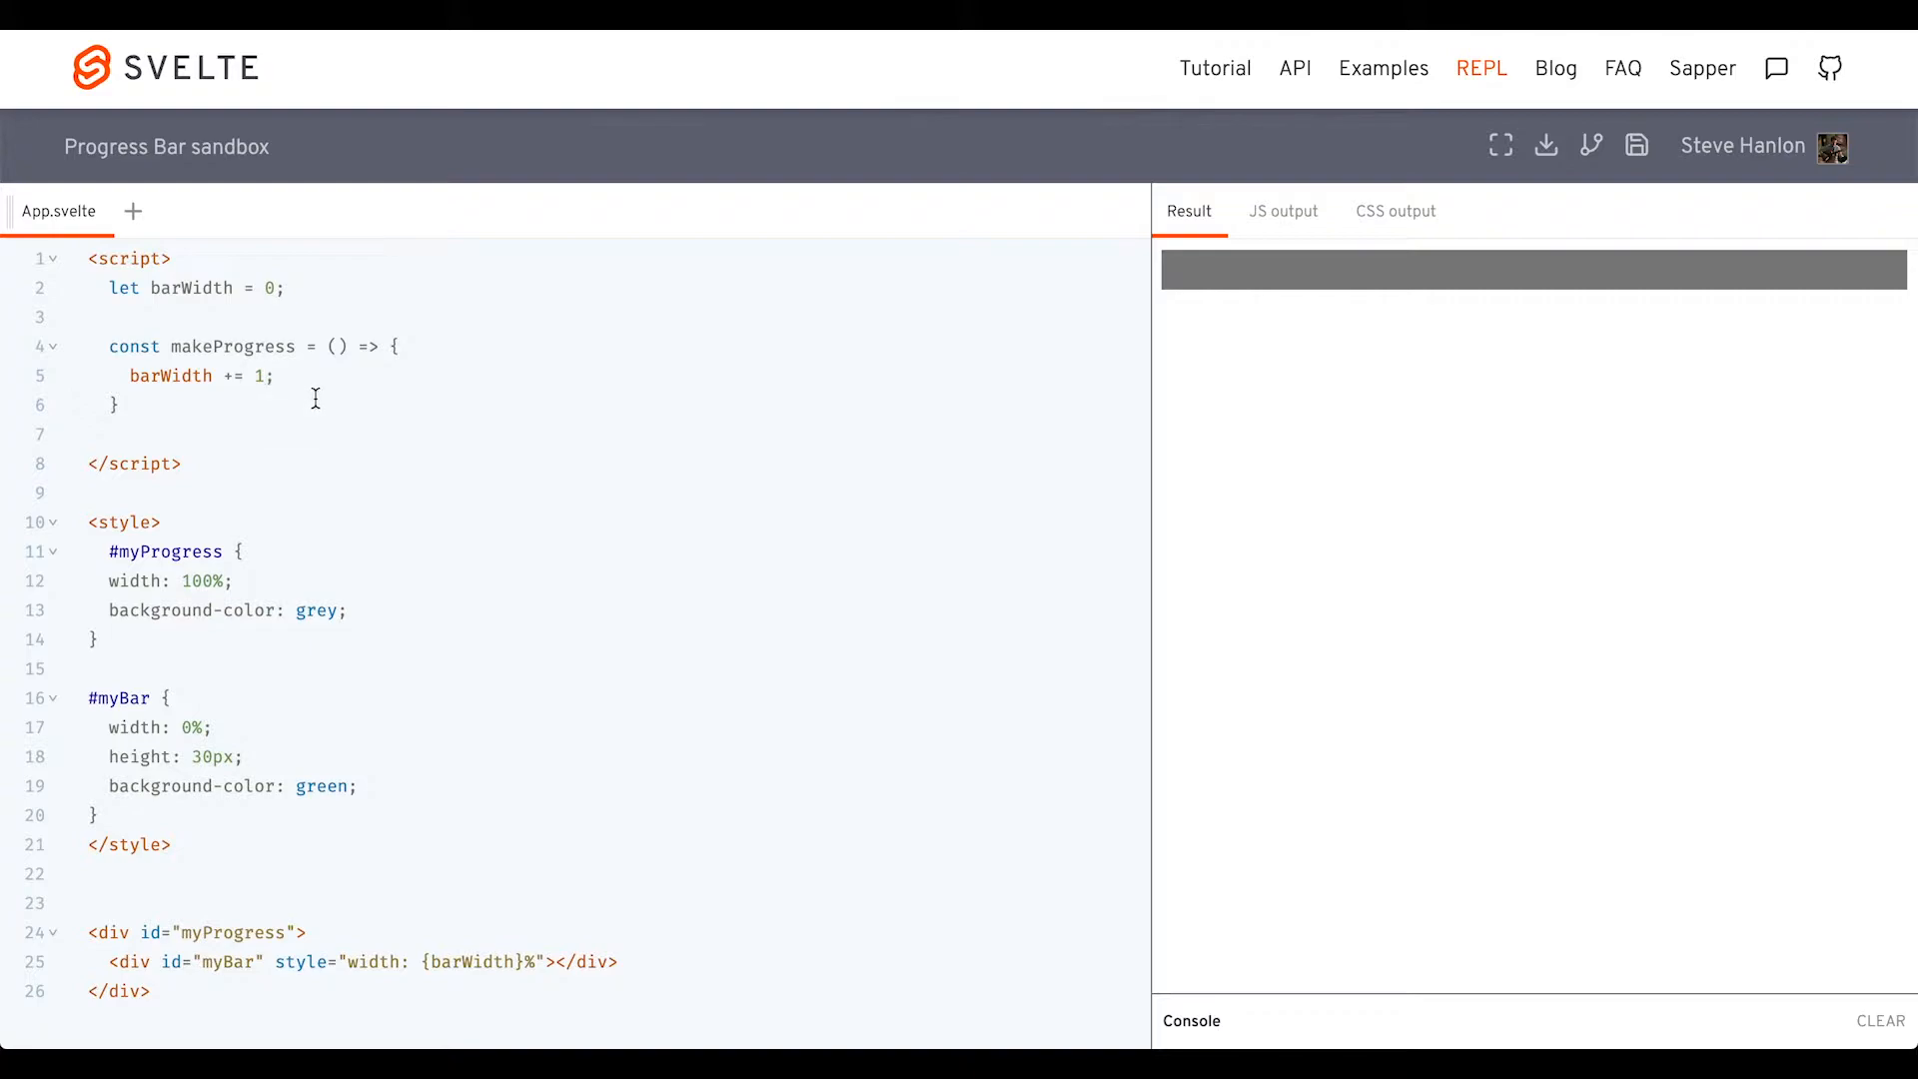
{"action": "left_click", "coordinate": [272, 376]}
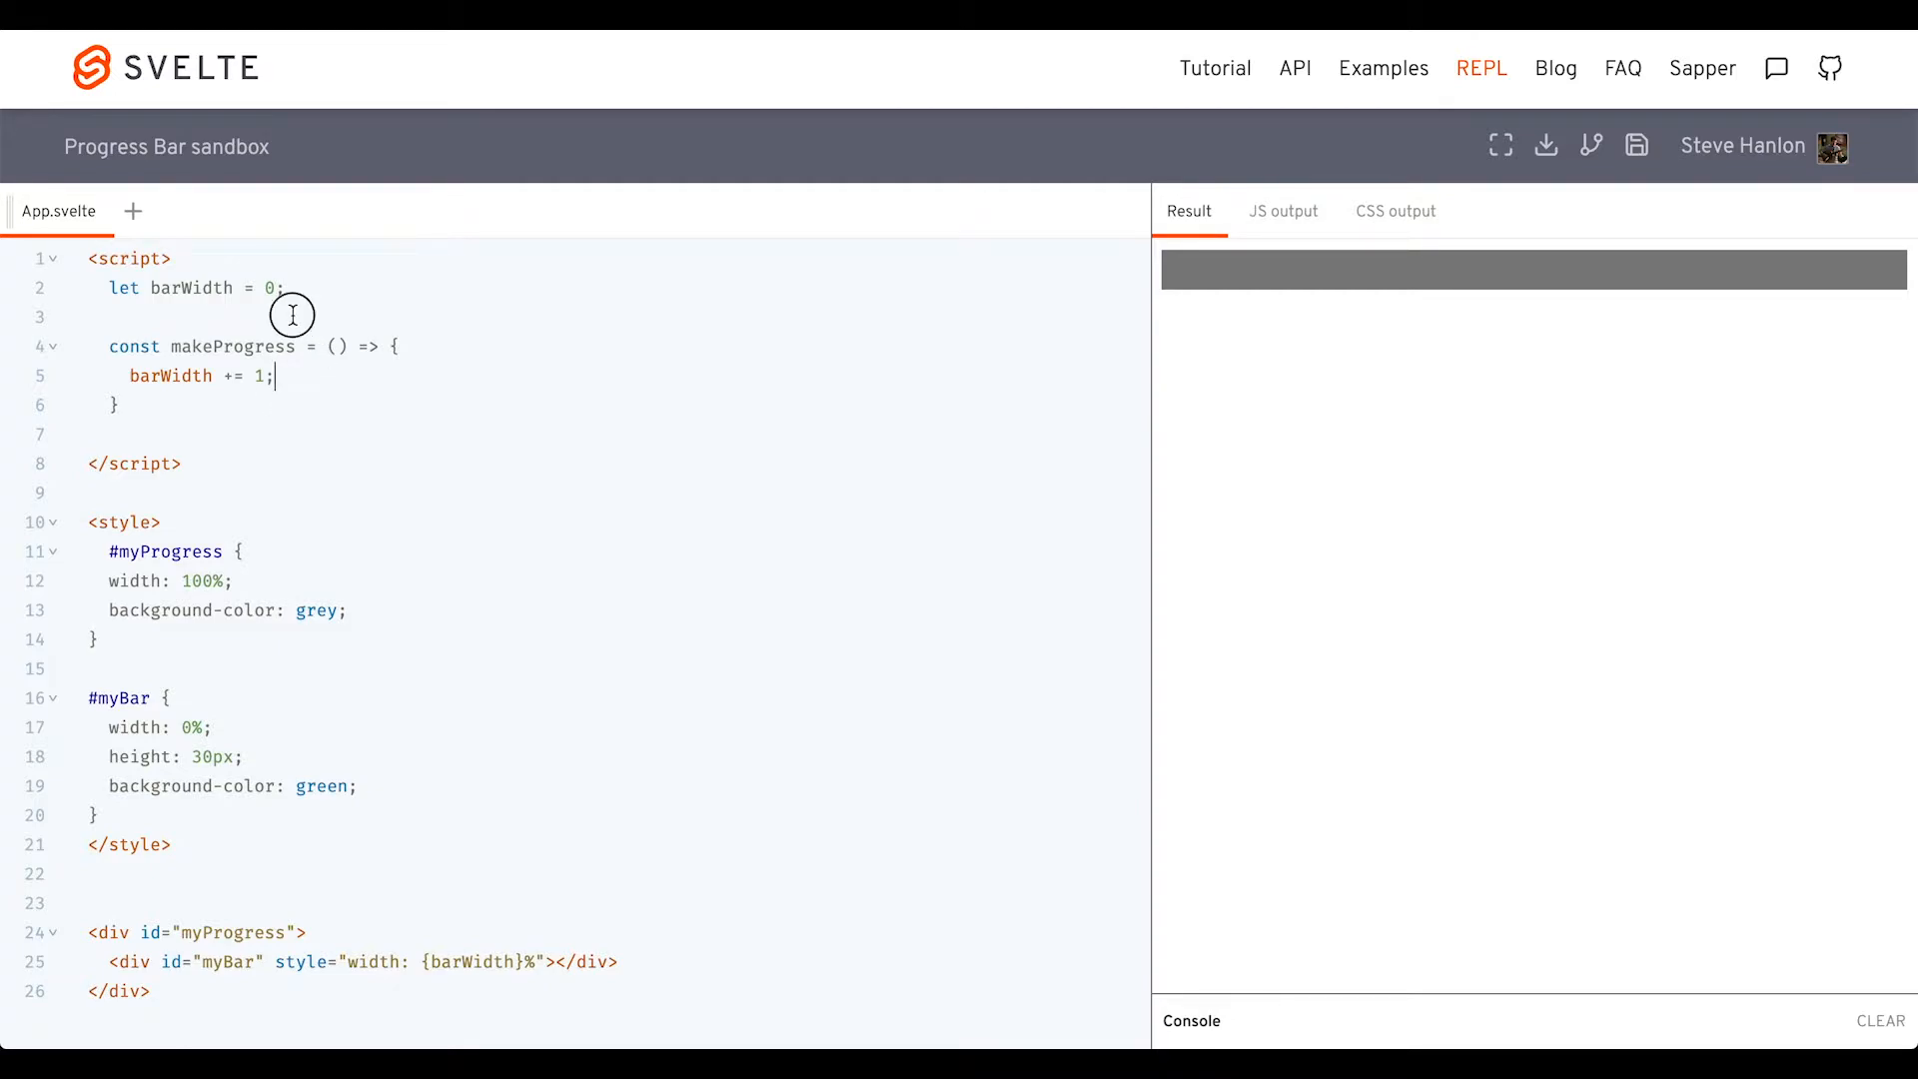
Add an addColor arrow adding 1 to barWidth, called by setInterval(addColor, 10) in makeProgress
{"action": "type", "text": "const addColor = ()"}
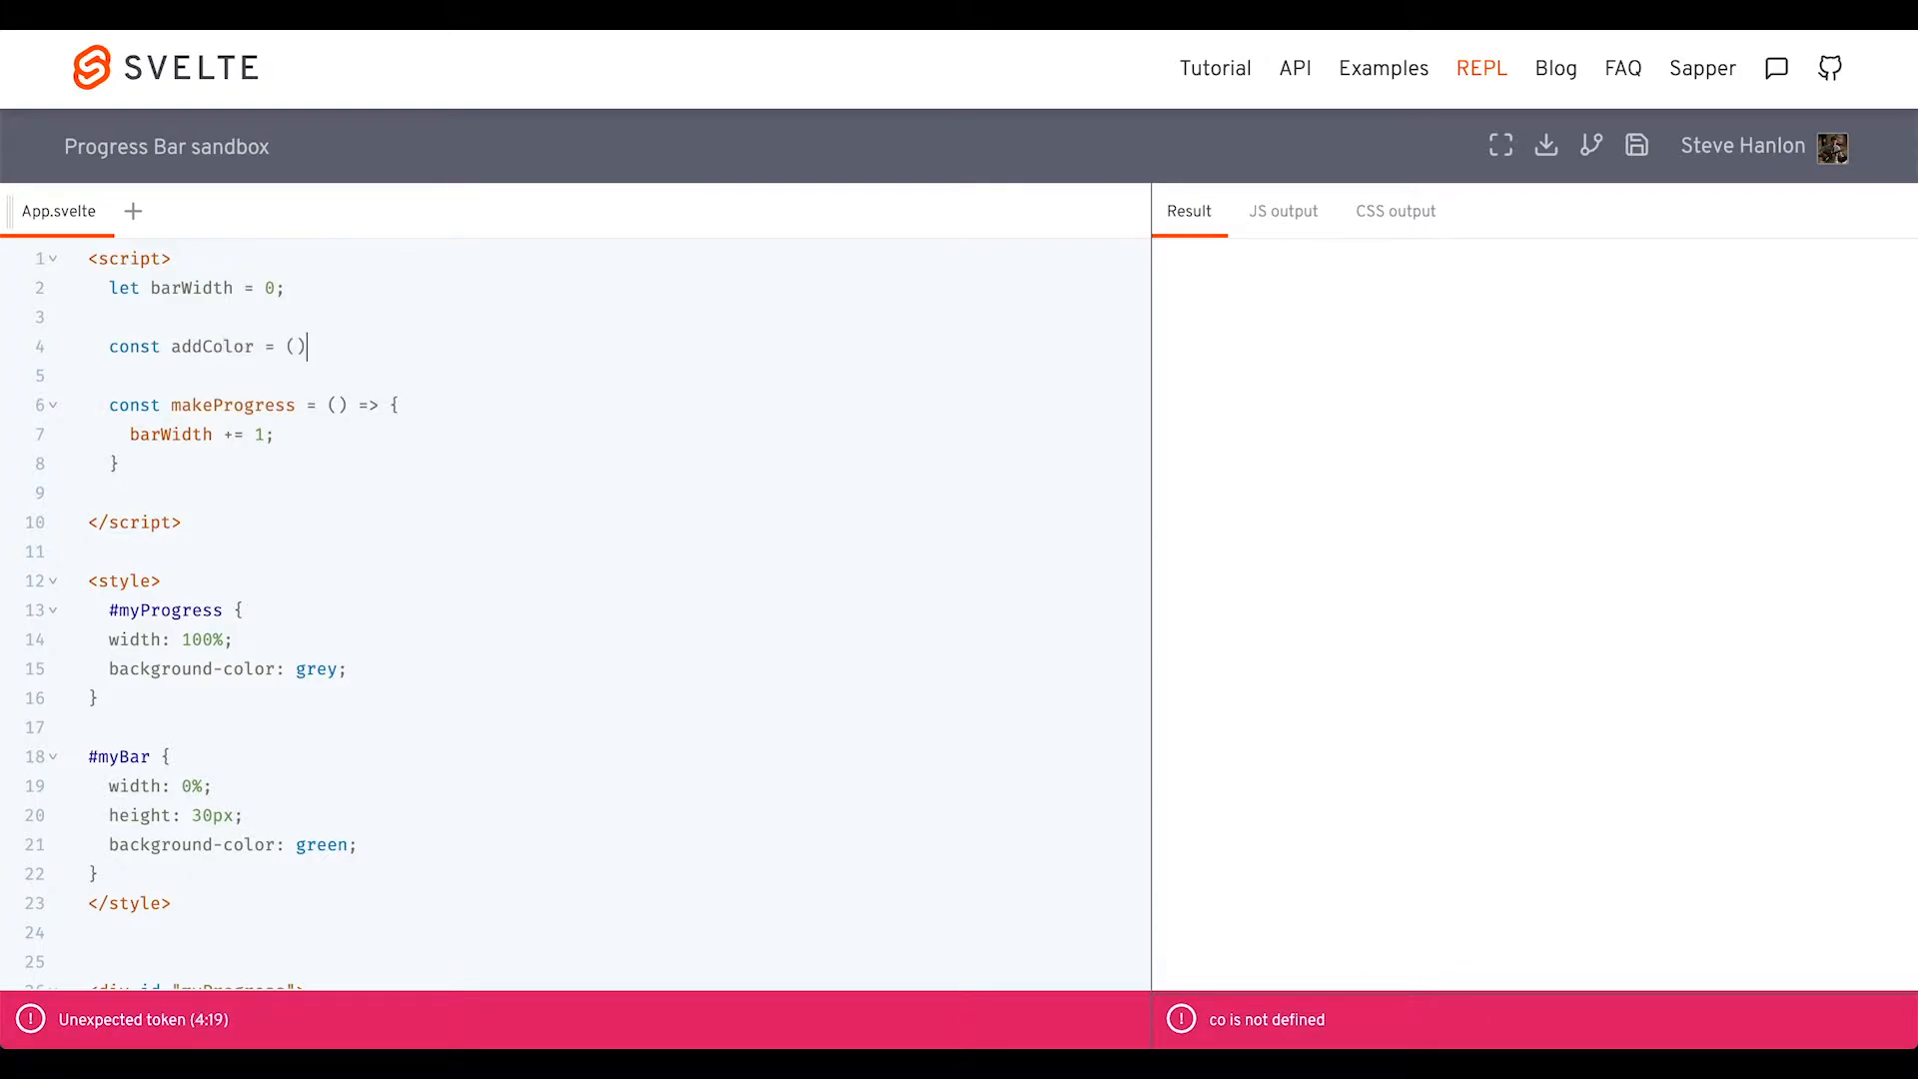
{"action": "type", "text": "=>"}
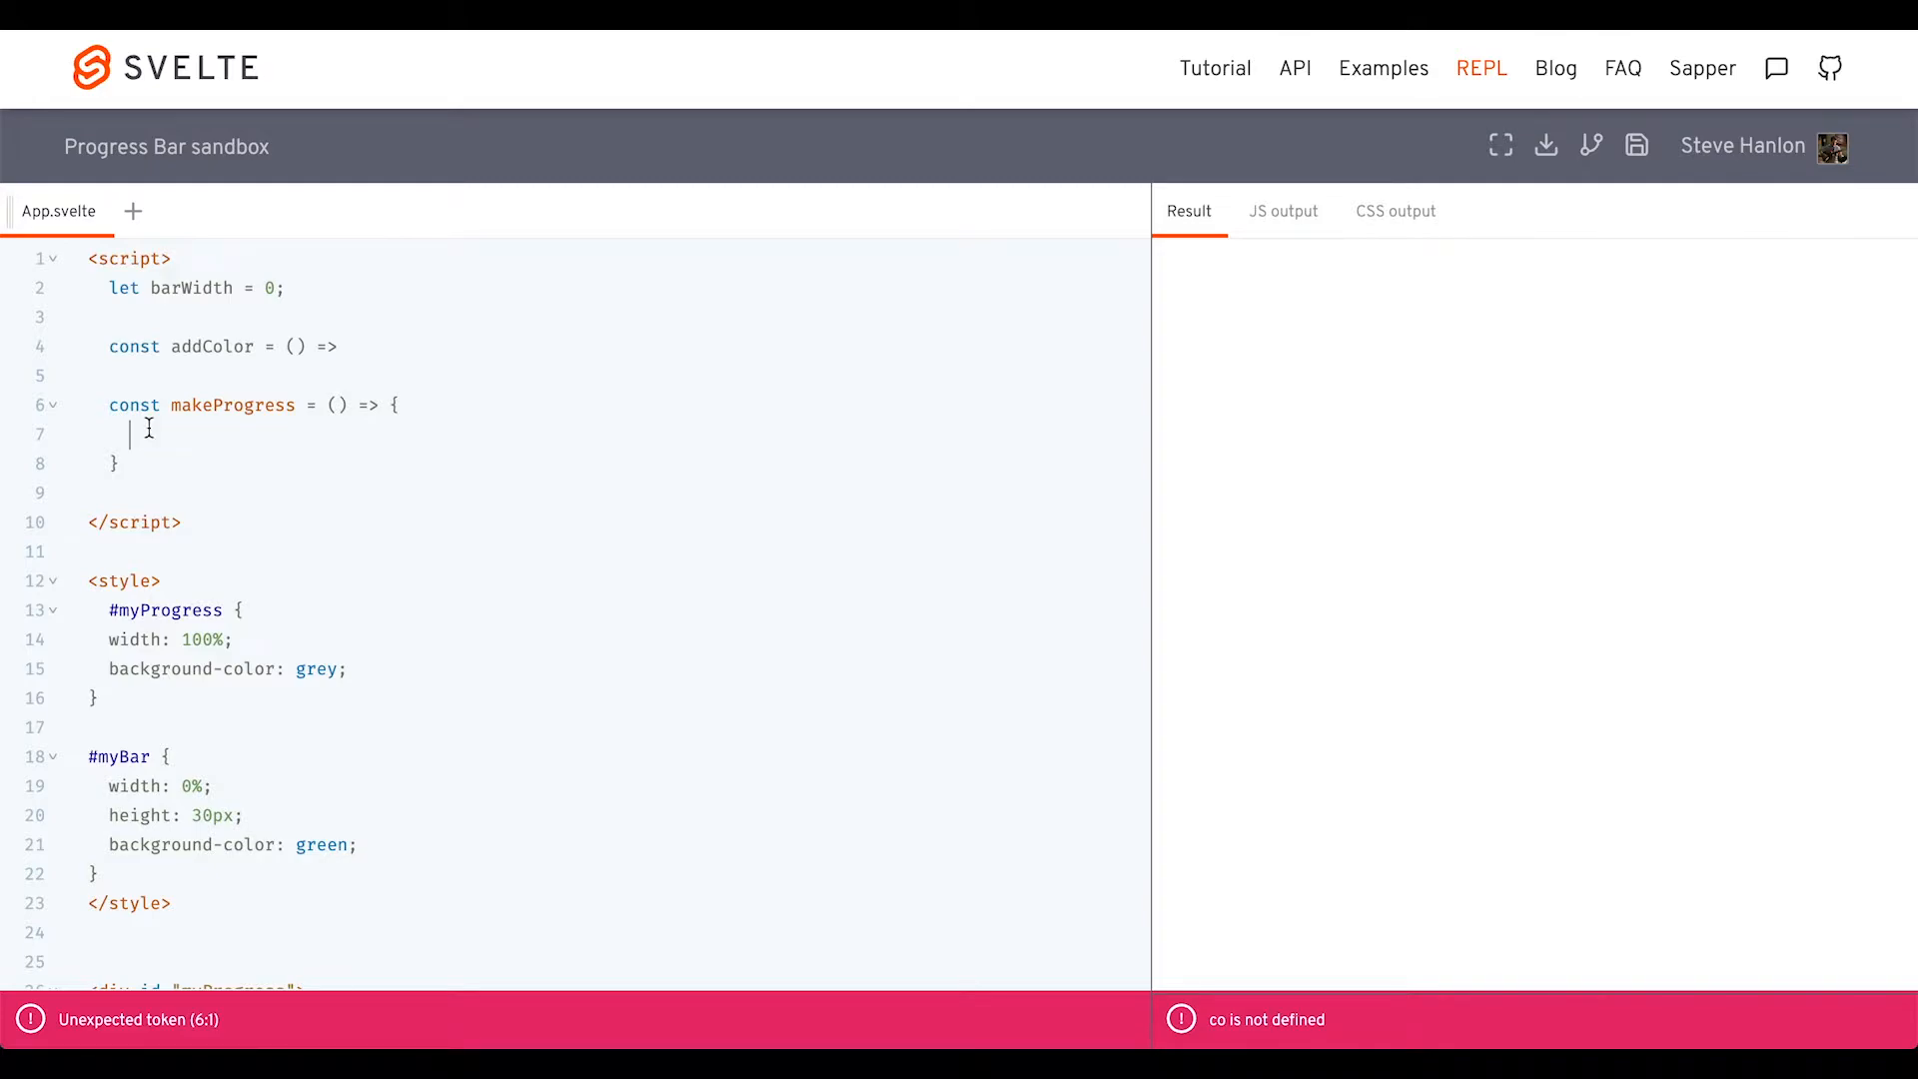
{"action": "type", "text": "barWidth += 1;"}
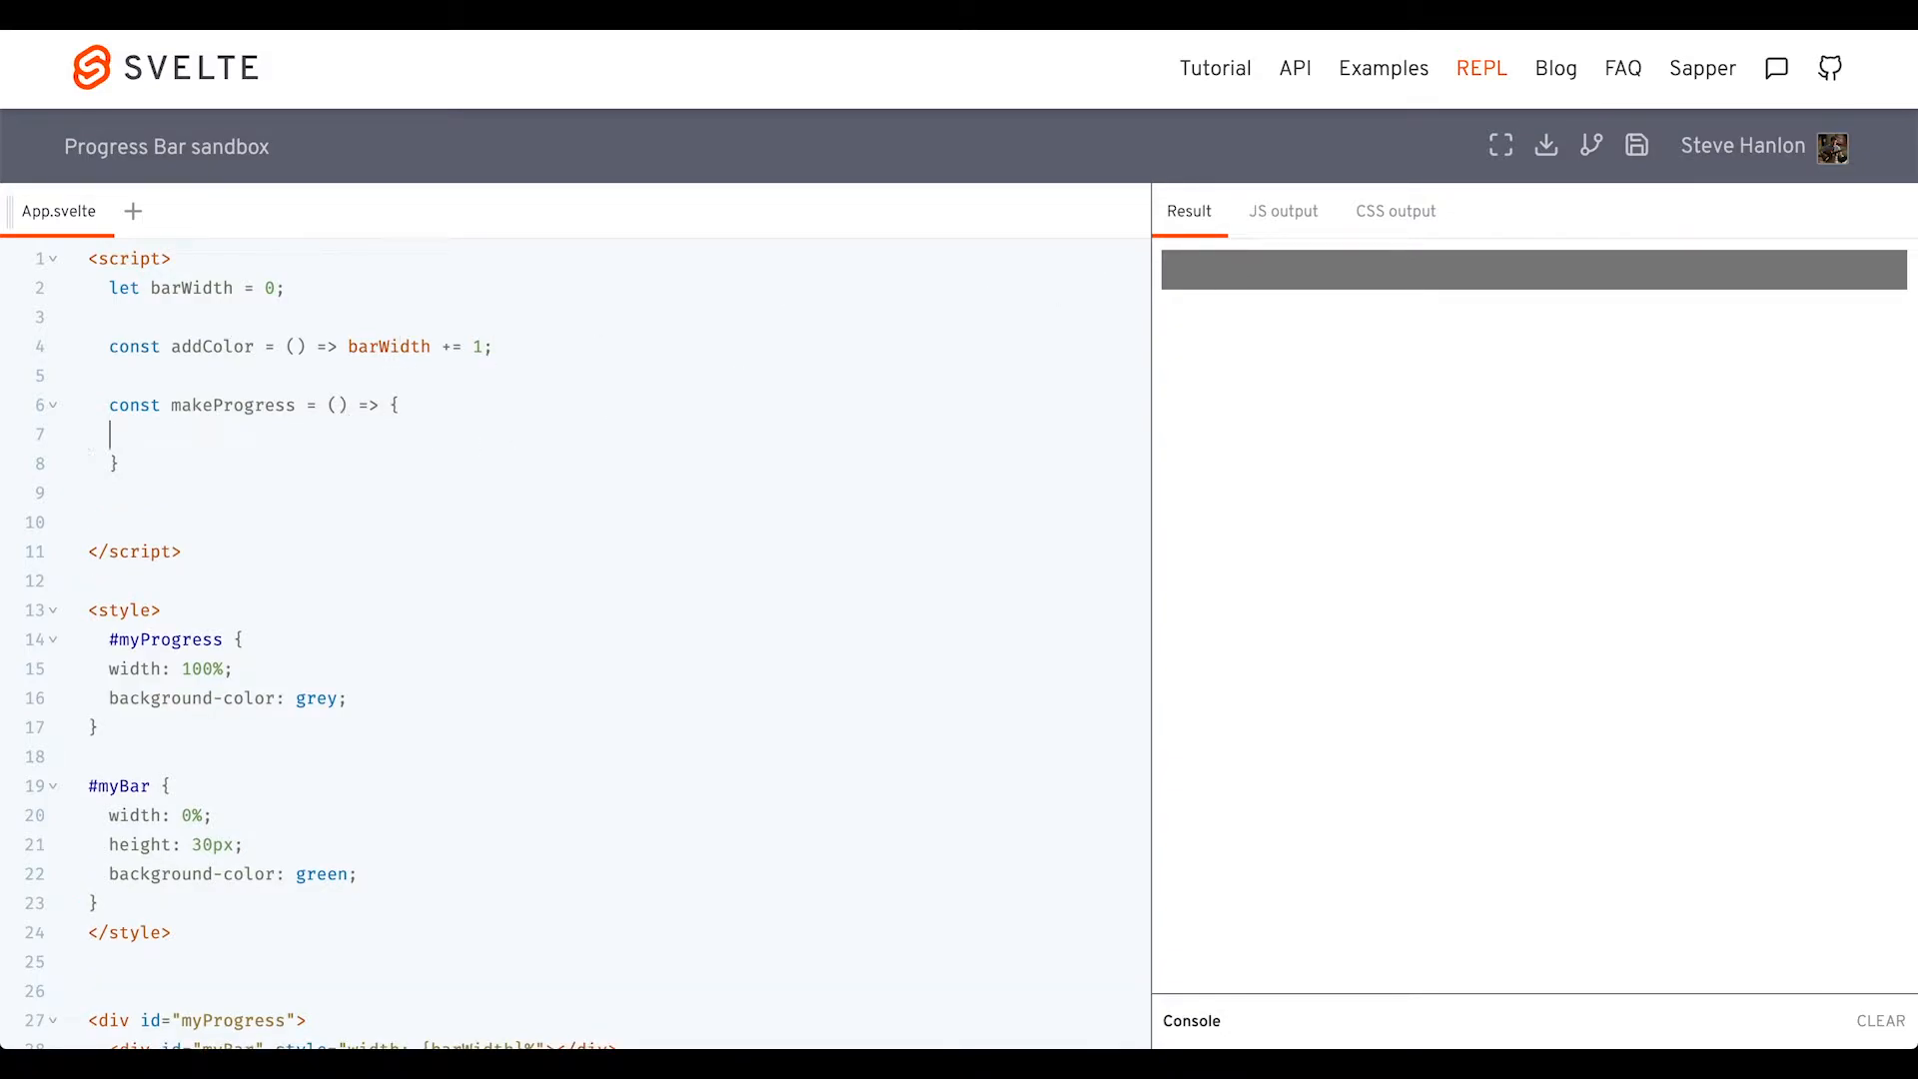
{"action": "type", "text": "setInterval(addColor"}
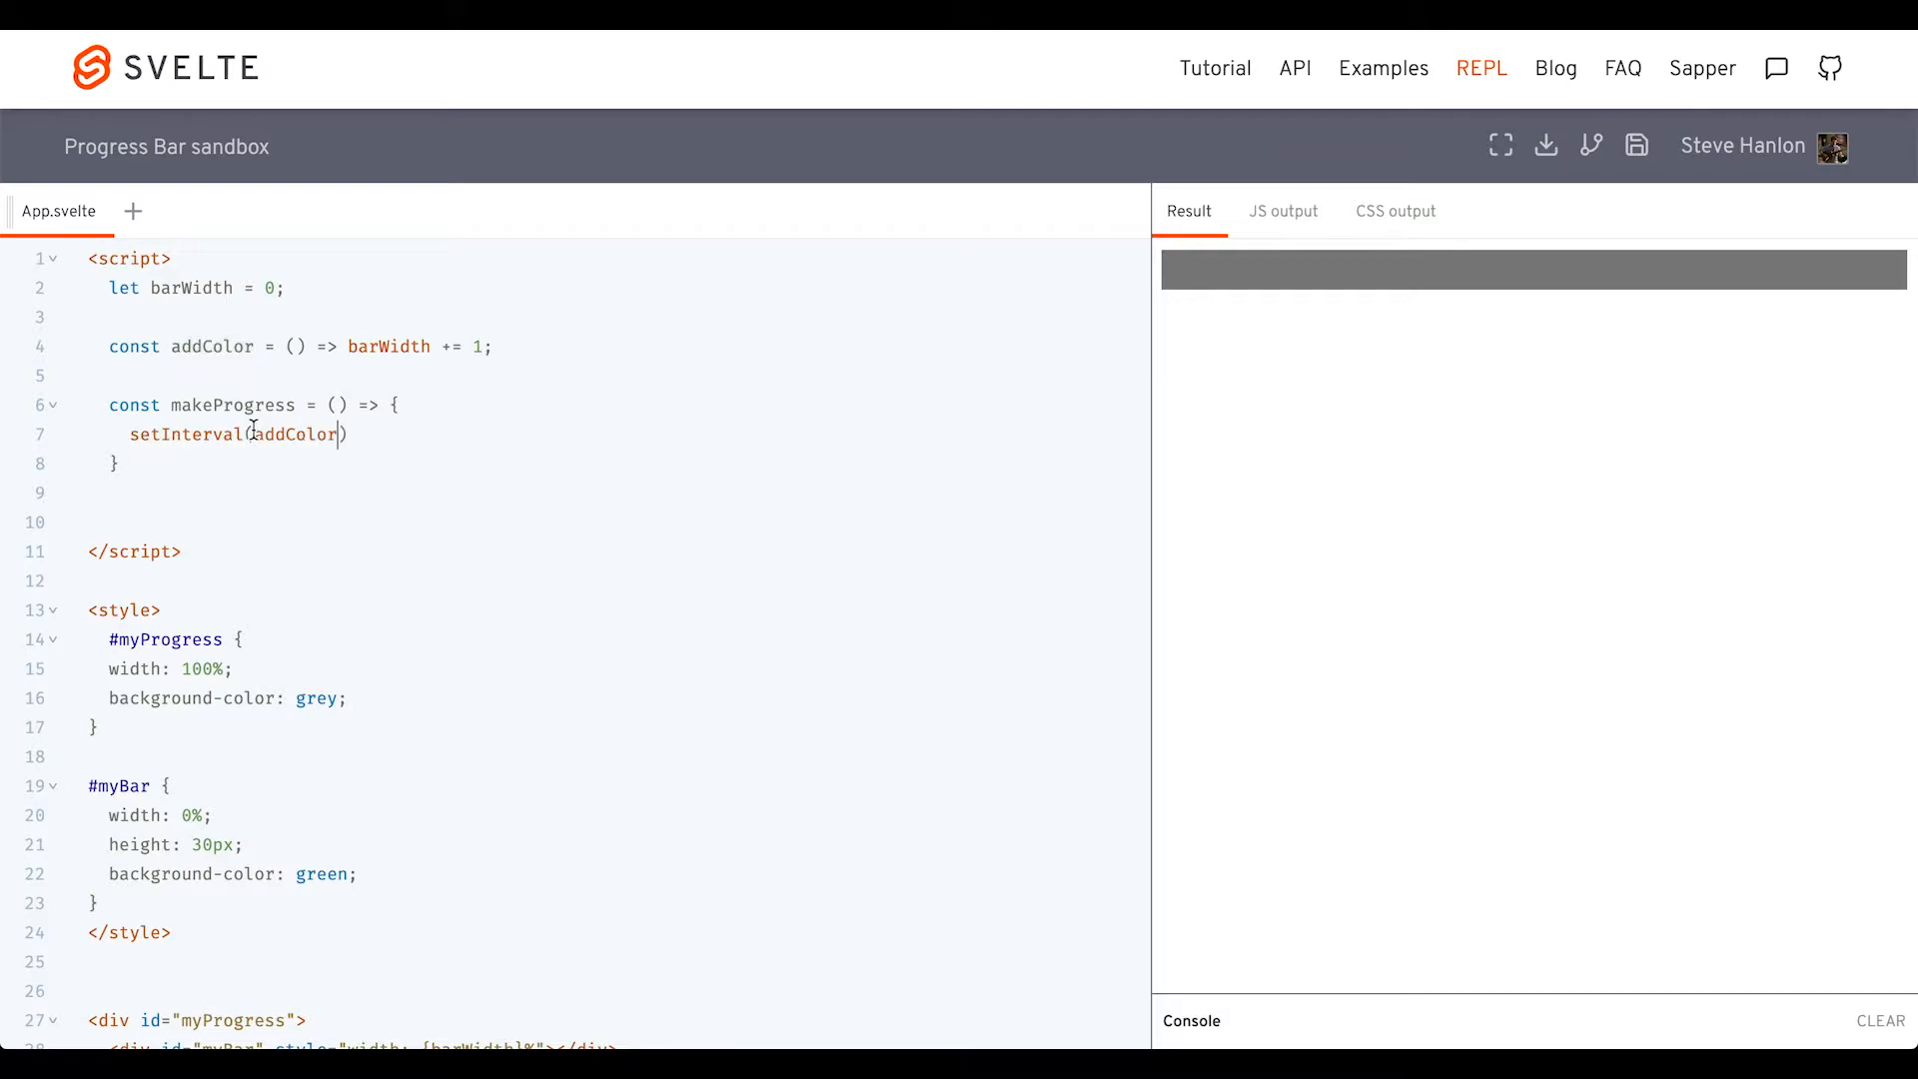
{"action": "type", "text": ", 10"}
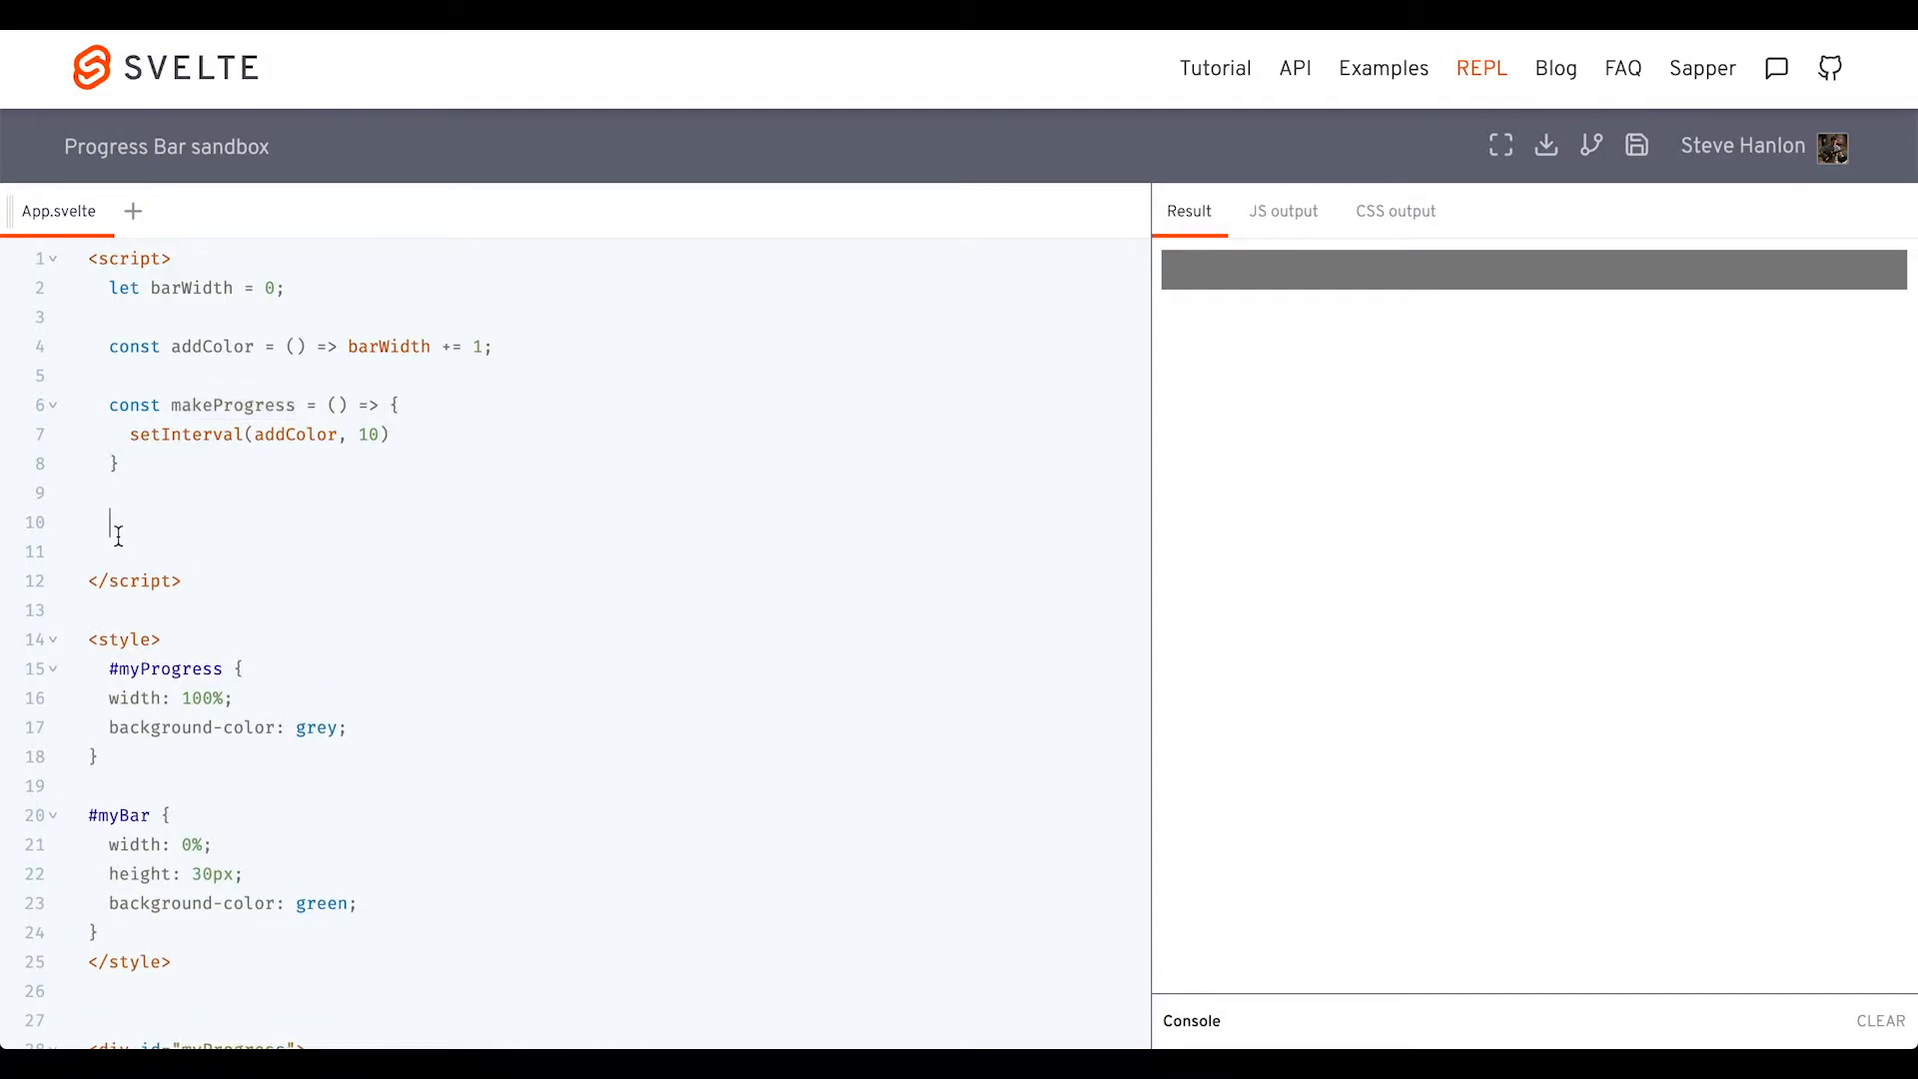
{"action": "type", "text": "makeProgress()"}
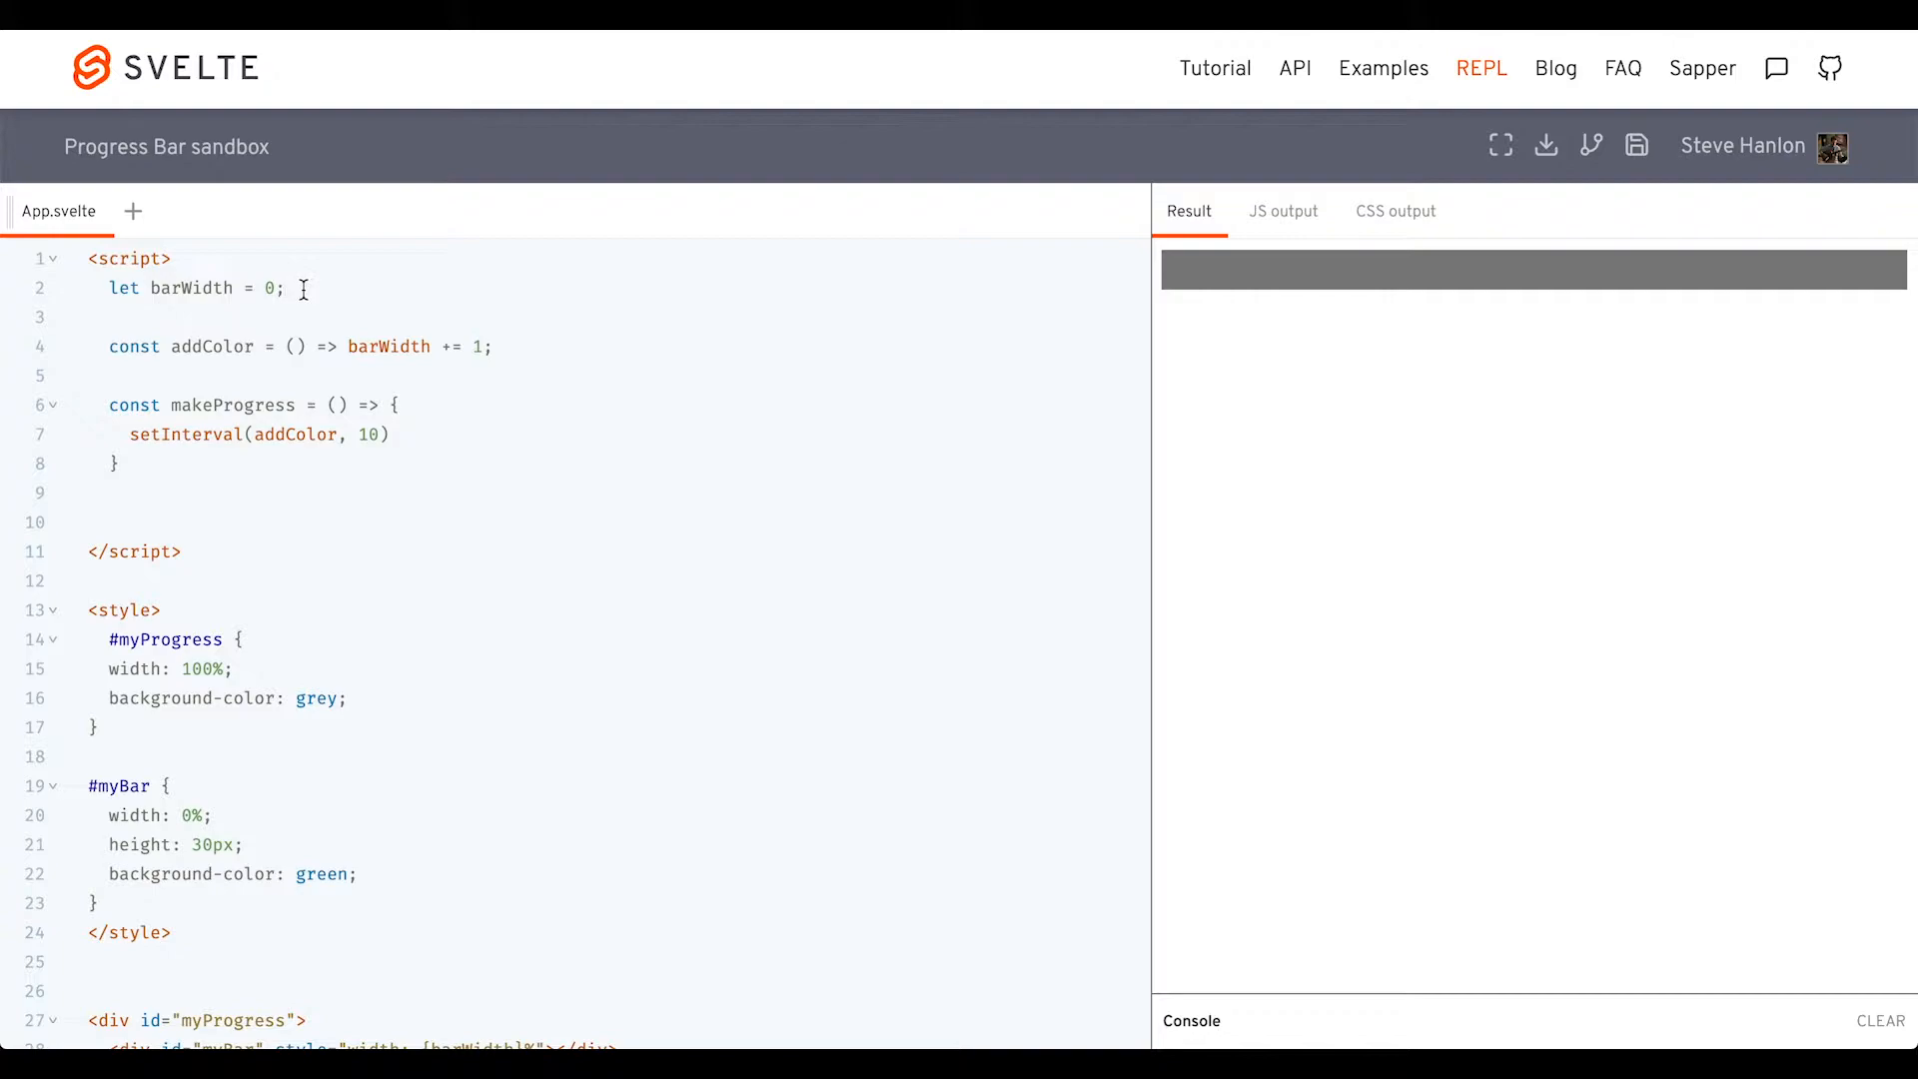
Declare let progress and assign the setInterval result to progress
{"action": "key", "text": "Enter"}
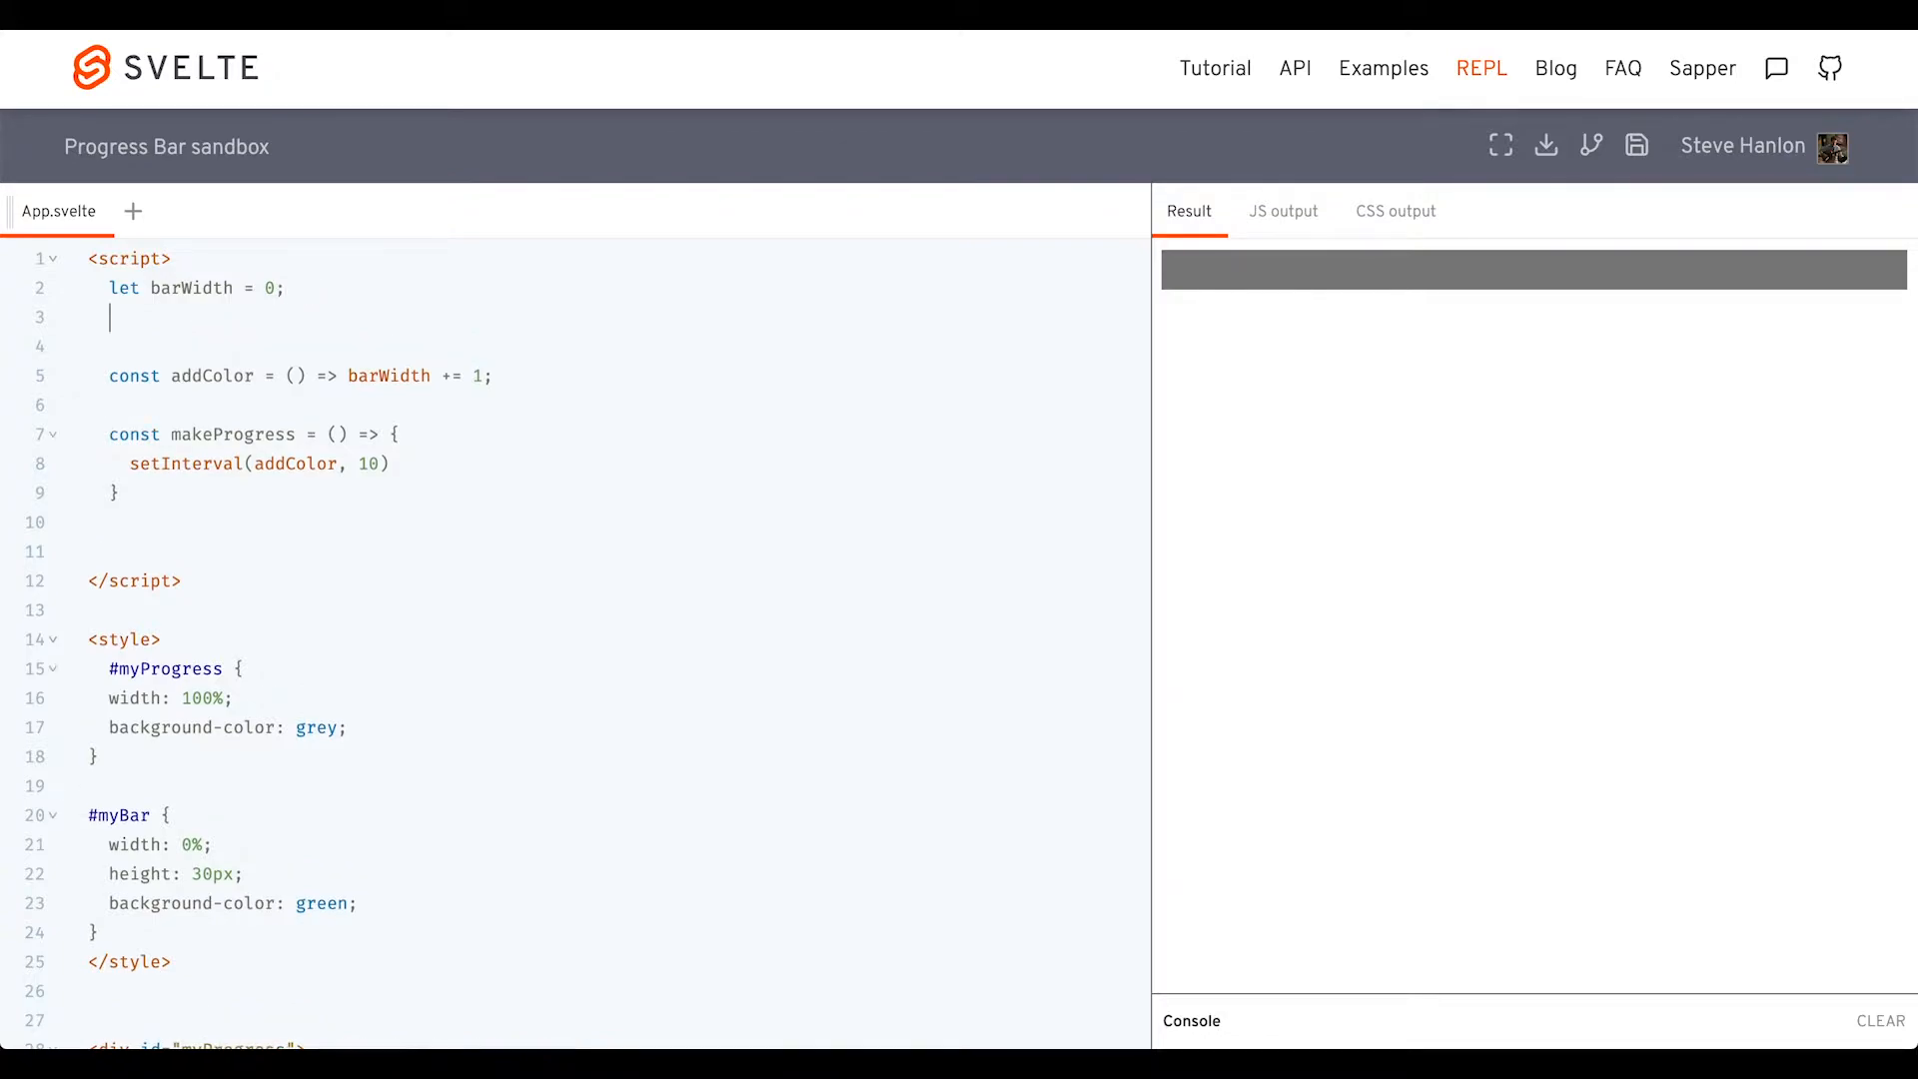
{"action": "double_click", "coordinate": [190, 289]}
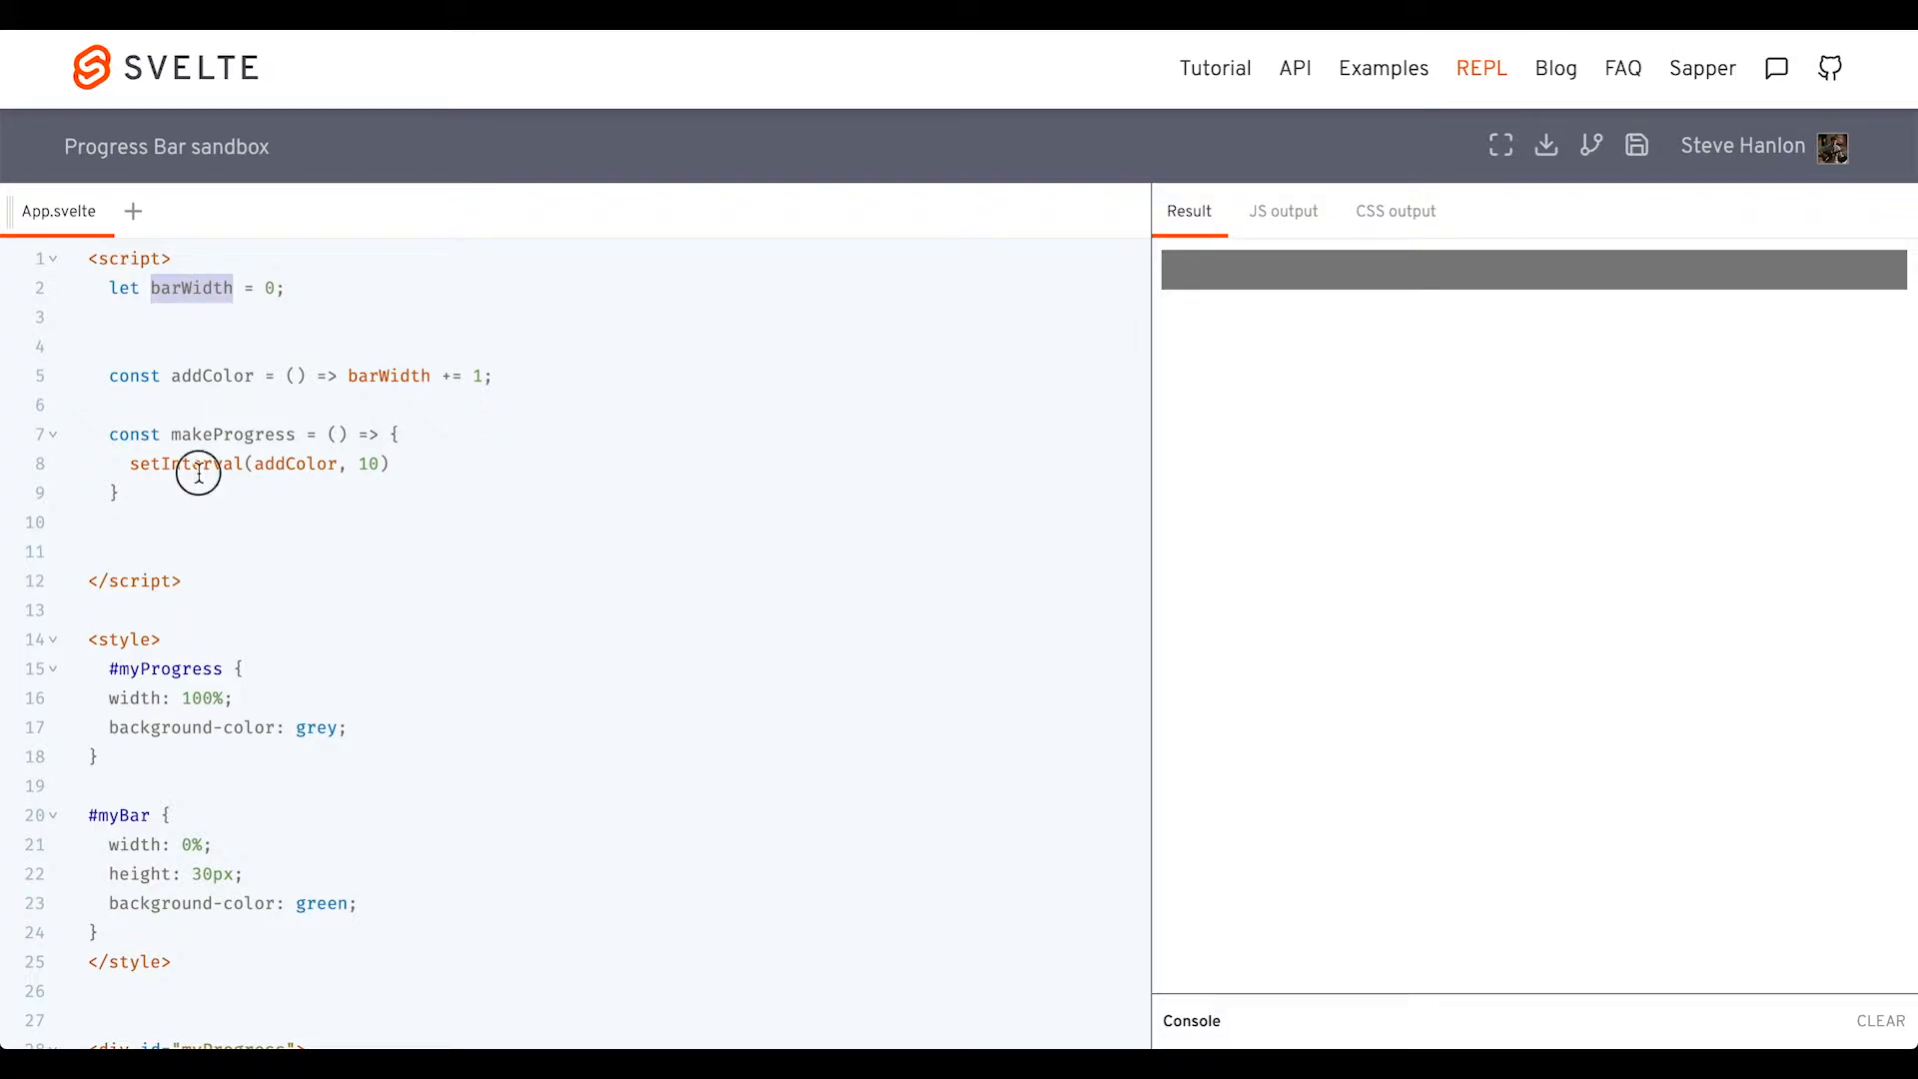
{"action": "double_click", "coordinate": [182, 464]}
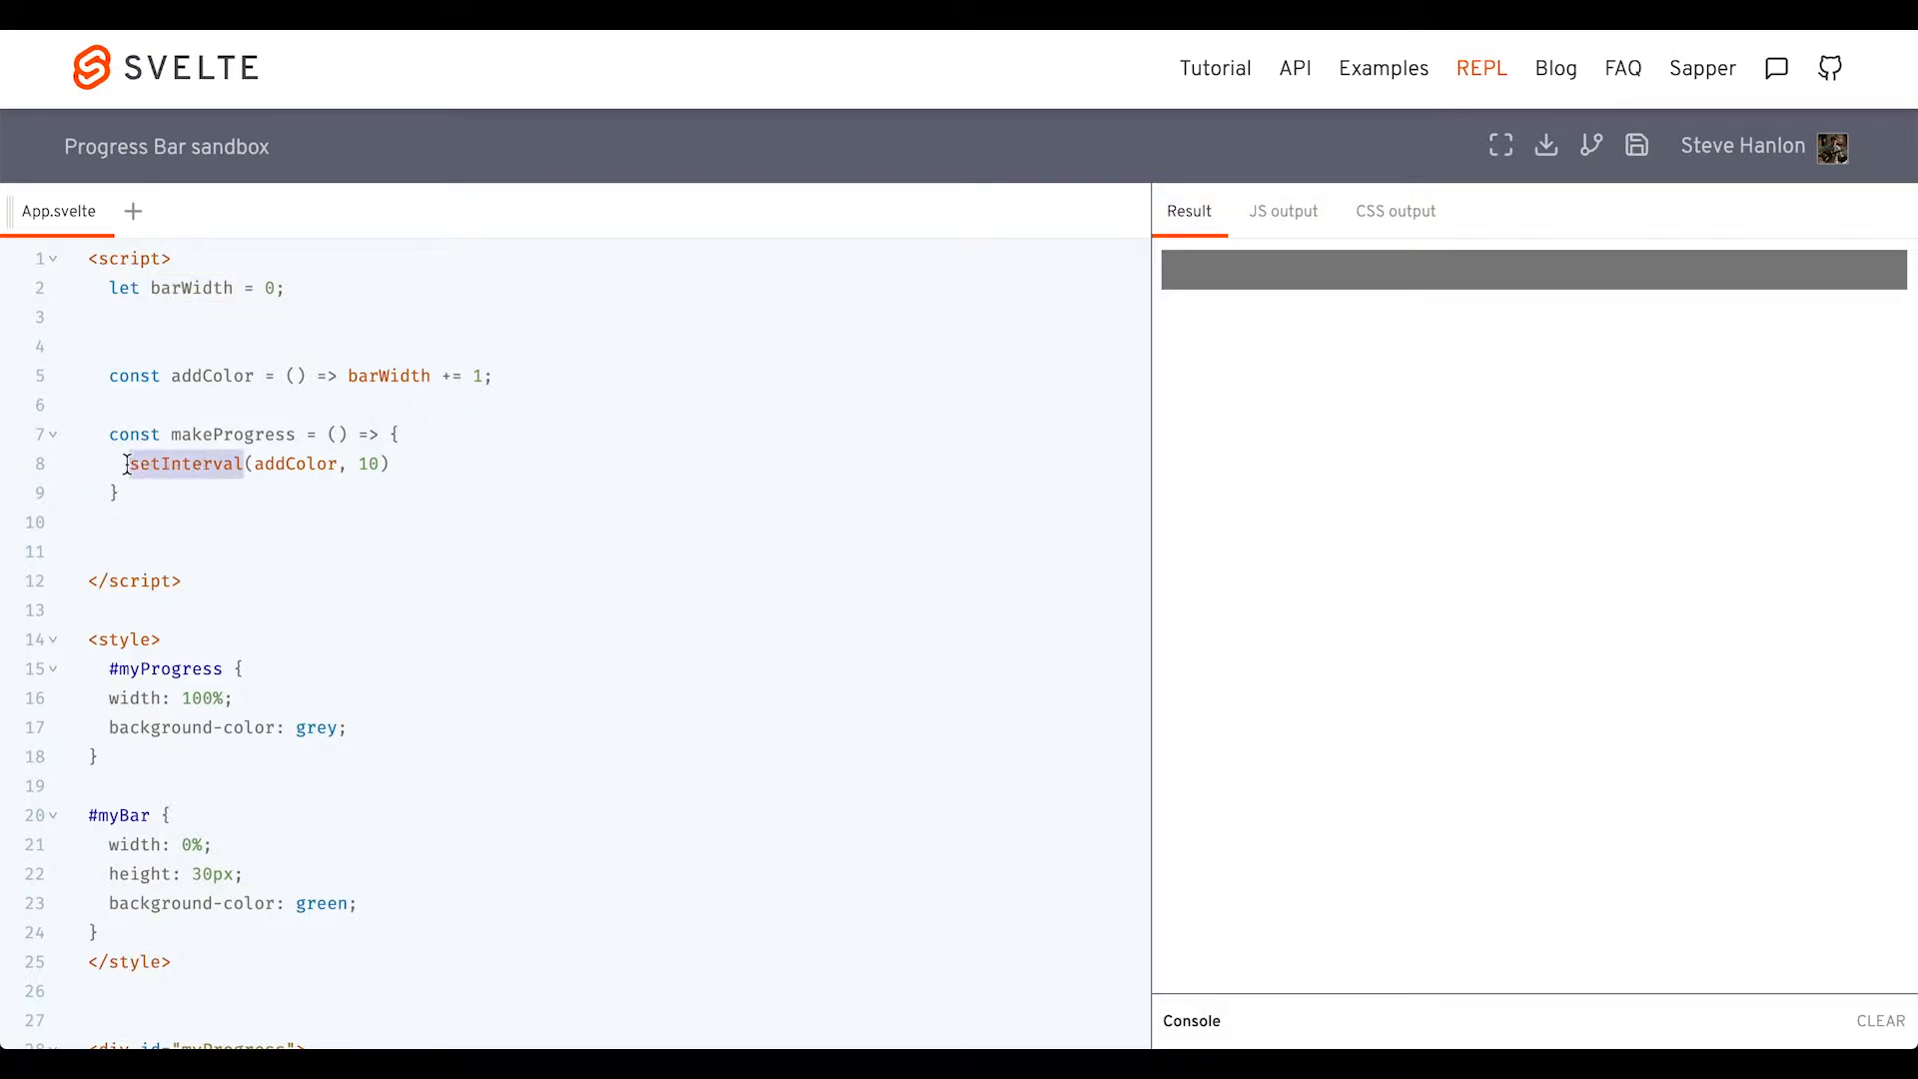
{"action": "double_click", "coordinate": [182, 464]}
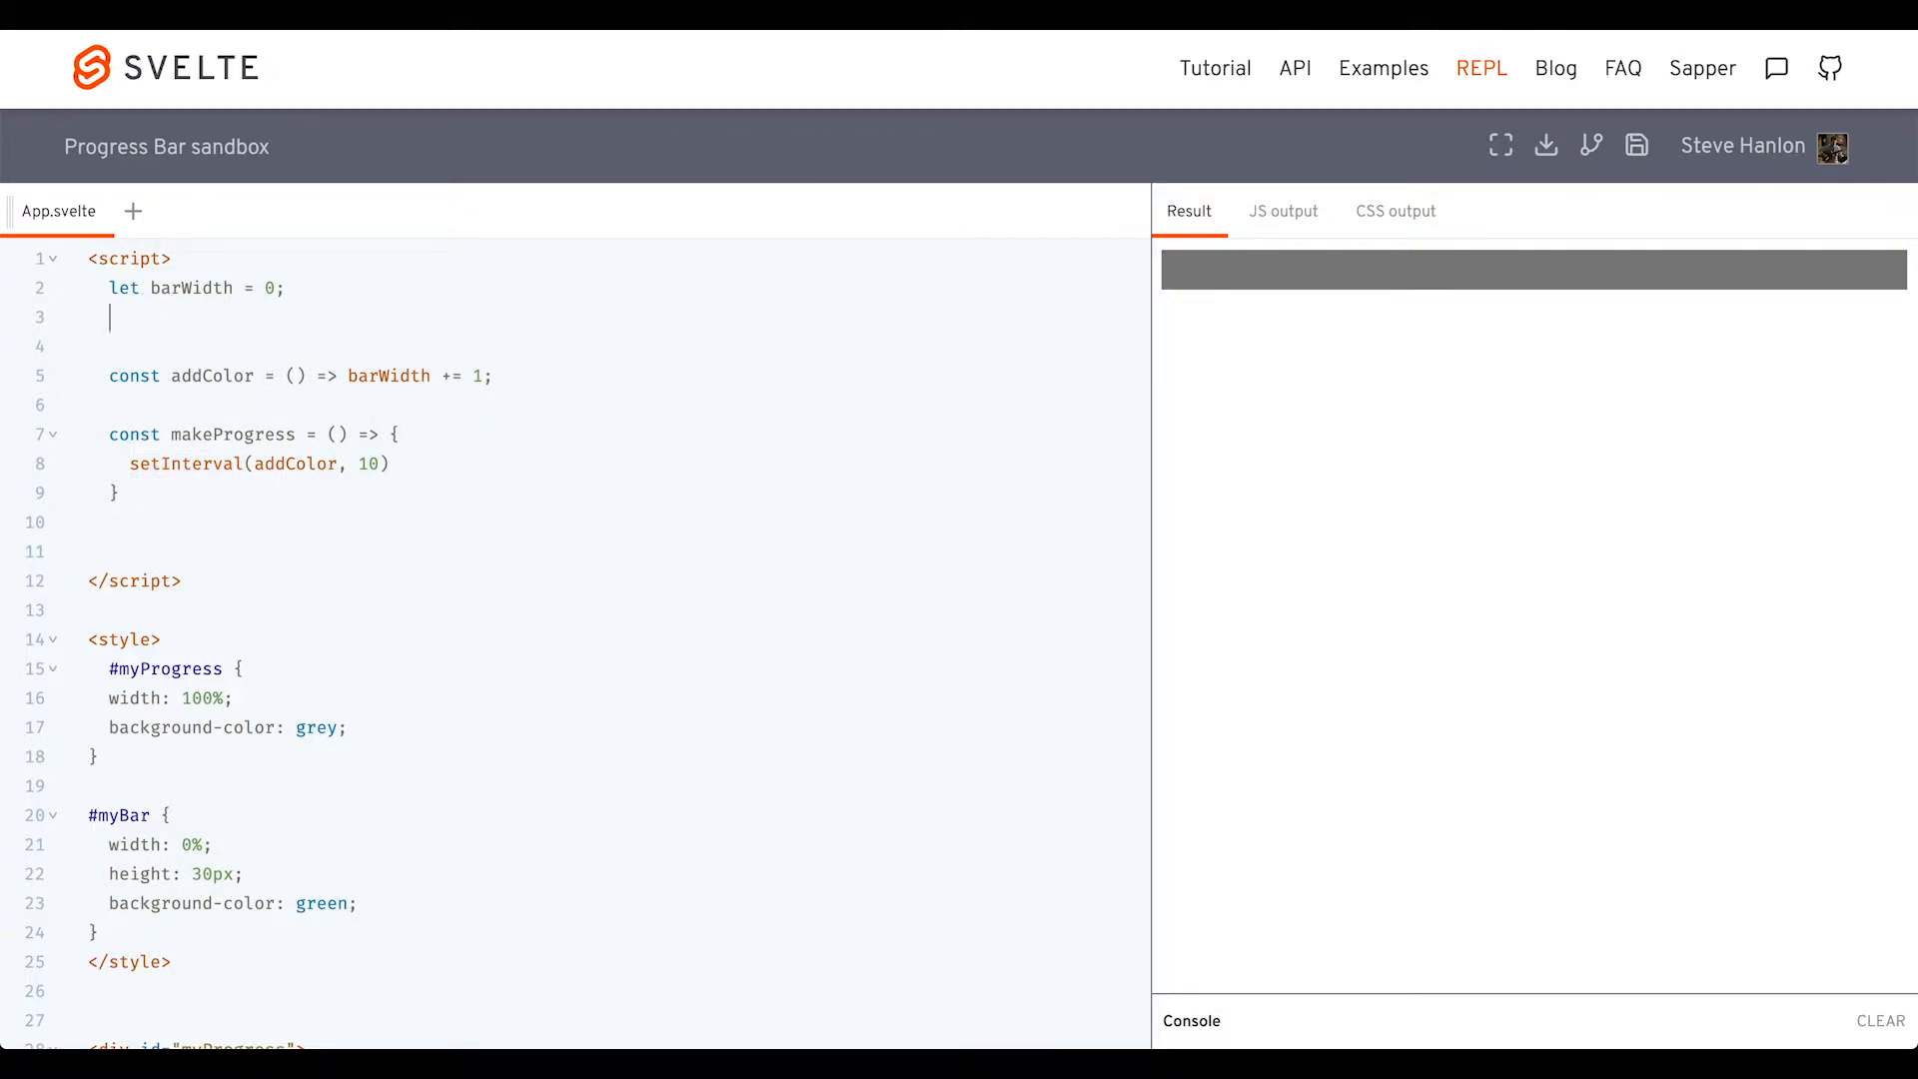
{"action": "type", "text": "let progress"}
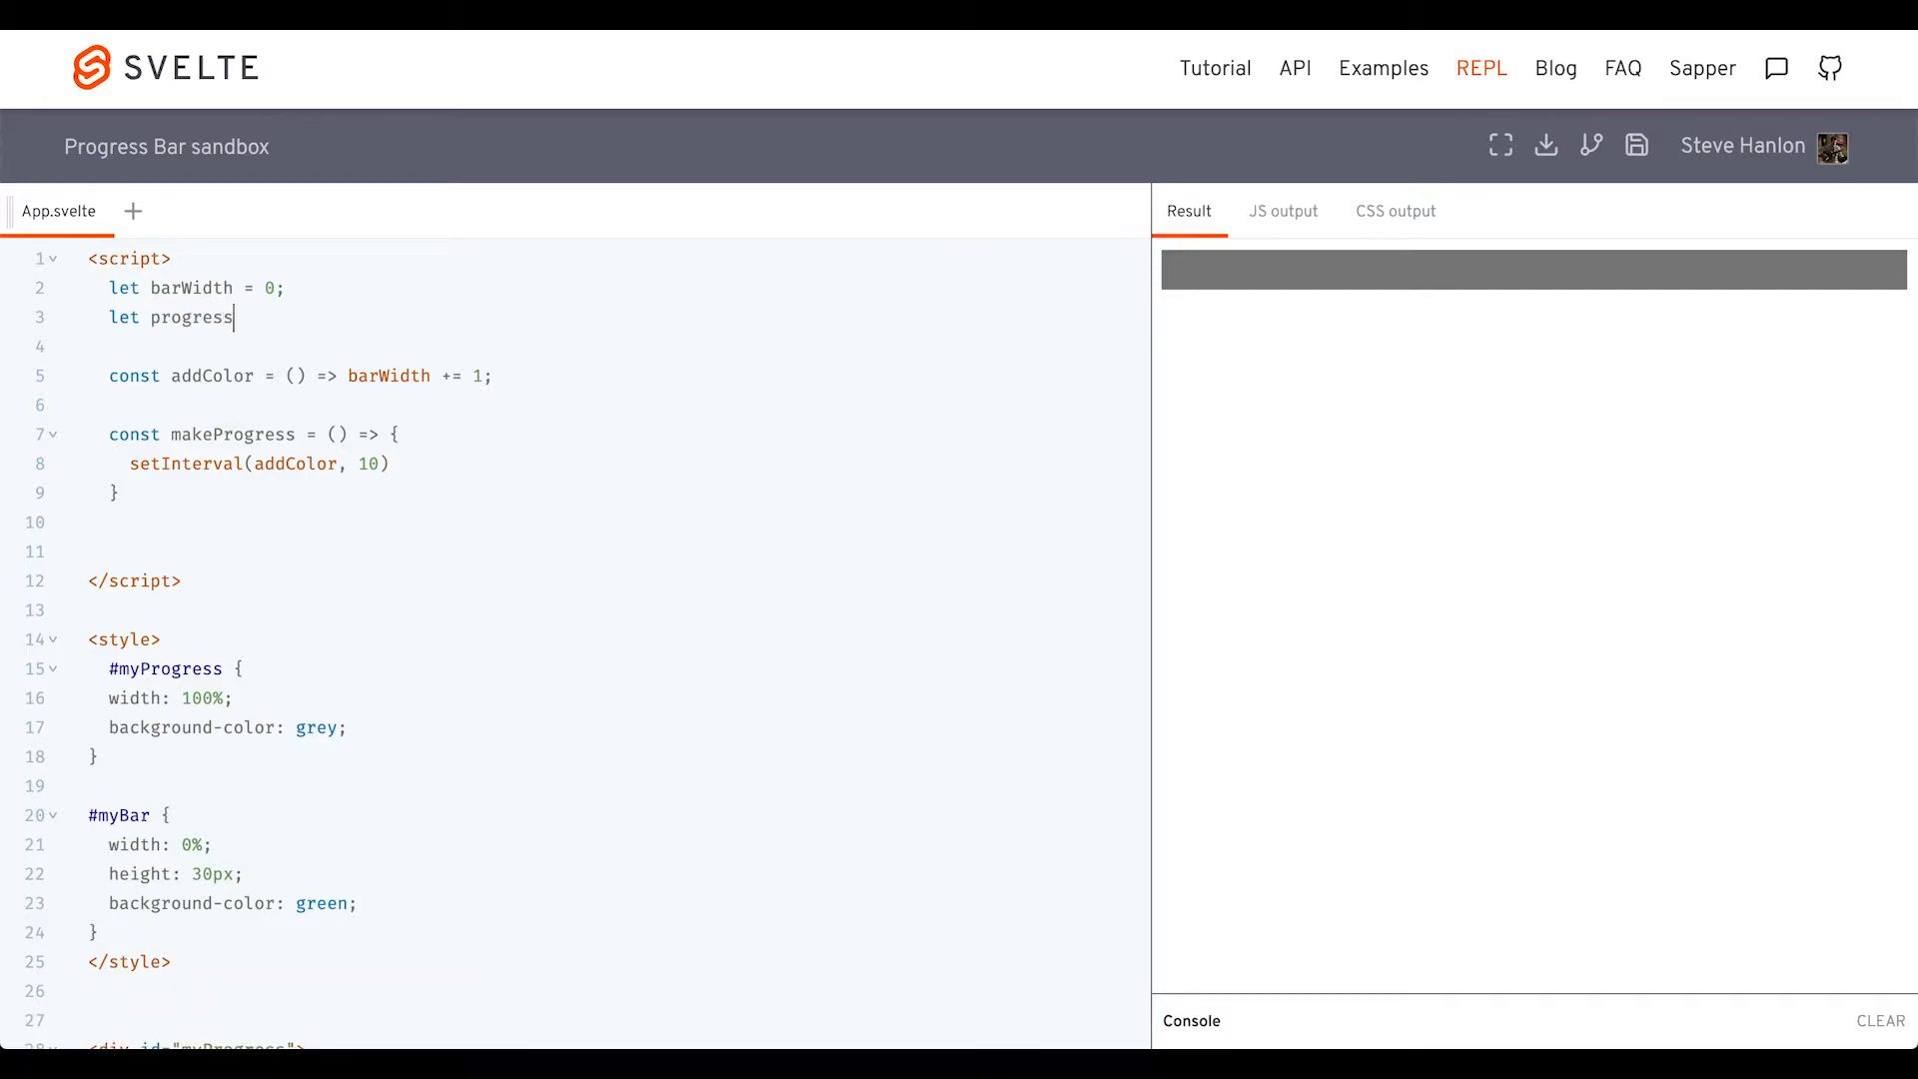
{"action": "double_click", "coordinate": [190, 318]}
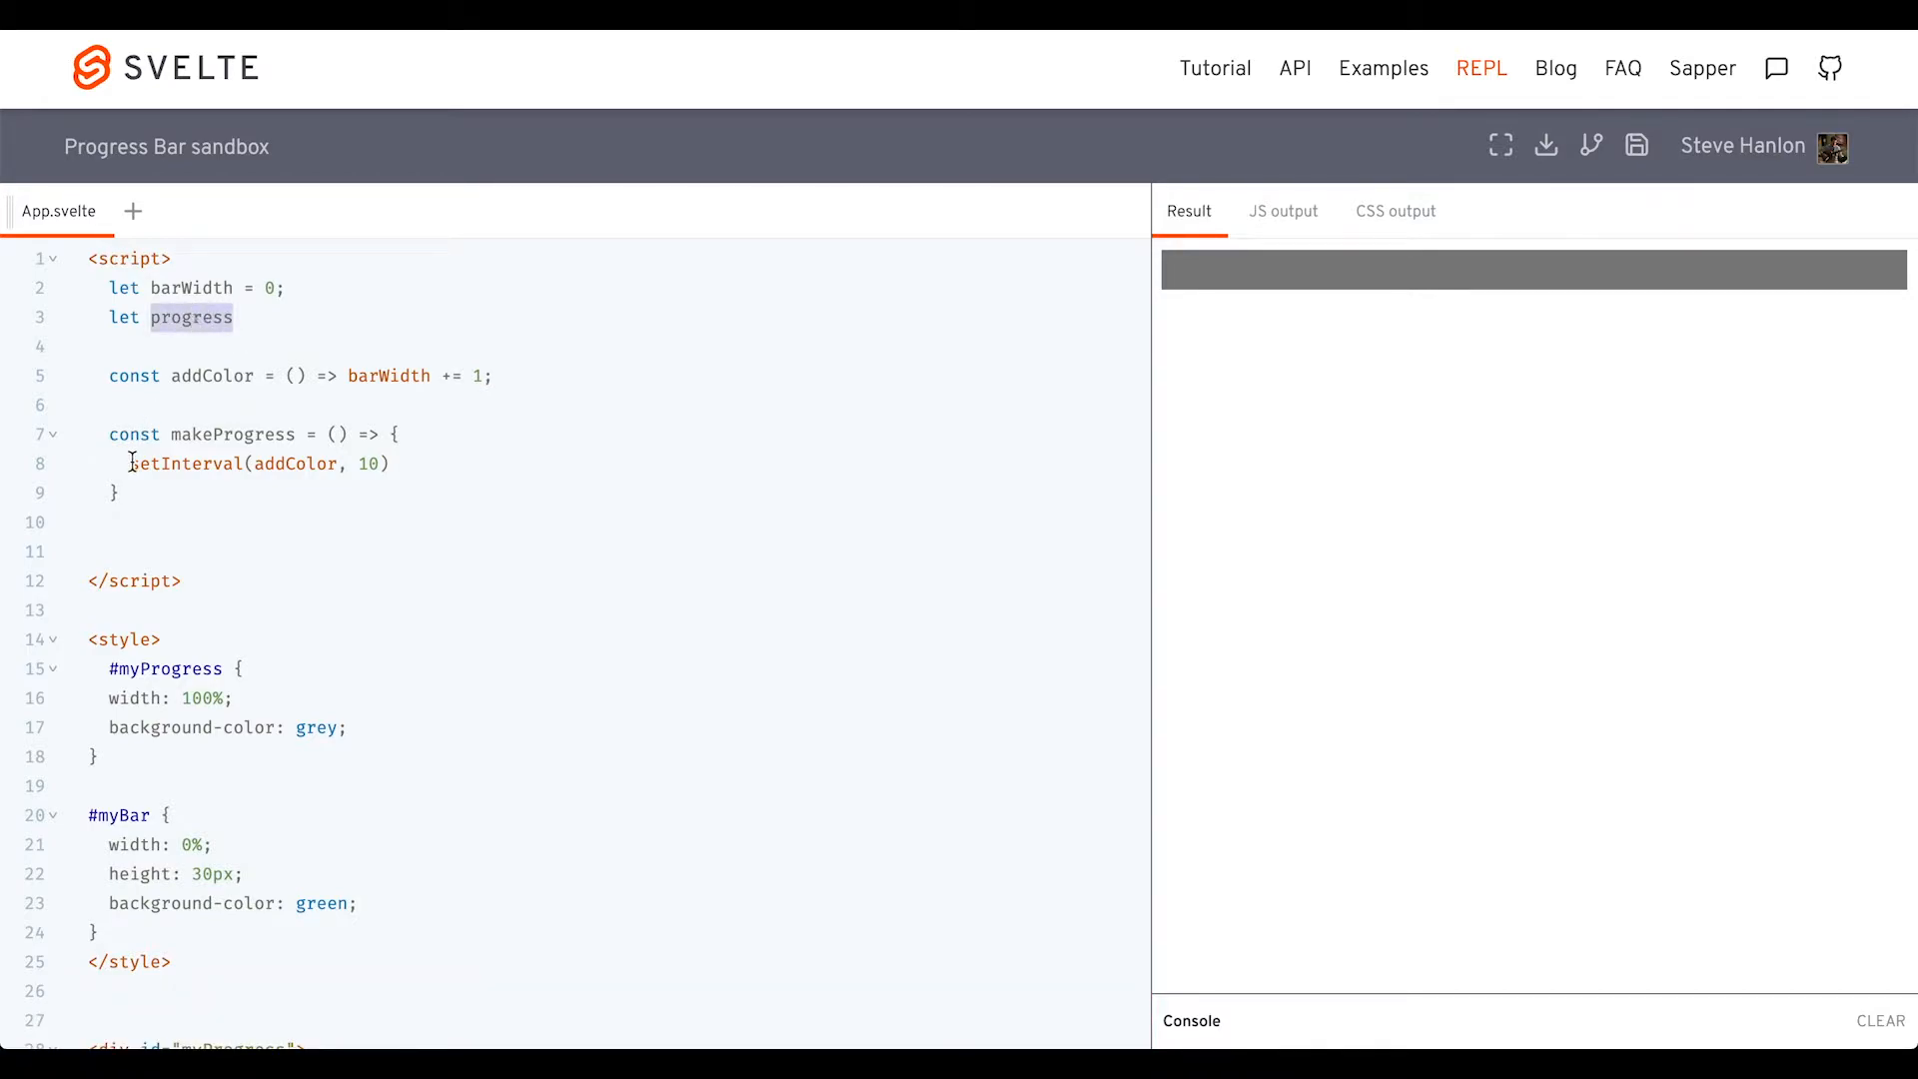
{"action": "type", "text": "progress ="}
{"action": "type", "text": ";"}
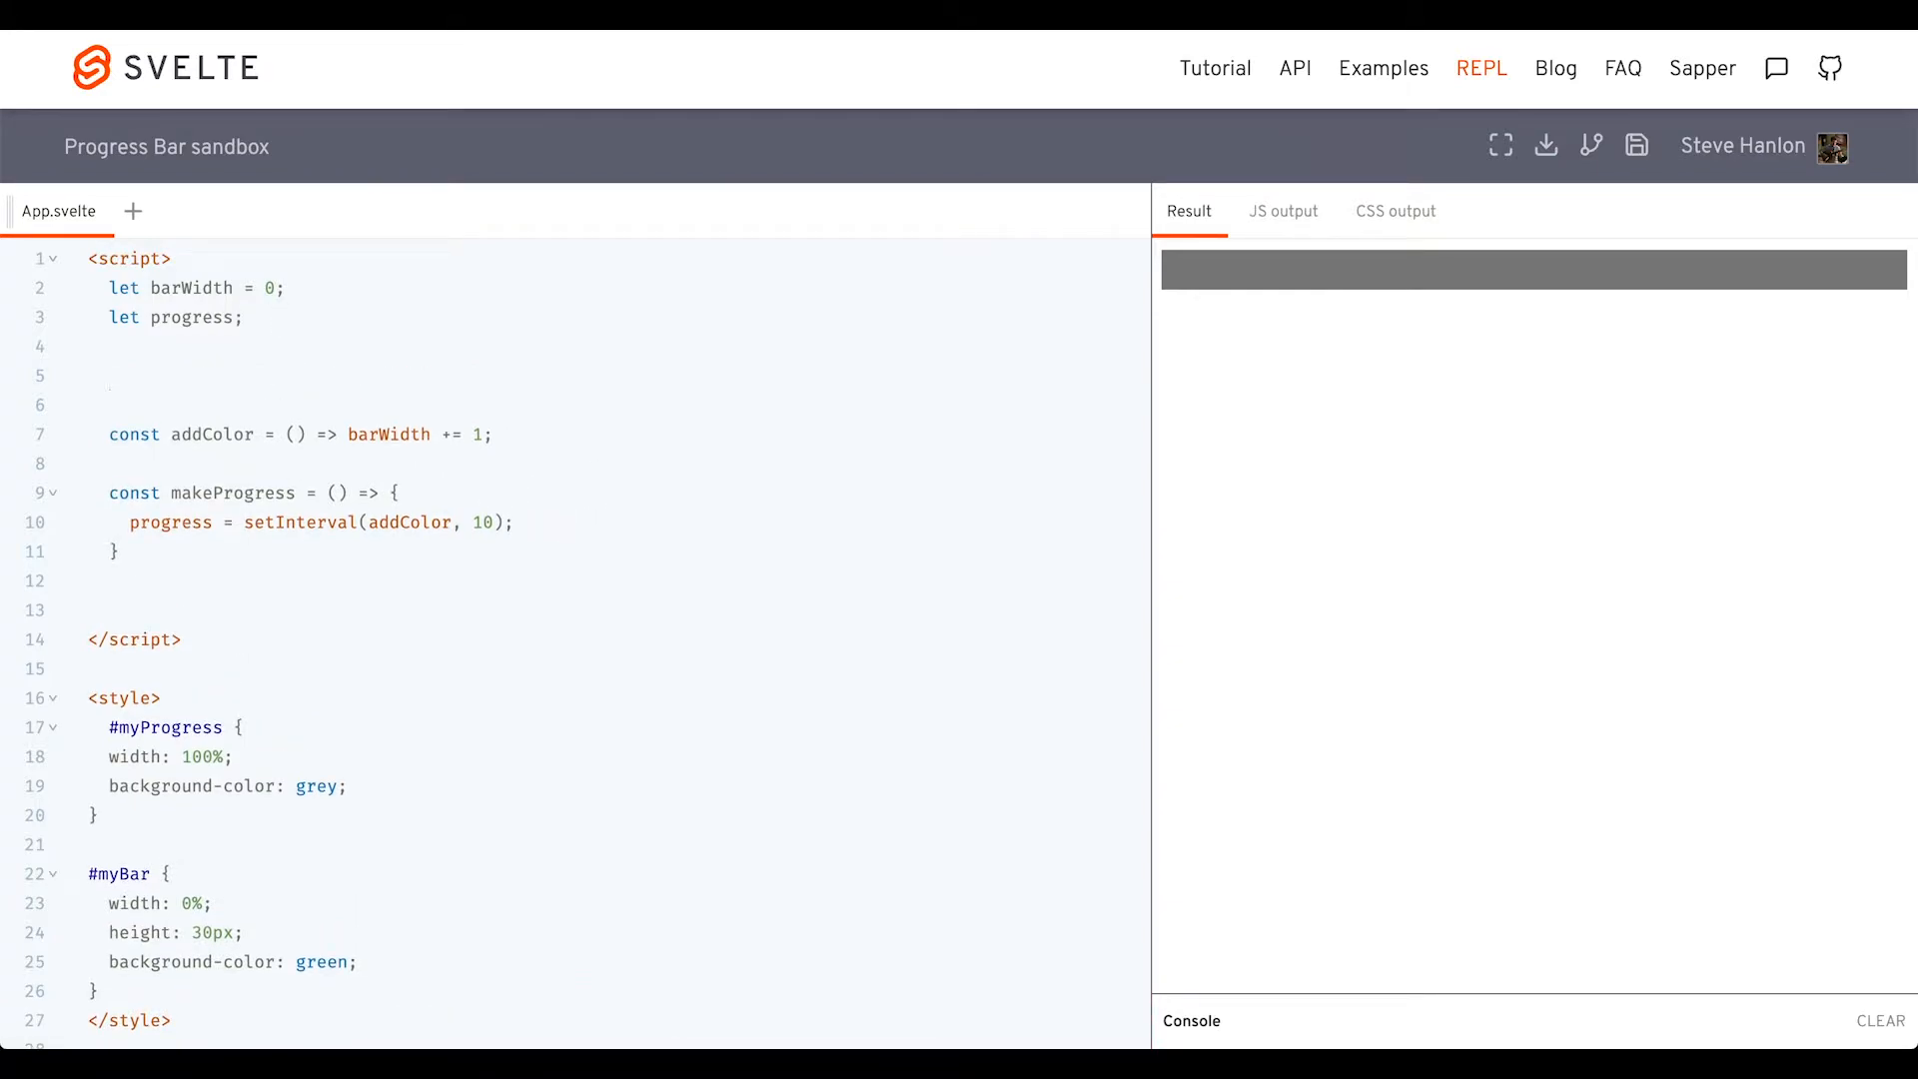
Add $: if (barWidth === 100) clearInterval(progress), and call makeProgress()
{"action": "type", "text": "$:"}
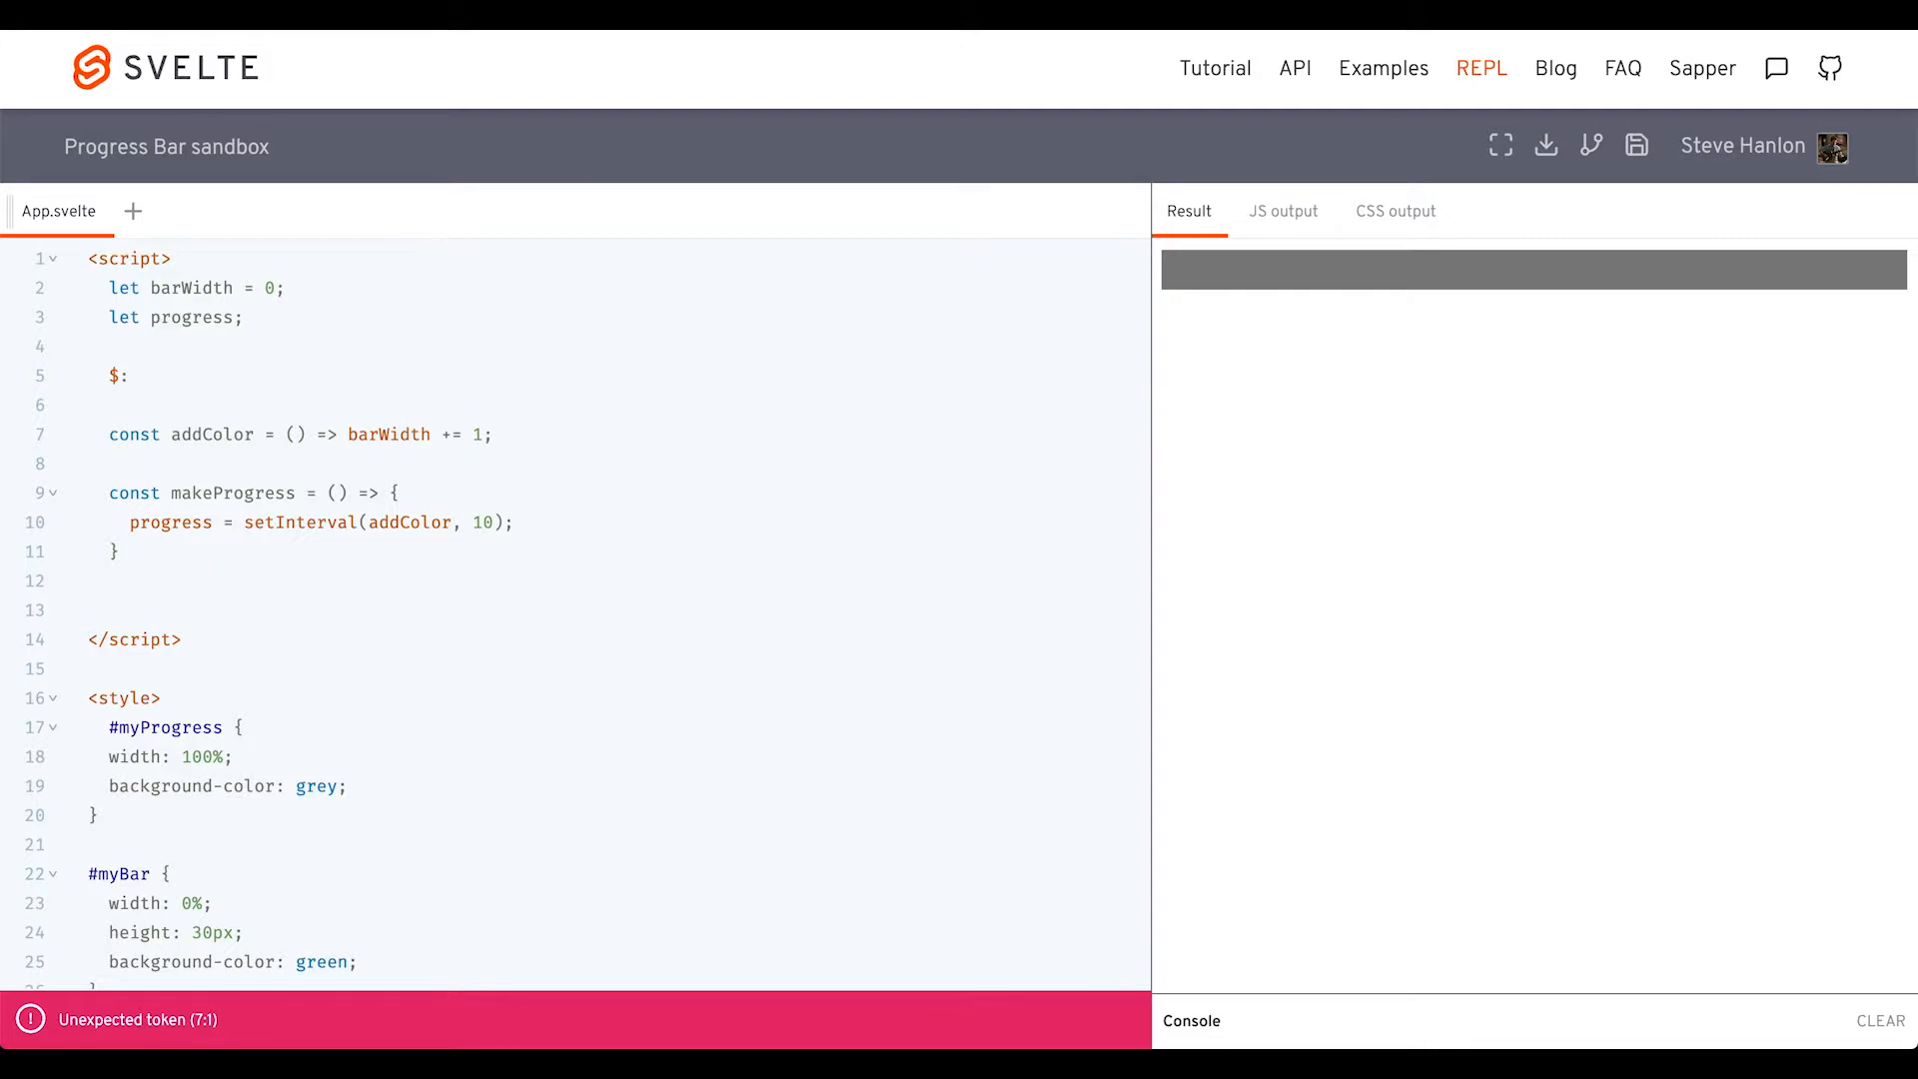
{"action": "type", "text": "if (bar)"}
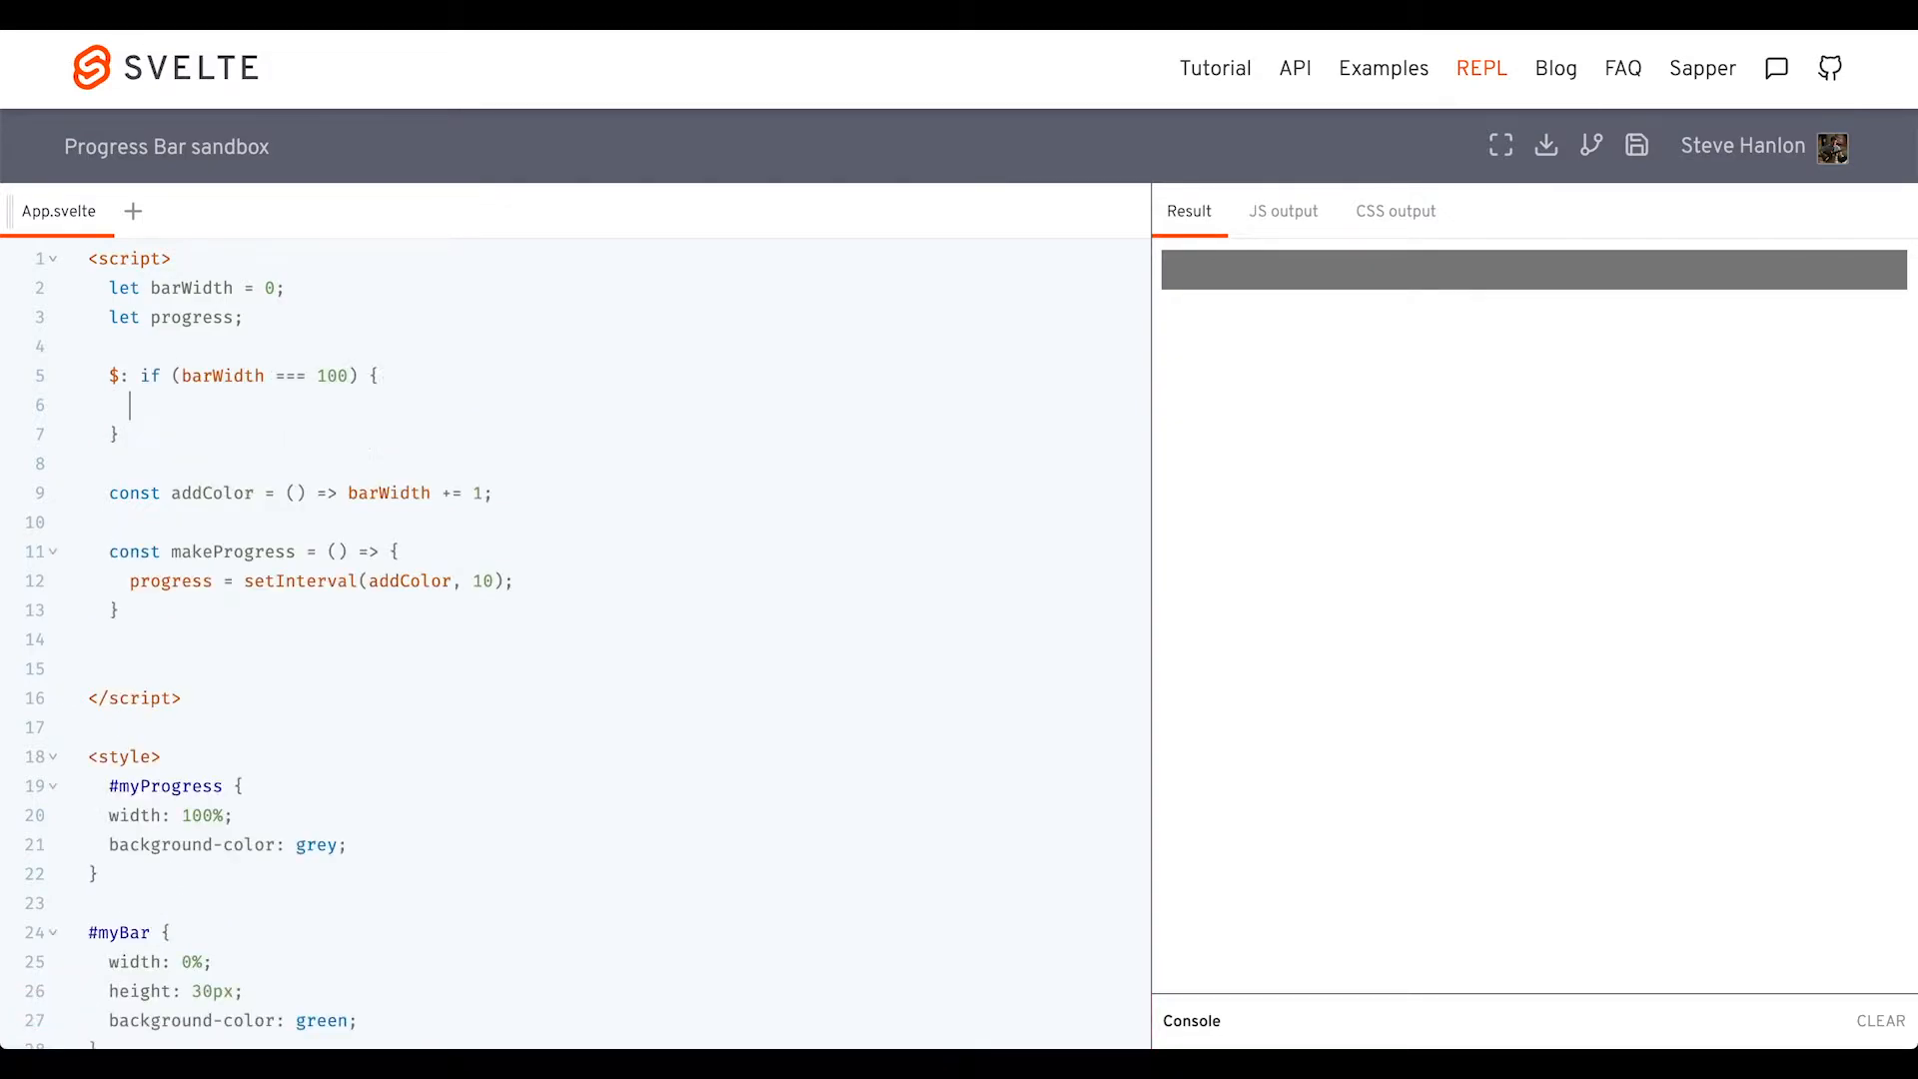
{"action": "type", "text": "clearInterval(progress);"}
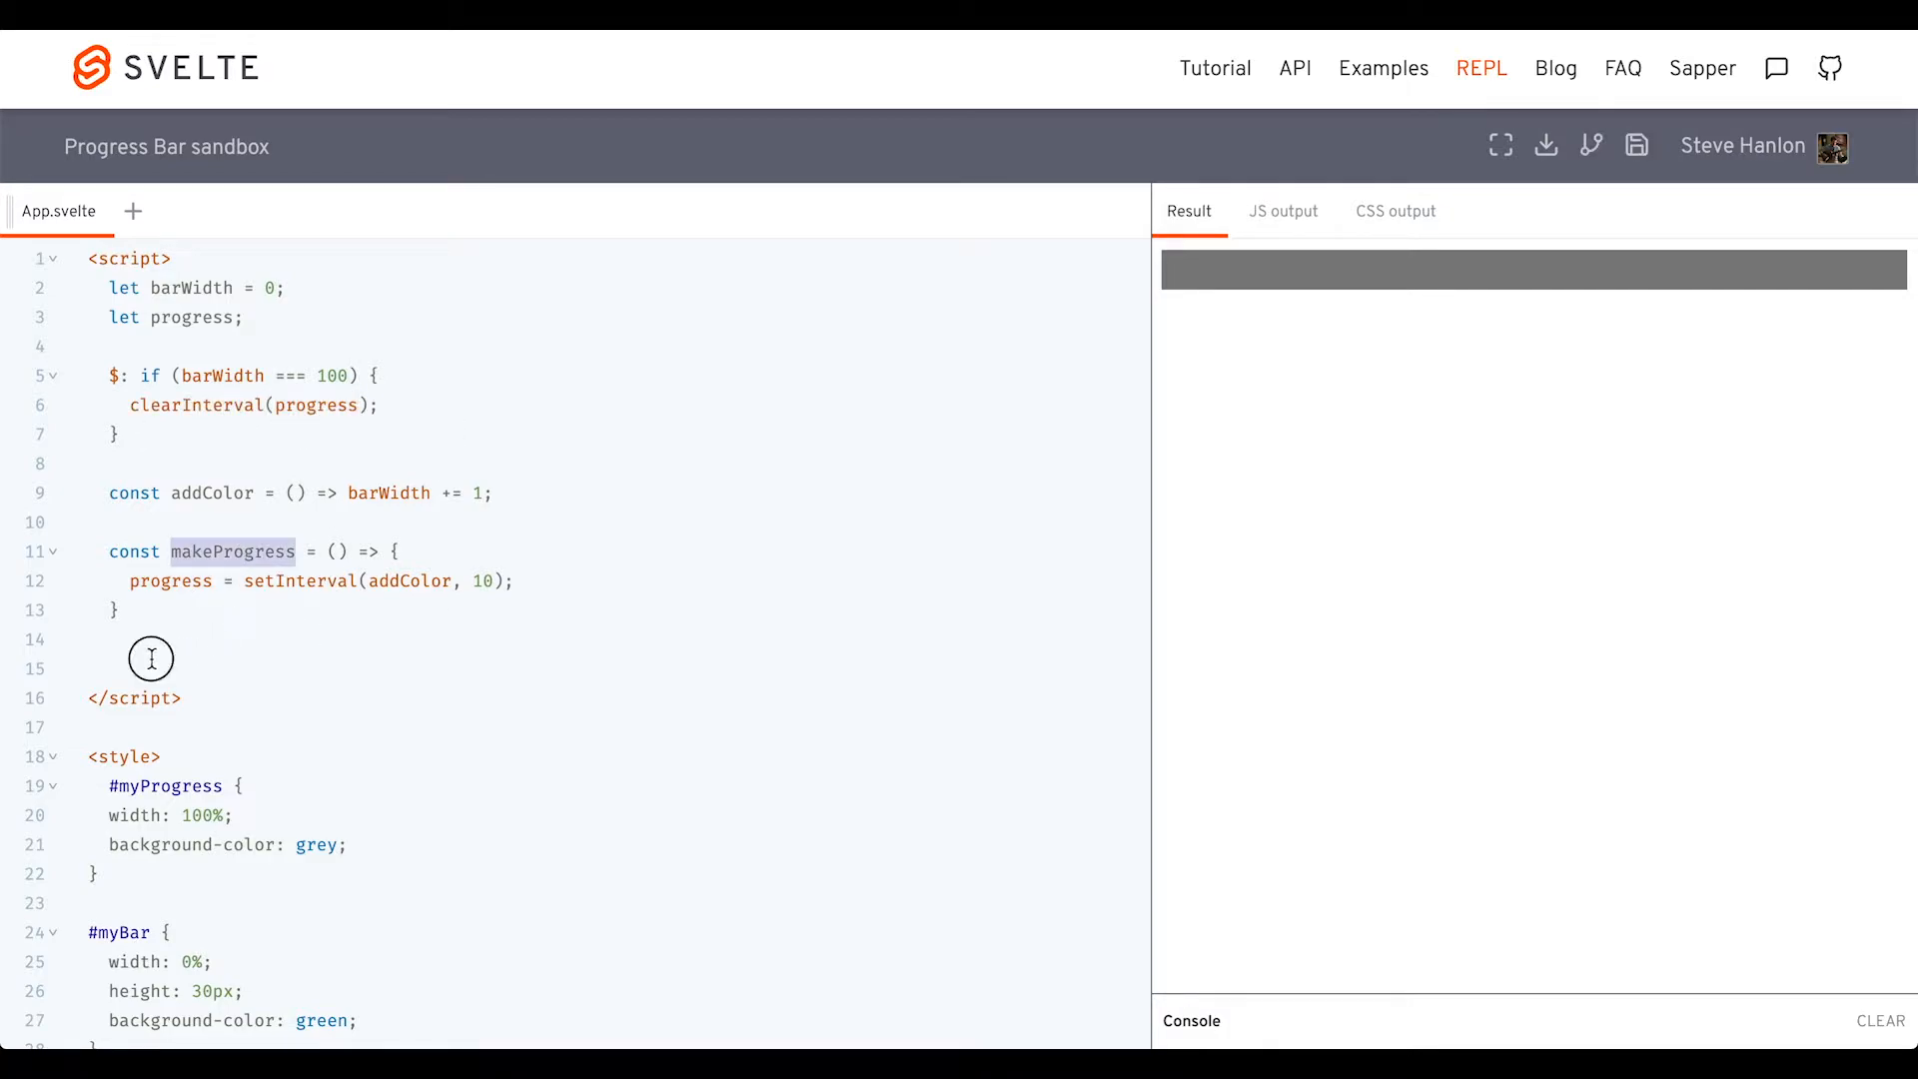
{"action": "type", "text": "makeProgress()"}
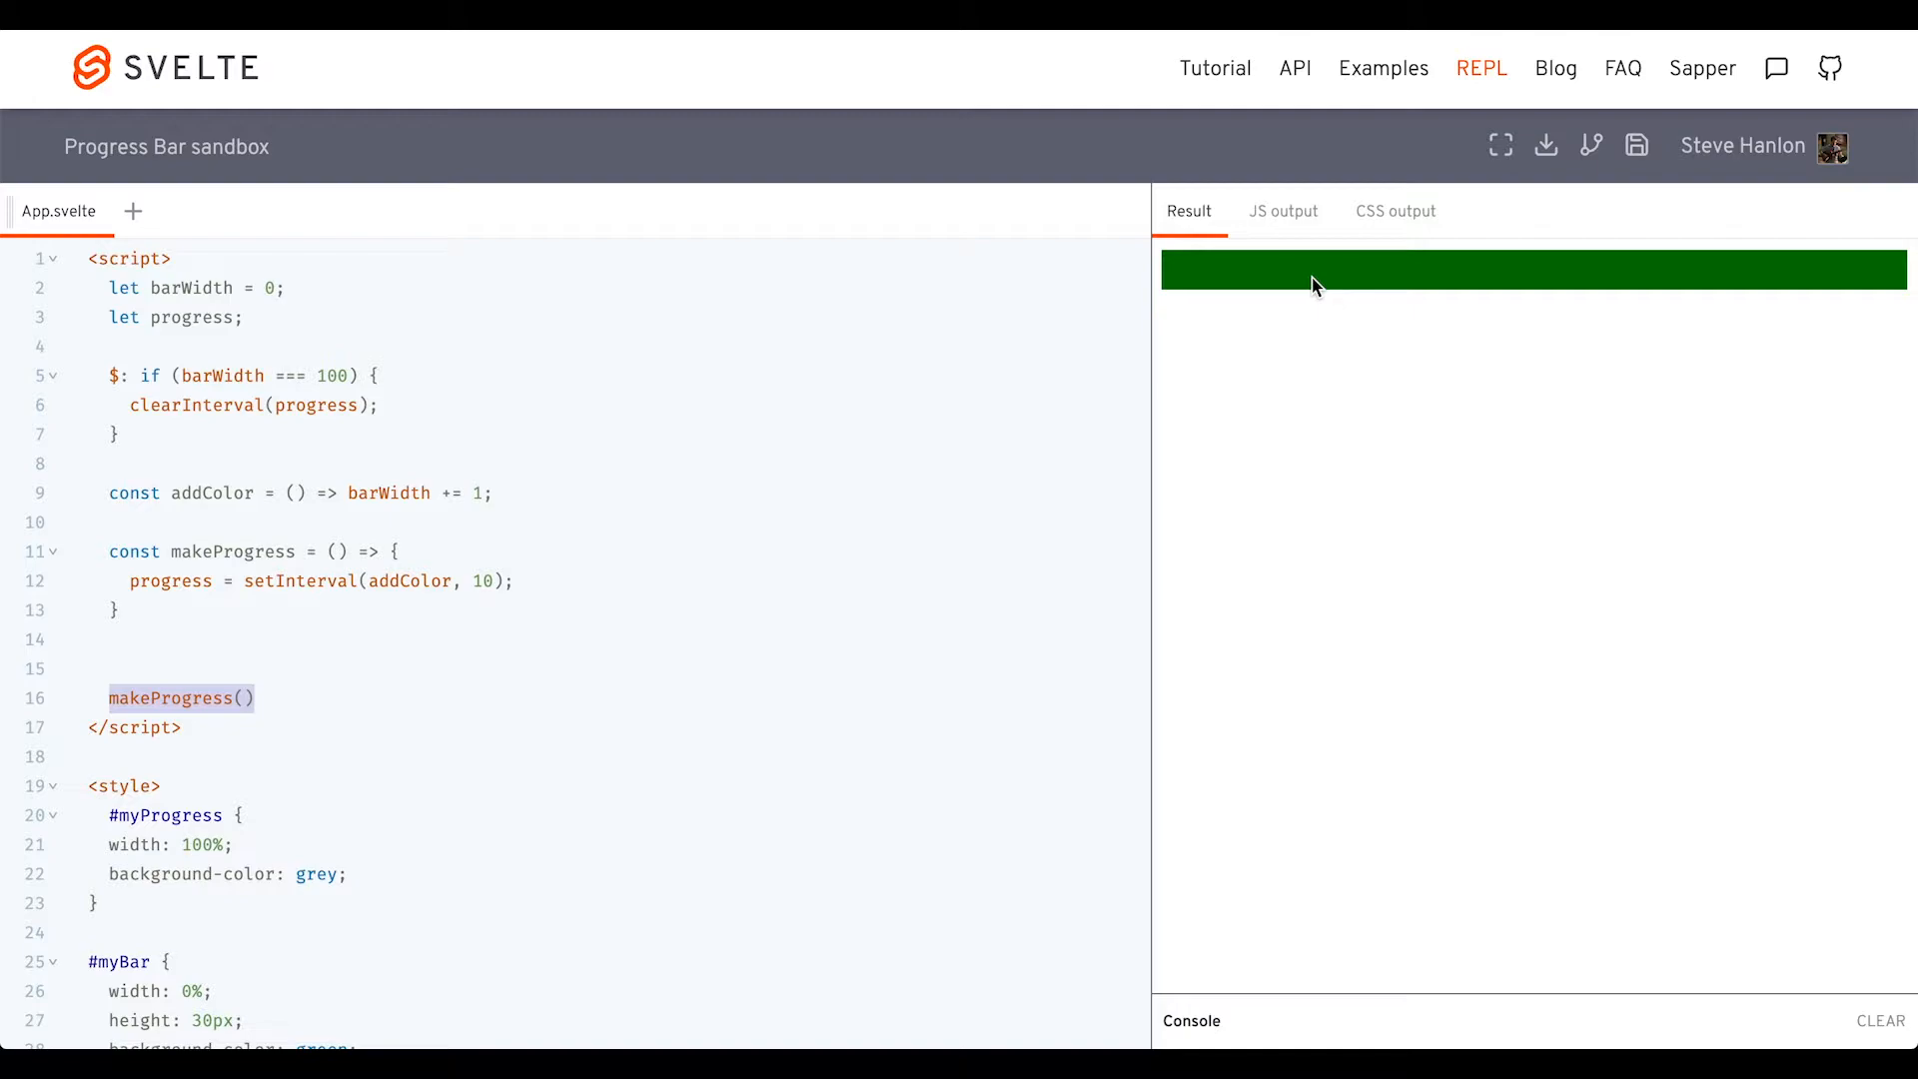
{"action": "mouse_move", "coordinate": [1204, 285]}
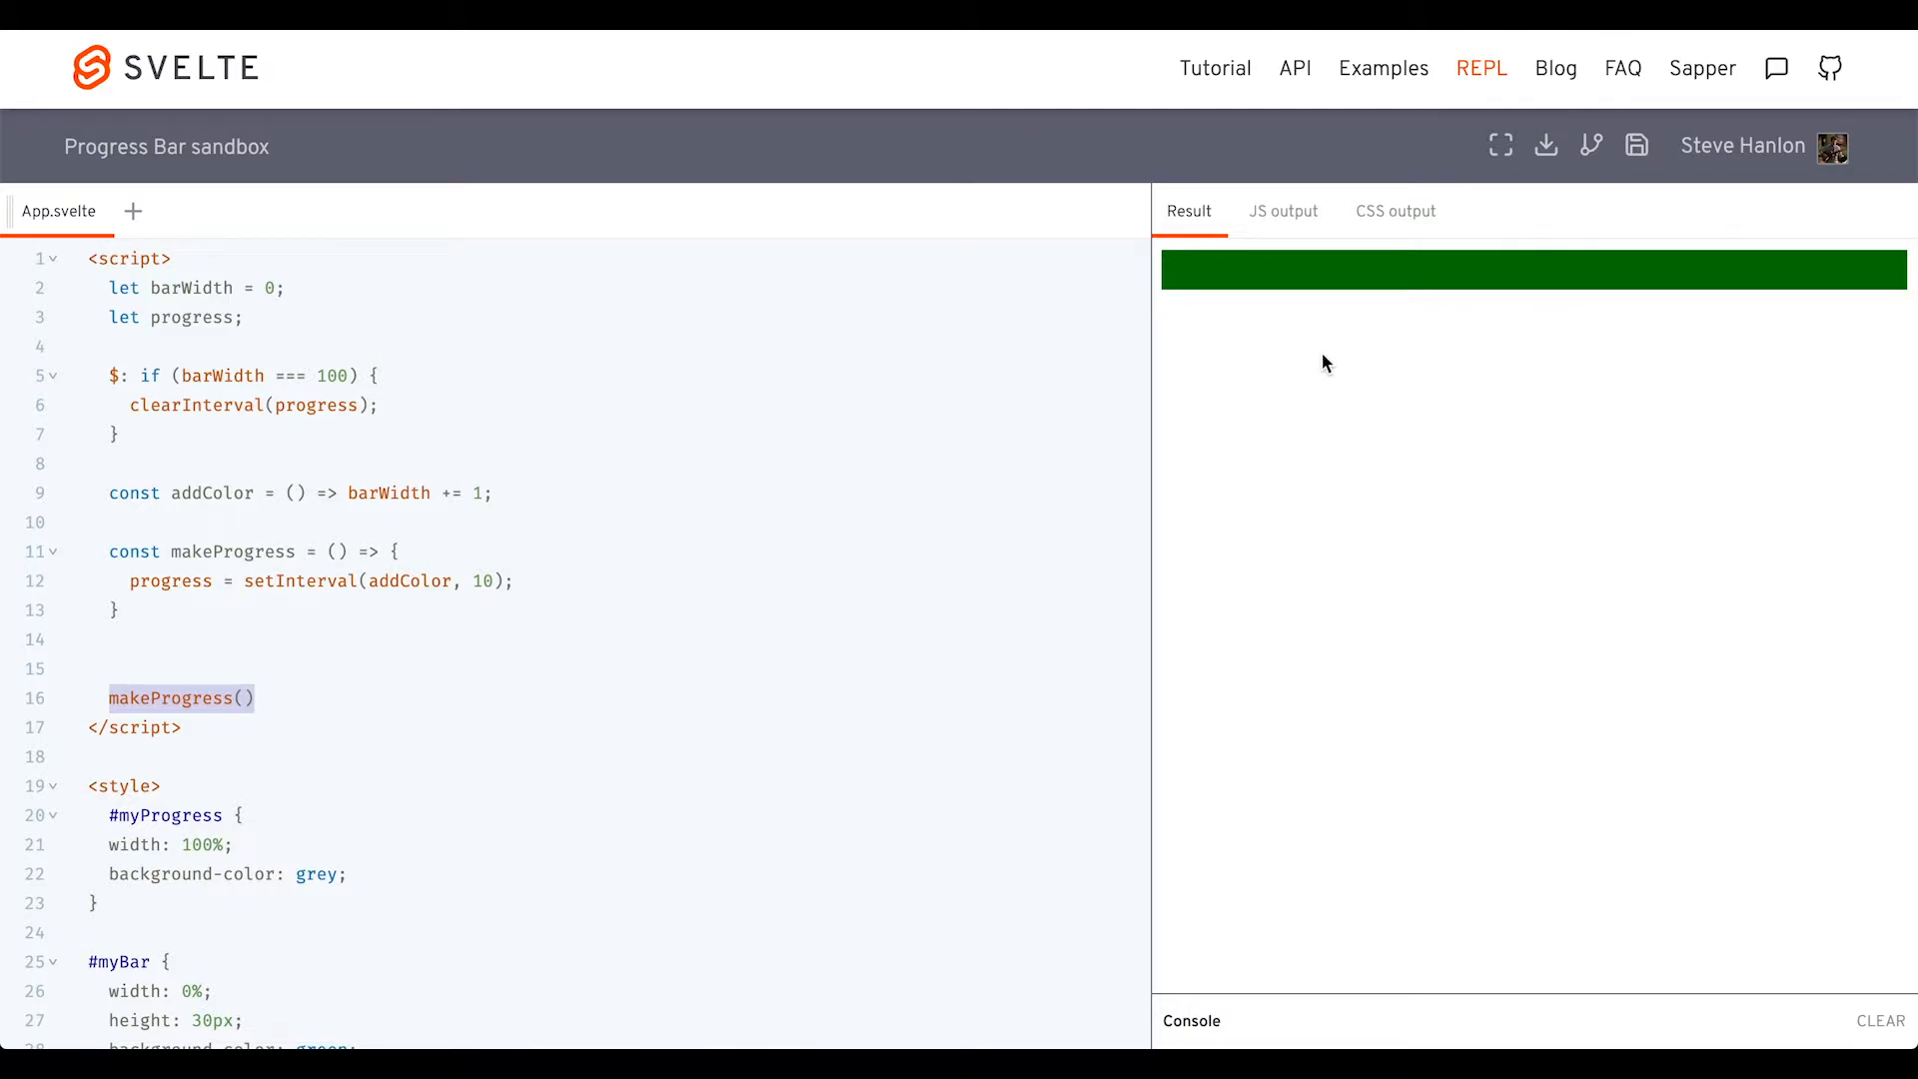
{"action": "mouse_move", "coordinate": [1318, 365]}
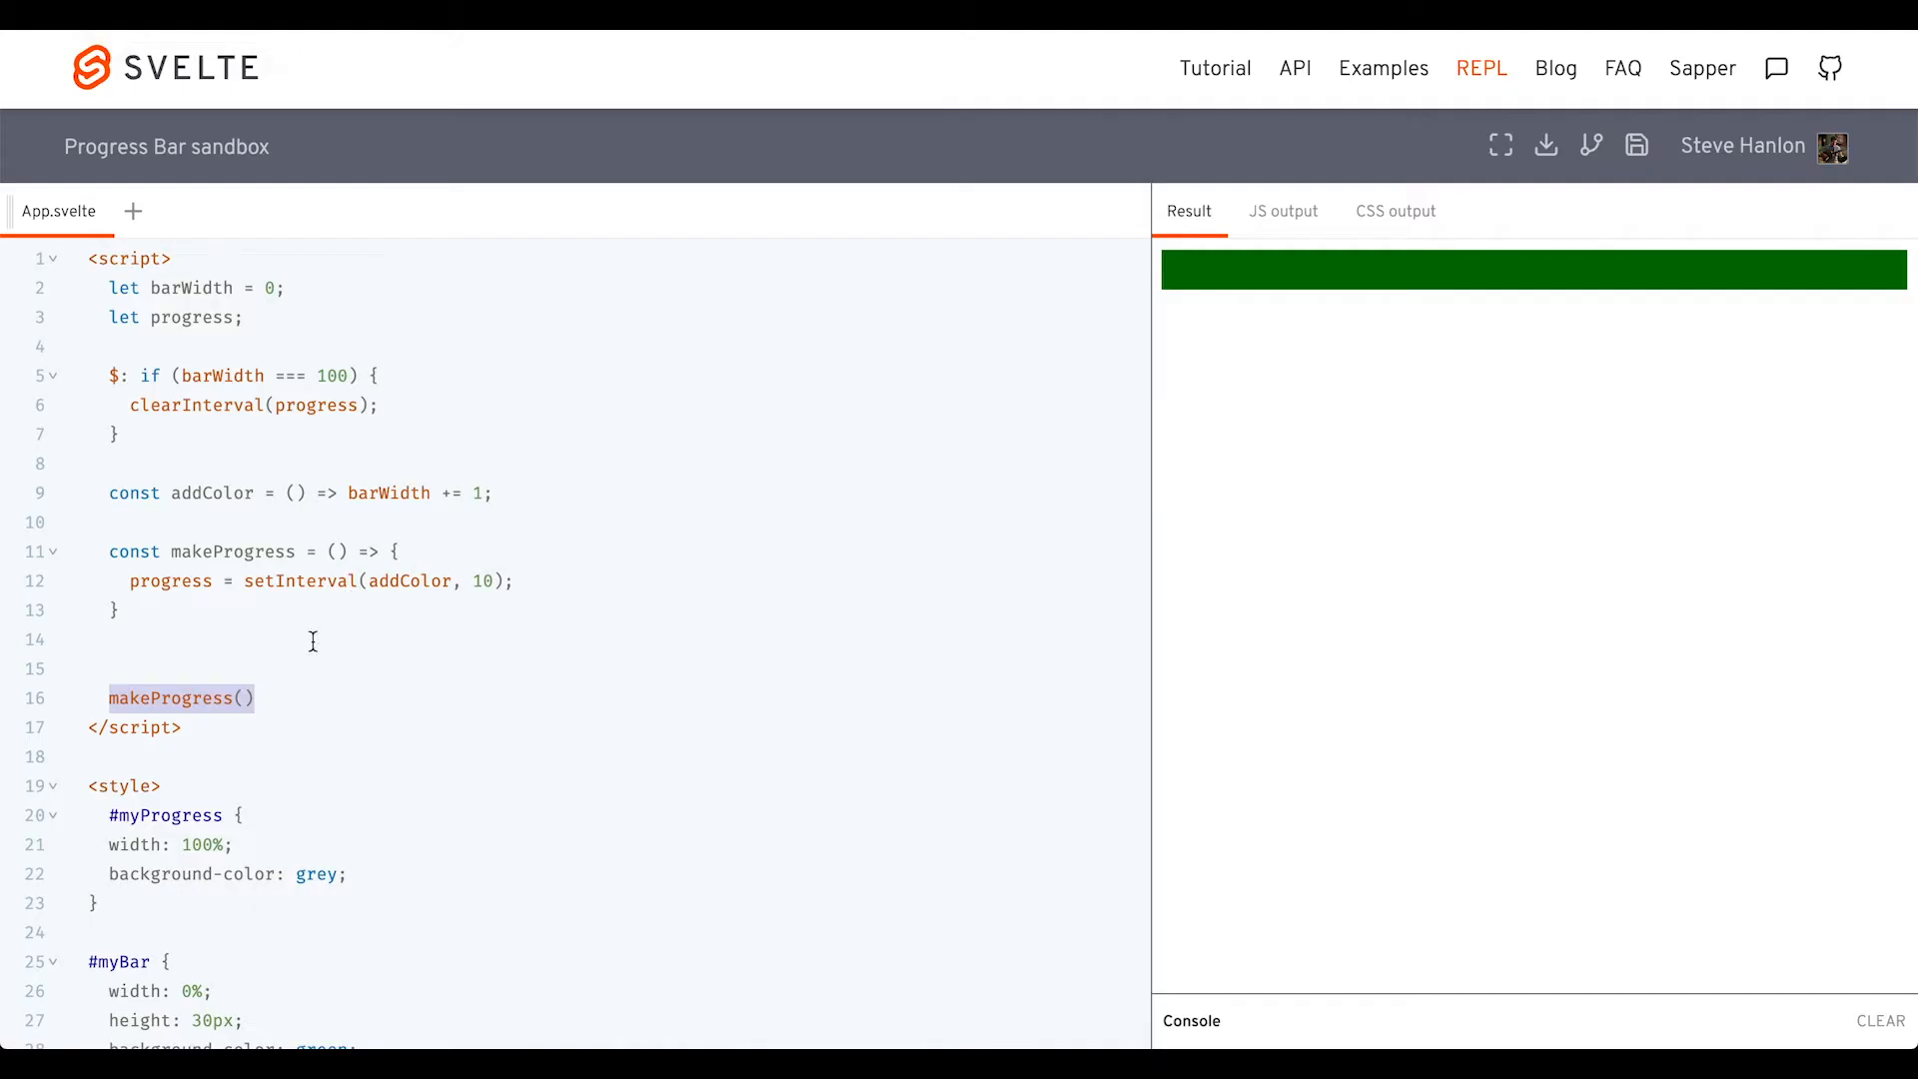
Replace the submit input with a button labelled 'Upload File'
{"action": "scroll", "scroll_direction": "down", "scroll_amount": 3}
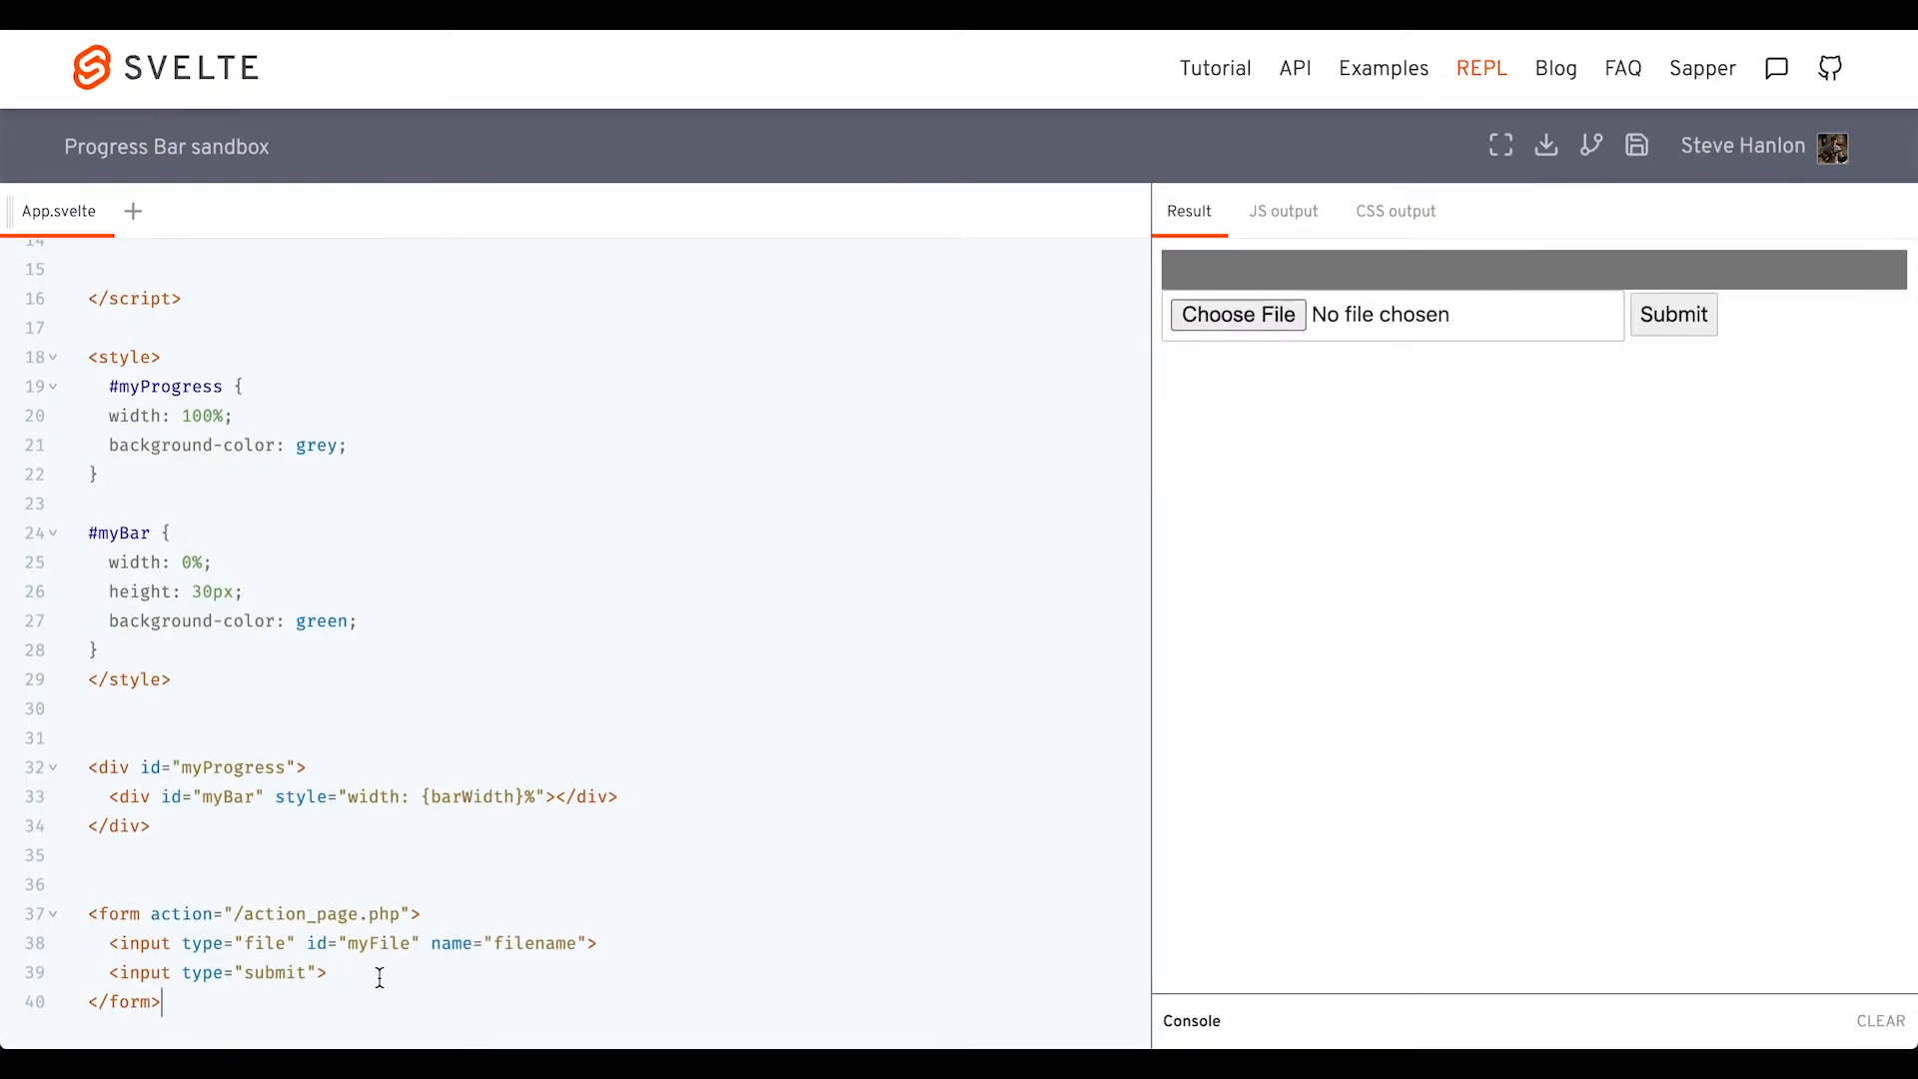
{"action": "type", "text": "<button"}
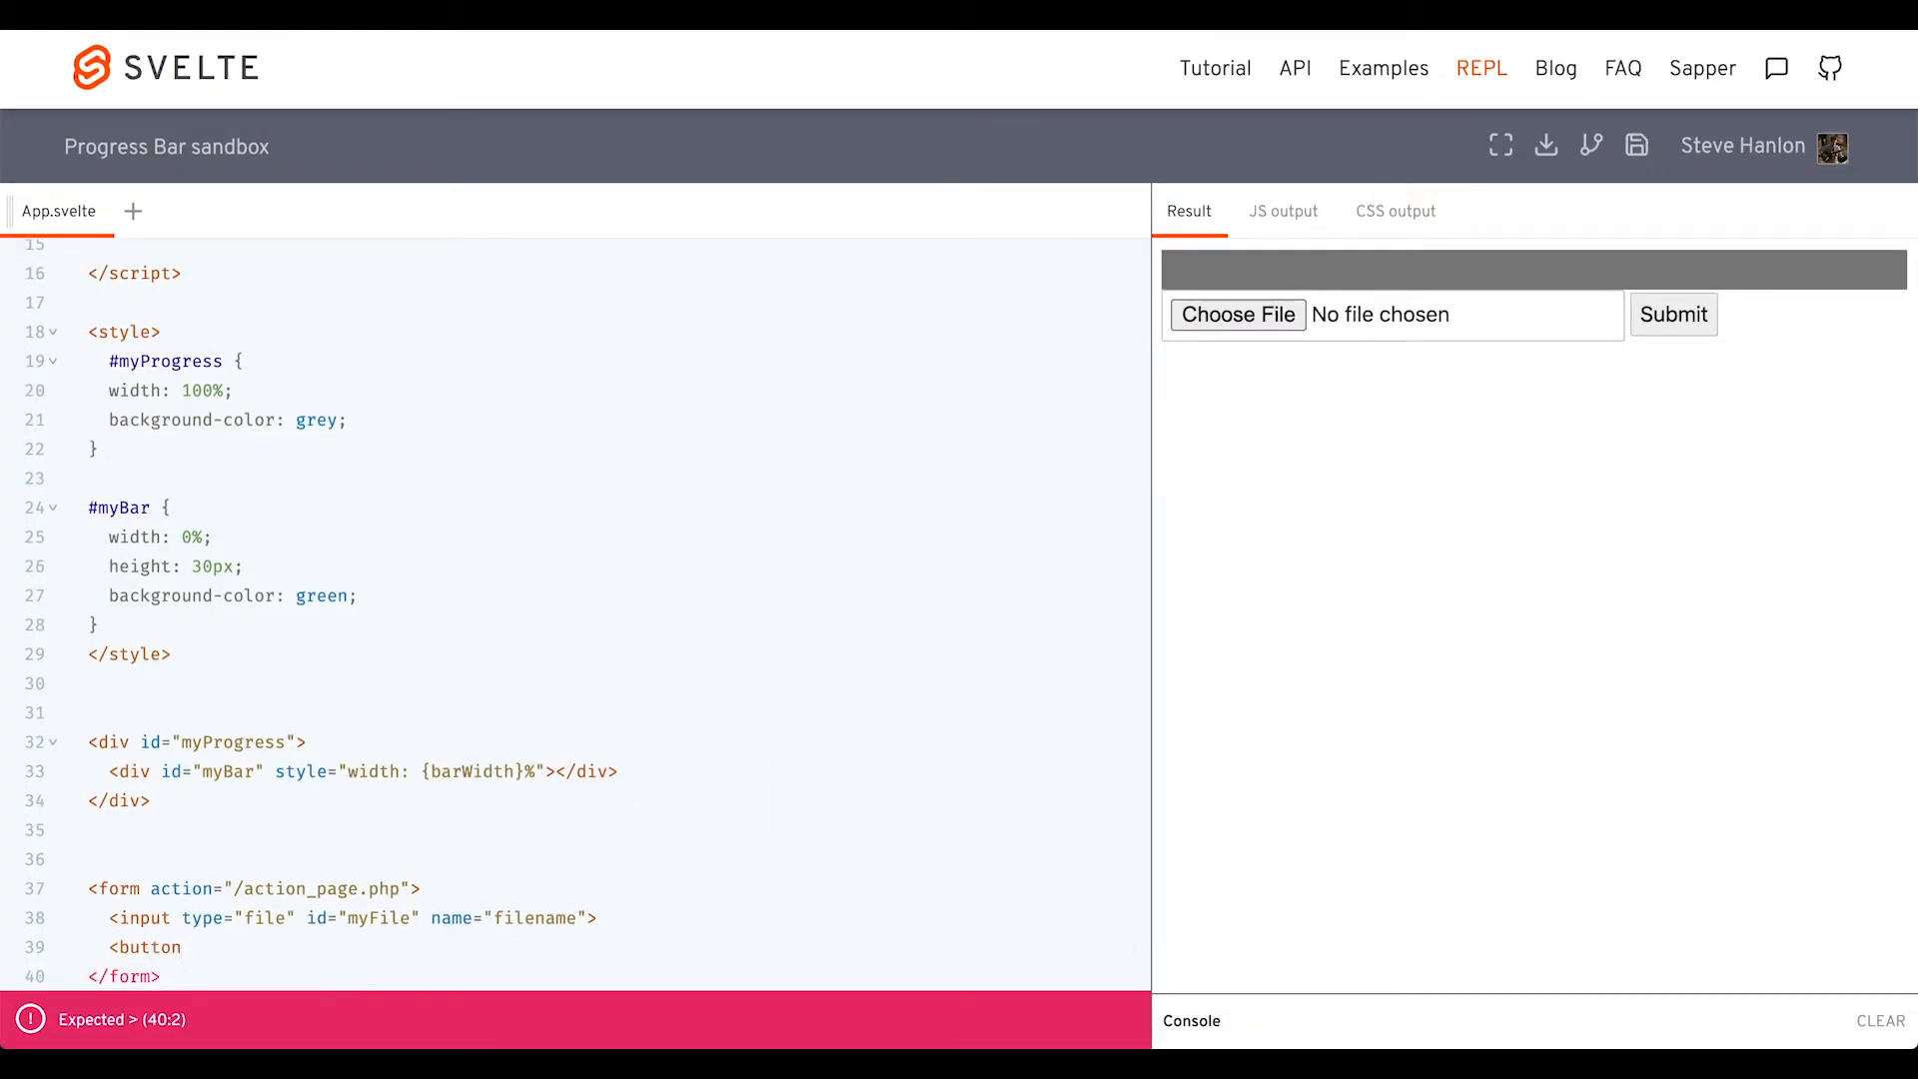
{"action": "type", "text": "U"}
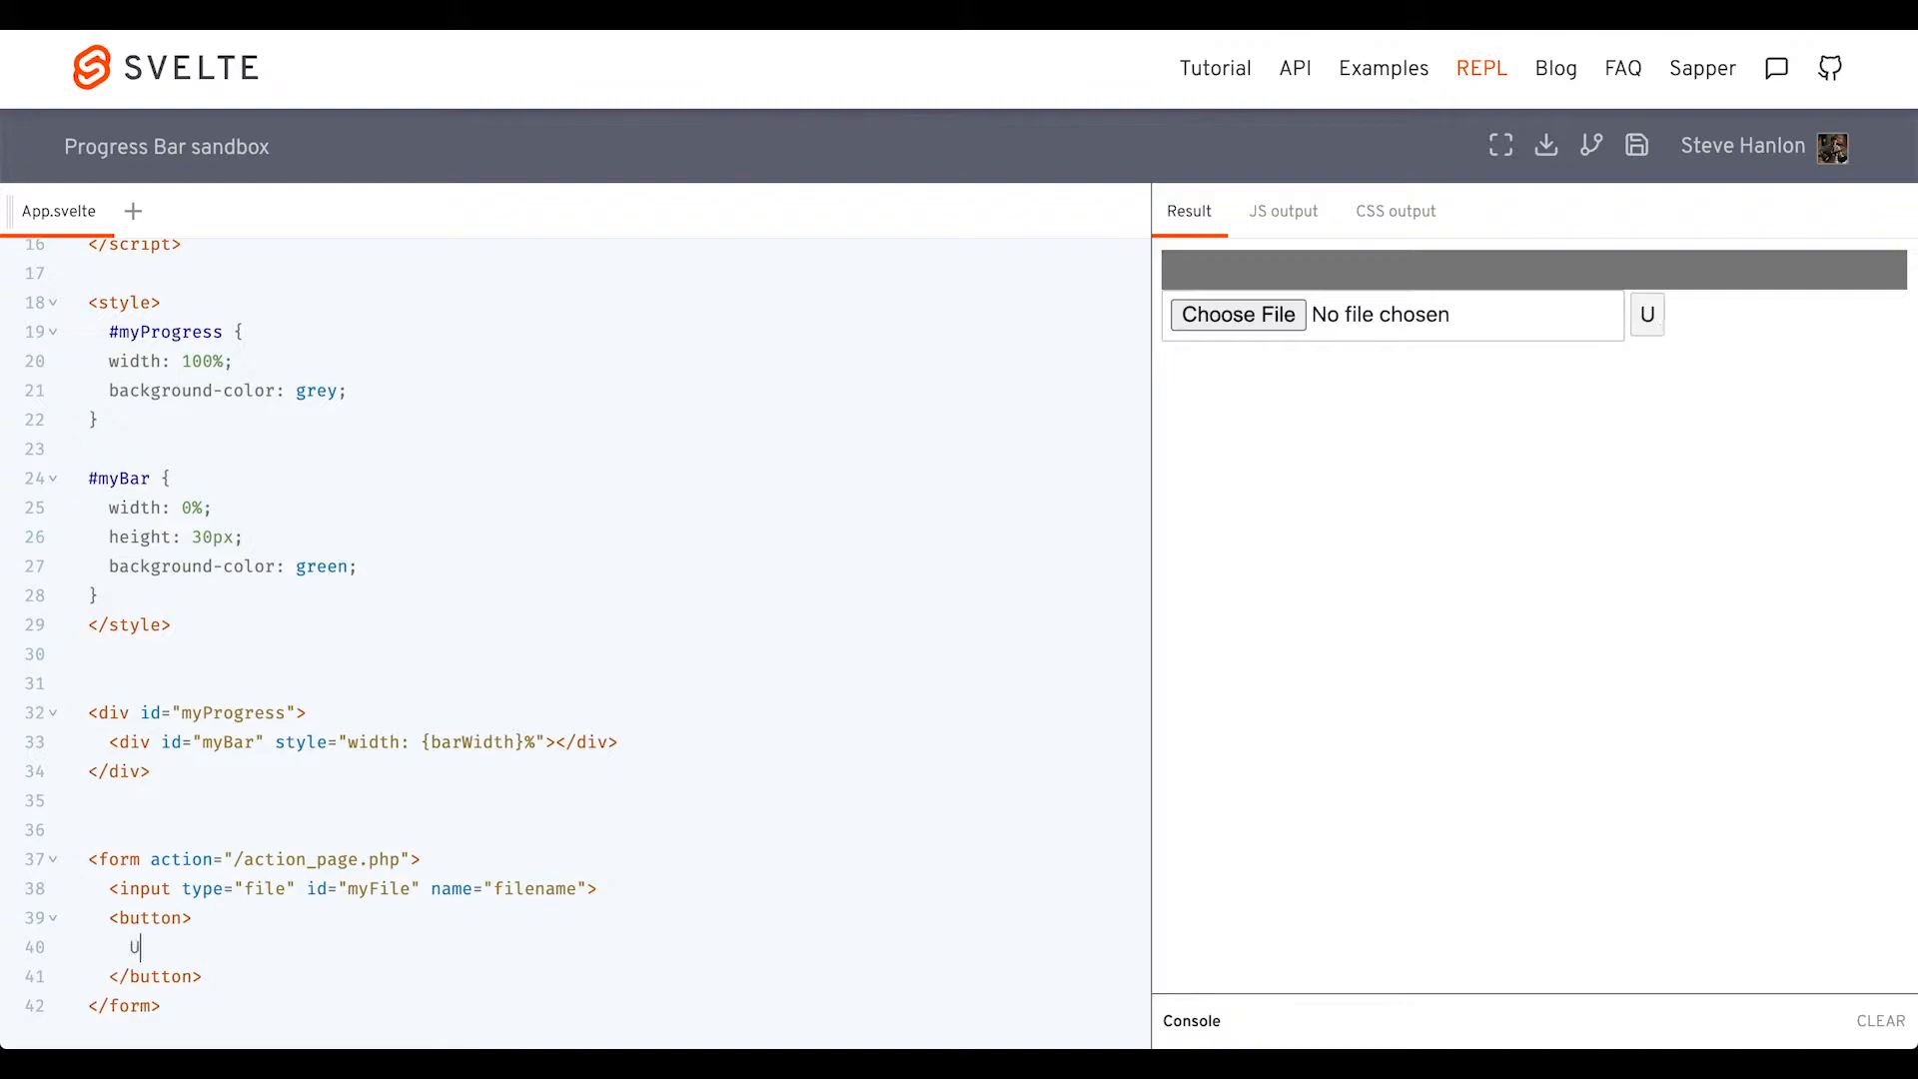
{"action": "type", "text": "pload File</button>"}
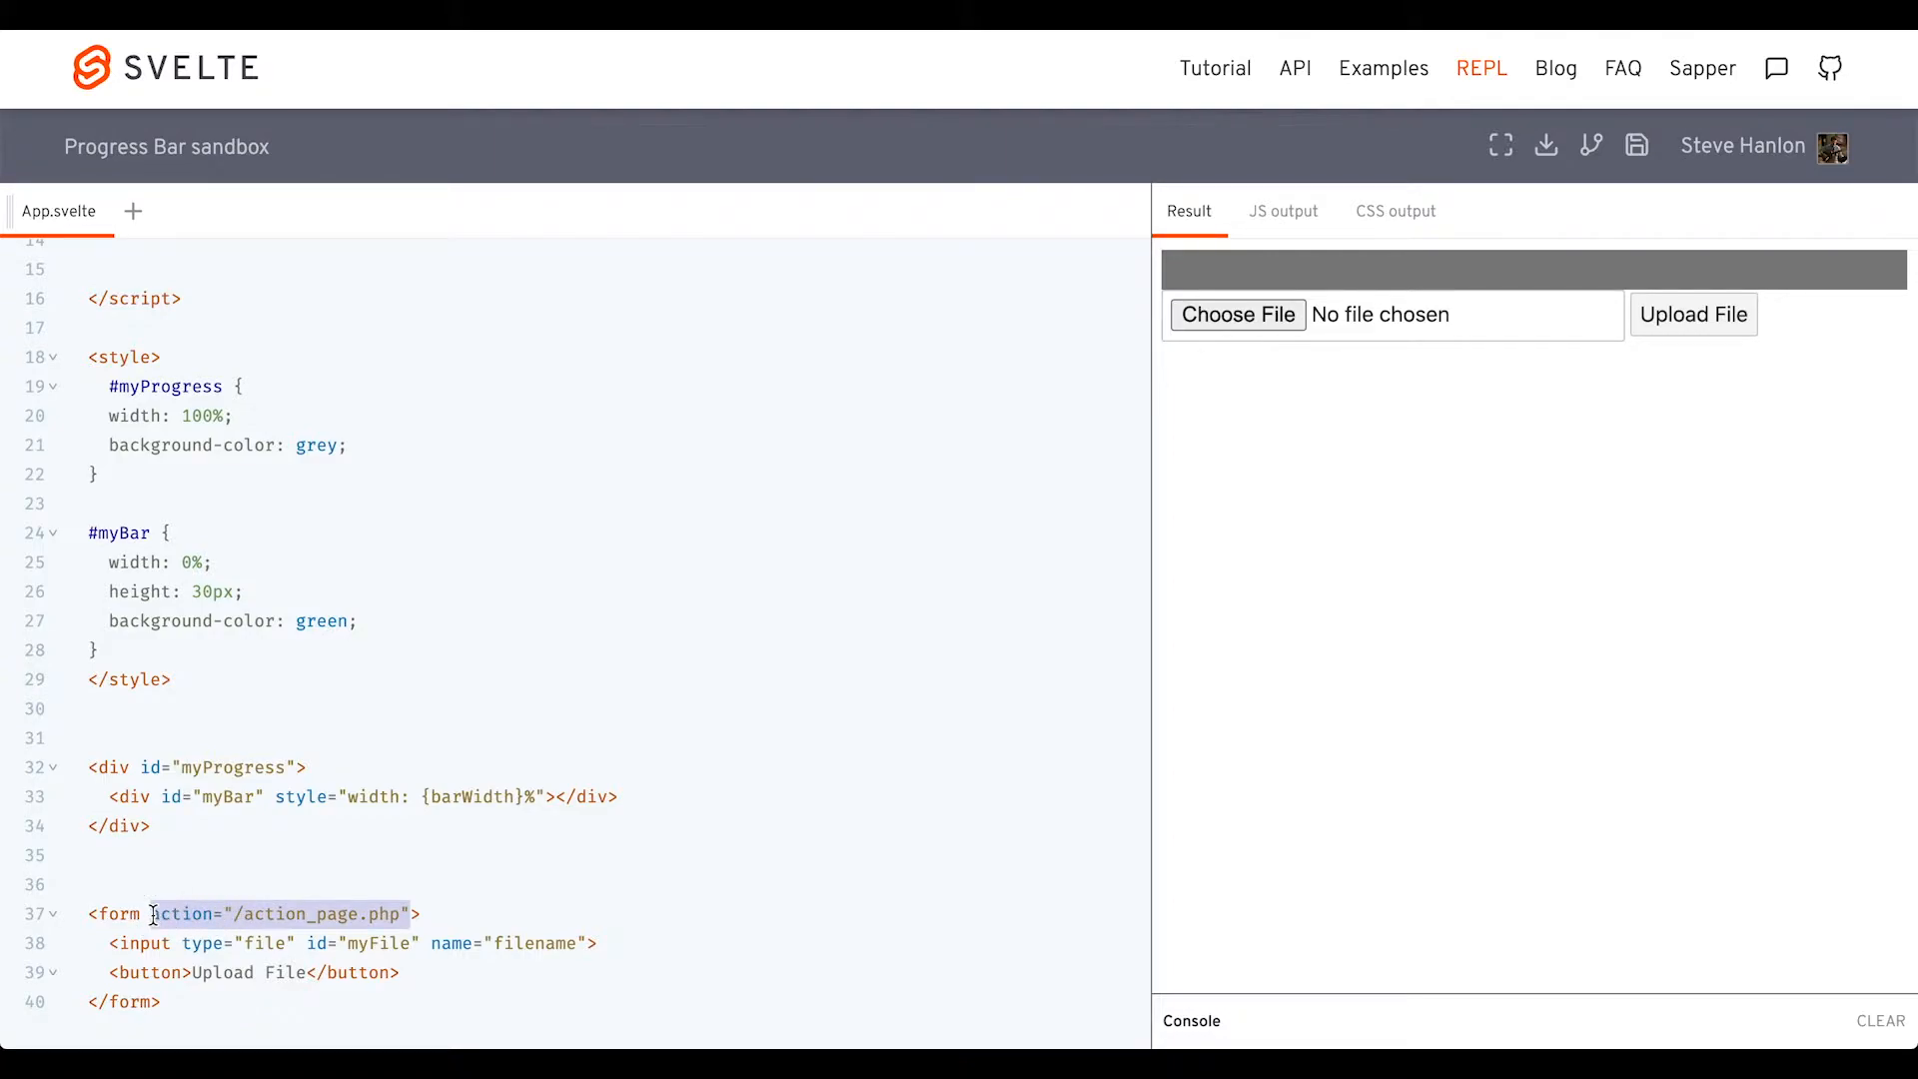
Add on:submit|preventDefault={makeProgress} to the form
{"action": "type", "text": "on:su"}
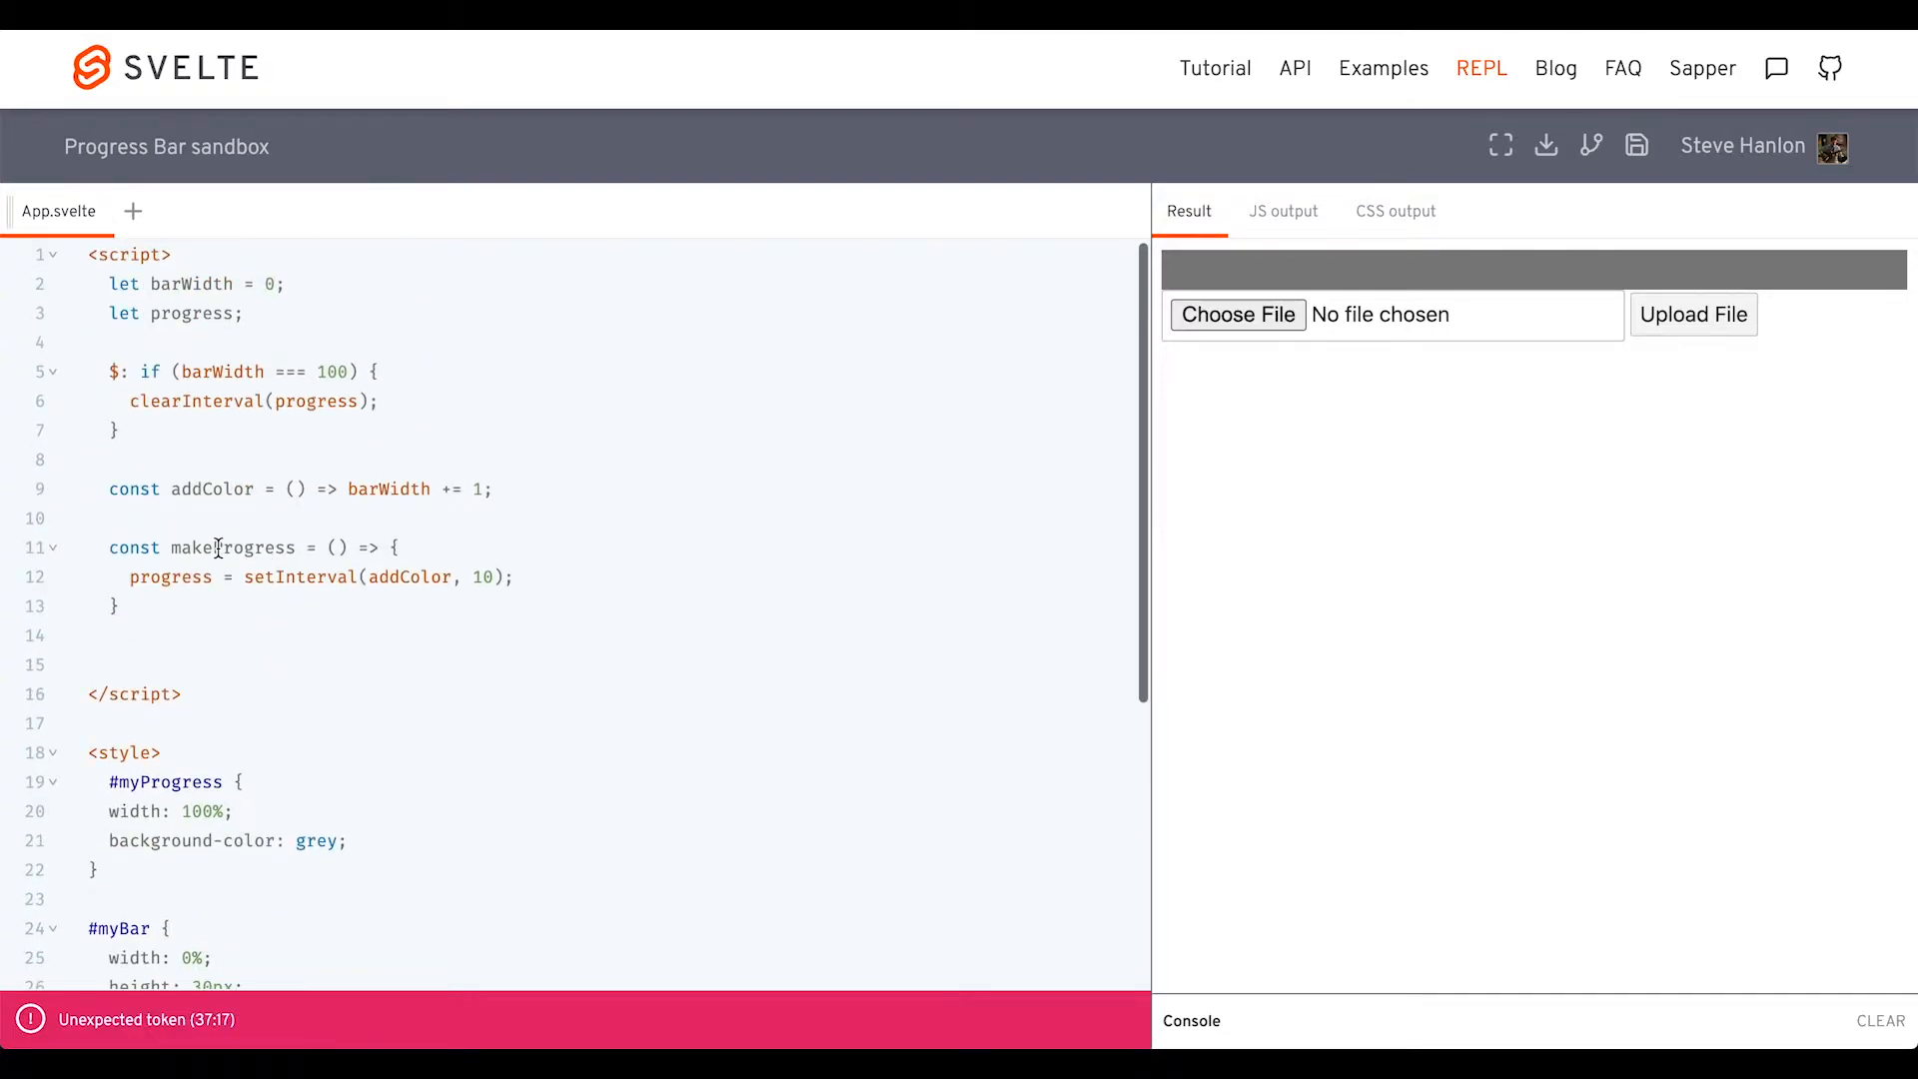
{"action": "scroll", "scroll_direction": "down", "scroll_amount": 3}
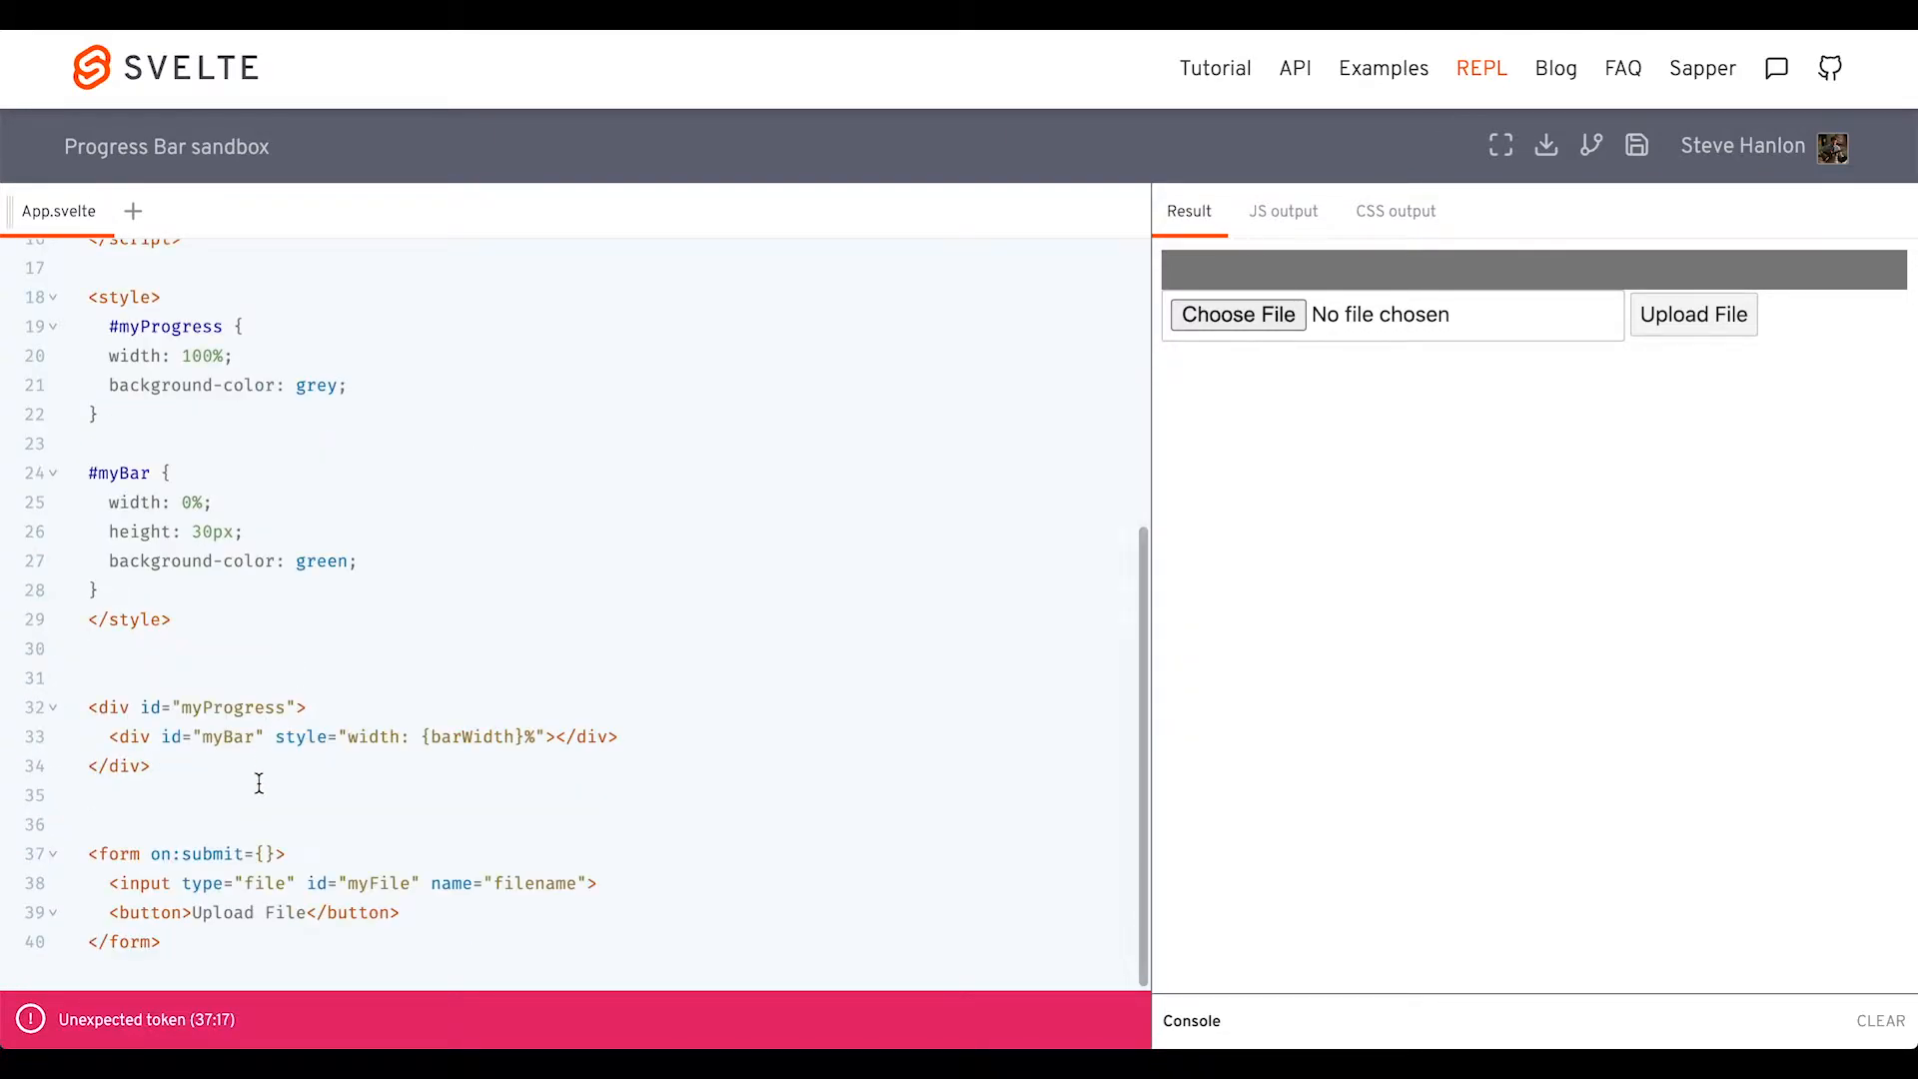
{"action": "type", "text": "makeProgress"}
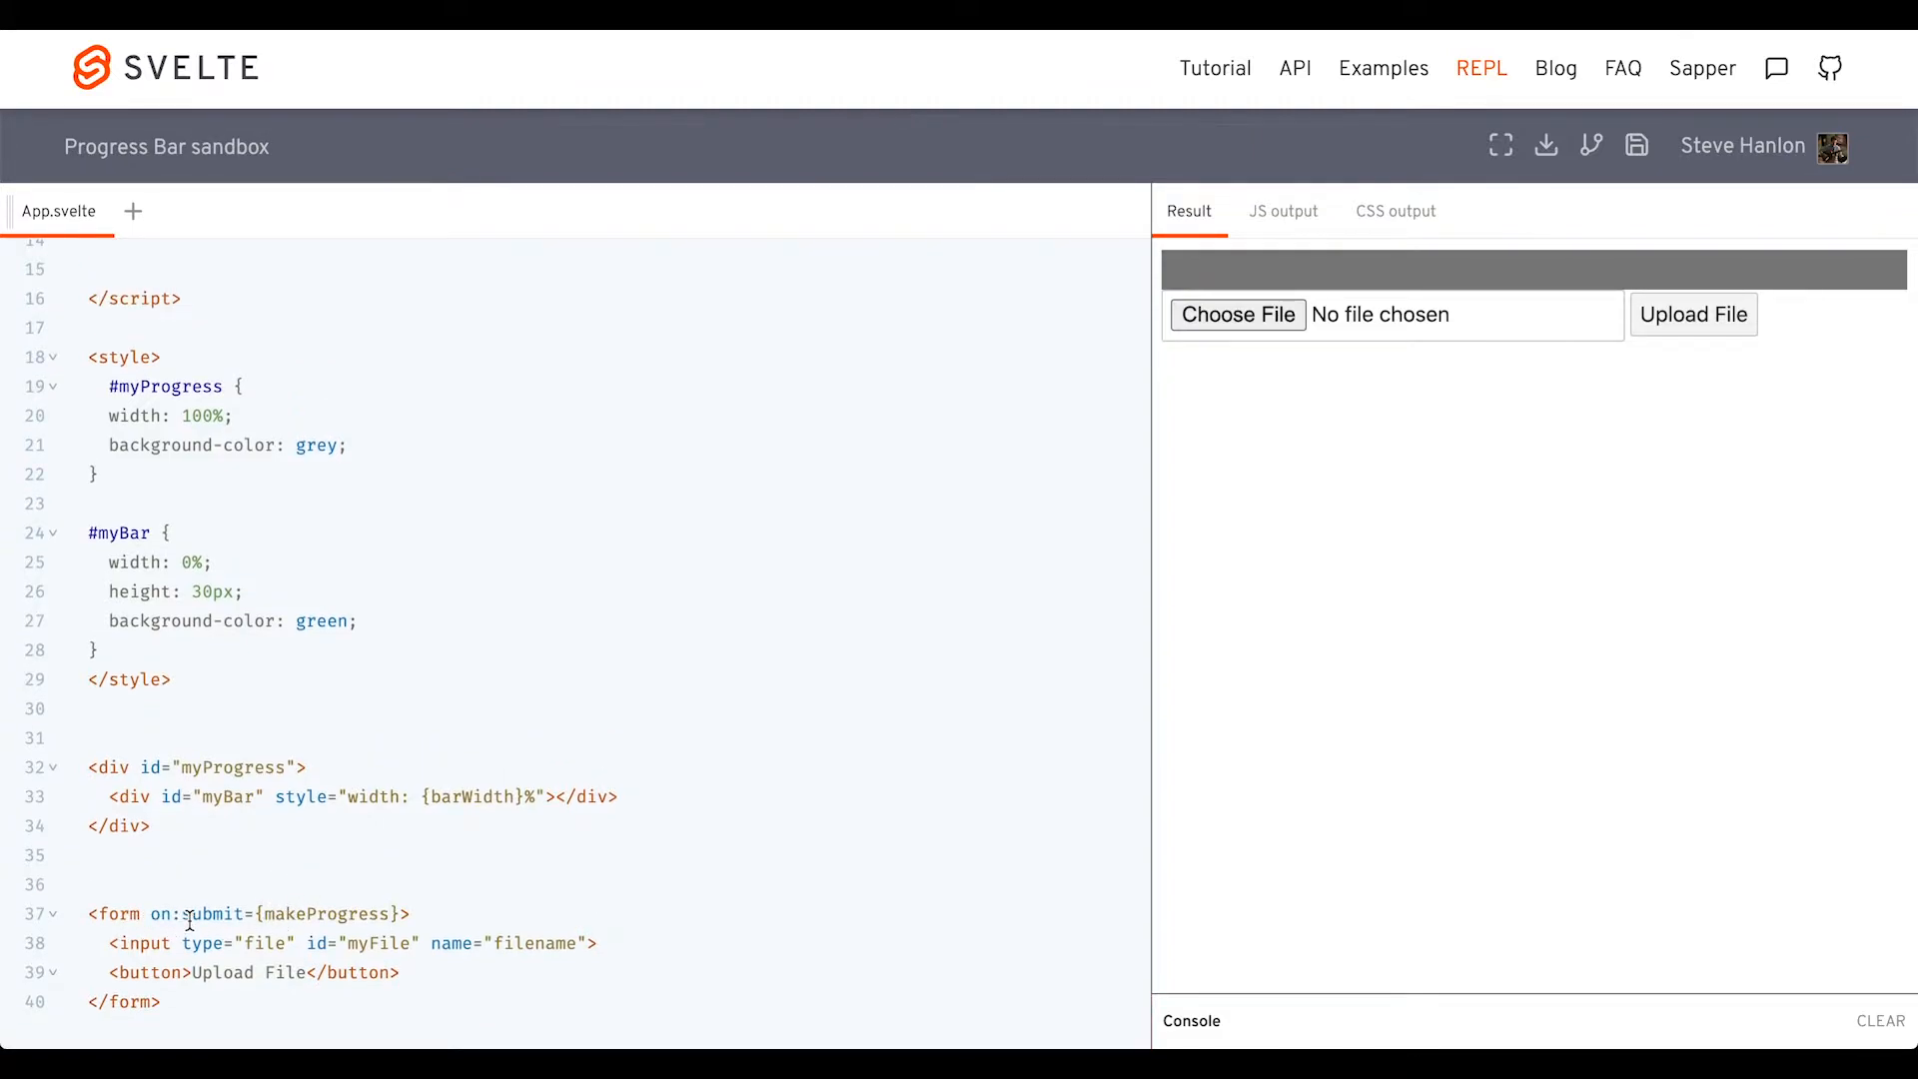
{"action": "mouse_move", "coordinate": [241, 914]}
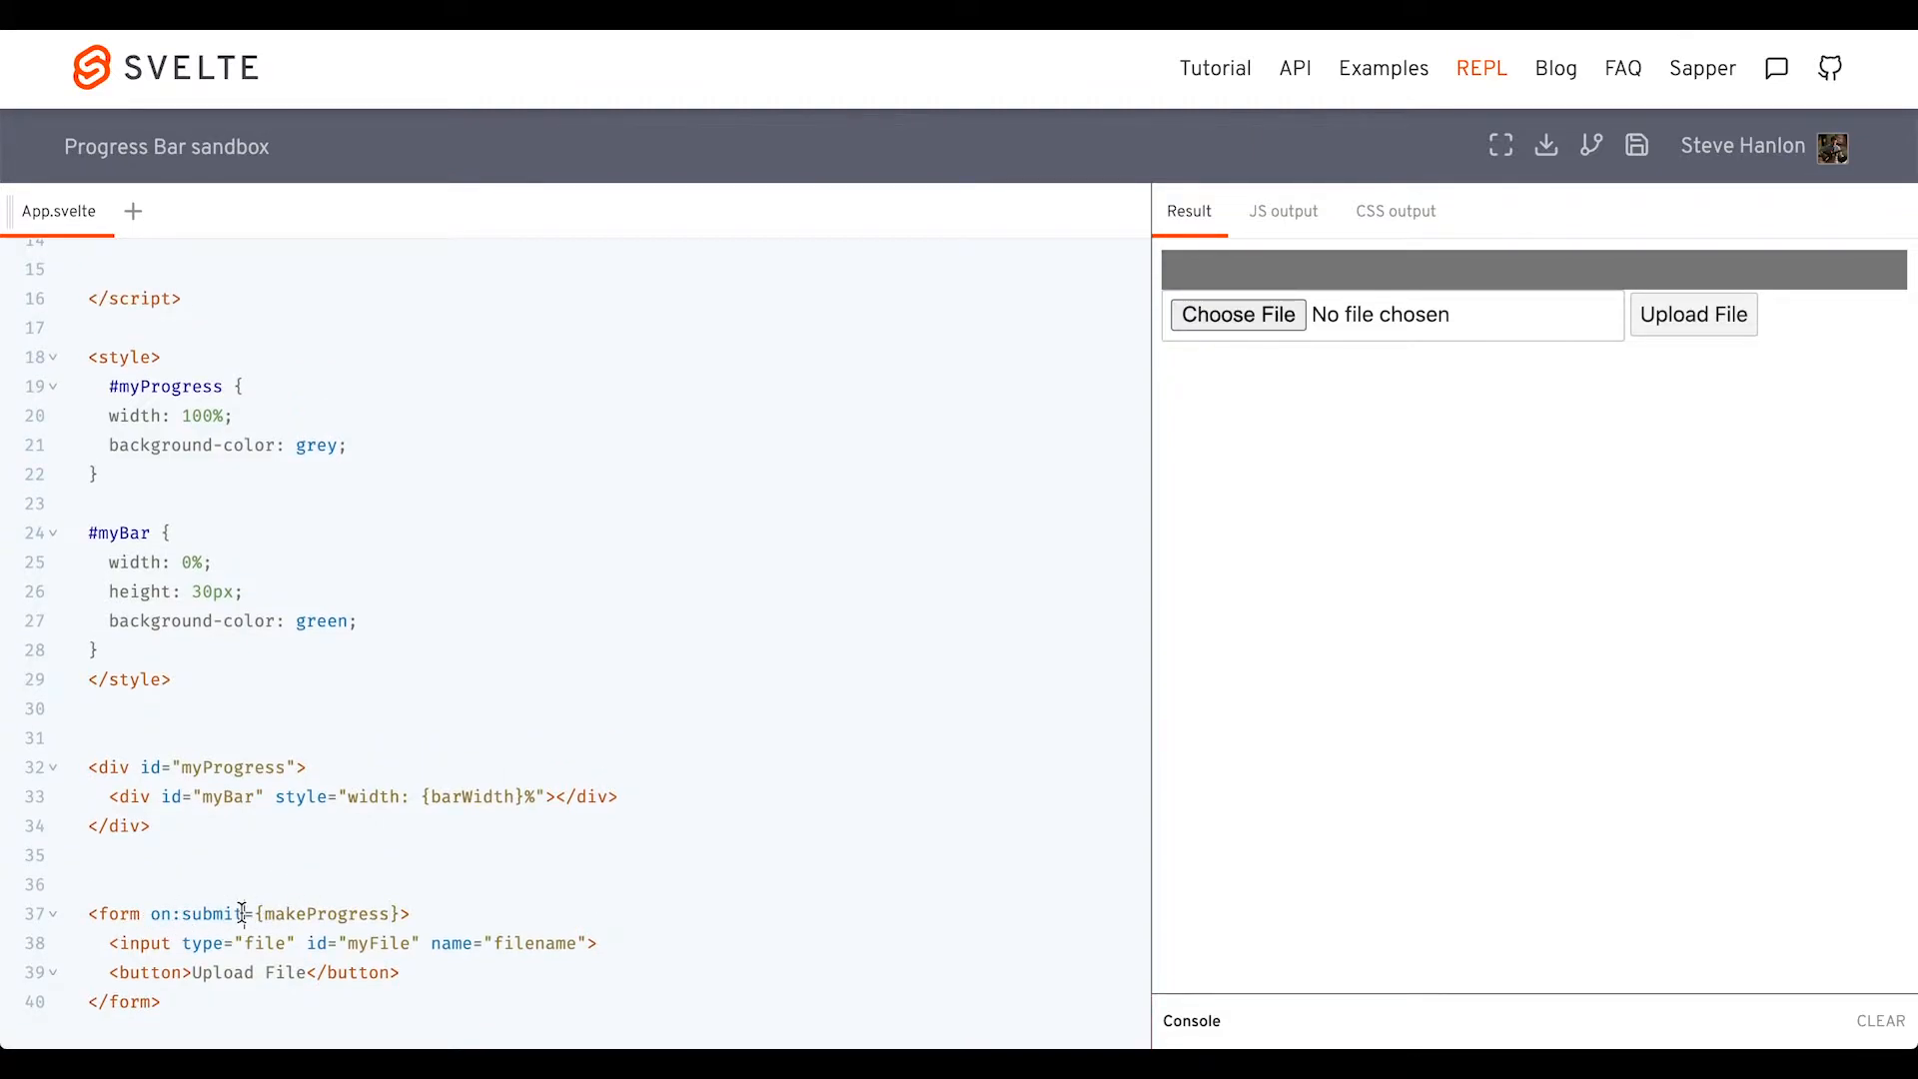
{"action": "type", "text": "|preventDefaul"}
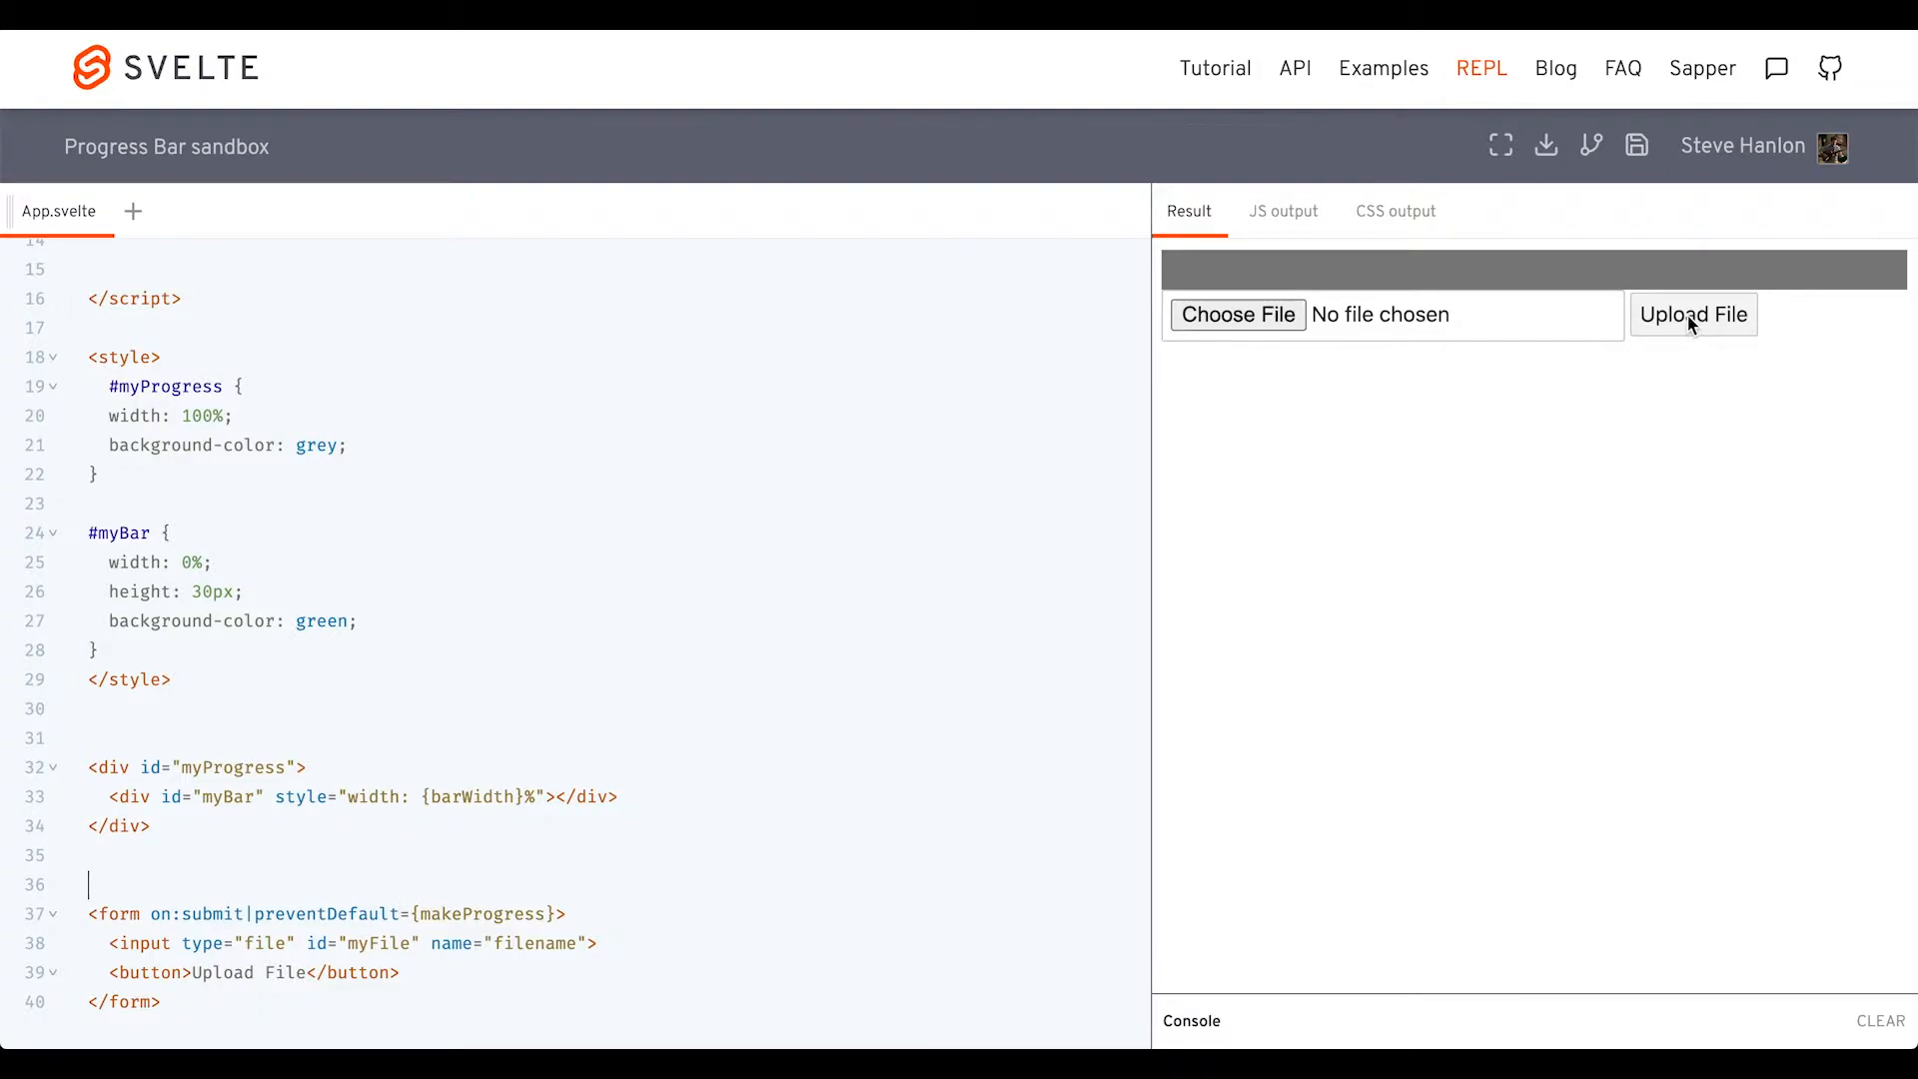
Click Upload File in the Result pane to fill the bar green
{"action": "left_click", "coordinate": [1694, 315]}
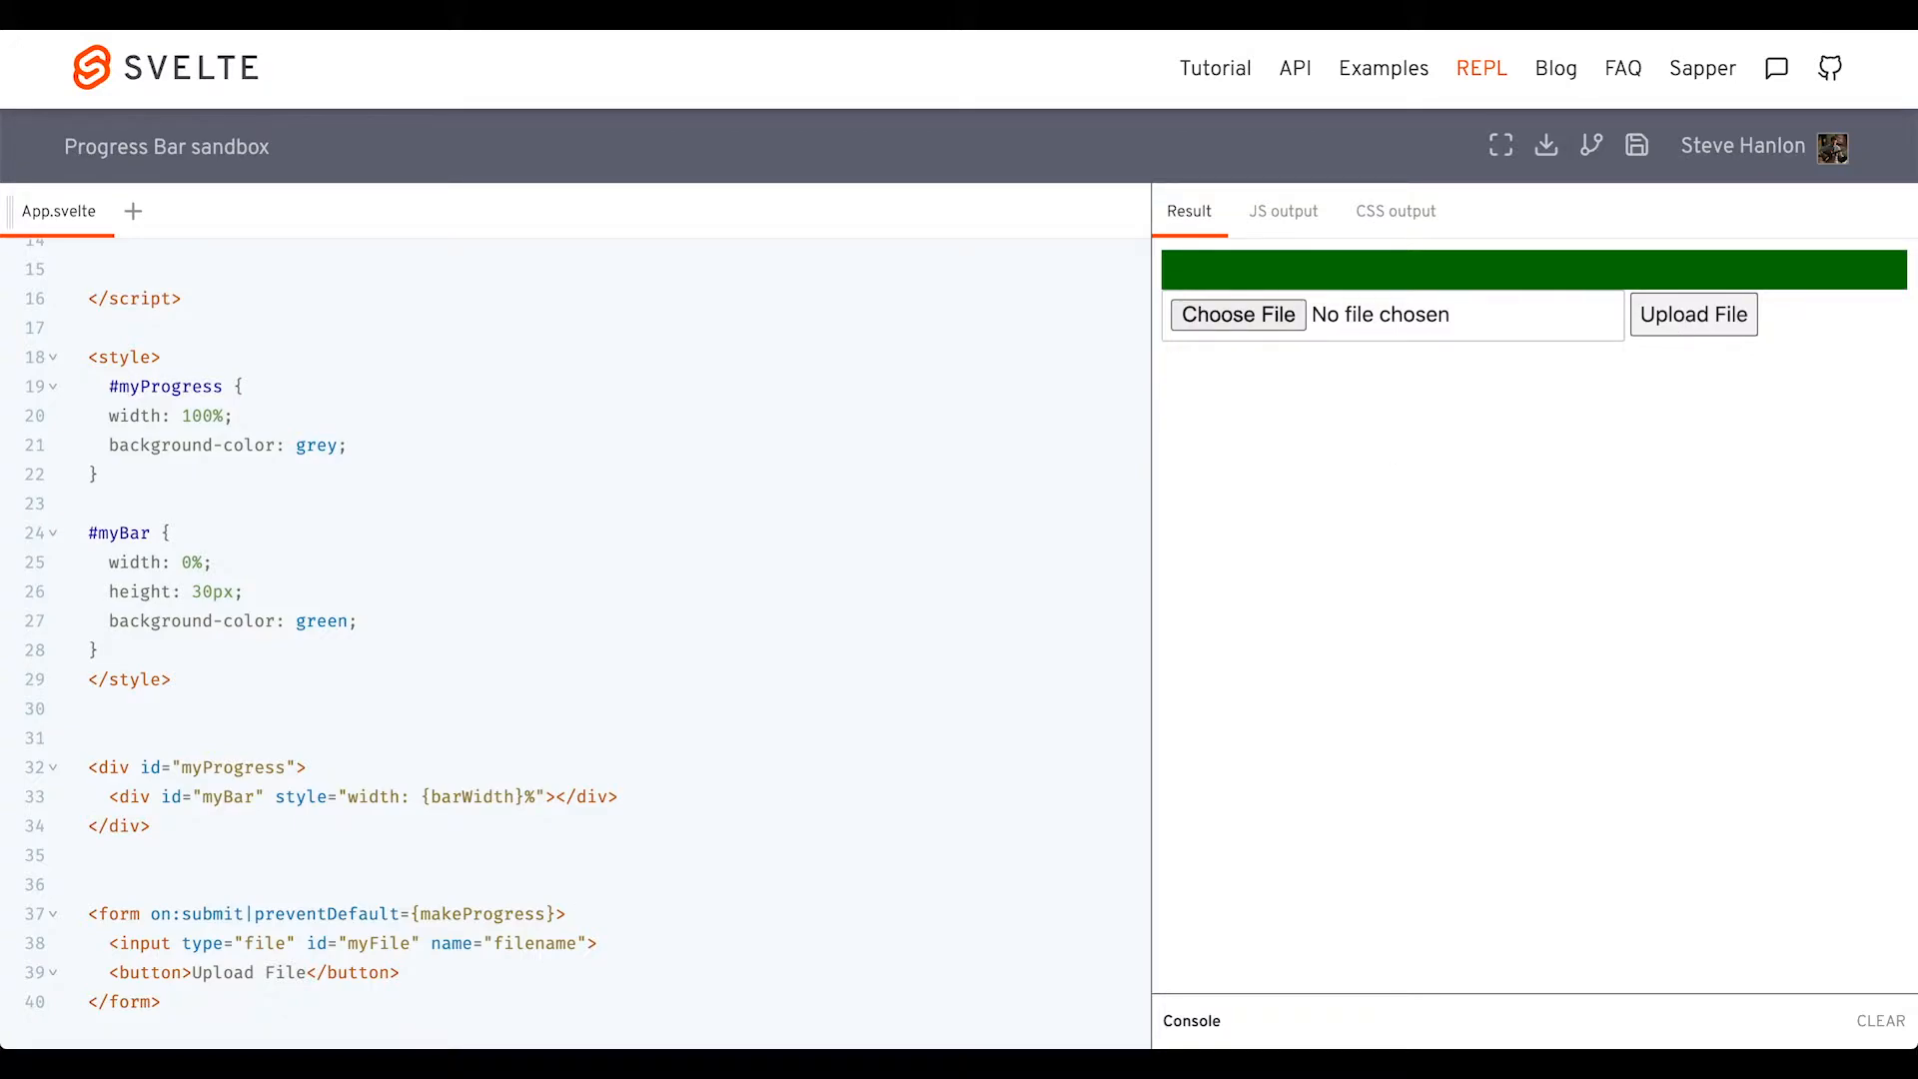
{"action": "mouse_move", "coordinate": [892, 704]}
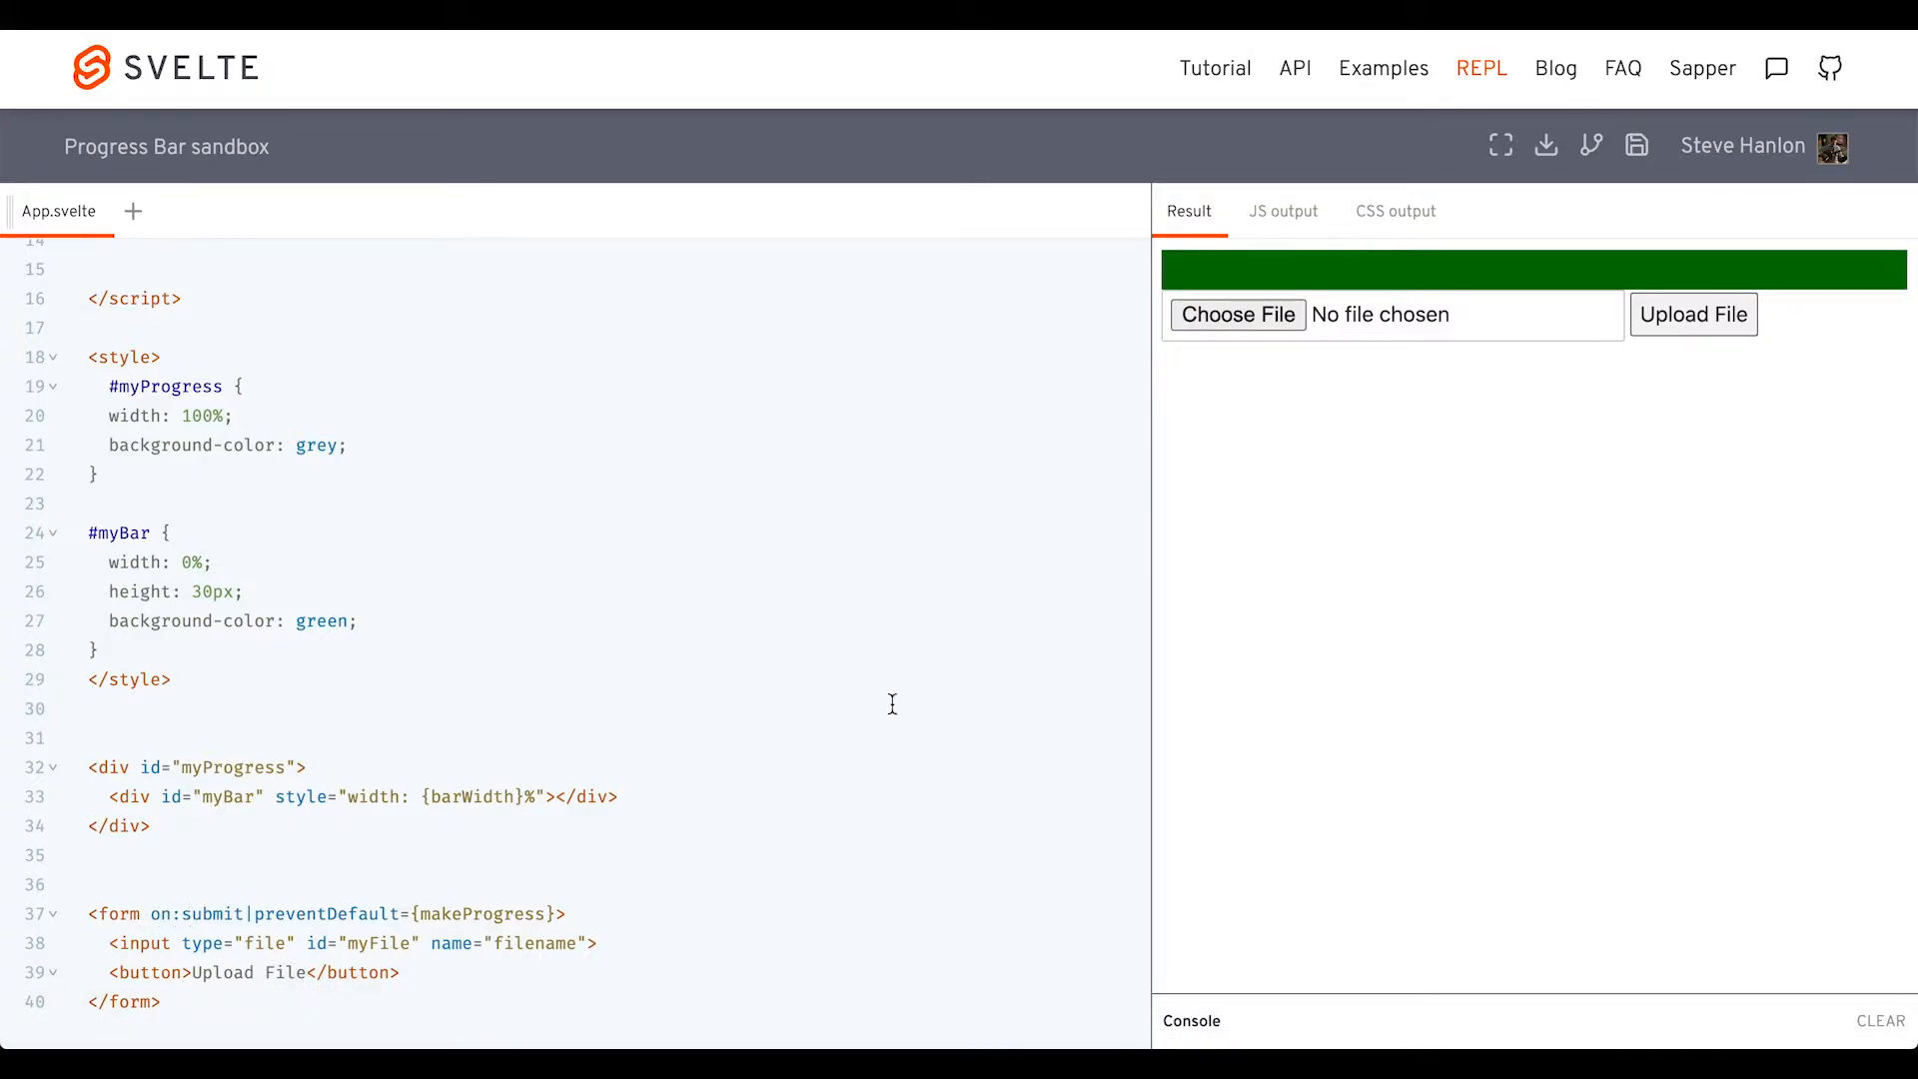
{"action": "mouse_move", "coordinate": [1026, 613]}
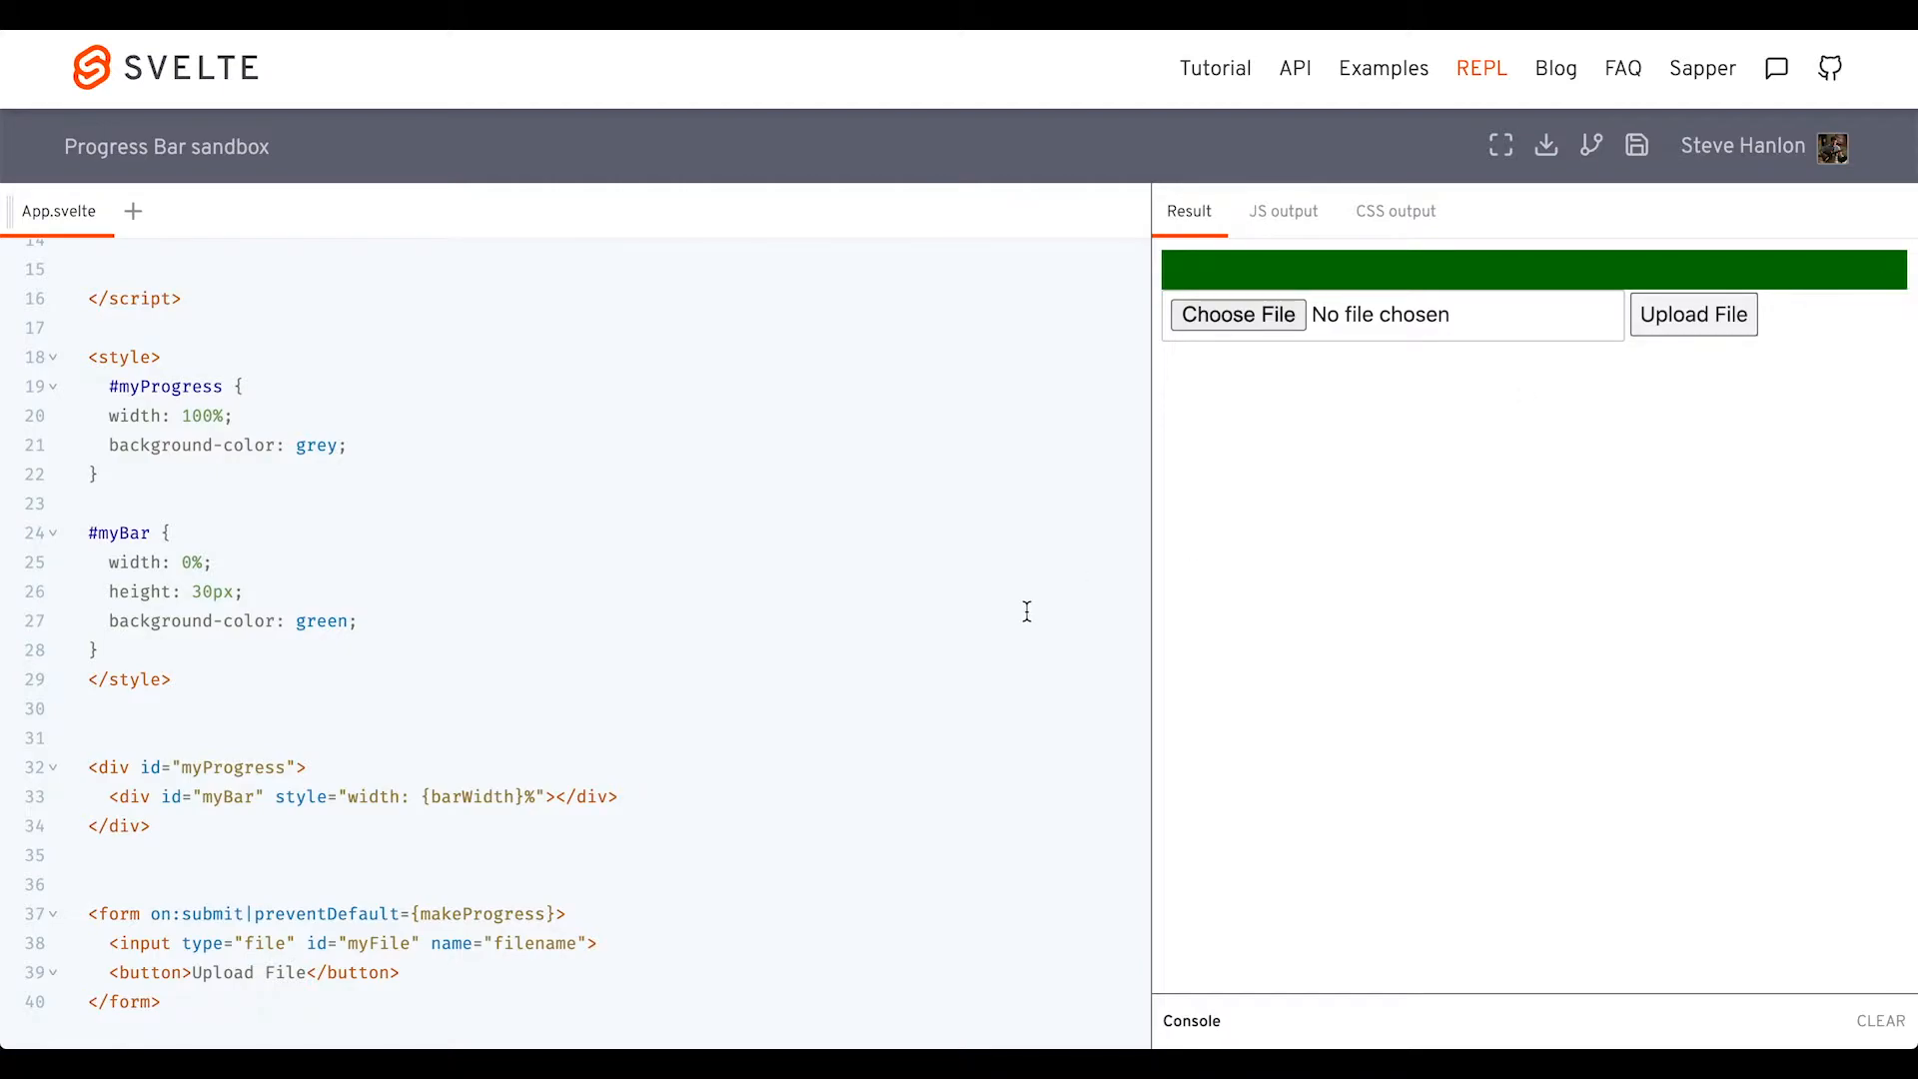
{"action": "mouse_move", "coordinate": [1430, 381]}
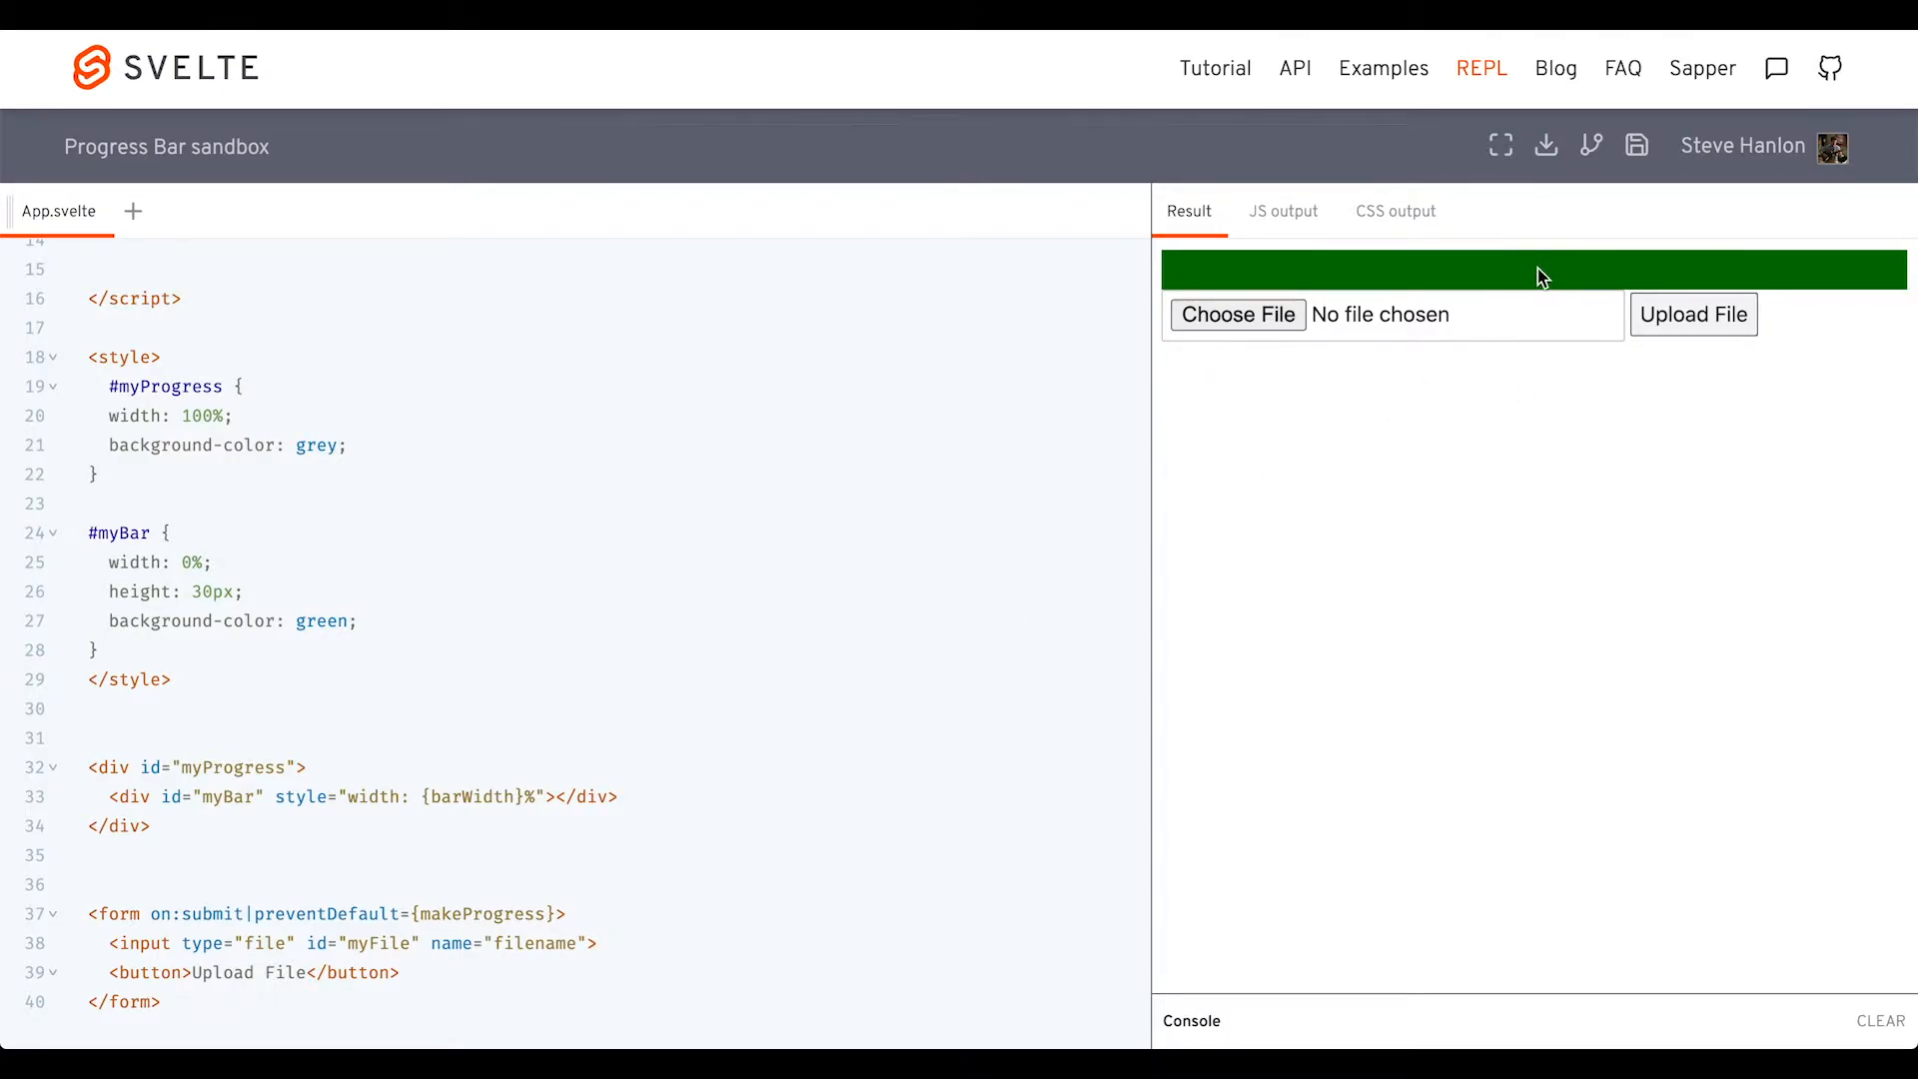
Add a <span>{barWidth}%</span> label inside the #myProgress container
{"action": "left_click", "coordinate": [307, 767]}
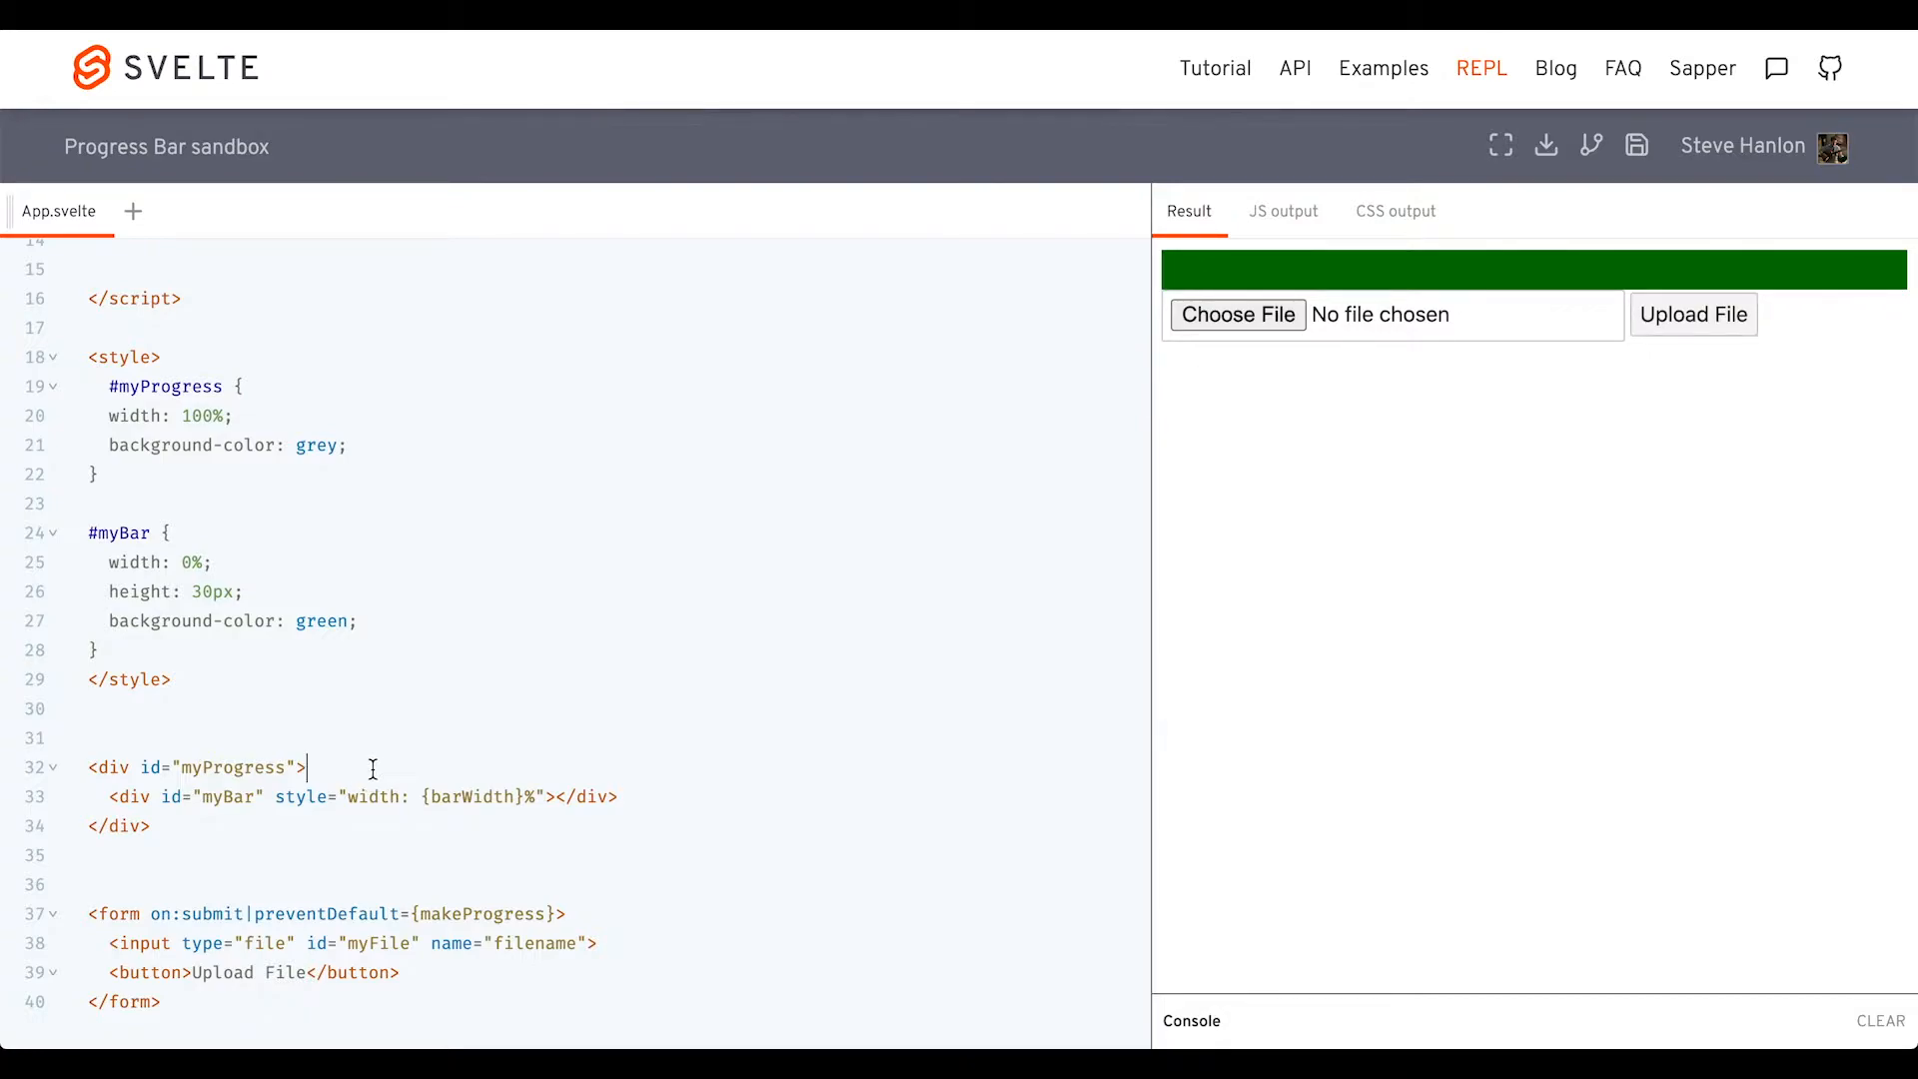
{"action": "key", "text": "Enter"}
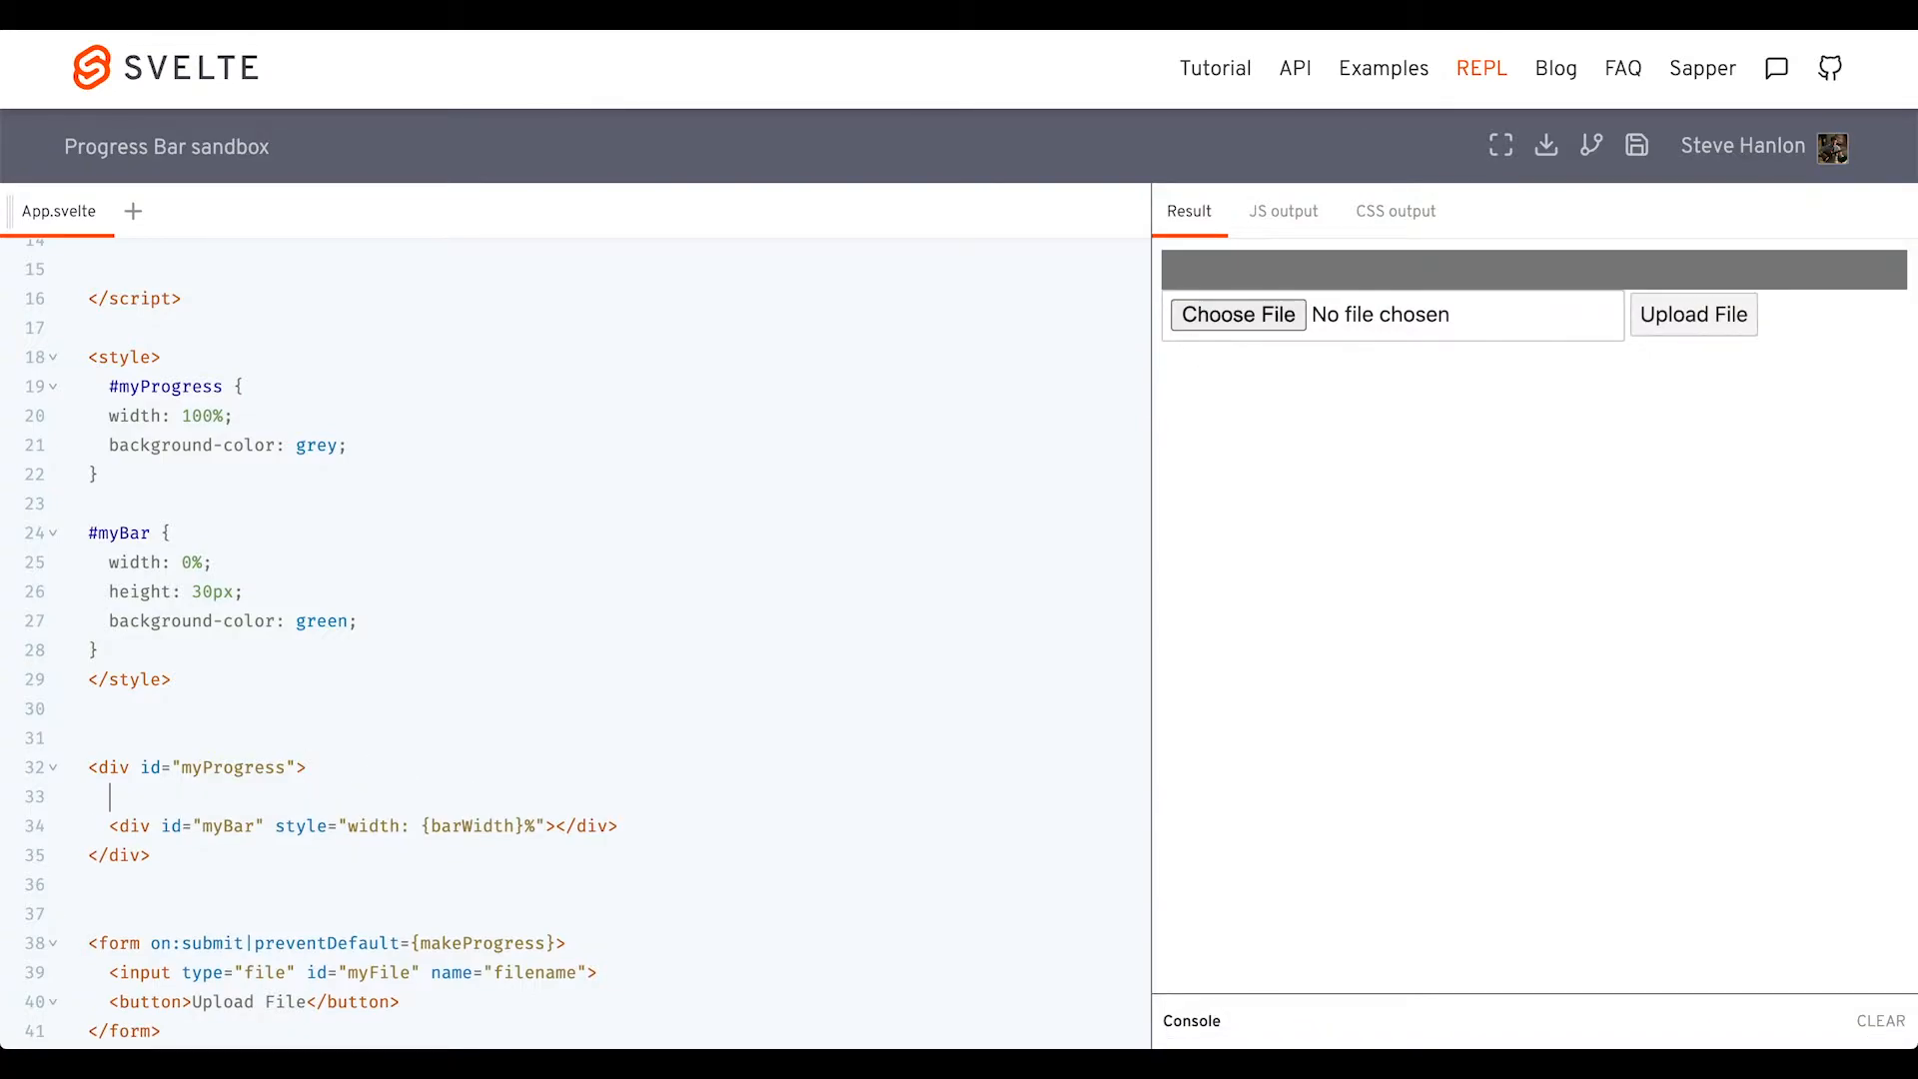
{"action": "type", "text": "<span>{barWidth}</span>"}
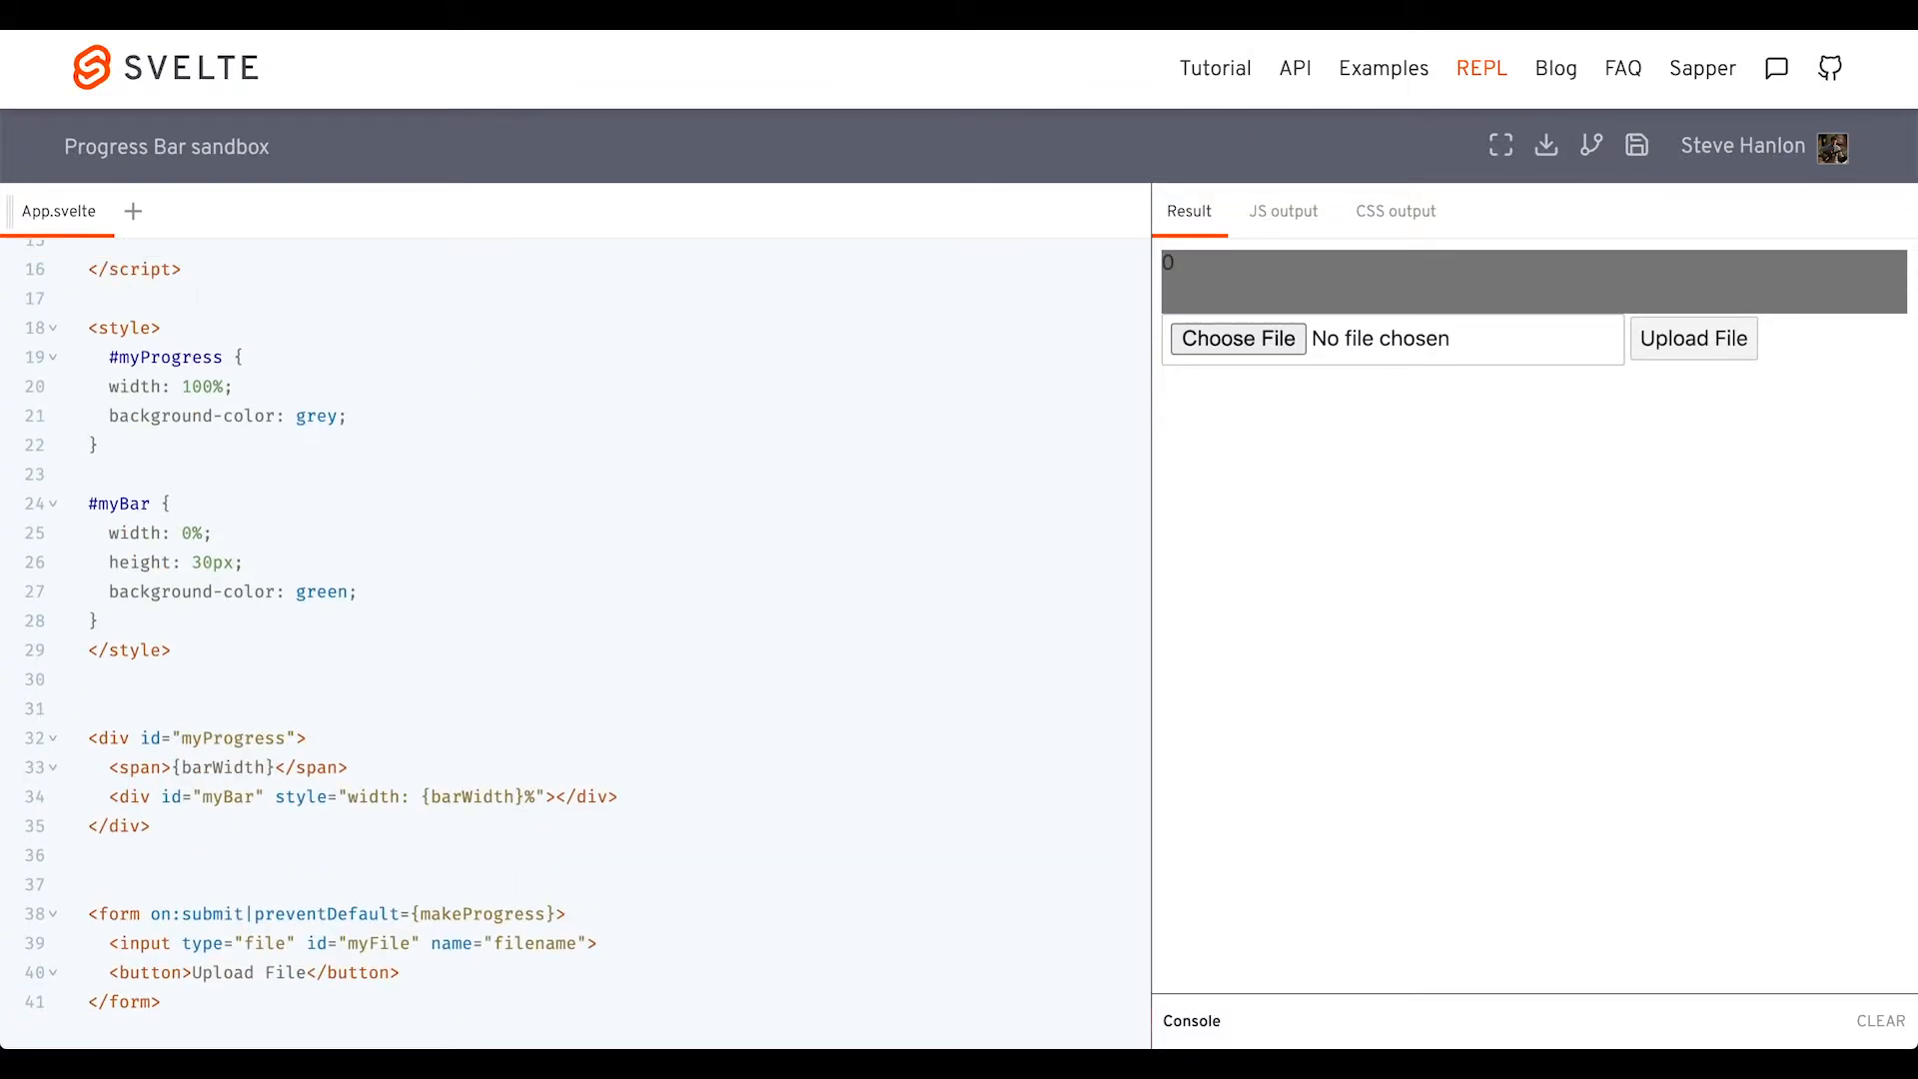
{"action": "type", "text": "%"}
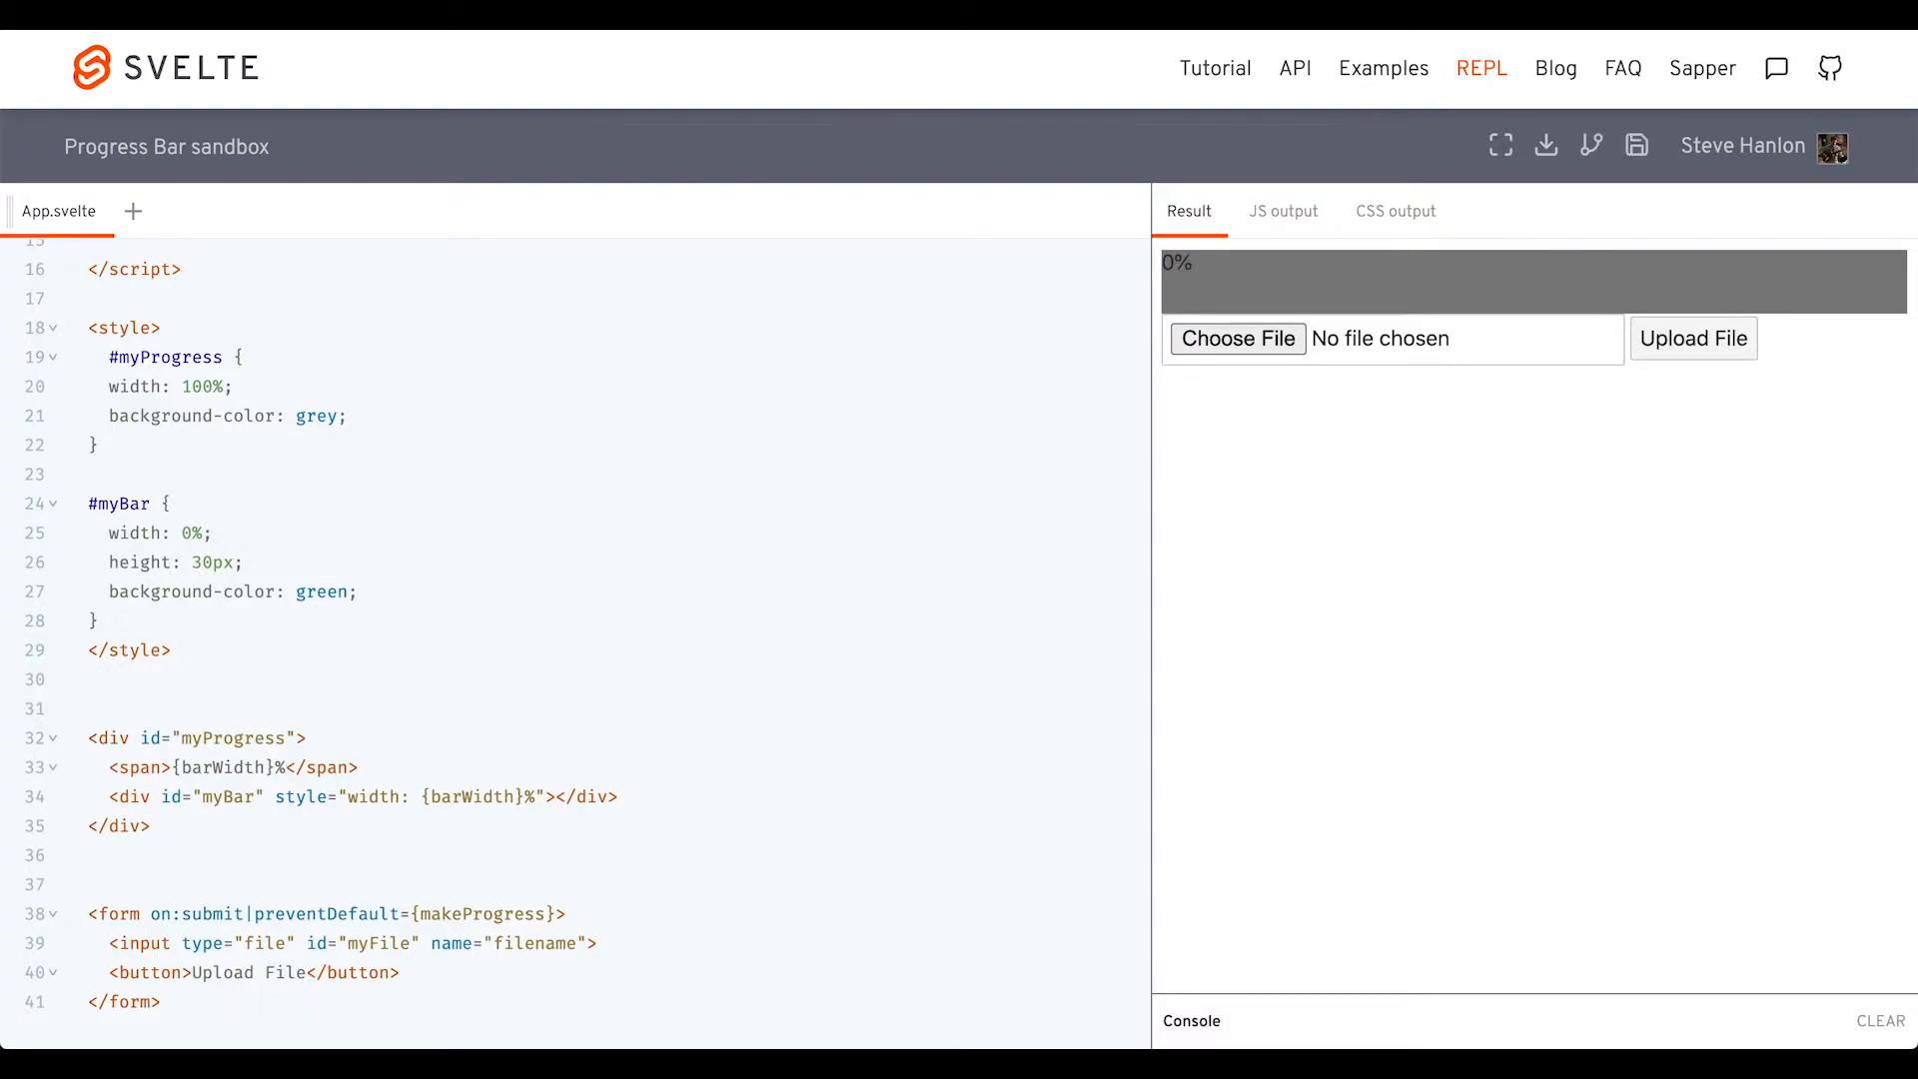
Style the span and give the track 50px height and #ddd background
{"action": "type", "text": "span {"}
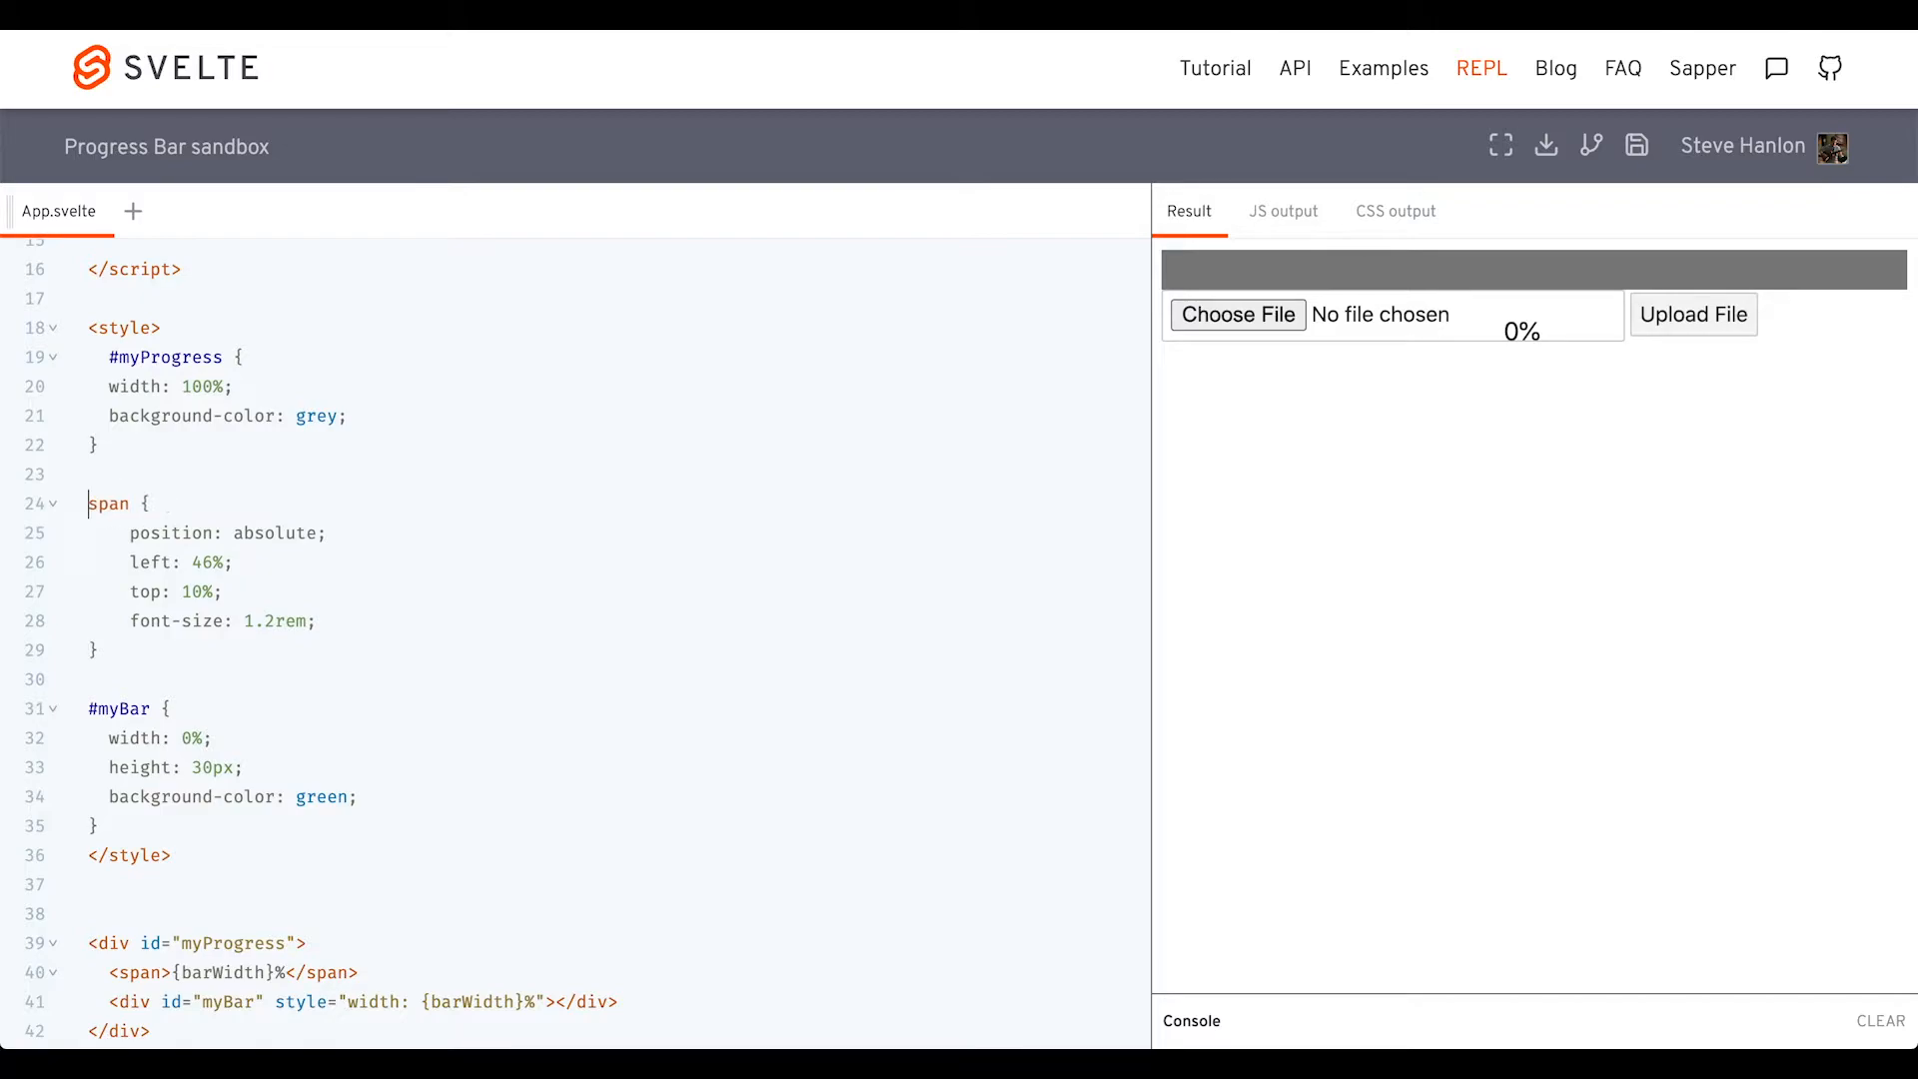
{"action": "type", "text": "height: 50px;"}
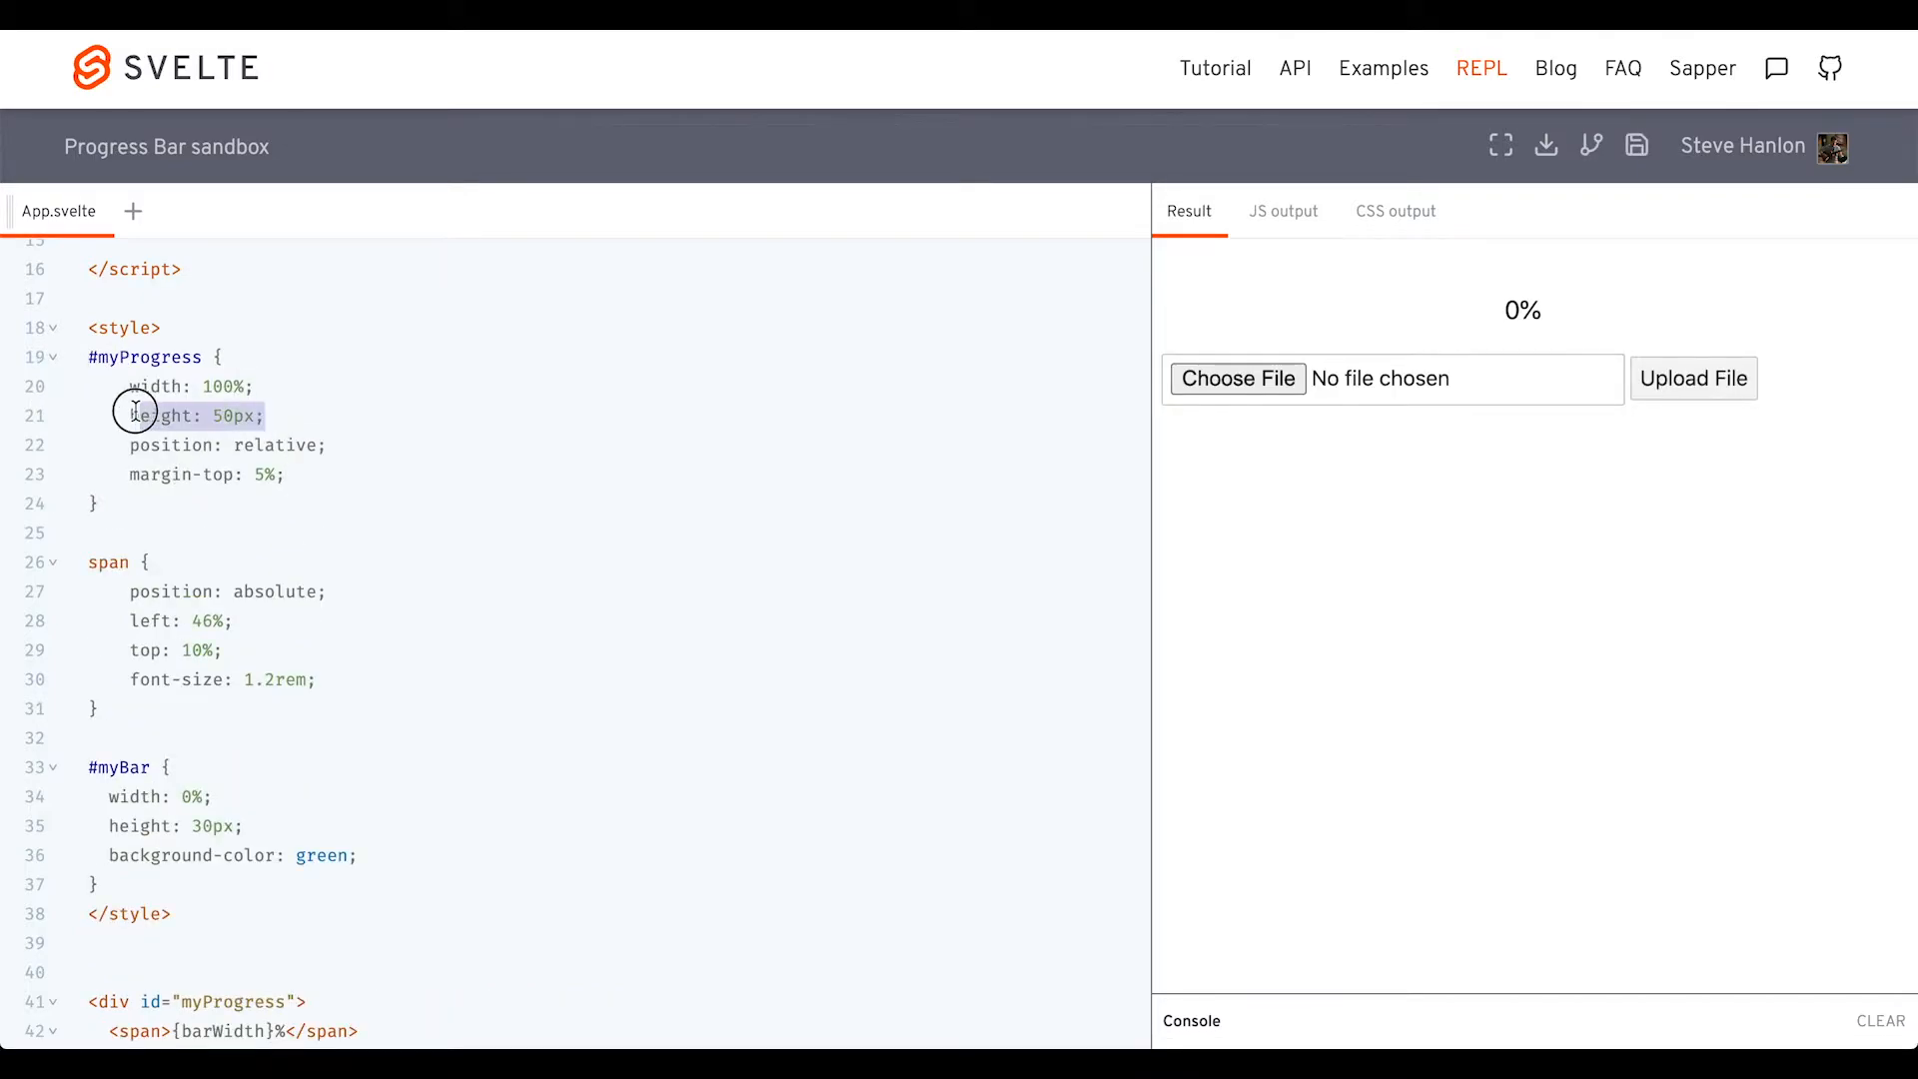
{"action": "type", "text": "background-color: #ddd;"}
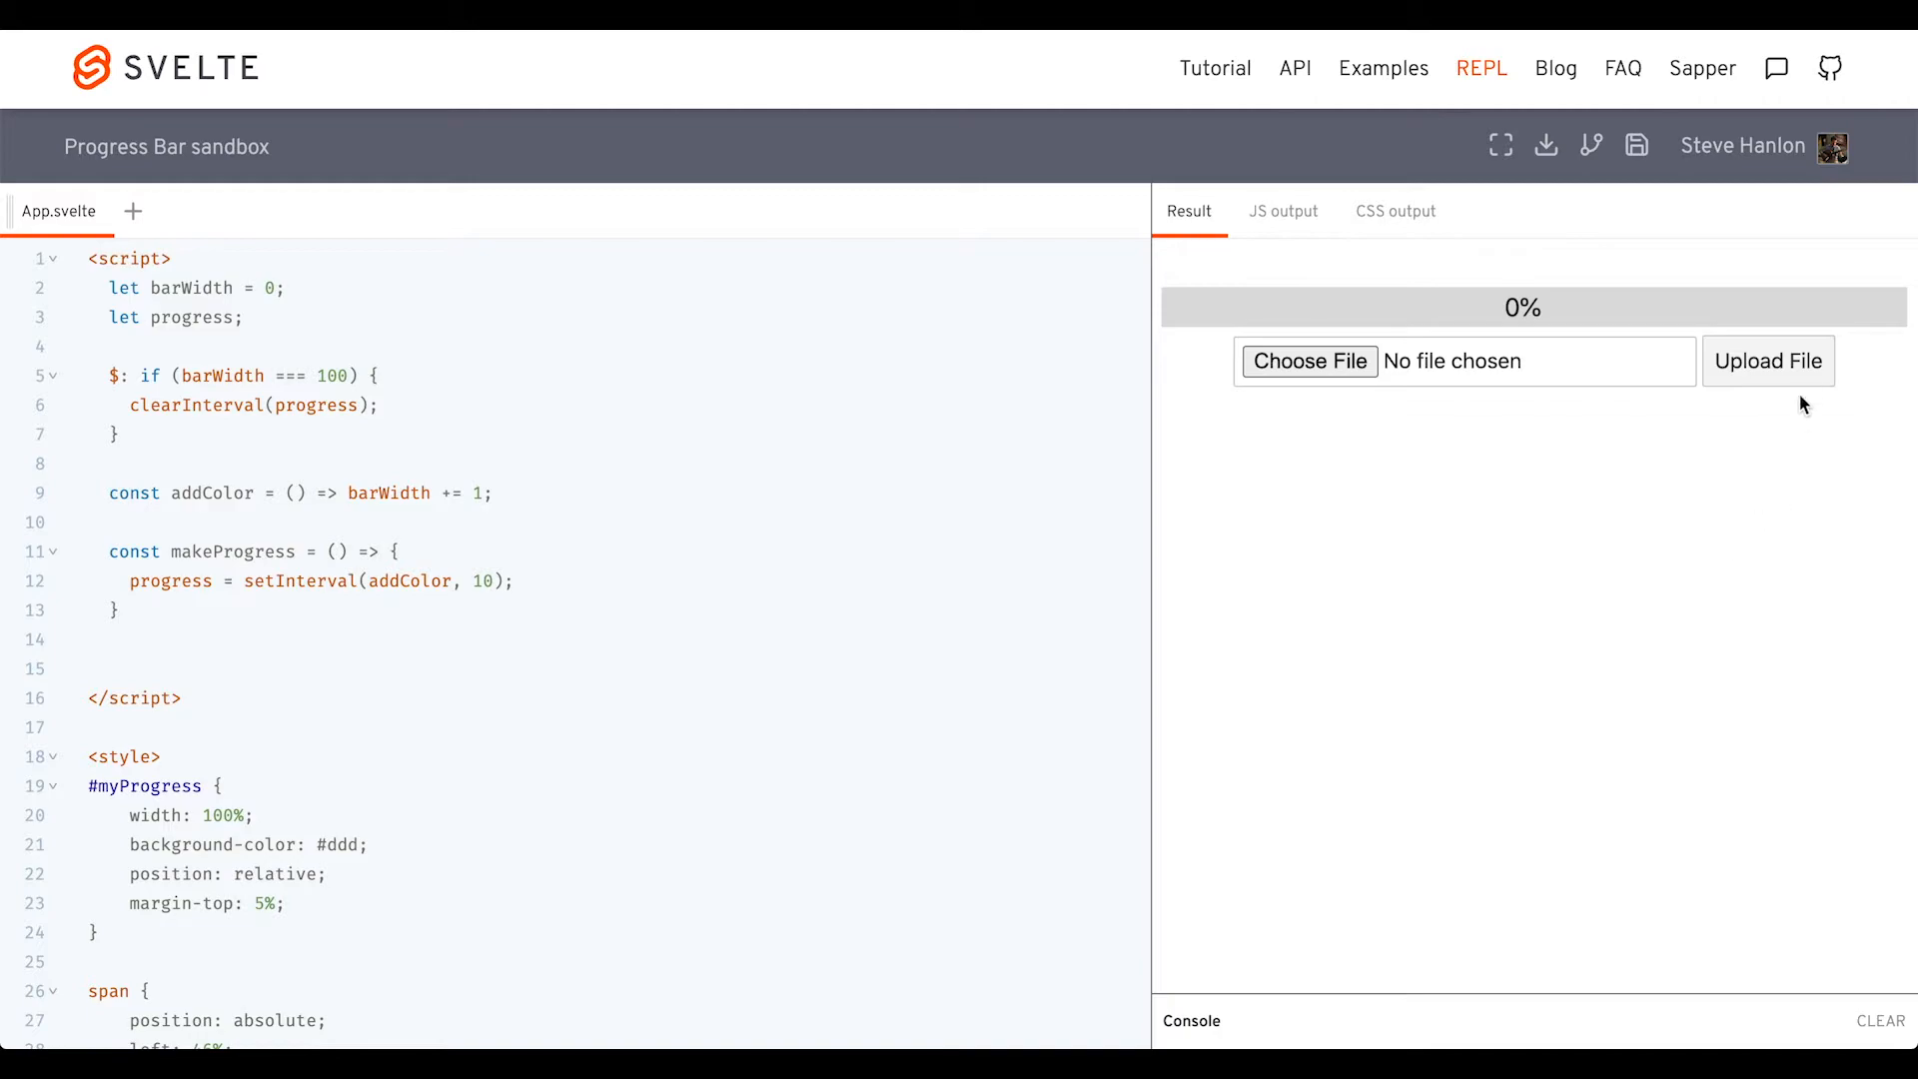
{"action": "left_click", "coordinate": [1770, 360]}
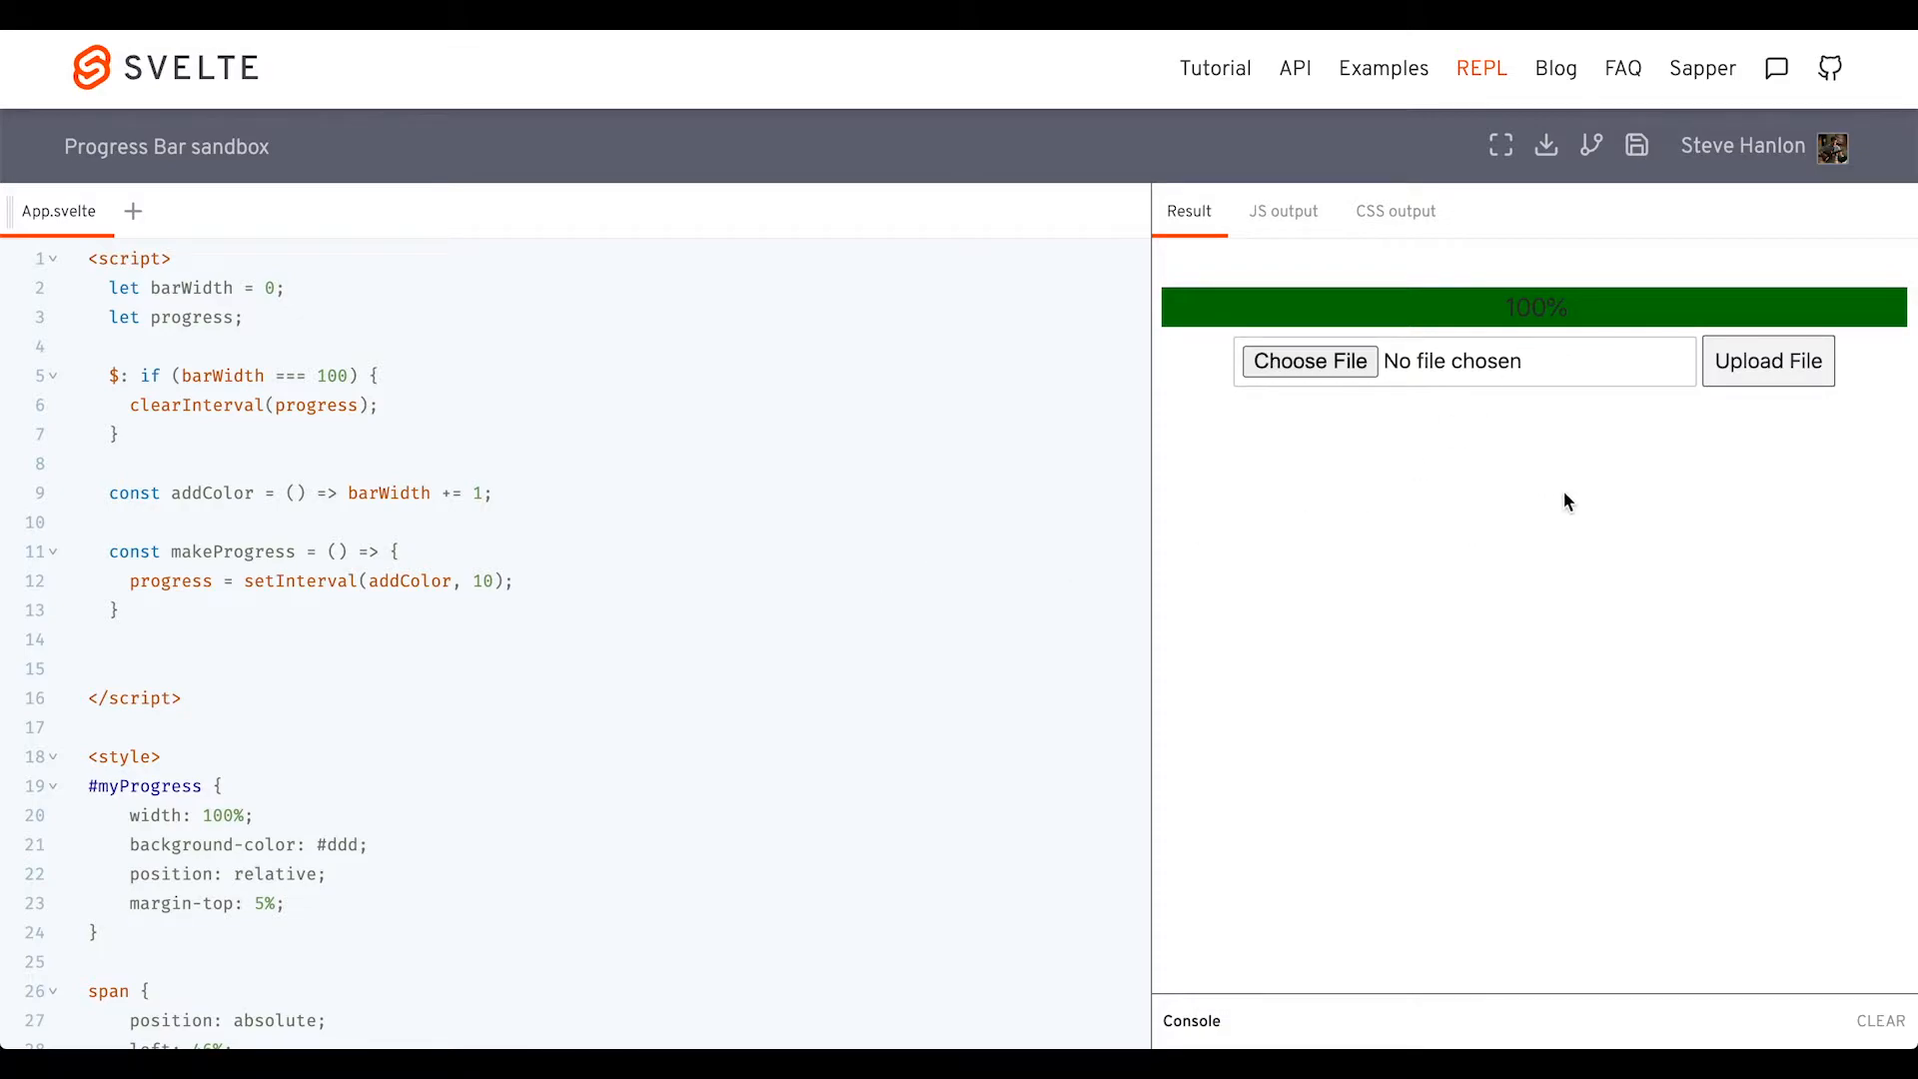
{"action": "mouse_move", "coordinate": [1766, 378]}
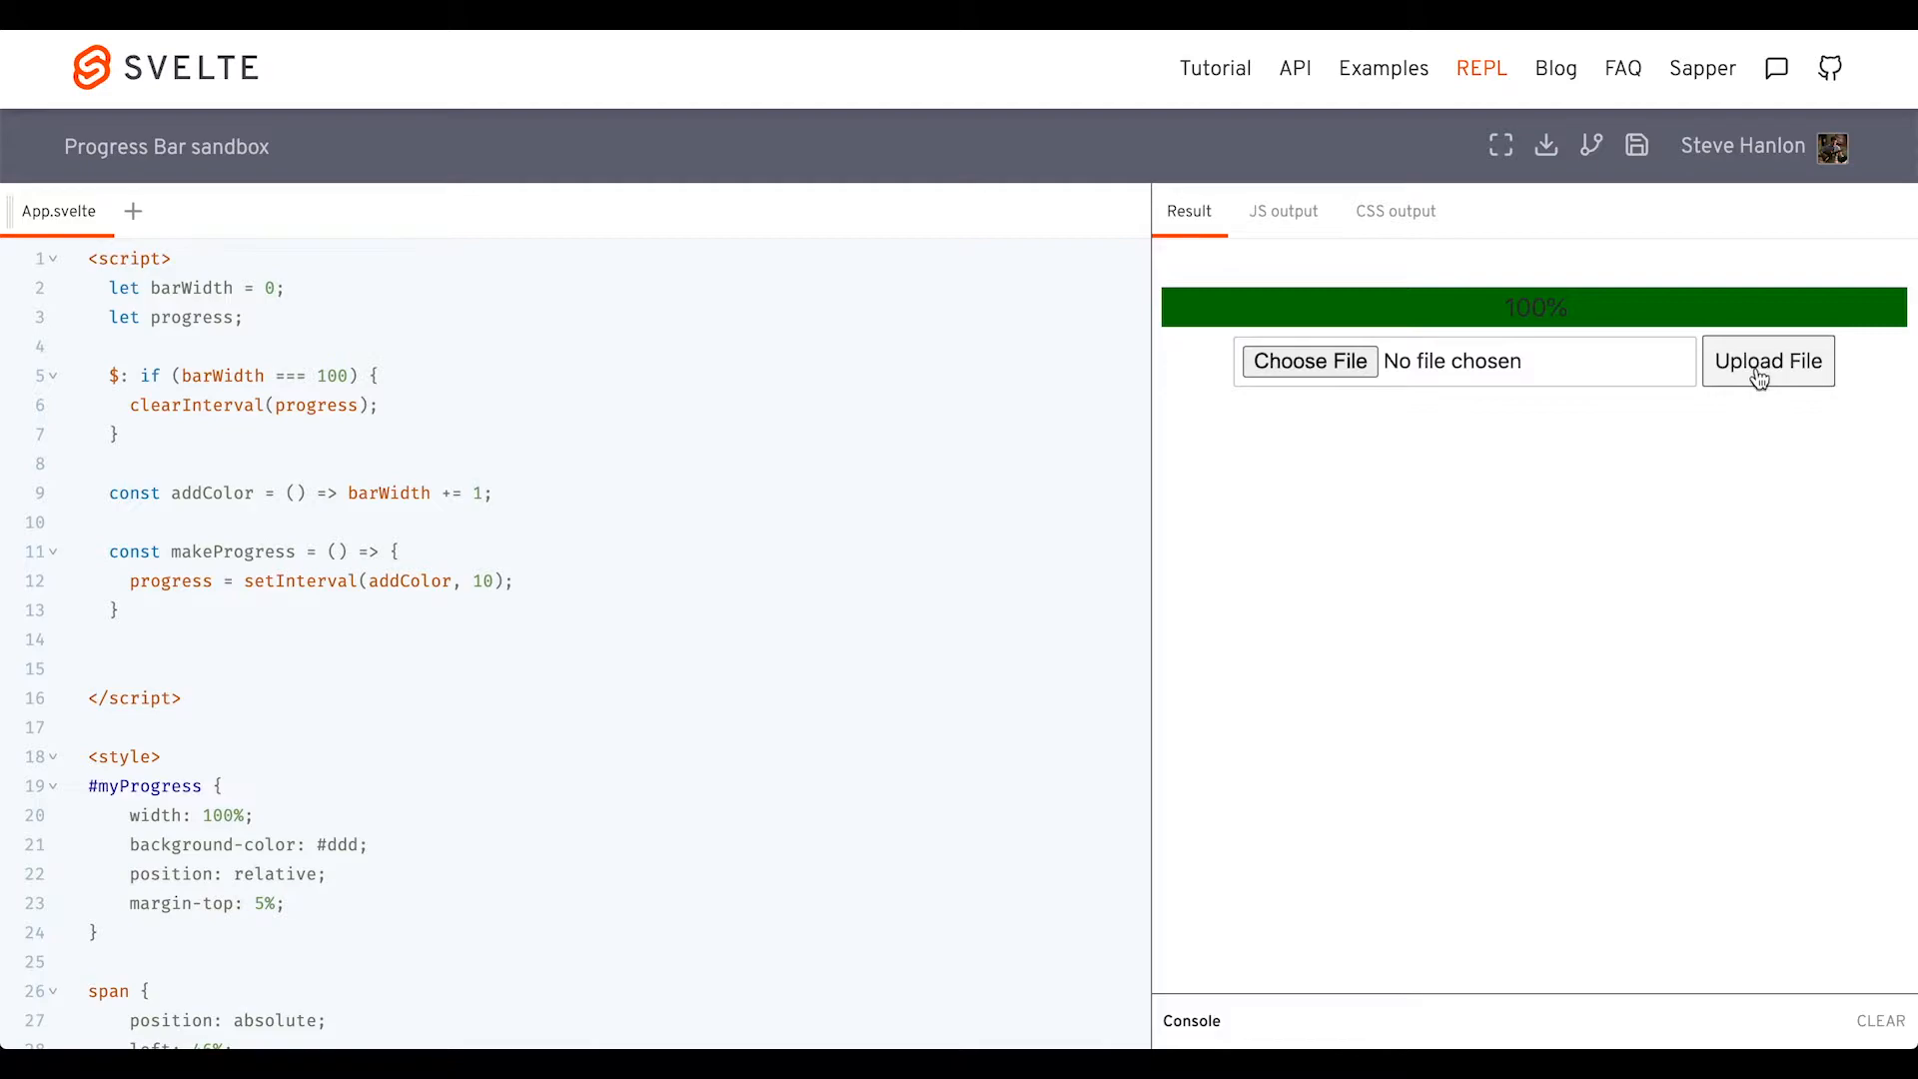
{"action": "mouse_move", "coordinate": [1556, 308]}
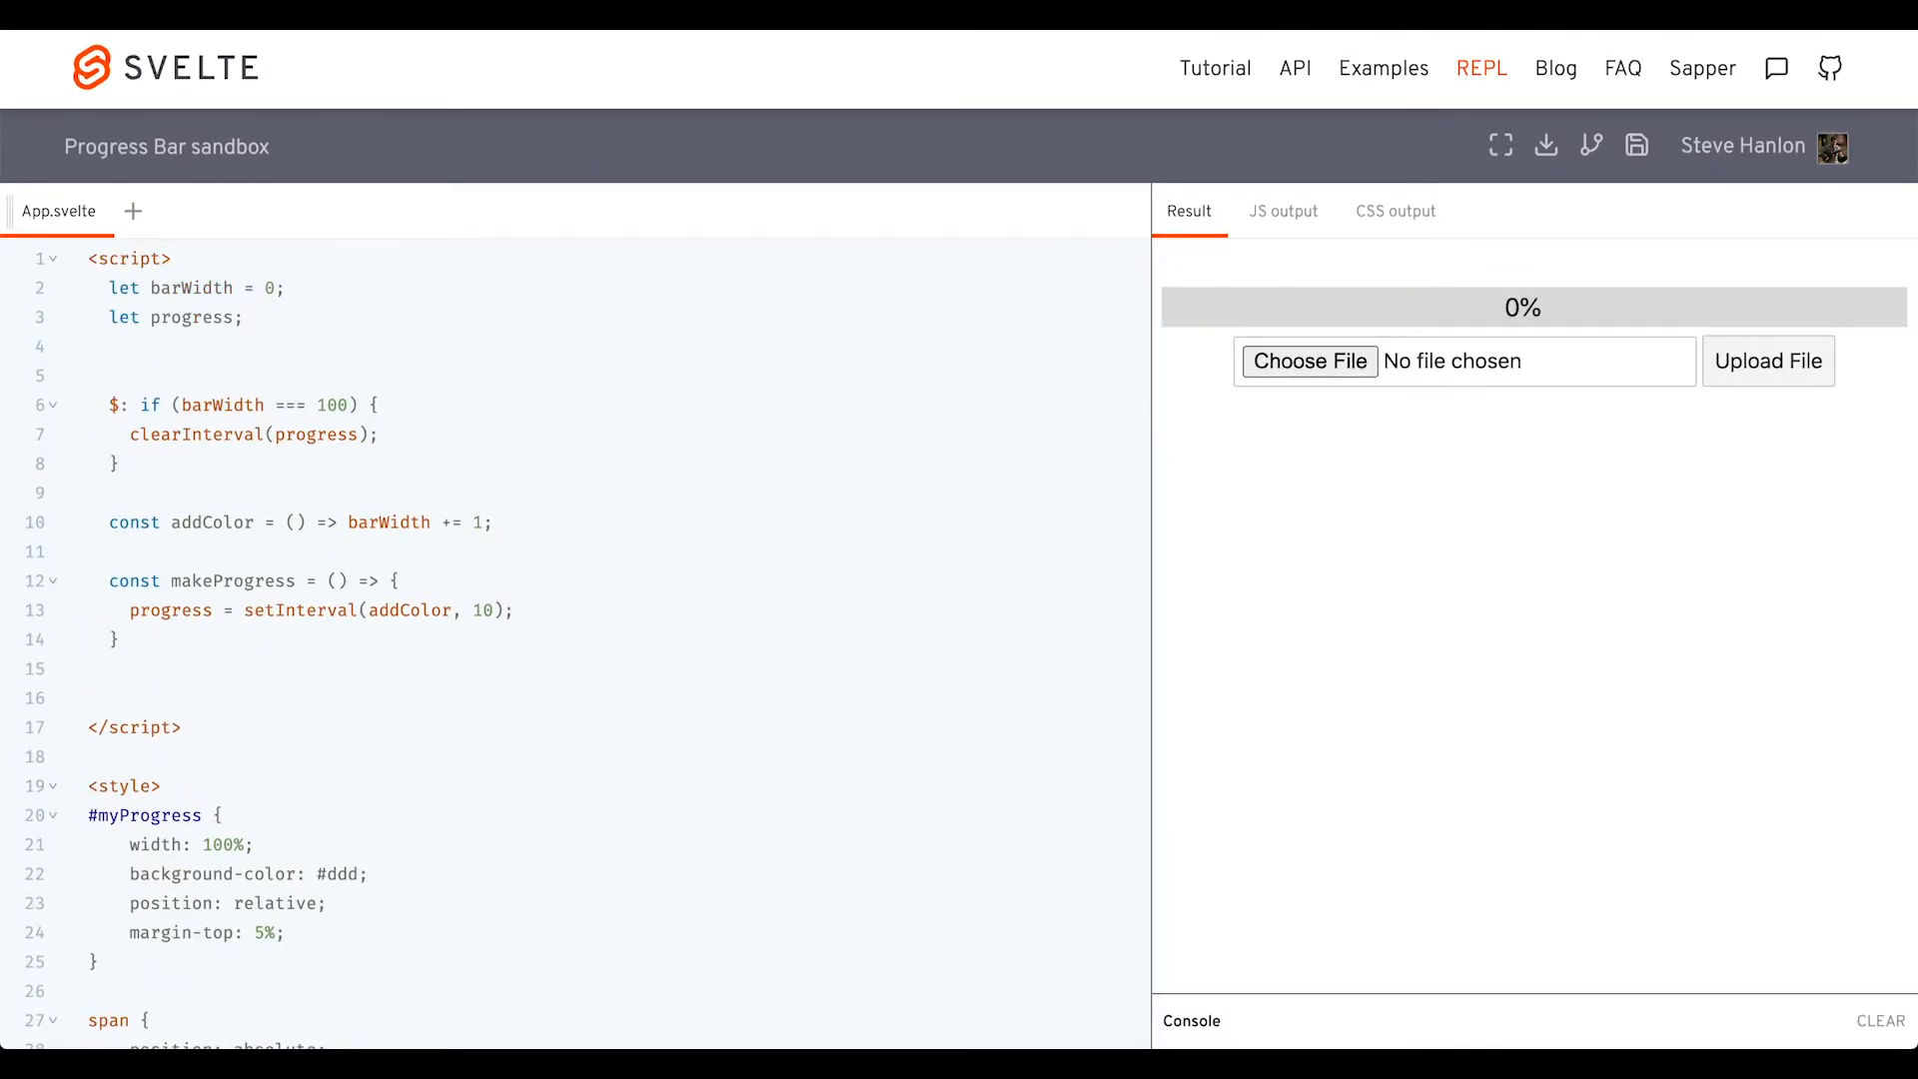
Declare let isActive and add disabled={isActive} to the Upload File button
{"action": "type", "text": "let is"}
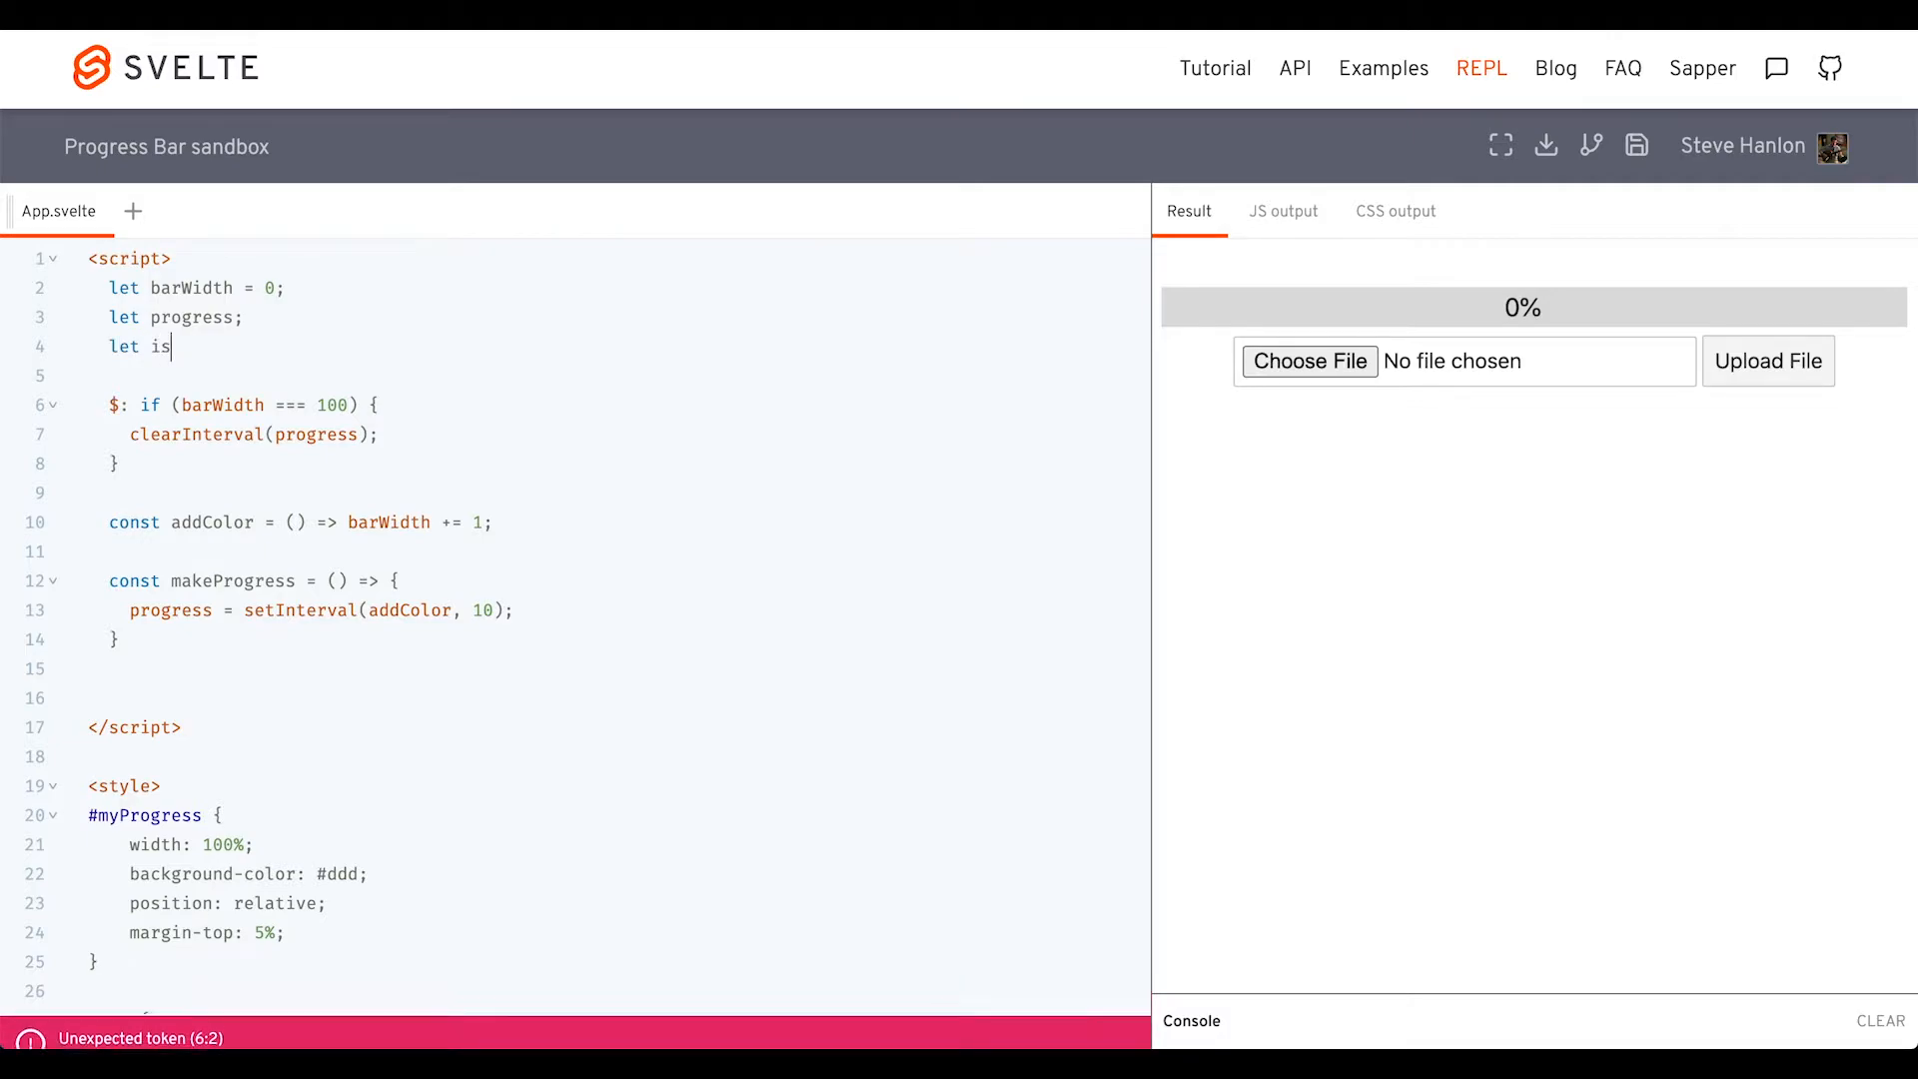
{"action": "type", "text": "Active;"}
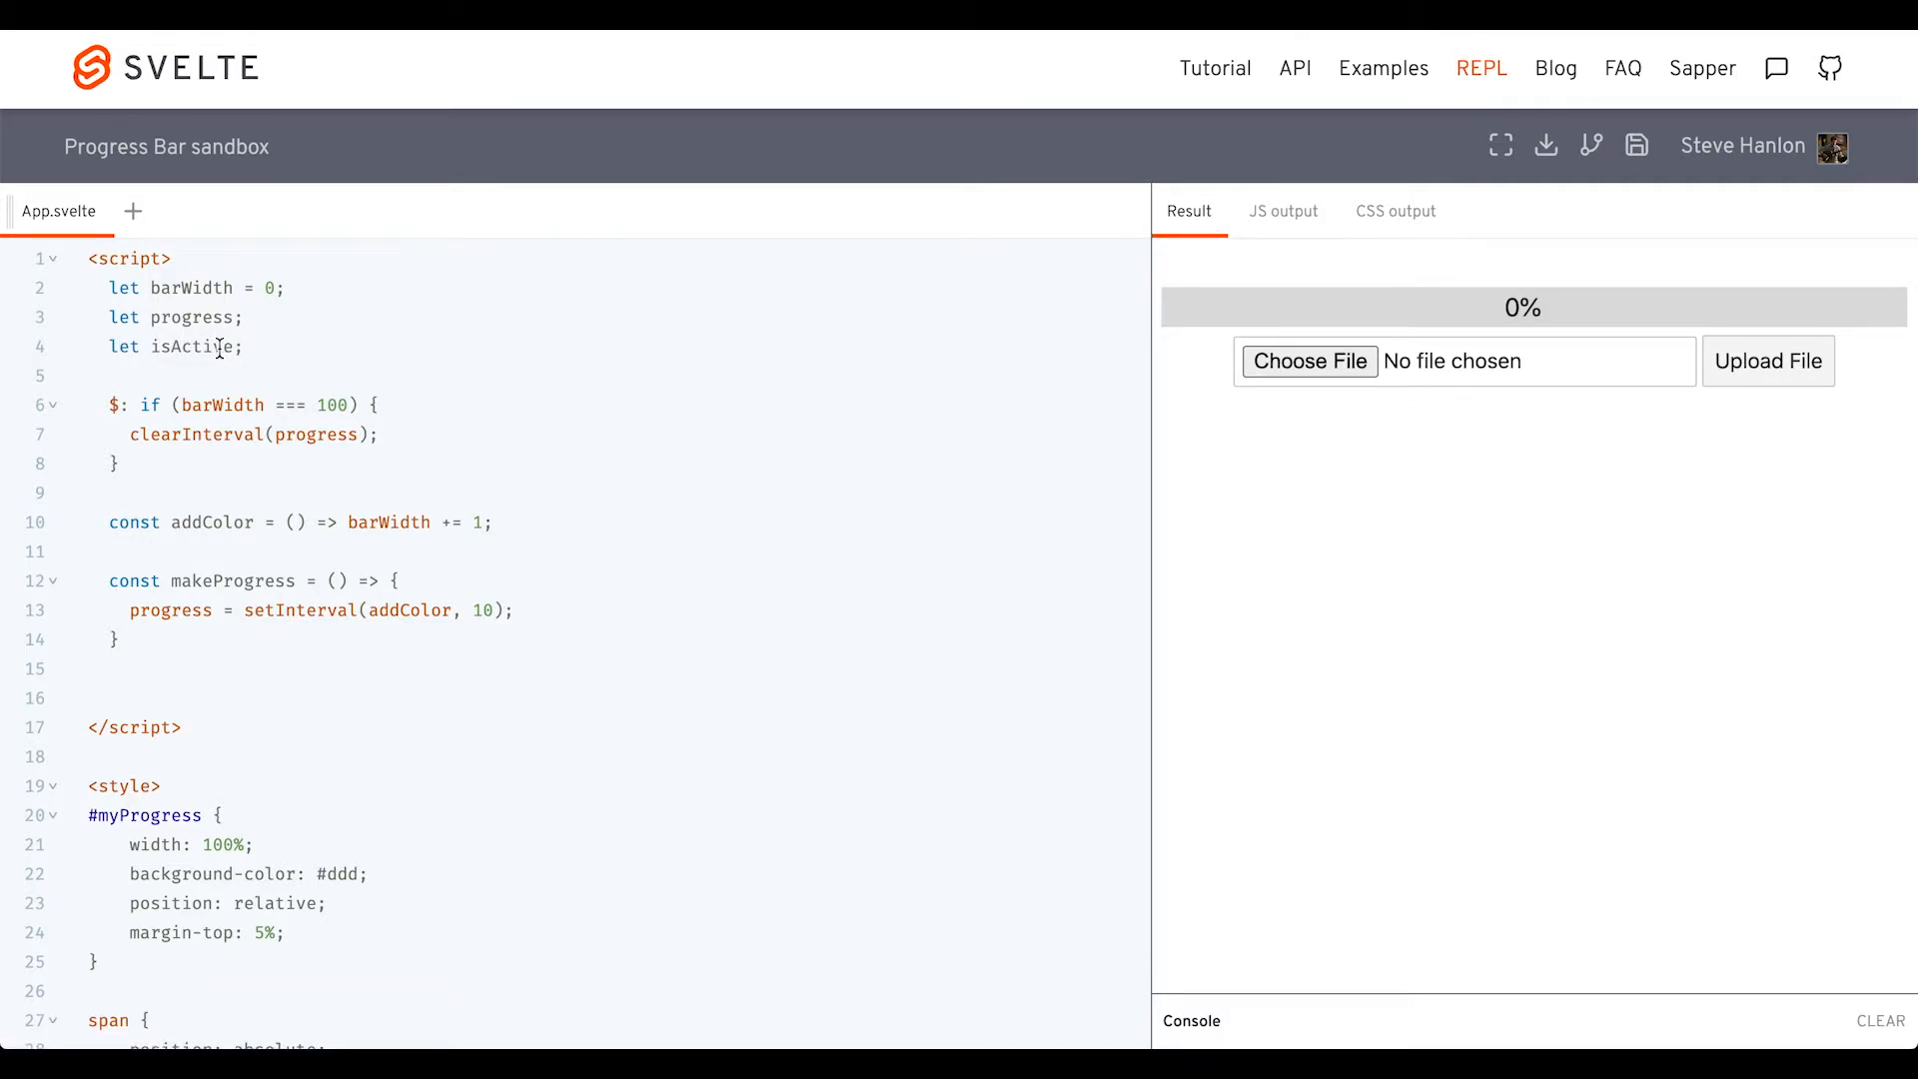
{"action": "scroll", "scroll_direction": "down", "scroll_amount": 3}
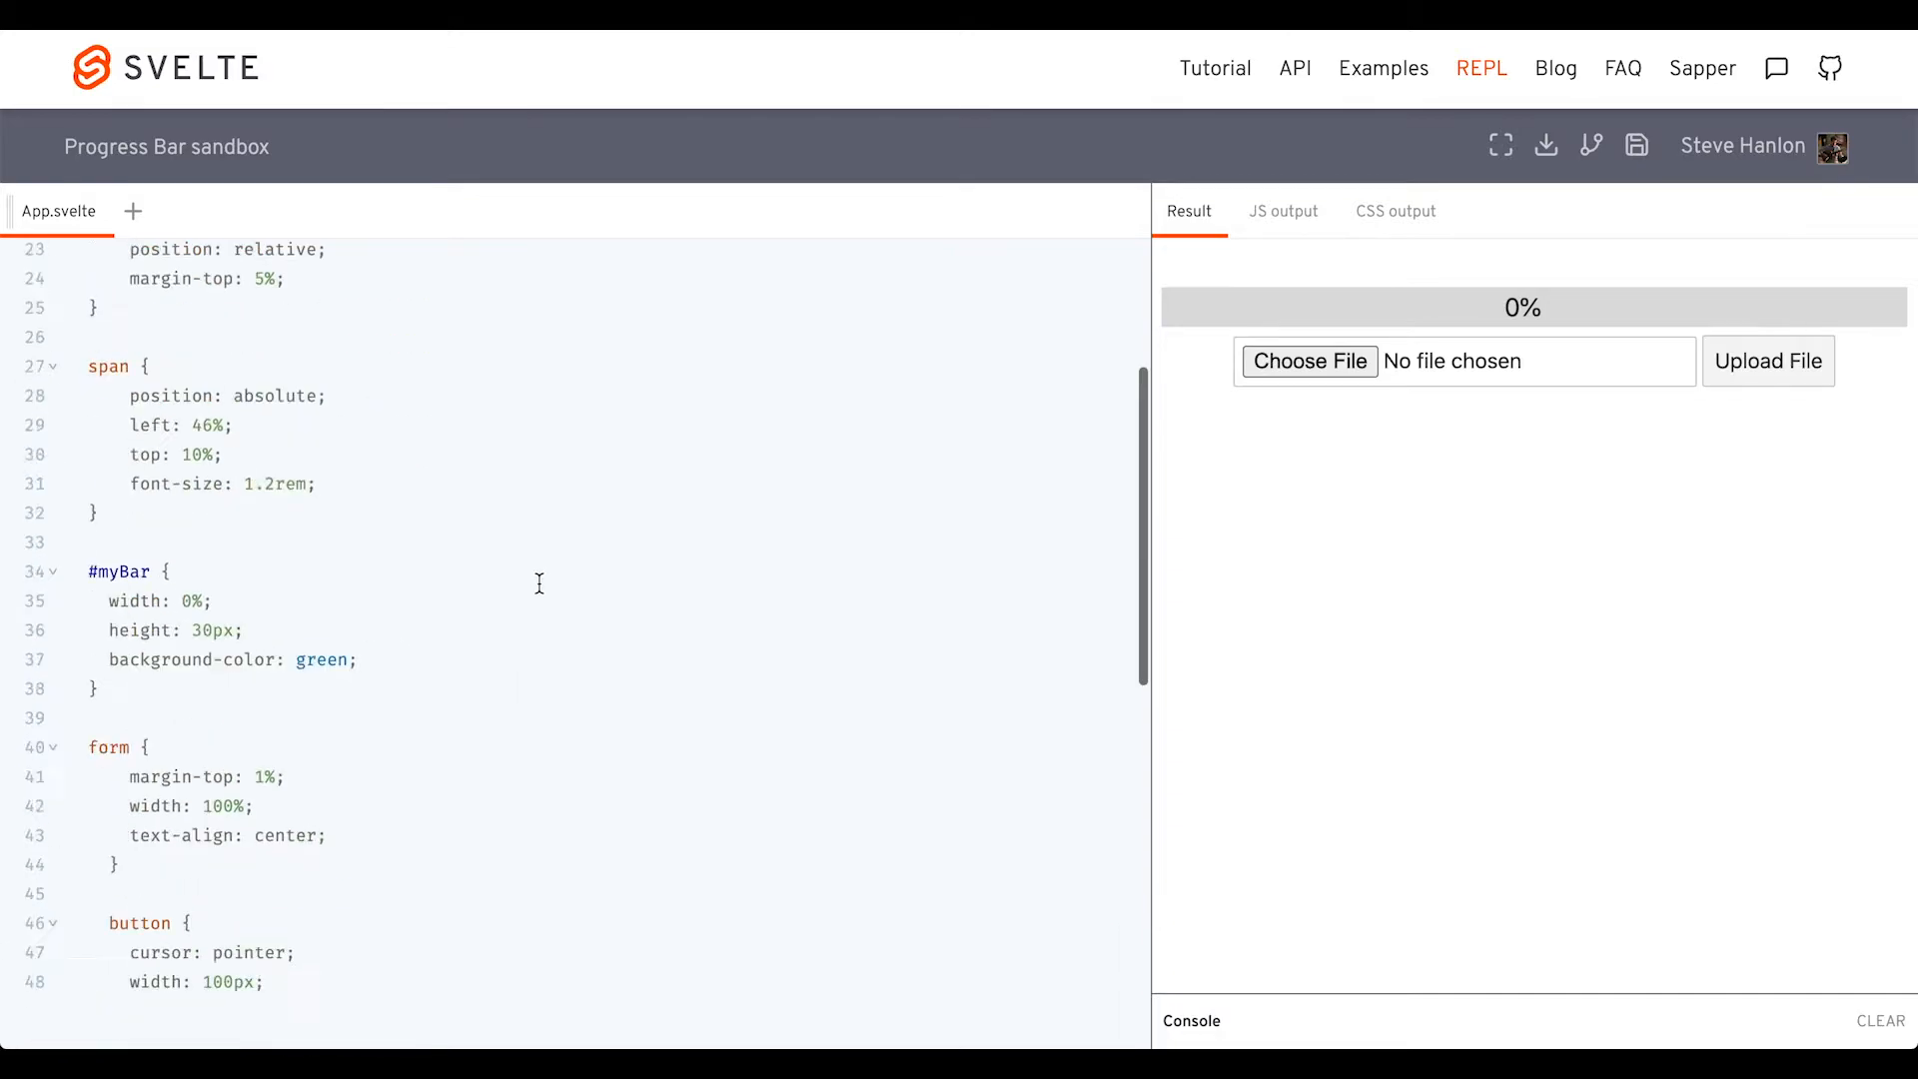
{"action": "scroll", "scroll_direction": "down", "scroll_amount": 3}
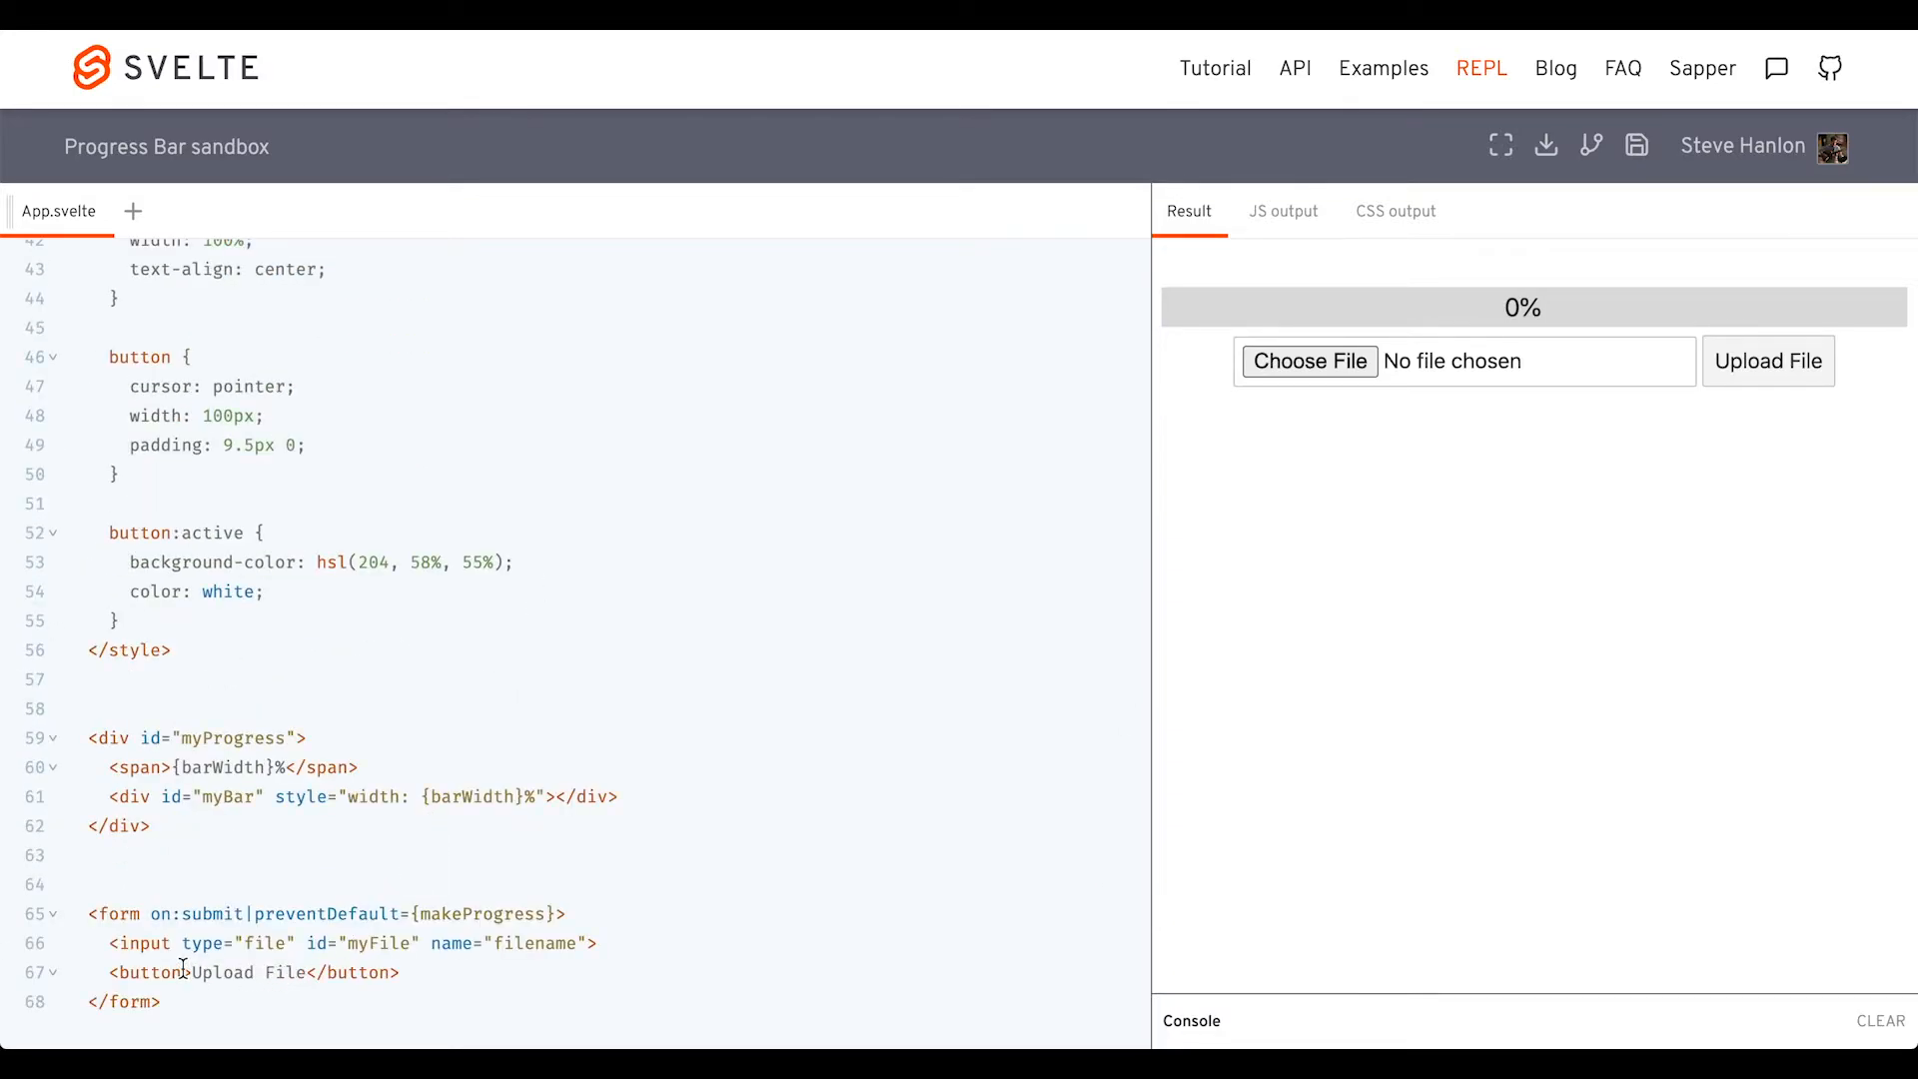
{"action": "type", "text": "dis"}
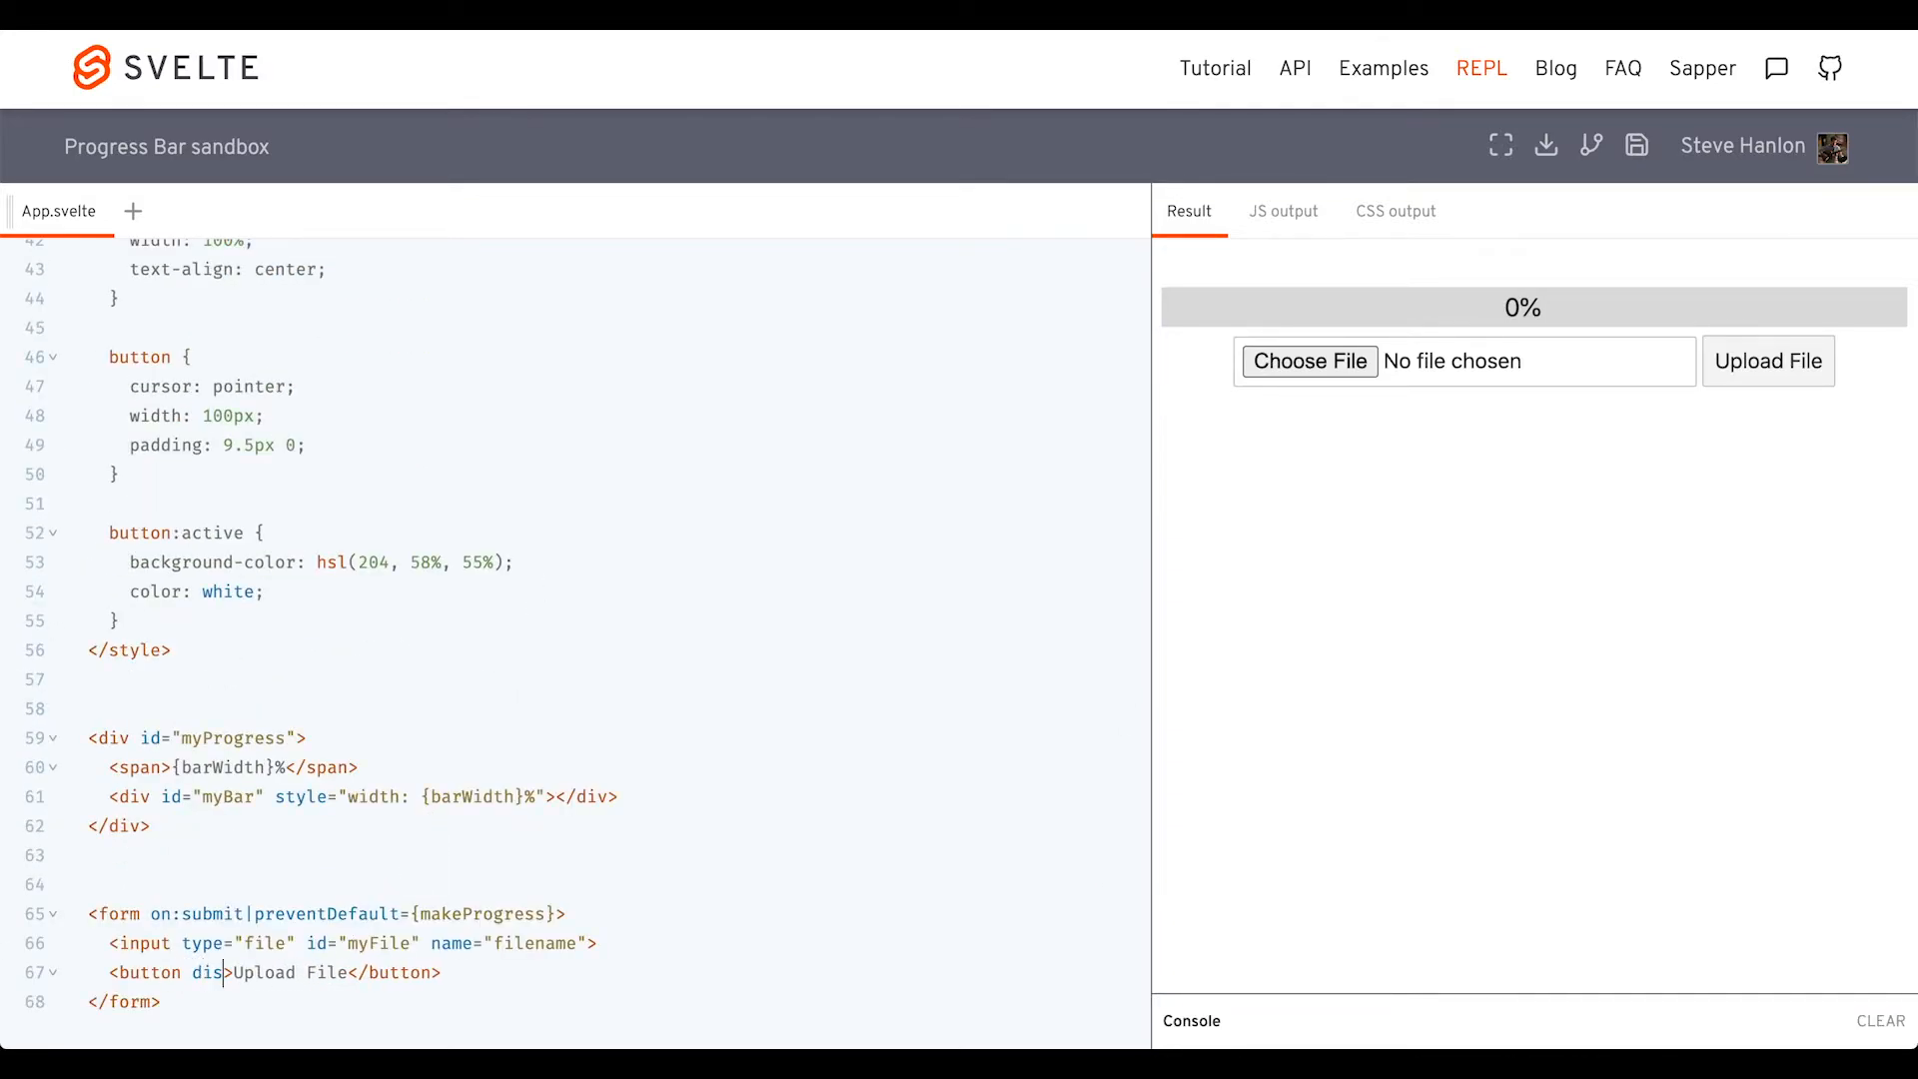
{"action": "type", "text": "abled={"}
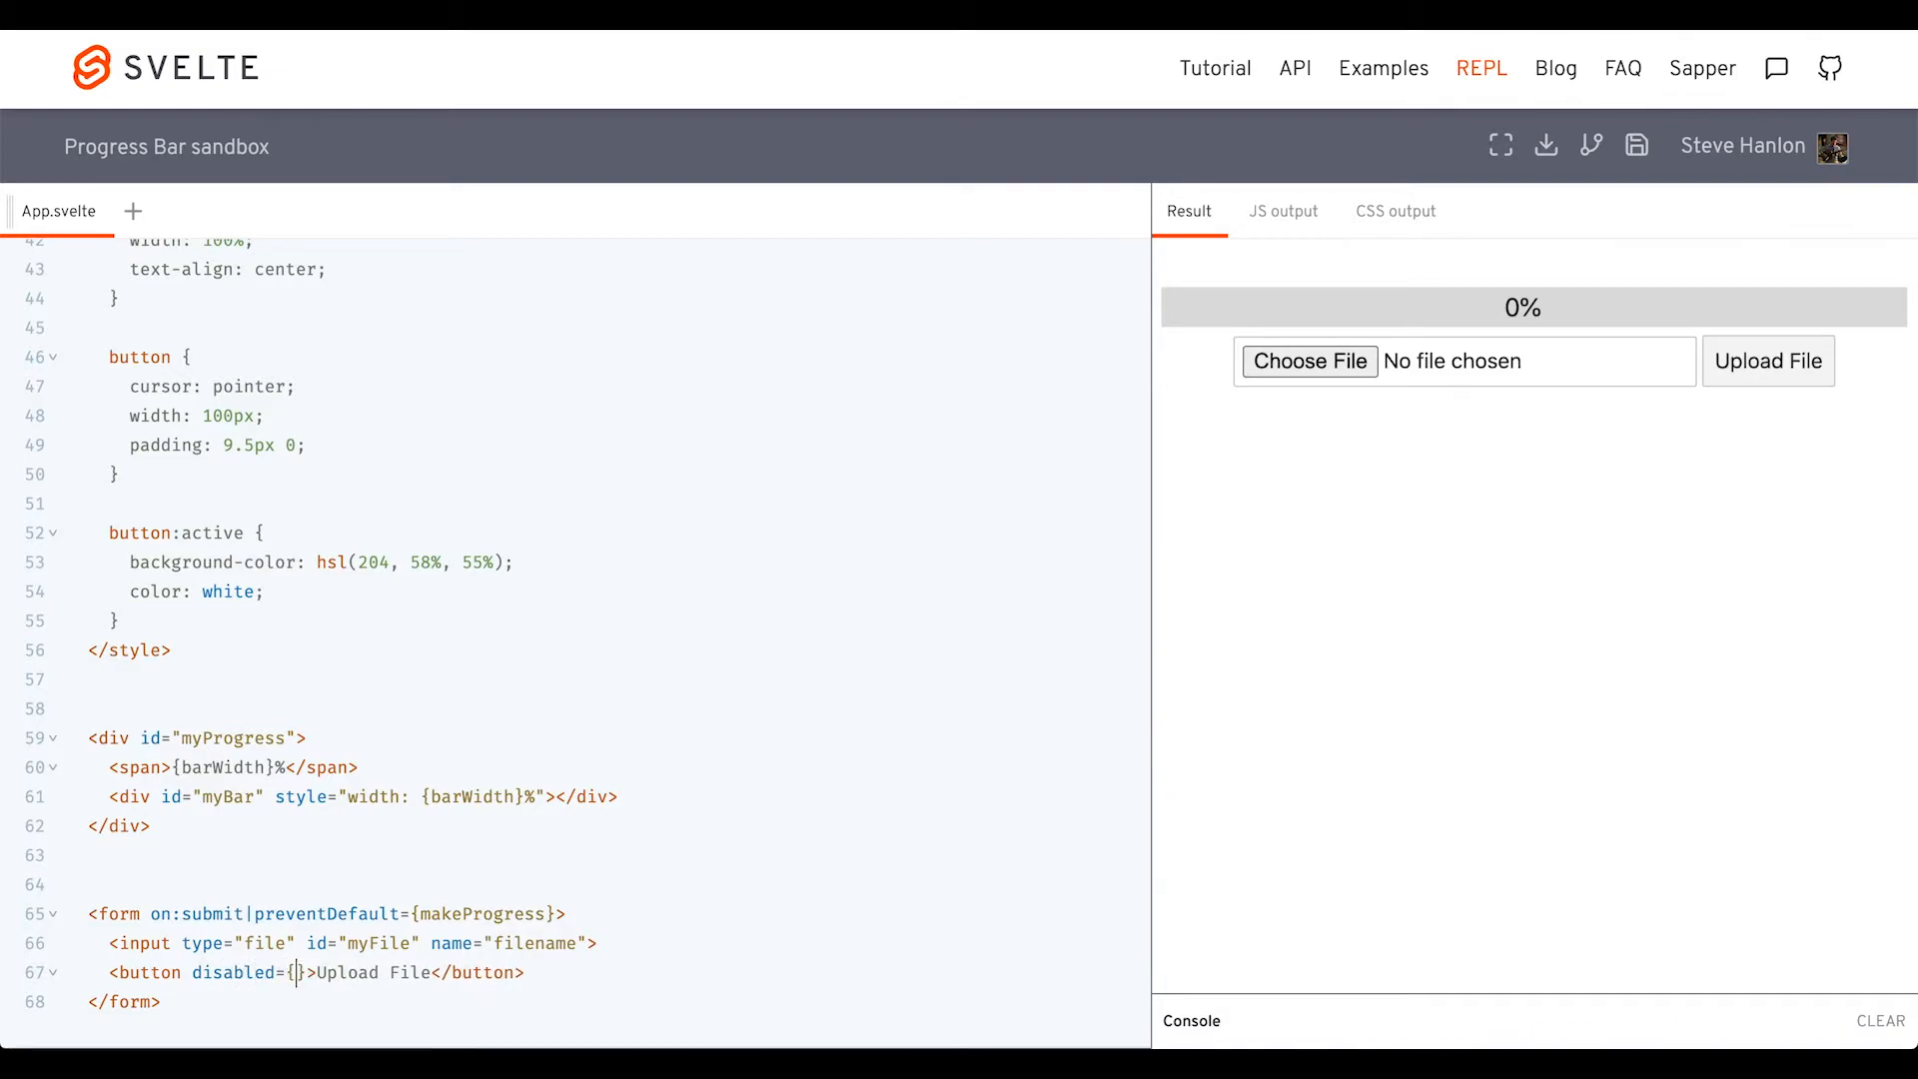
{"action": "type", "text": "isActive"}
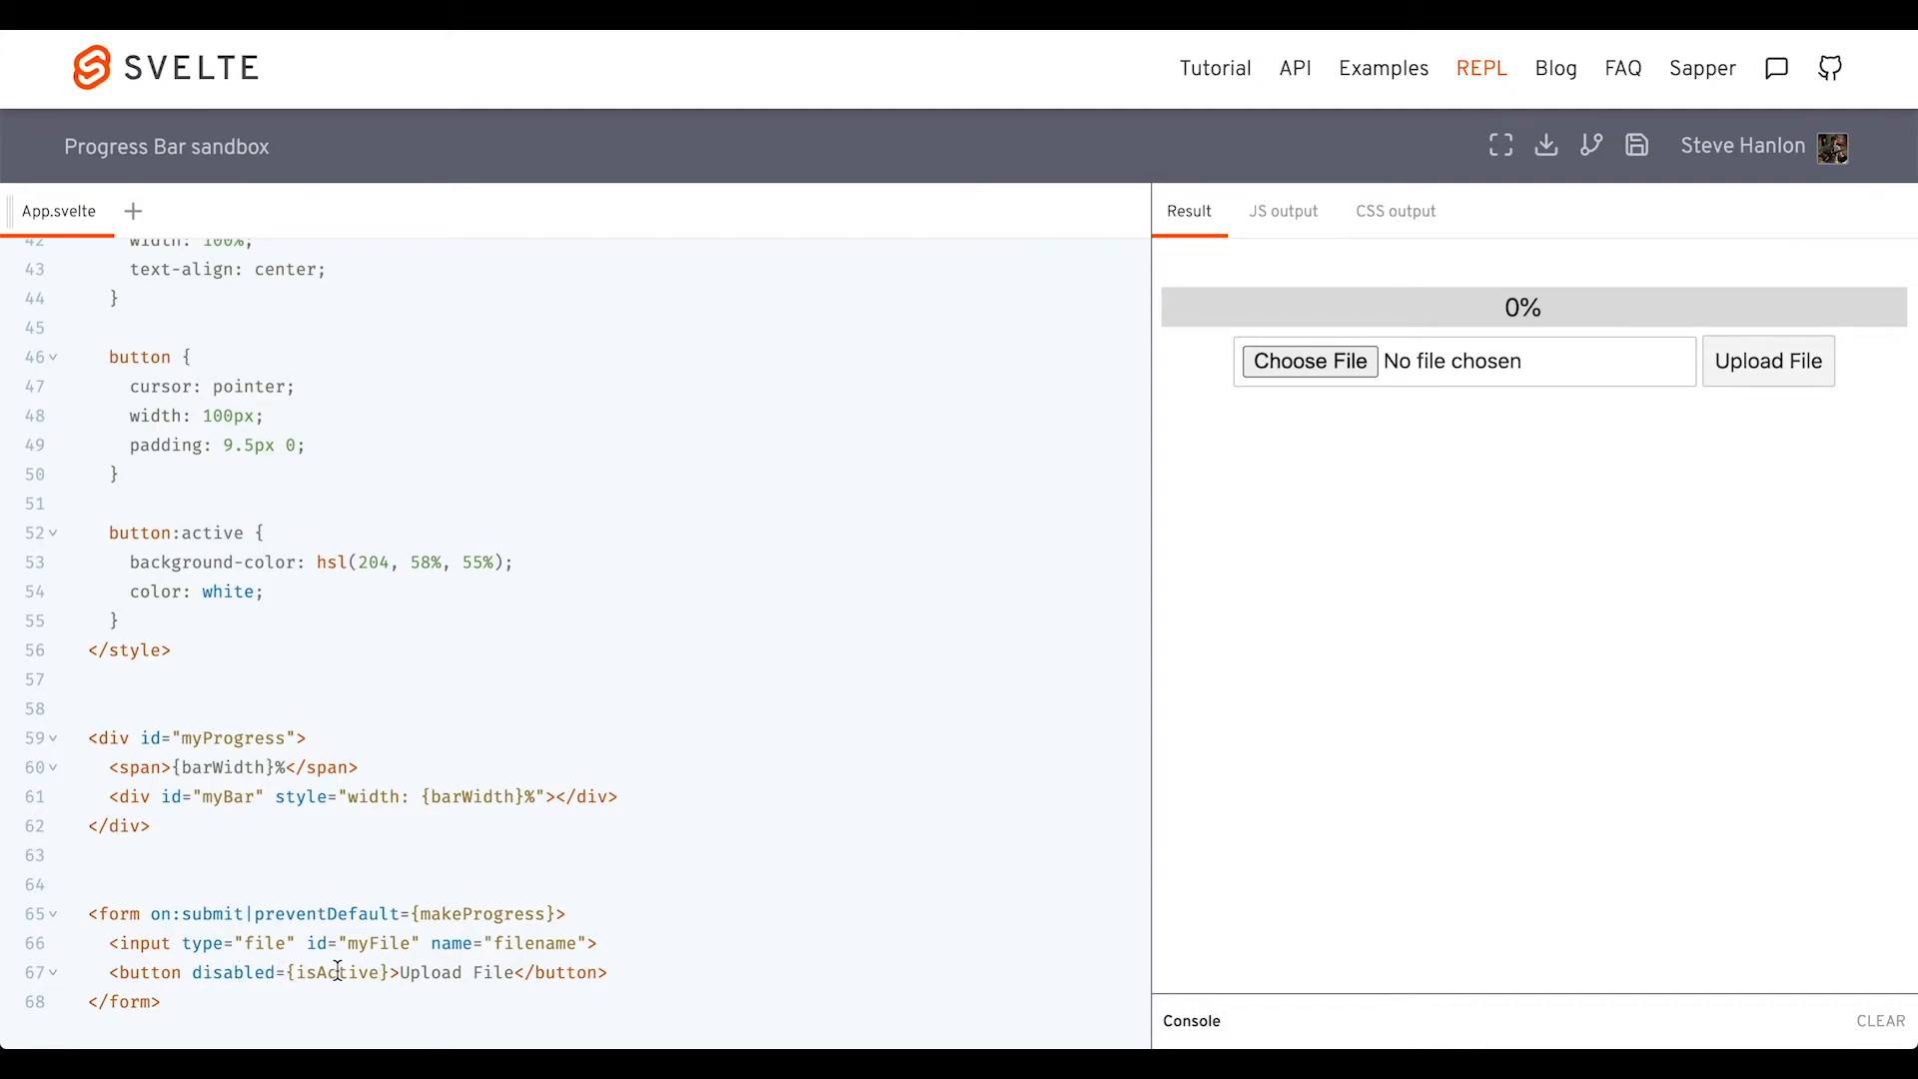
{"action": "double_click", "coordinate": [336, 972]}
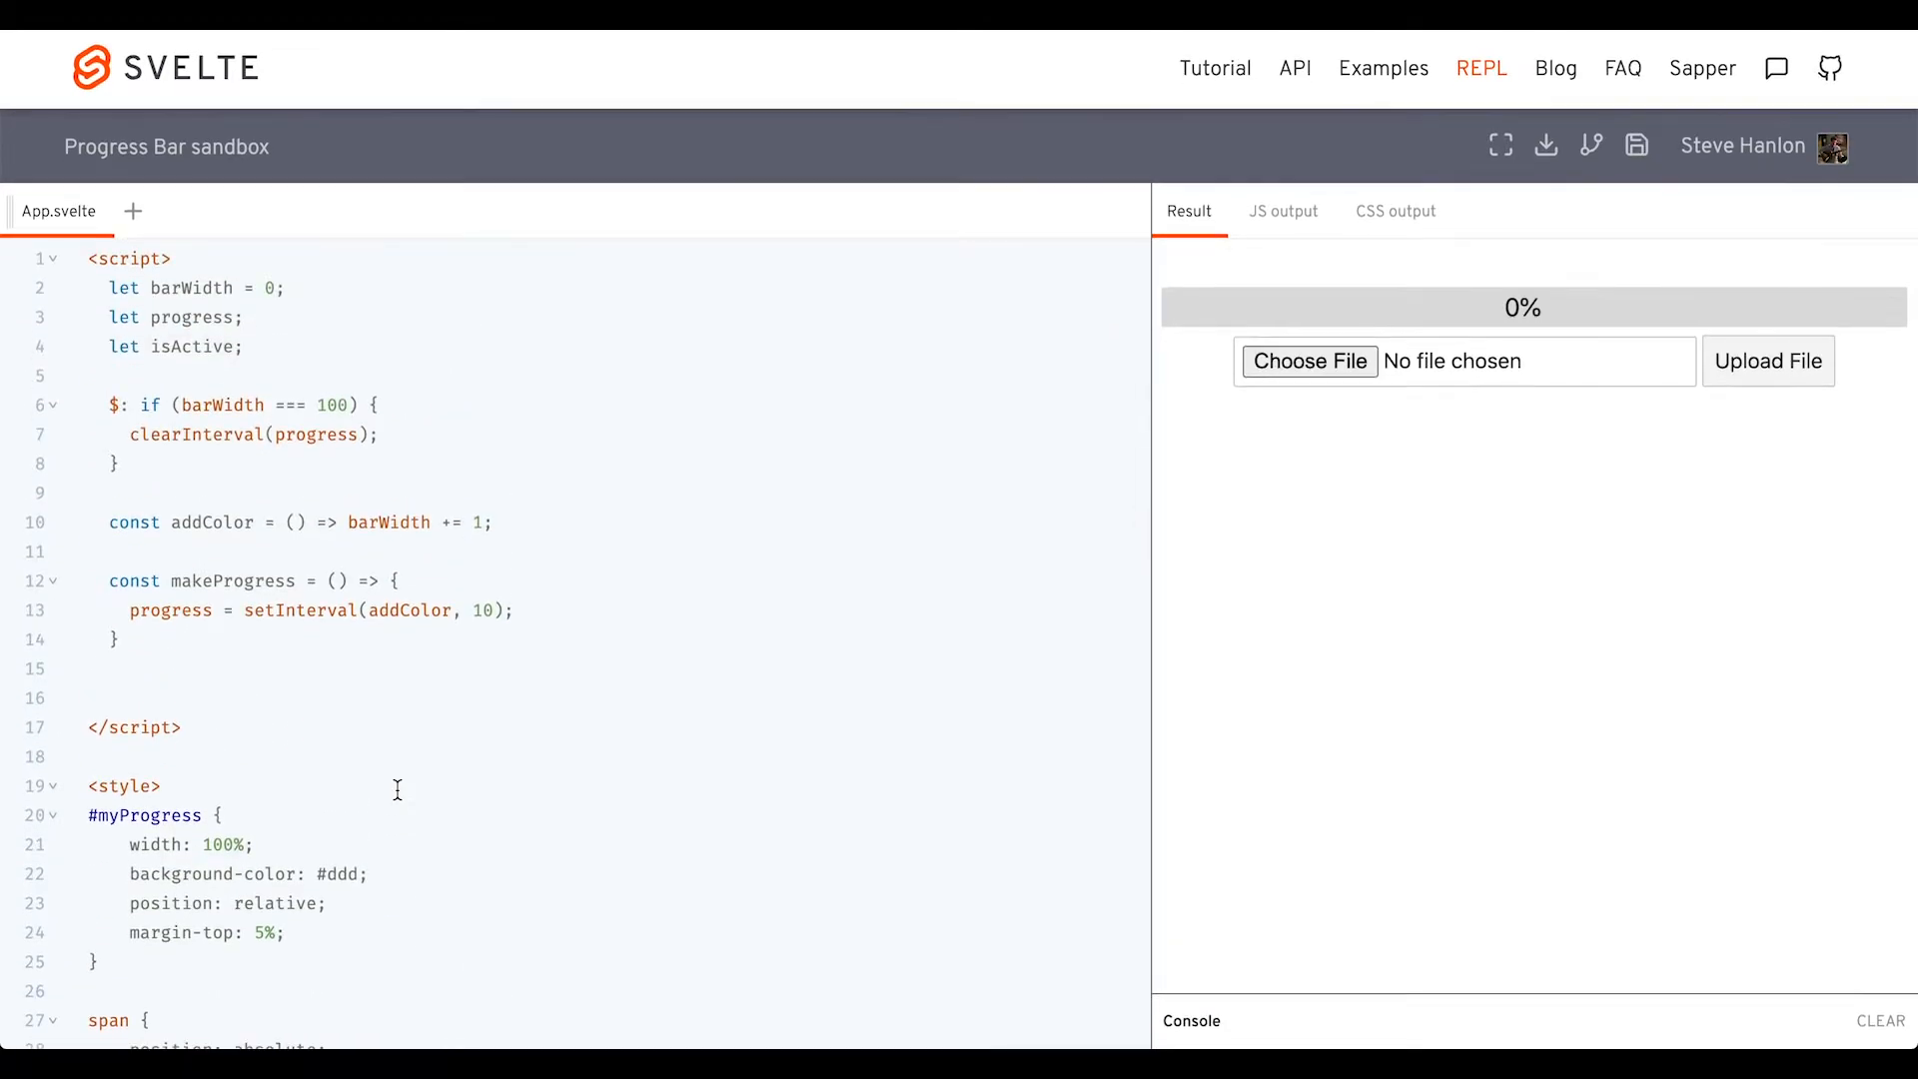
Set isActive = true in makeProgress and isActive = false when barWidth reaches 100
{"action": "left_click", "coordinate": [130, 639]}
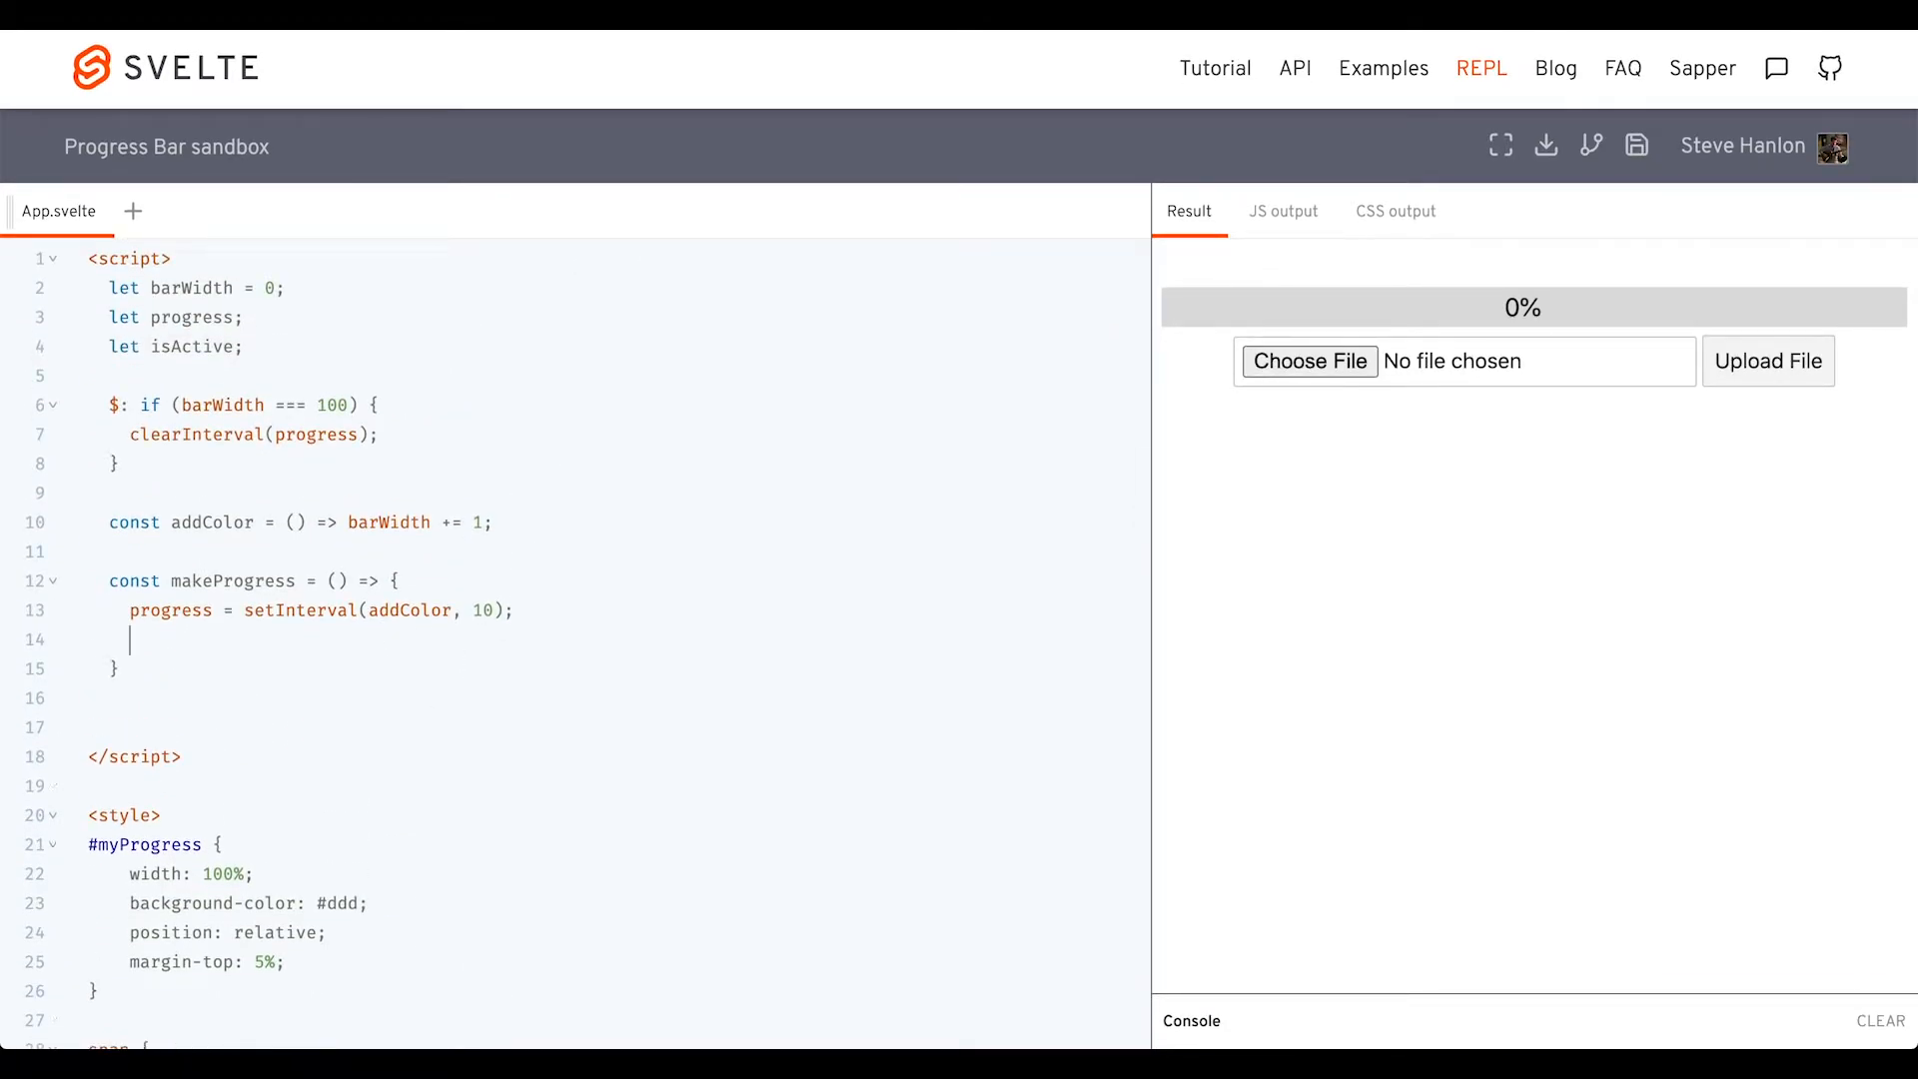
{"action": "type", "text": "isActive = true;"}
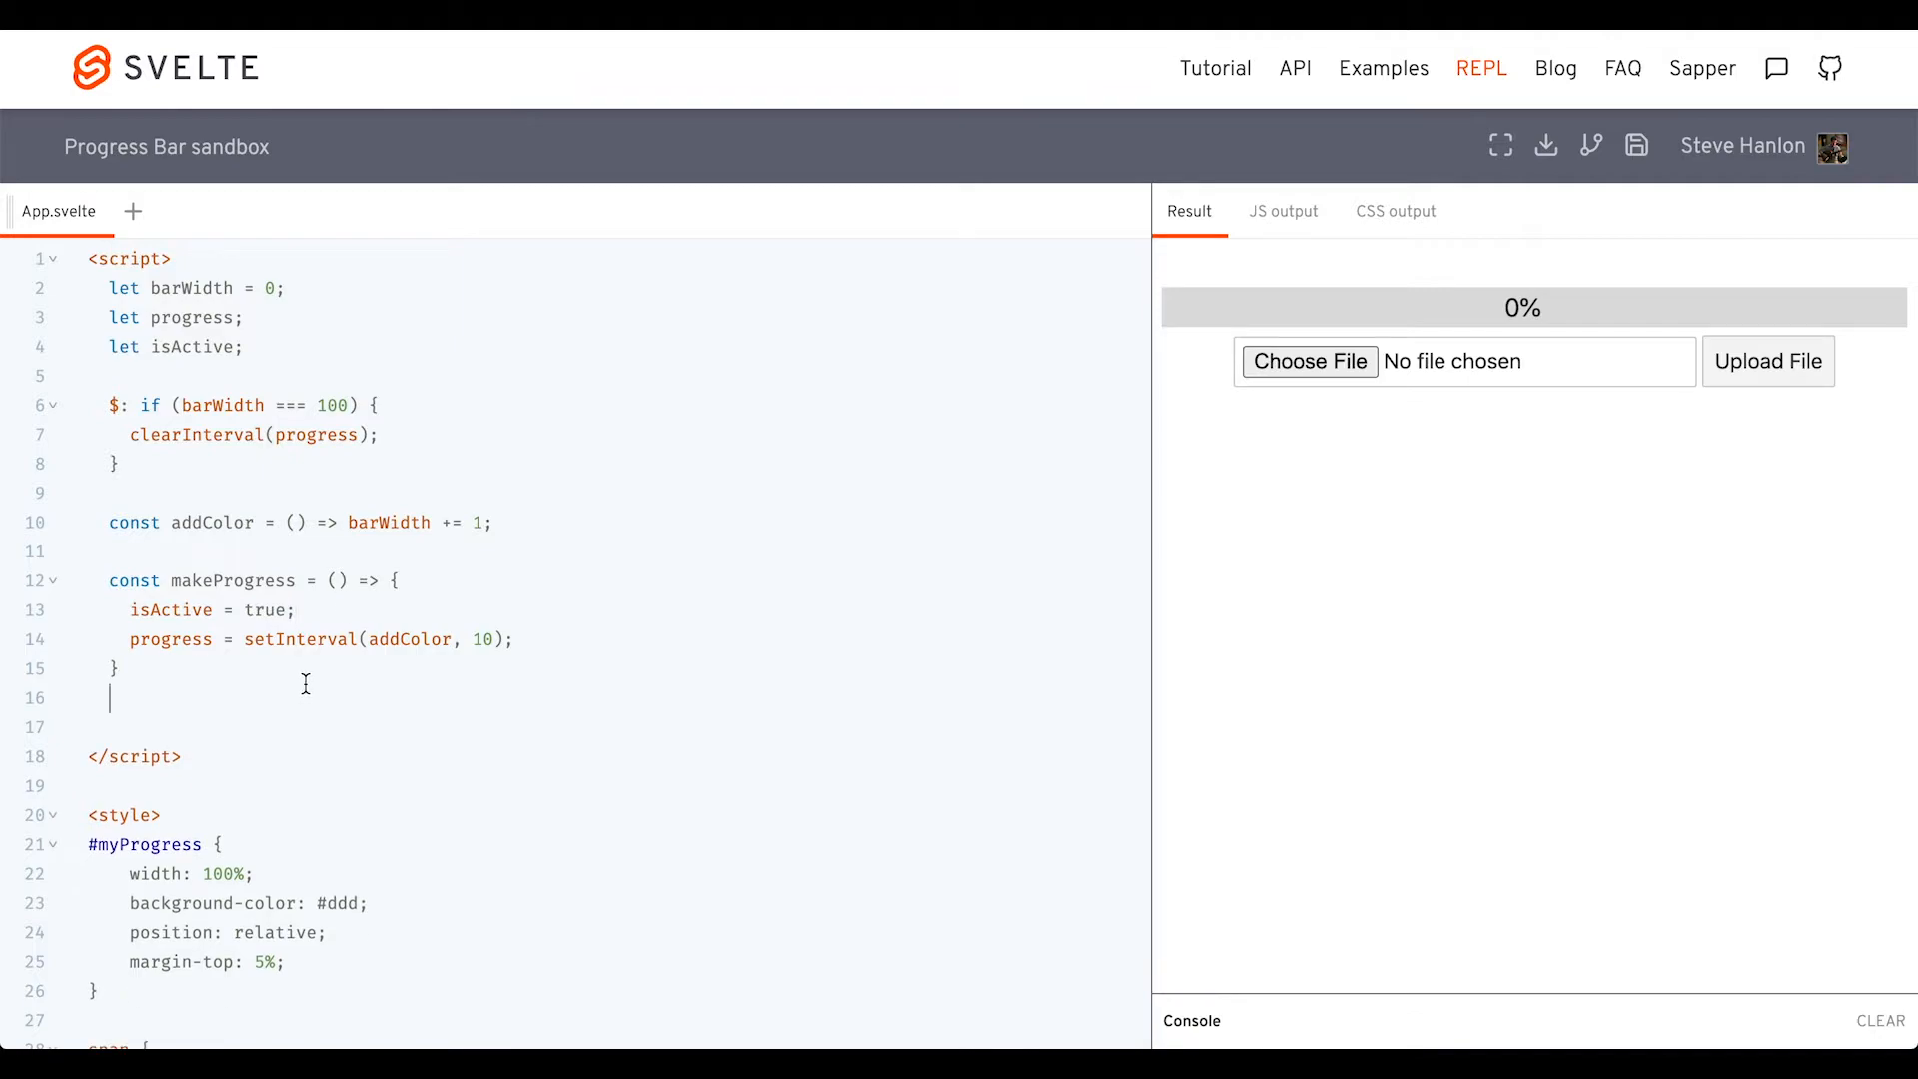
{"action": "double_click", "coordinate": [171, 610]}
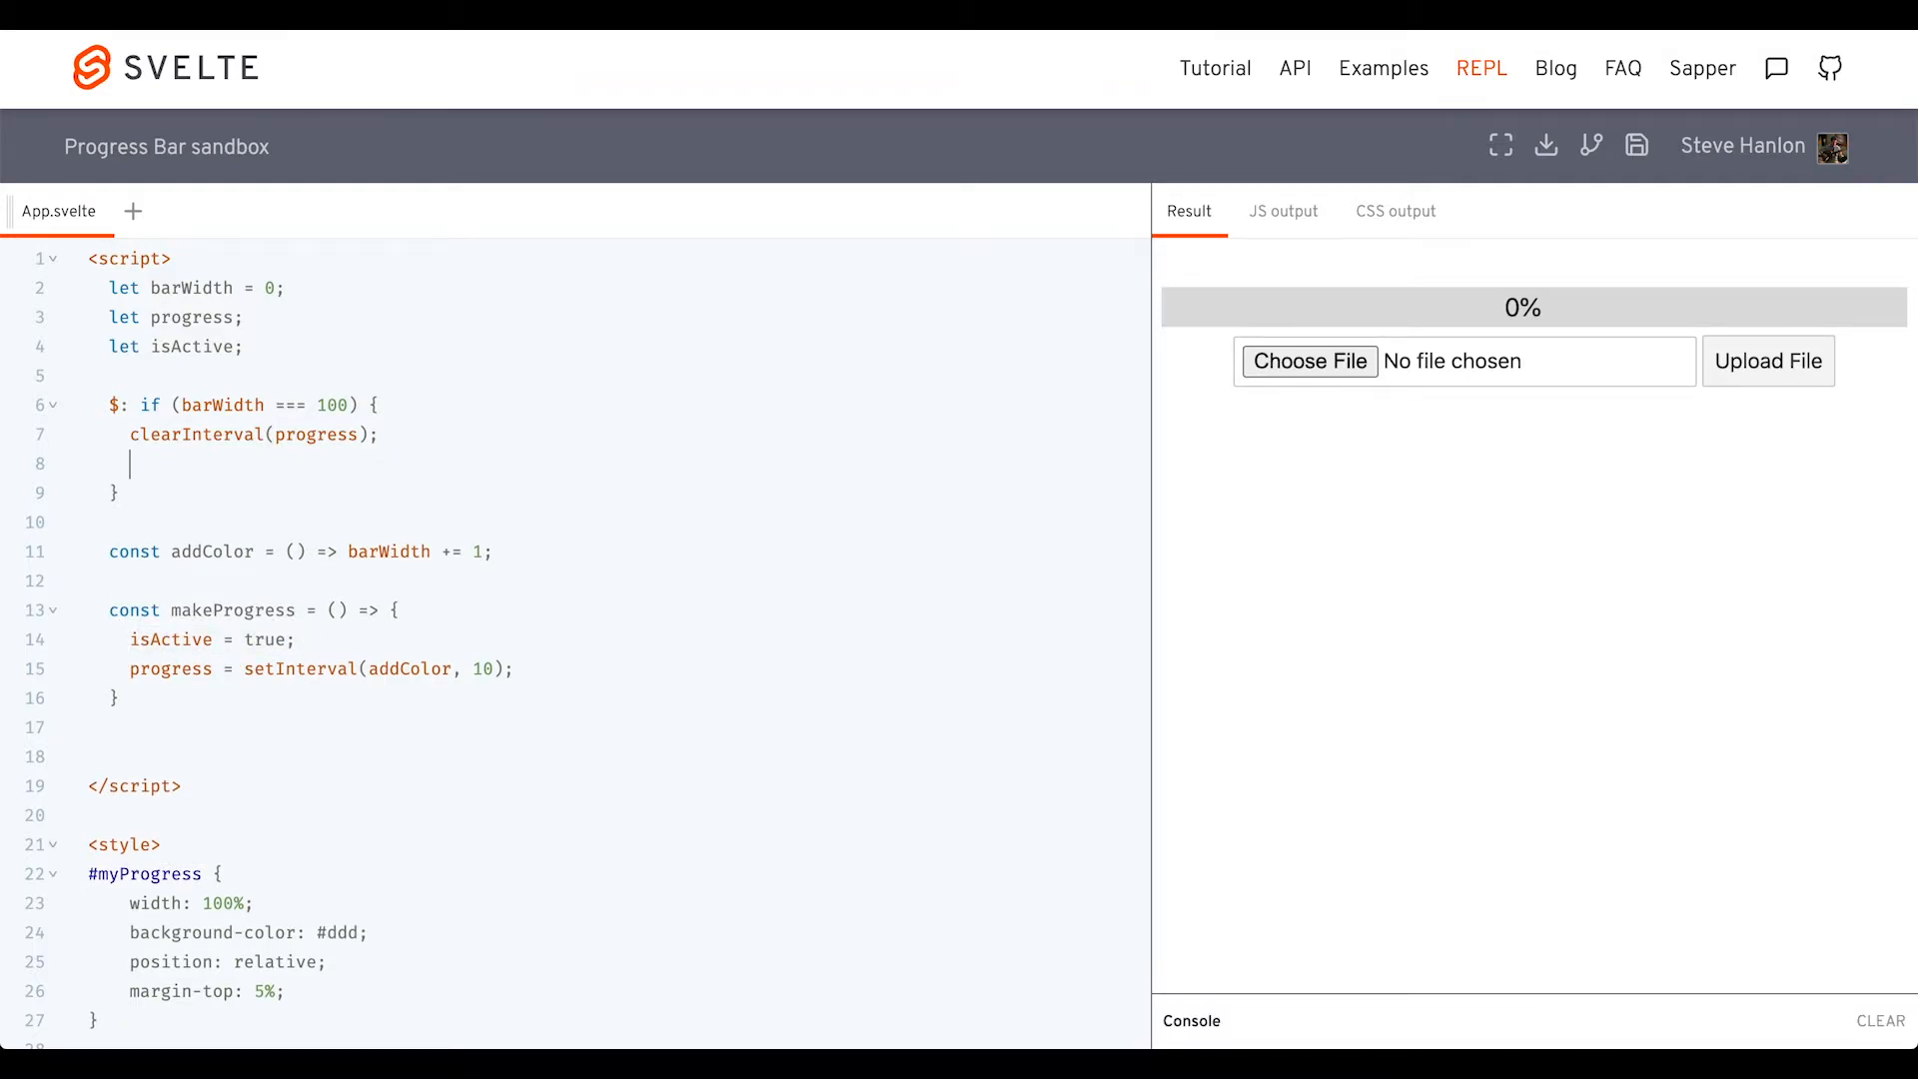
{"action": "type", "text": "isActive = t;"}
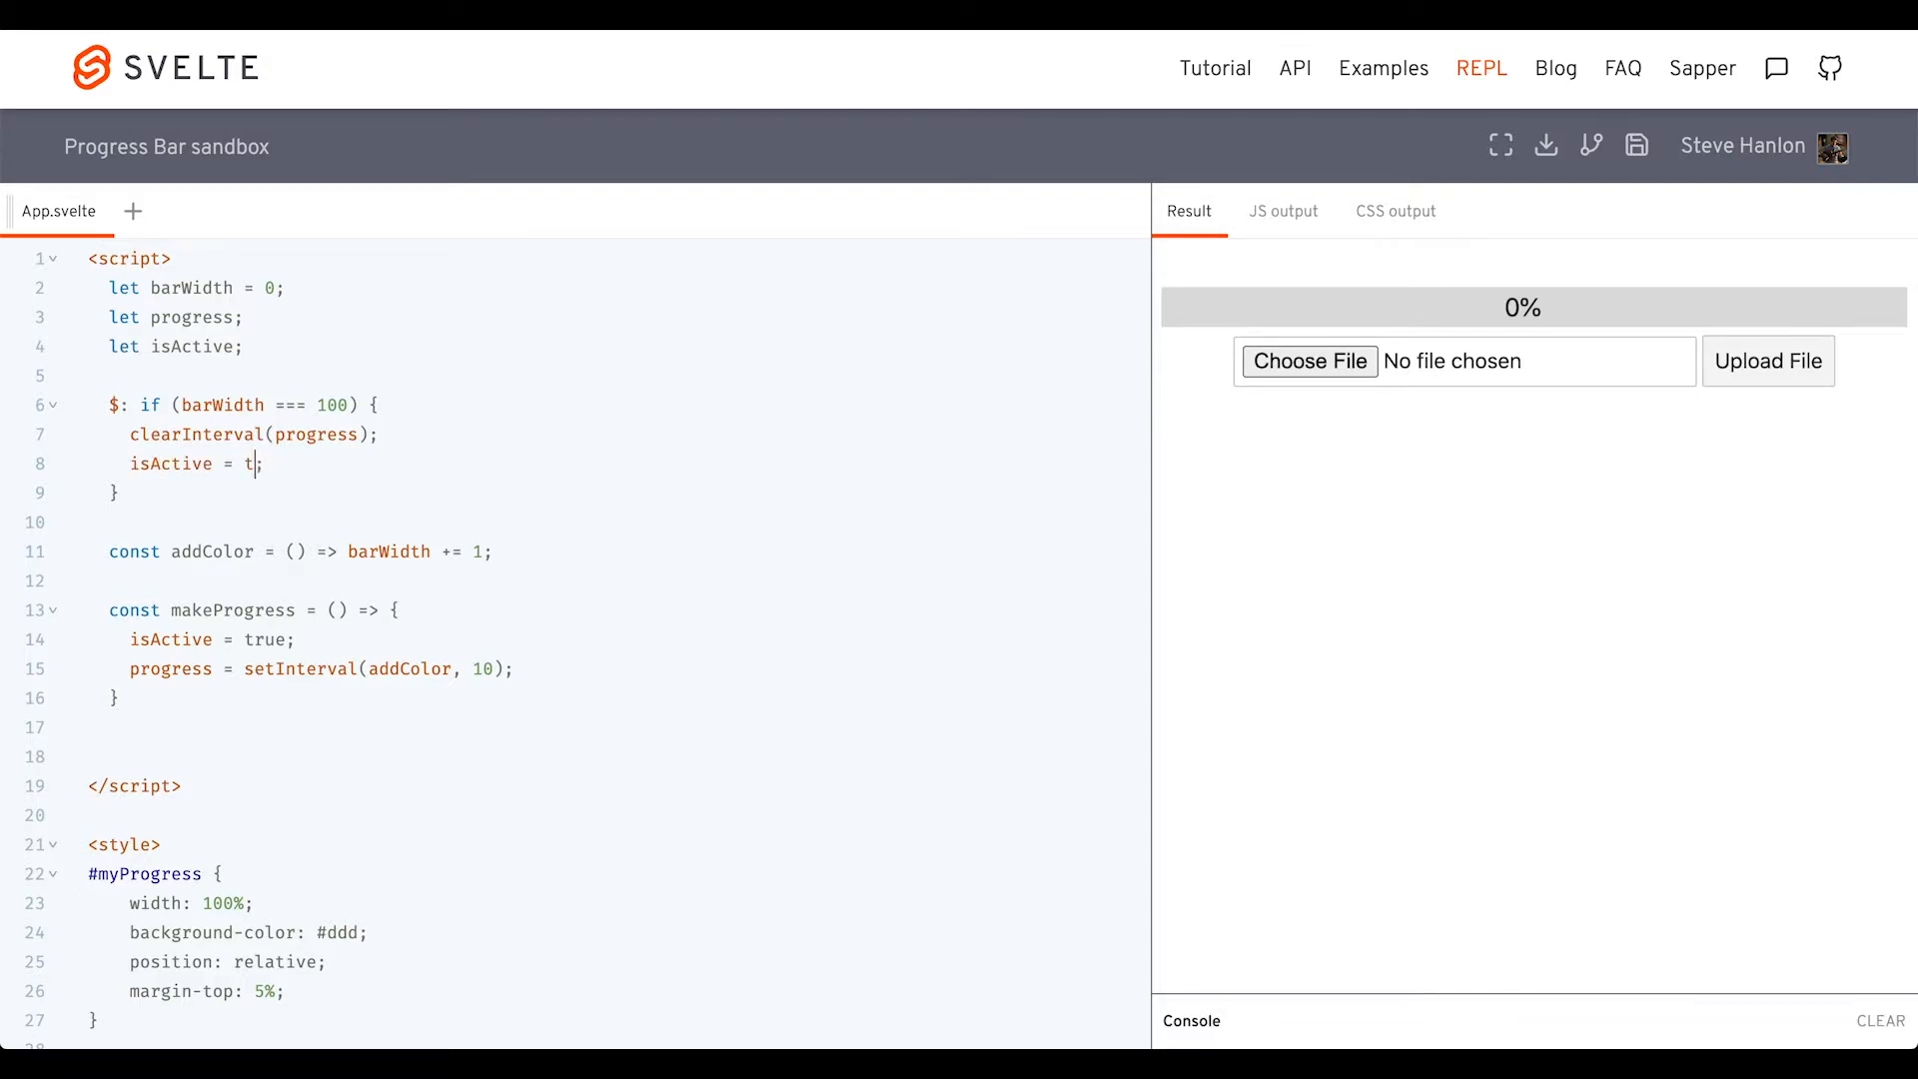
{"action": "type", "text": "alse;"}
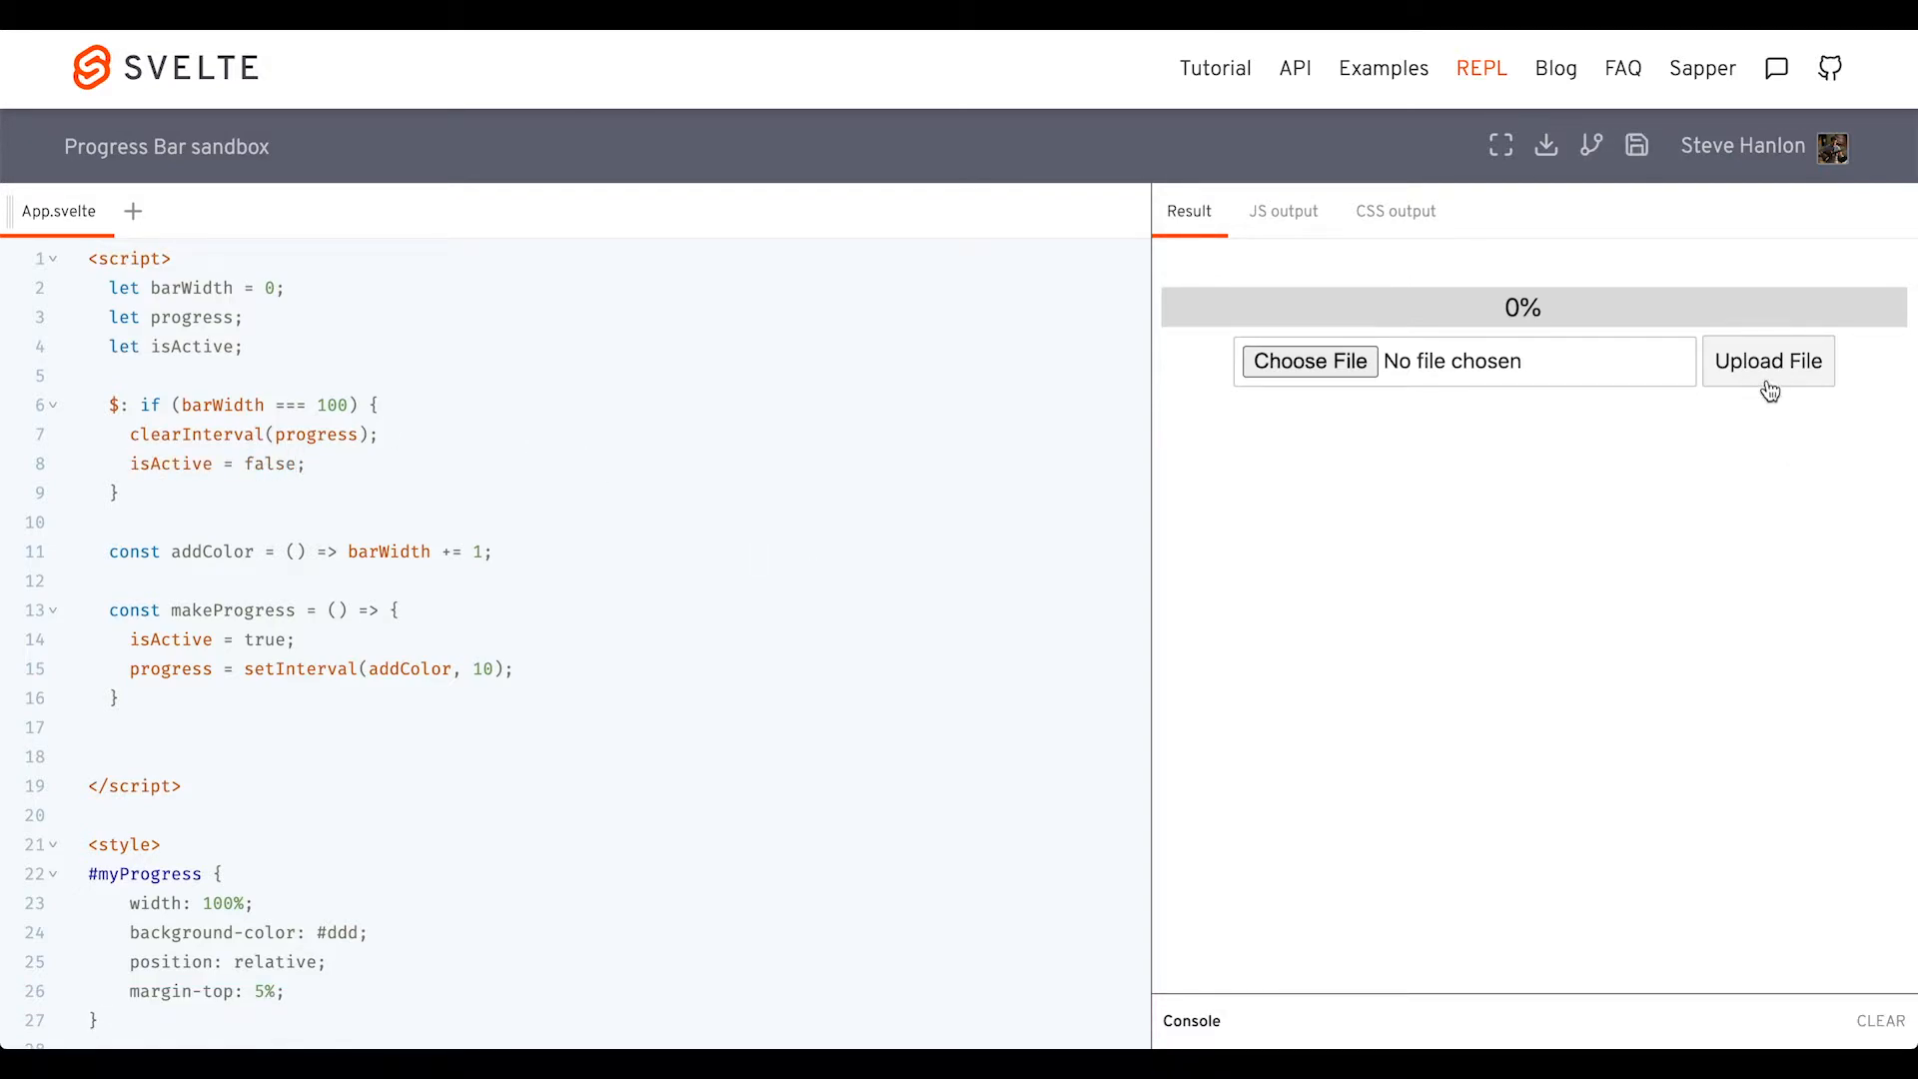
Test Upload File with no file (alert 'Choose a file.'), then upload APIs.rtf to 100%
{"action": "left_click", "coordinate": [1768, 360]}
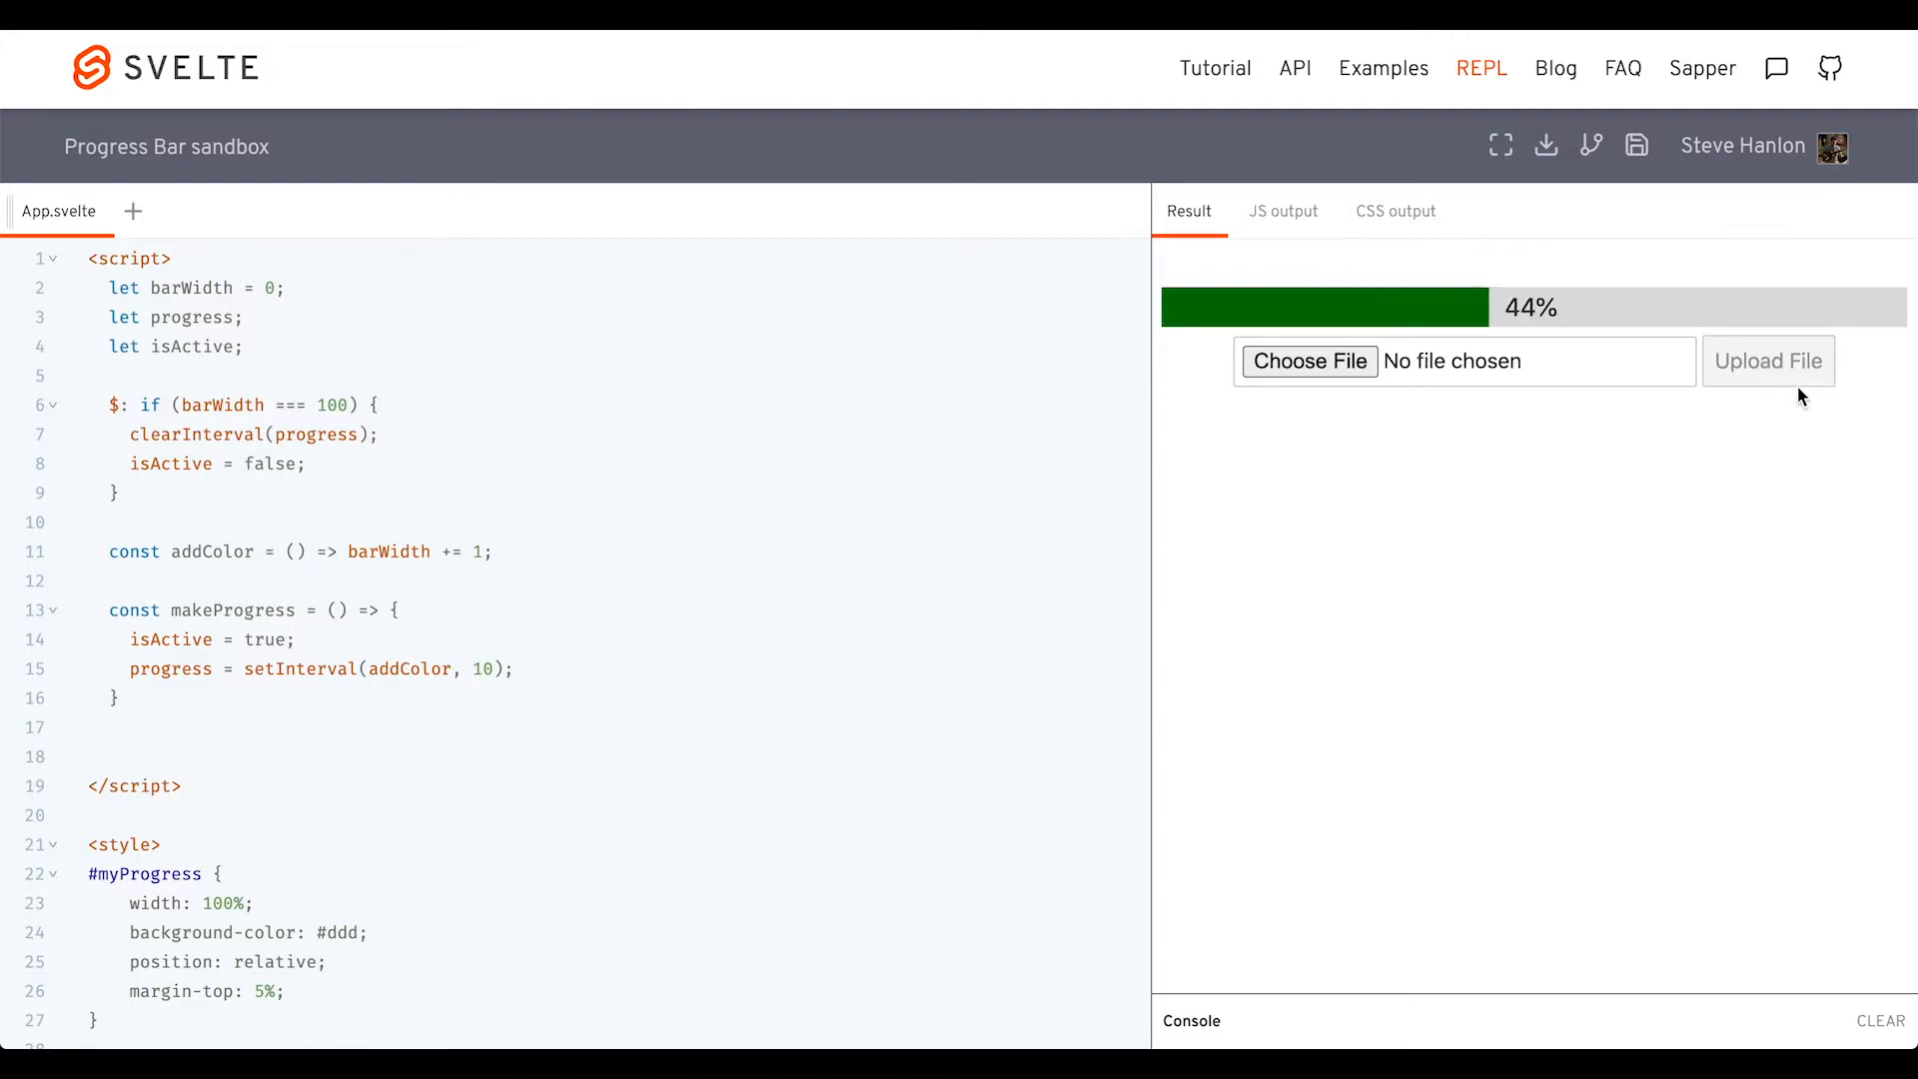
{"action": "left_click", "coordinate": [1769, 360]}
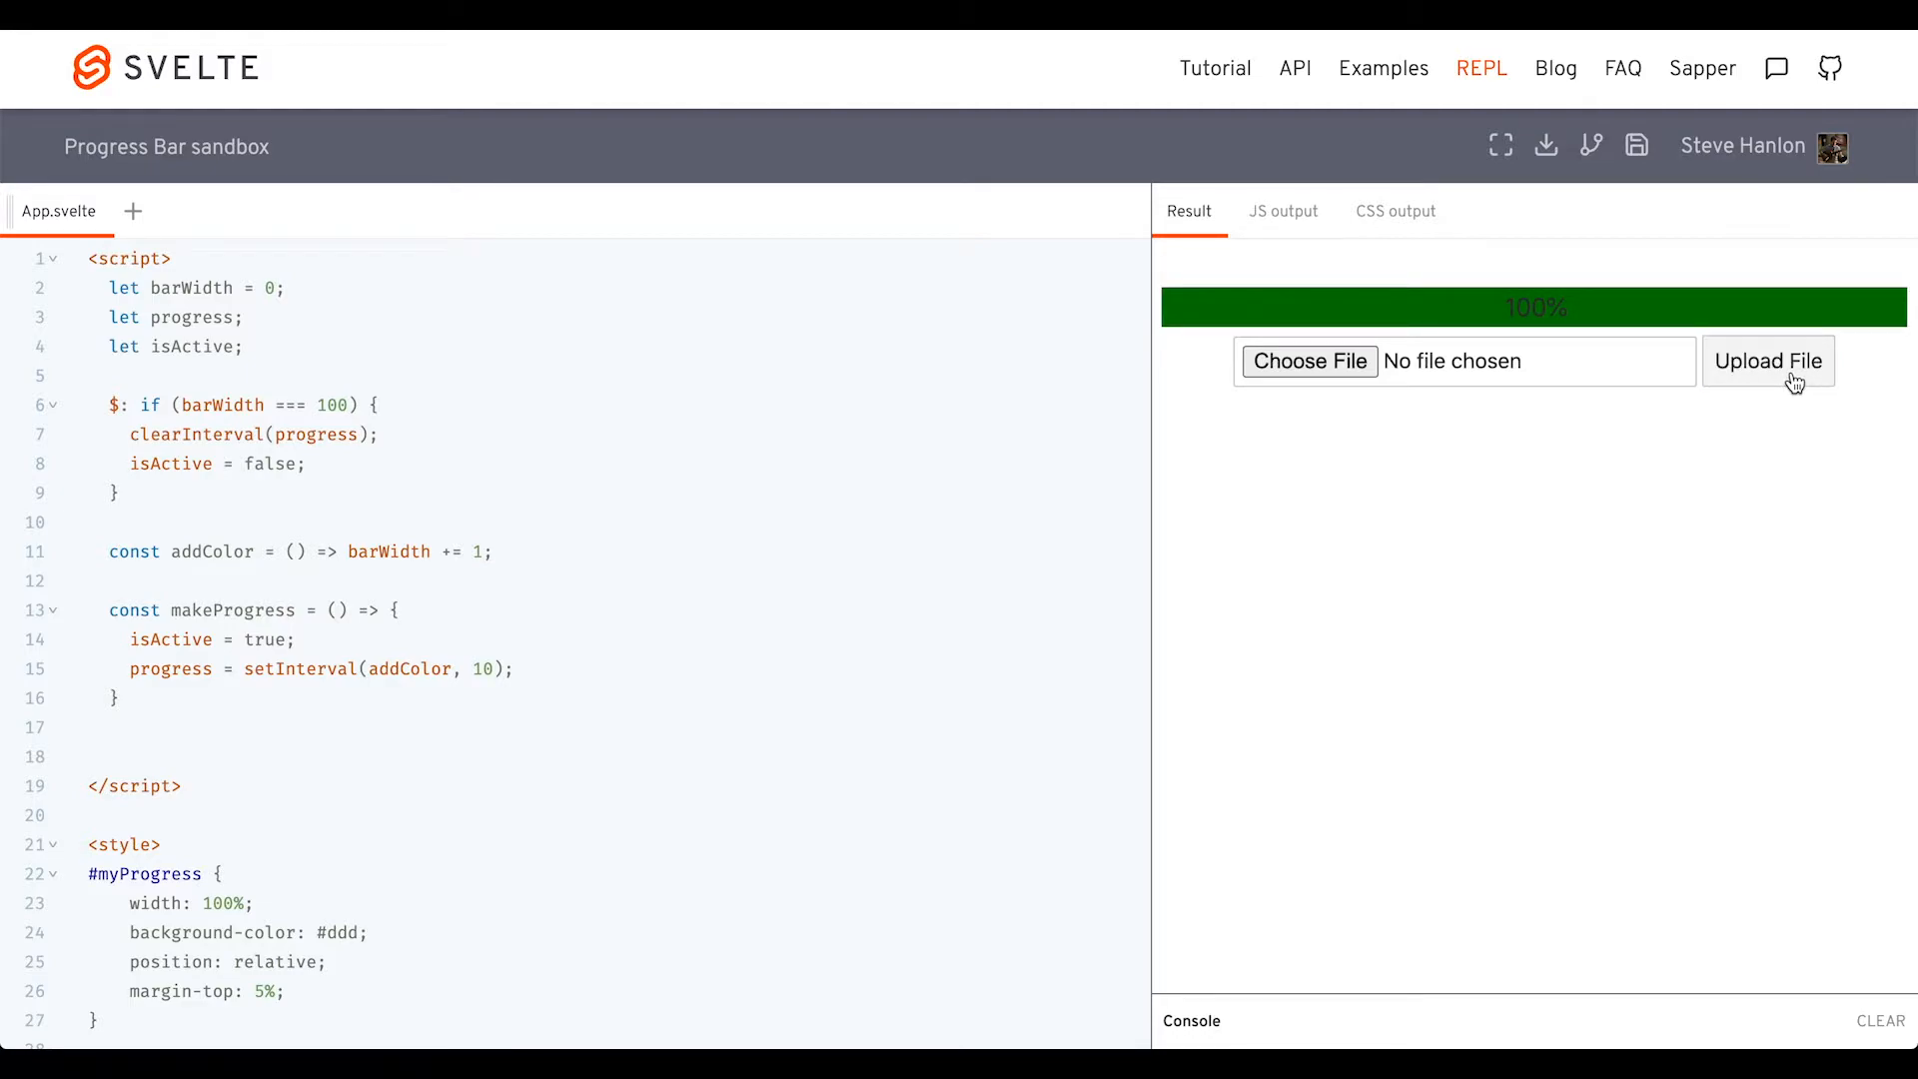
{"action": "mouse_move", "coordinate": [1813, 307]}
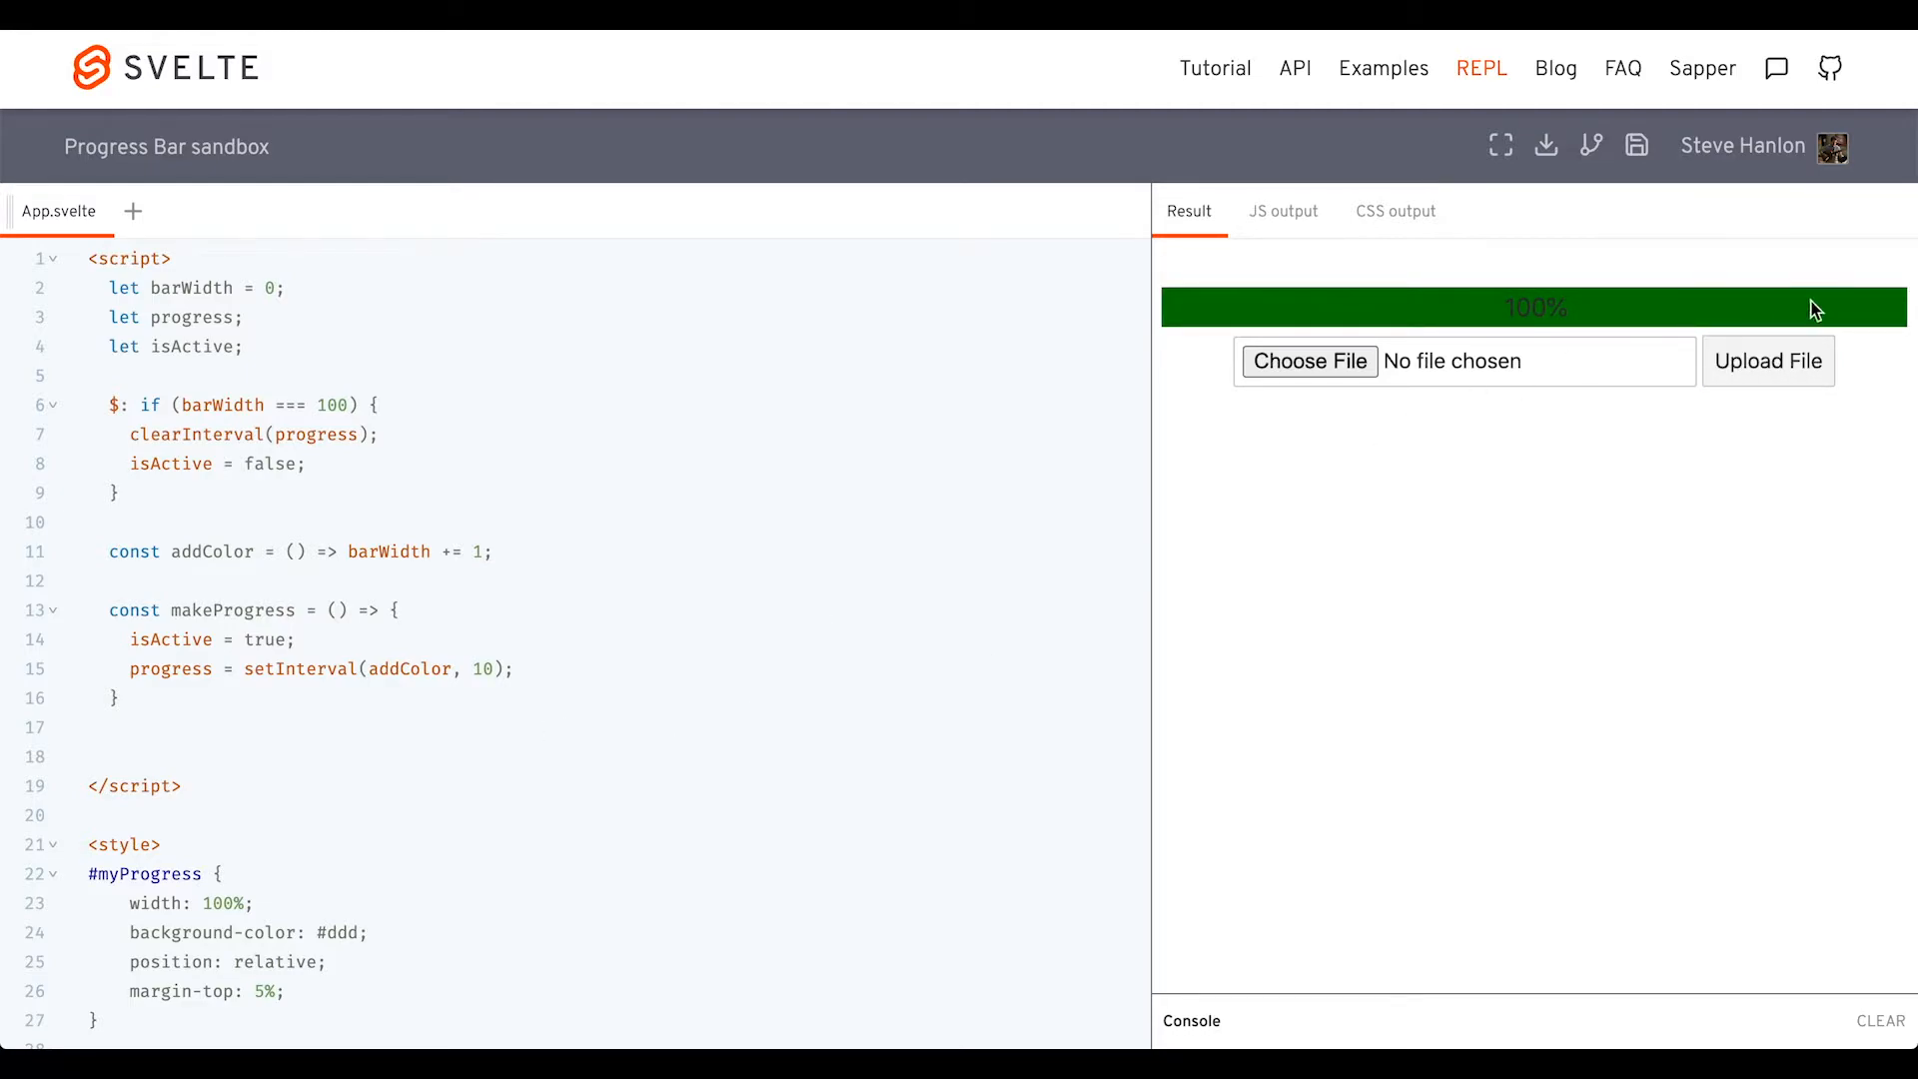
{"action": "mouse_move", "coordinate": [1766, 379]}
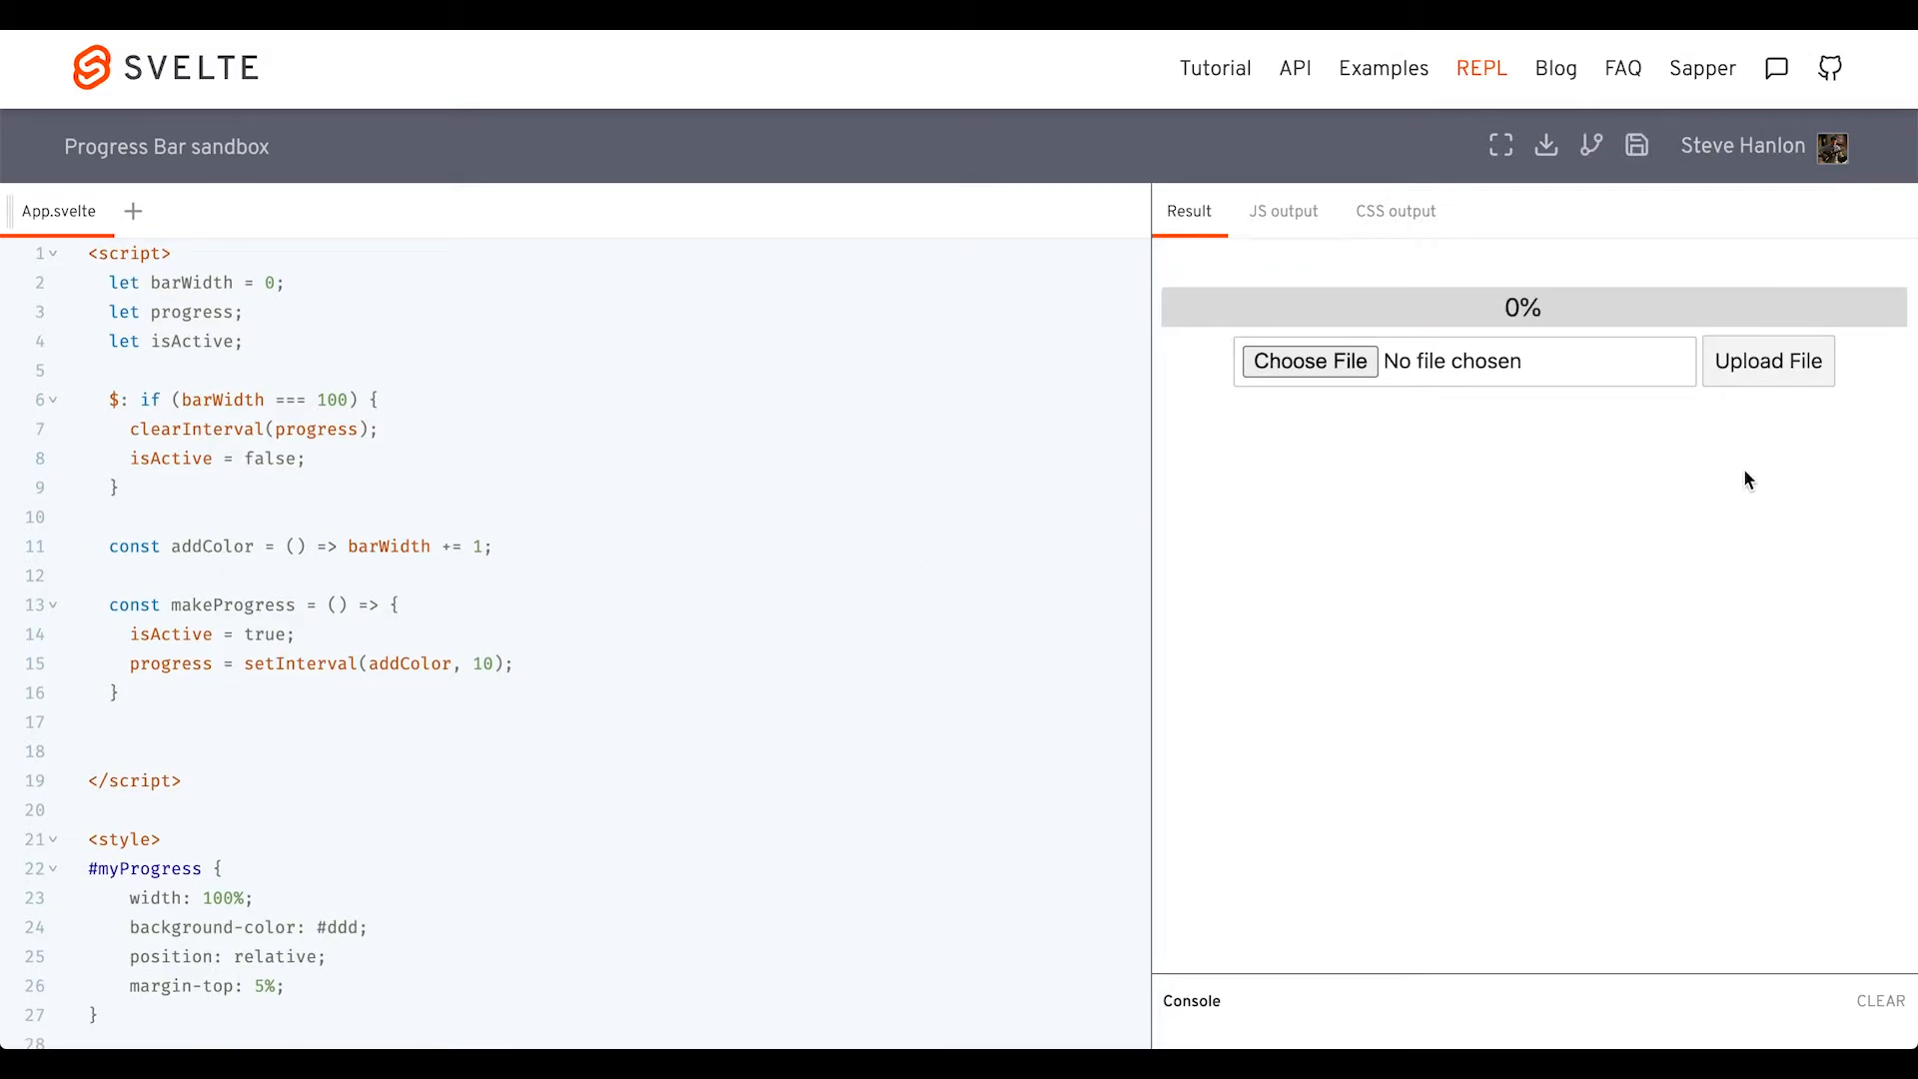
{"action": "mouse_move", "coordinate": [1779, 379]}
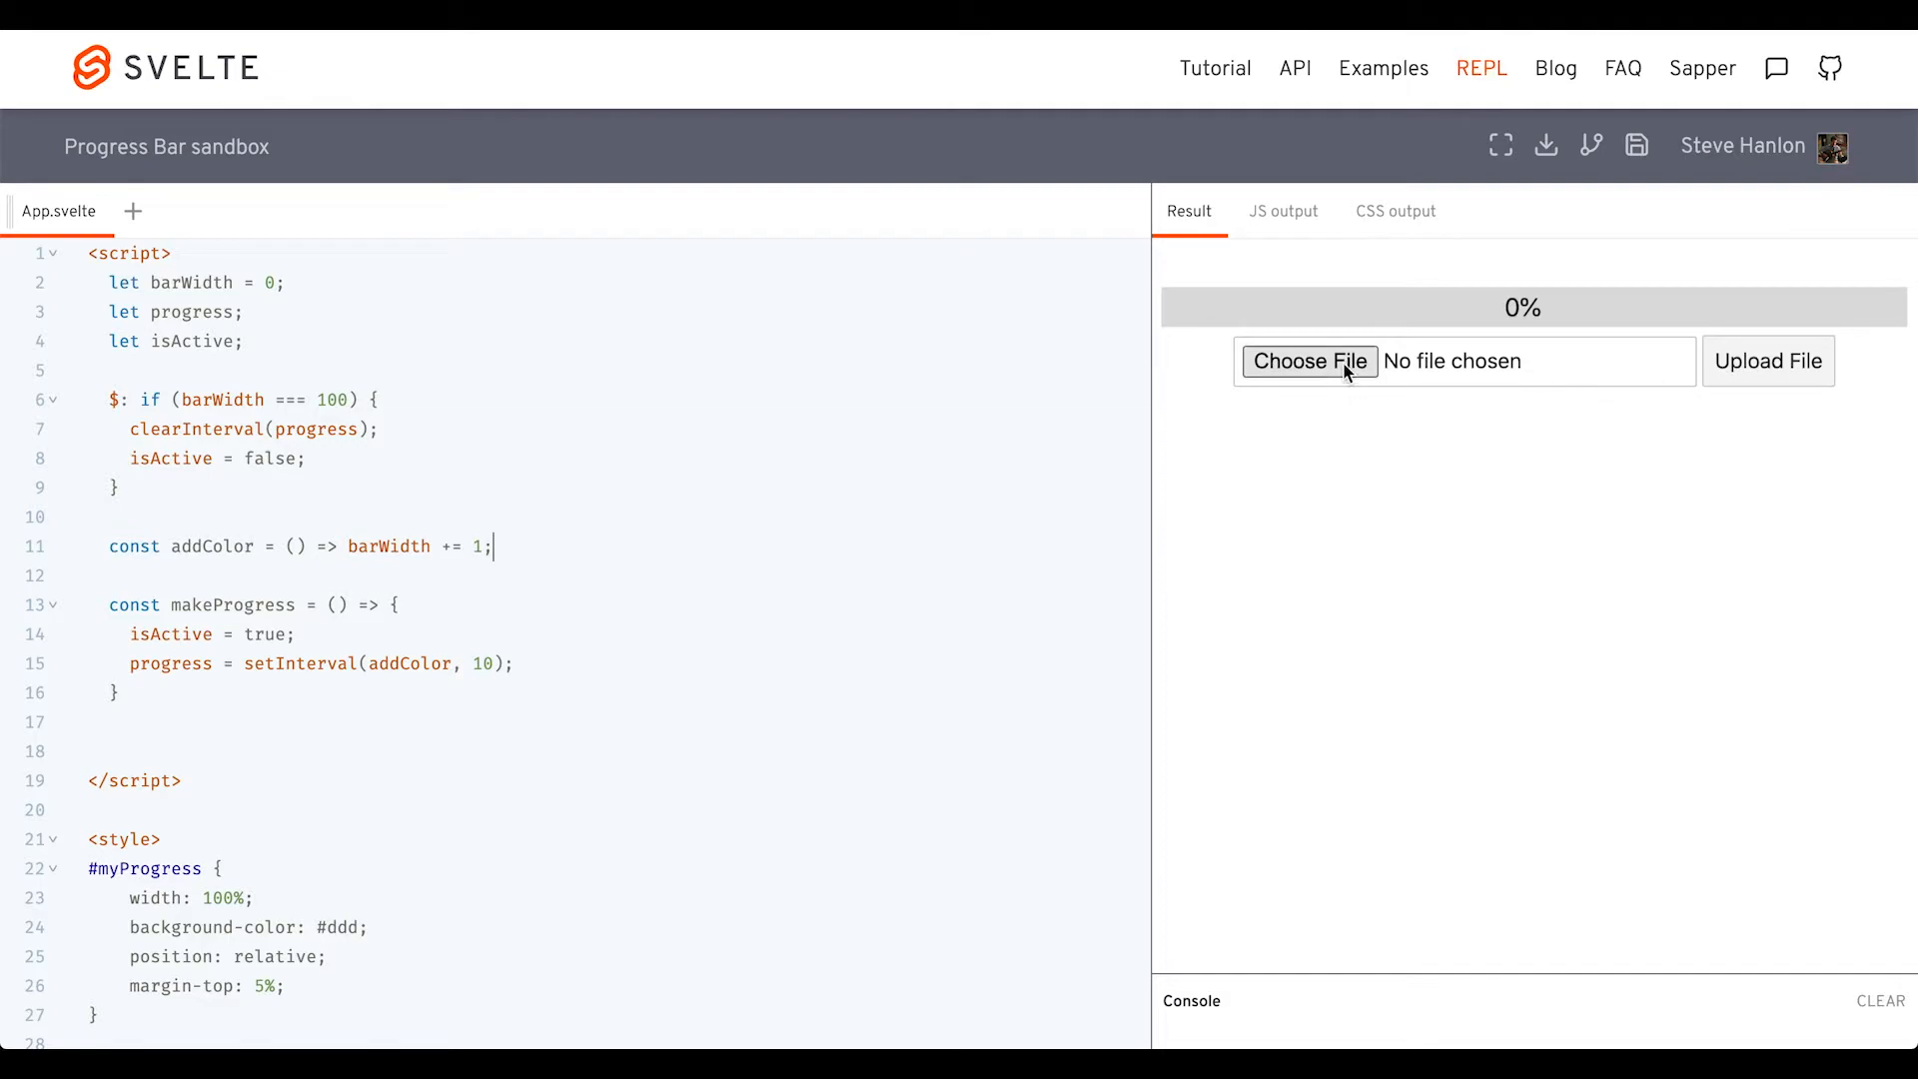
{"action": "mouse_move", "coordinate": [1424, 373]}
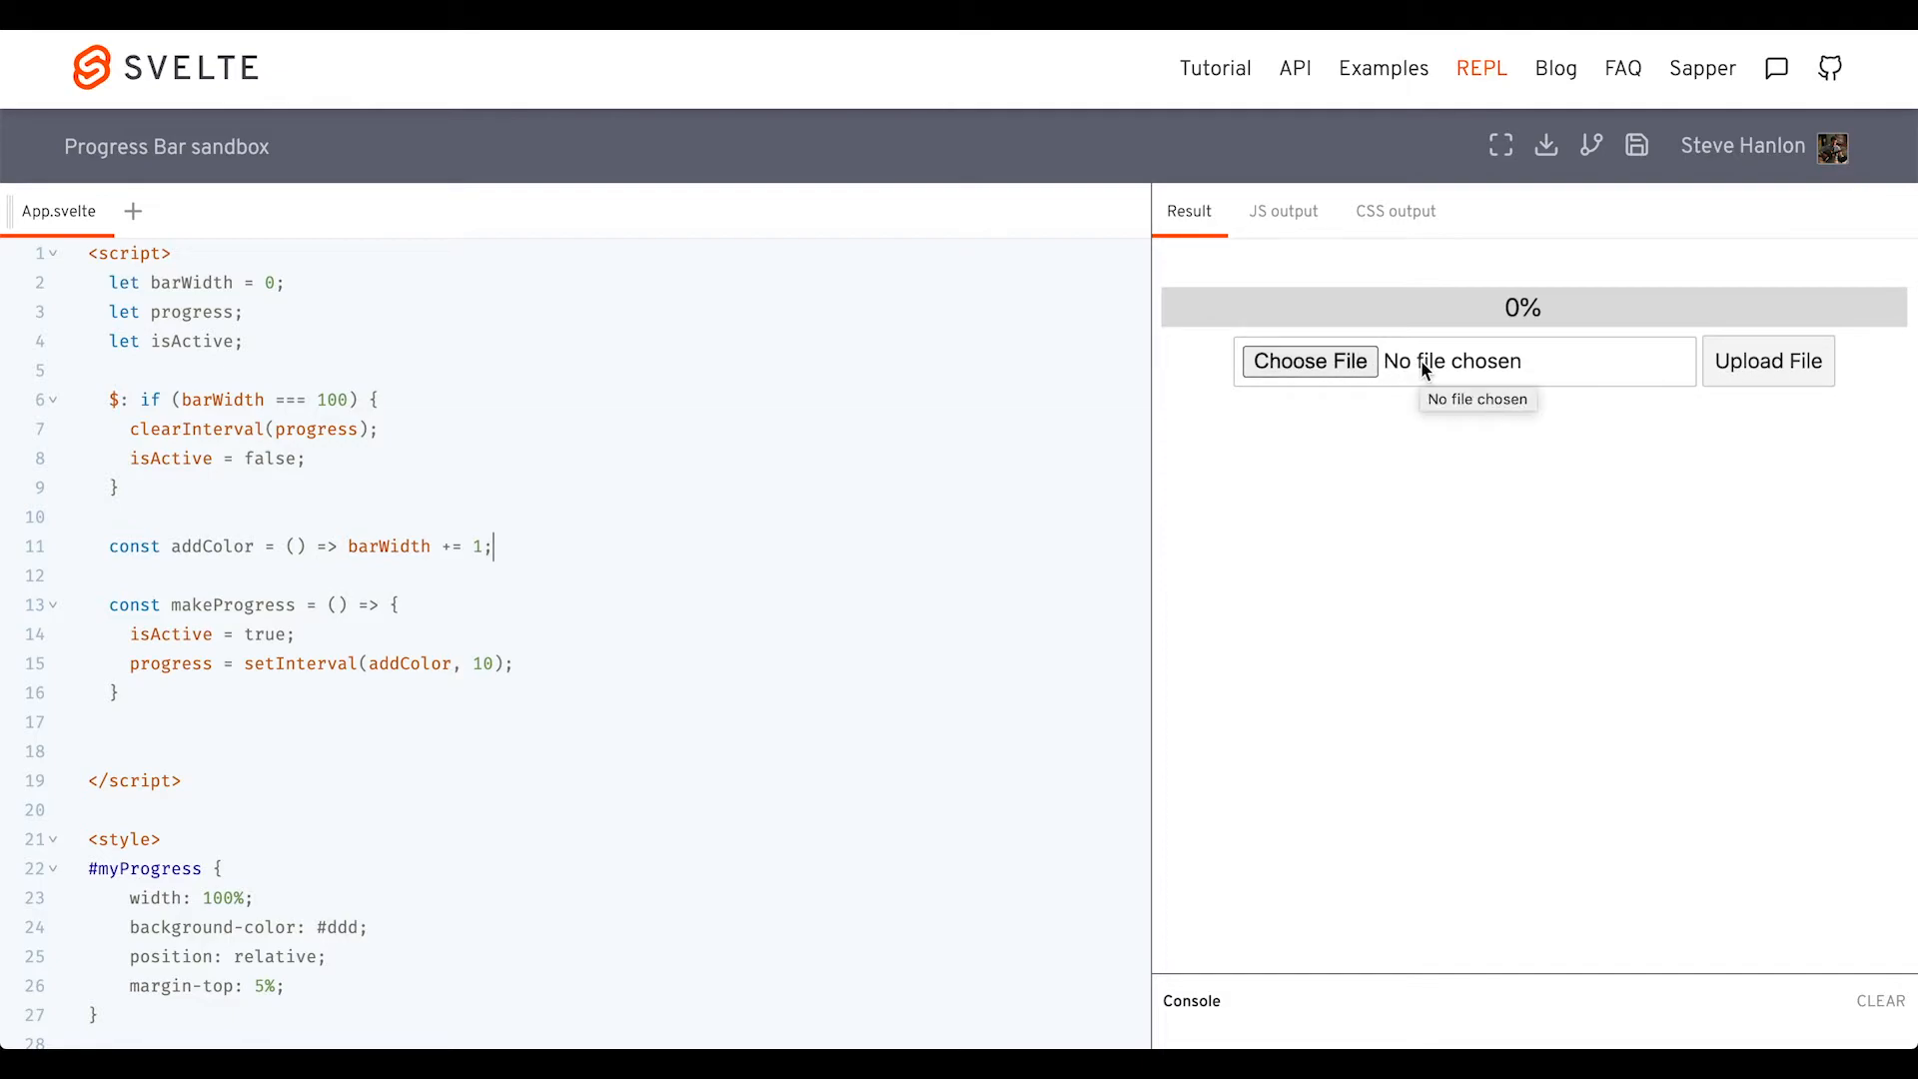
{"action": "mouse_move", "coordinate": [532, 600]}
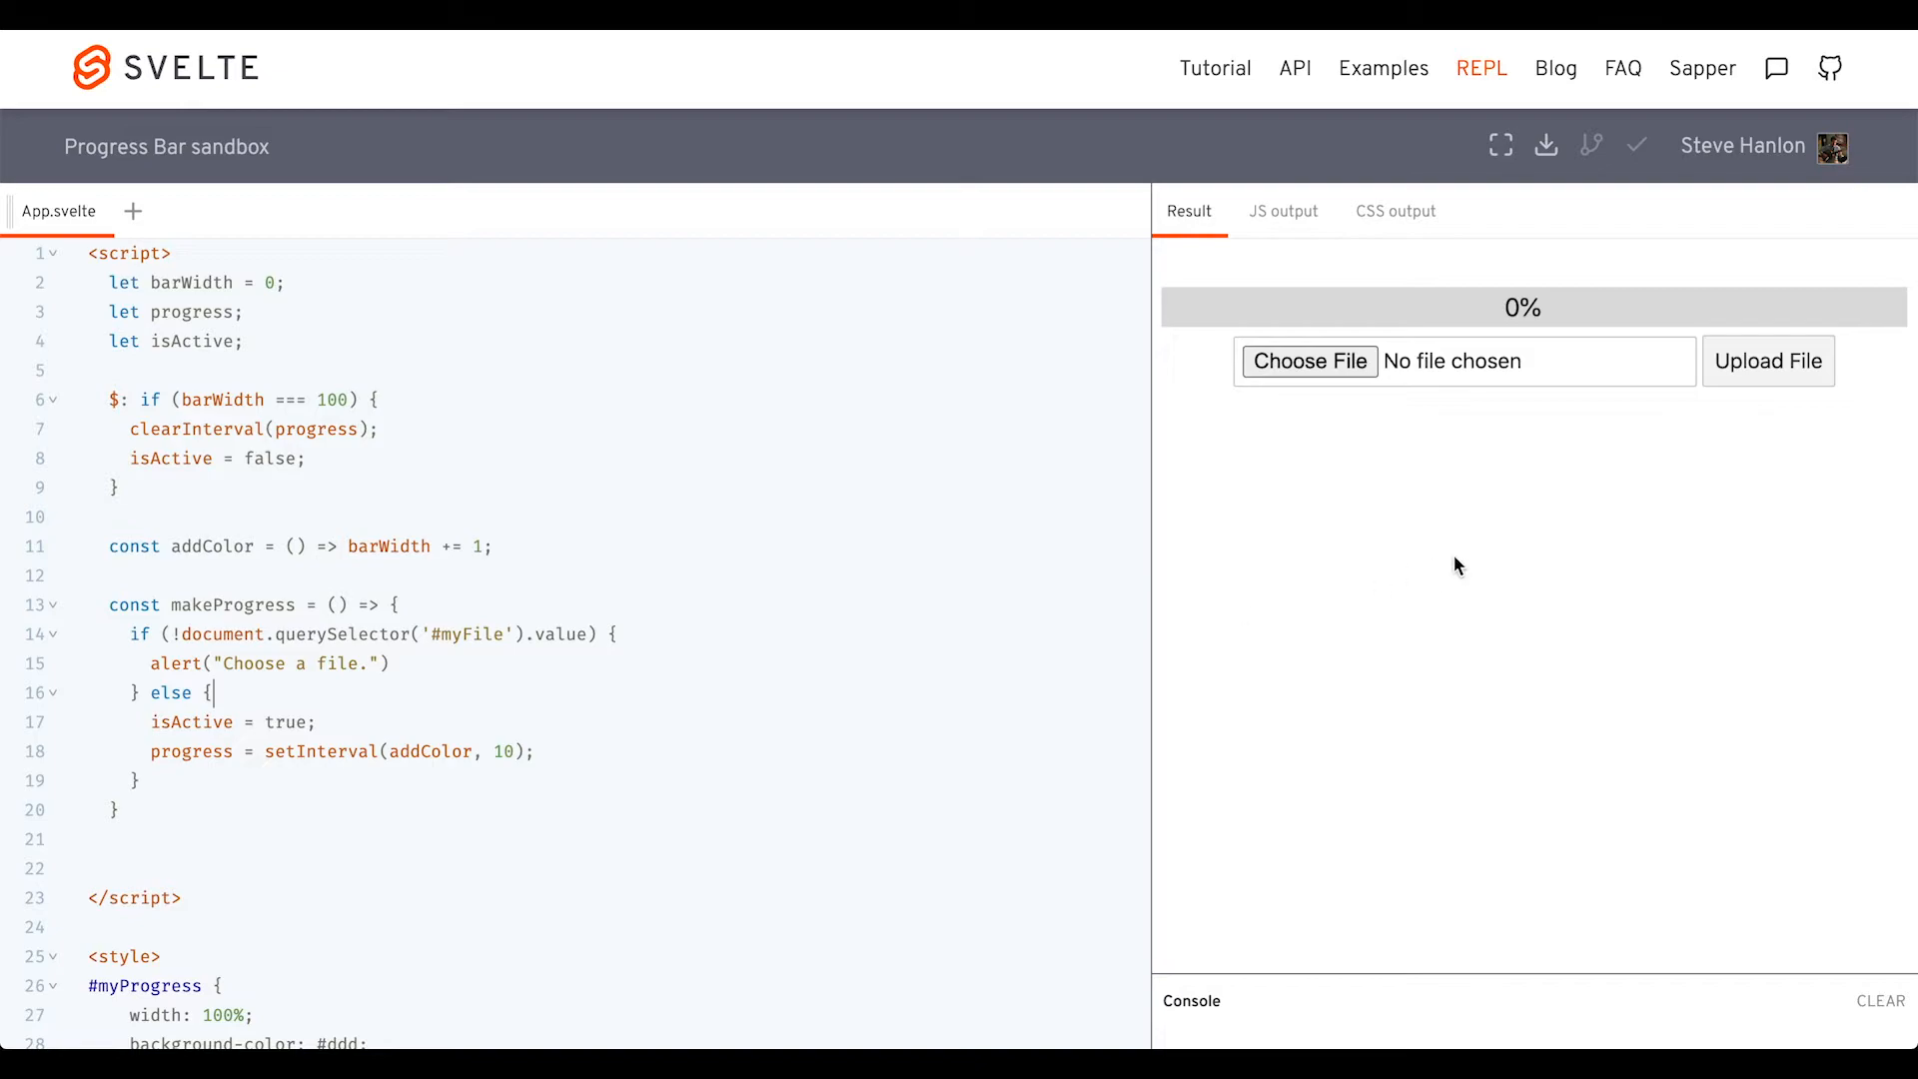
{"action": "left_click", "coordinate": [1769, 361]}
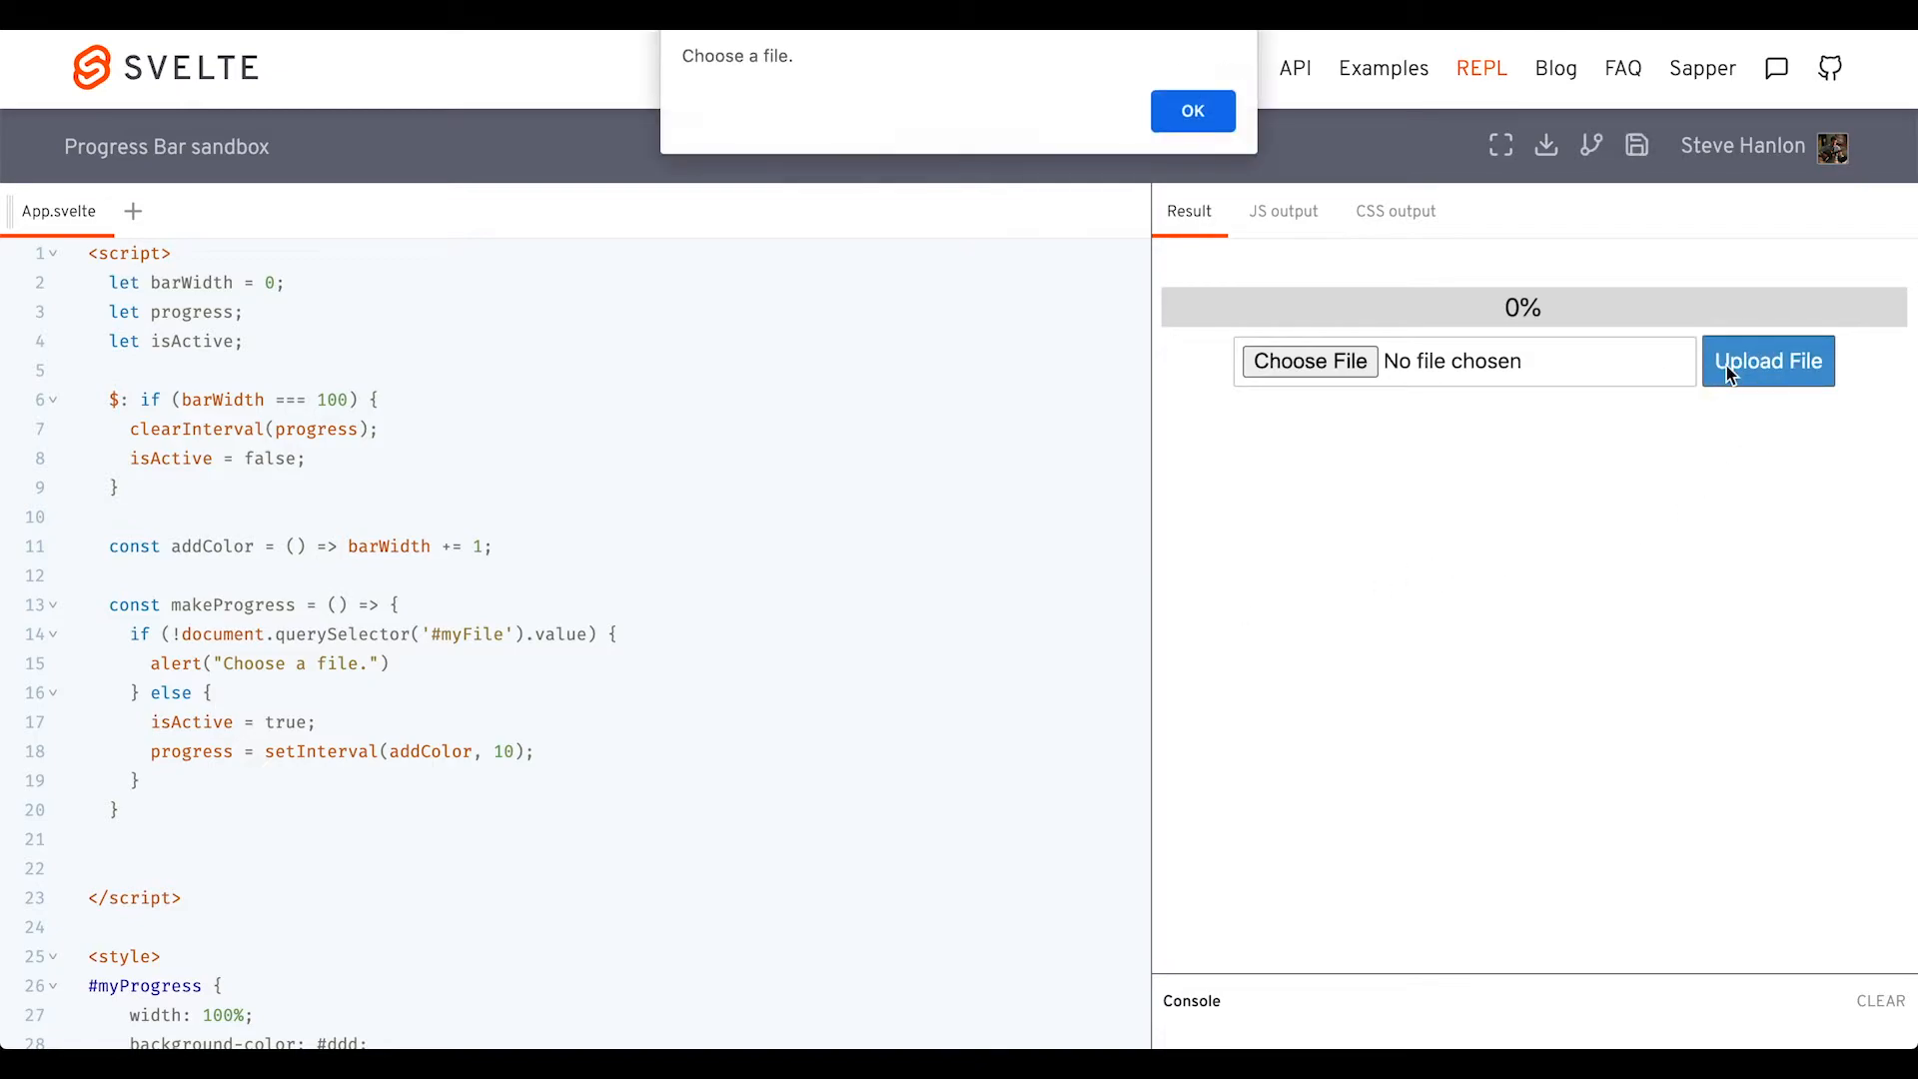
{"action": "left_click", "coordinate": [1192, 110]}
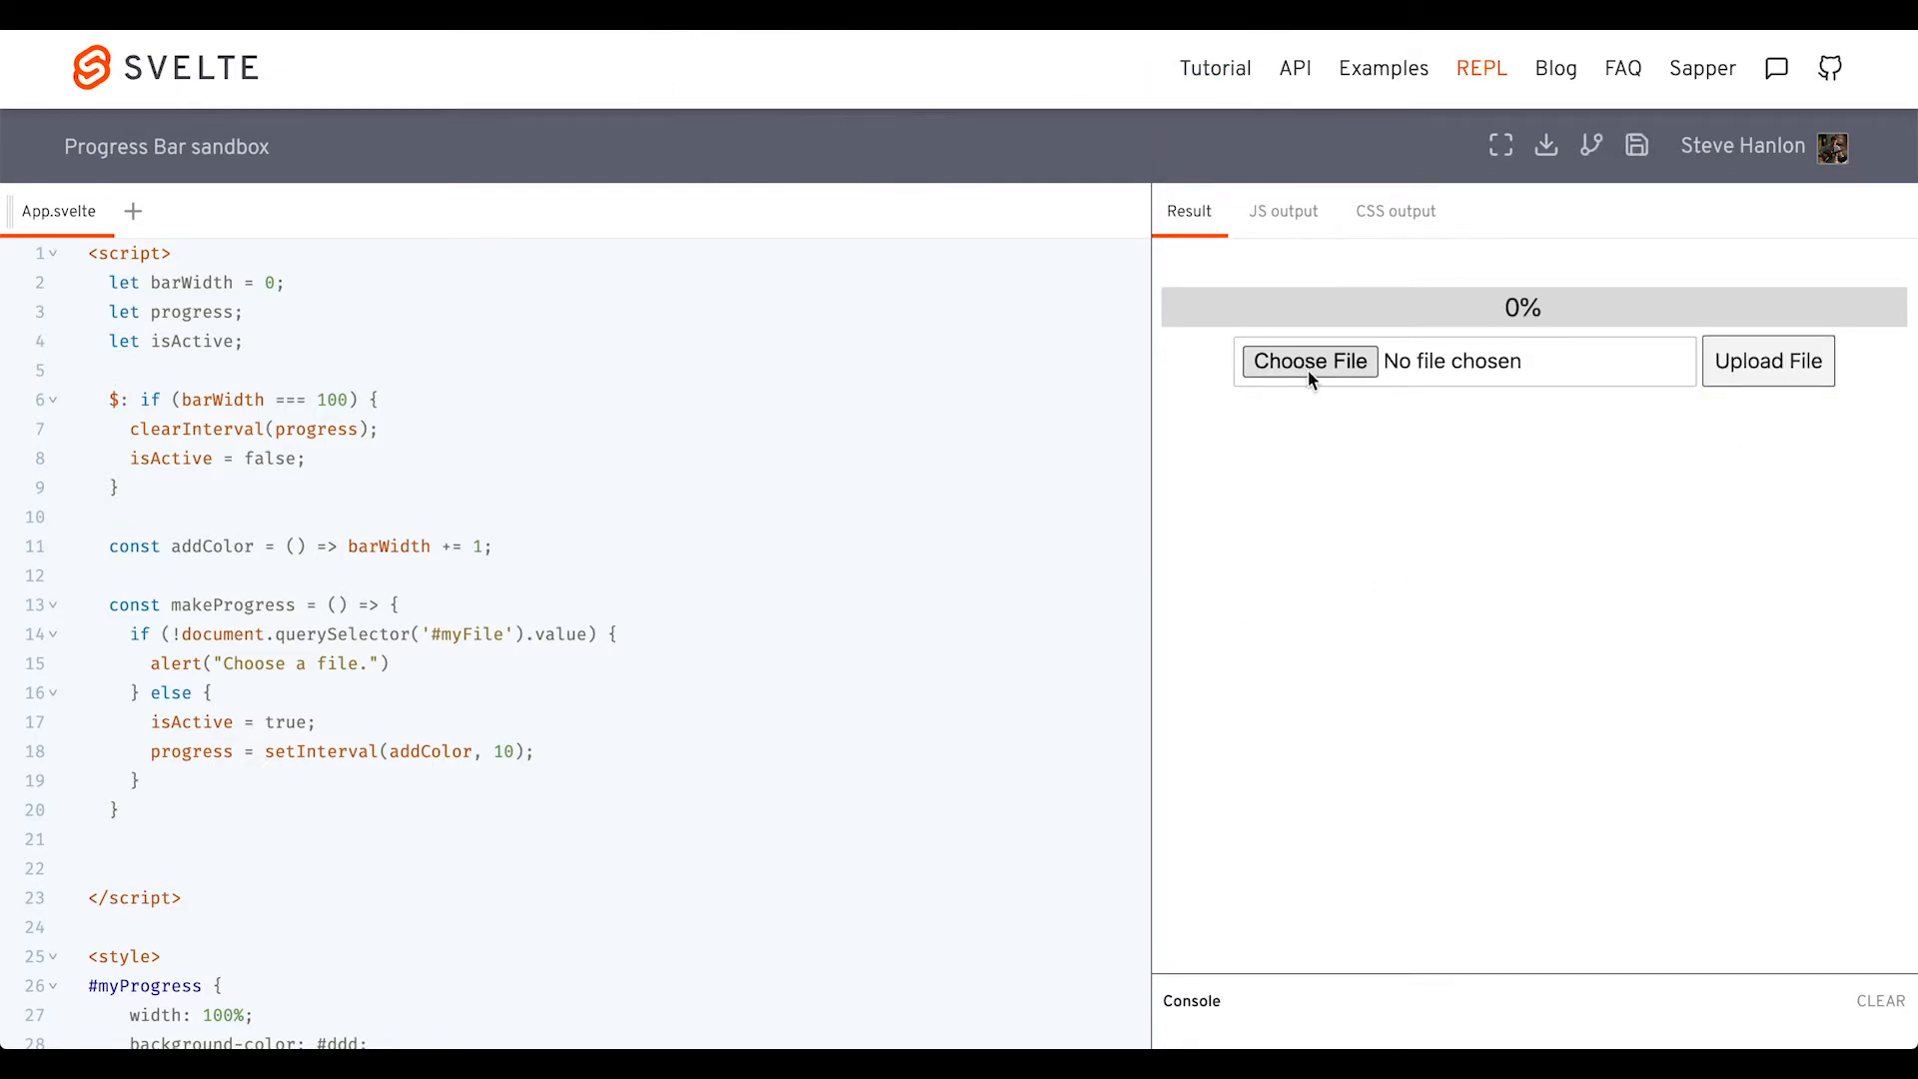
{"action": "left_click", "coordinate": [1310, 362]}
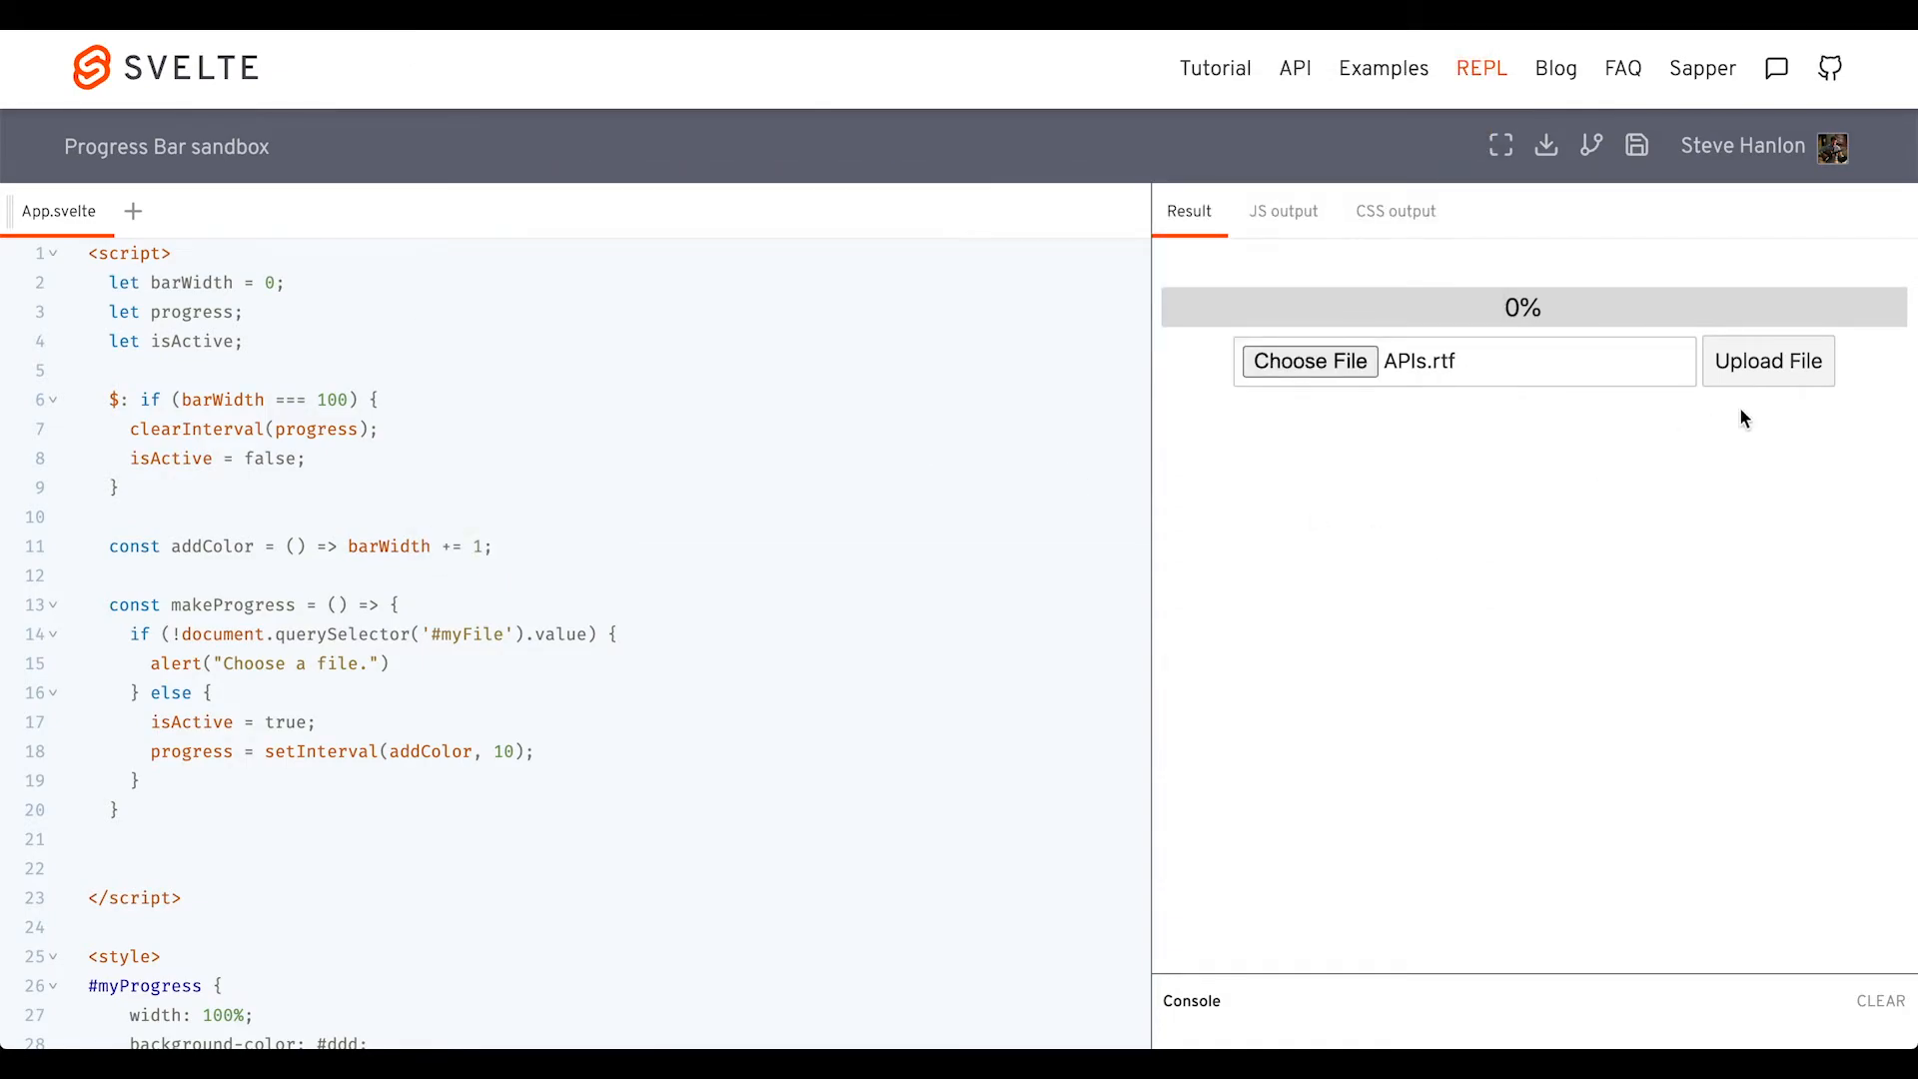
{"action": "left_click", "coordinate": [1768, 361]}
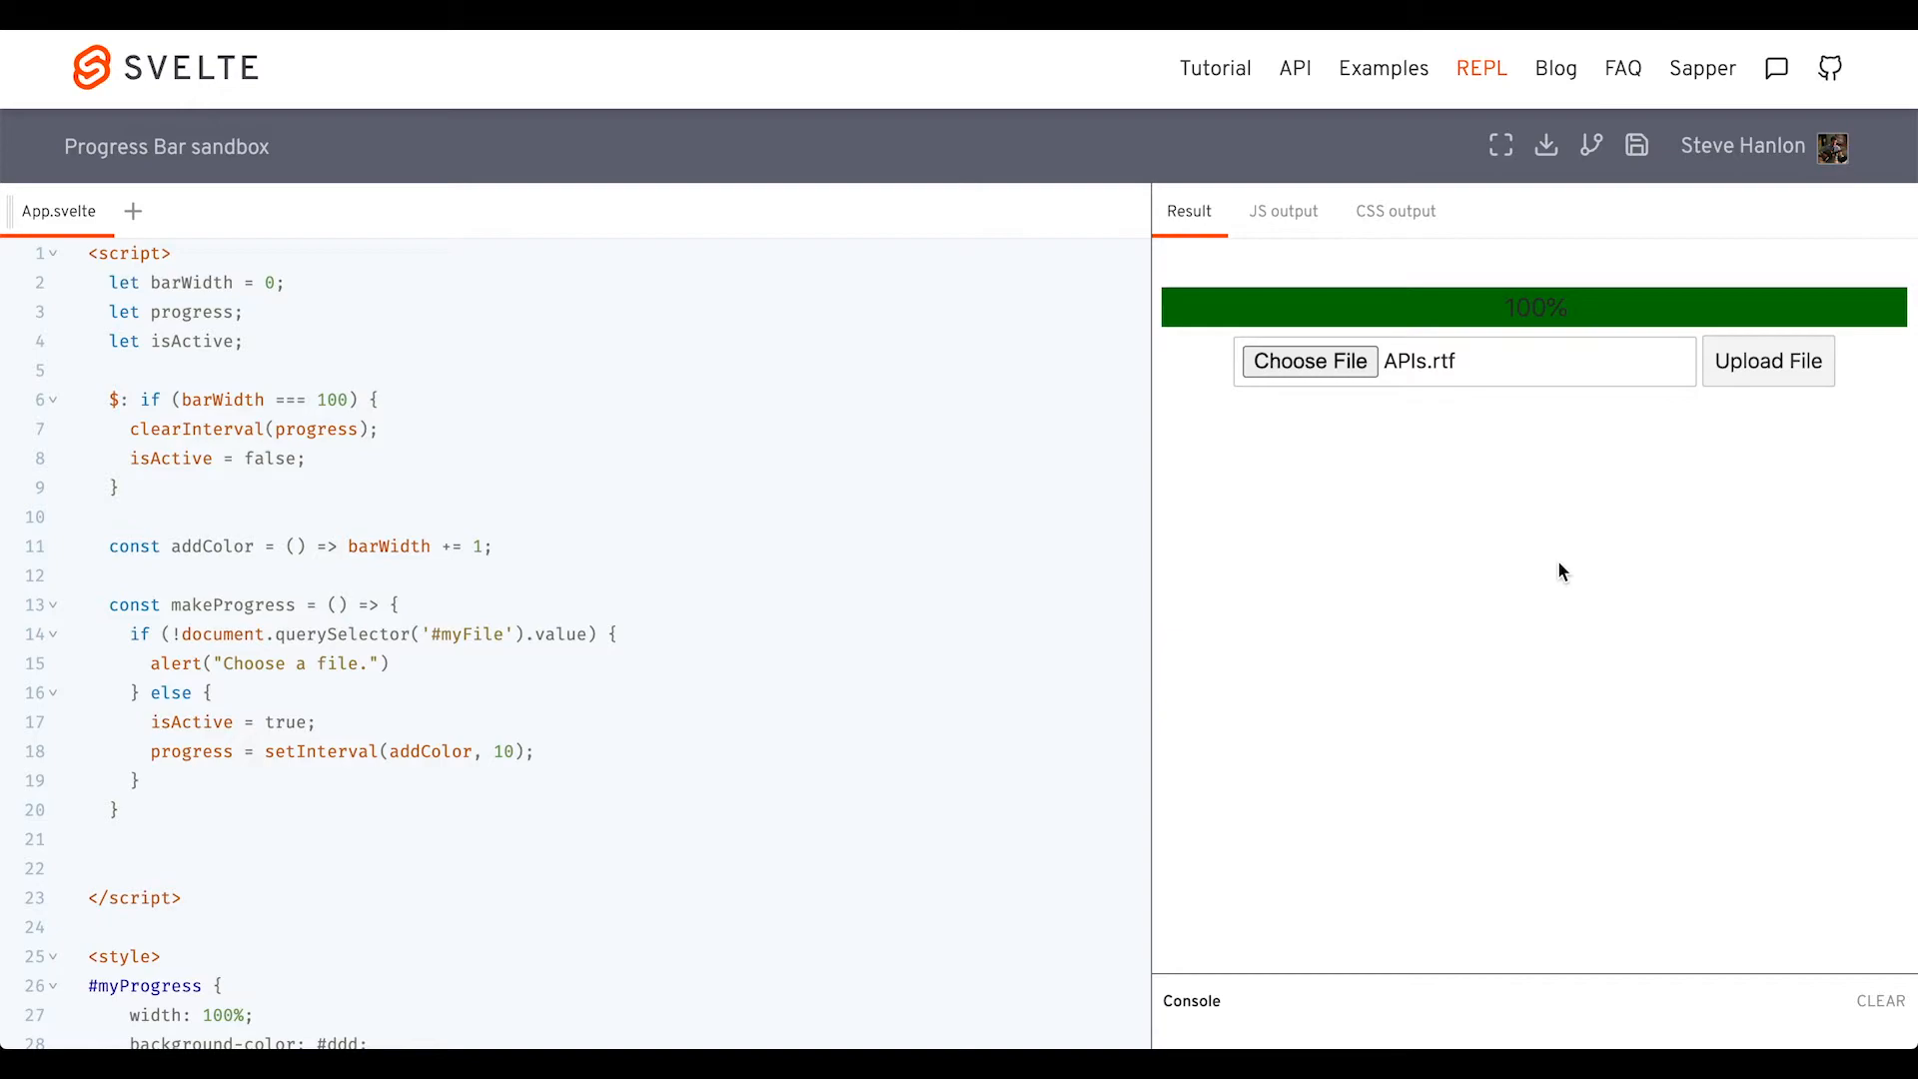
{"action": "mouse_move", "coordinate": [1637, 146]}
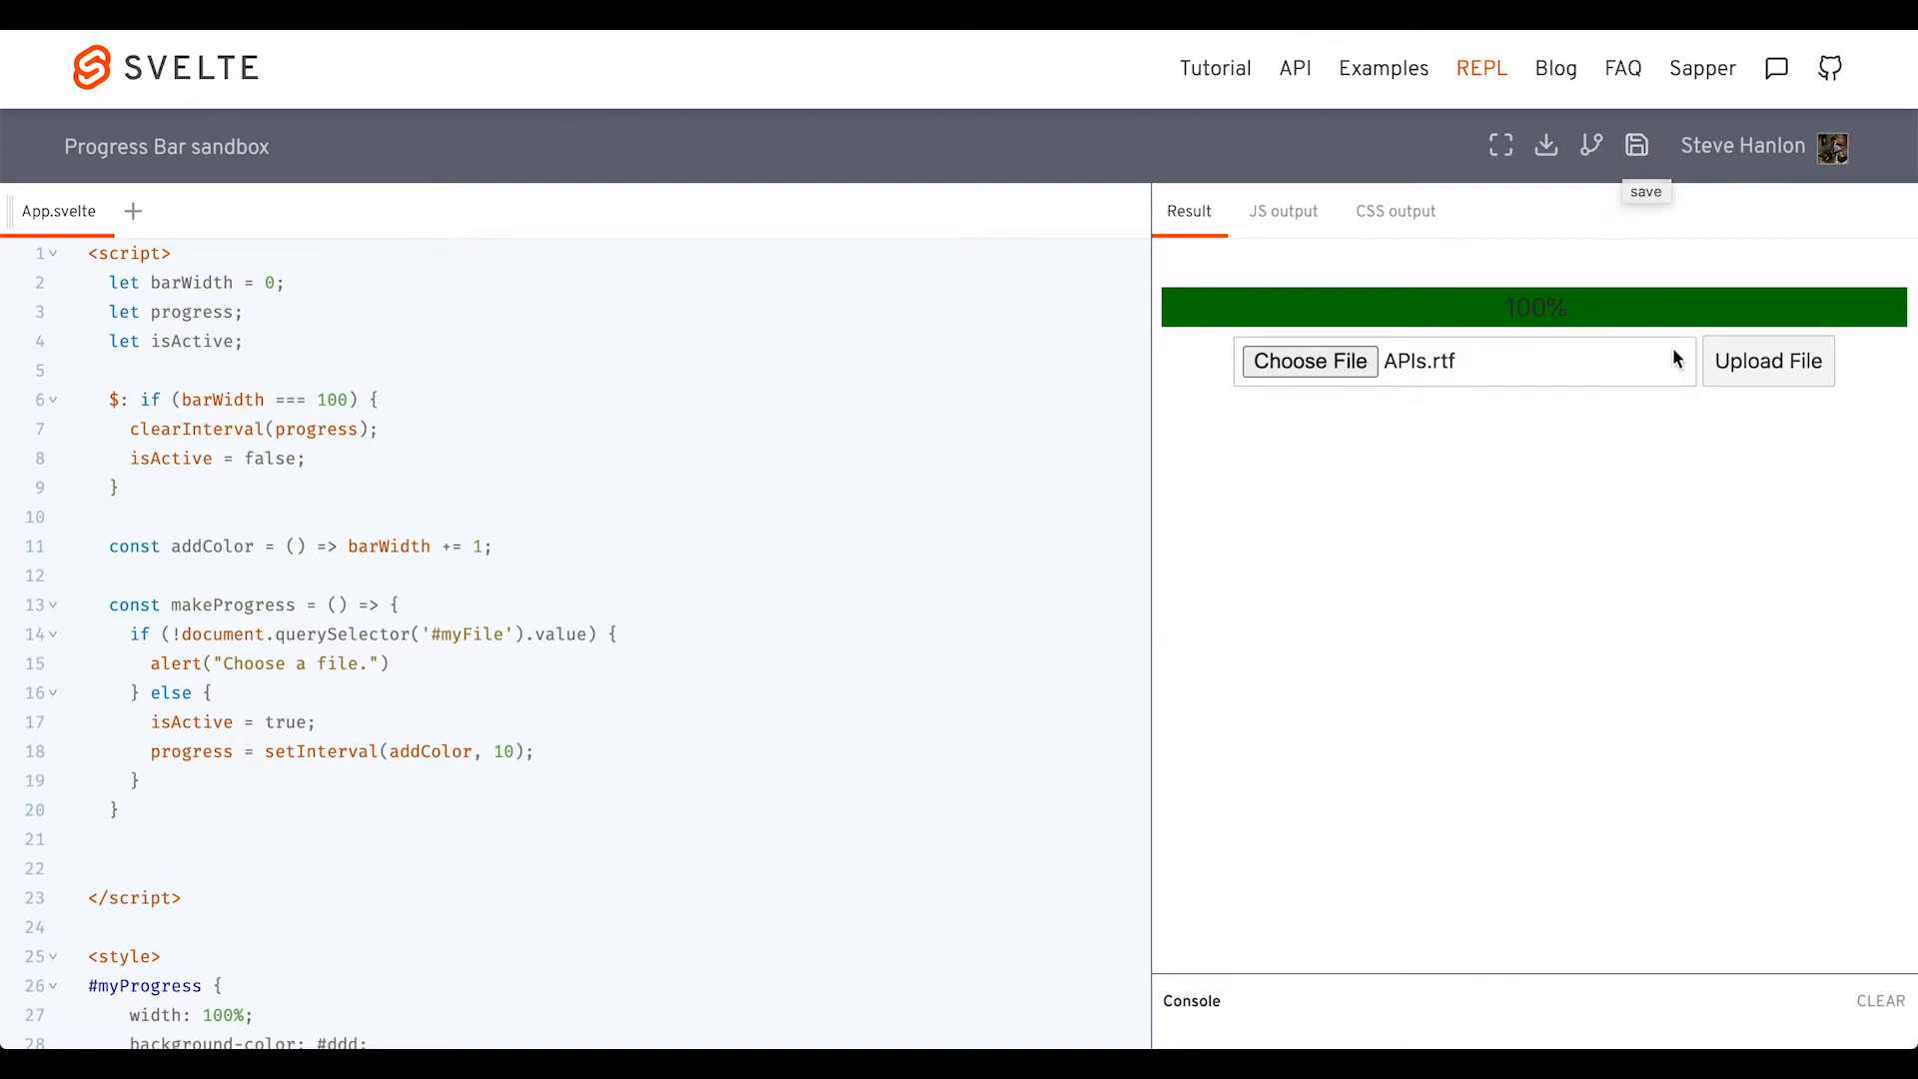
{"action": "mouse_move", "coordinate": [1830, 314]}
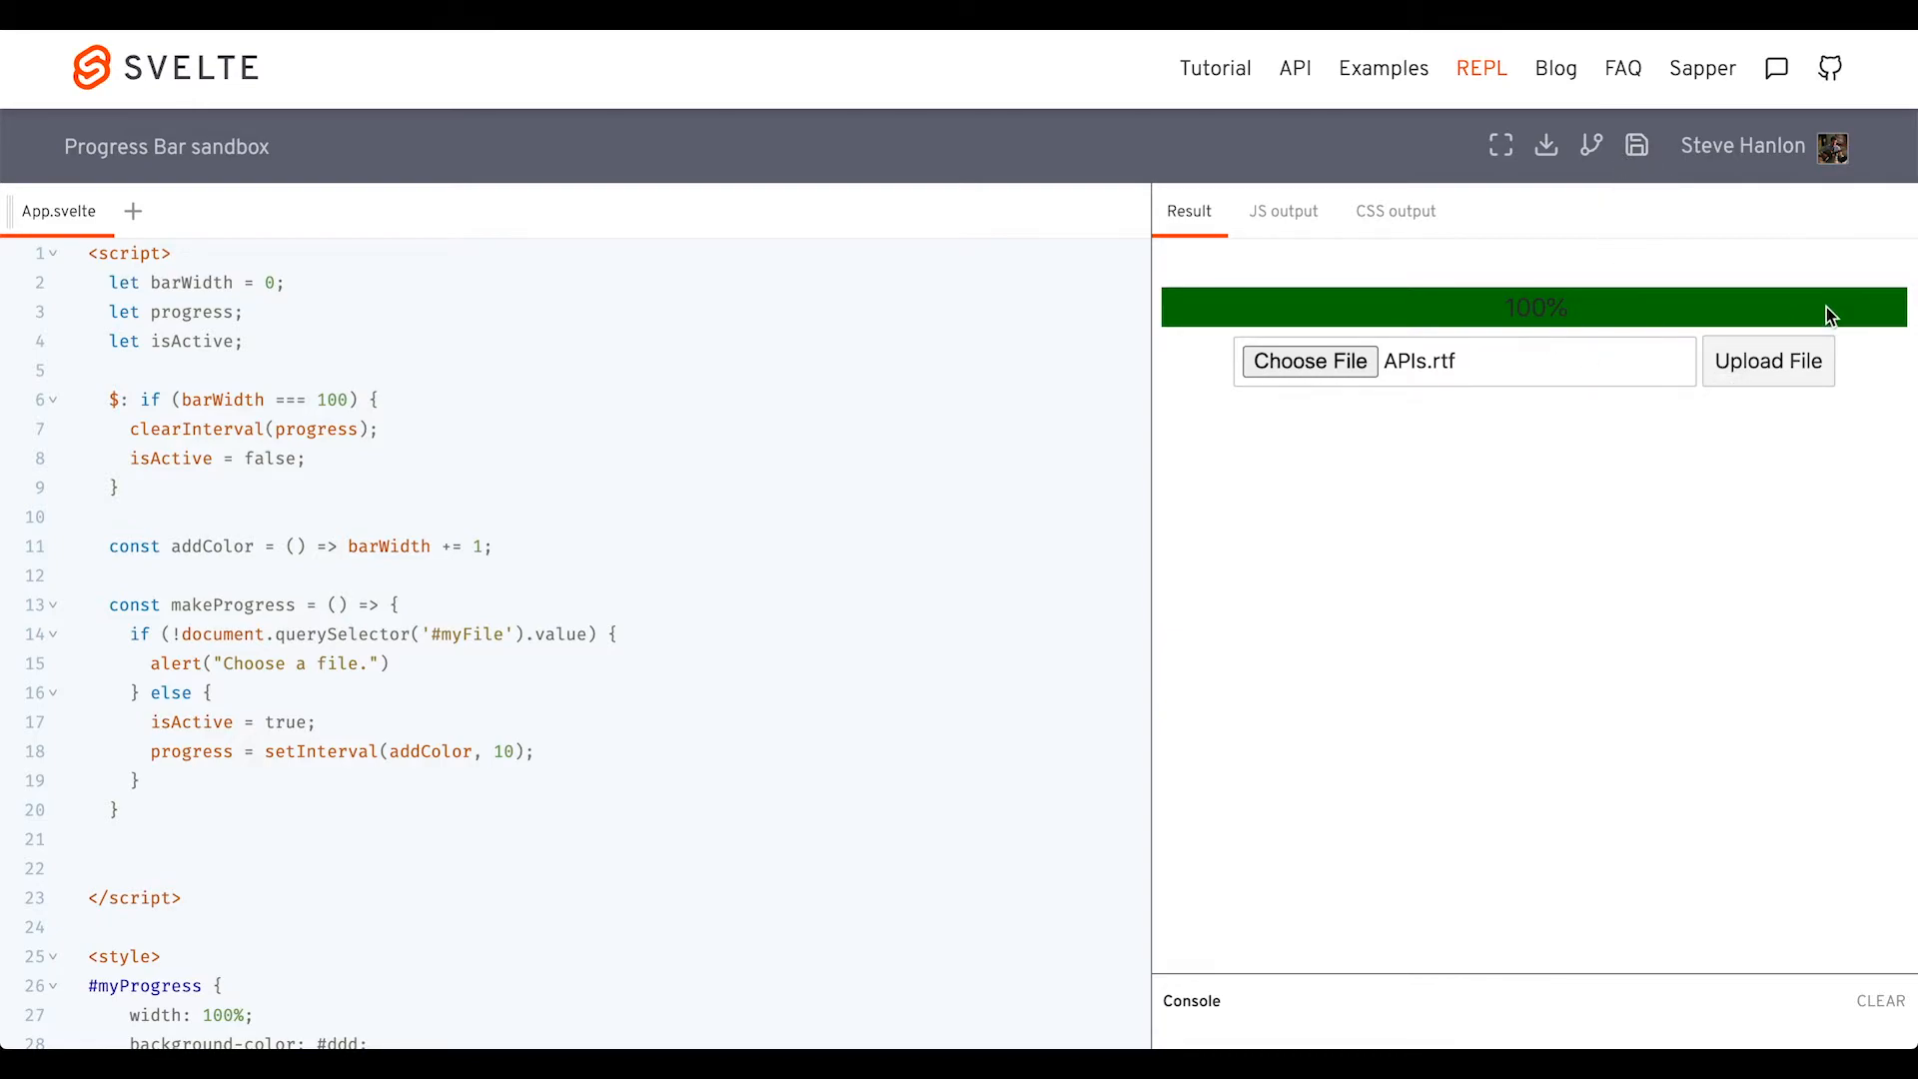
{"action": "mouse_move", "coordinate": [1390, 373]}
{"action": "type", "text": "document.querySelector('#myFile').value = \"\""}
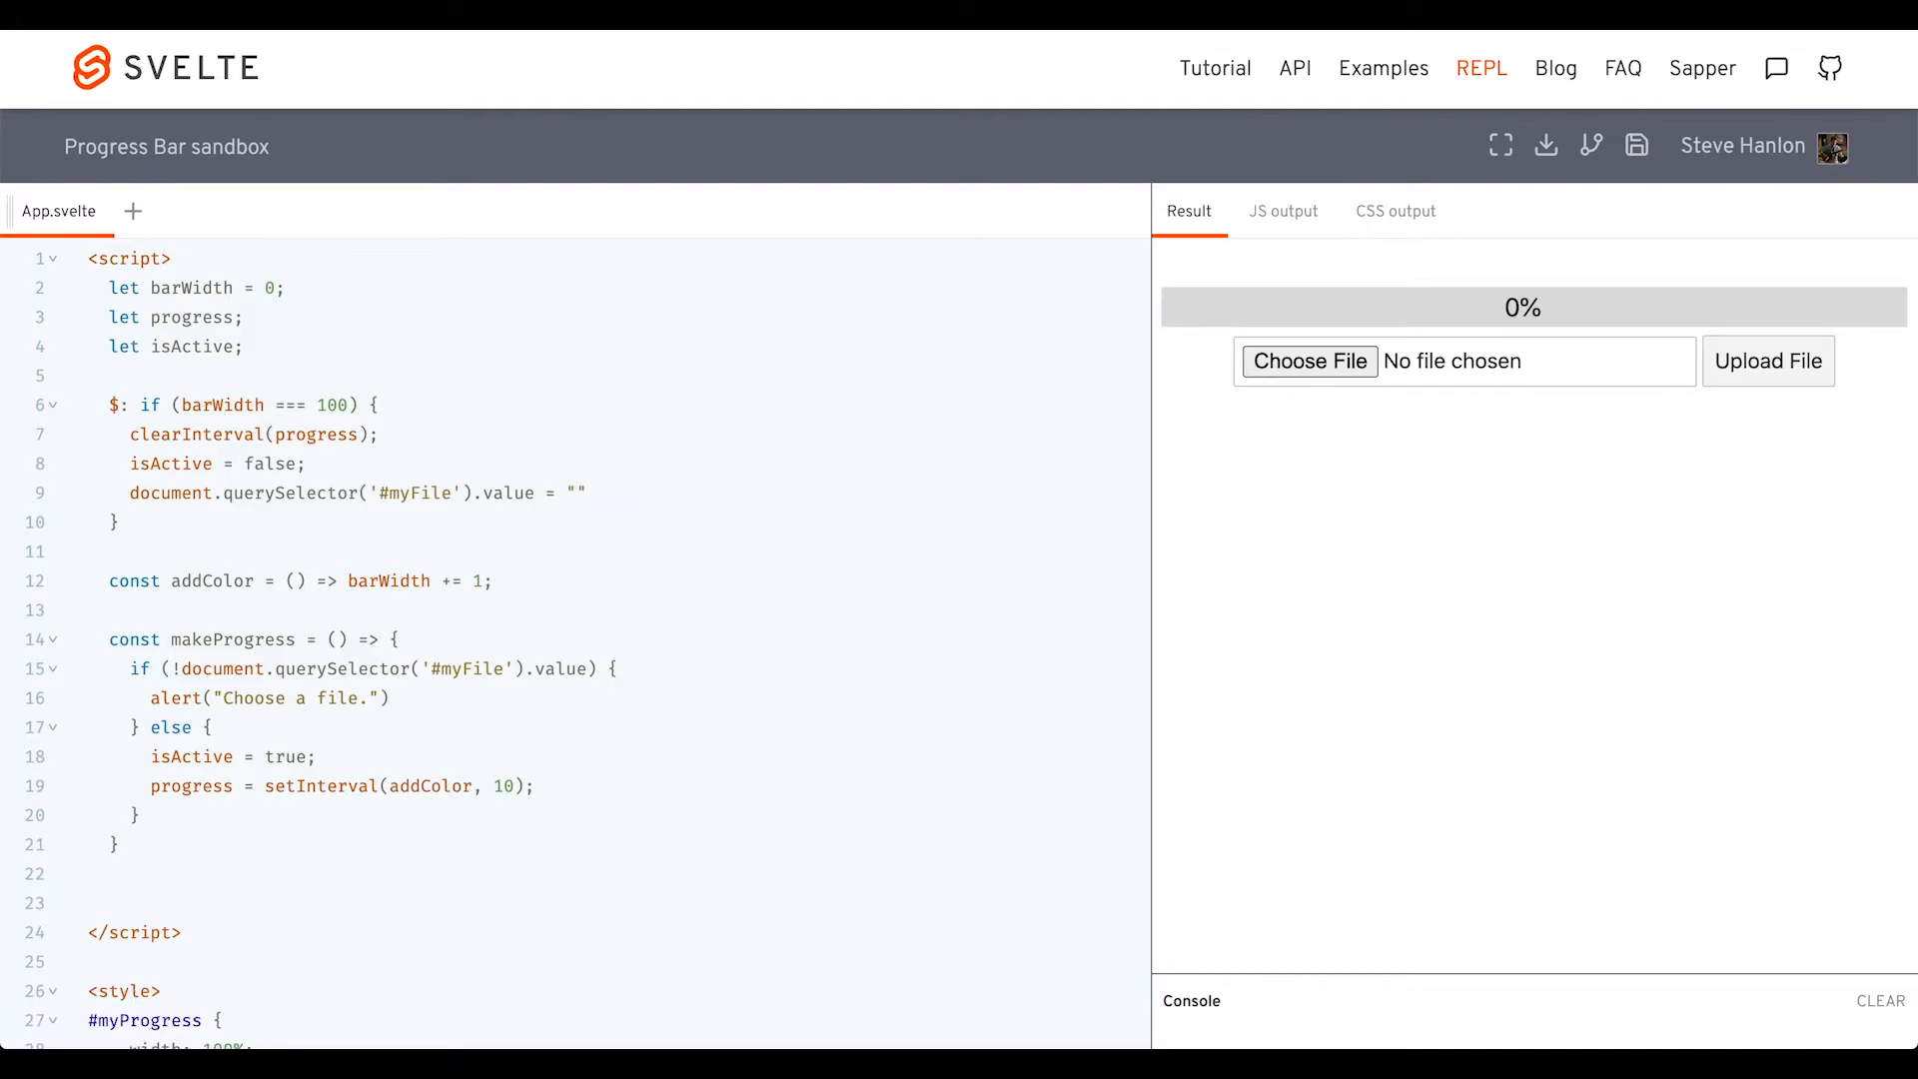
Upload APIs.rtf to confirm the file input resets to no file chosen at 100%
{"action": "left_click", "coordinate": [1309, 362]}
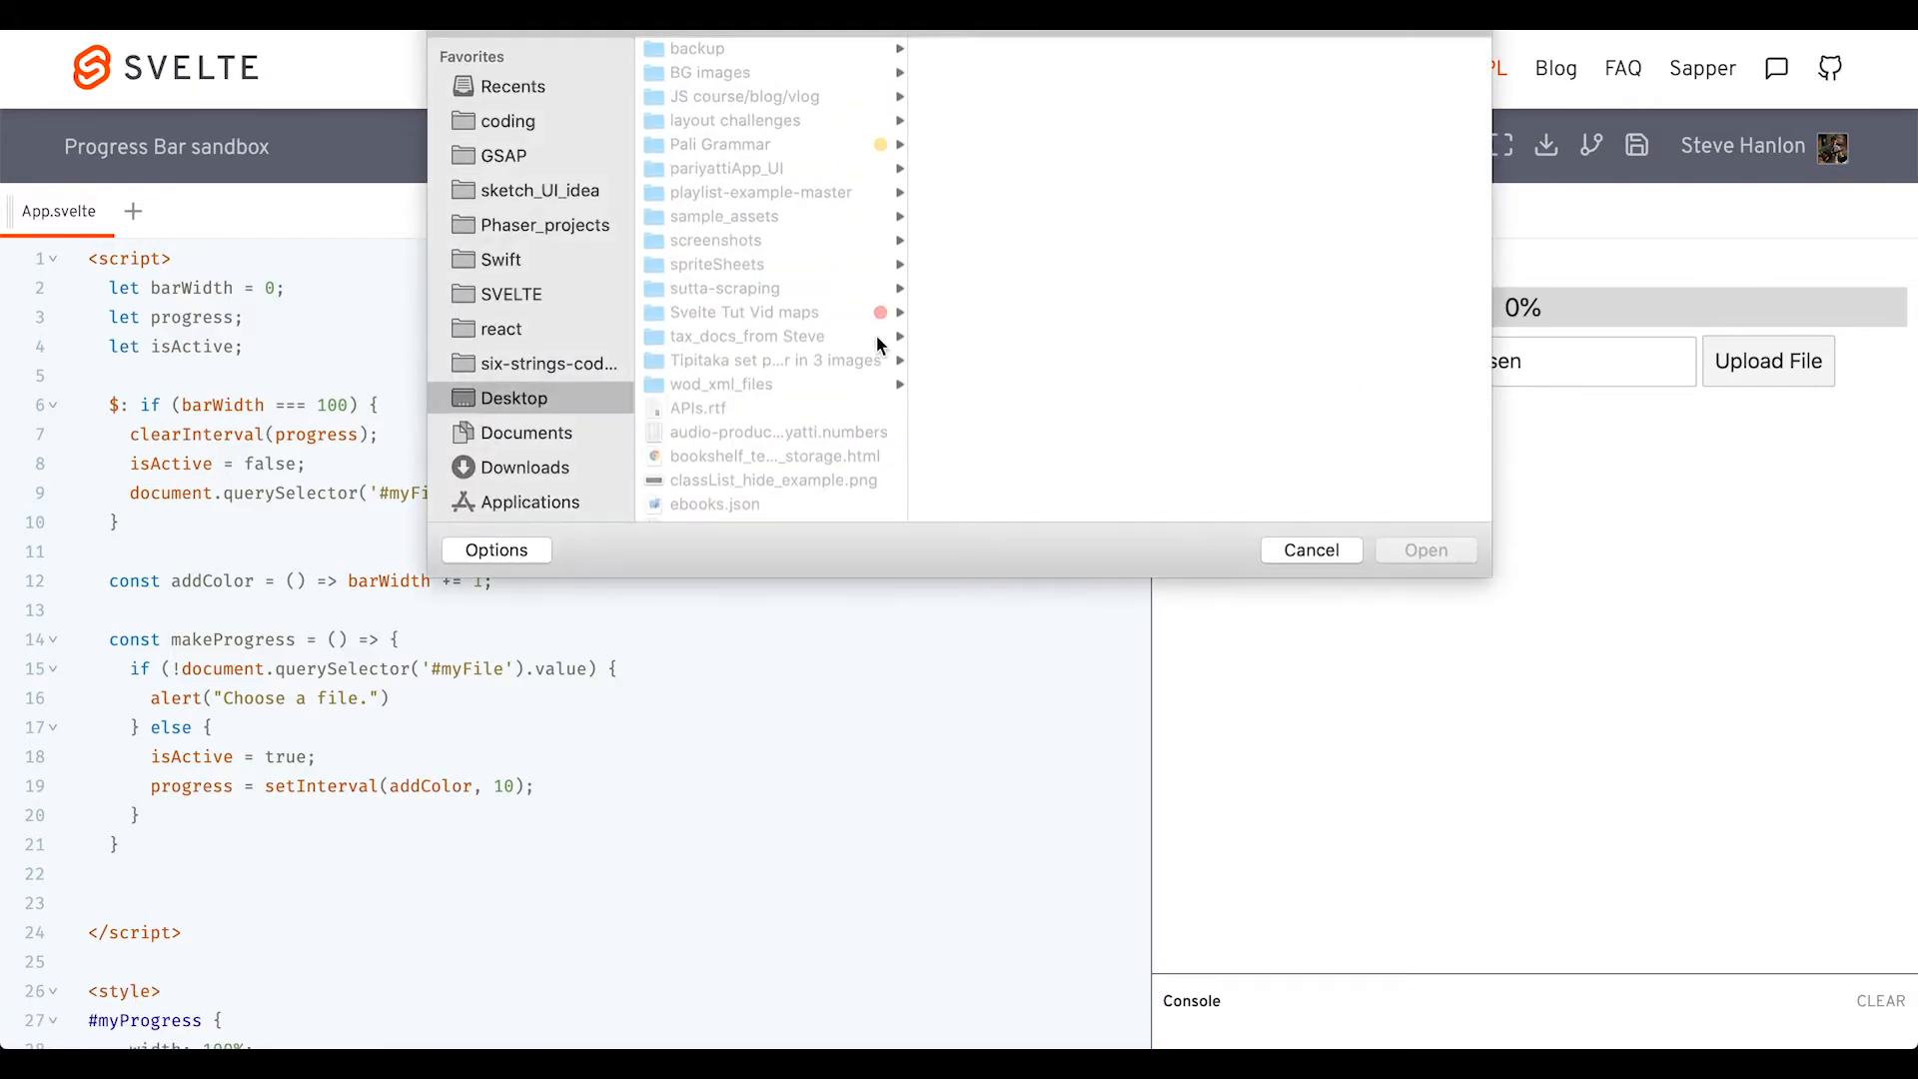
{"action": "left_click", "coordinate": [698, 408]}
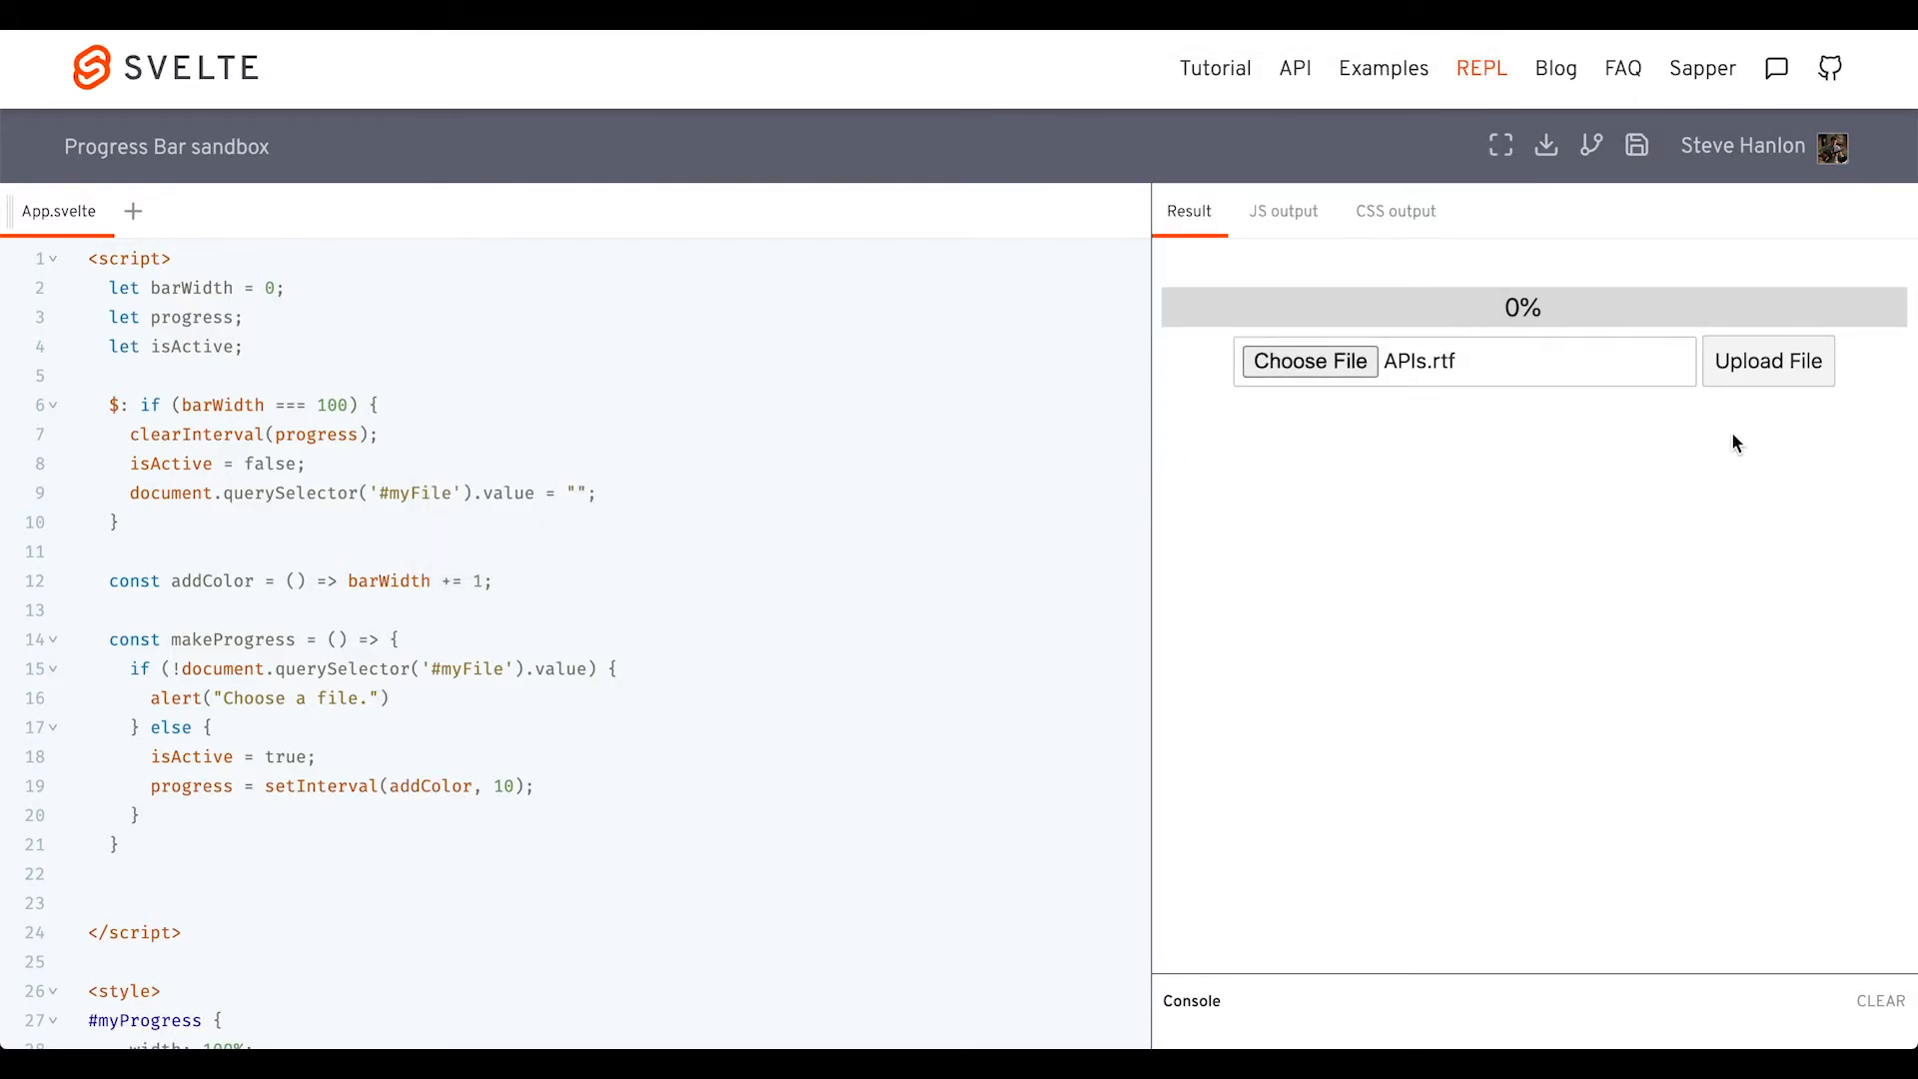
{"action": "left_click", "coordinate": [1769, 361]}
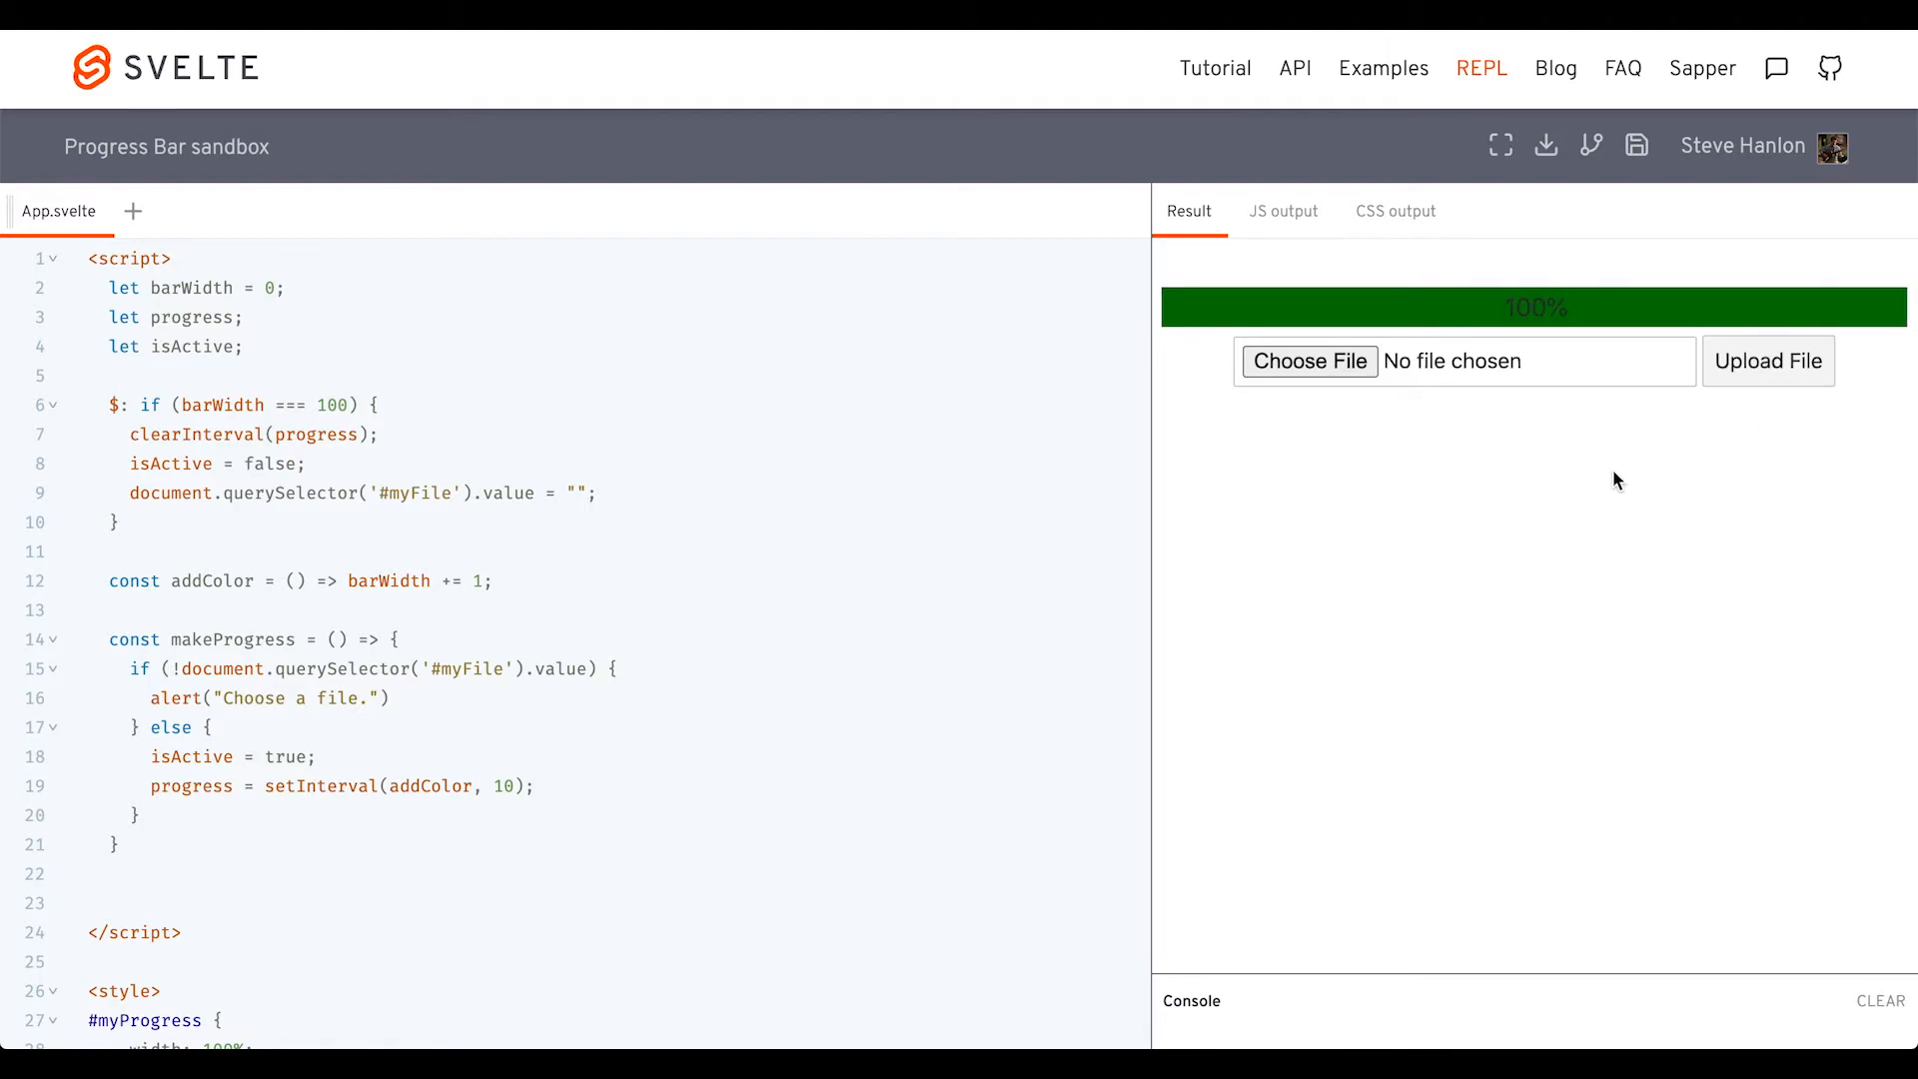
{"action": "mouse_move", "coordinate": [1441, 361]}
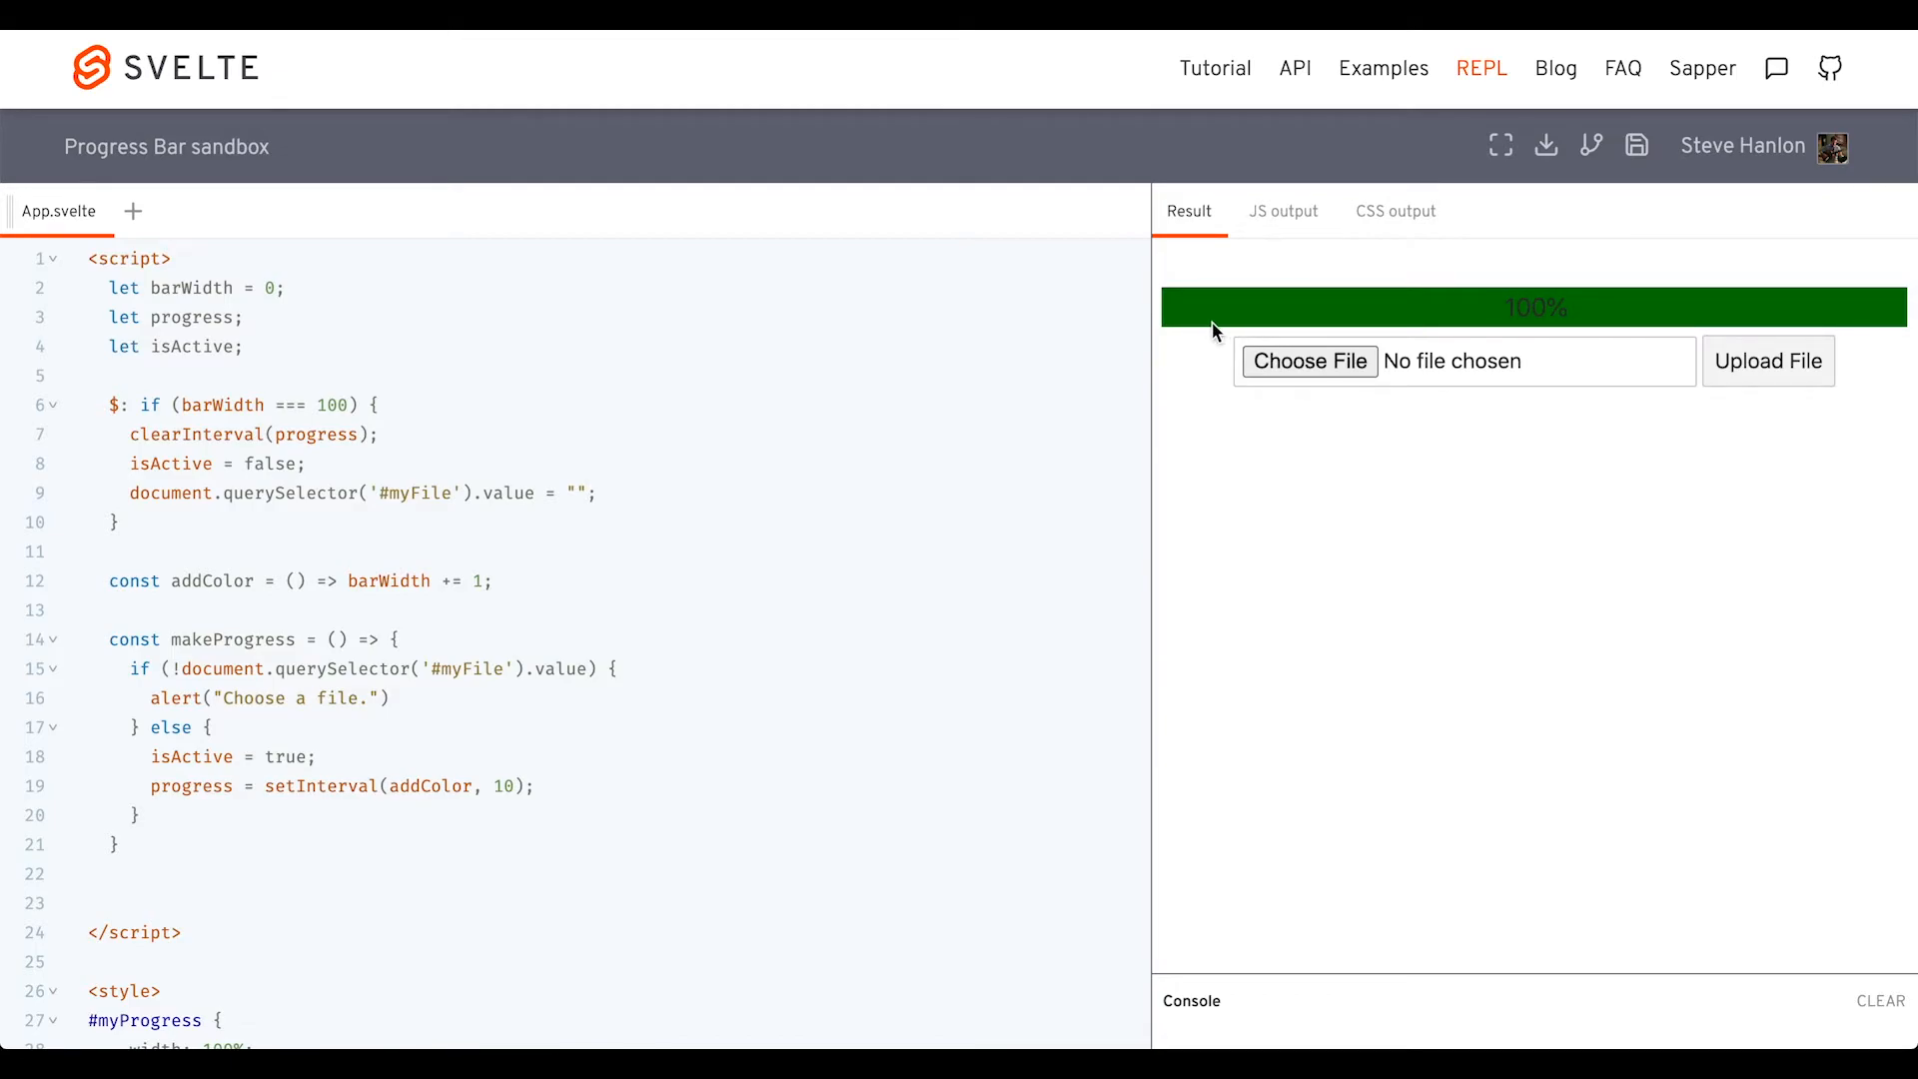
{"action": "mouse_move", "coordinate": [333, 530]}
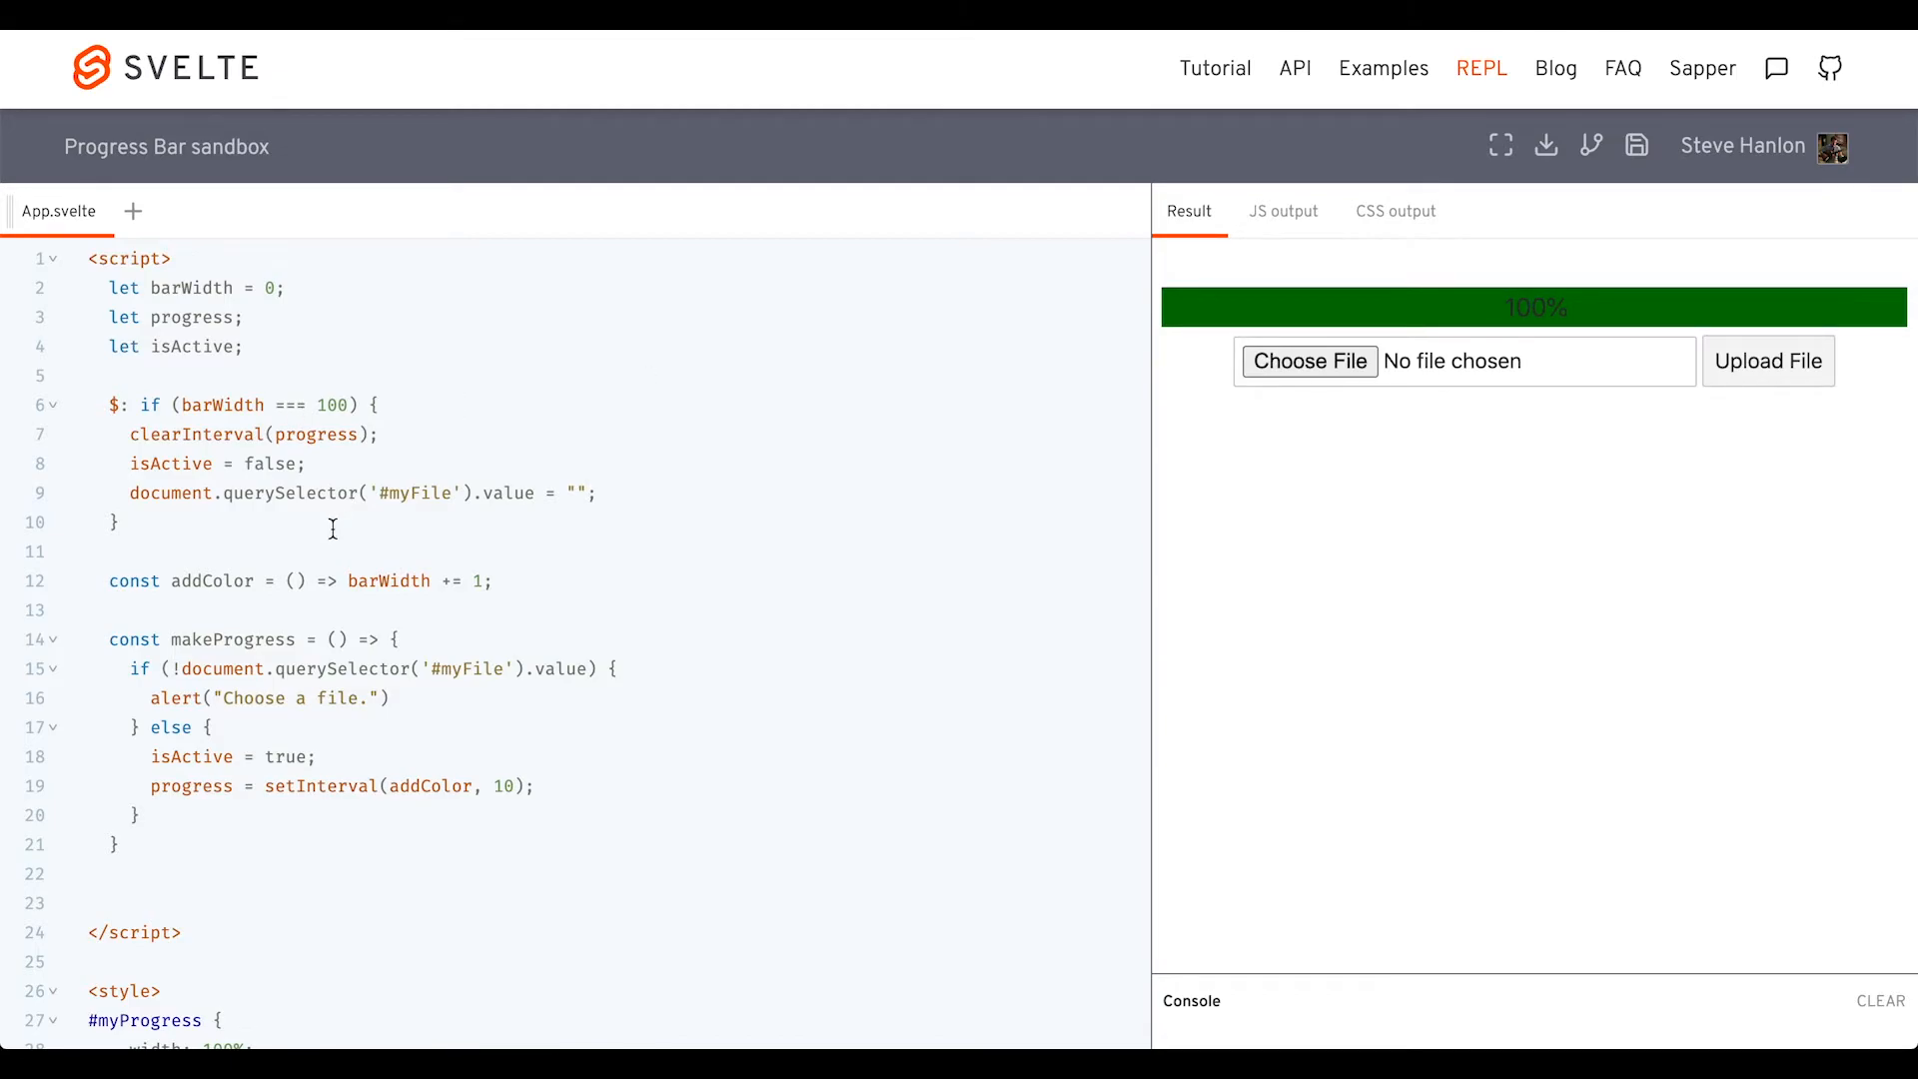
Add resetBar setting barWidth to 0, call resetBar() on completion, and test an upload
{"action": "type", "text": "const reset = () =>"}
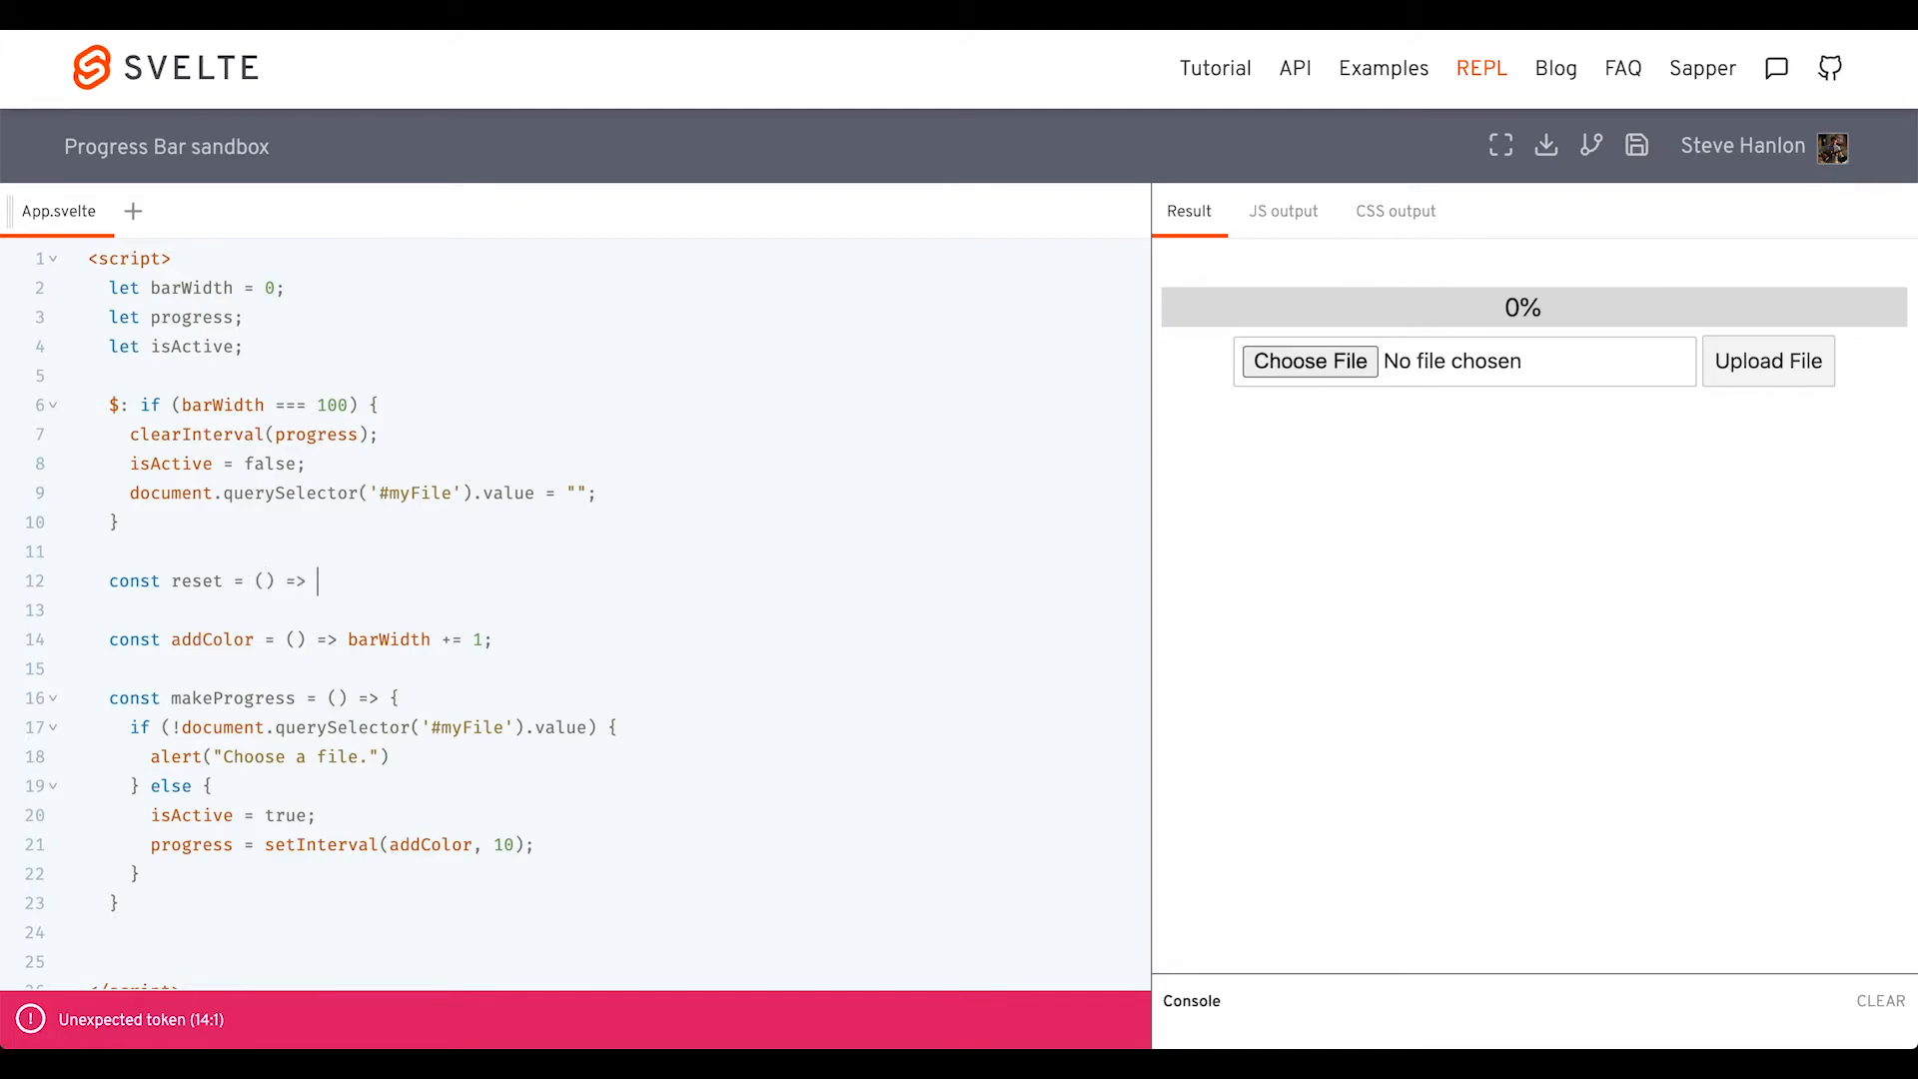
{"action": "type", "text": "barWidth = 0;"}
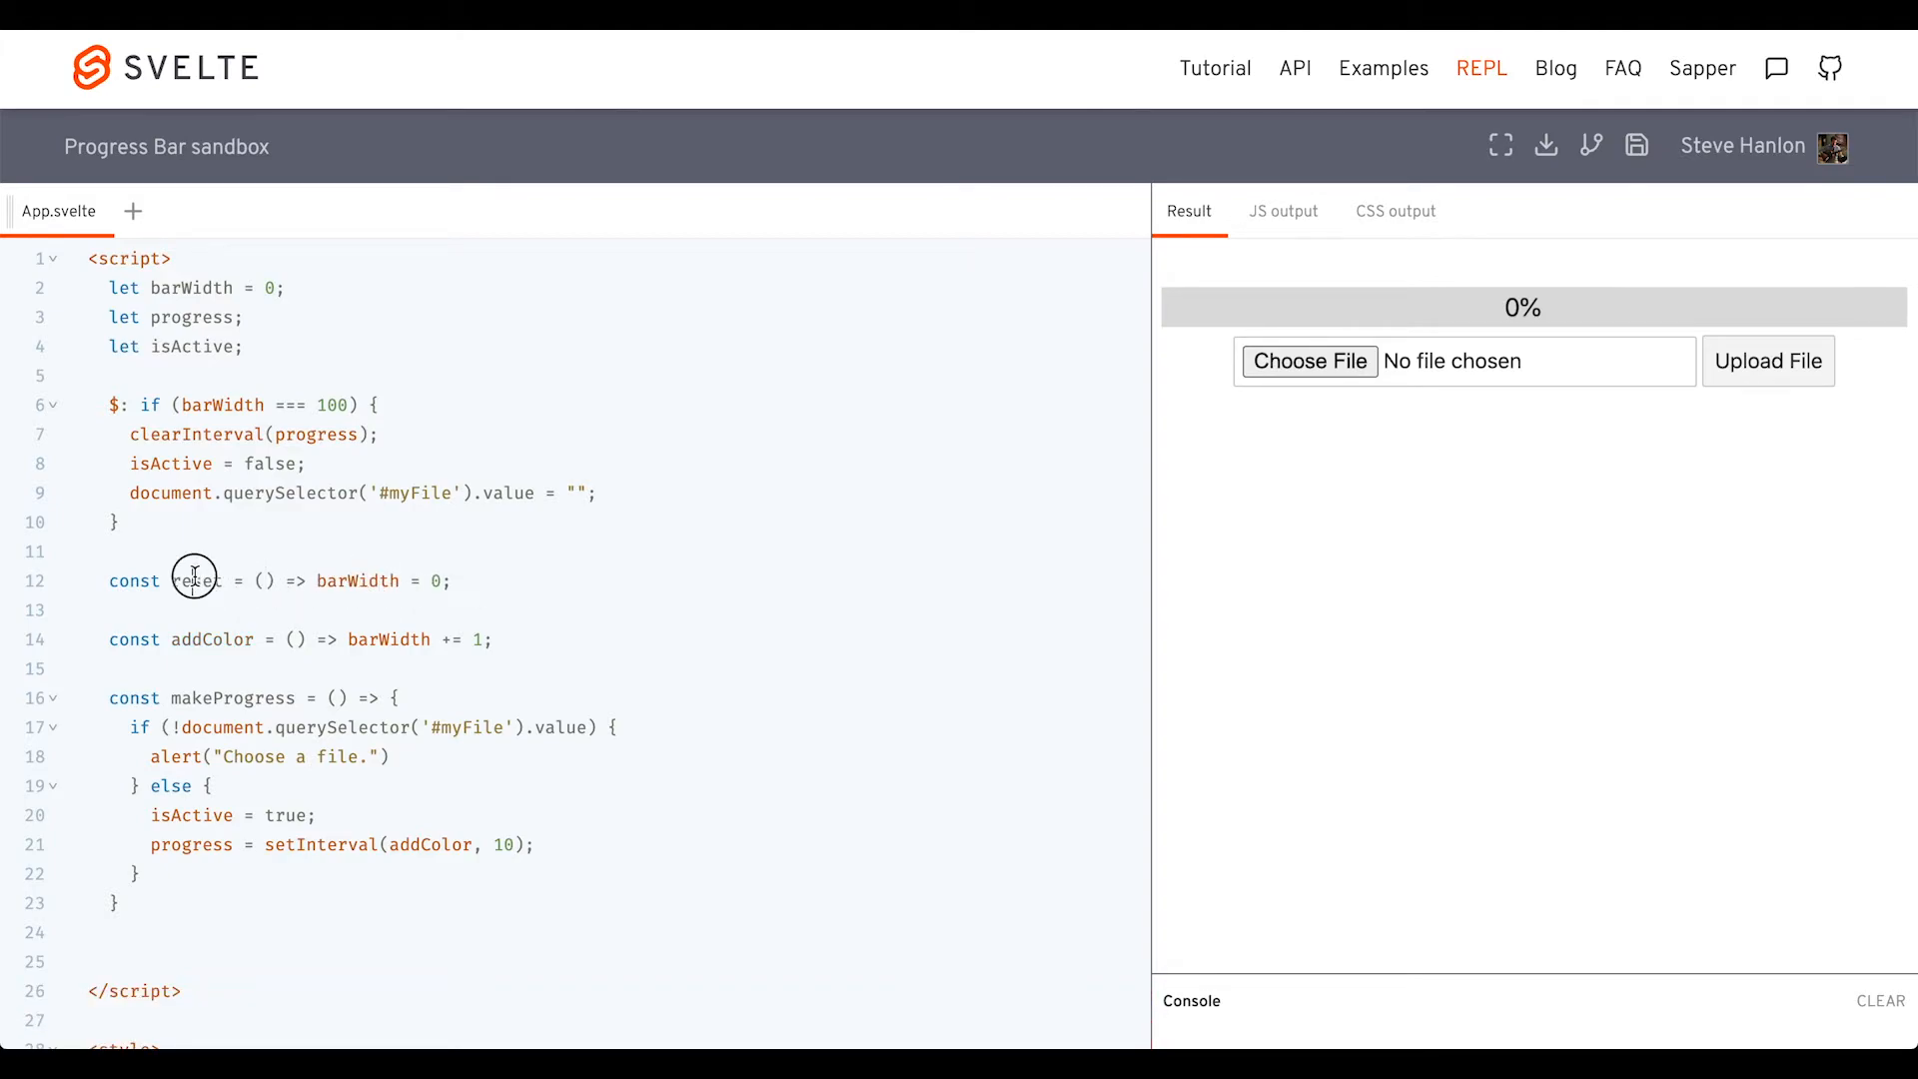
{"action": "left_click", "coordinate": [630, 492]}
{"action": "type", "text": "Ba"}
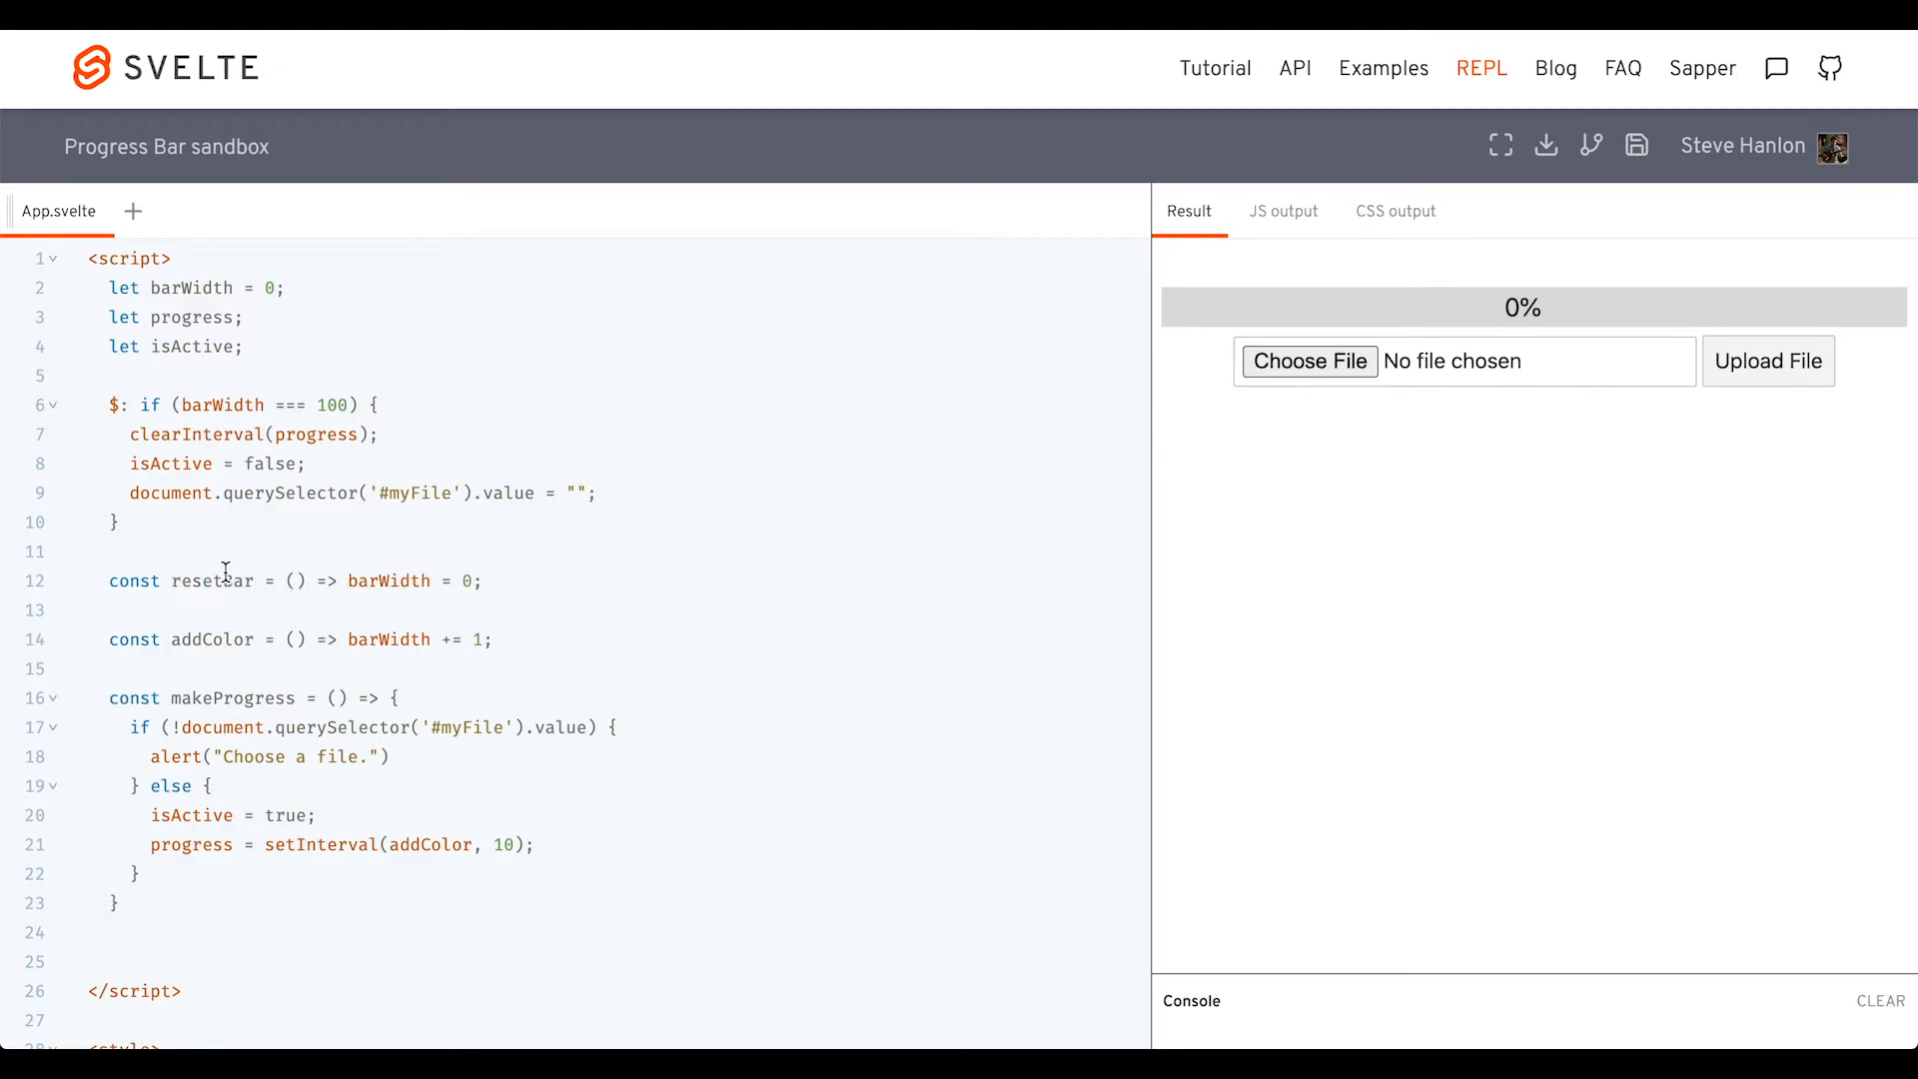
{"action": "type", "text": "resetBar();"}
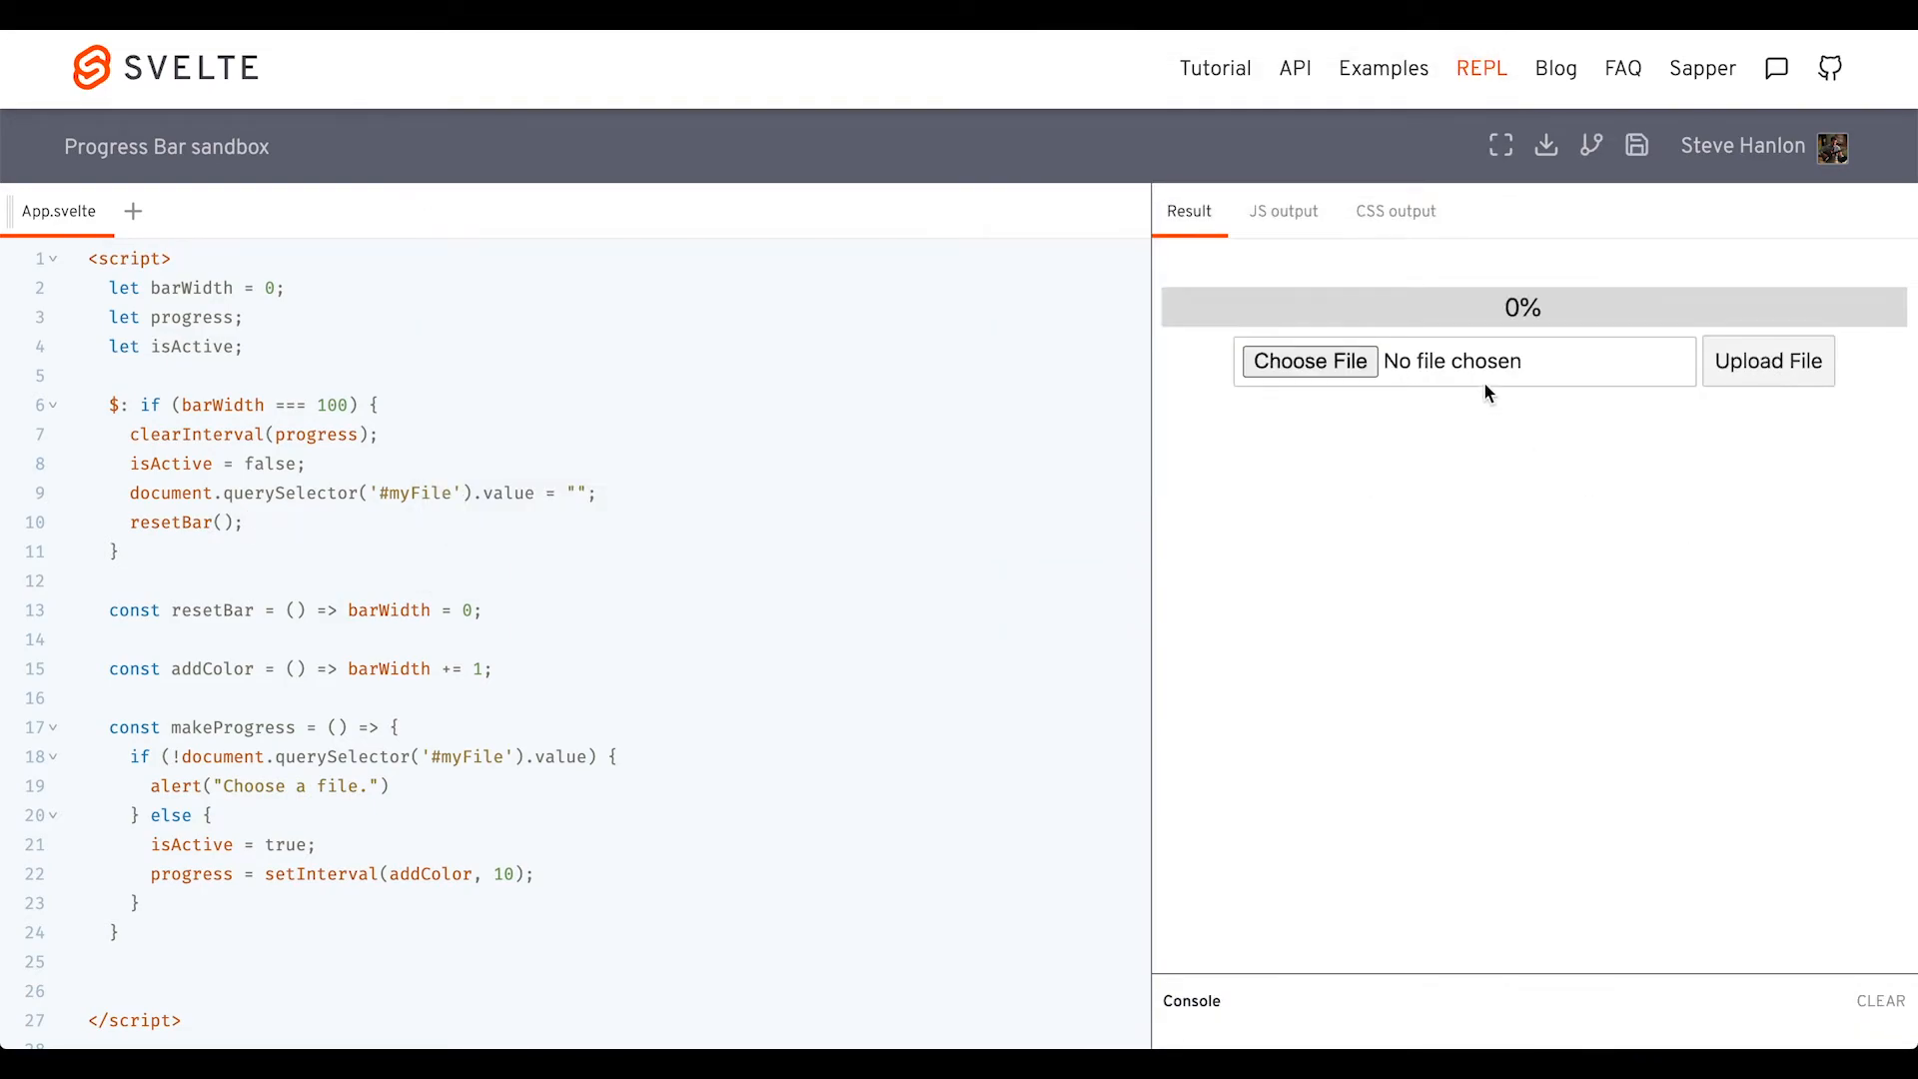
{"action": "left_click", "coordinate": [1769, 362]}
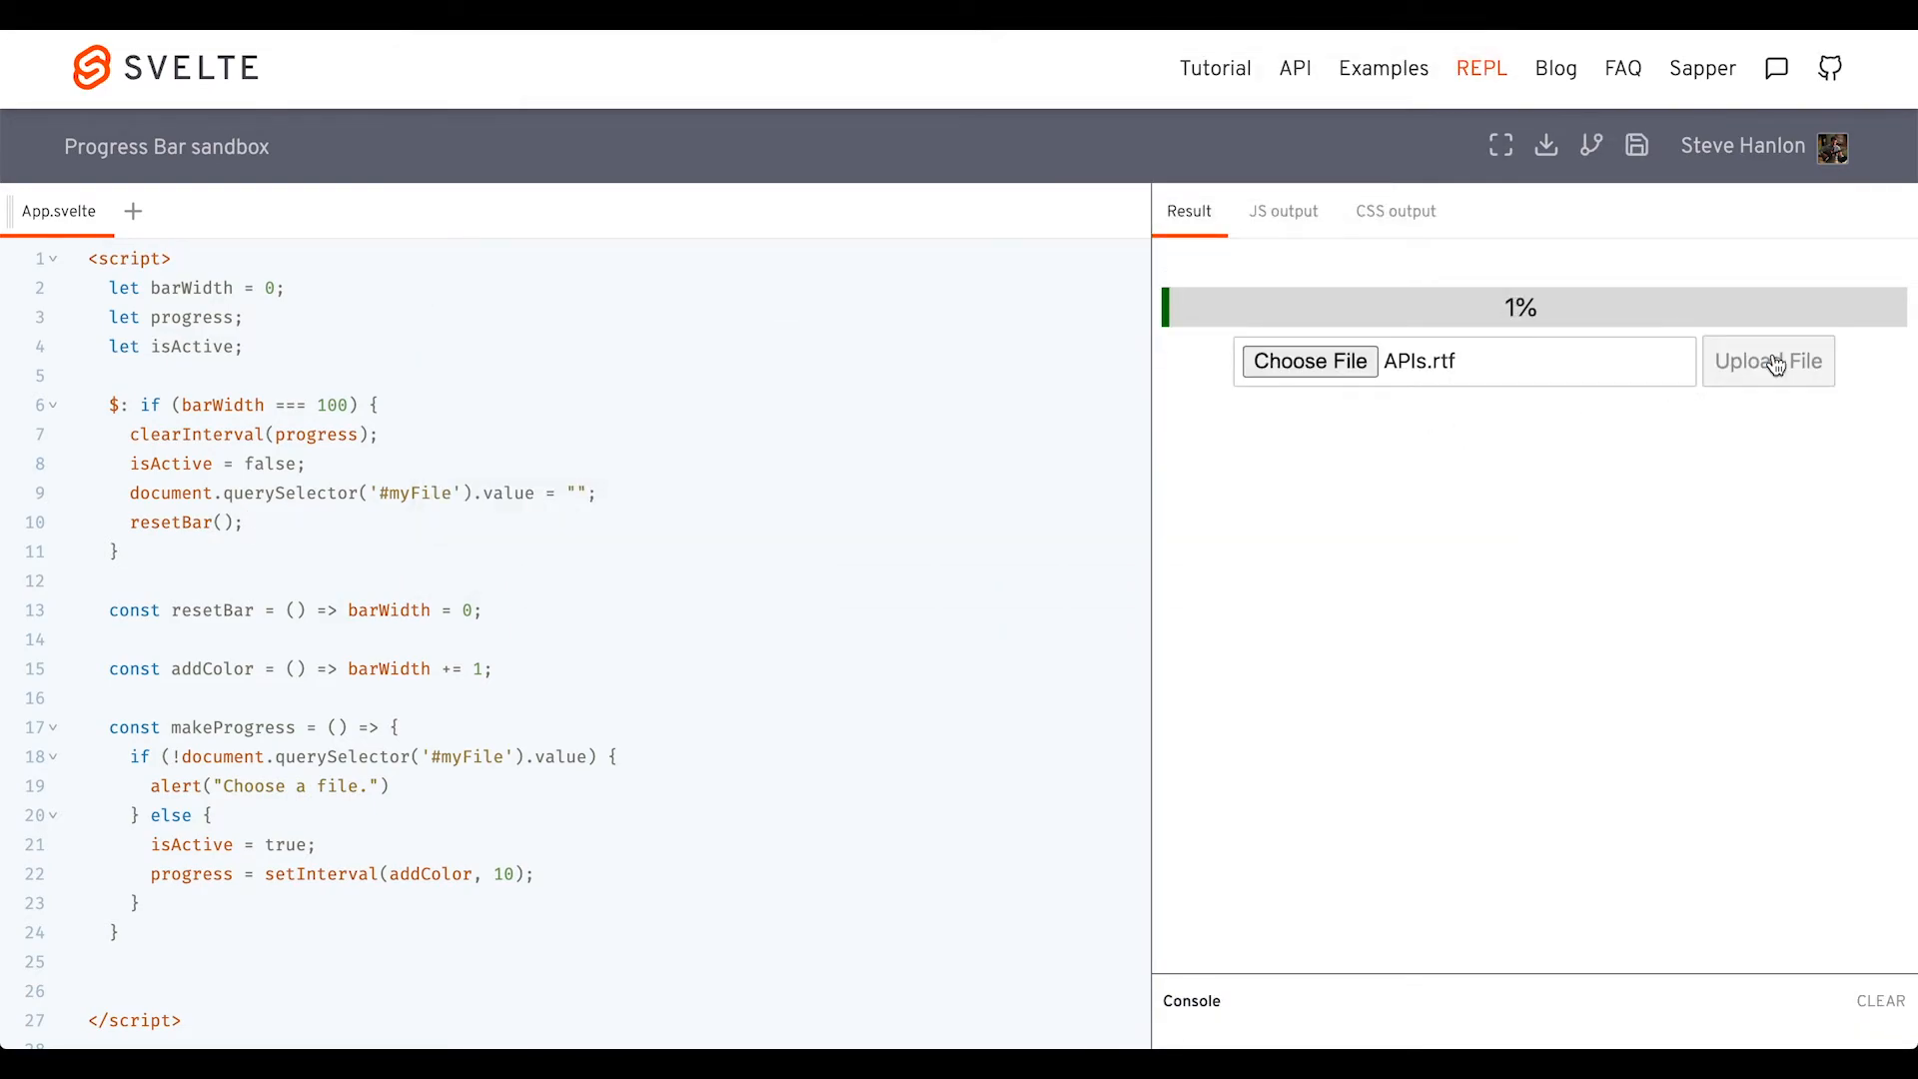
{"action": "left_click", "coordinate": [1768, 360]}
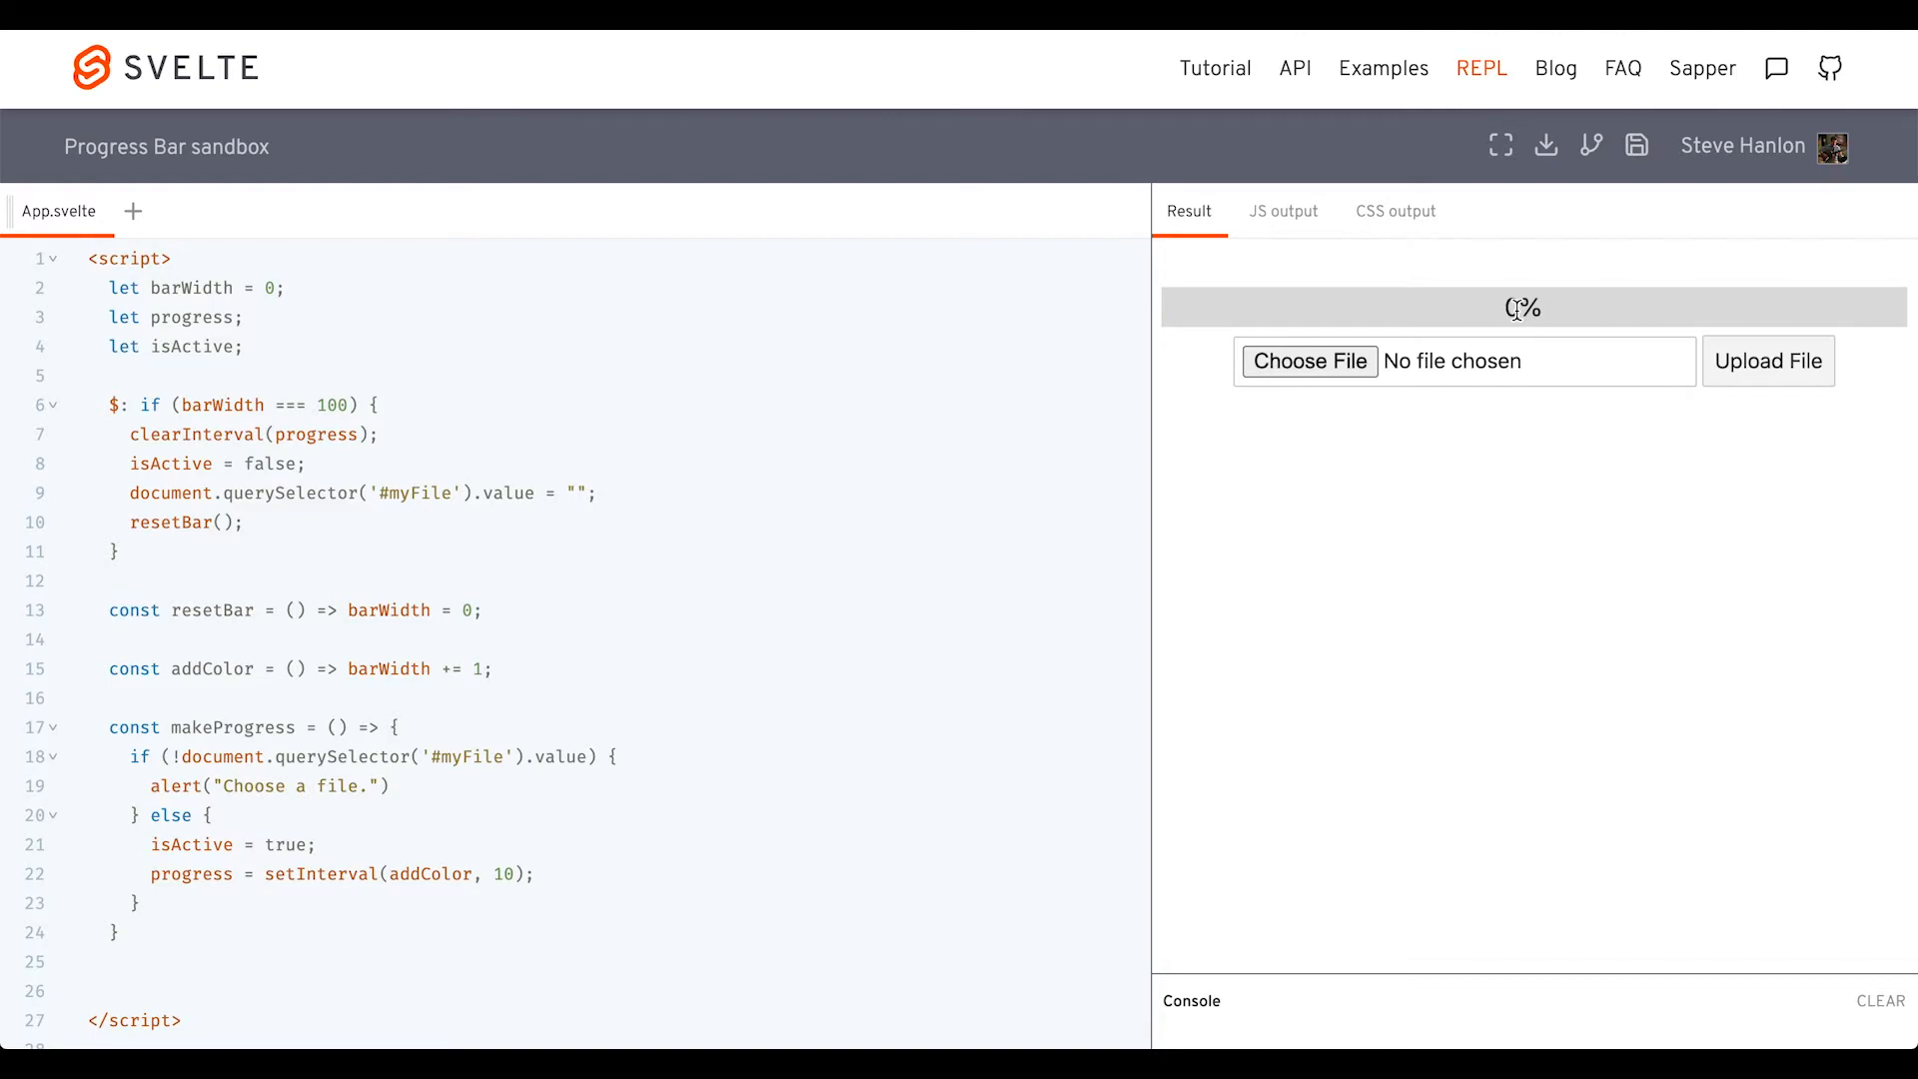
{"action": "mouse_move", "coordinate": [1771, 375]}
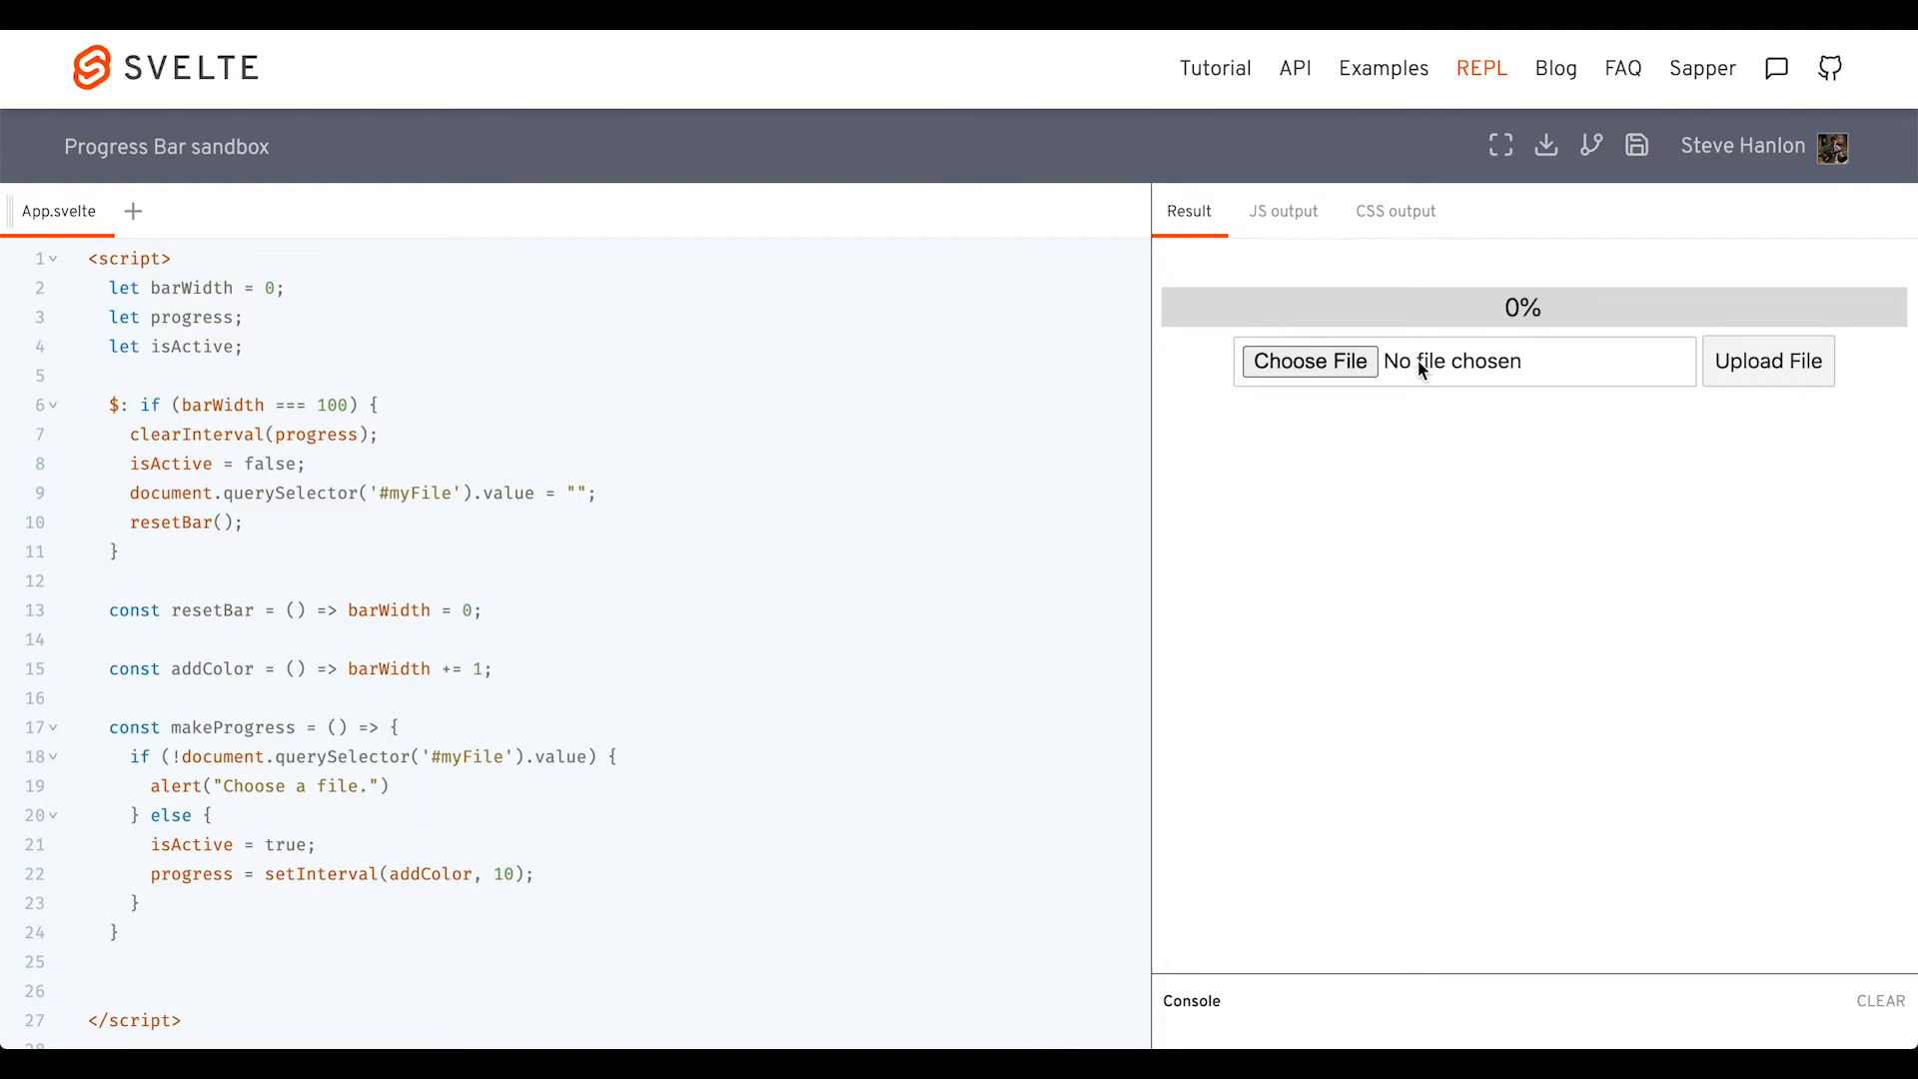
{"action": "mouse_move", "coordinate": [1875, 370]}
{"action": "type", "text": "<b"}
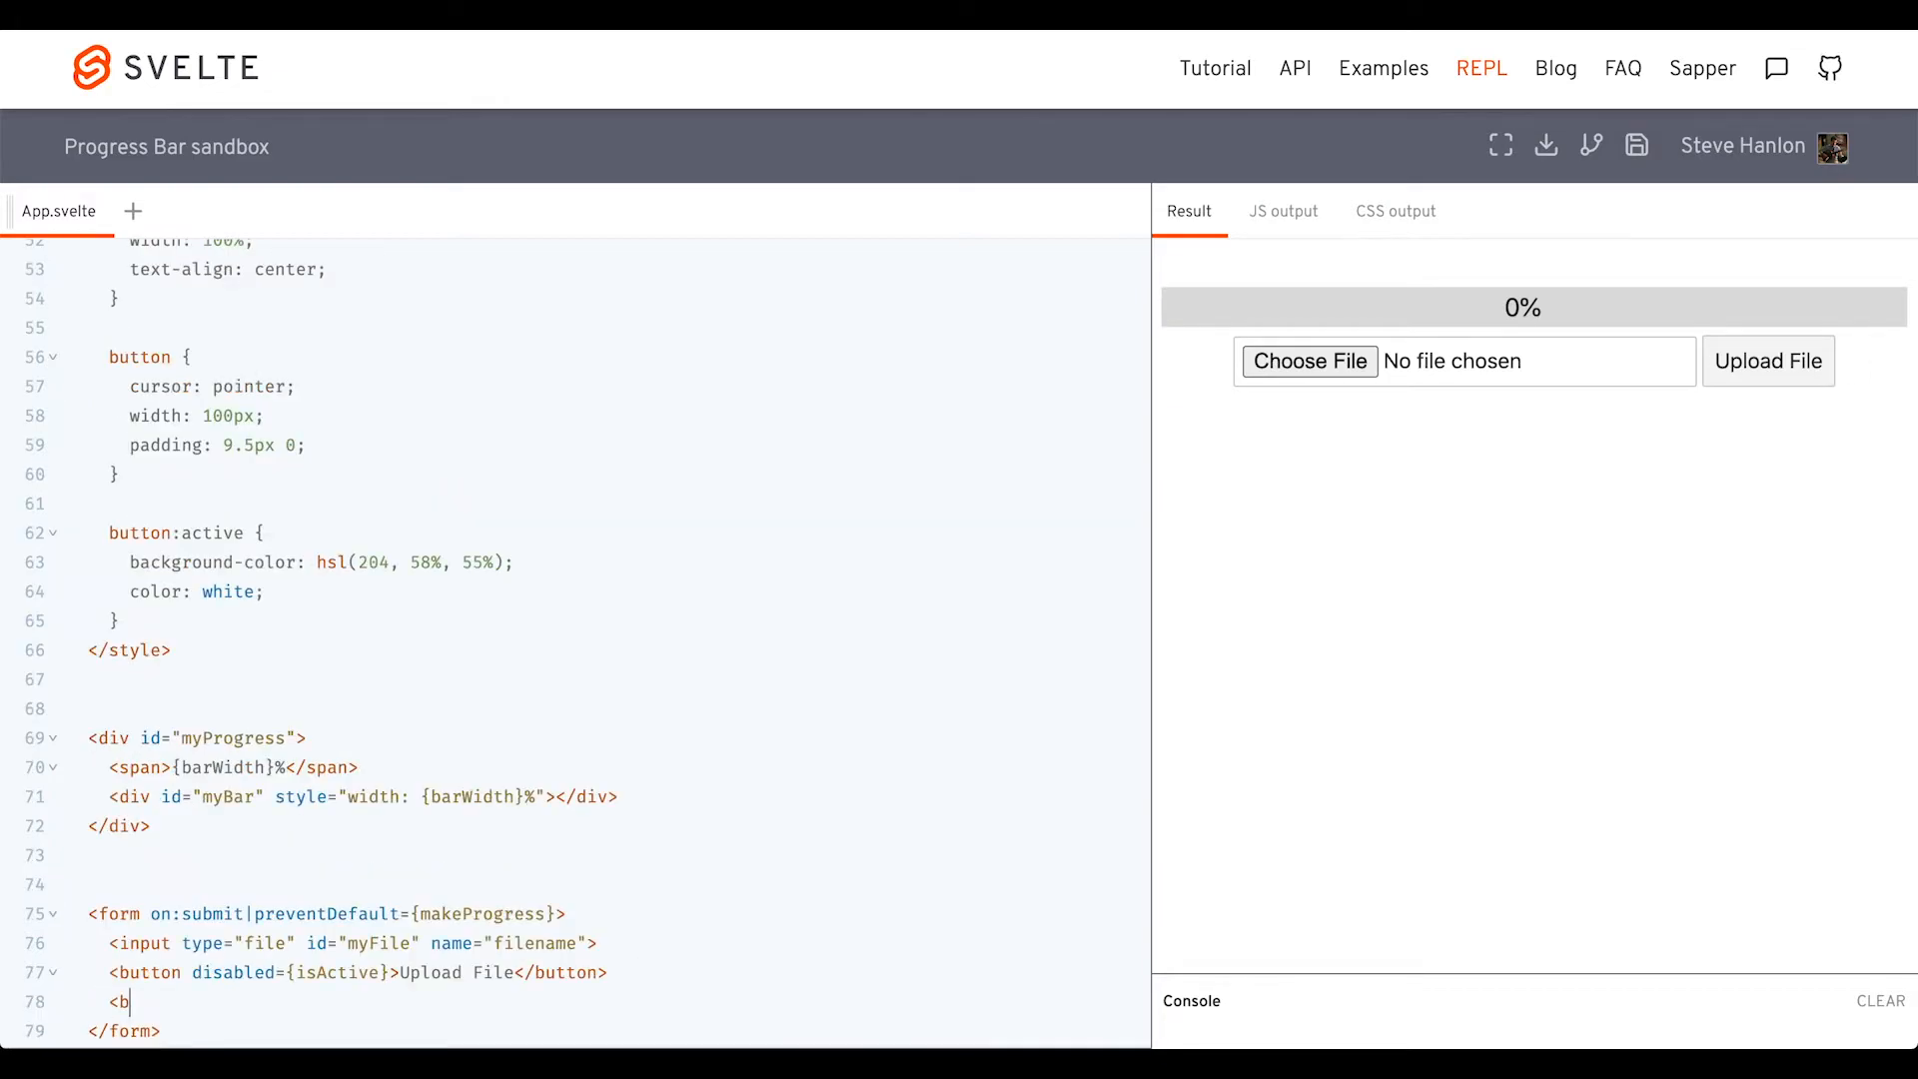
Add a Cancel button with on:click|preventDefault={resetBar} below Upload File
{"action": "type", "text": "utton>"}
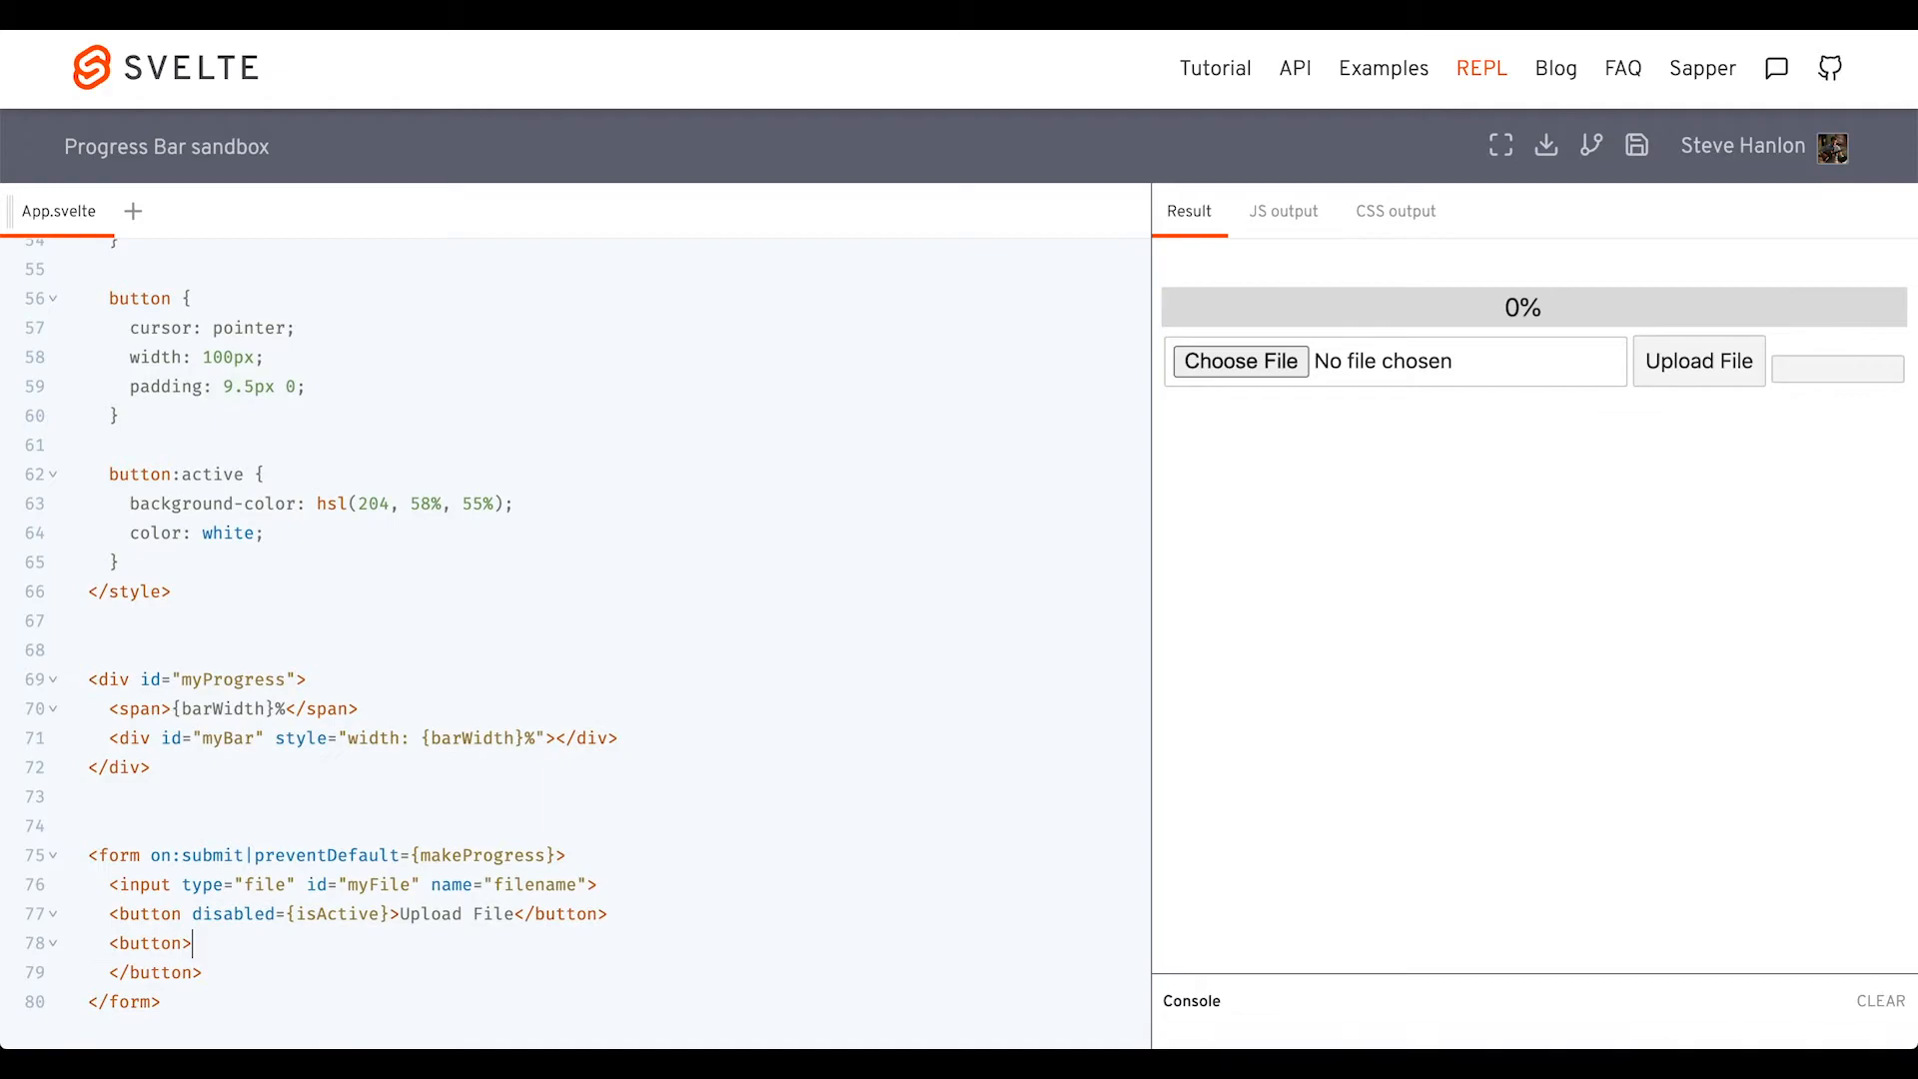
{"action": "type", "text": "Cancel</button>"}
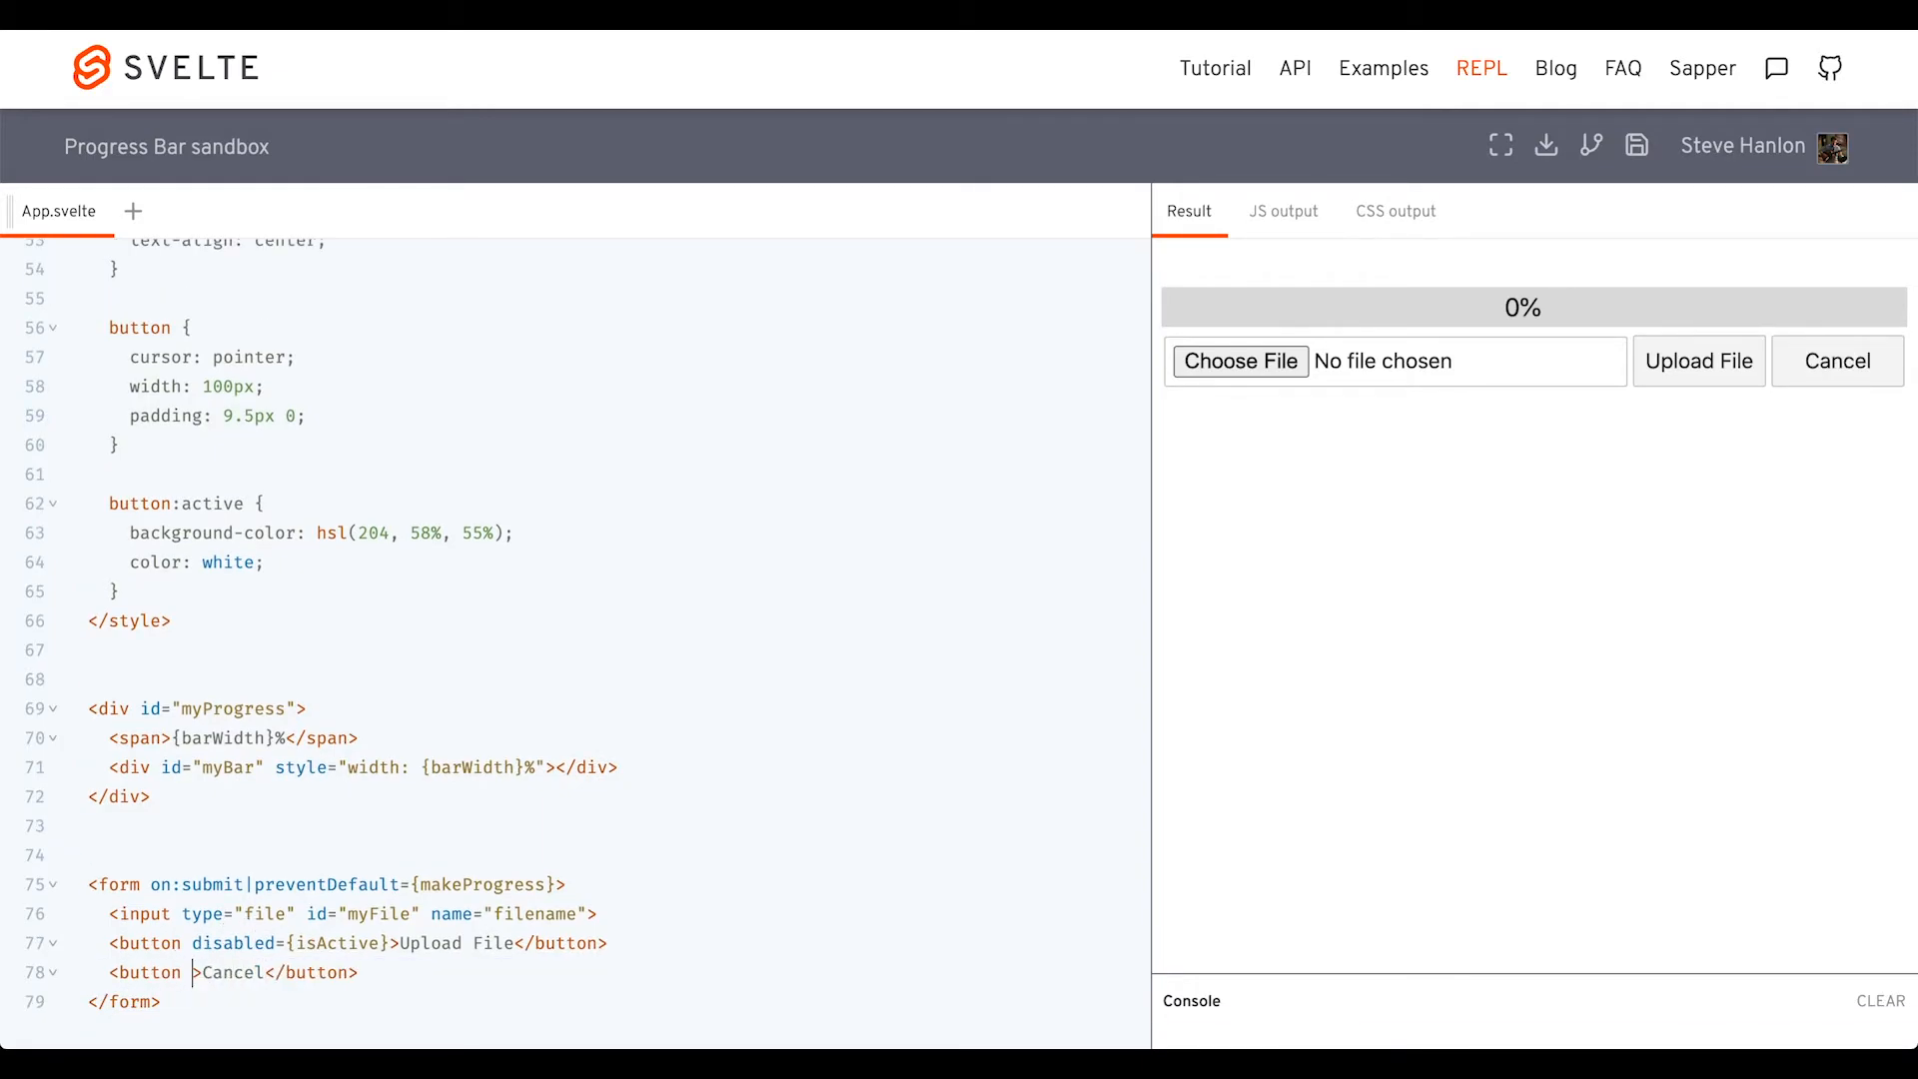
{"action": "type", "text": "on:click"}
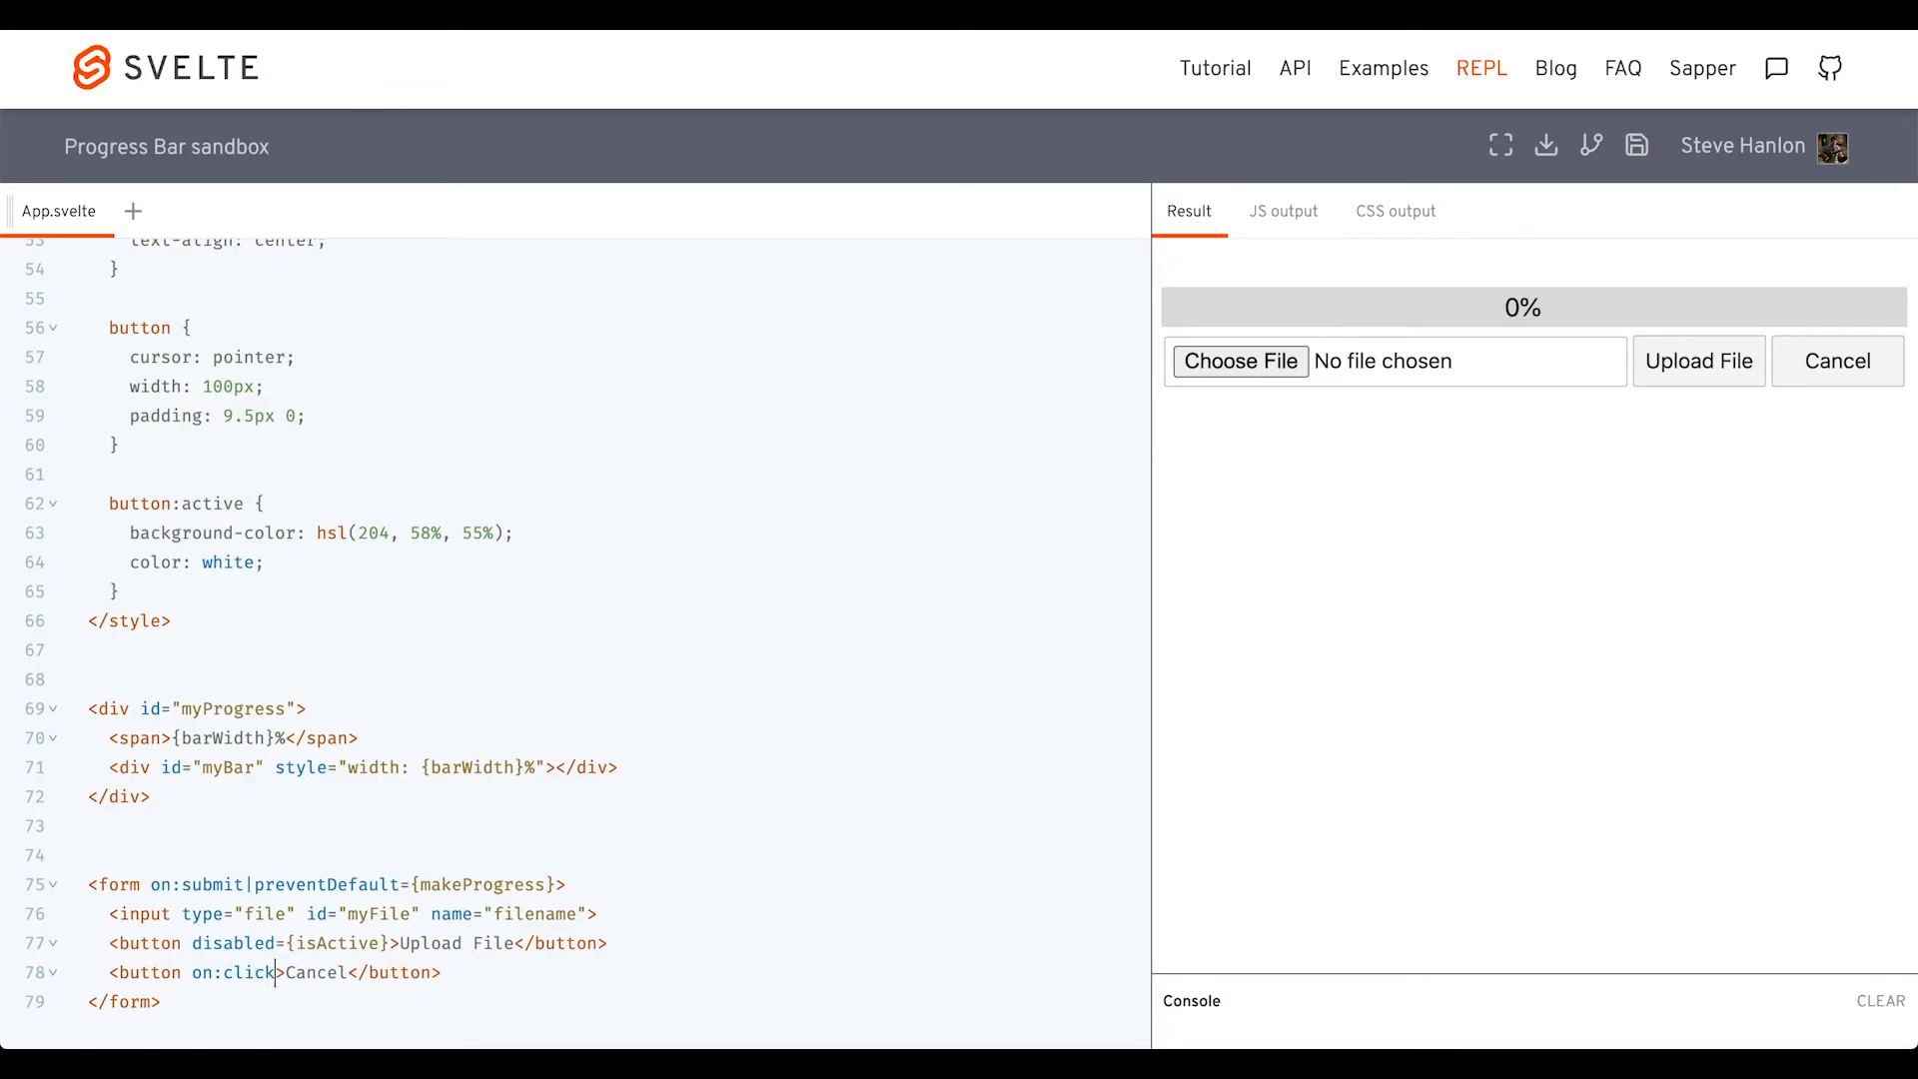
{"action": "type", "text": "={}"}
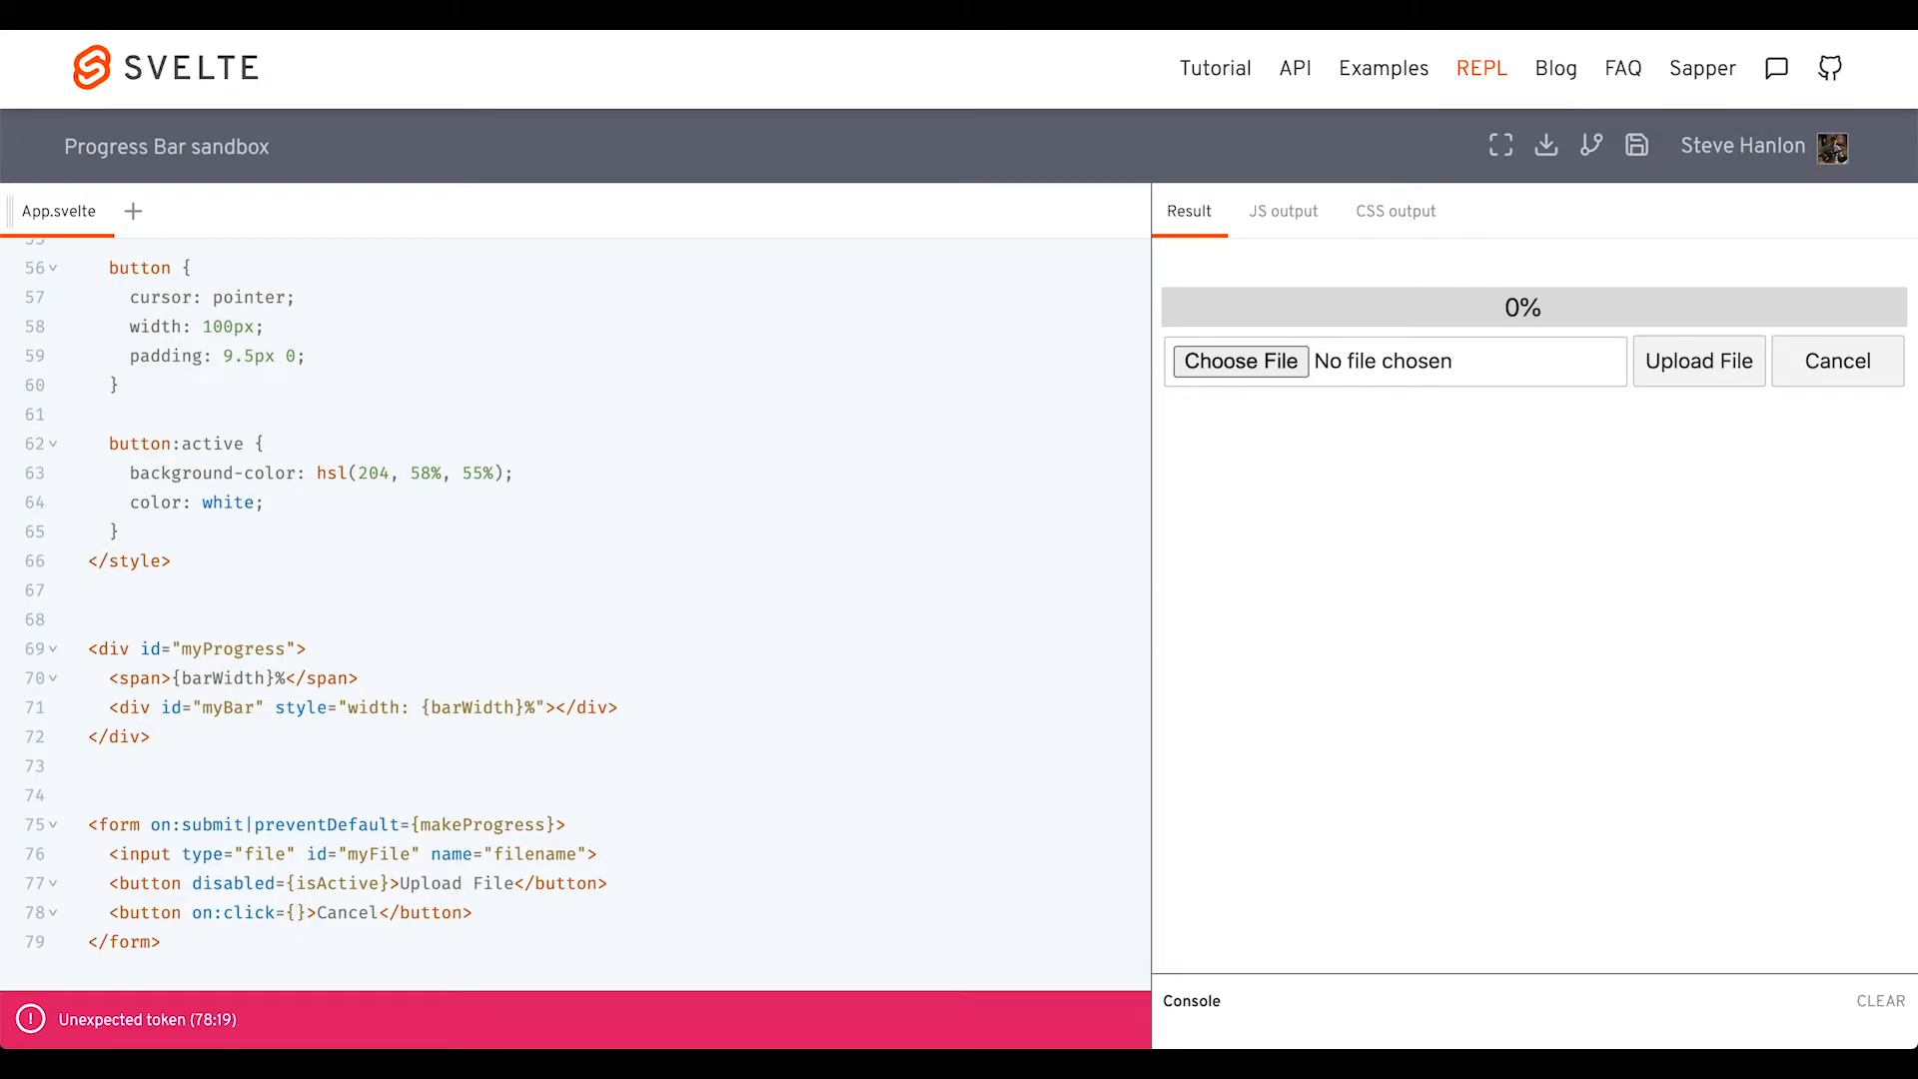
{"action": "type", "text": "|preventDe"}
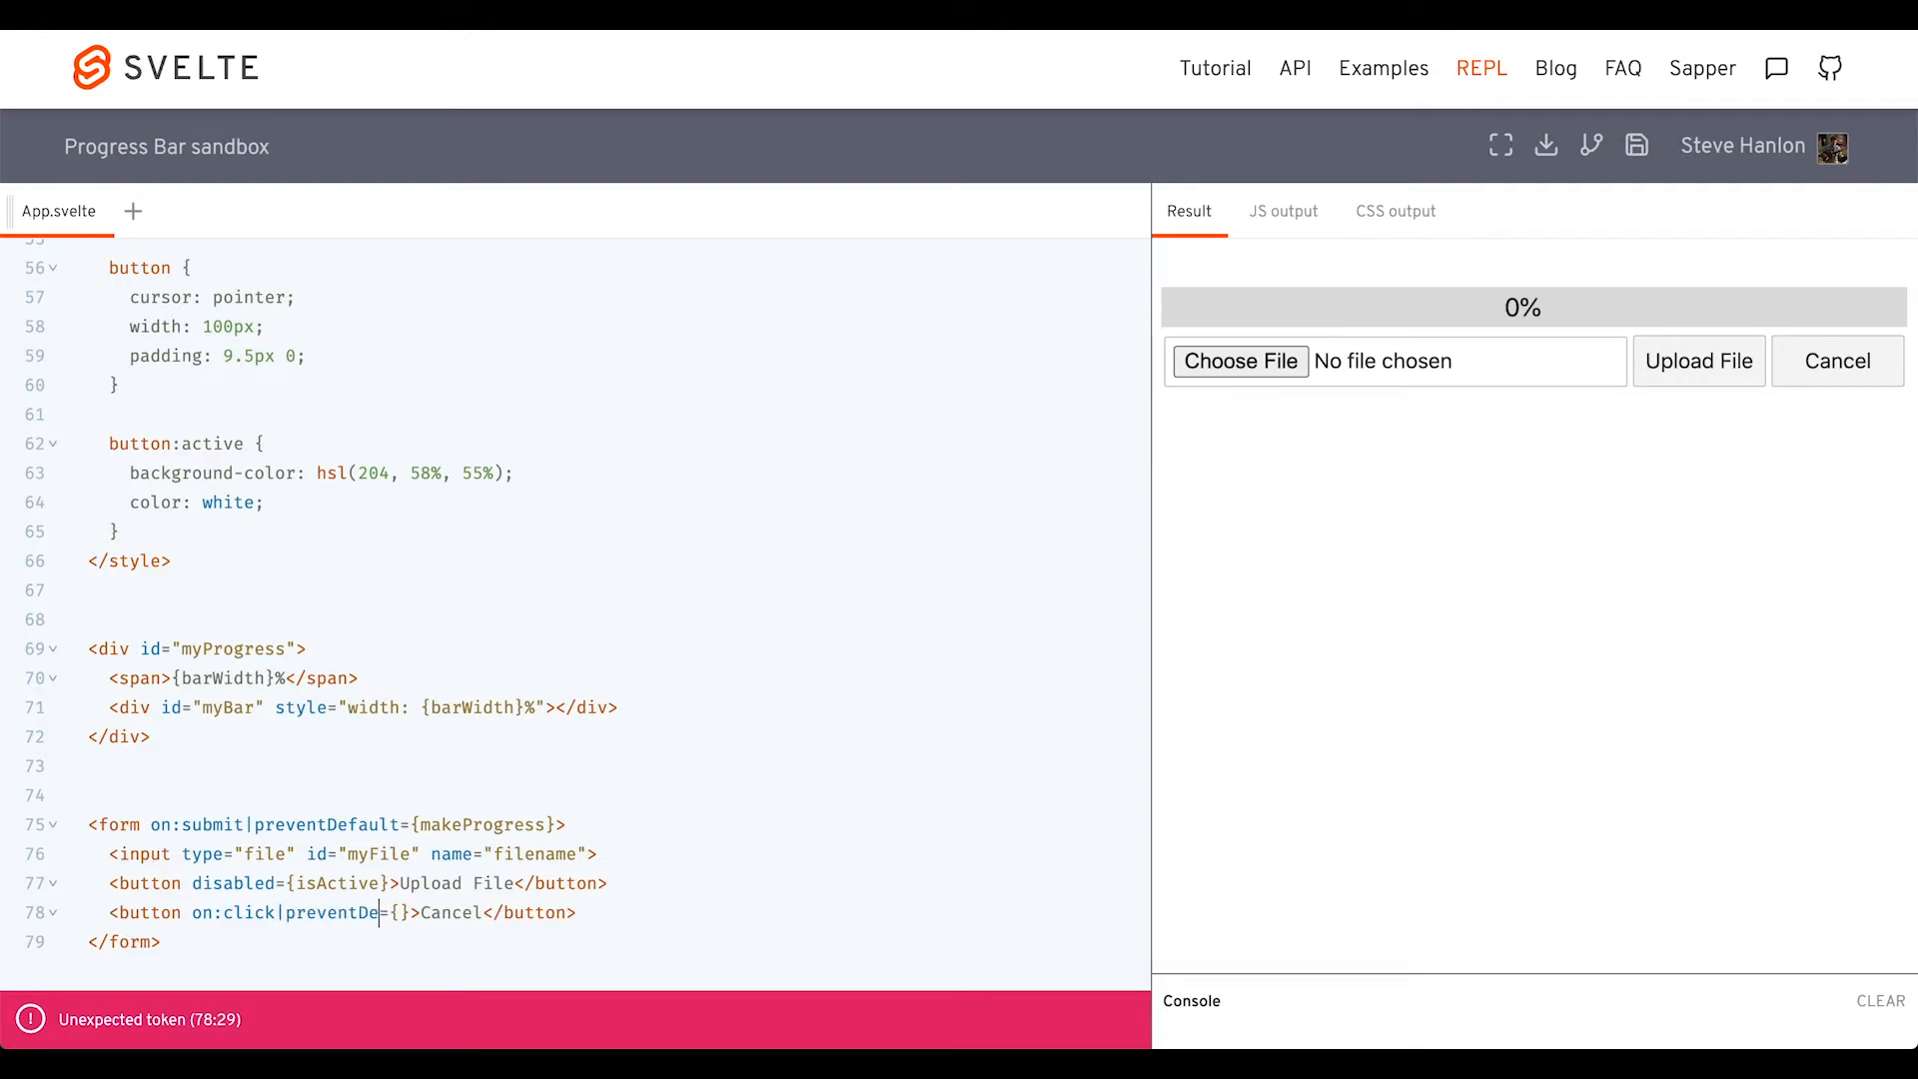
{"action": "type", "text": "fault"}
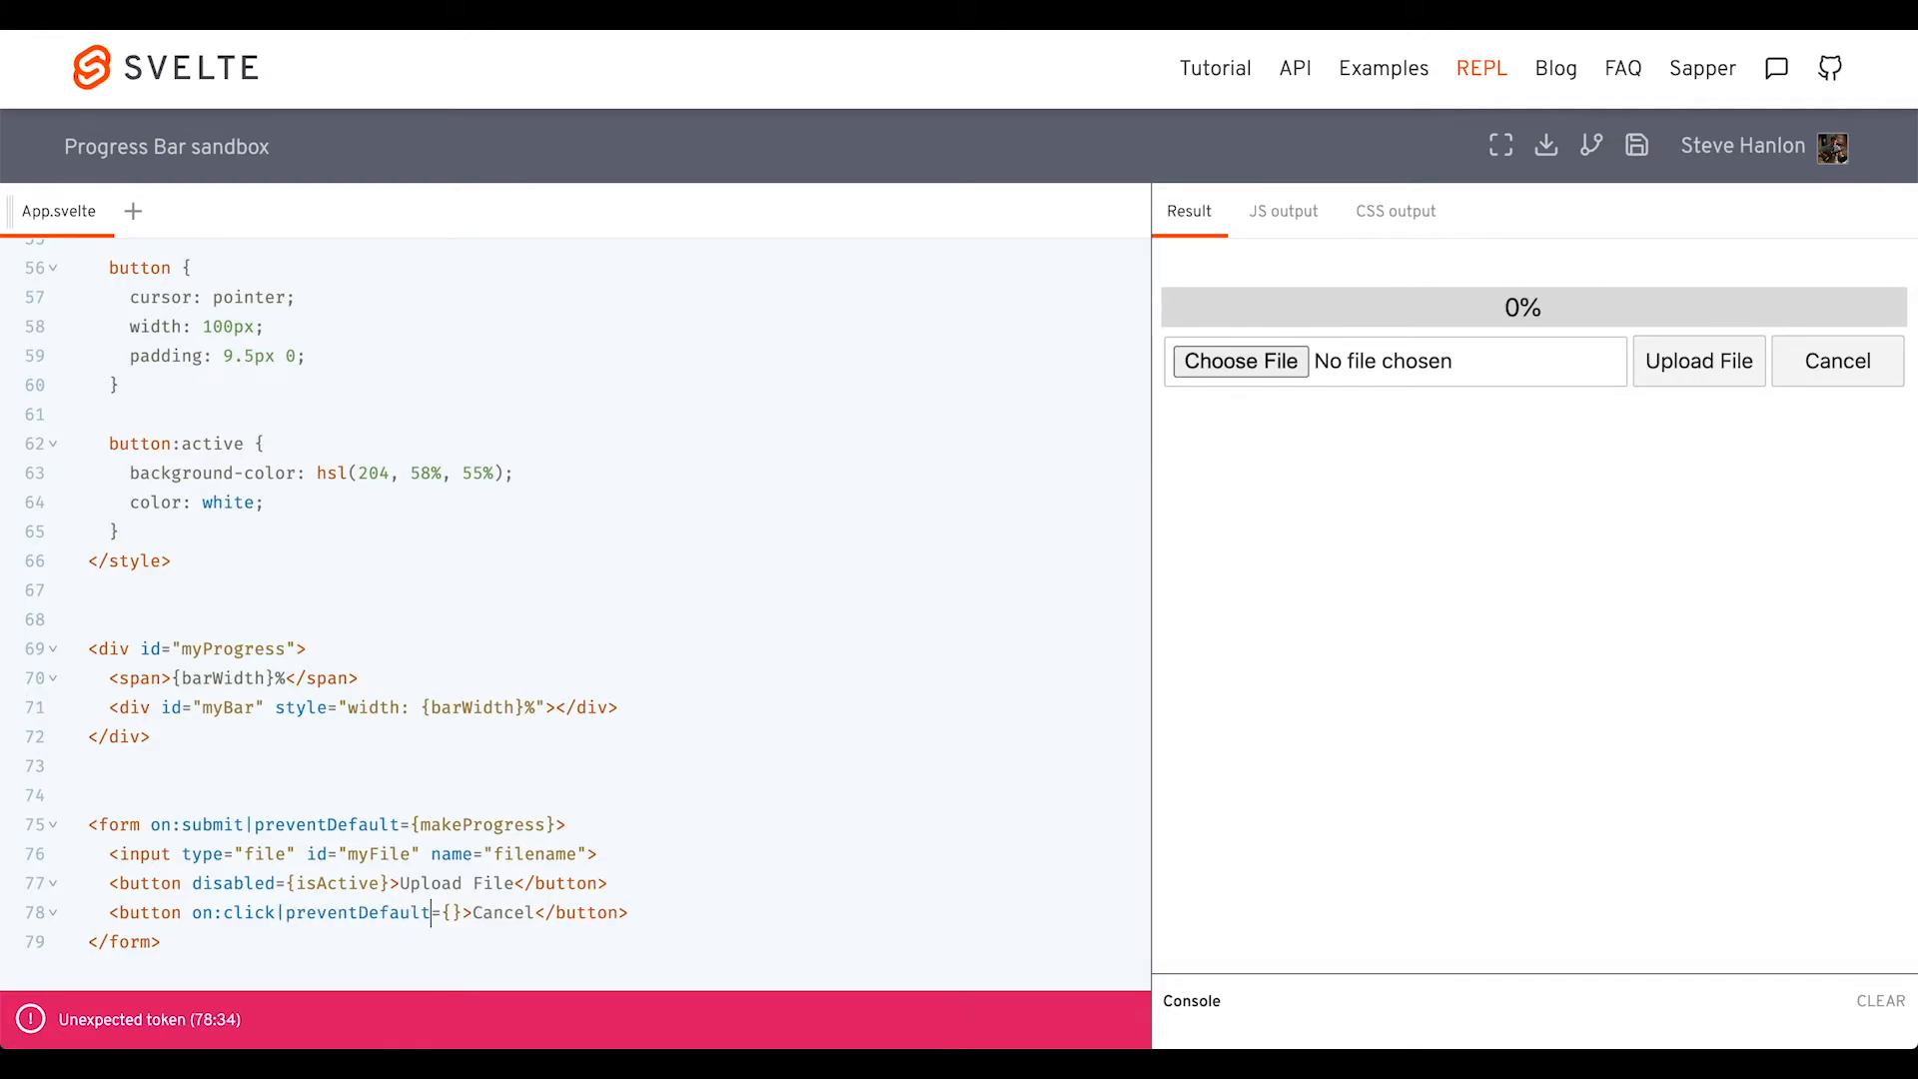
{"action": "type", "text": "resetBar"}
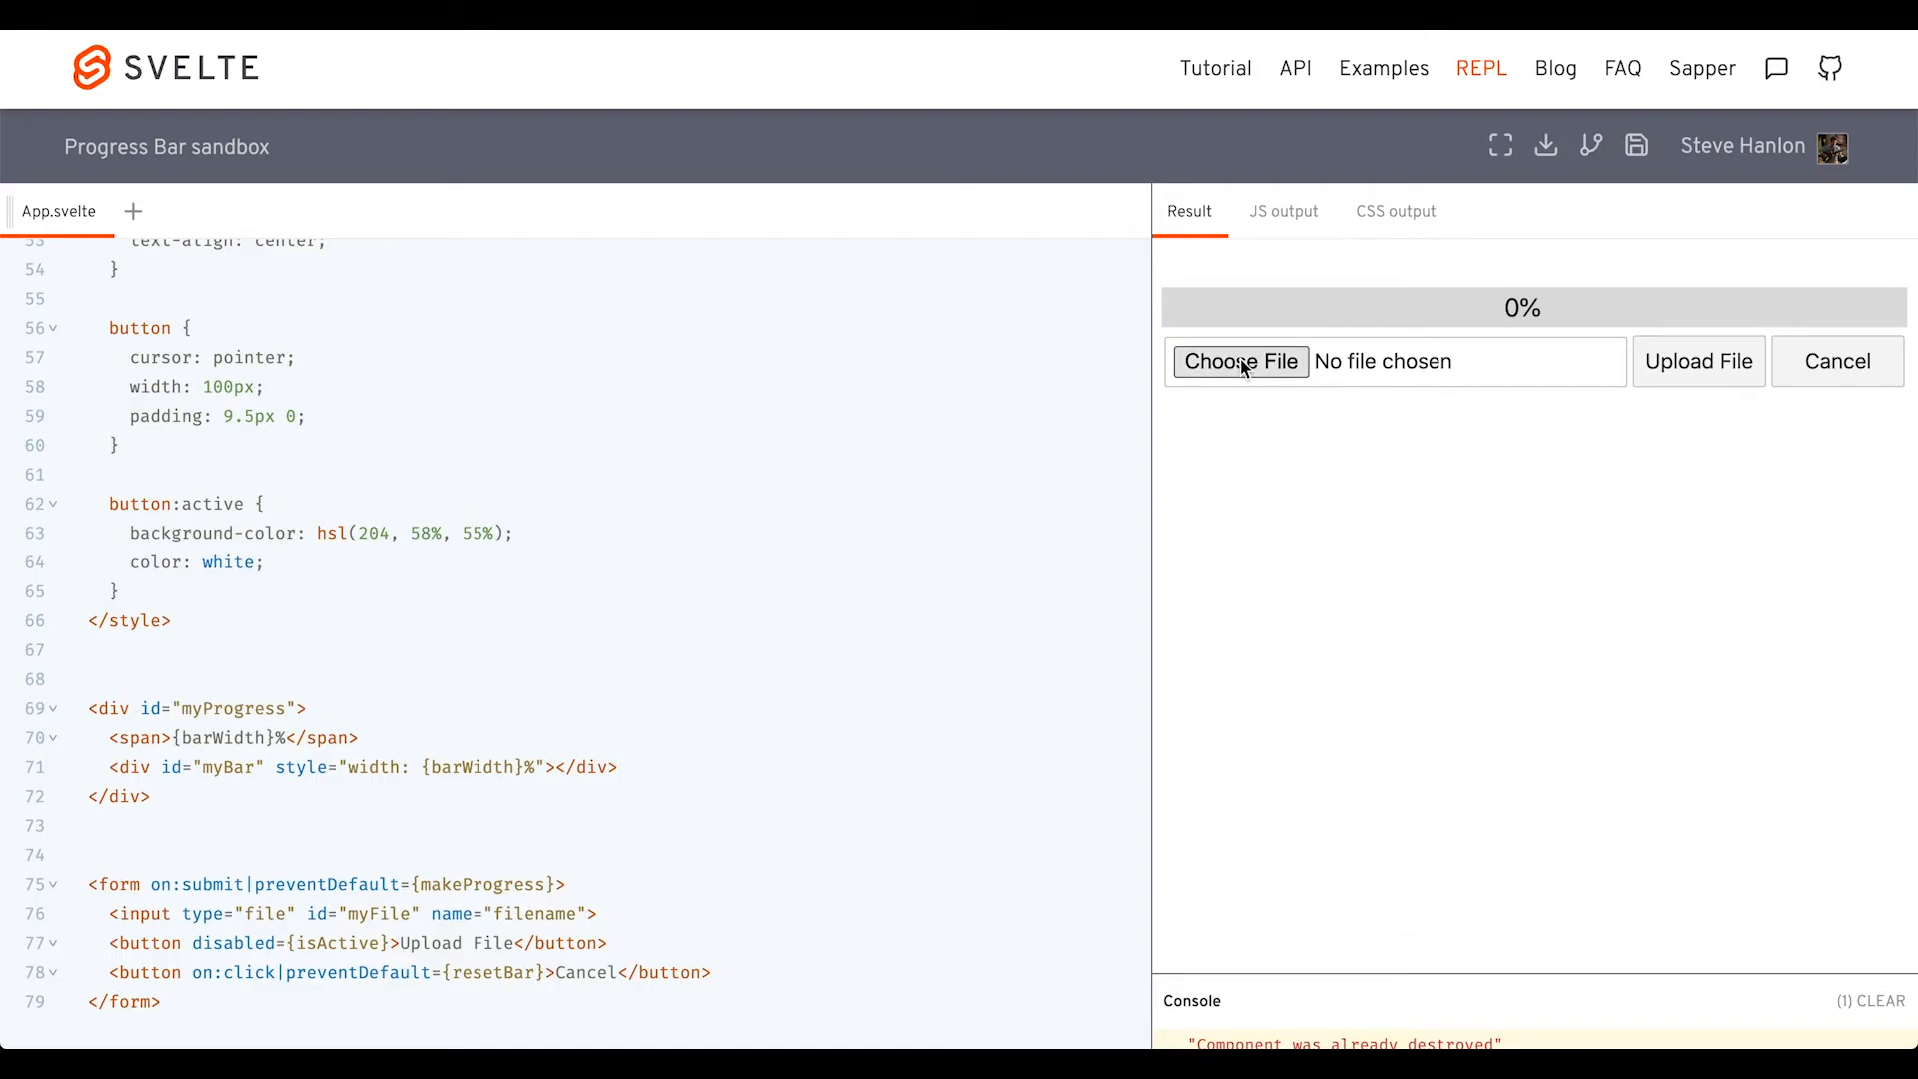
Upload APIs.rtf and cancel midway to test the bar reset
{"action": "left_click", "coordinate": [1240, 361]}
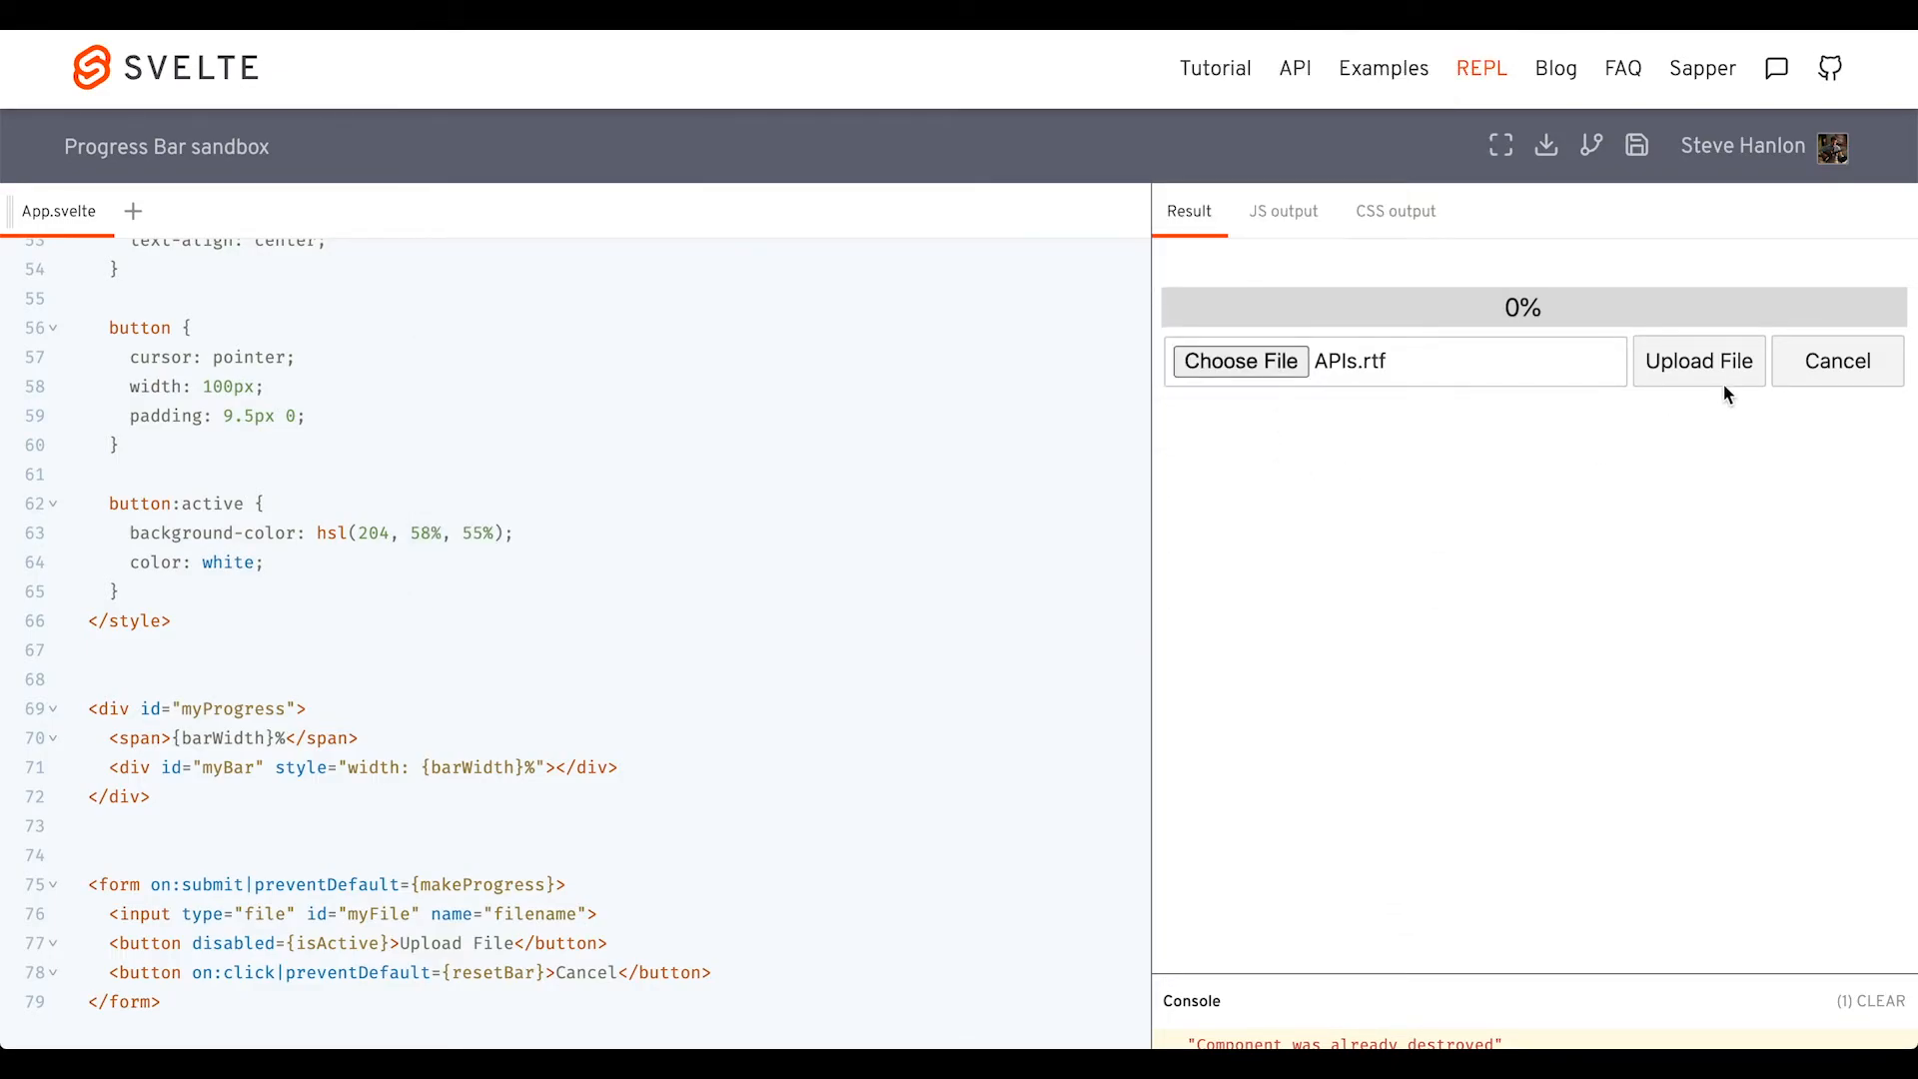
{"action": "left_click", "coordinate": [1699, 361]}
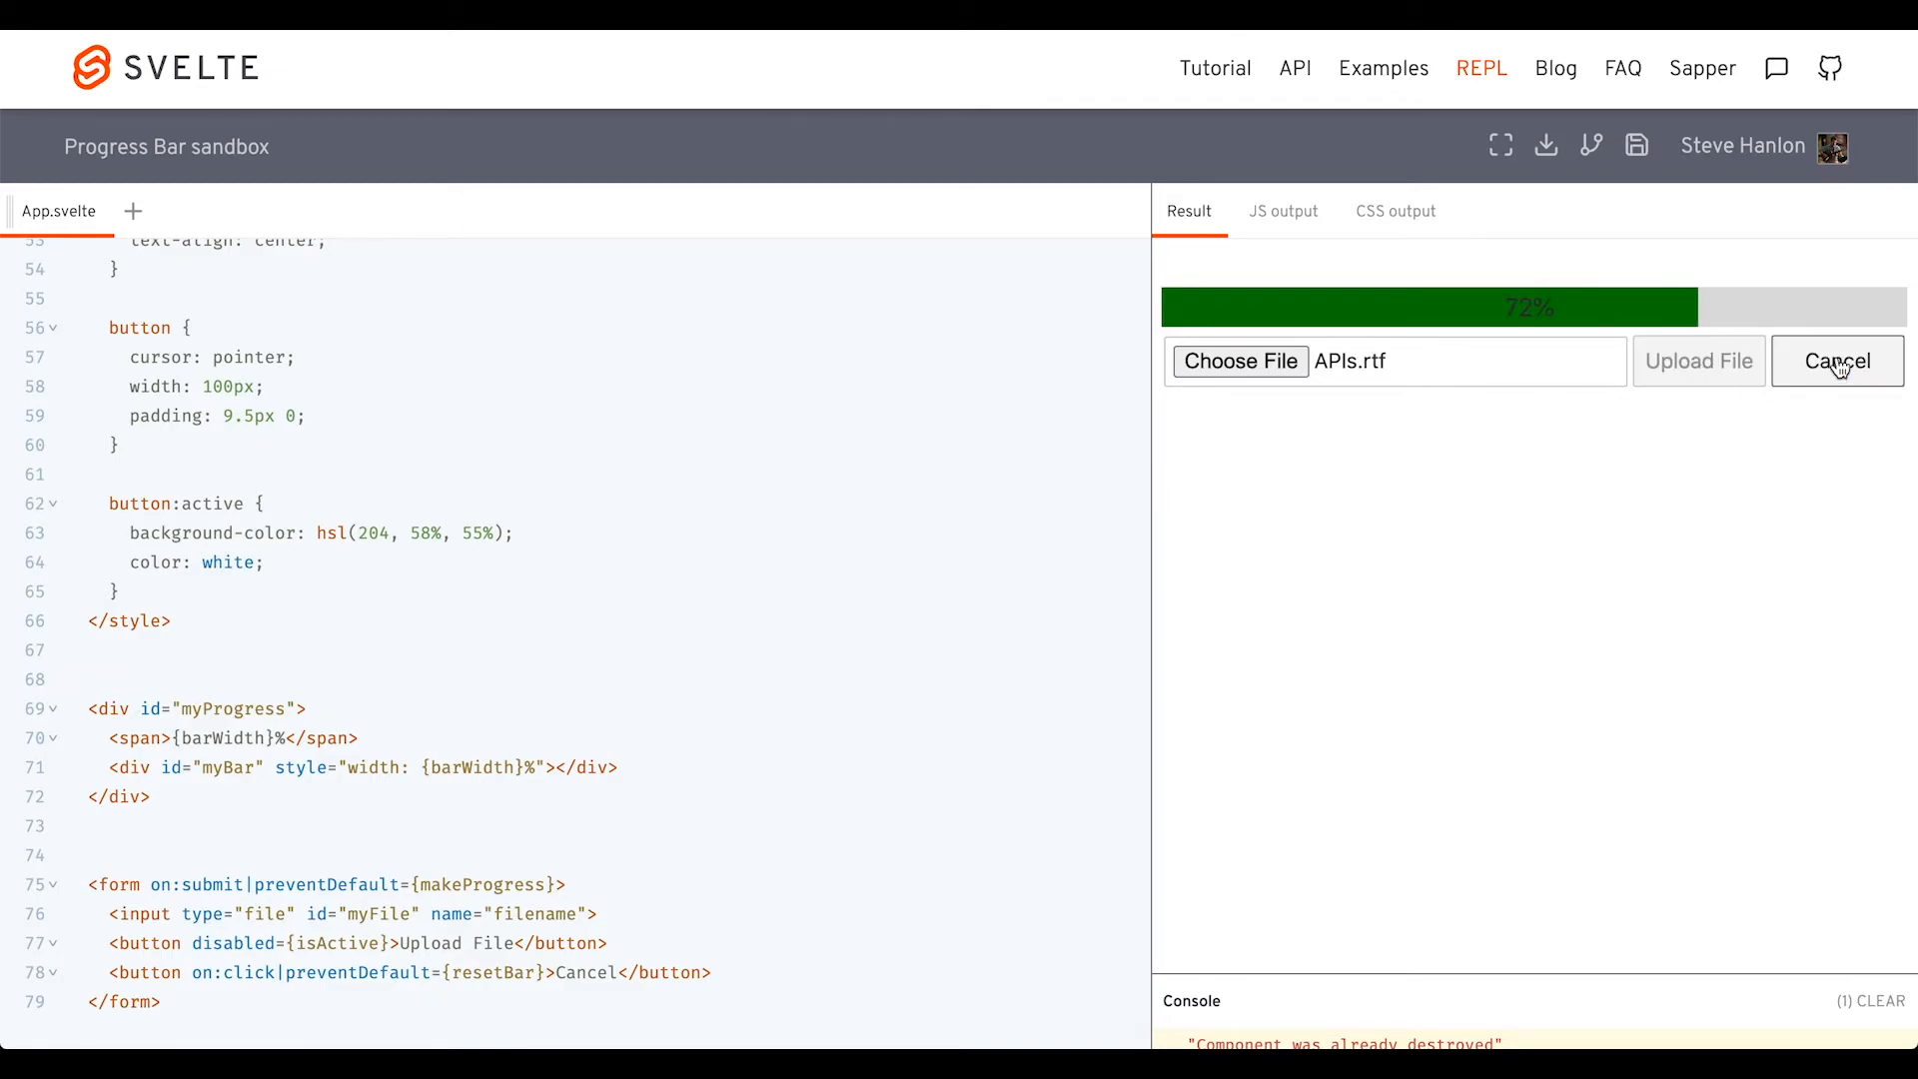
{"action": "left_click", "coordinate": [1837, 361]}
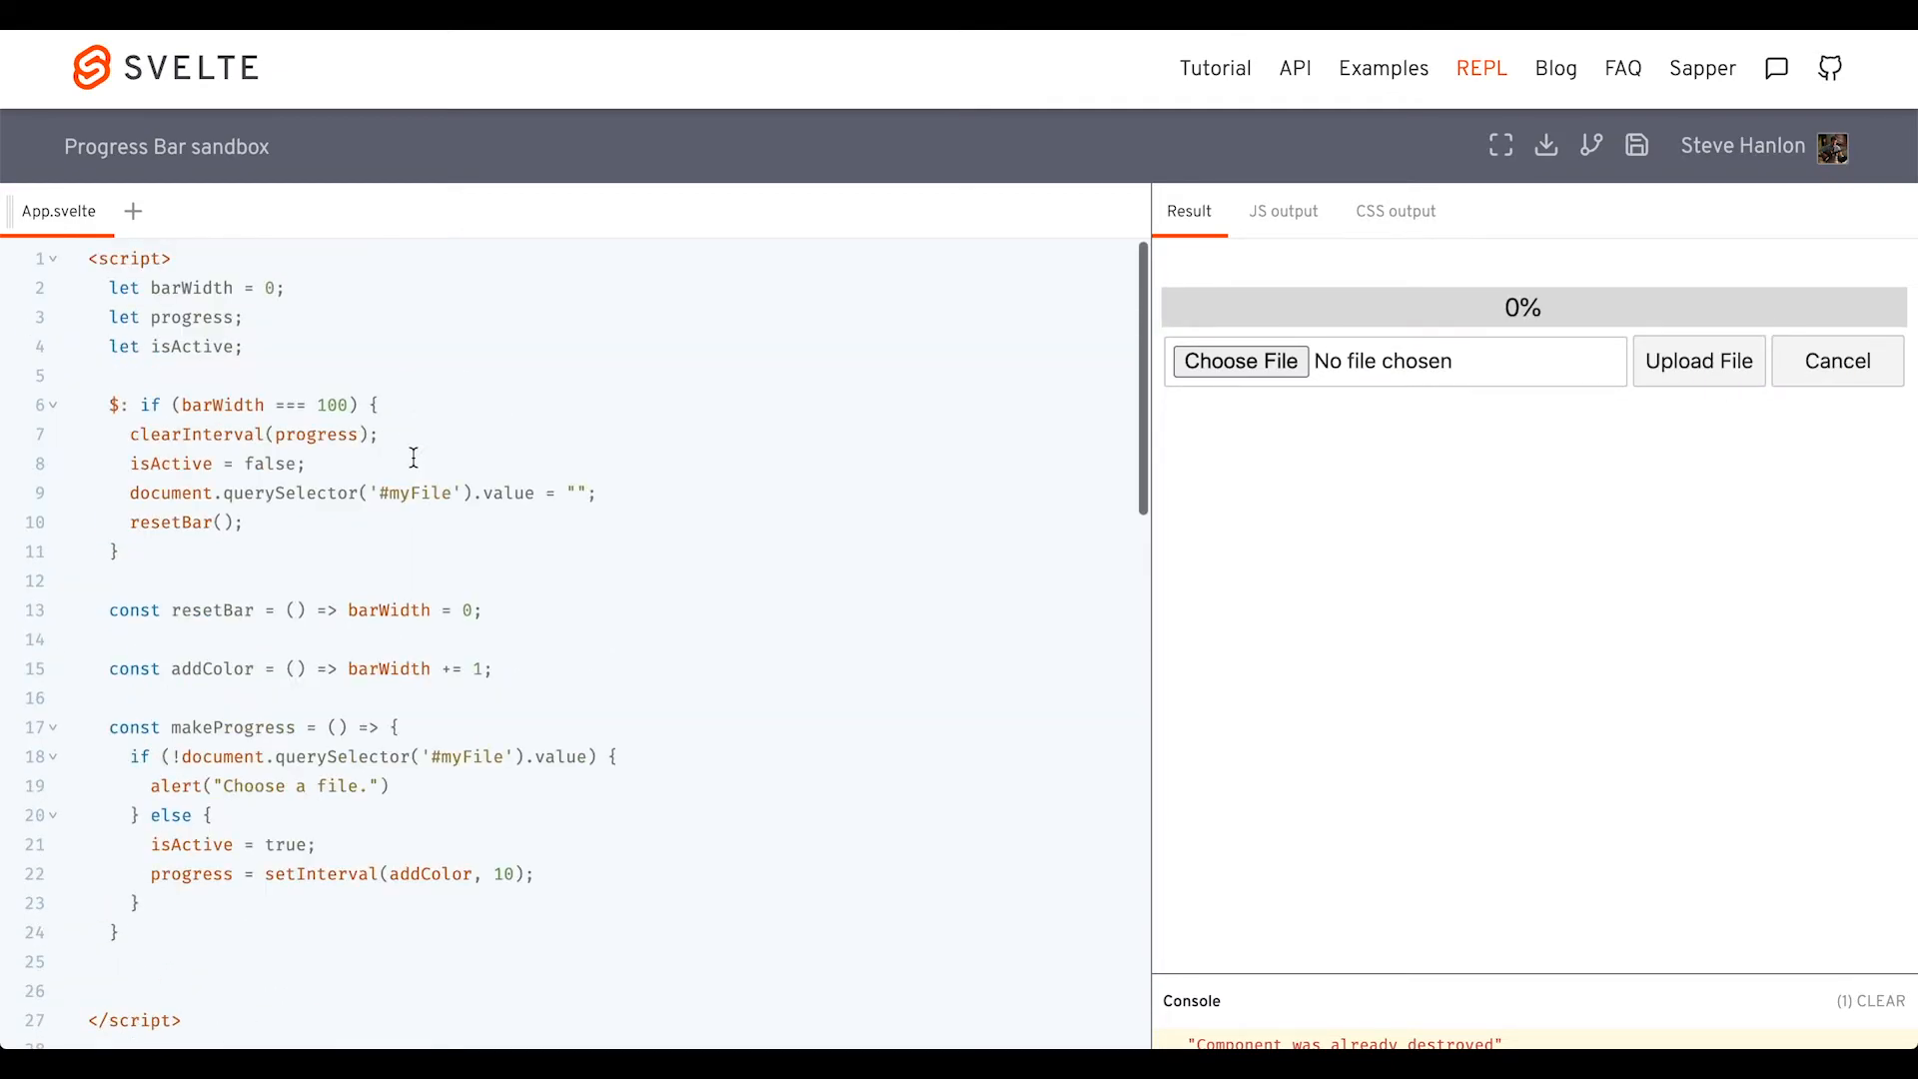
Add clearInterval(progress) to resetBar and start a fresh APIs.rtf upload
{"action": "type", "text": "{"}
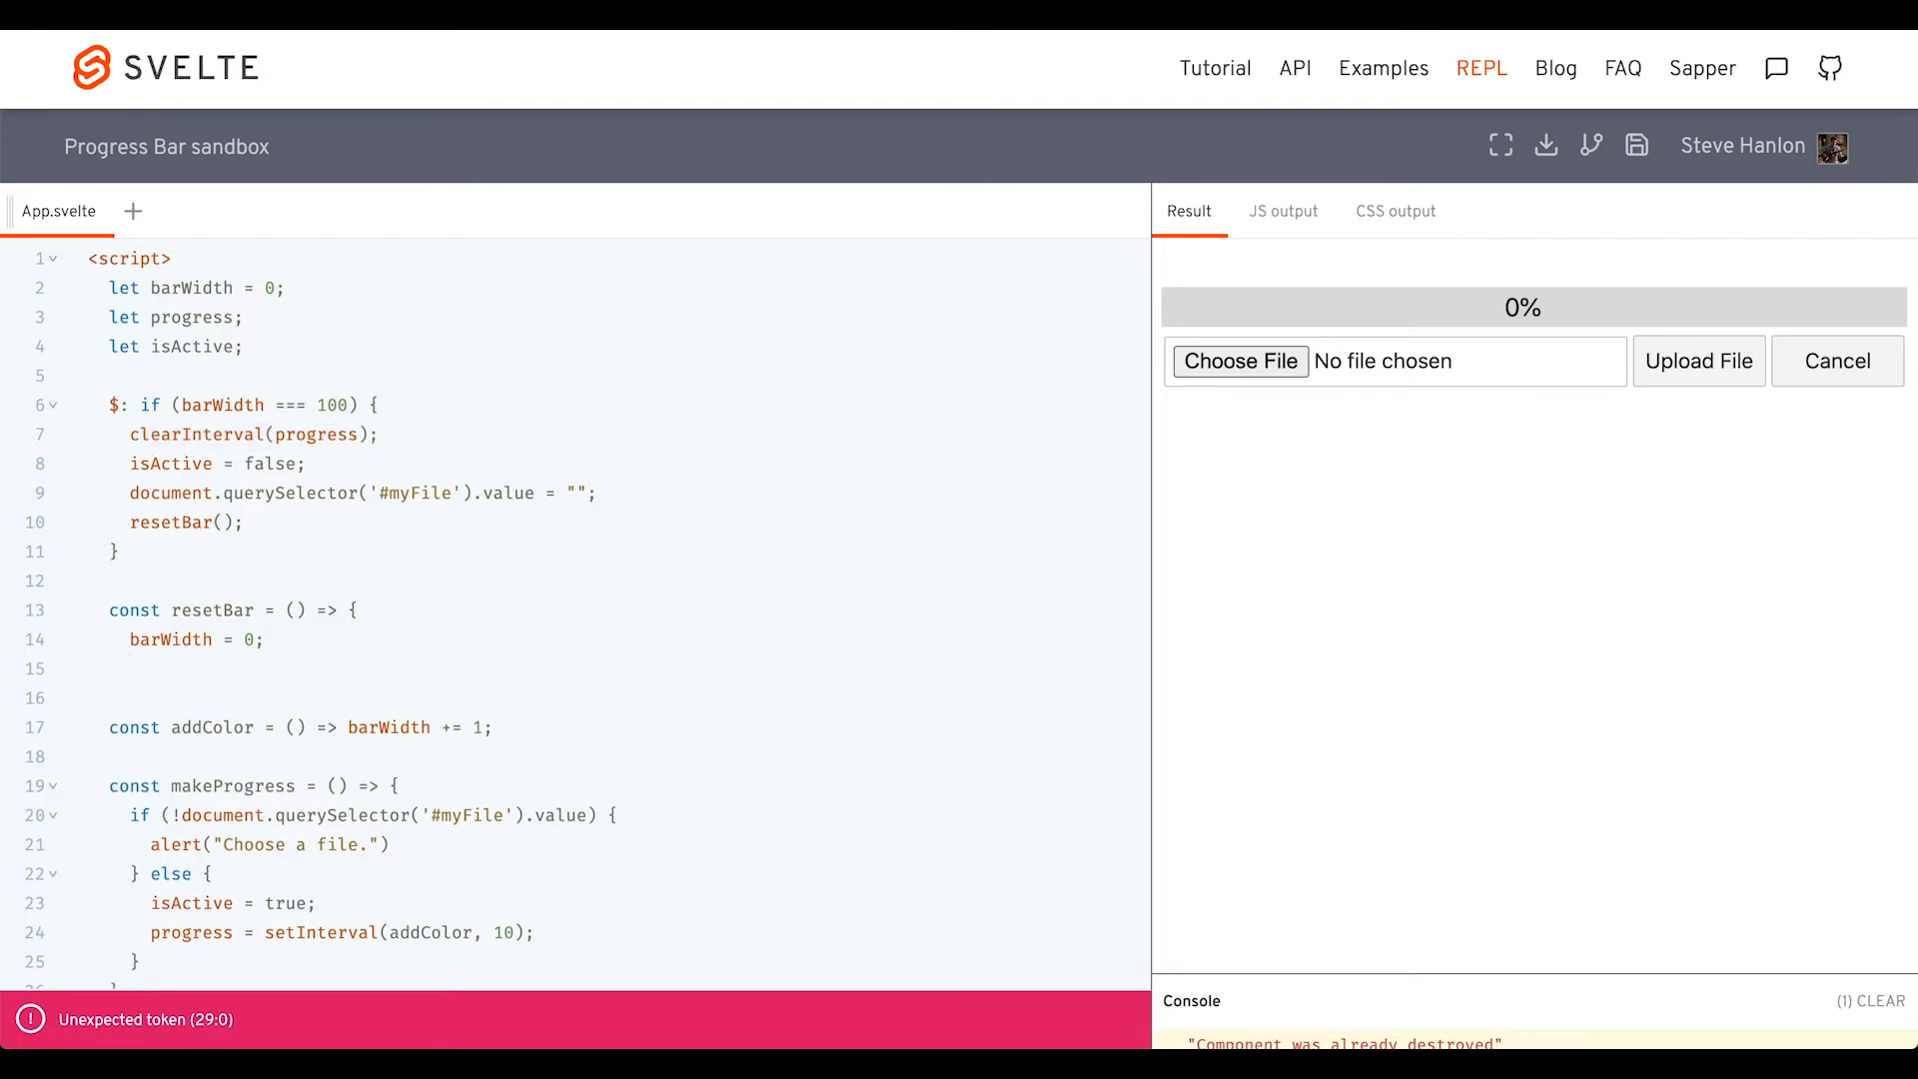
{"action": "type", "text": "clearInterval(progress);"}
{"action": "type", "text": "}"}
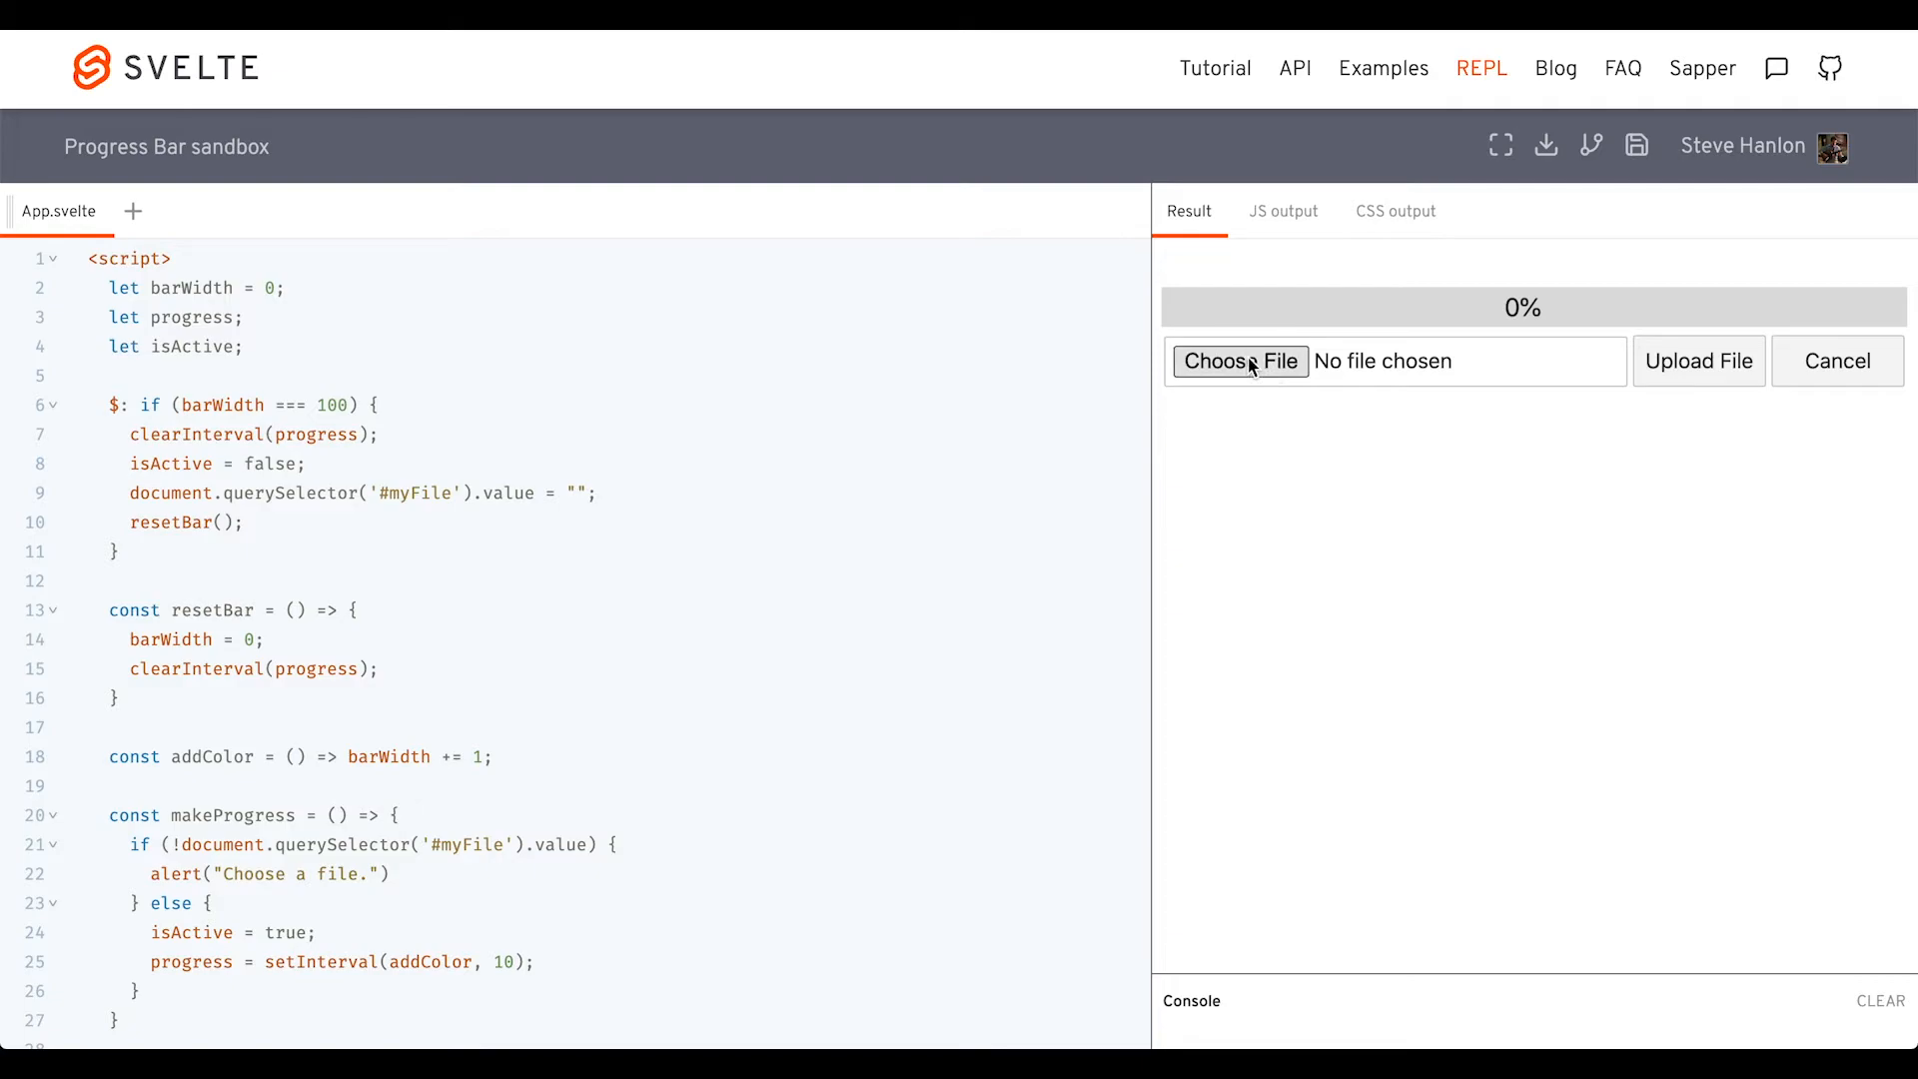
{"action": "left_click", "coordinate": [1239, 362]}
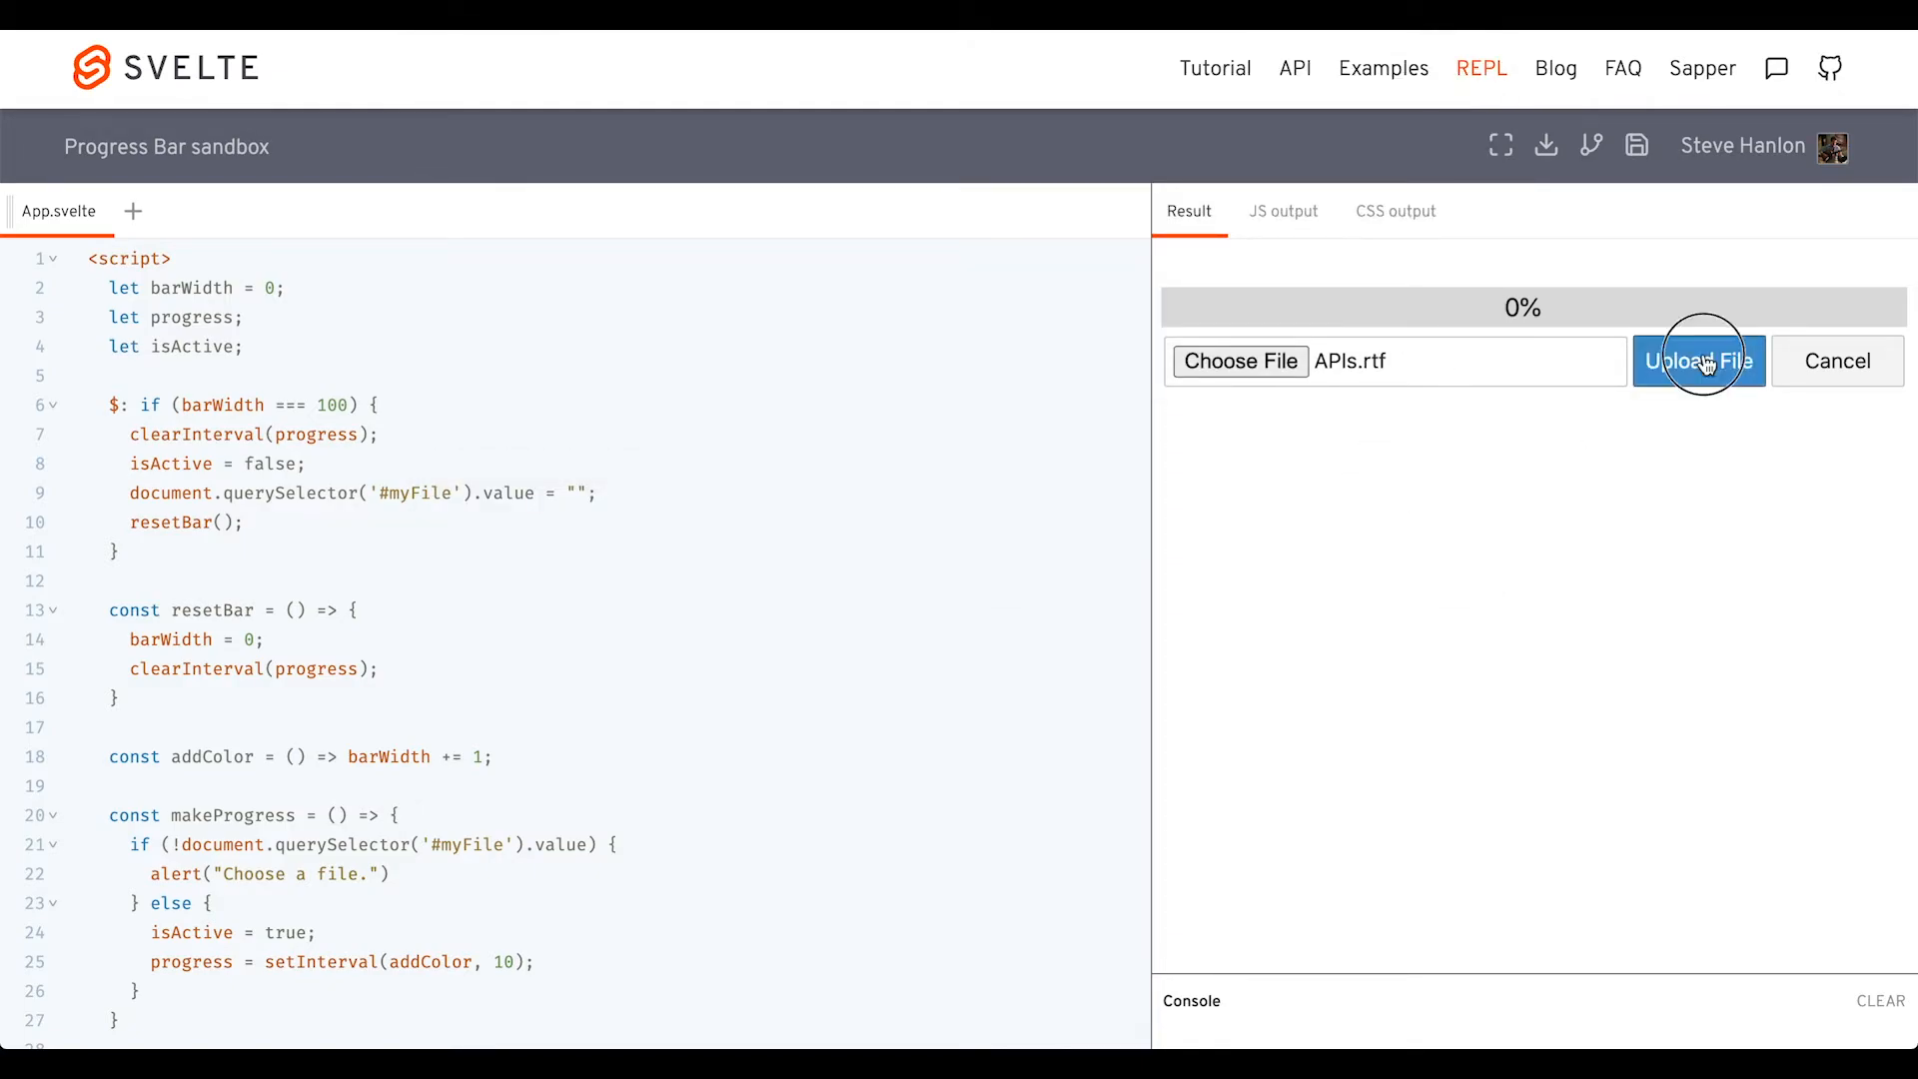
{"action": "left_click", "coordinate": [1699, 361]}
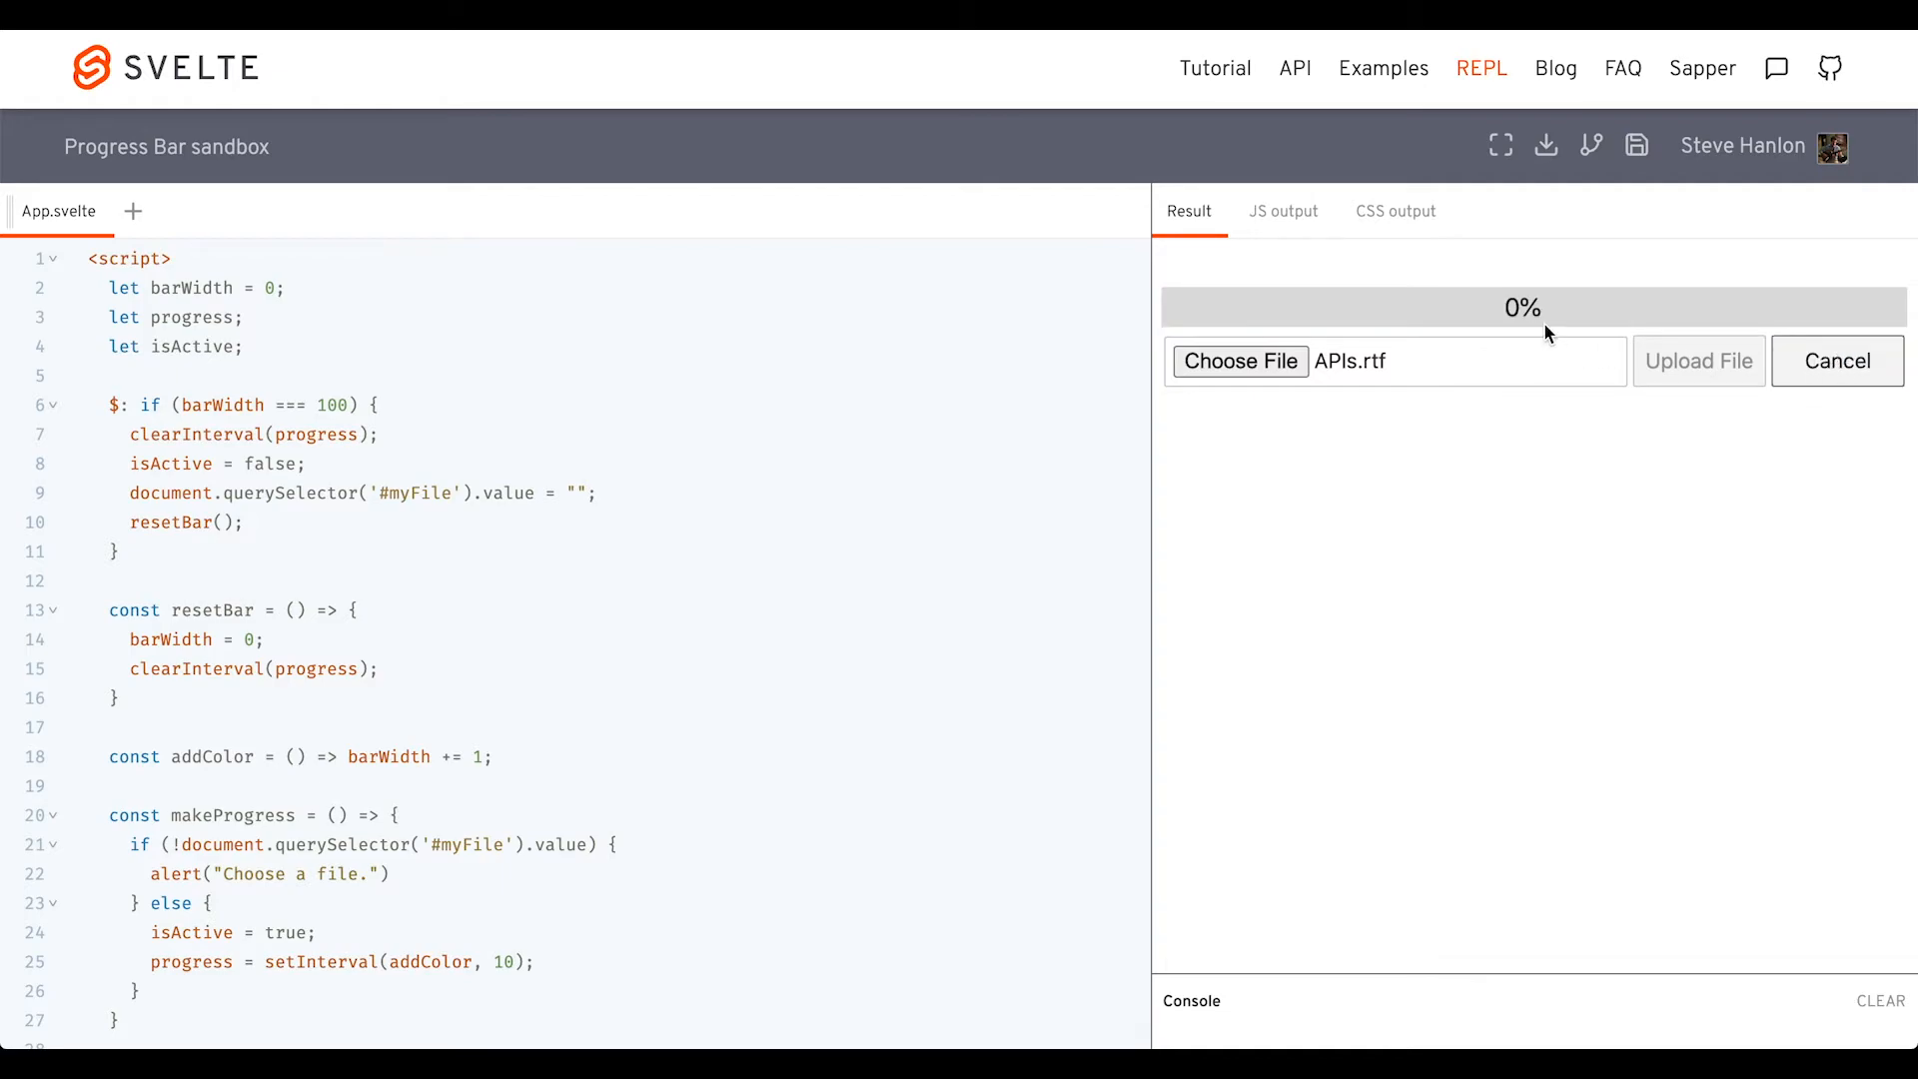
{"action": "mouse_move", "coordinate": [228, 639]}
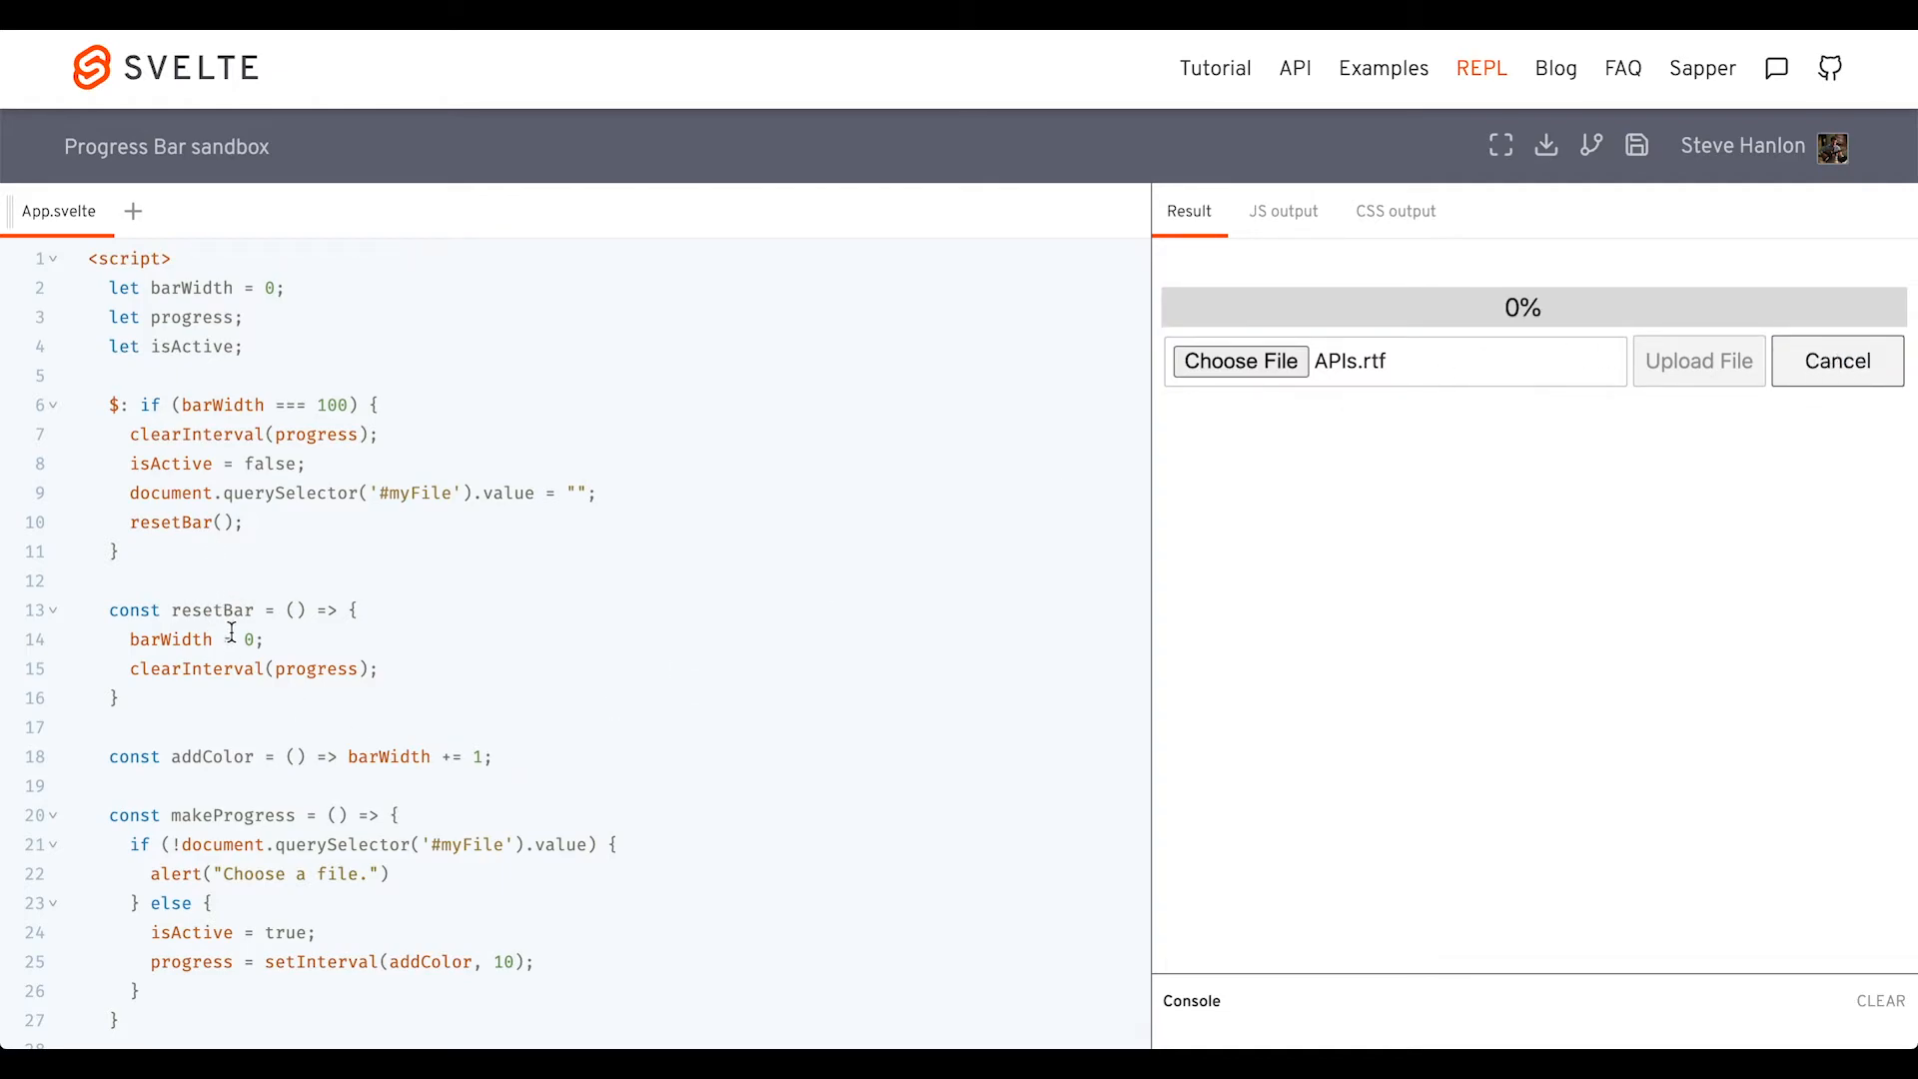
{"action": "mouse_move", "coordinate": [263, 676]}
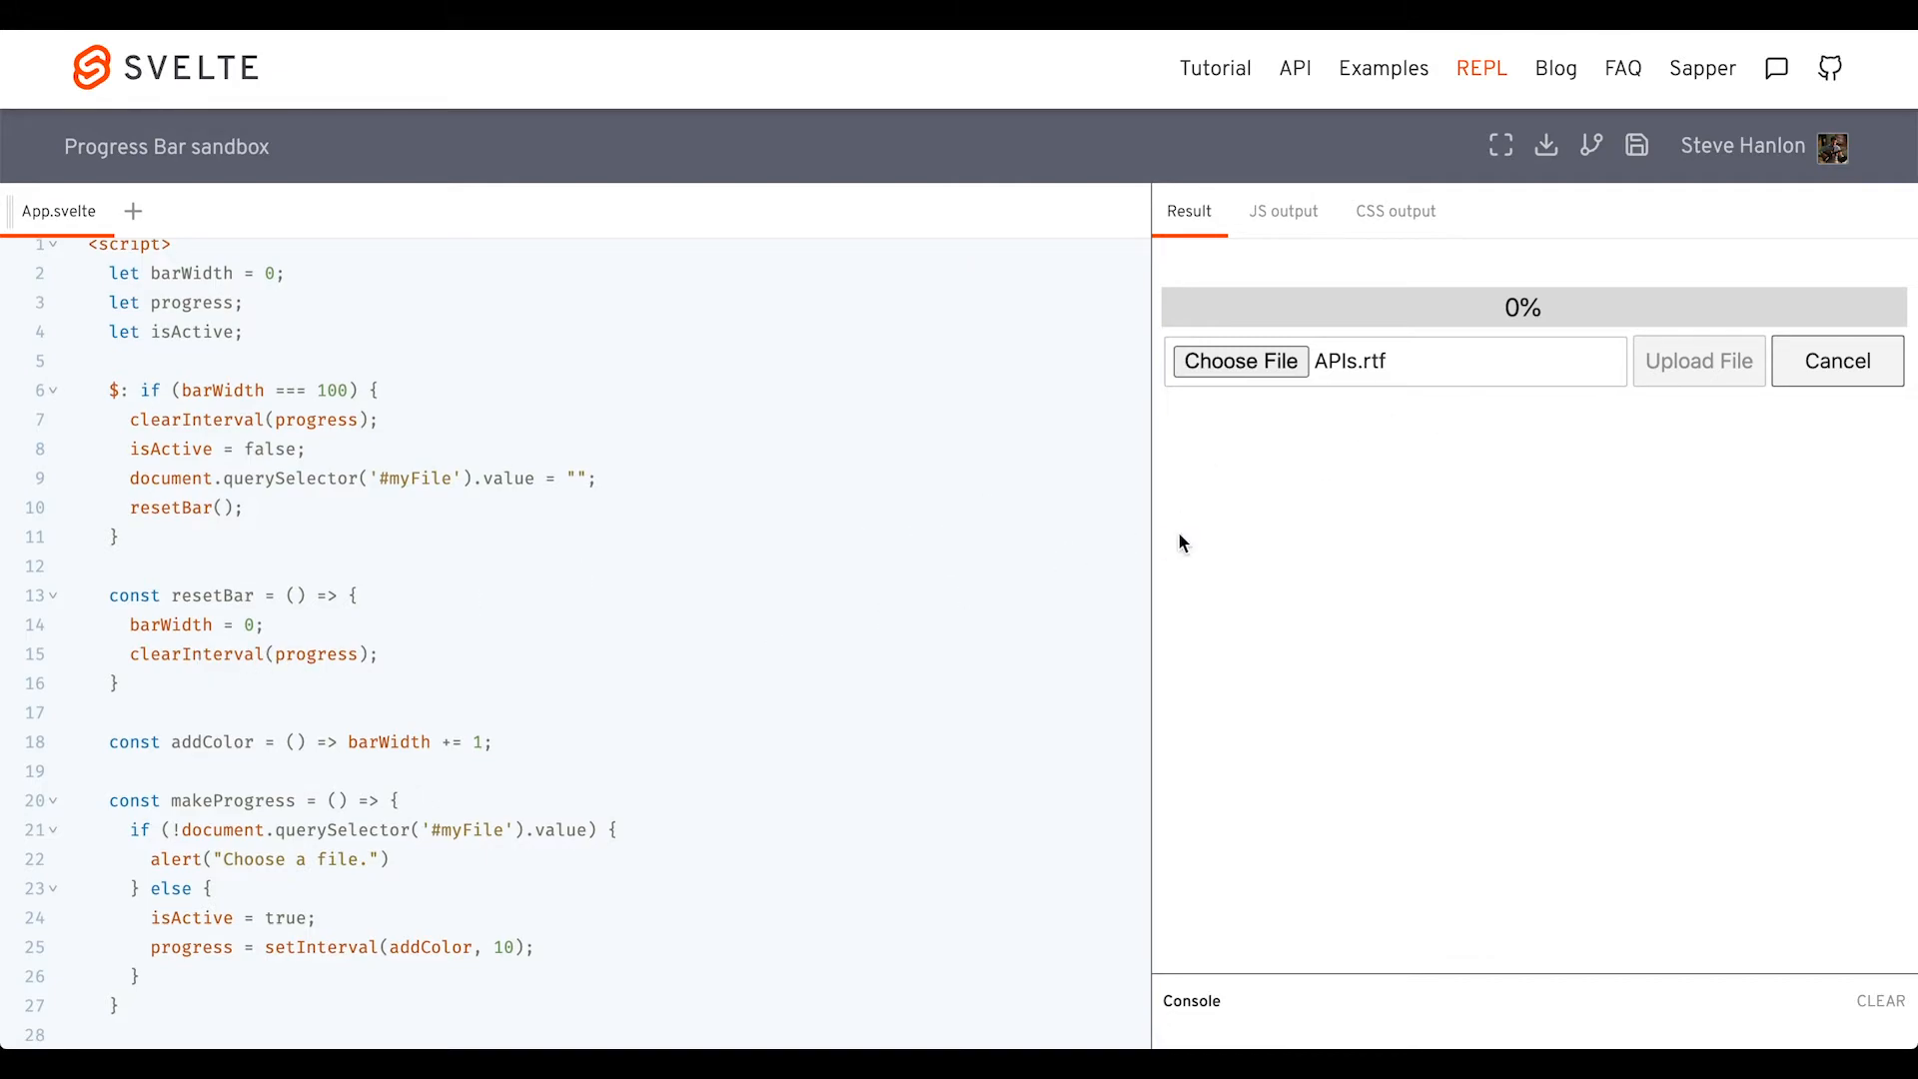
{"action": "mouse_move", "coordinate": [1457, 309]}
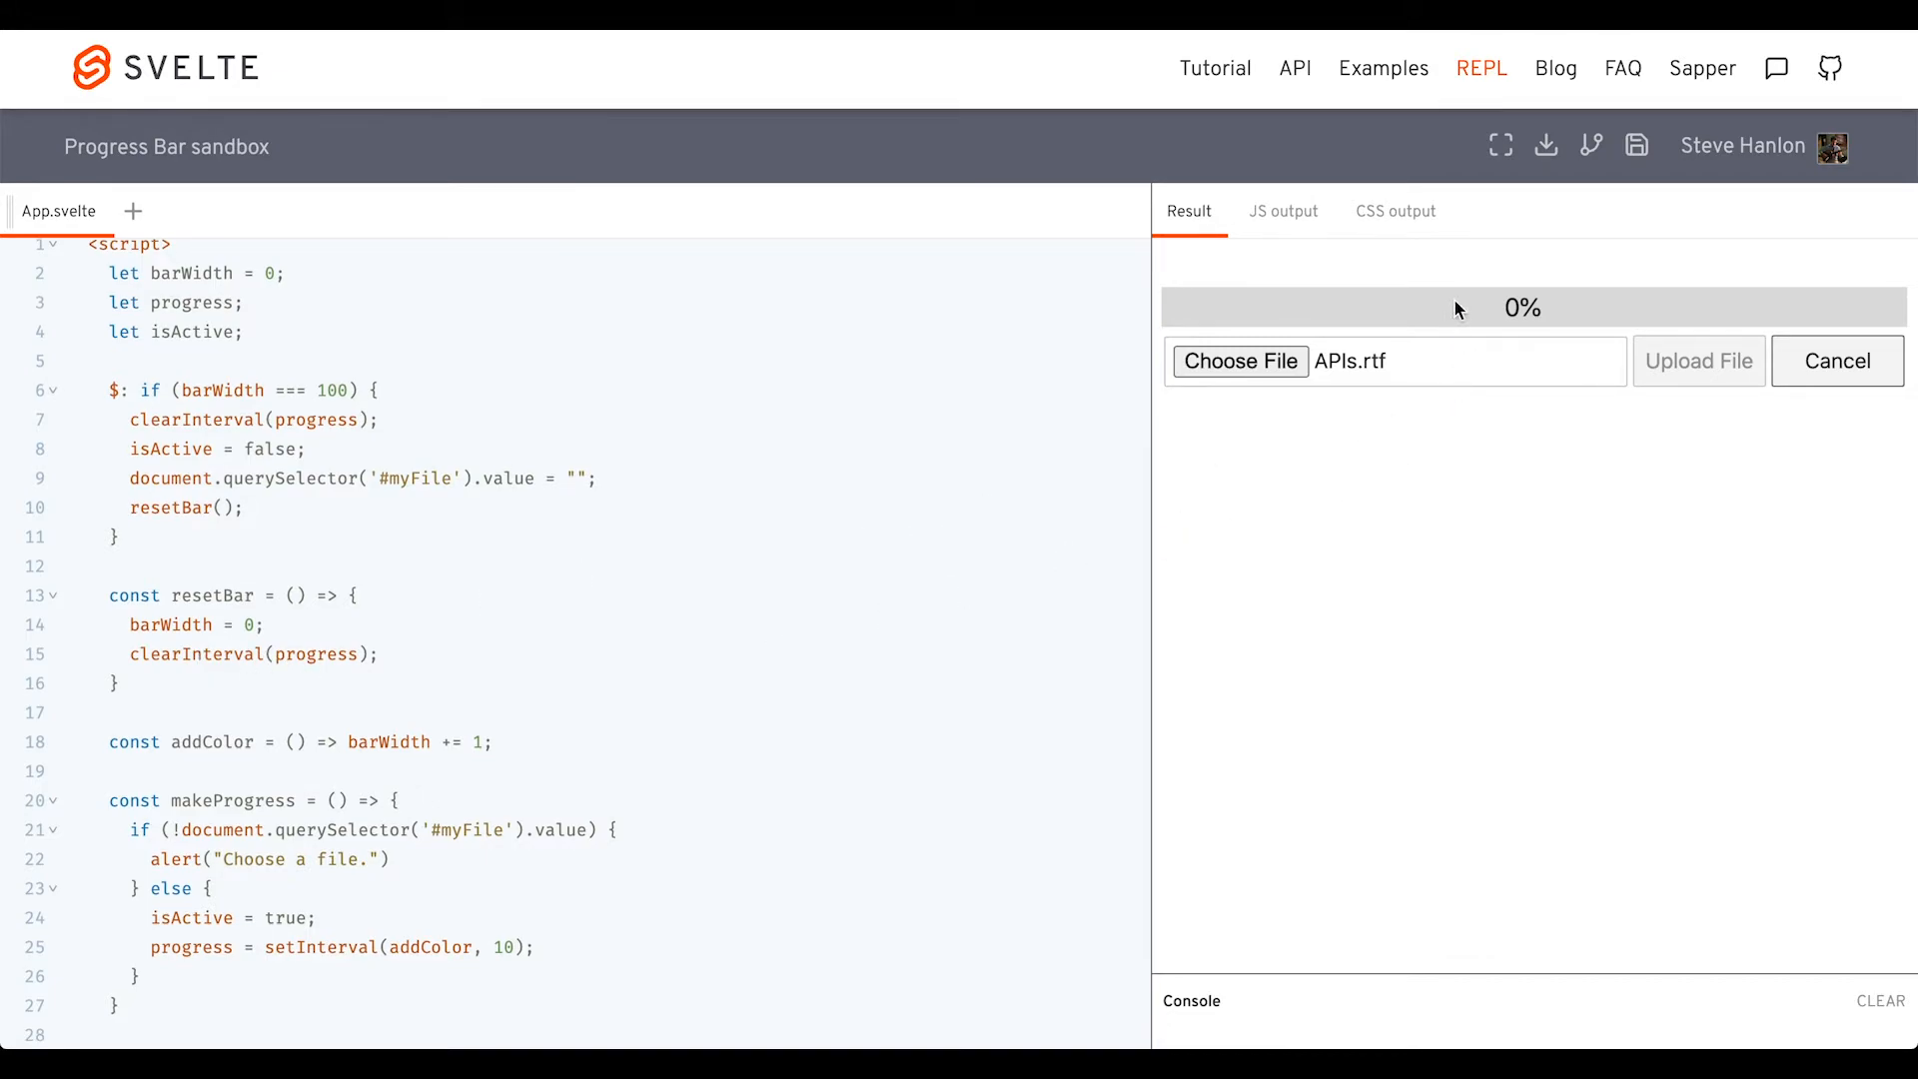
{"action": "mouse_move", "coordinate": [1566, 371]}
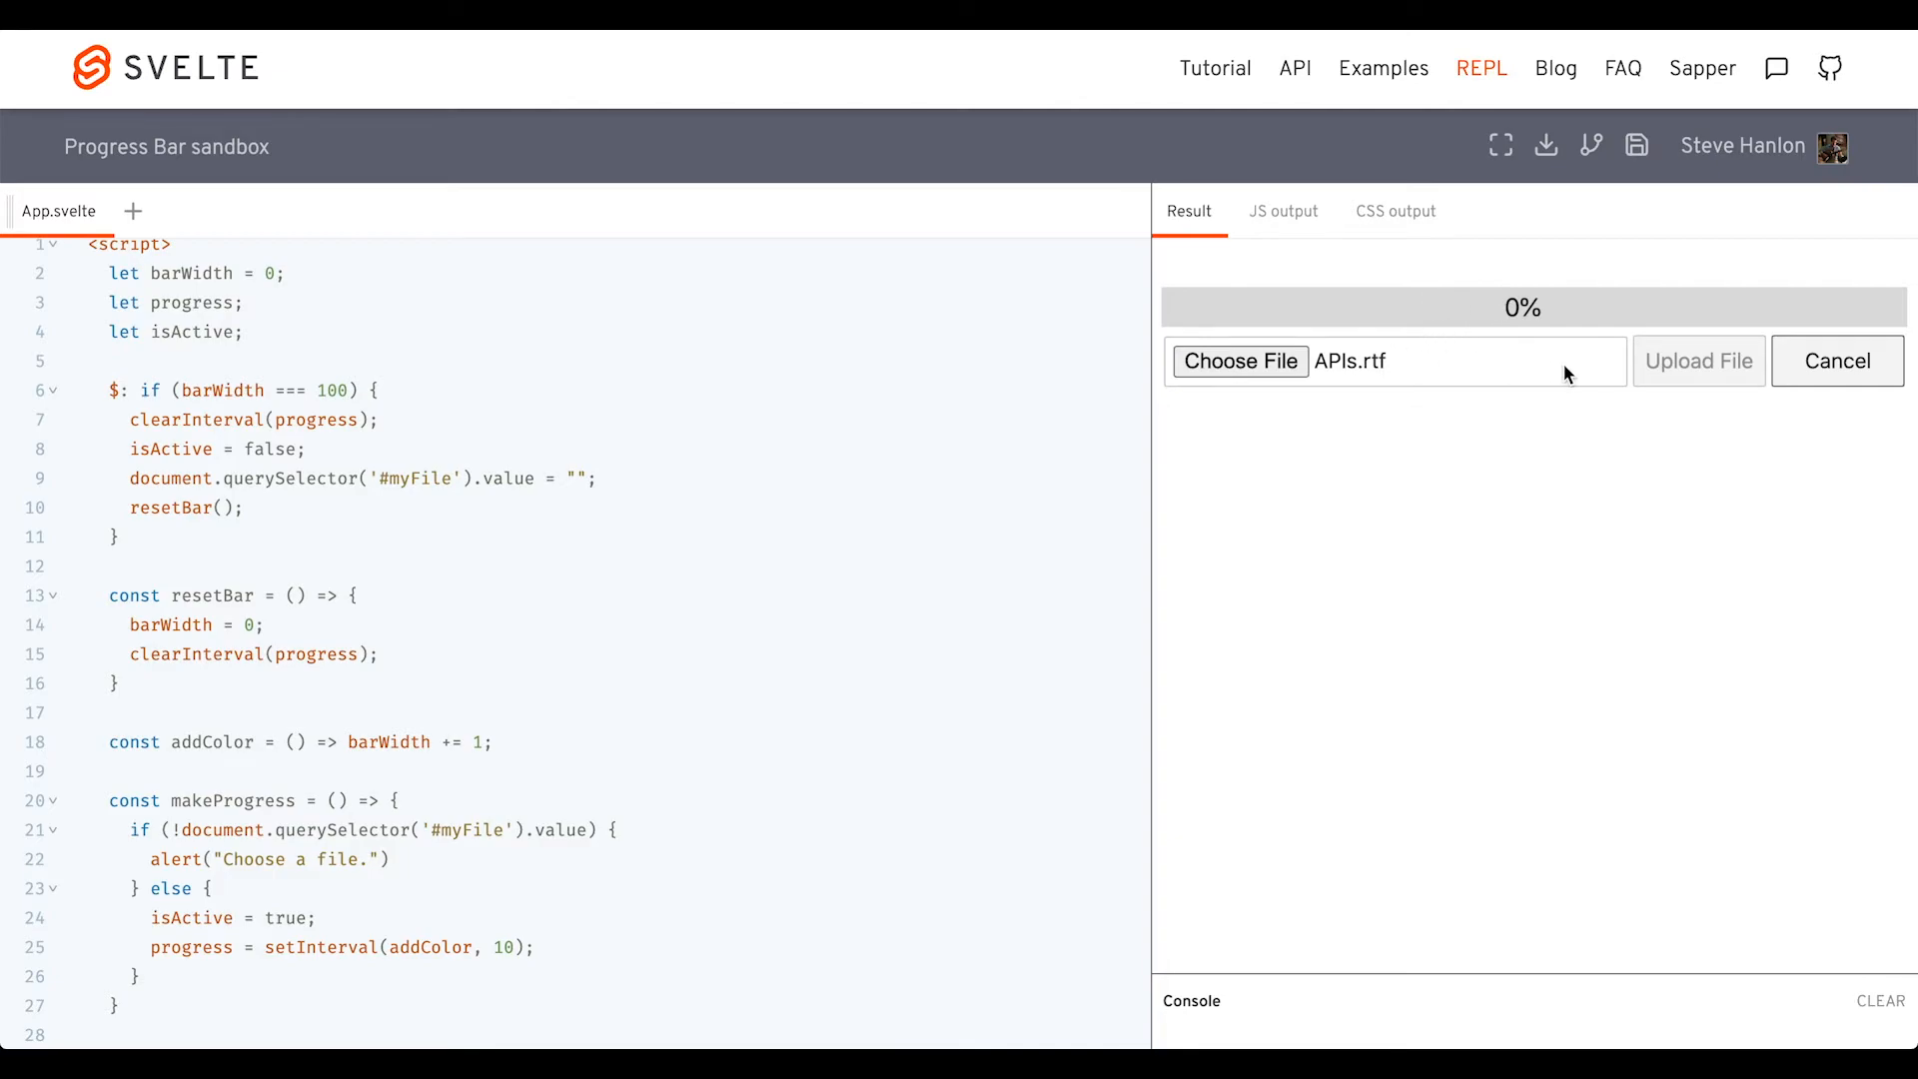
{"action": "mouse_move", "coordinate": [1504, 271]}
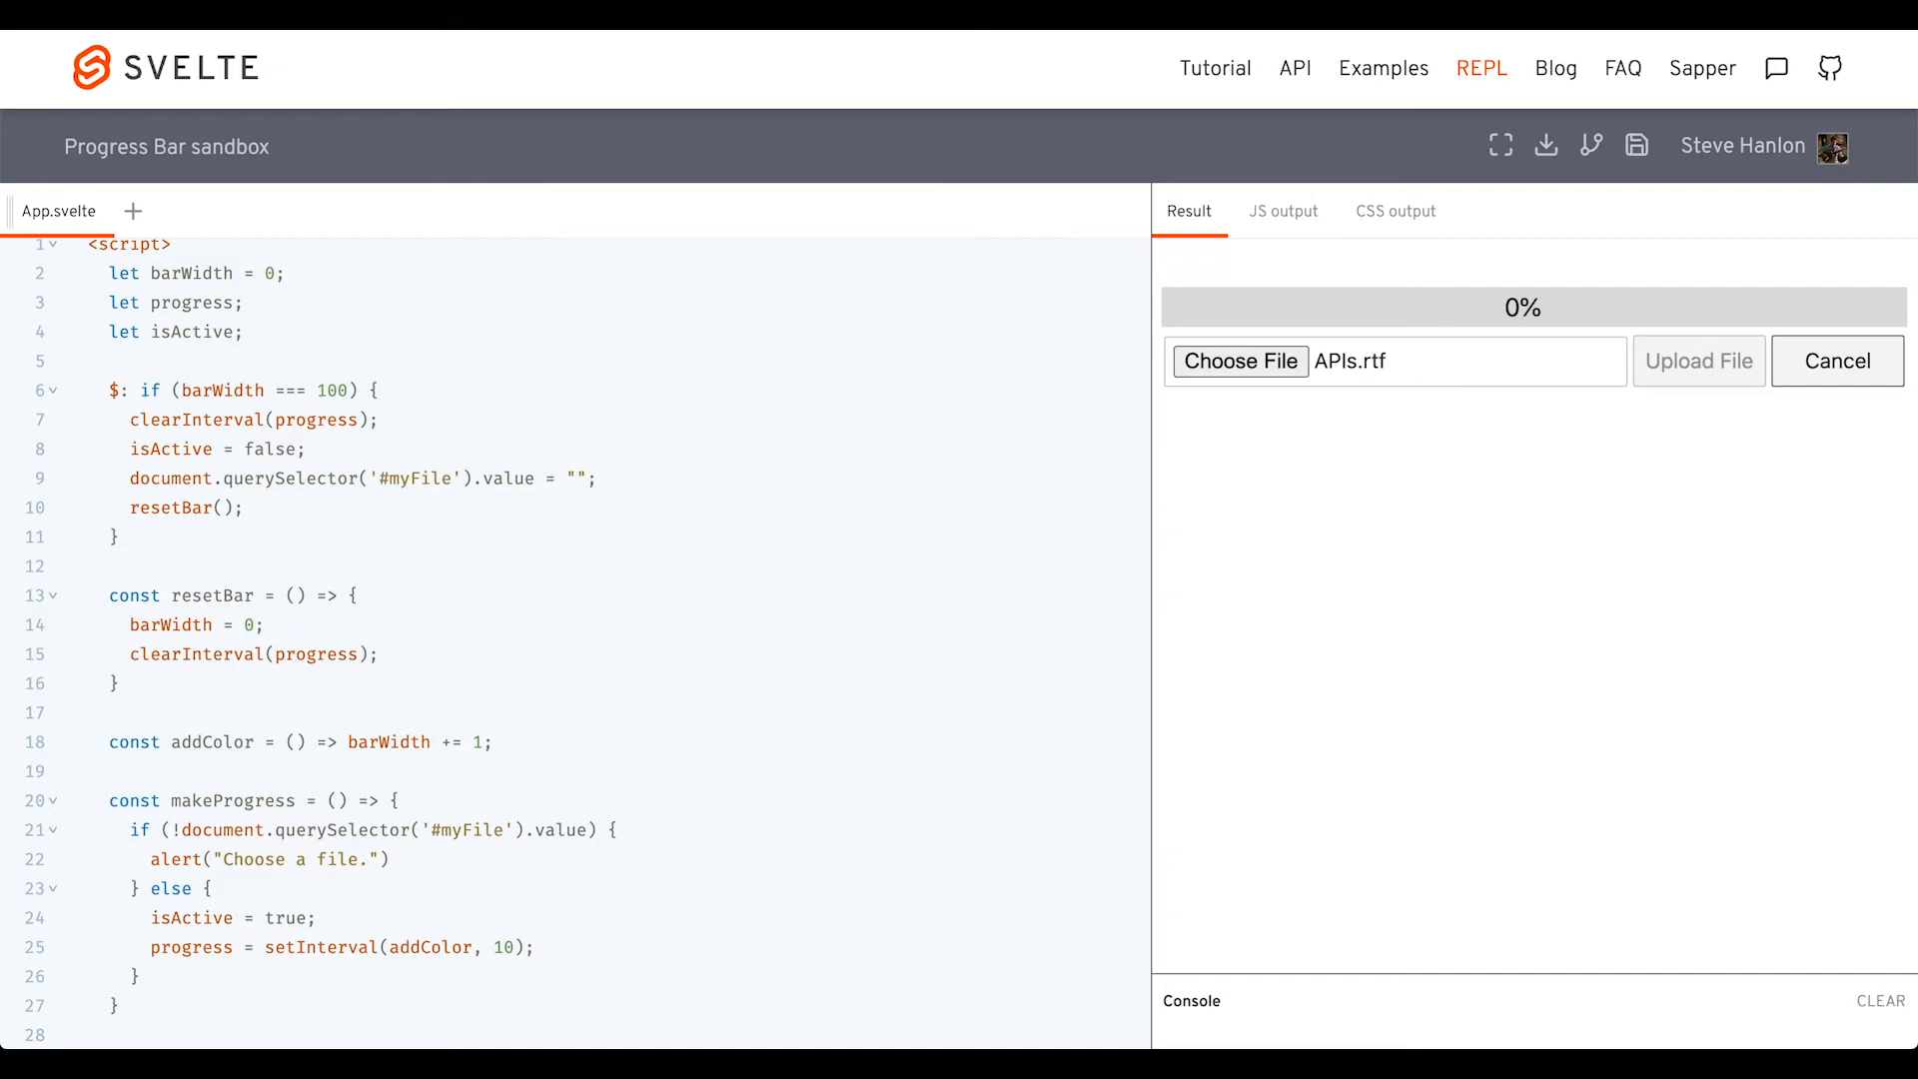
Add h3#complete-msg 'Your file has been uploaded!' inside div#complete-msg-cont, with blink CSS
{"action": "scroll", "scroll_direction": "down", "scroll_amount": 3}
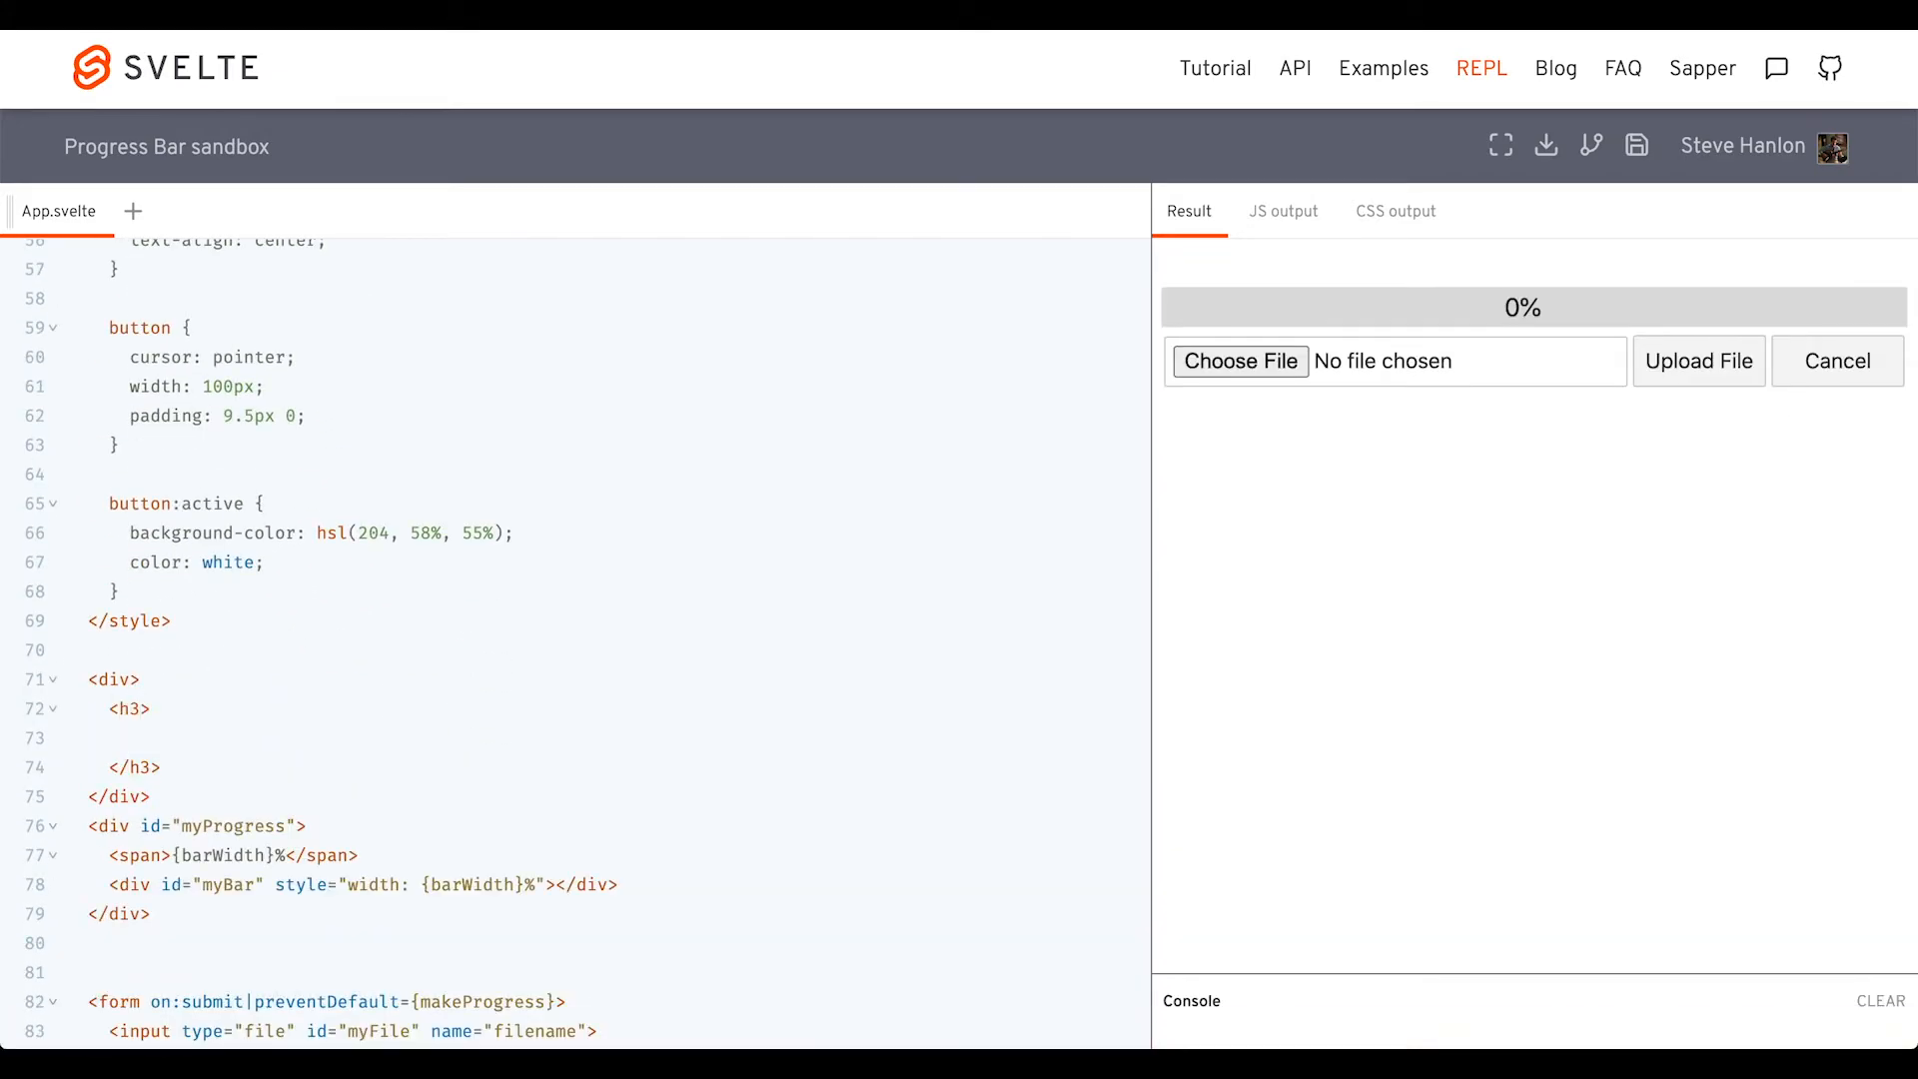
{"action": "type", "text": "Your file has been uploaded!"}
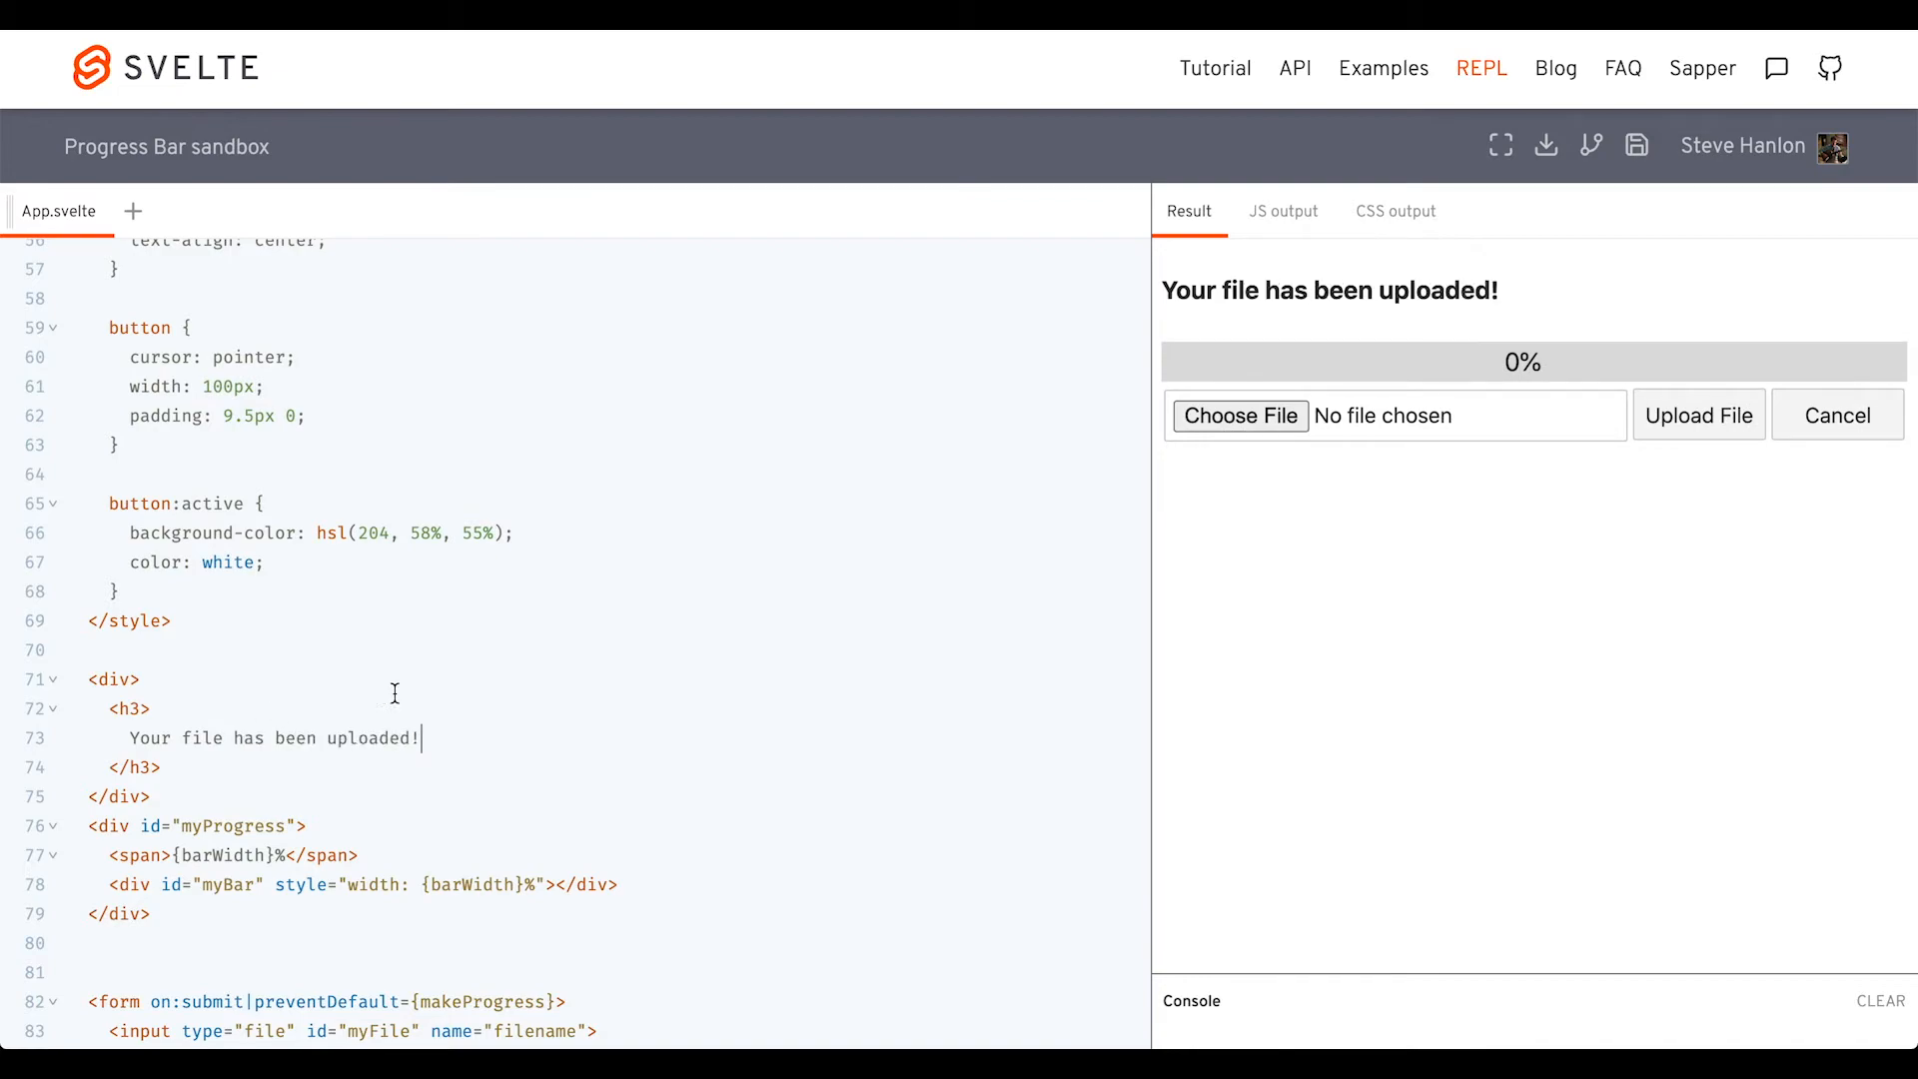
{"action": "type", "text": "id=\"complete-"}
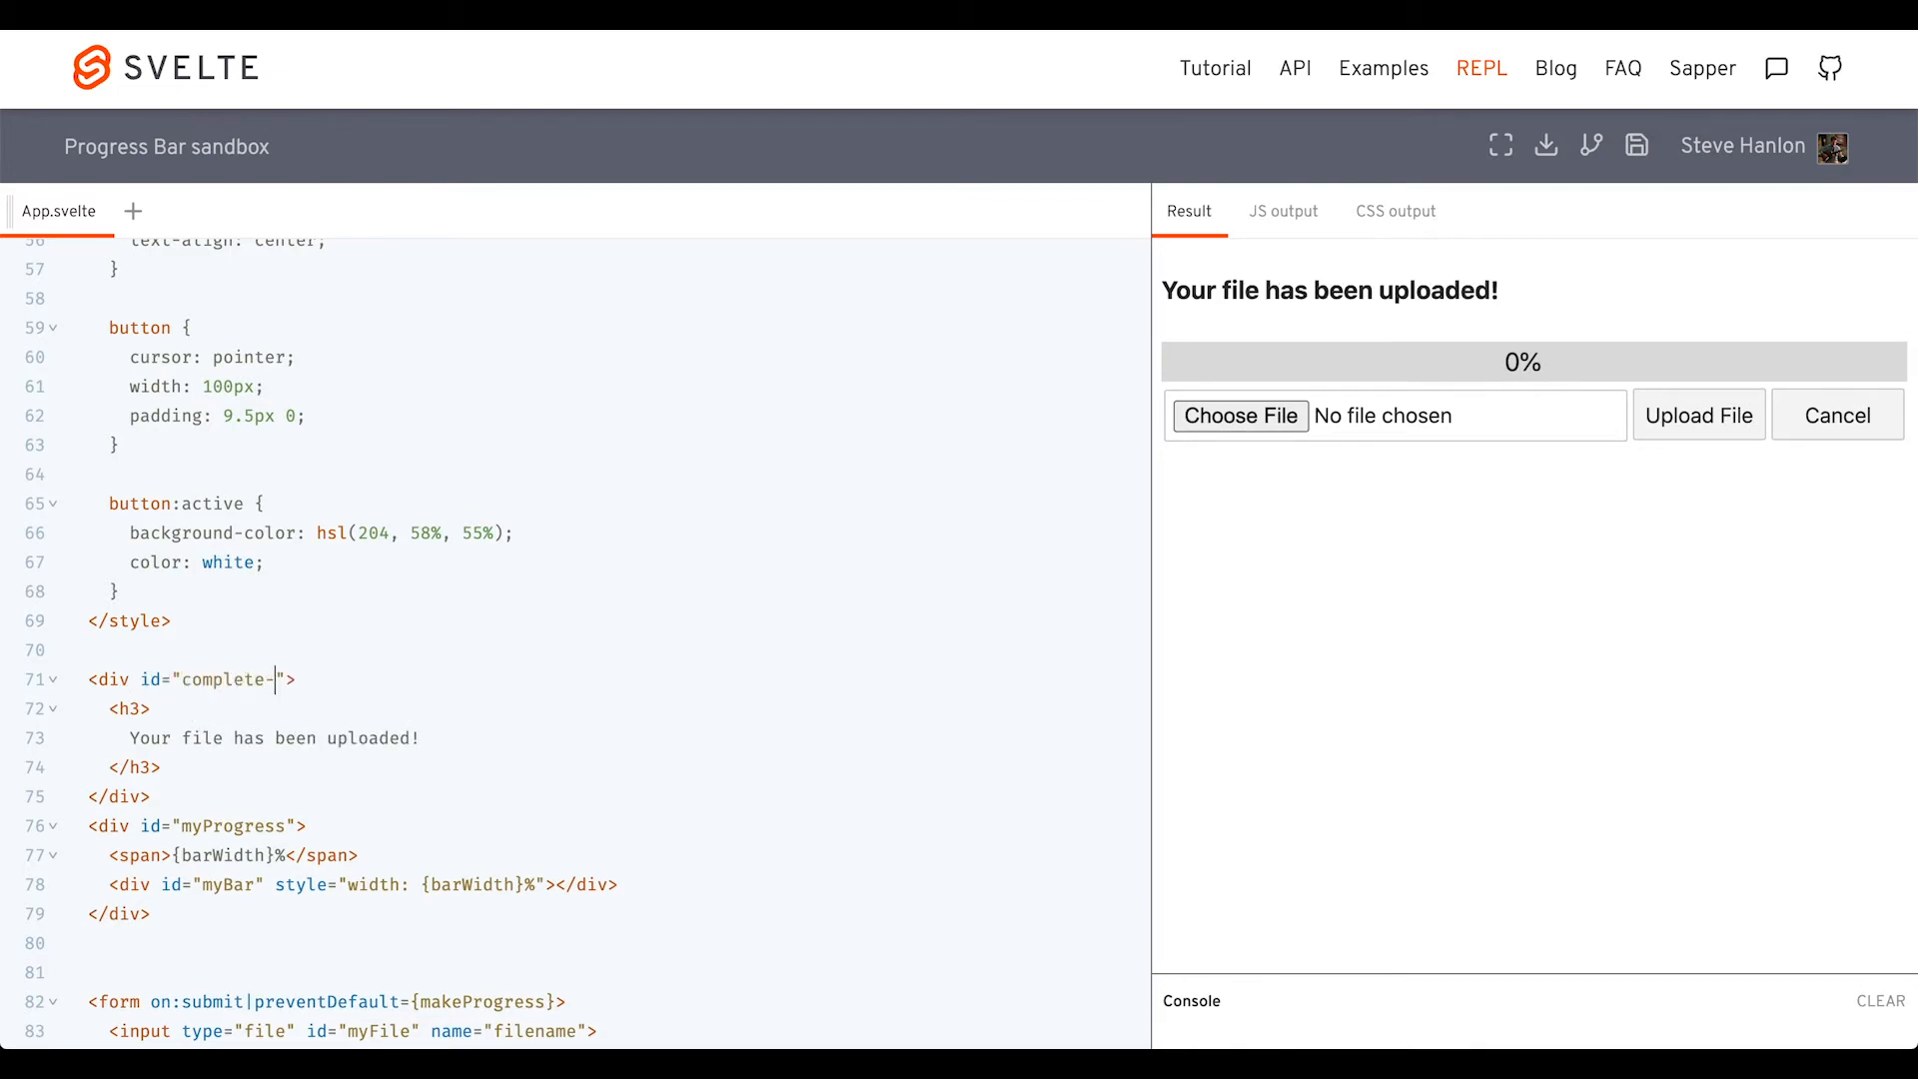
{"action": "type", "text": "msg-cont"}
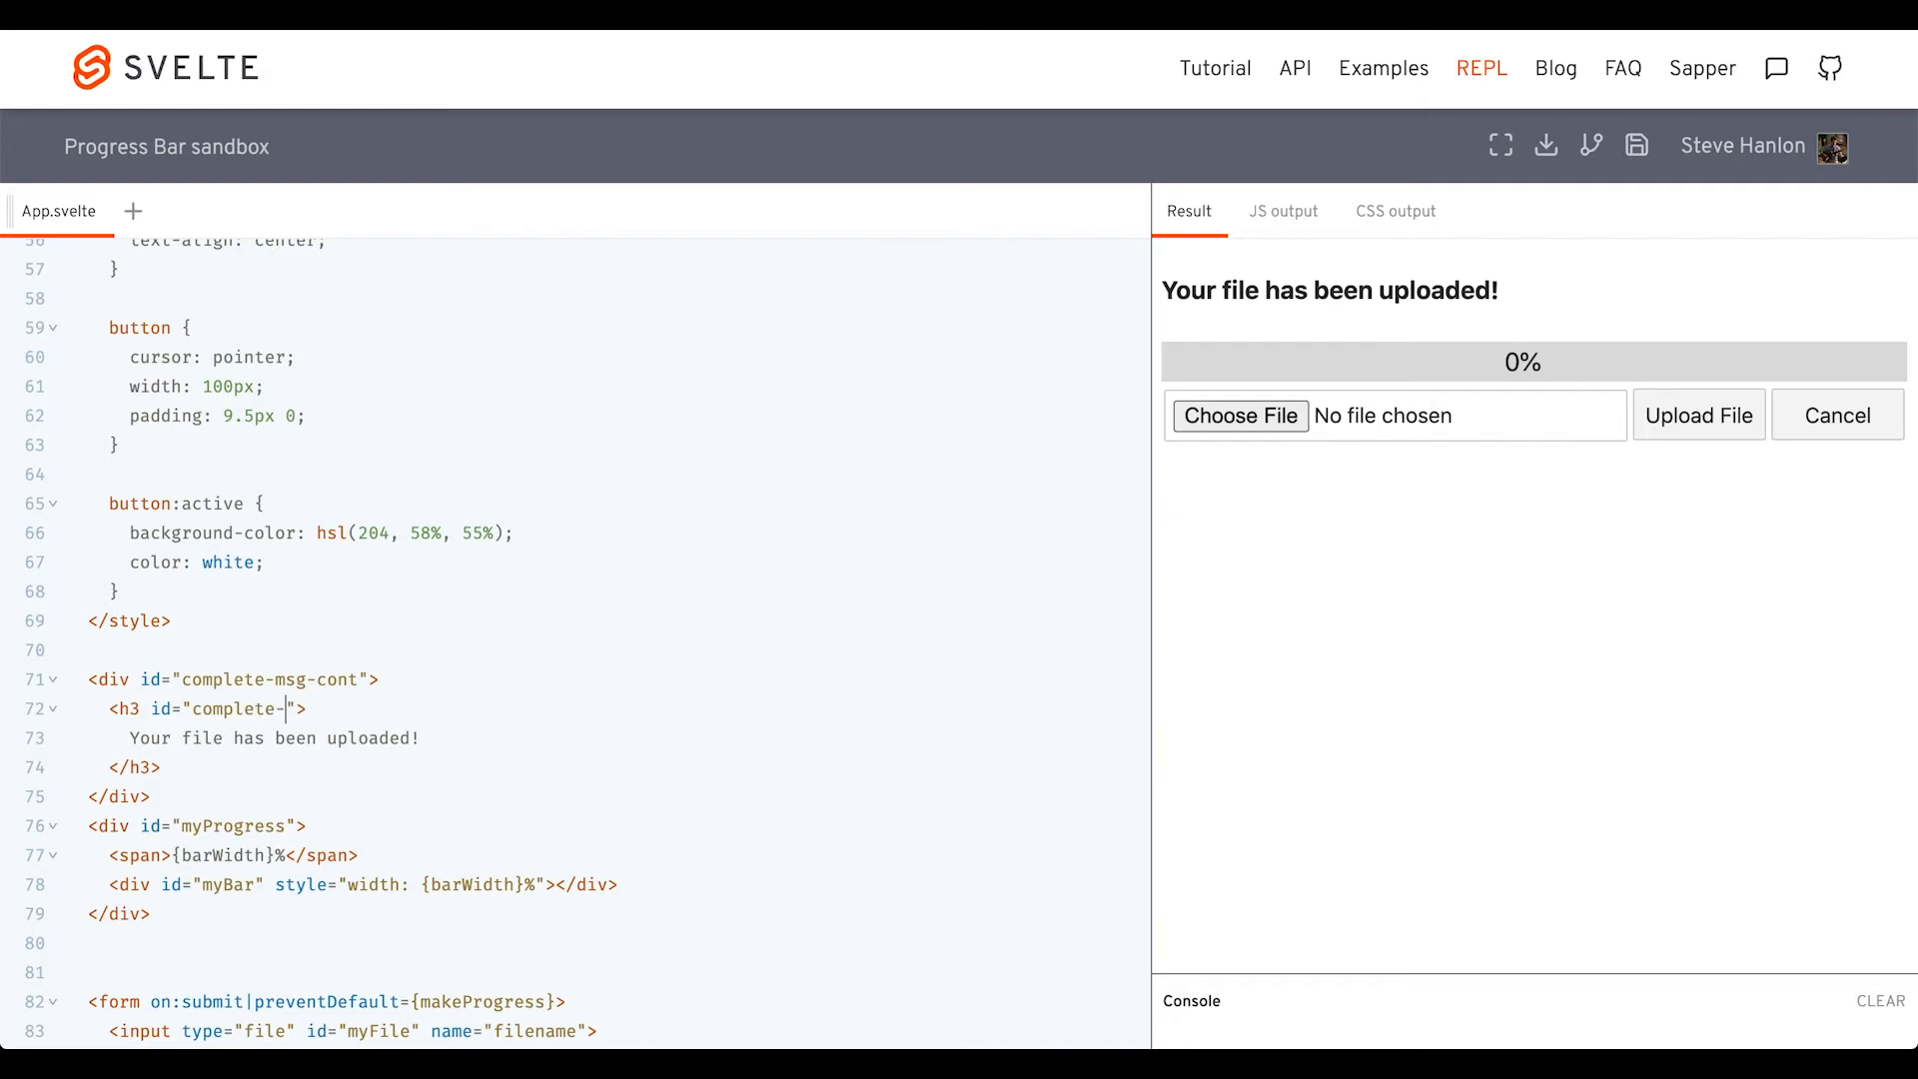
{"action": "type", "text": "msg"}
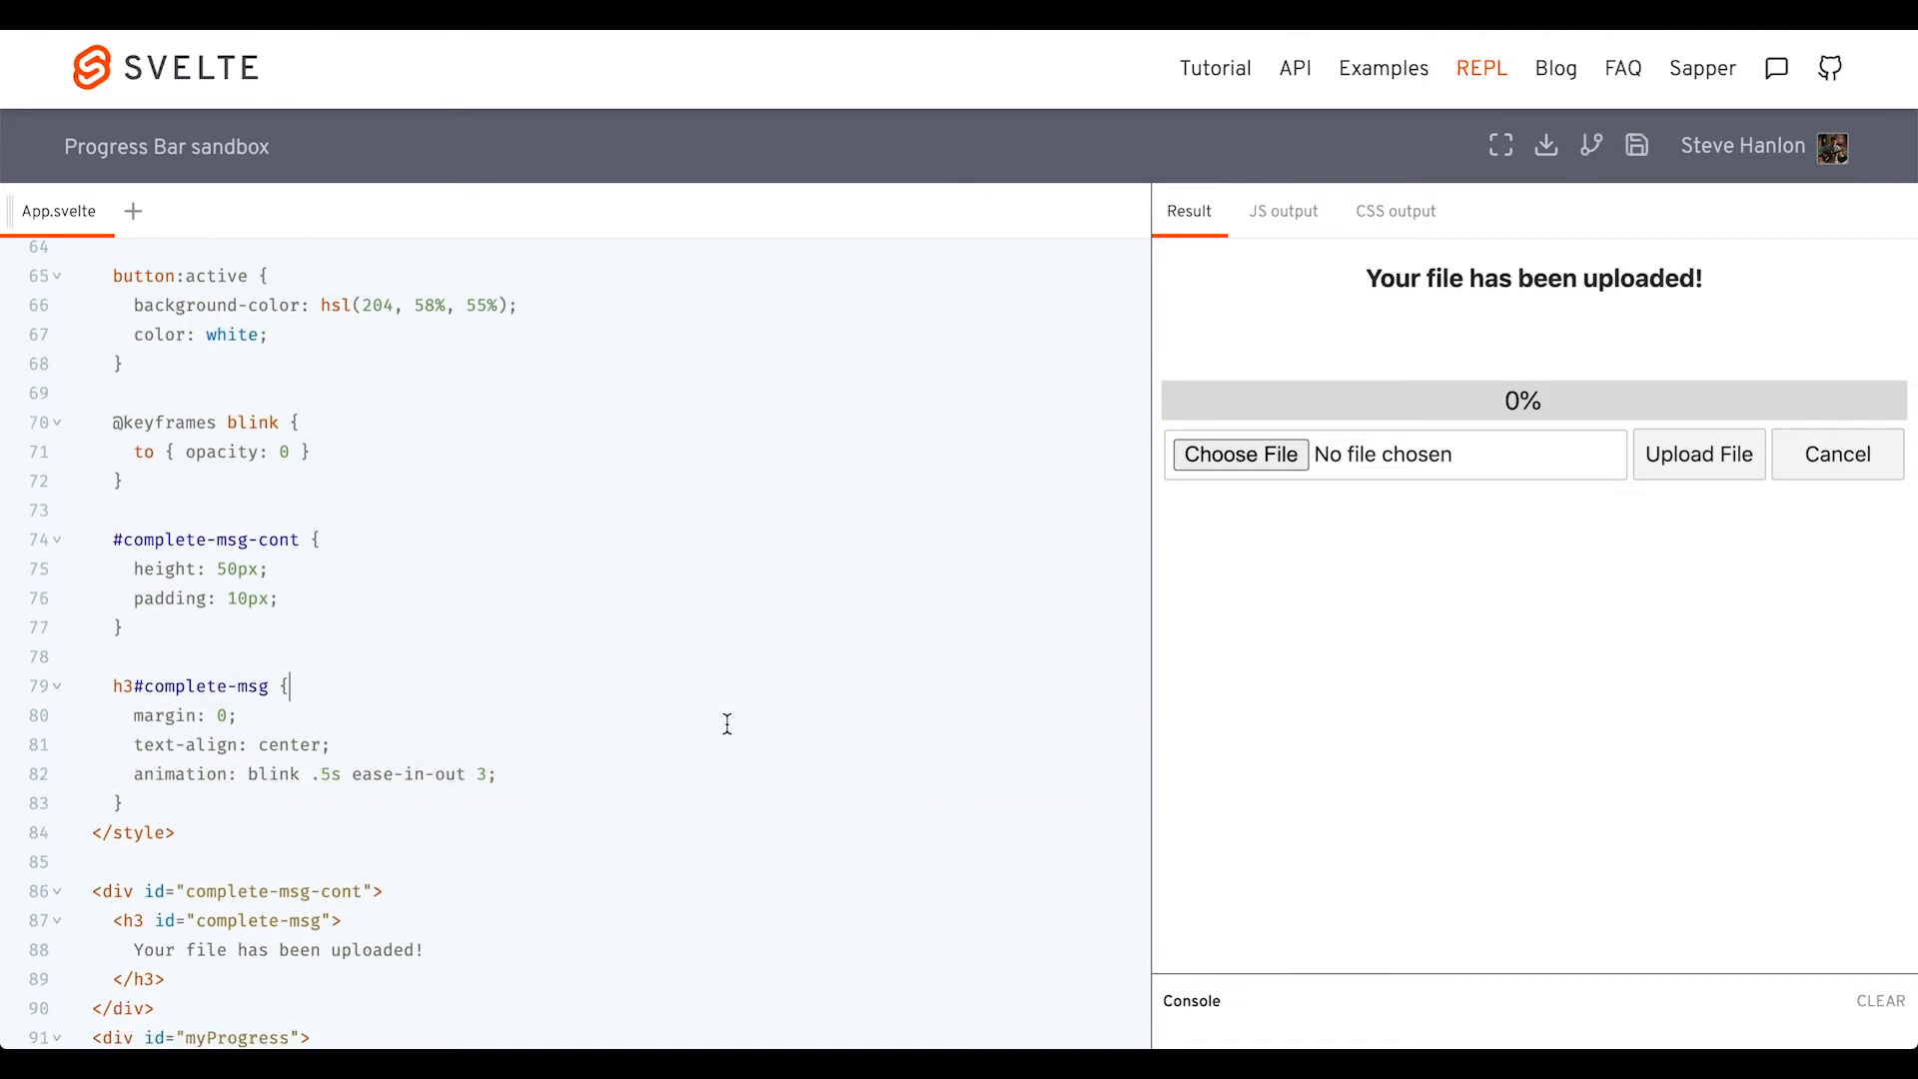
{"action": "scroll", "scroll_direction": "down", "scroll_amount": 3}
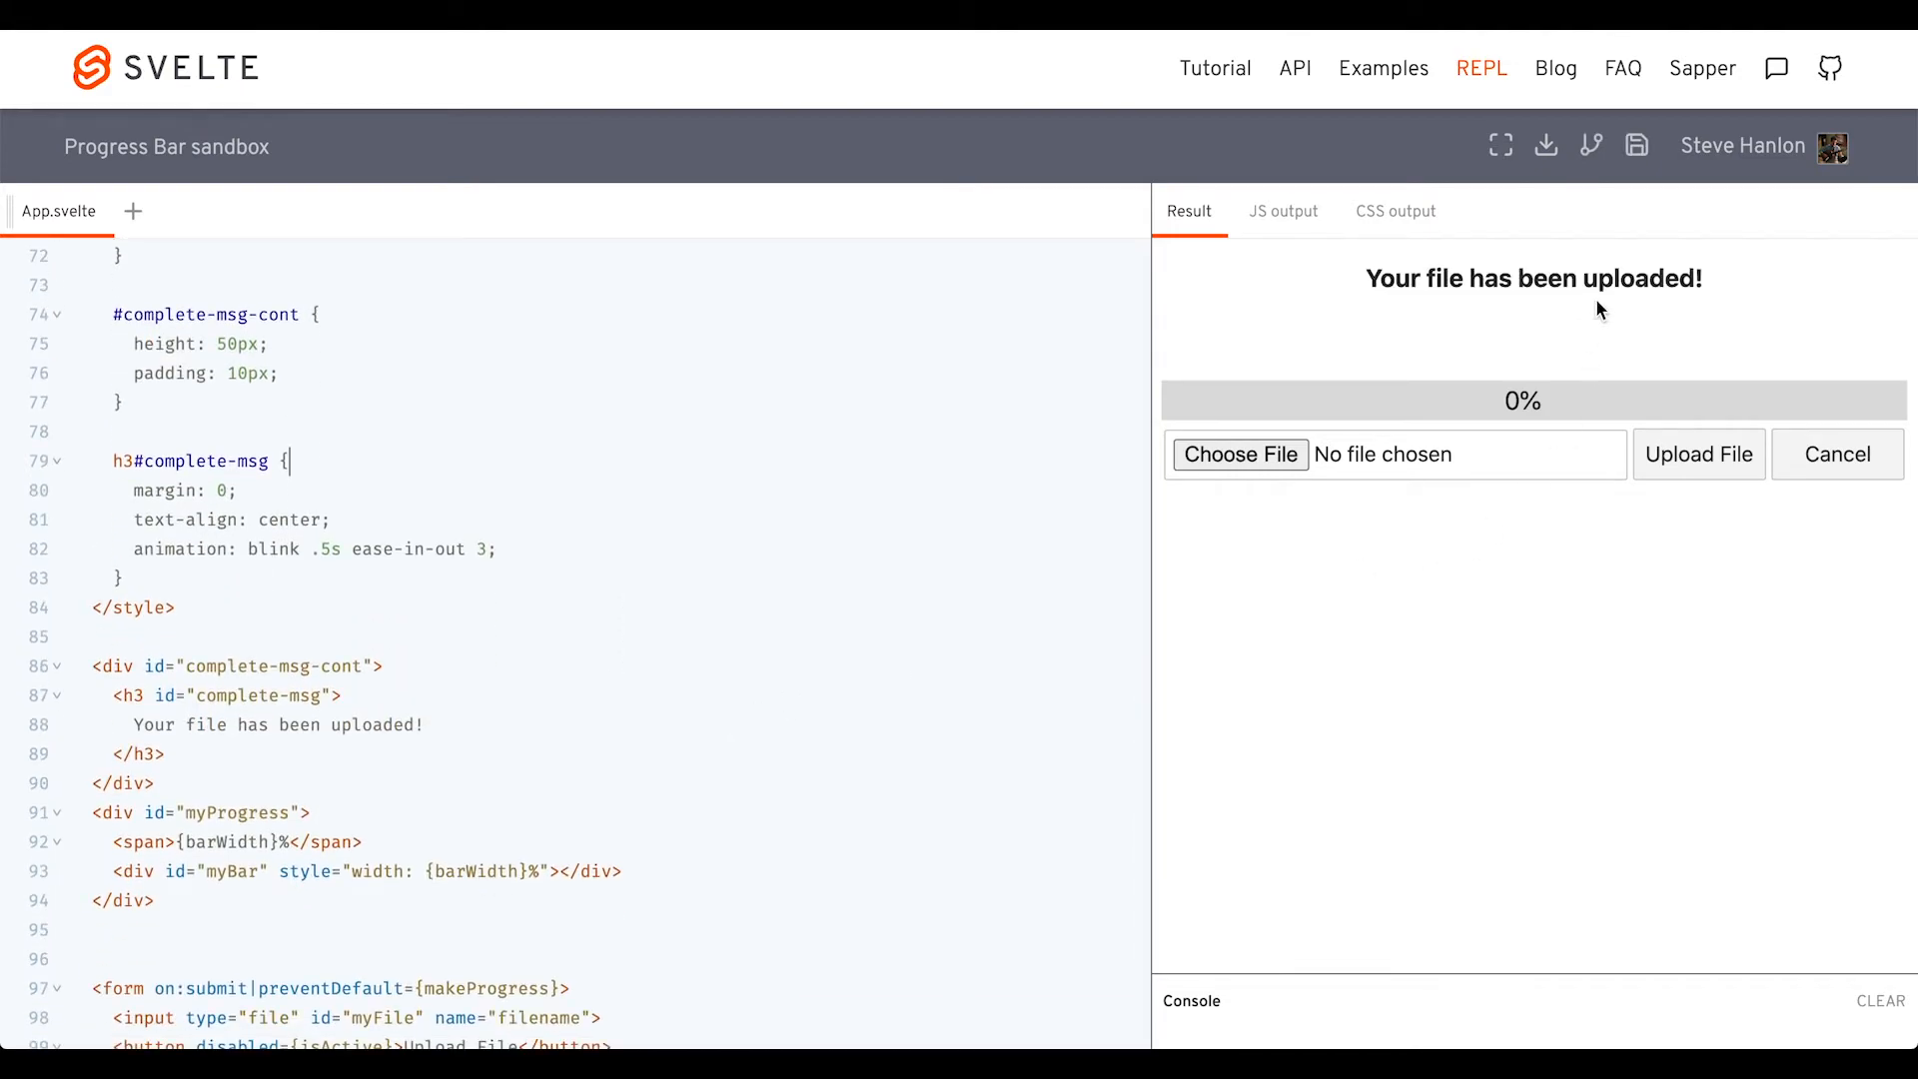
{"action": "mouse_move", "coordinate": [1552, 279]}
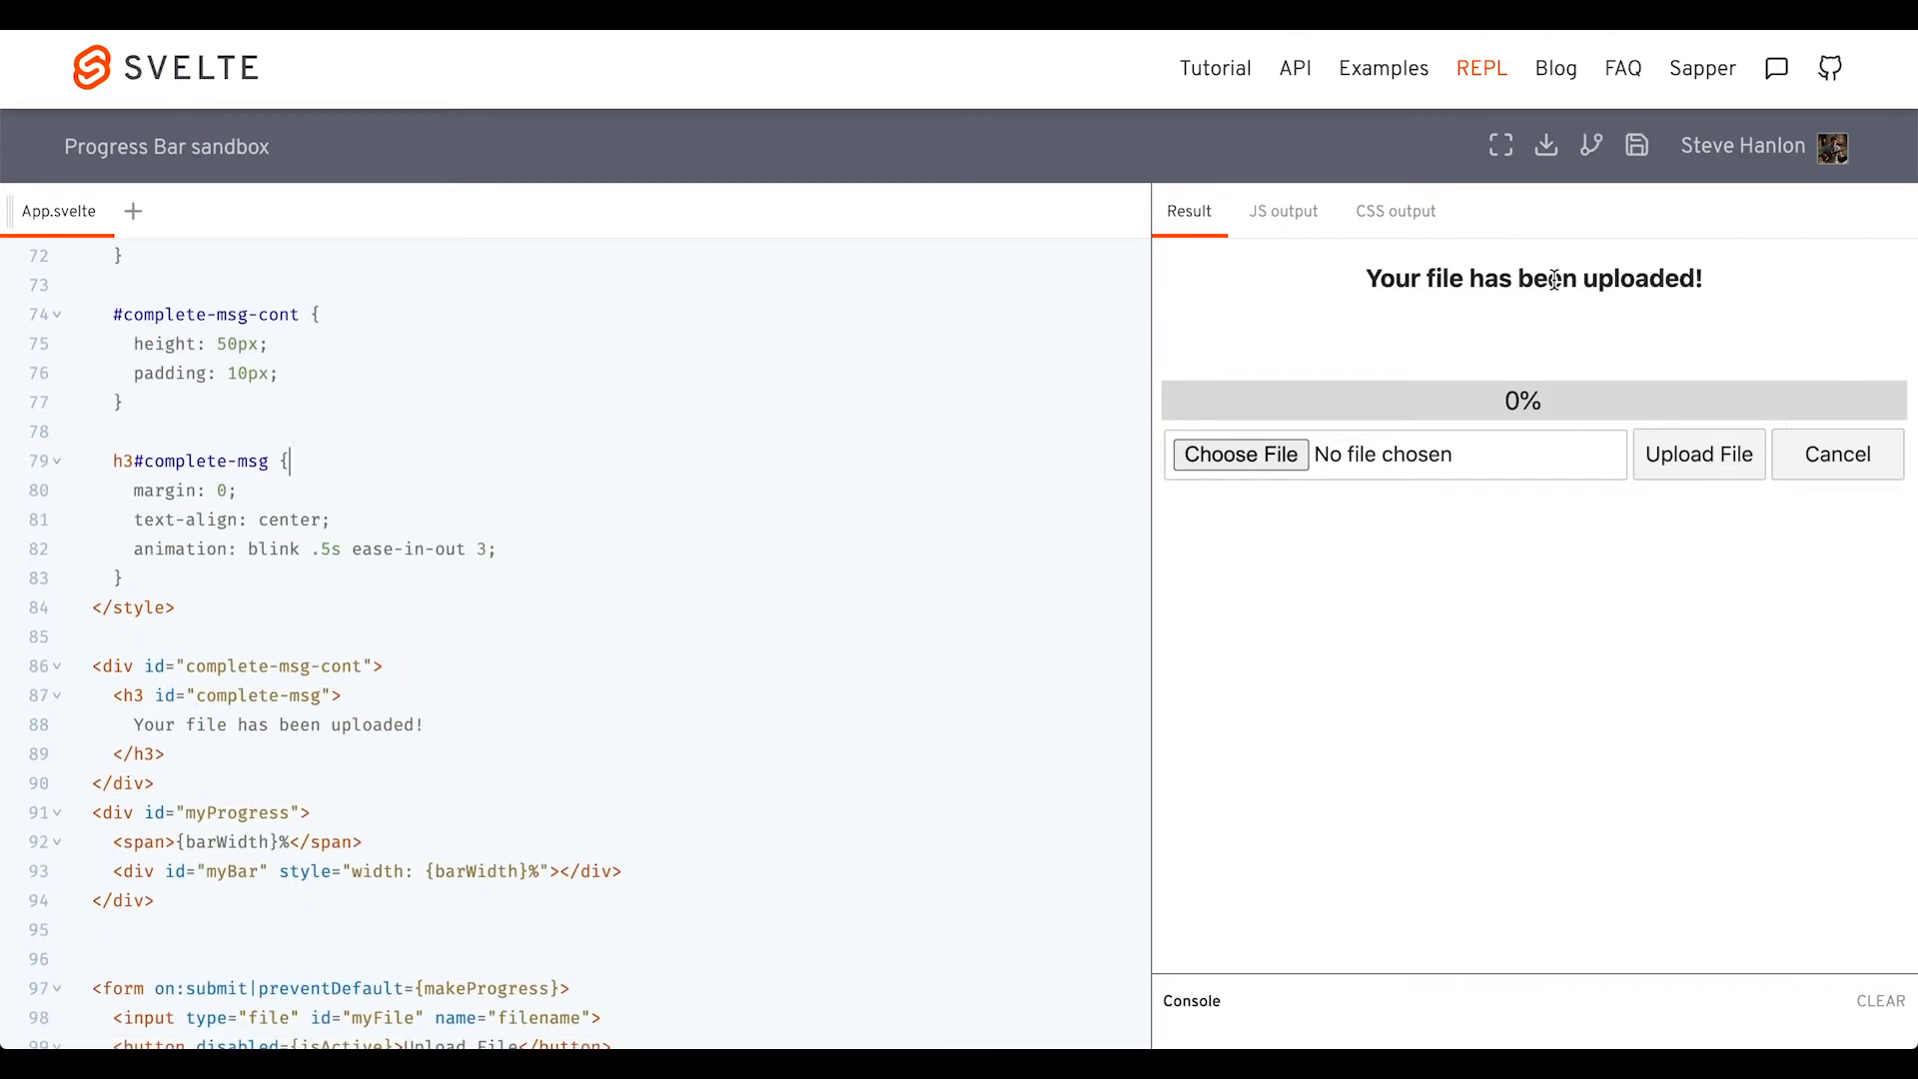
{"action": "mouse_move", "coordinate": [487, 689]}
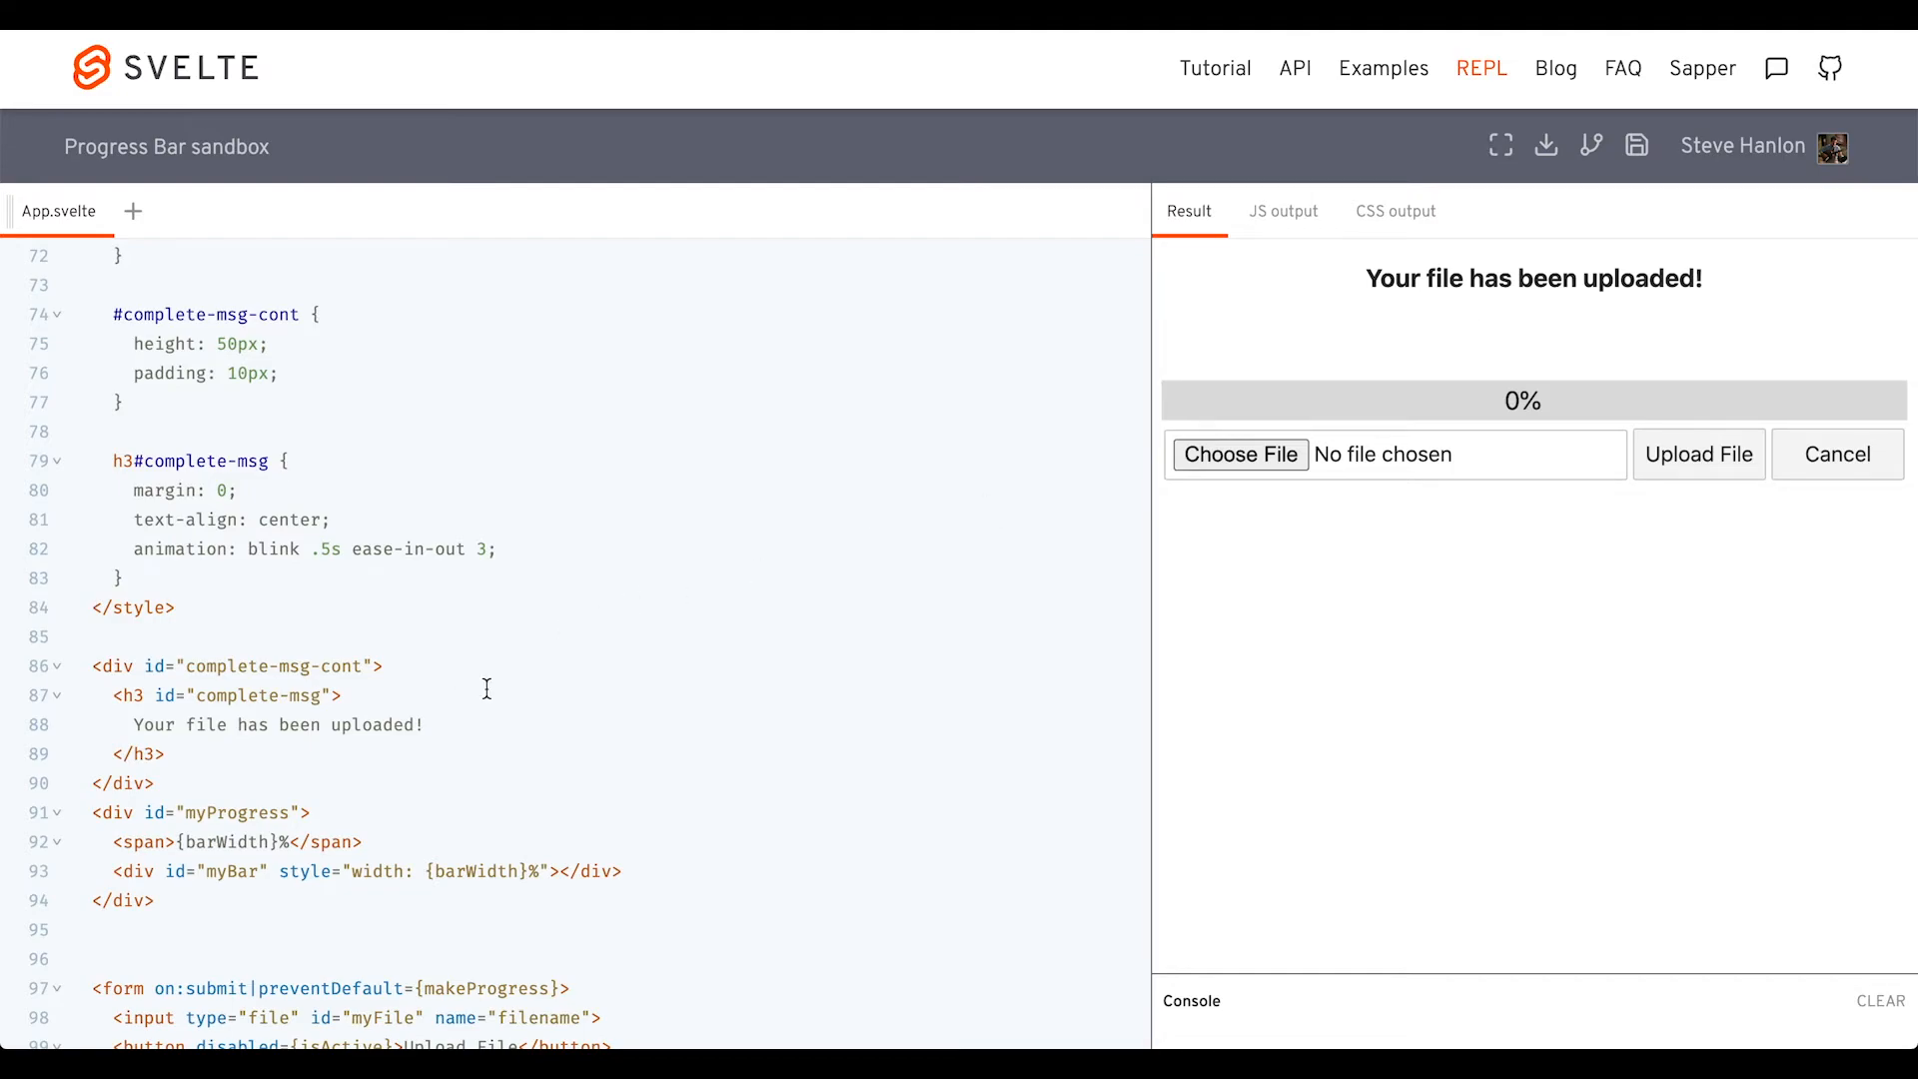
{"action": "scroll", "scroll_direction": "down", "scroll_amount": 3}
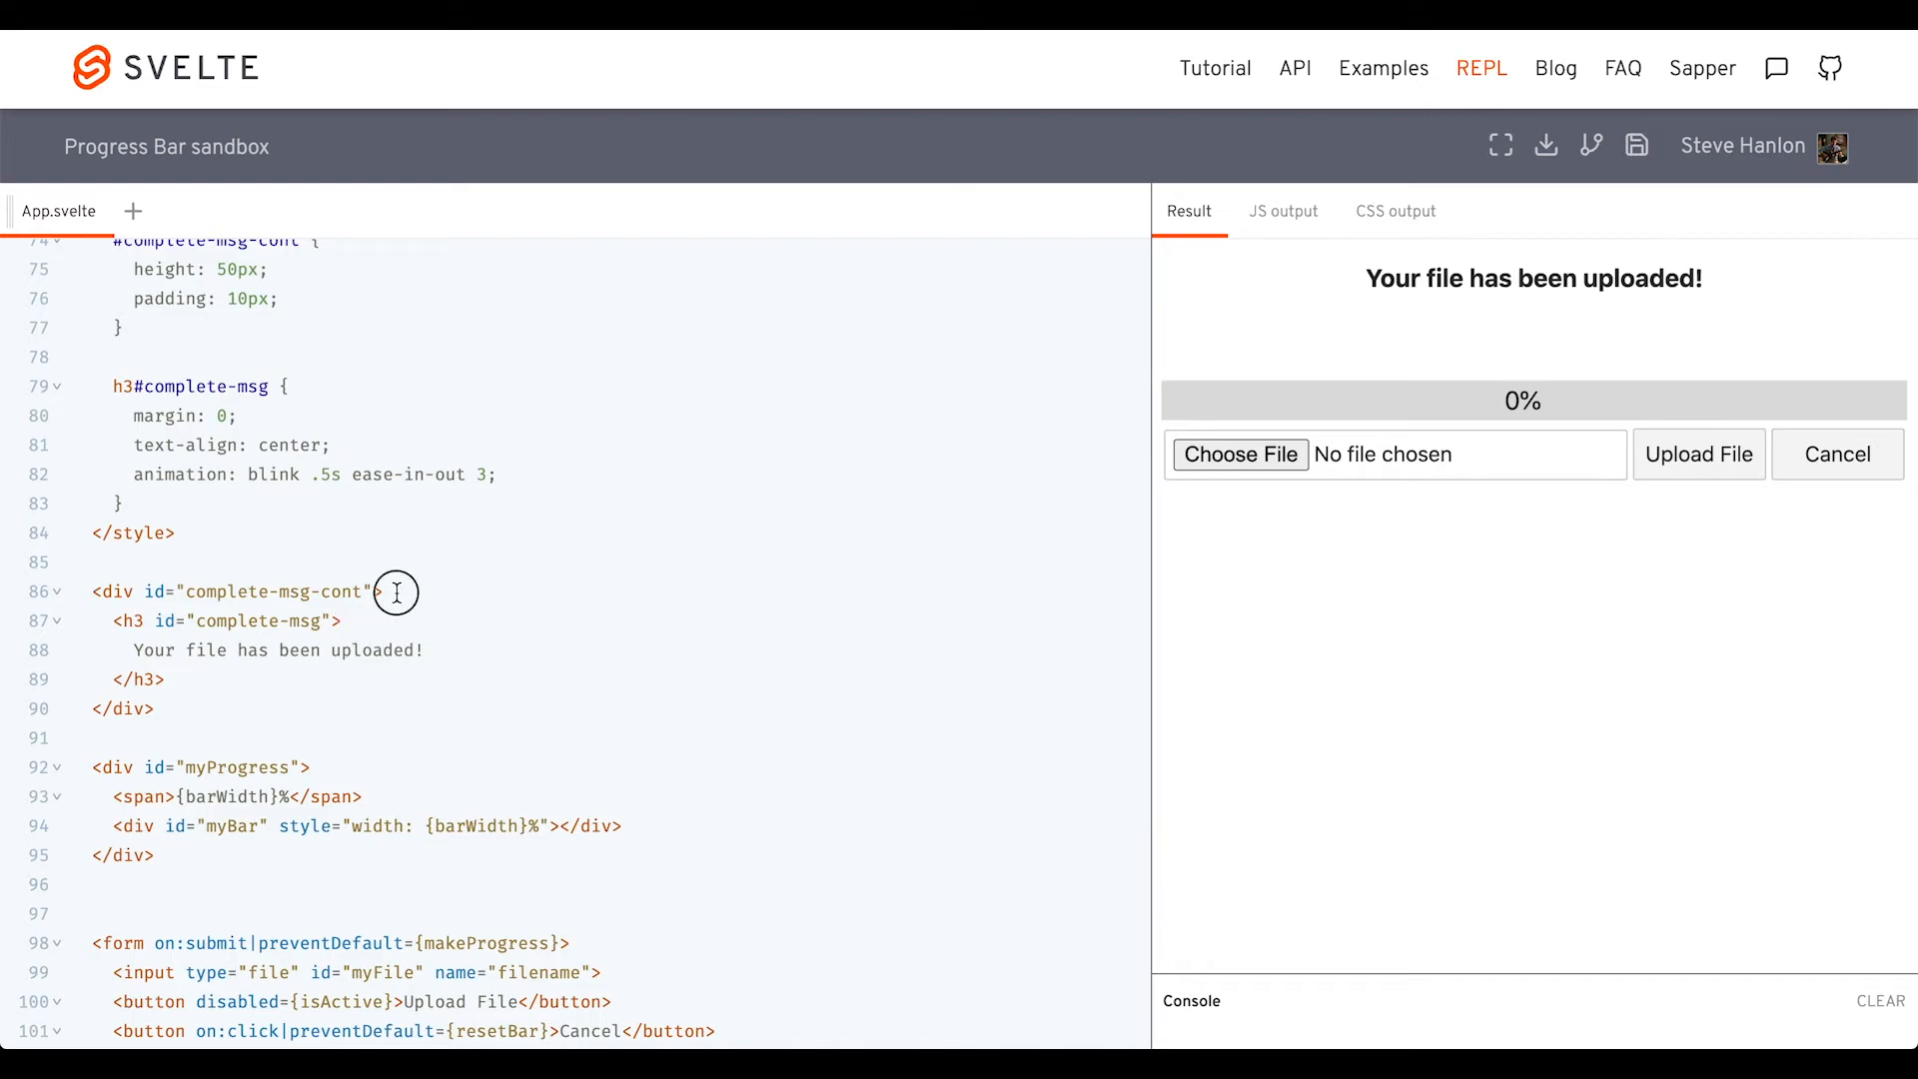
Wrap the heading in {#if barWidth === 100}, test the no-file alert, and pick APIs.rtf
{"action": "type", "text": "{#if barWidth === 100"}
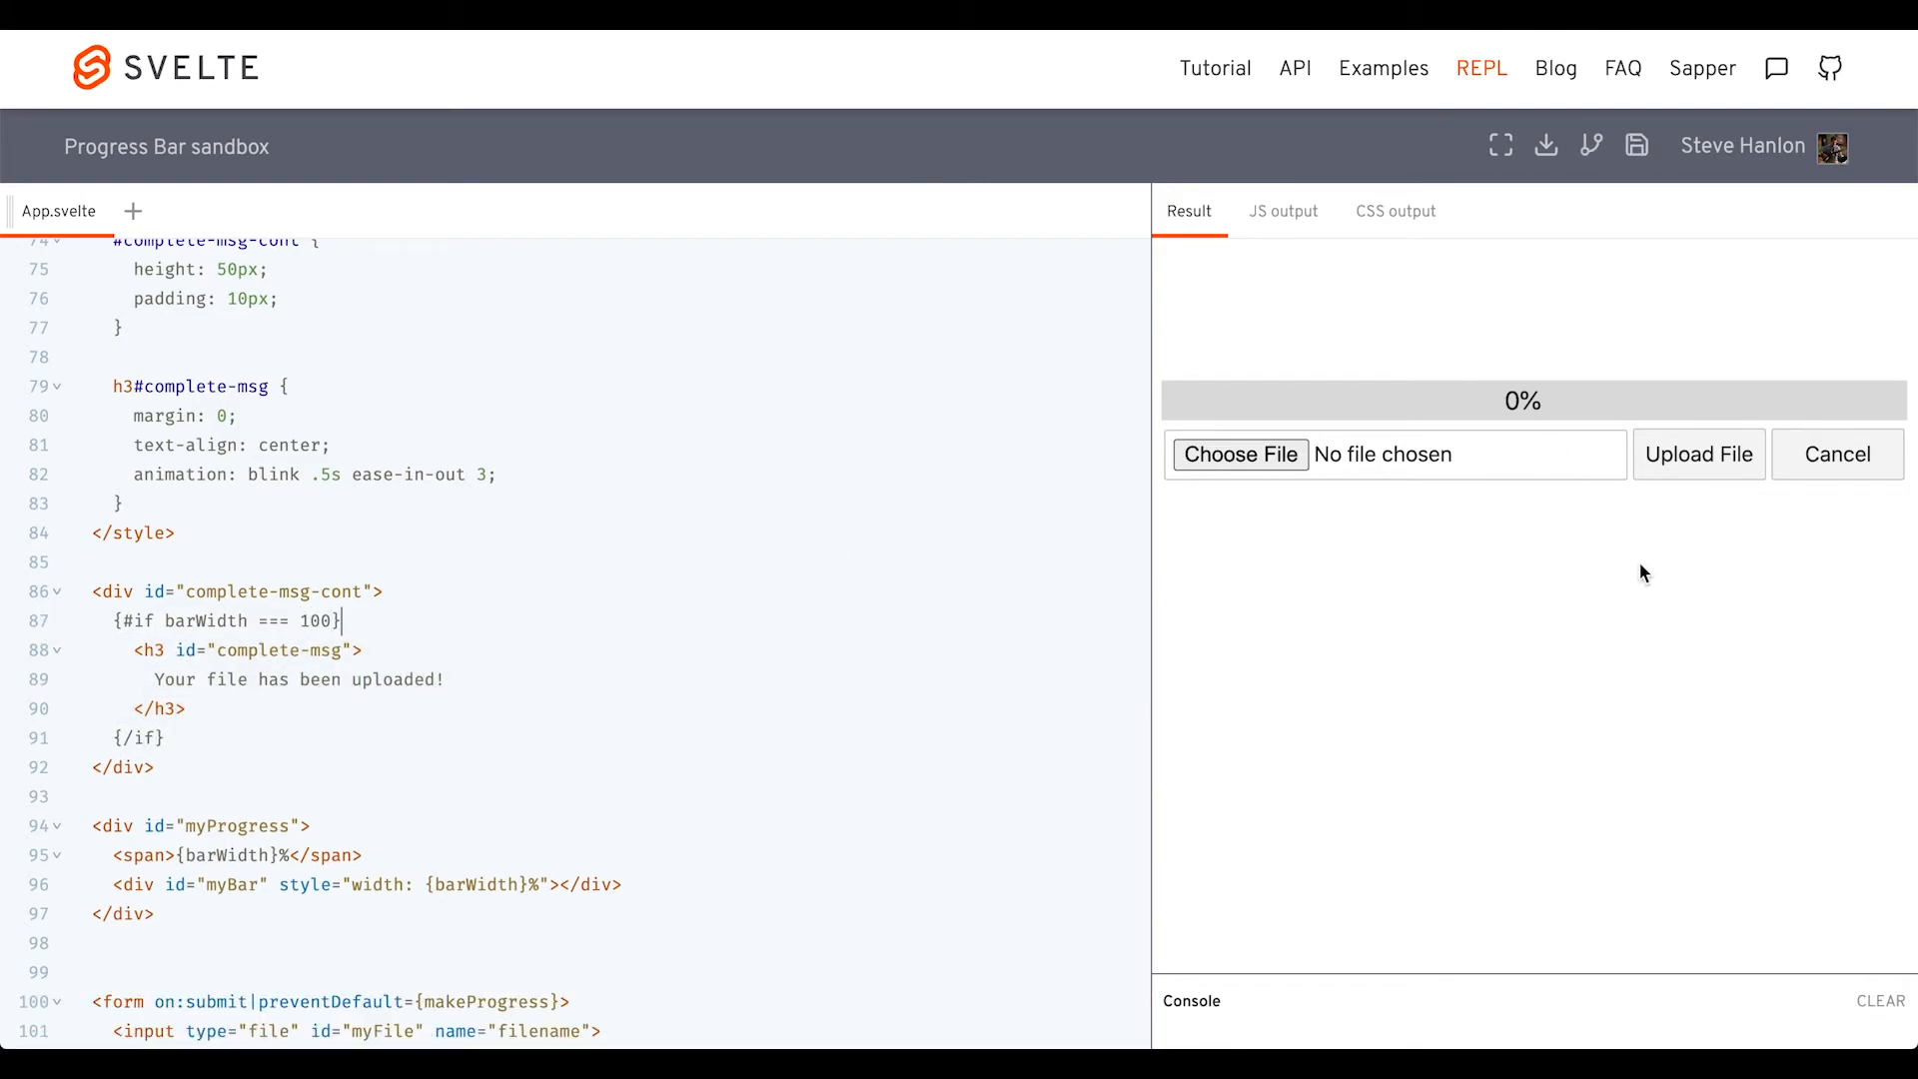
{"action": "left_click", "coordinate": [1699, 455]}
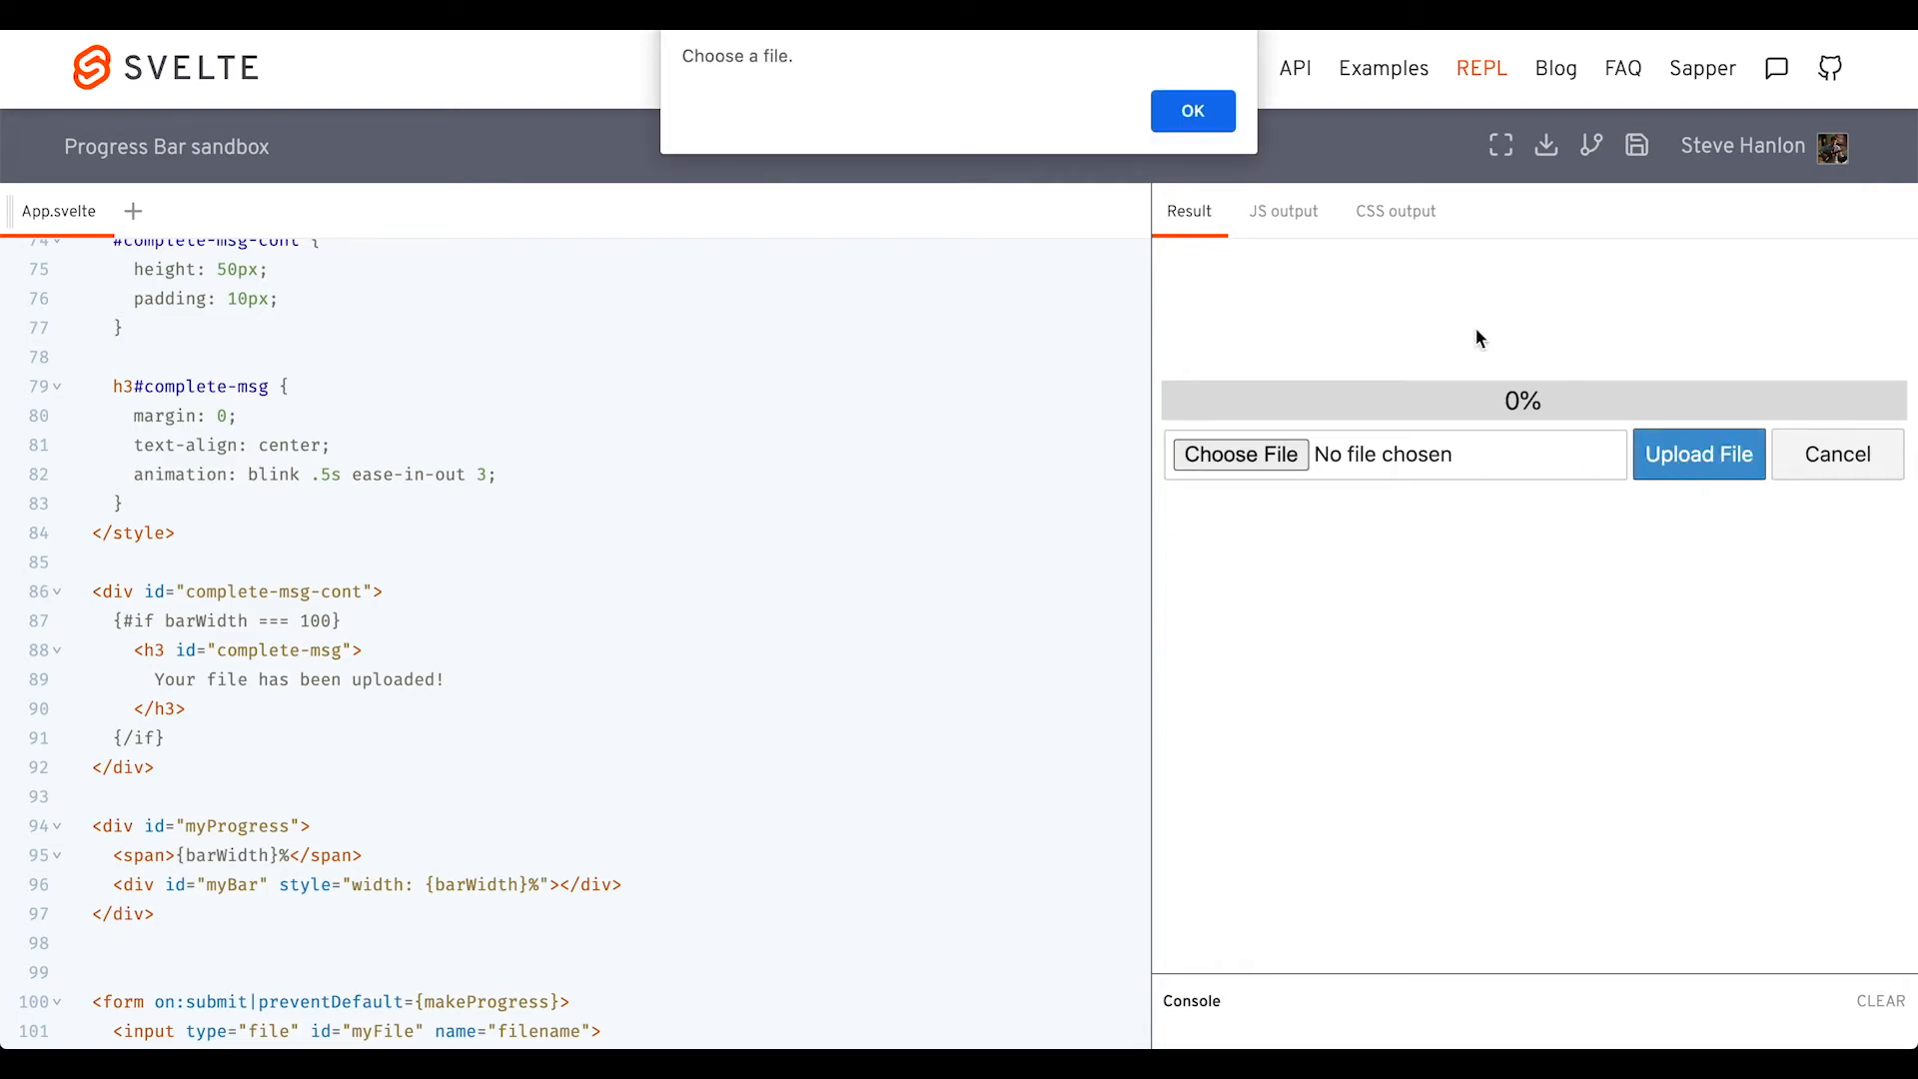
{"action": "left_click", "coordinate": [1192, 110]}
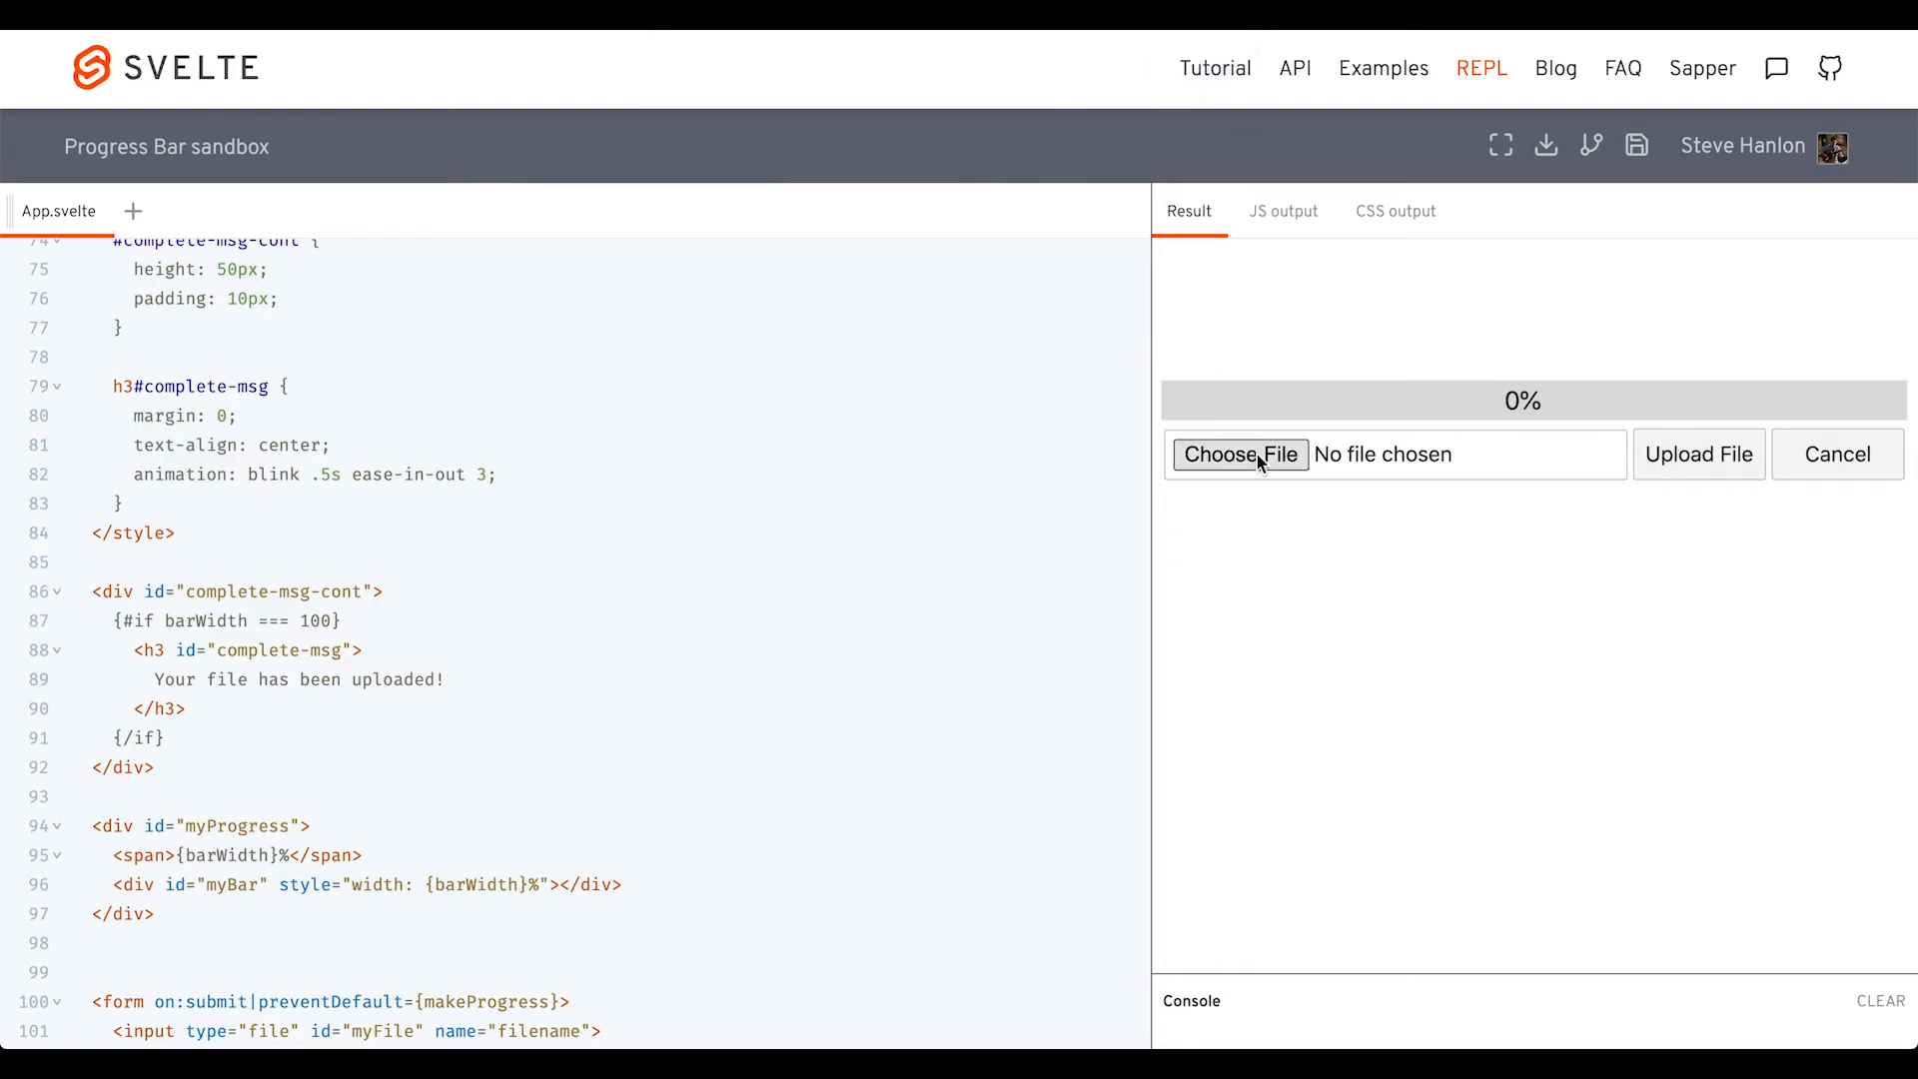
{"action": "left_click", "coordinate": [1241, 455]}
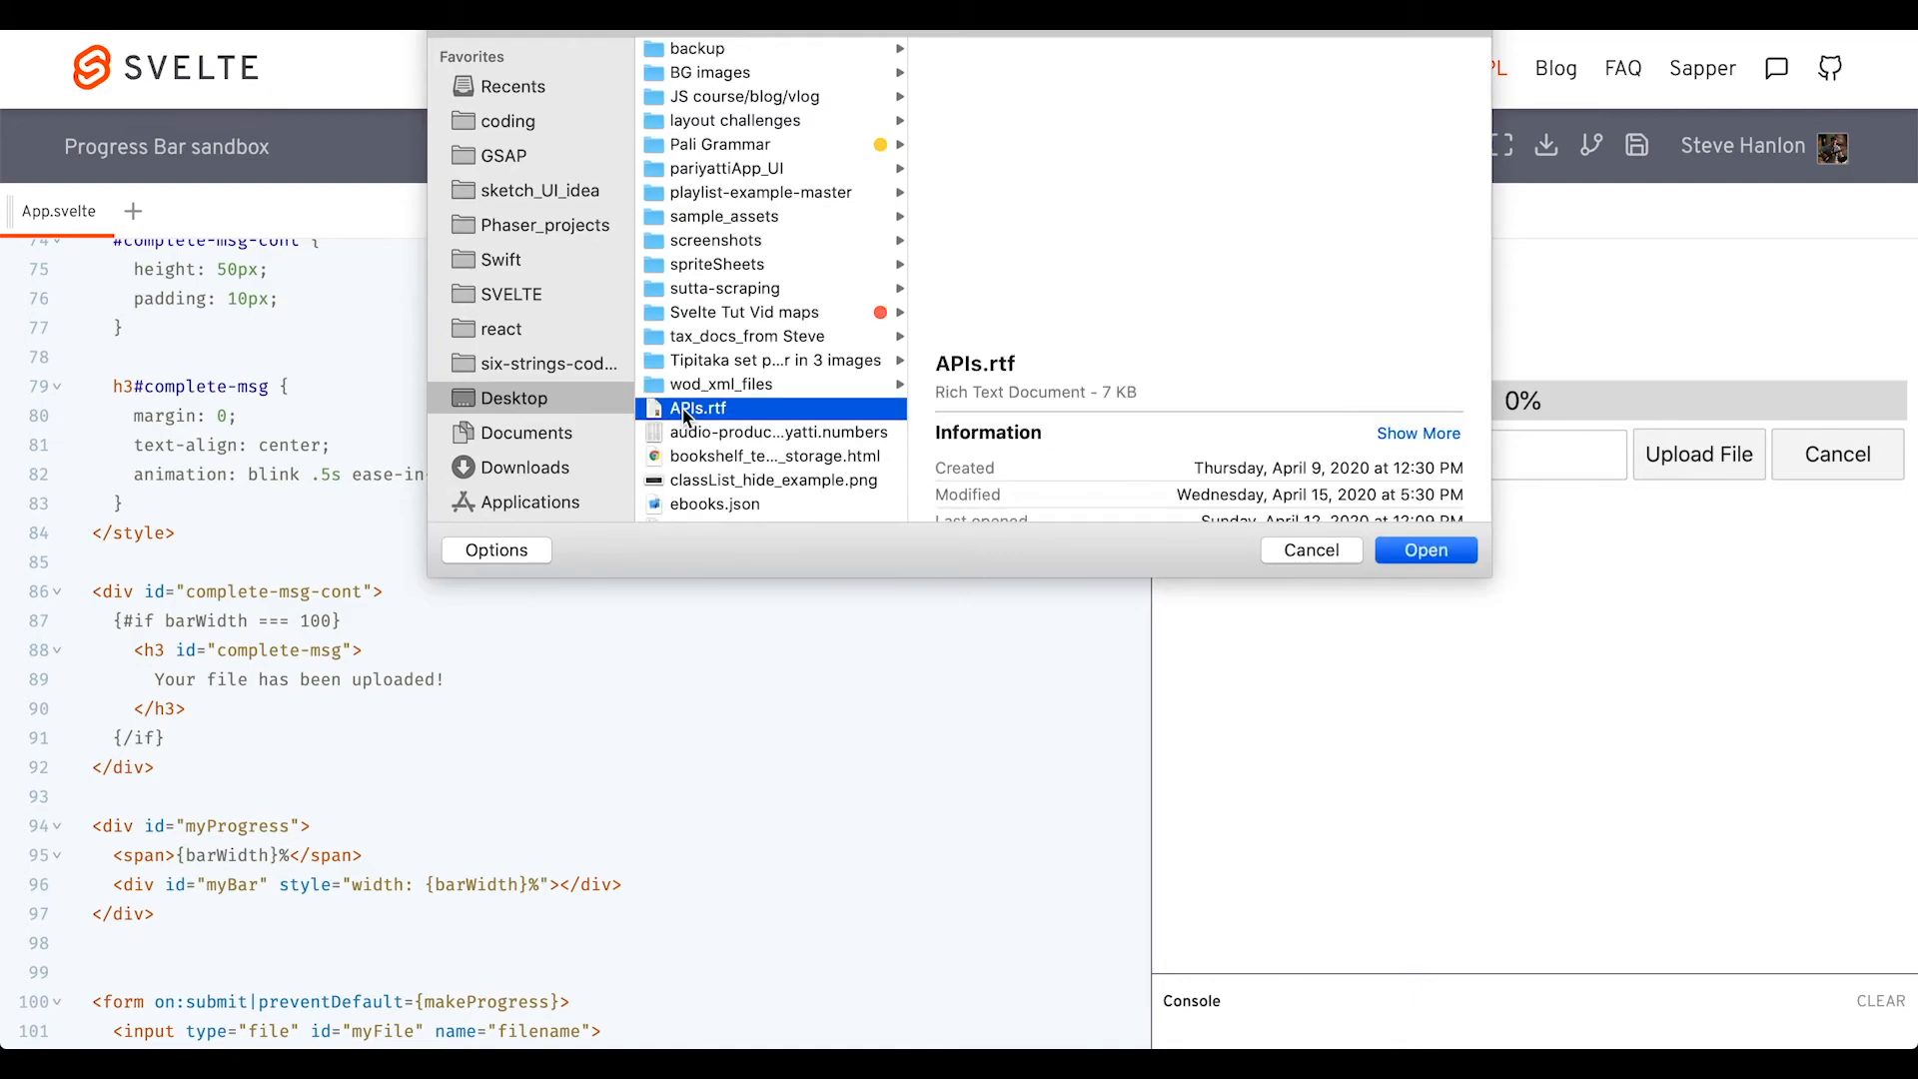
{"action": "left_click", "coordinate": [1426, 550]}
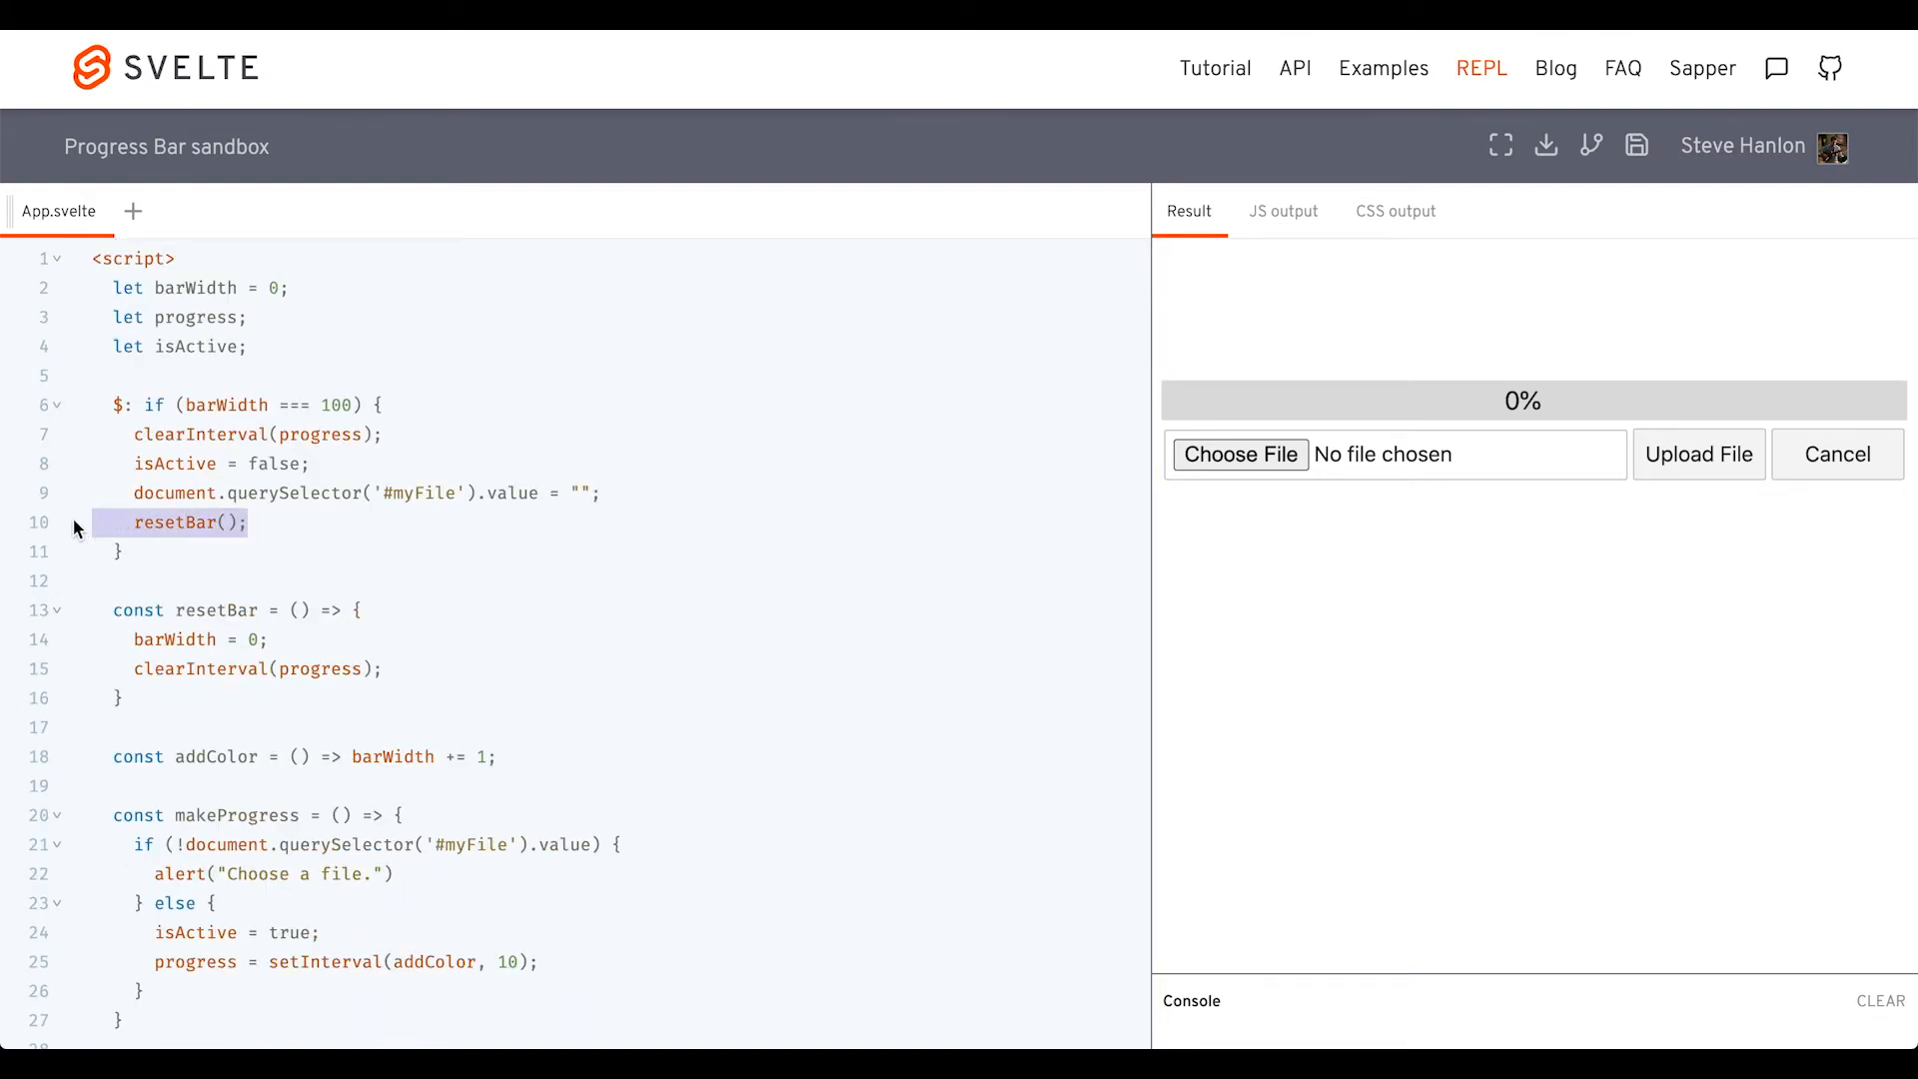
Comment out the immediate reset and run a test upload
{"action": "type", "text": "//"}
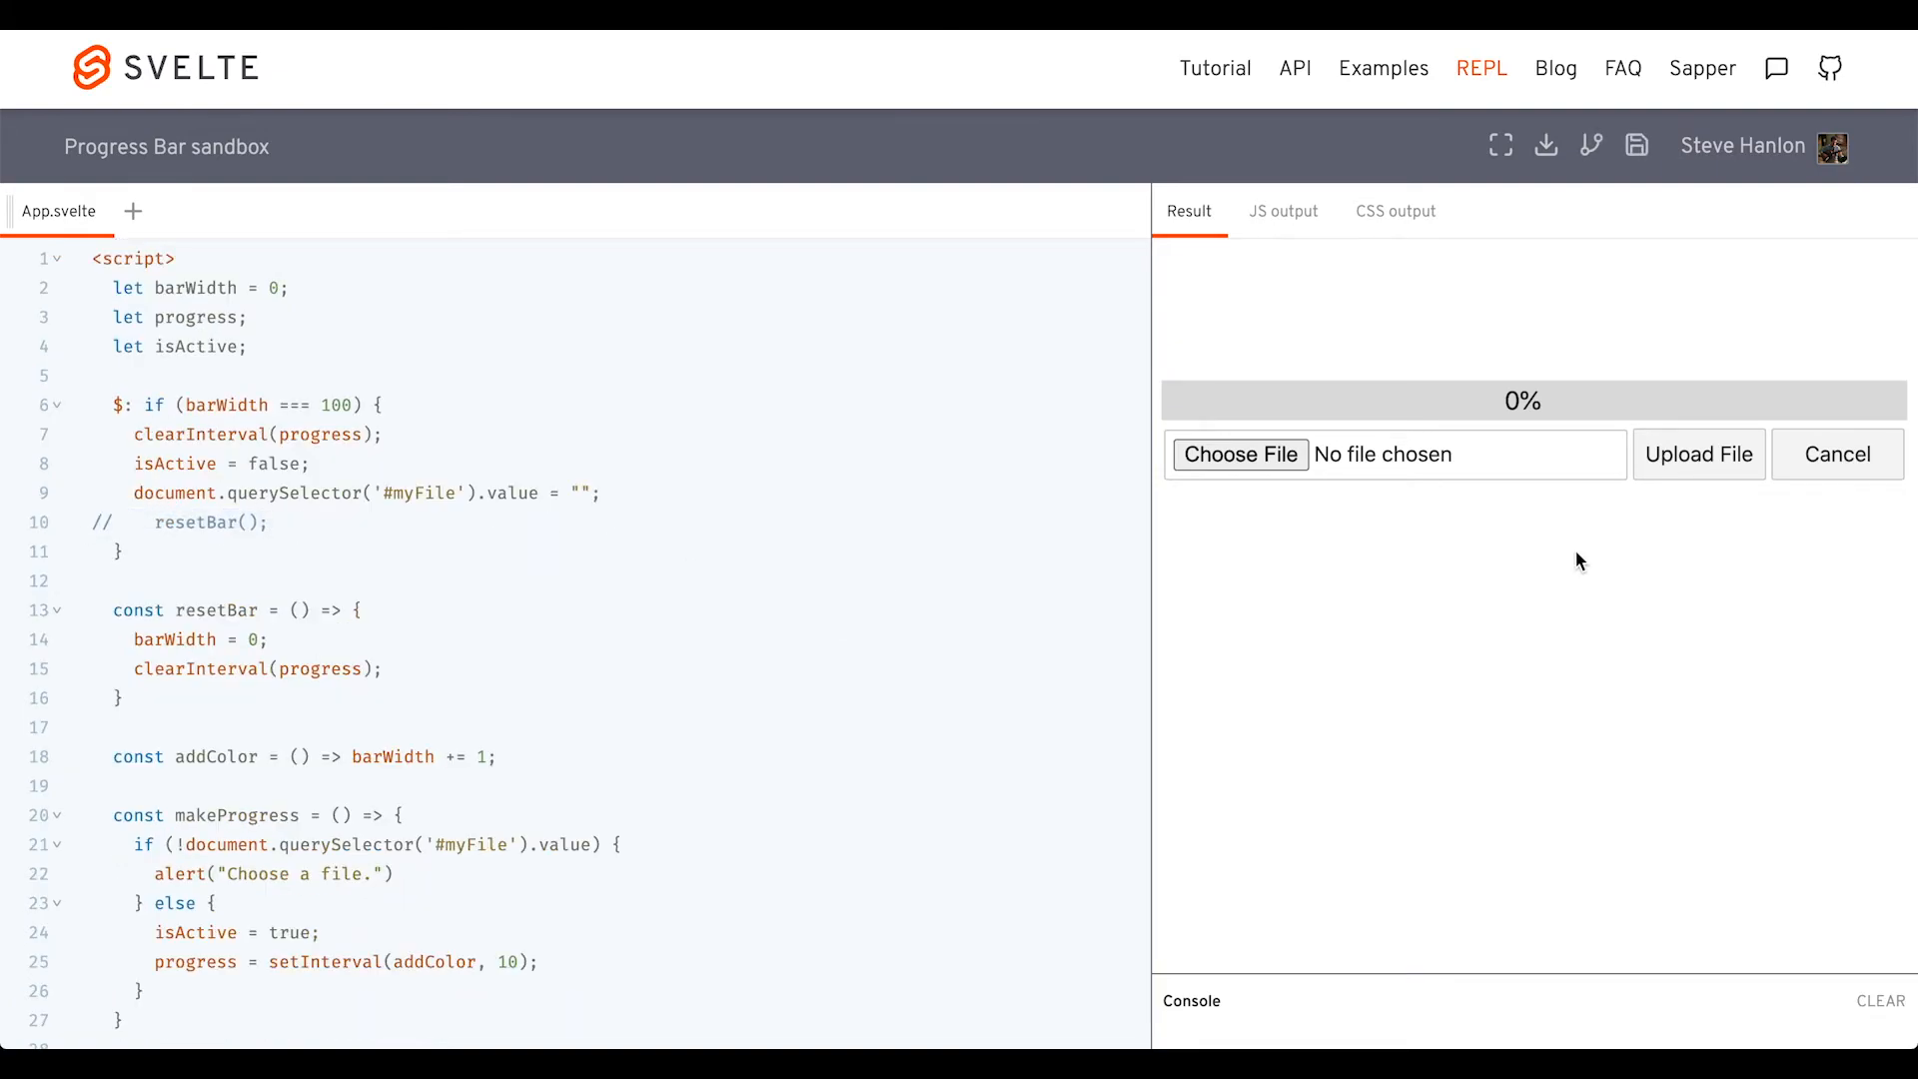
{"action": "left_click", "coordinate": [1240, 455]}
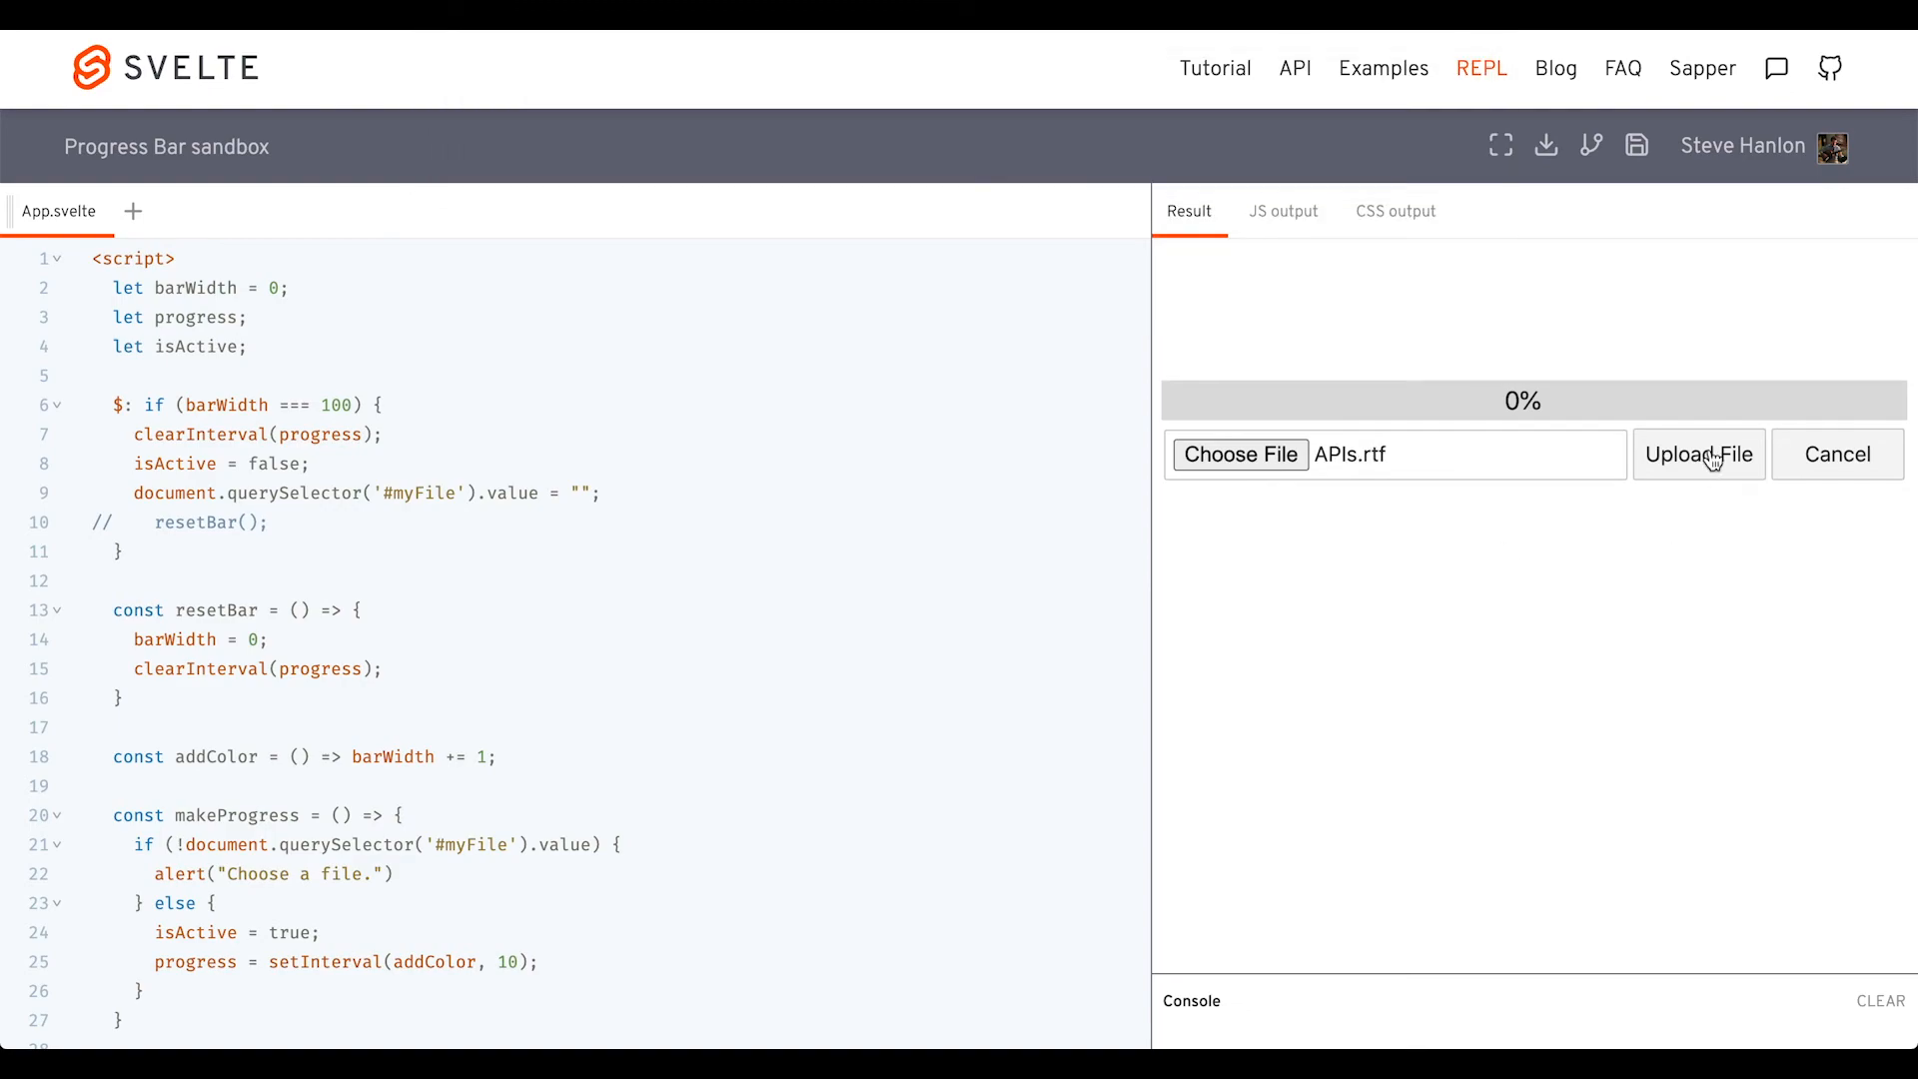
{"action": "left_click", "coordinate": [1698, 453]}
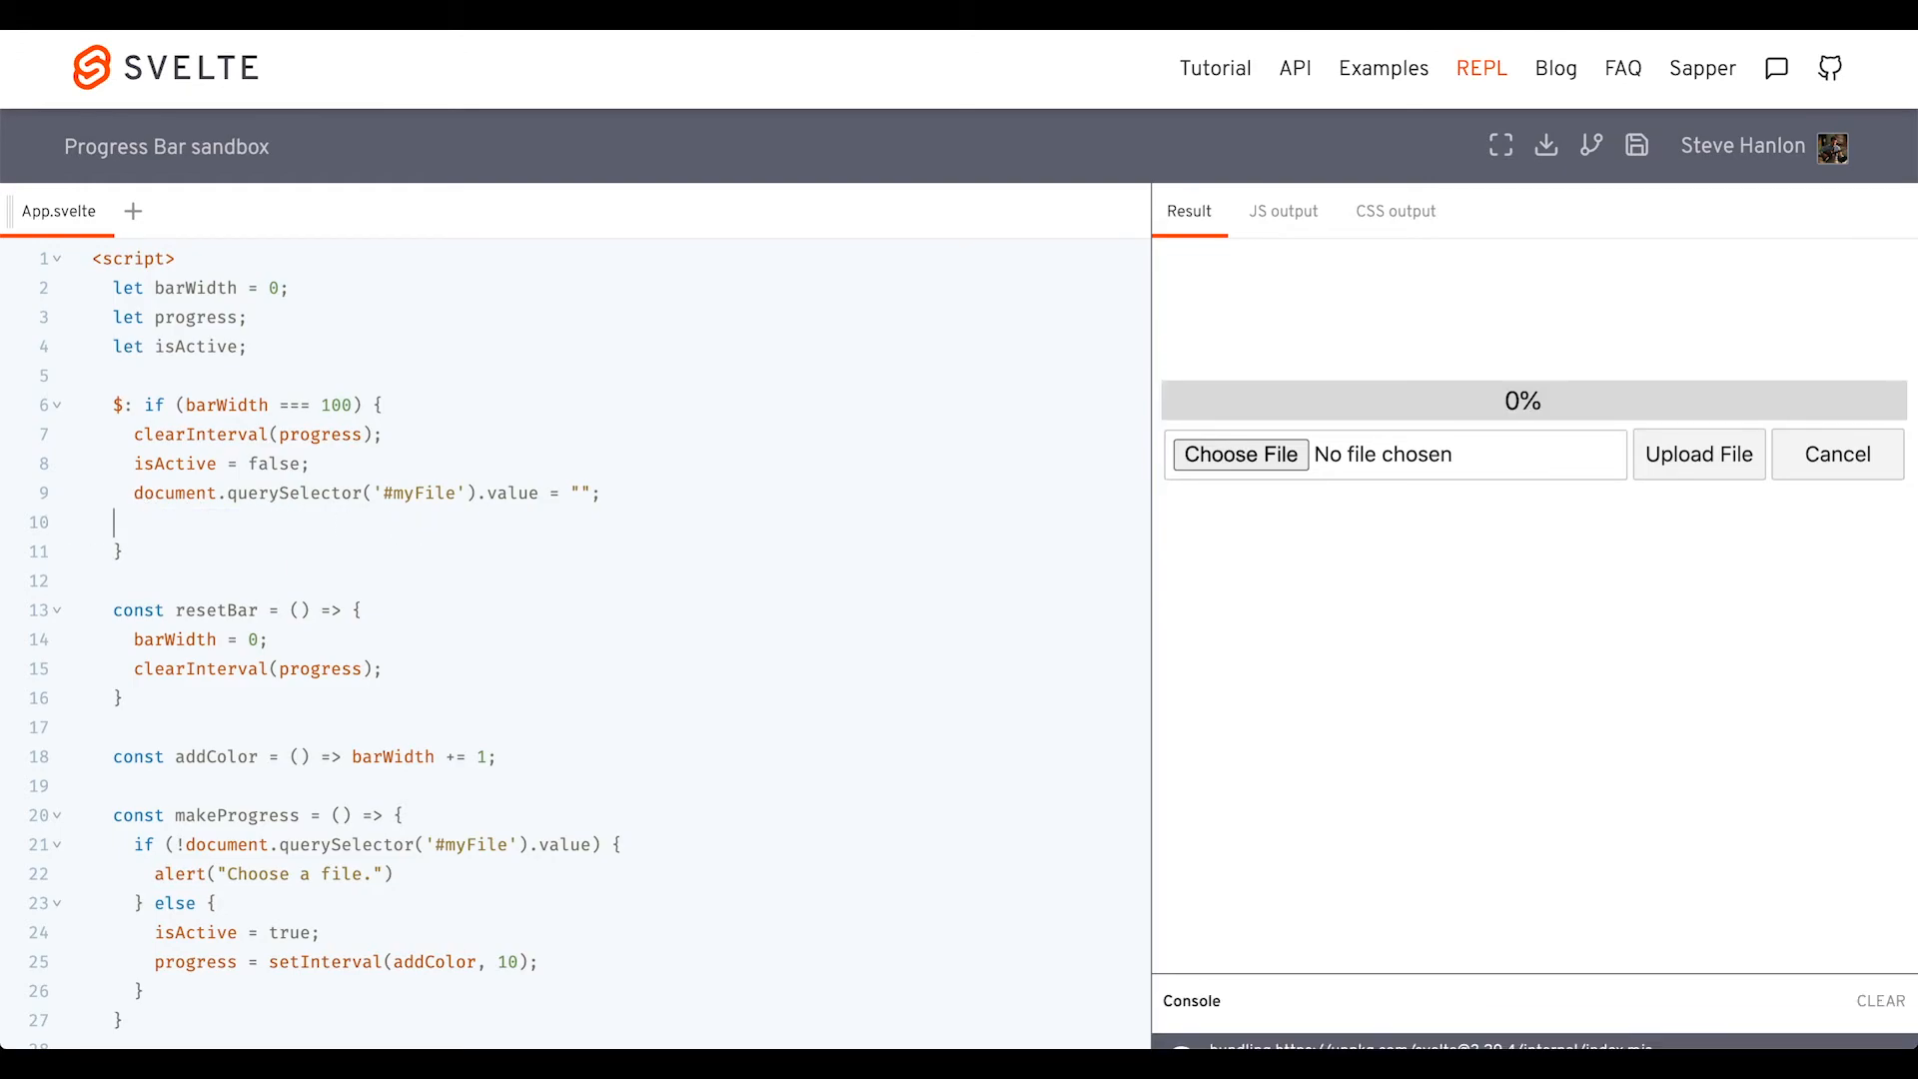
Call setTimeout(resetBar, 2500) on completion and test with an APIs.rtf upload
{"action": "type", "text": "setTimeout("}
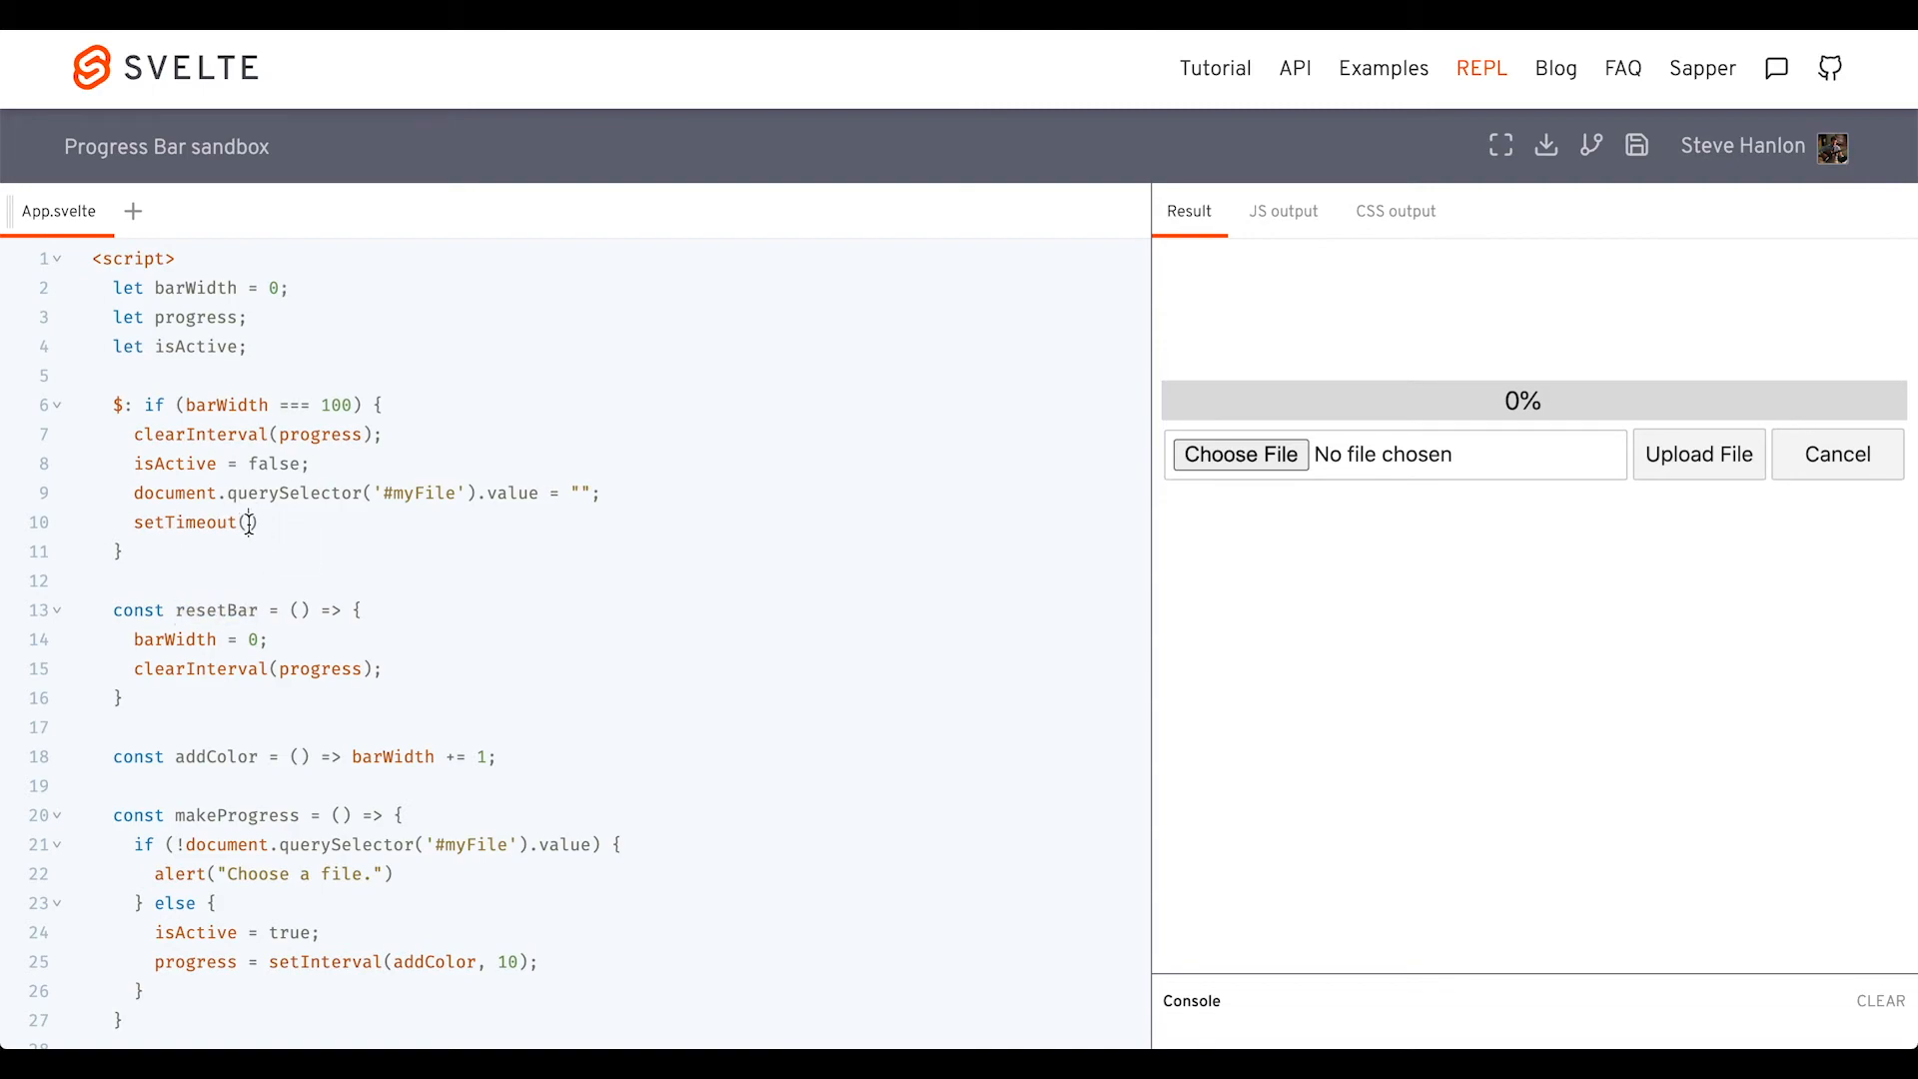
{"action": "type", "text": "resetBar, 2500"}
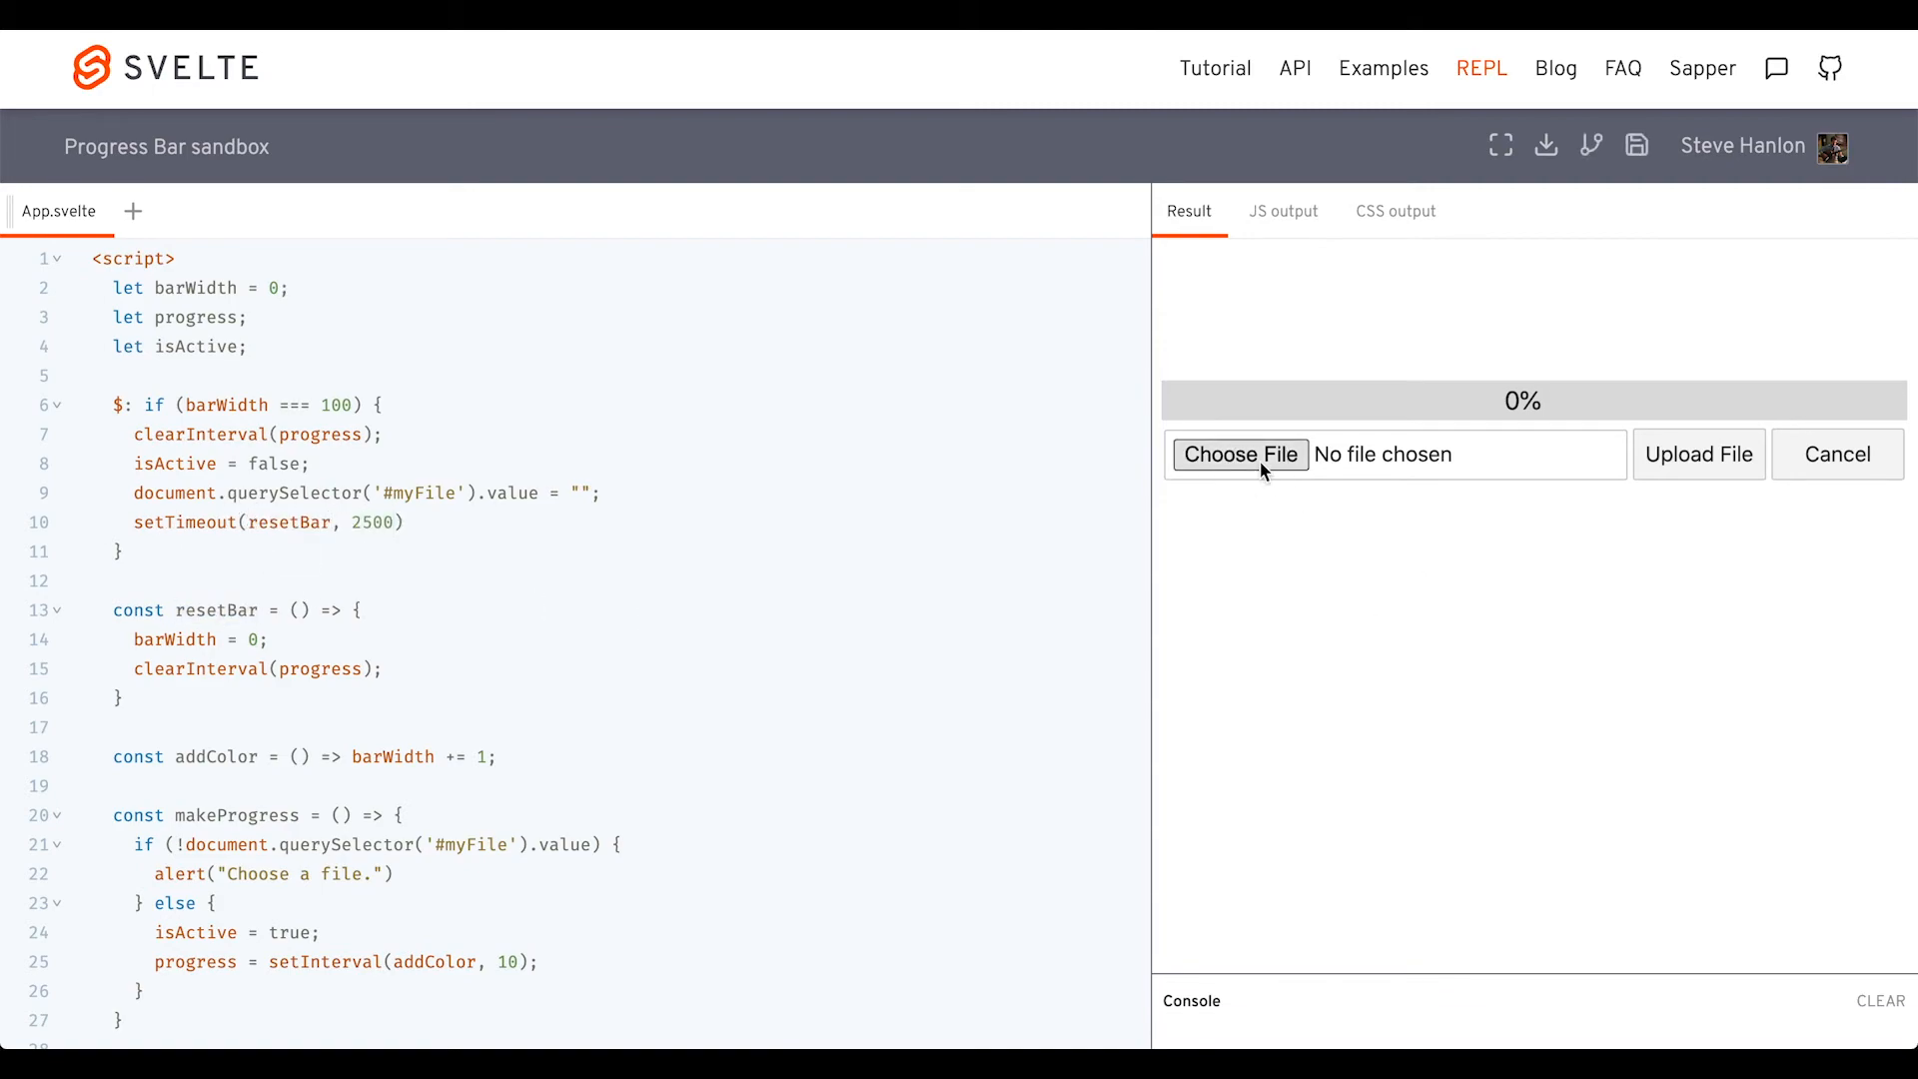
{"action": "left_click", "coordinate": [1241, 455]}
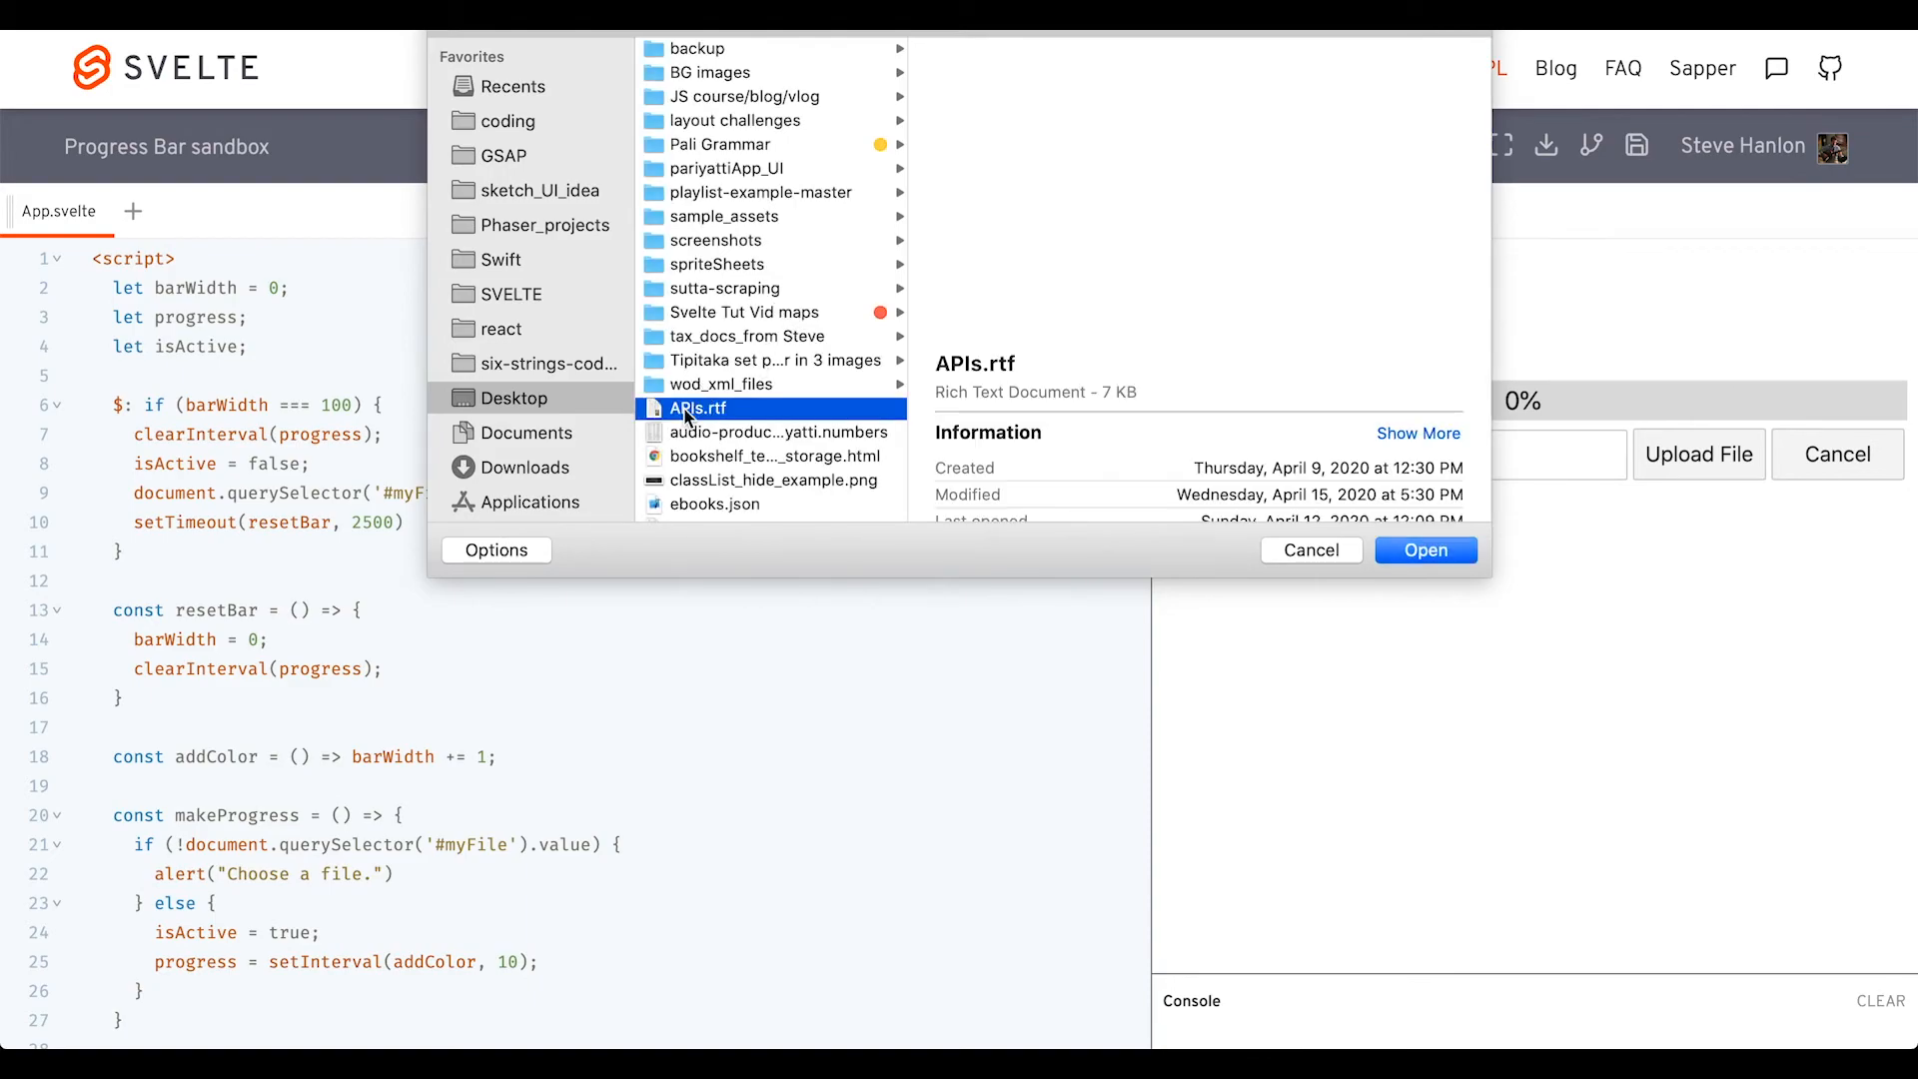
{"action": "left_click", "coordinate": [1426, 550]}
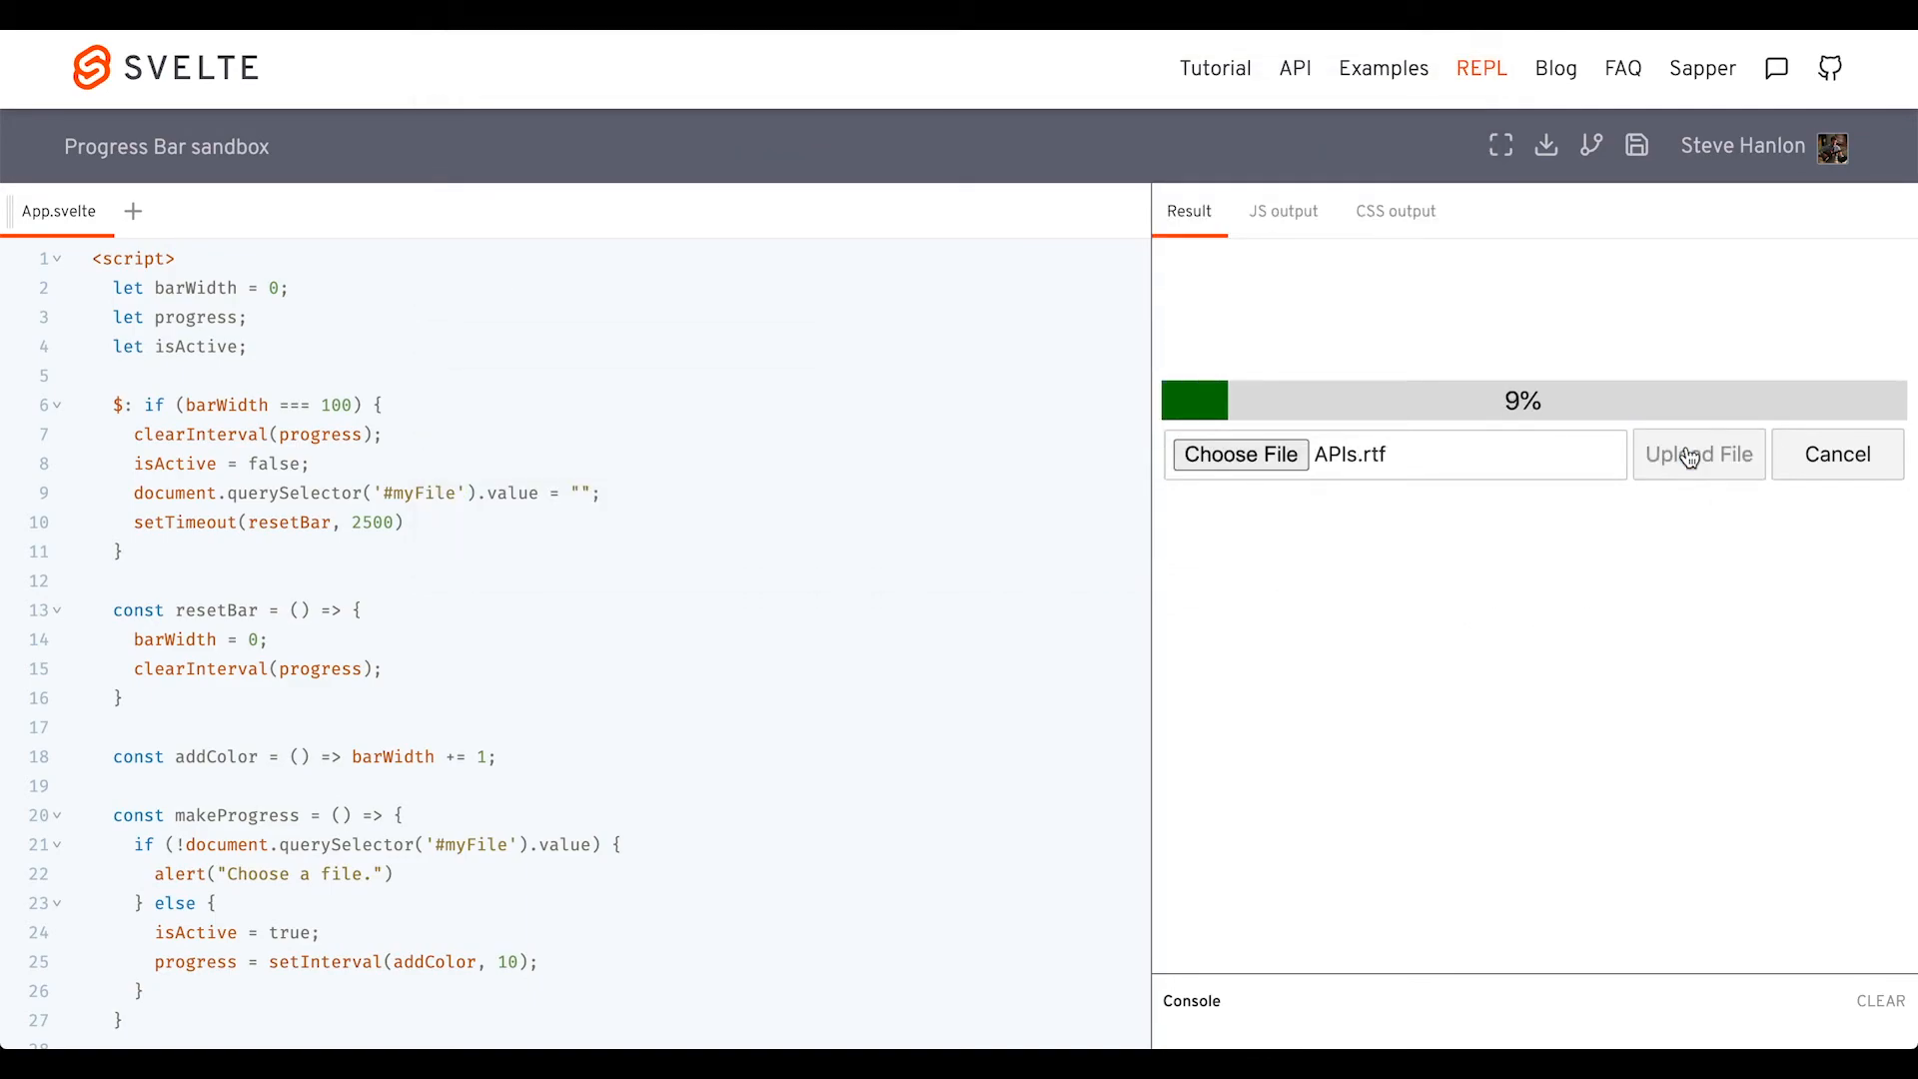
{"action": "left_click", "coordinate": [1698, 454]}
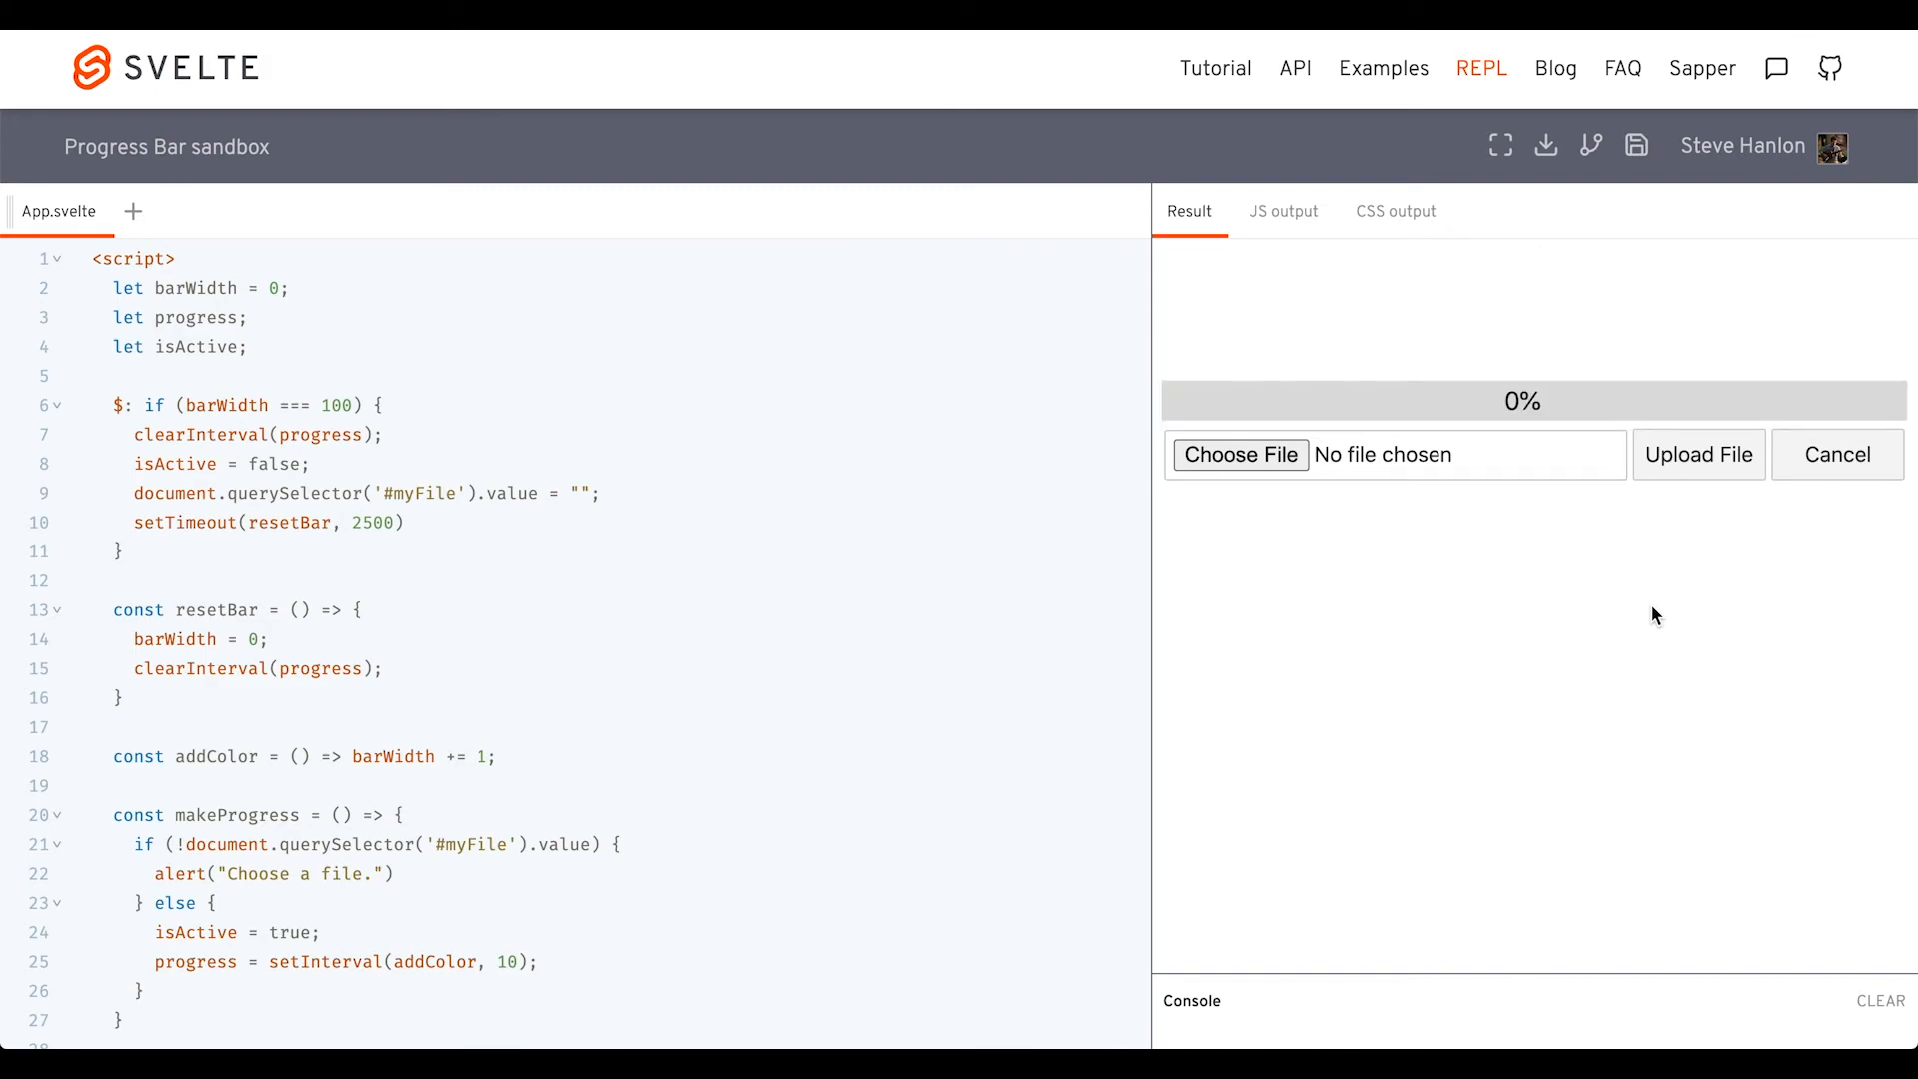
{"action": "scroll", "scroll_direction": "down", "scroll_amount": 3}
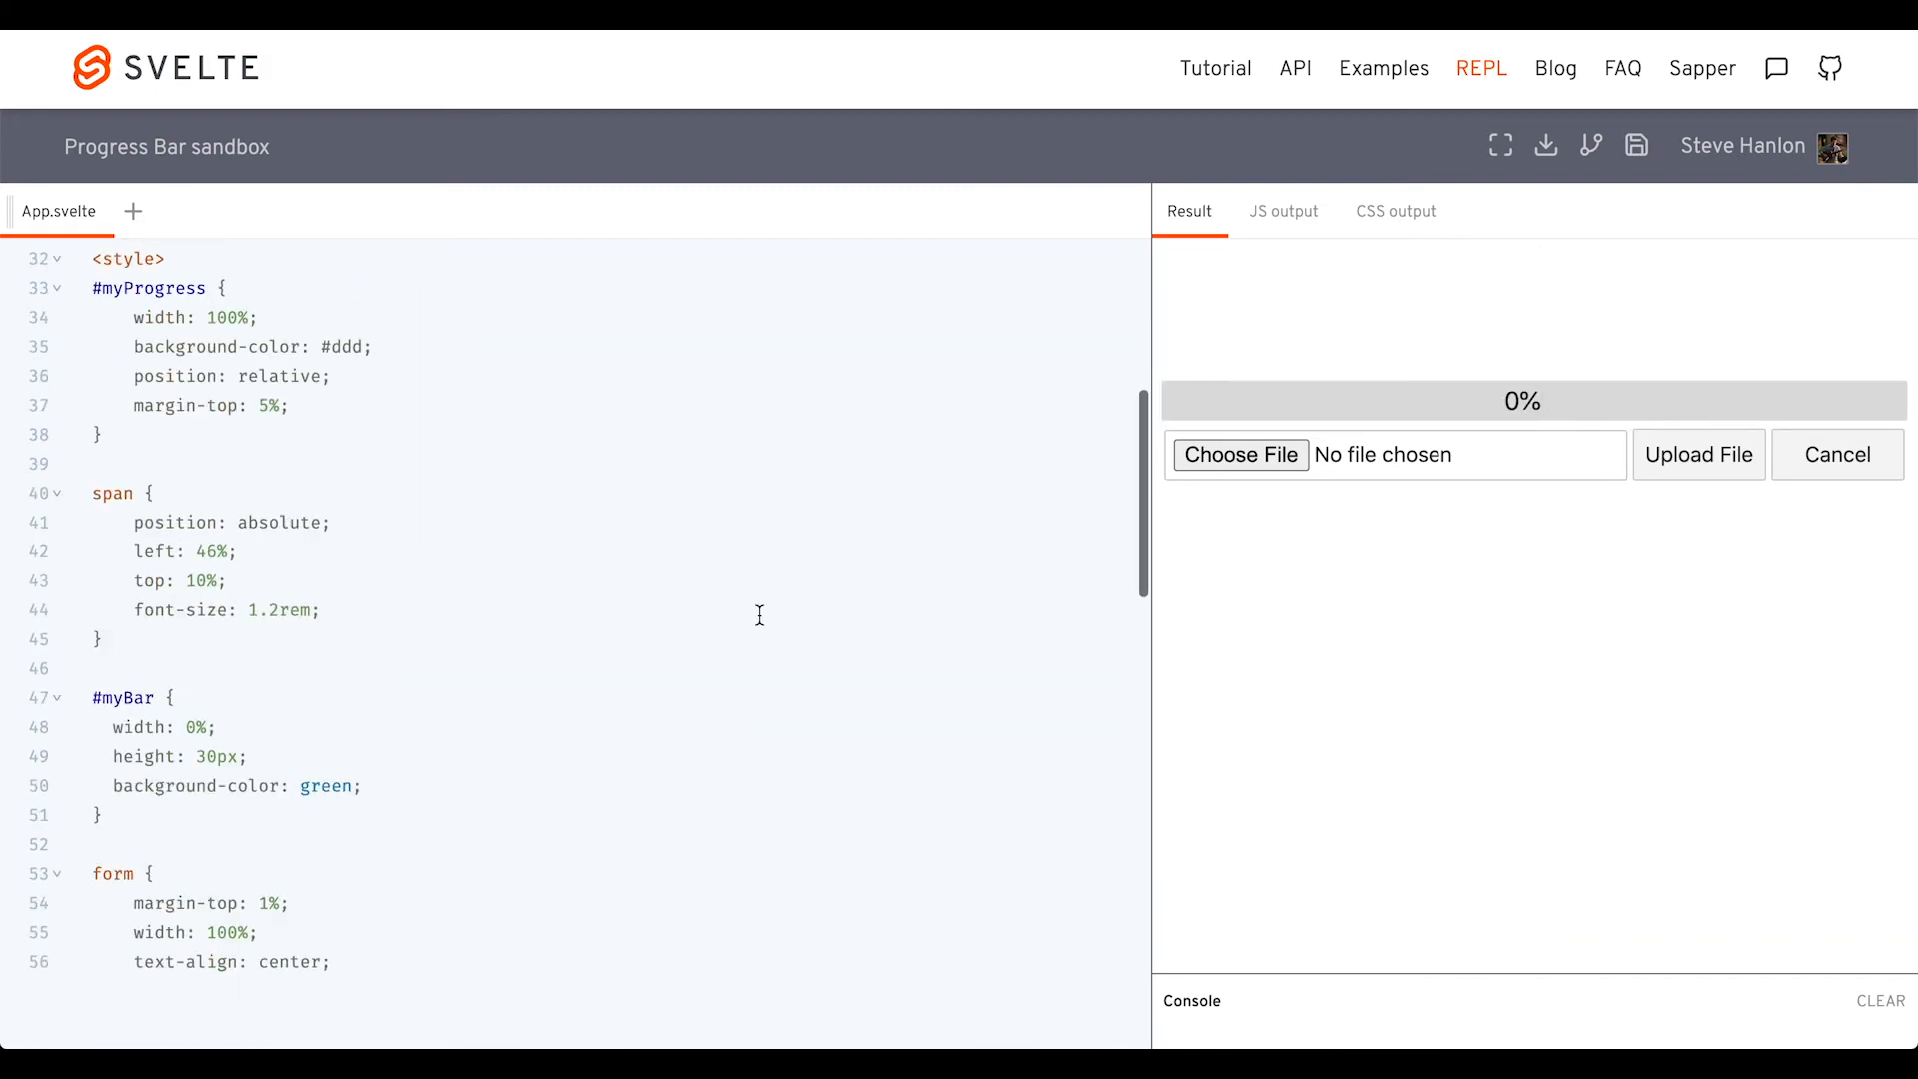
Wrap the percentage span and #myBar div in {#if isActive}
{"action": "scroll", "scroll_direction": "down", "scroll_amount": 3}
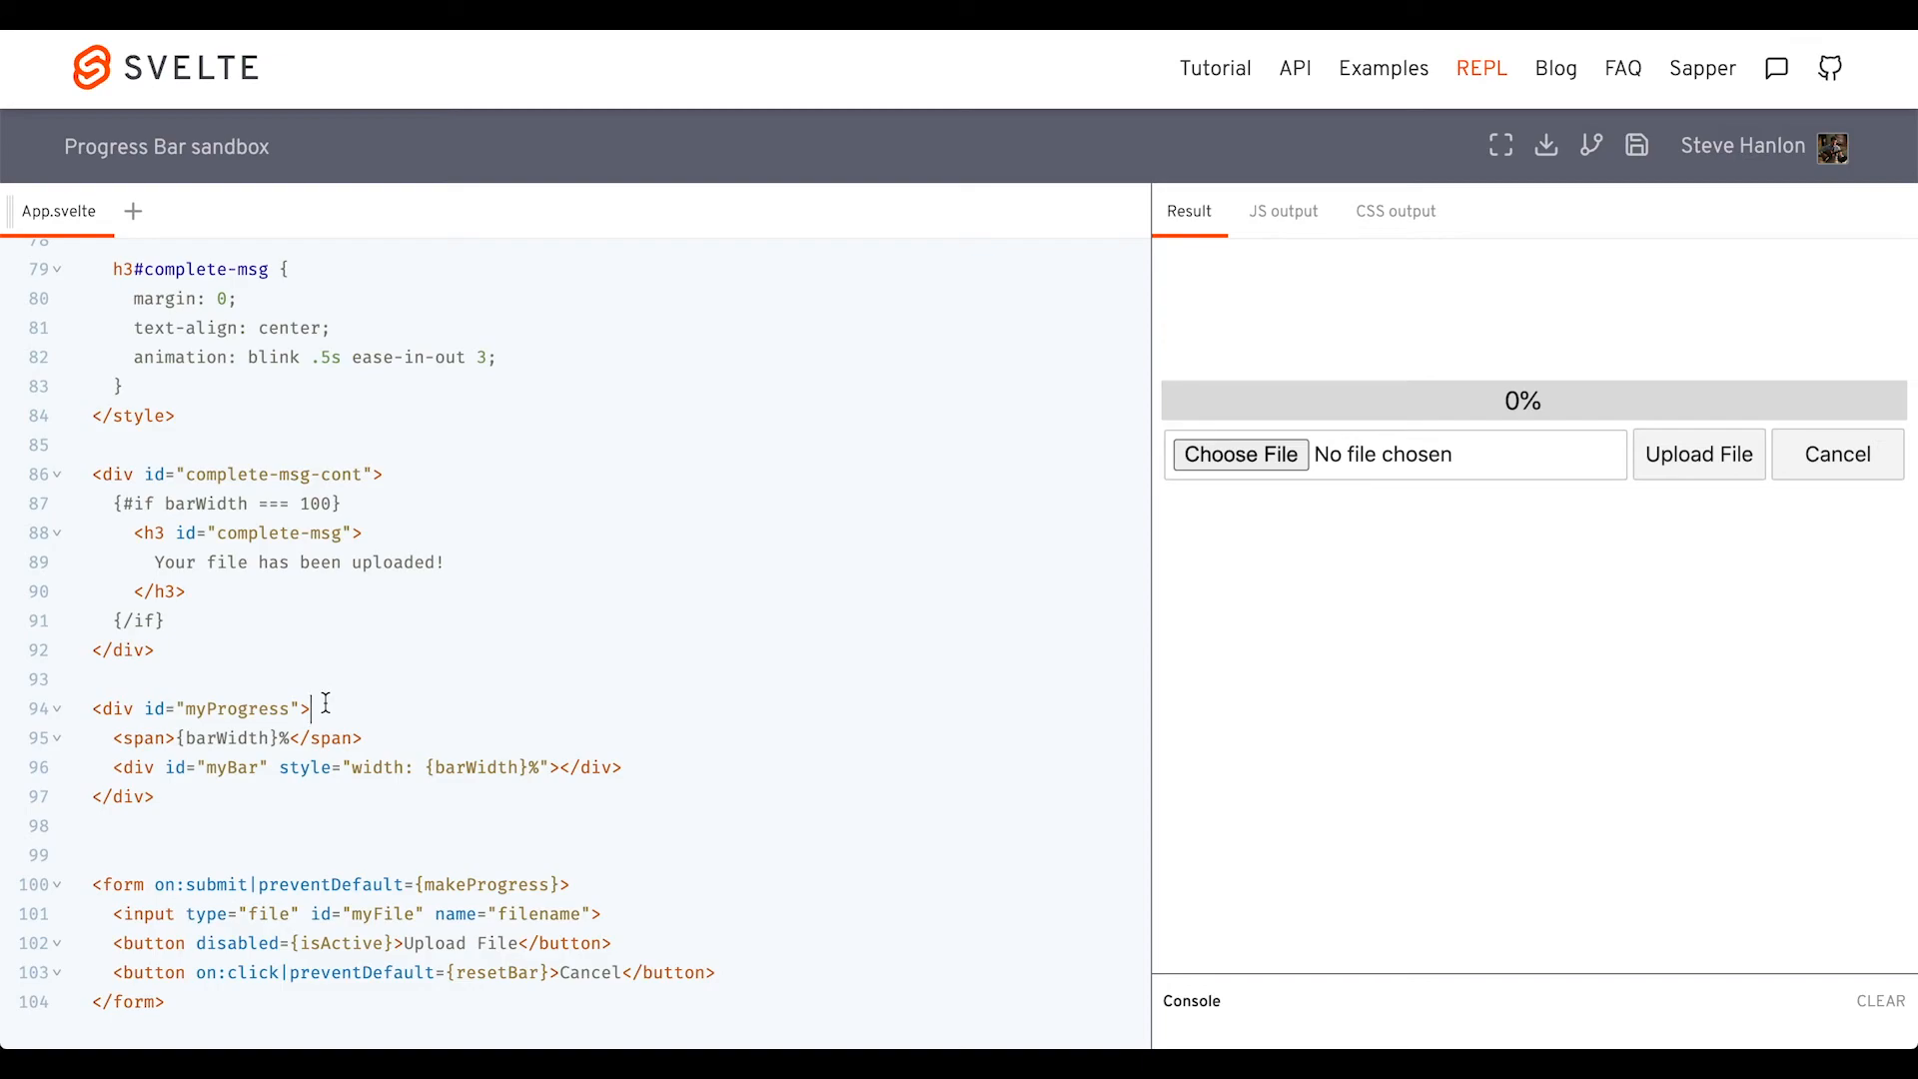
{"action": "type", "text": "{#if }"}
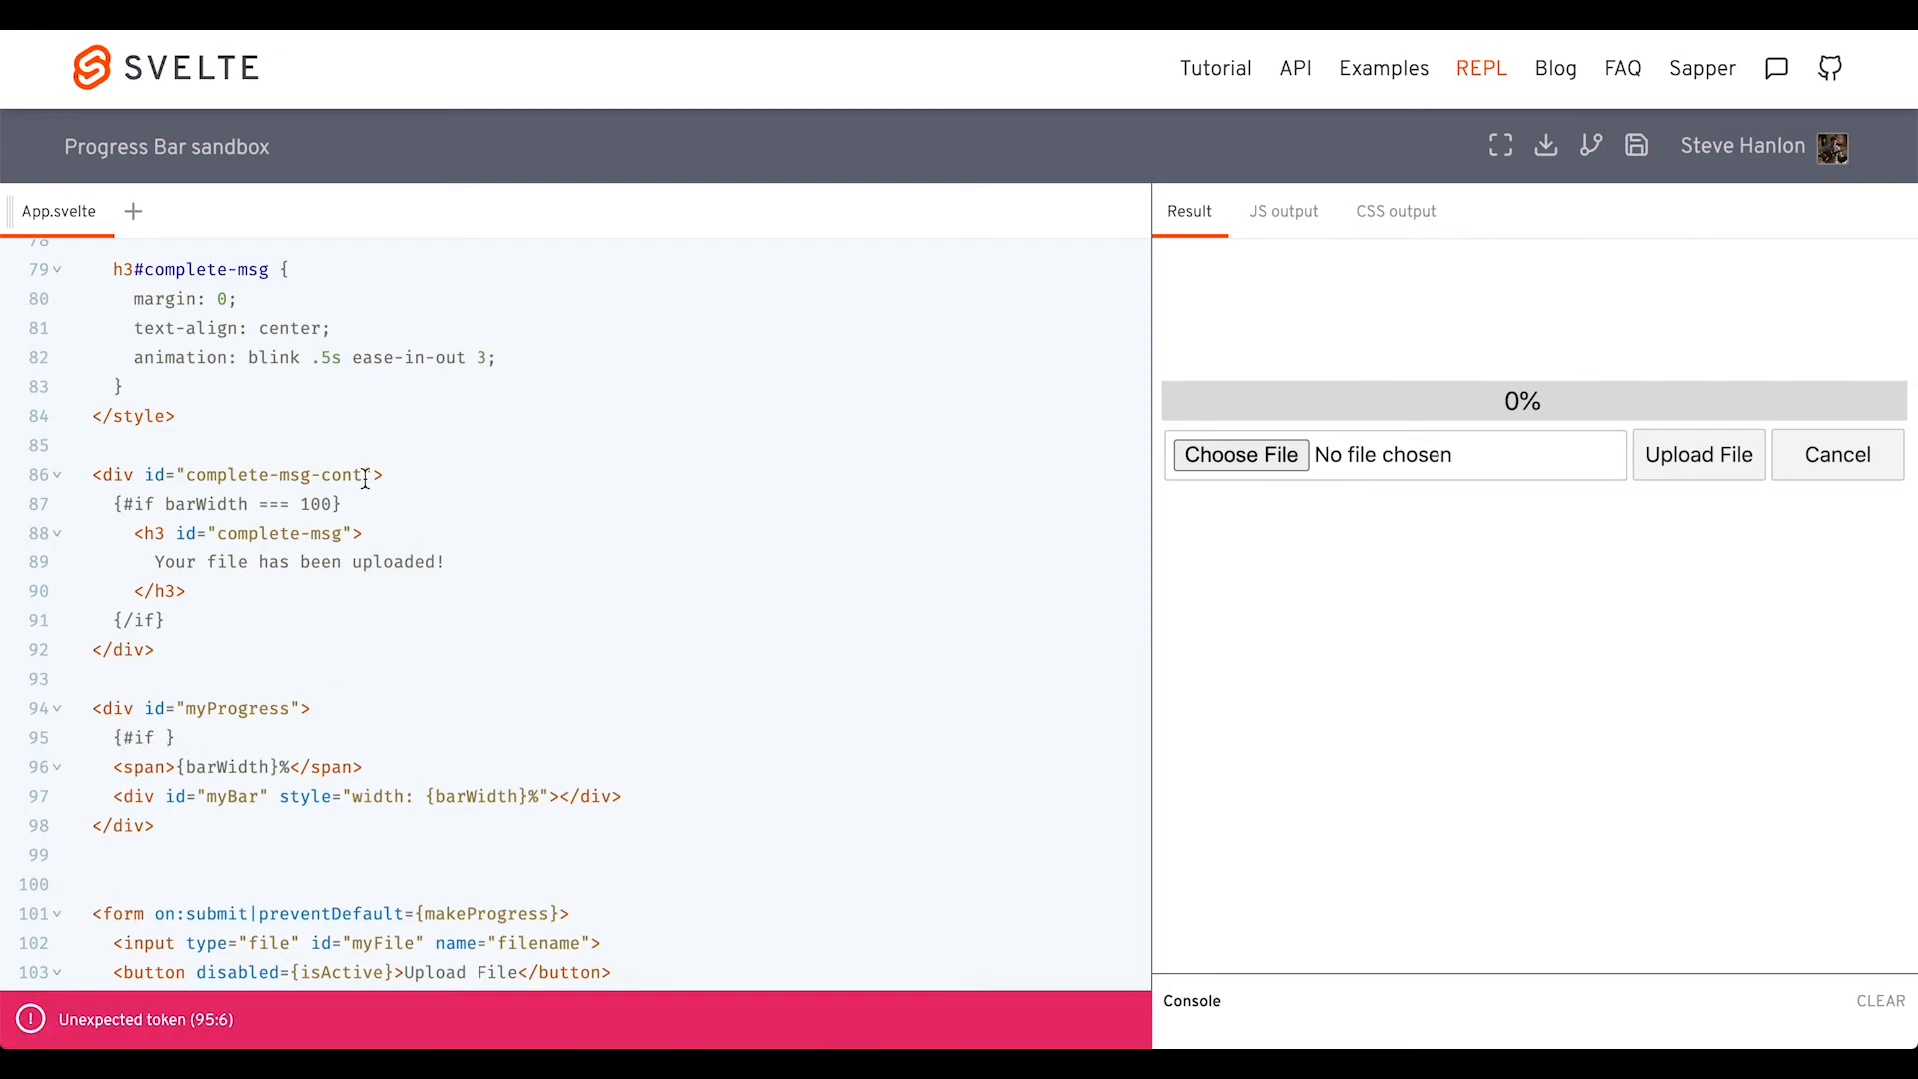
{"action": "type", "text": "isActive"}
{"action": "type", "text": "{/if}"}
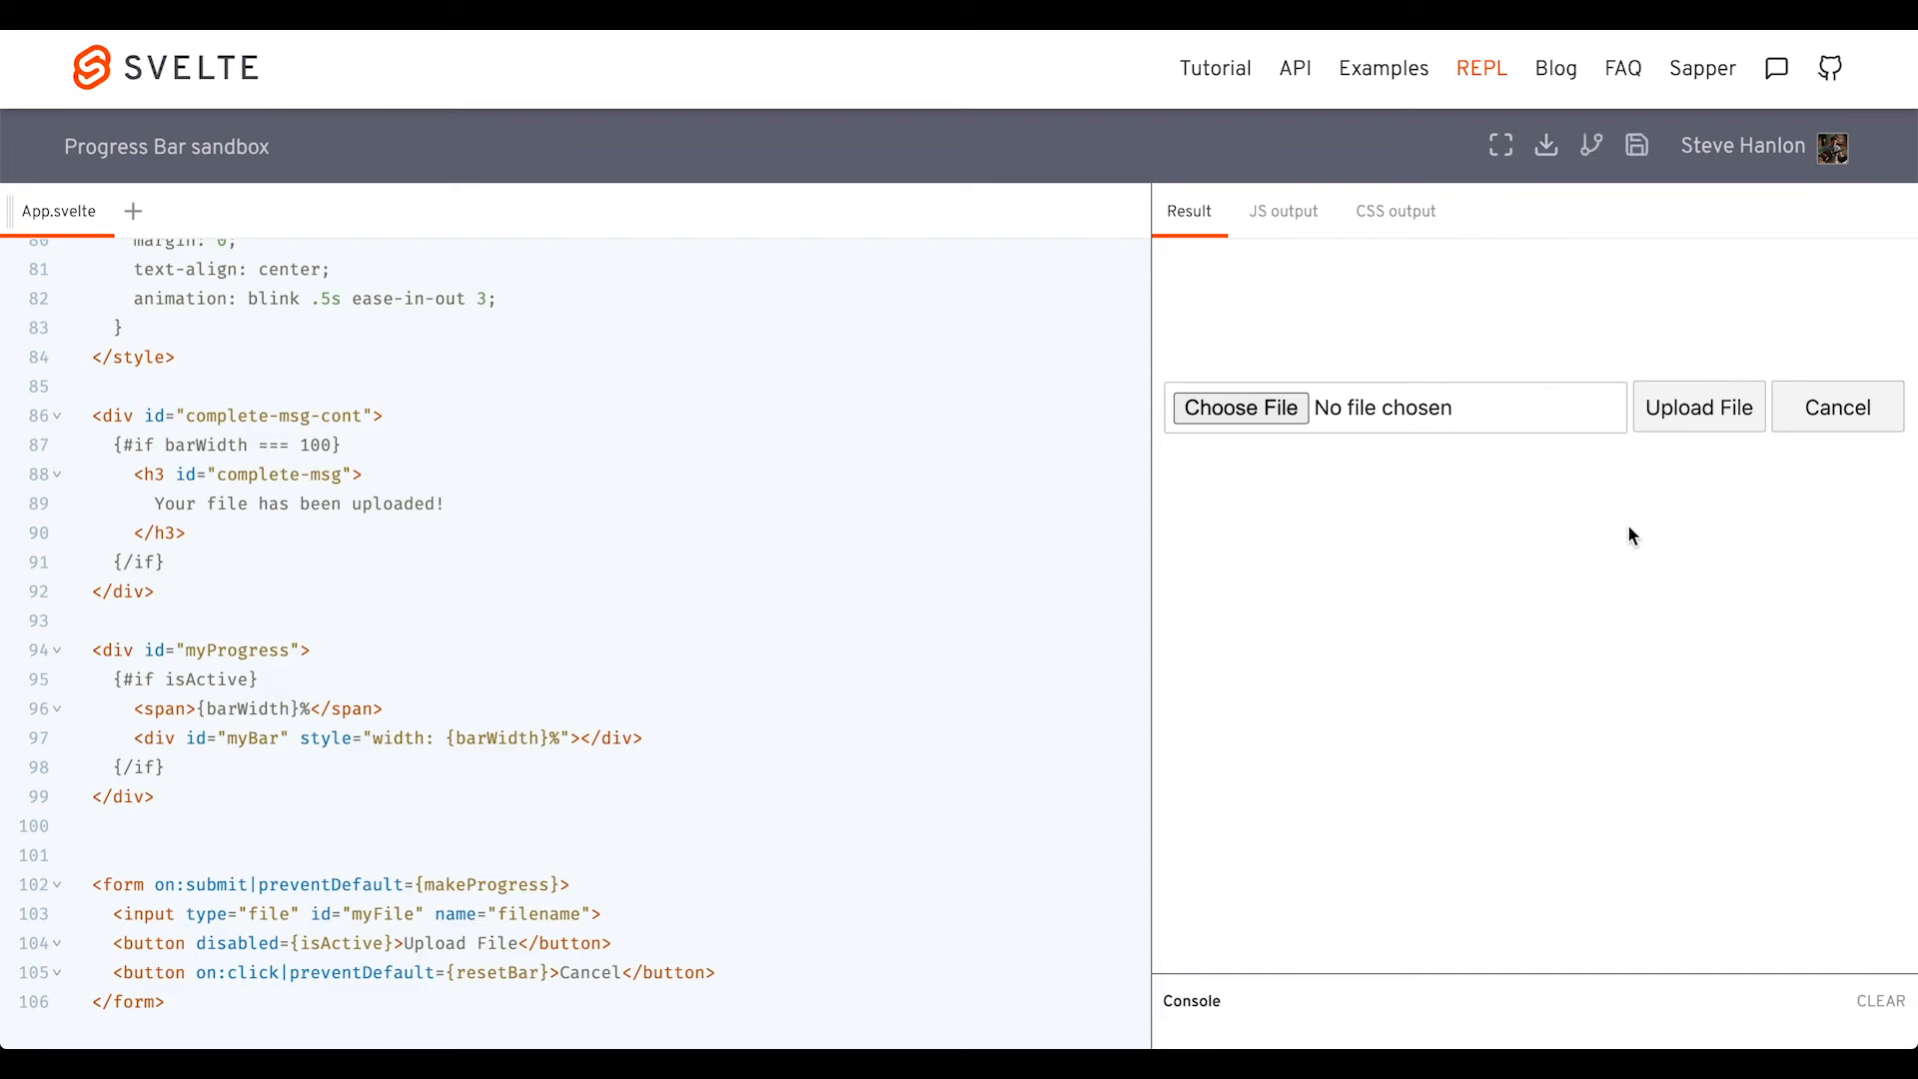
Test Upload File without a file, dismiss the alert, then upload a chosen file
{"action": "left_click", "coordinate": [1699, 407]}
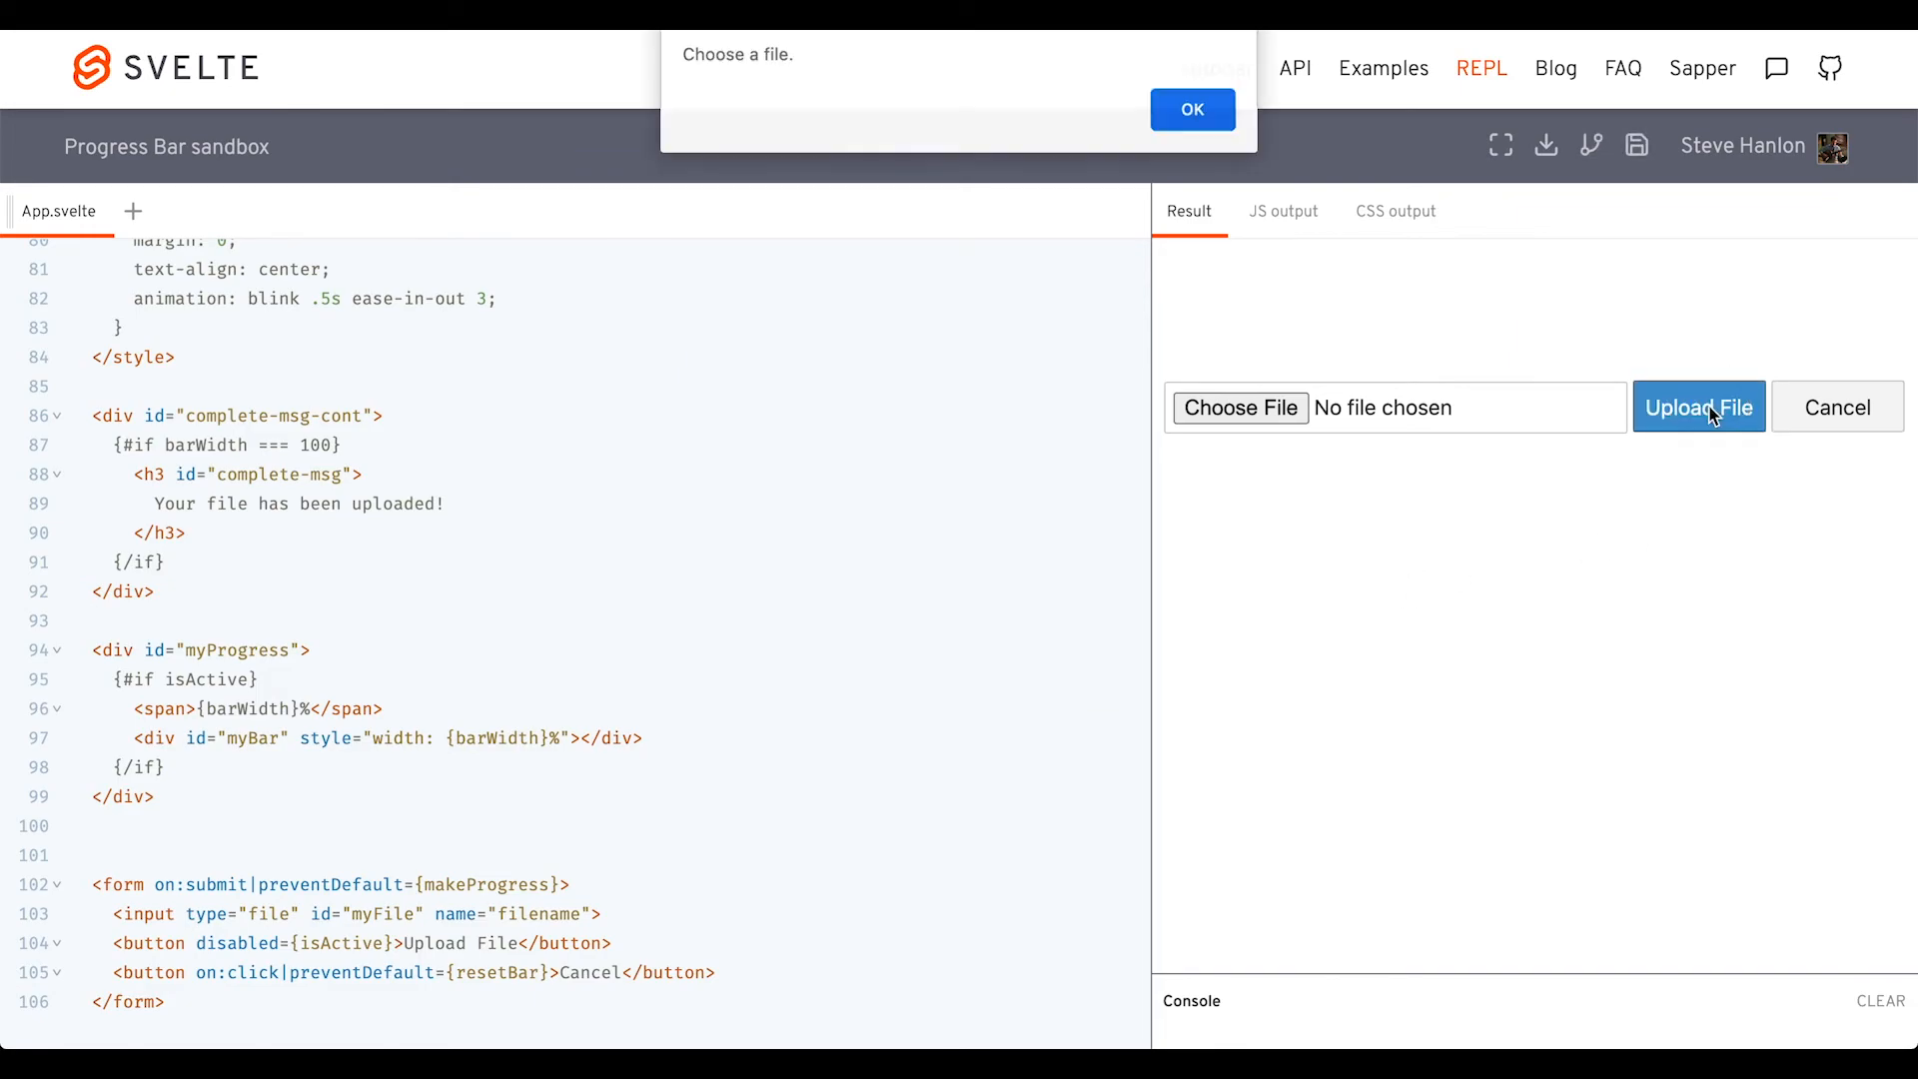
{"action": "left_click", "coordinate": [1193, 110]}
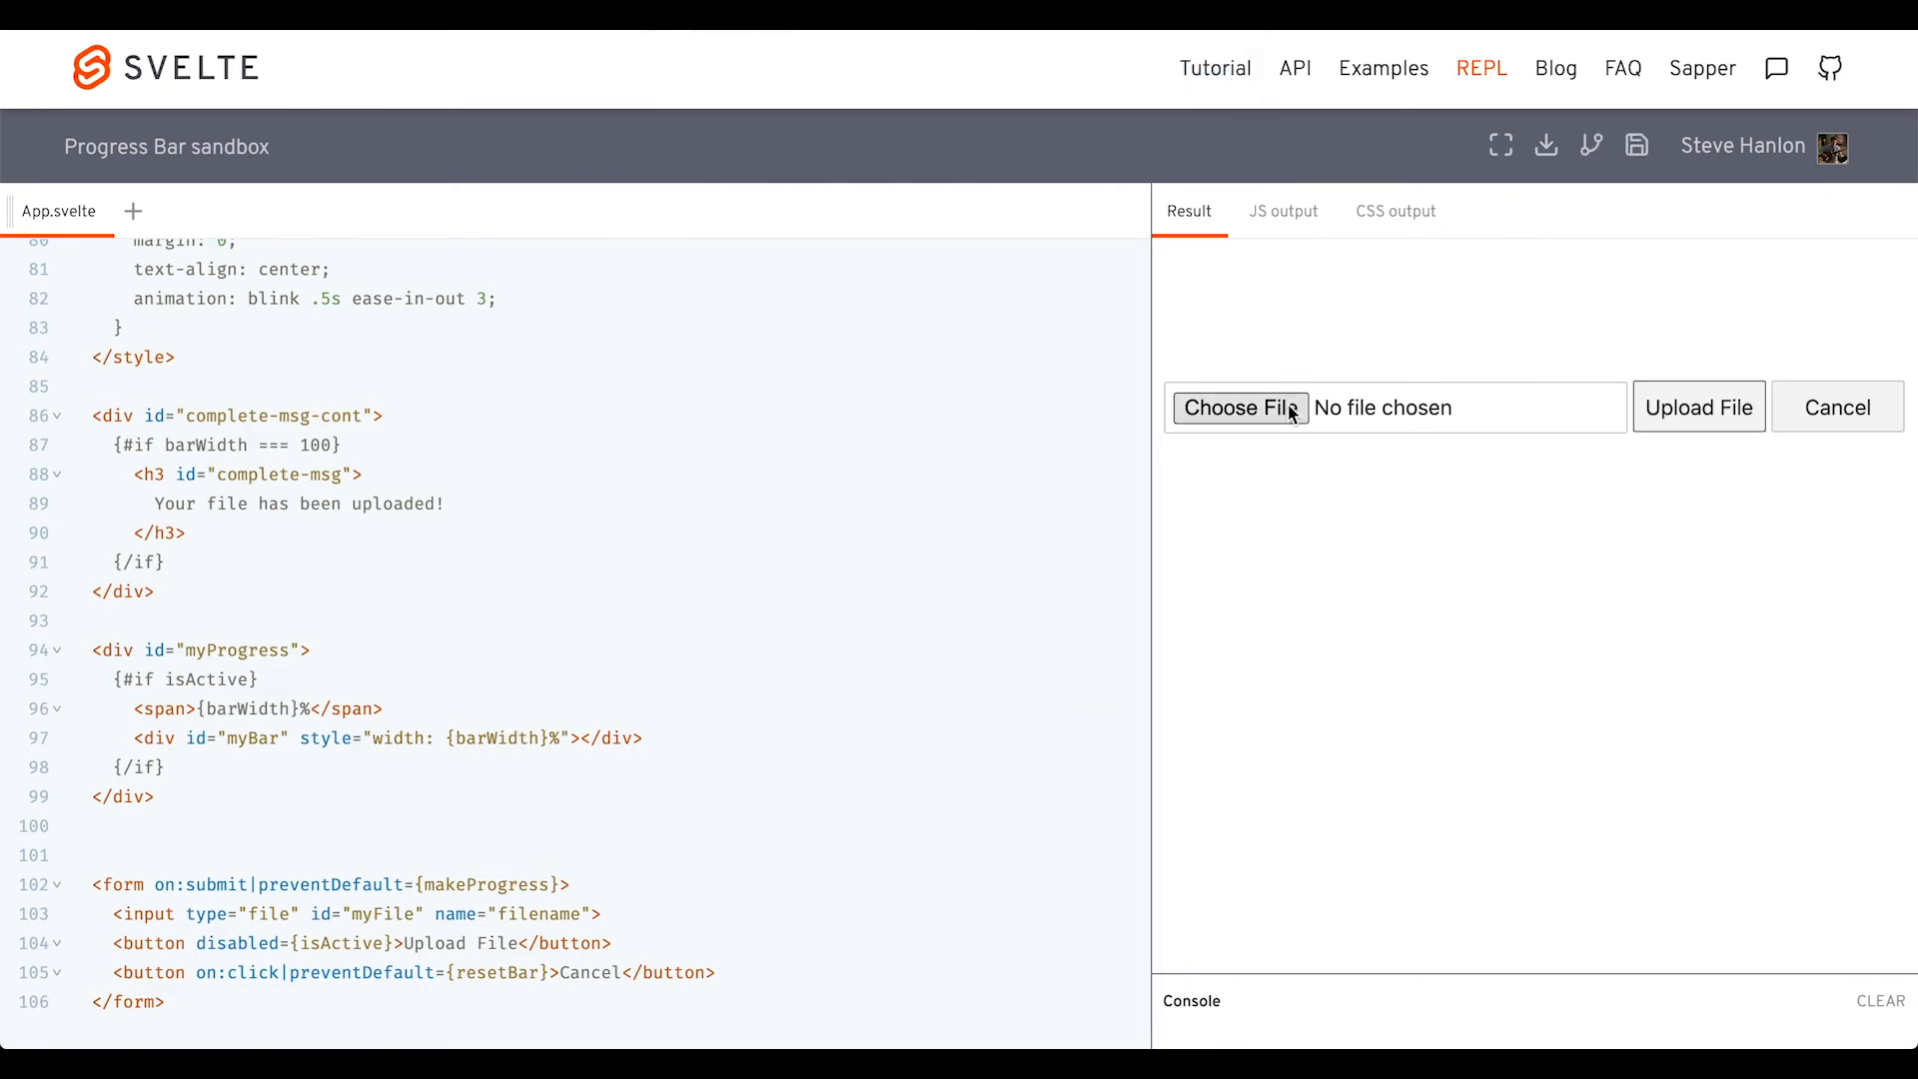
{"action": "left_click", "coordinate": [1239, 408]}
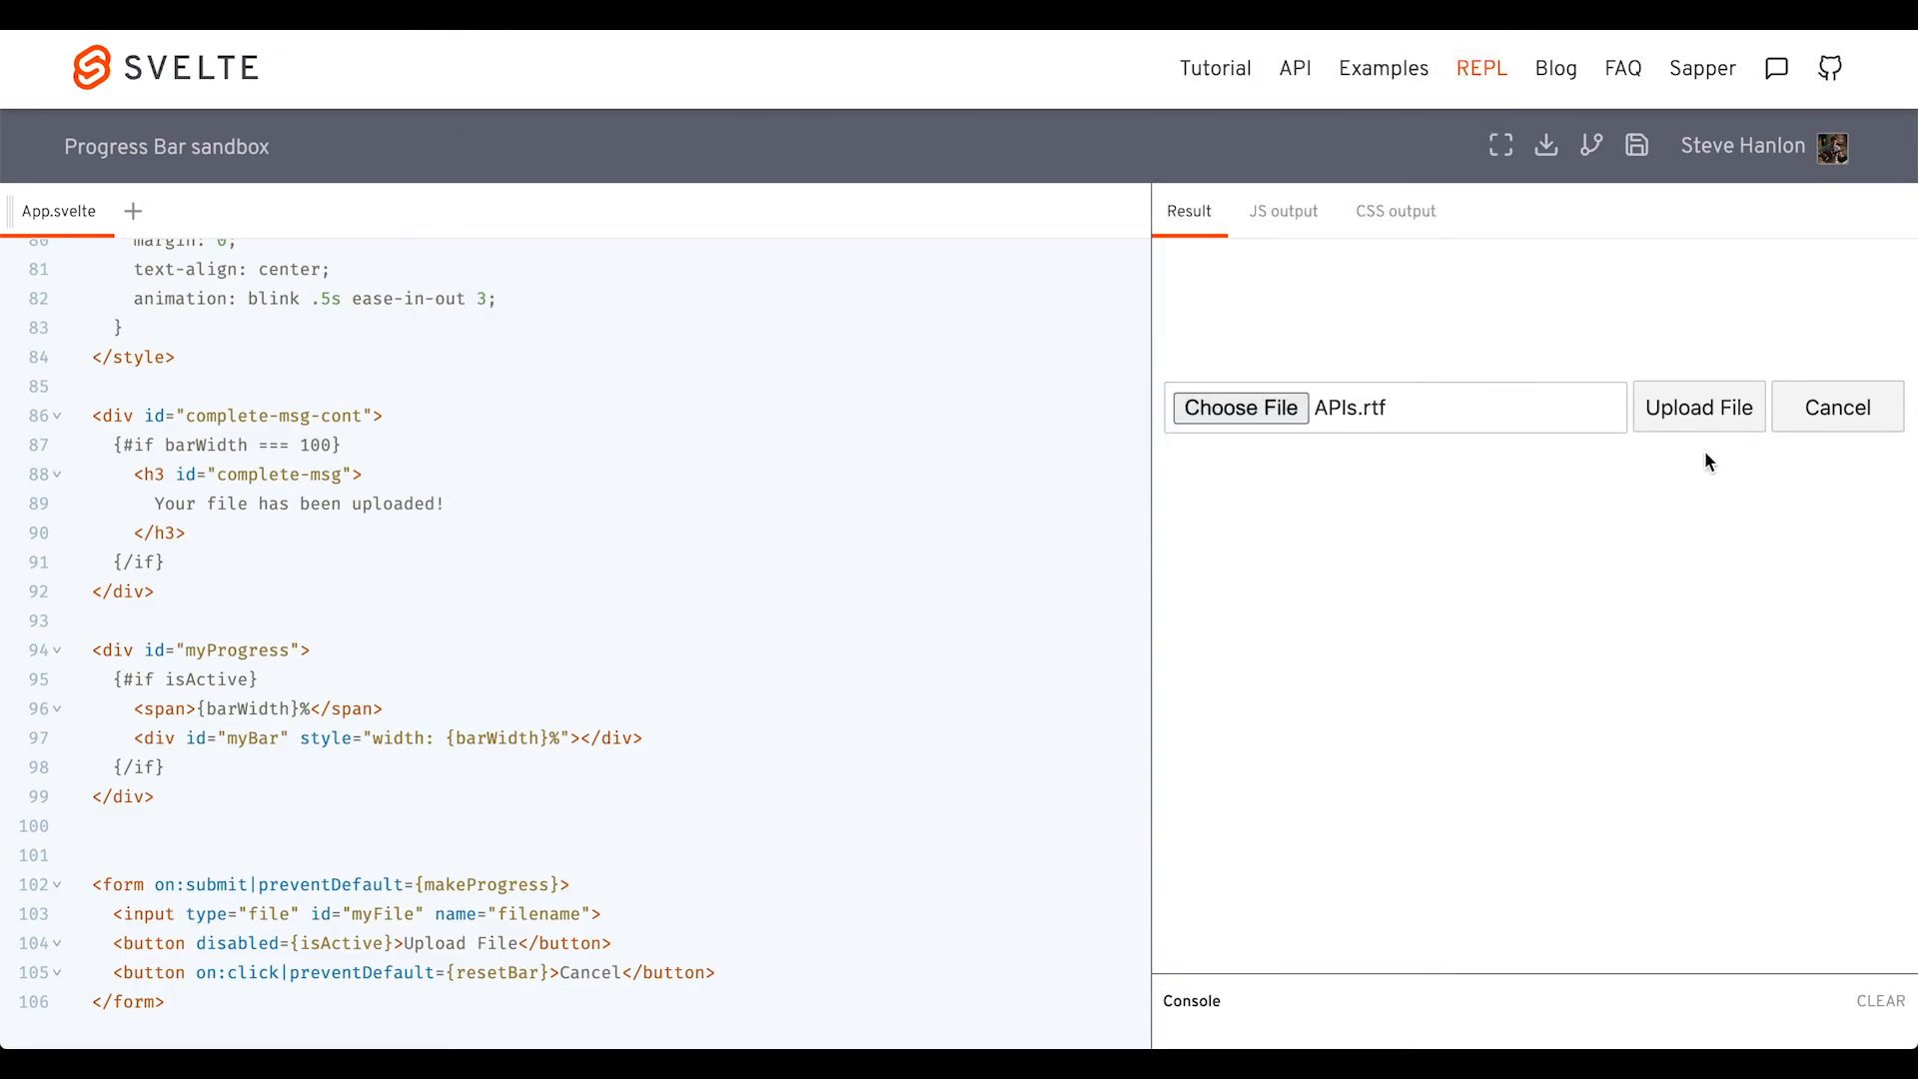
{"action": "left_click", "coordinate": [1699, 407]}
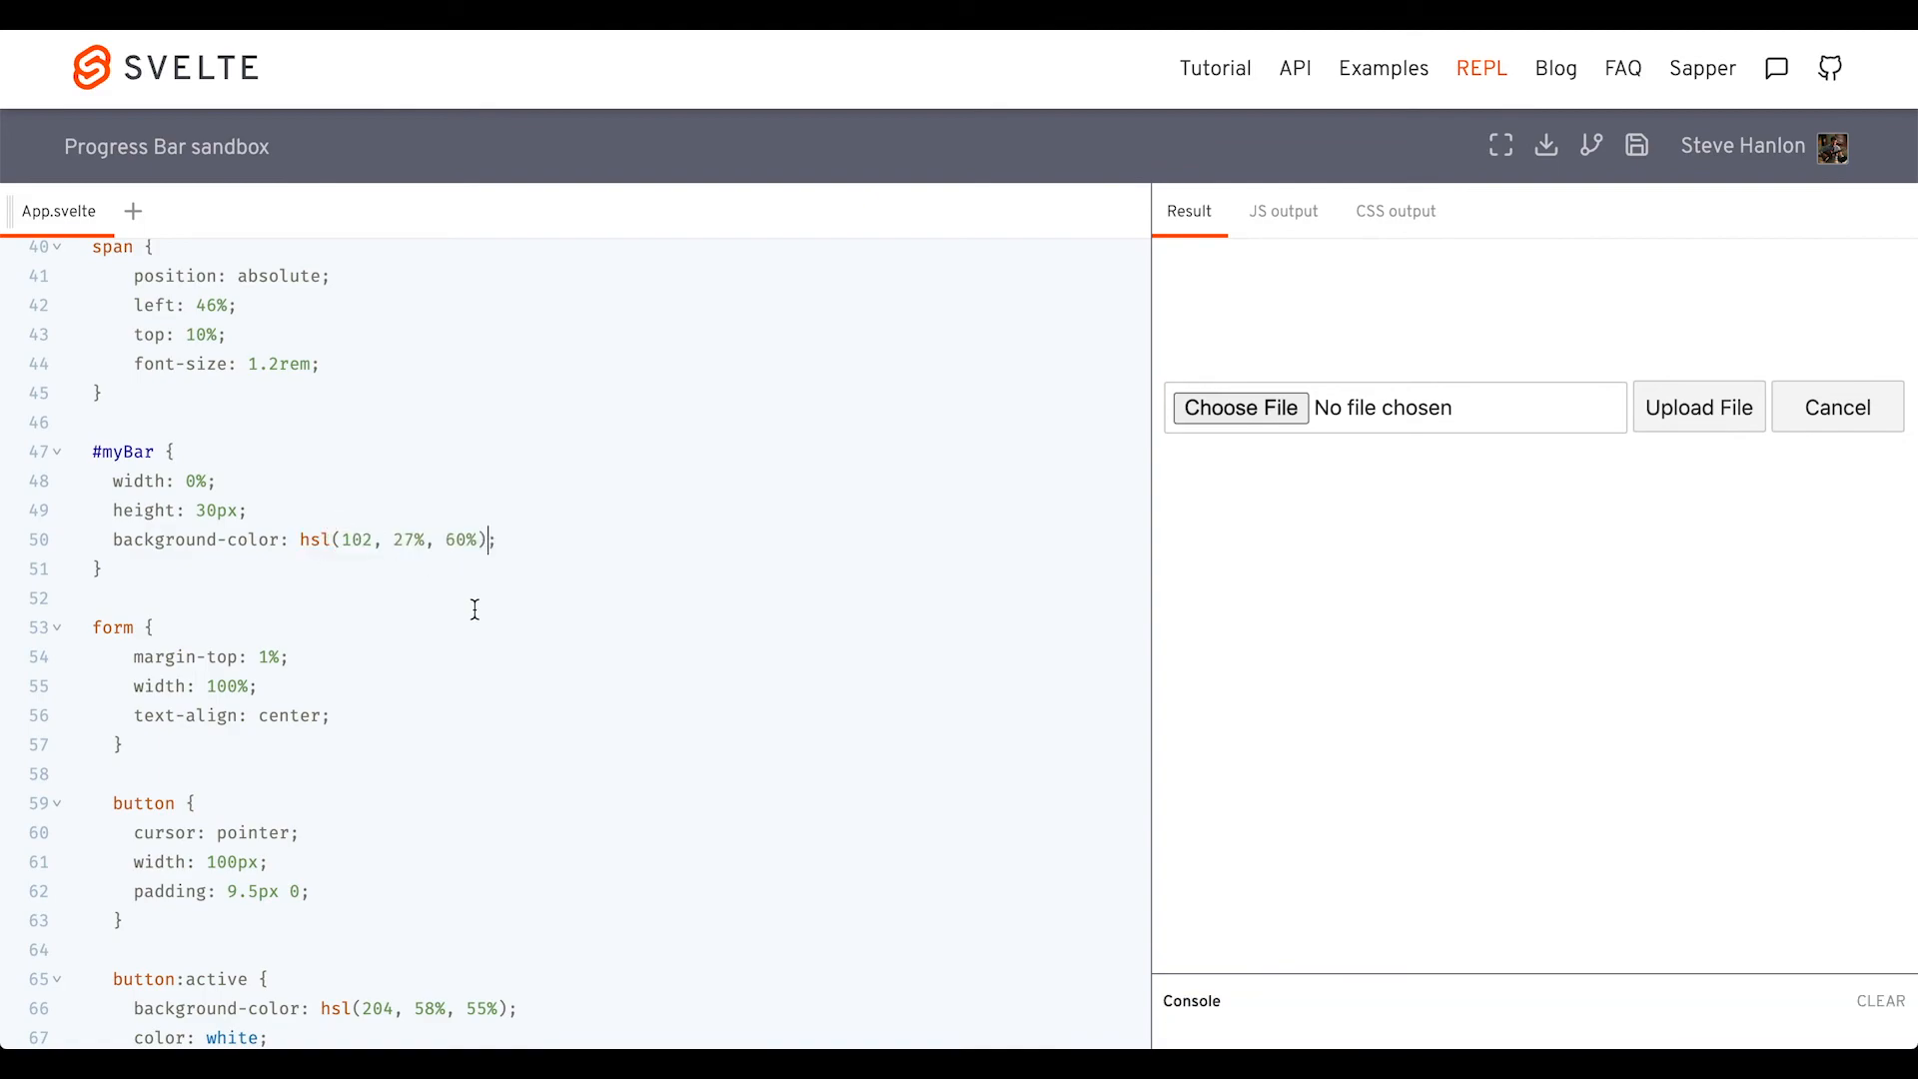
{"action": "mouse_move", "coordinate": [687, 739]}
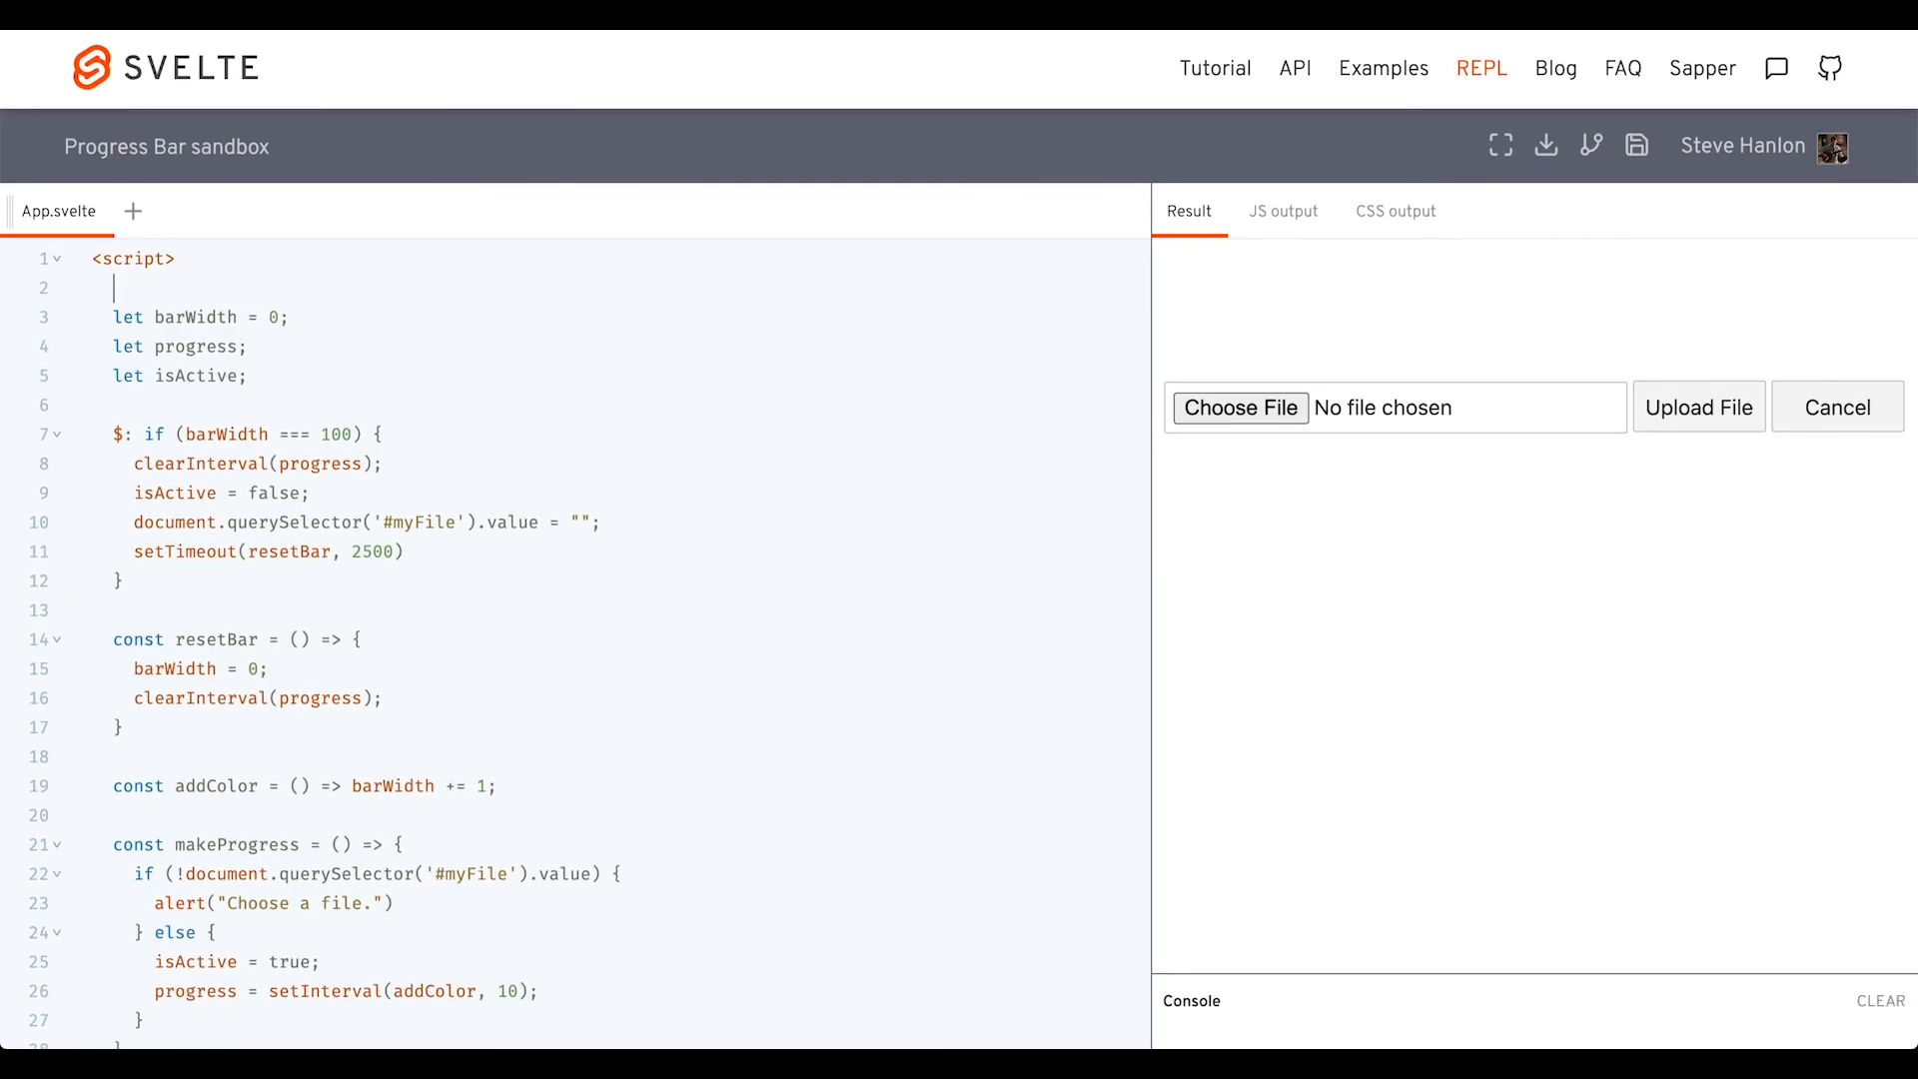
Import fly from 'svelte/transition'
{"action": "type", "text": "import { fly } from 'svelt"}
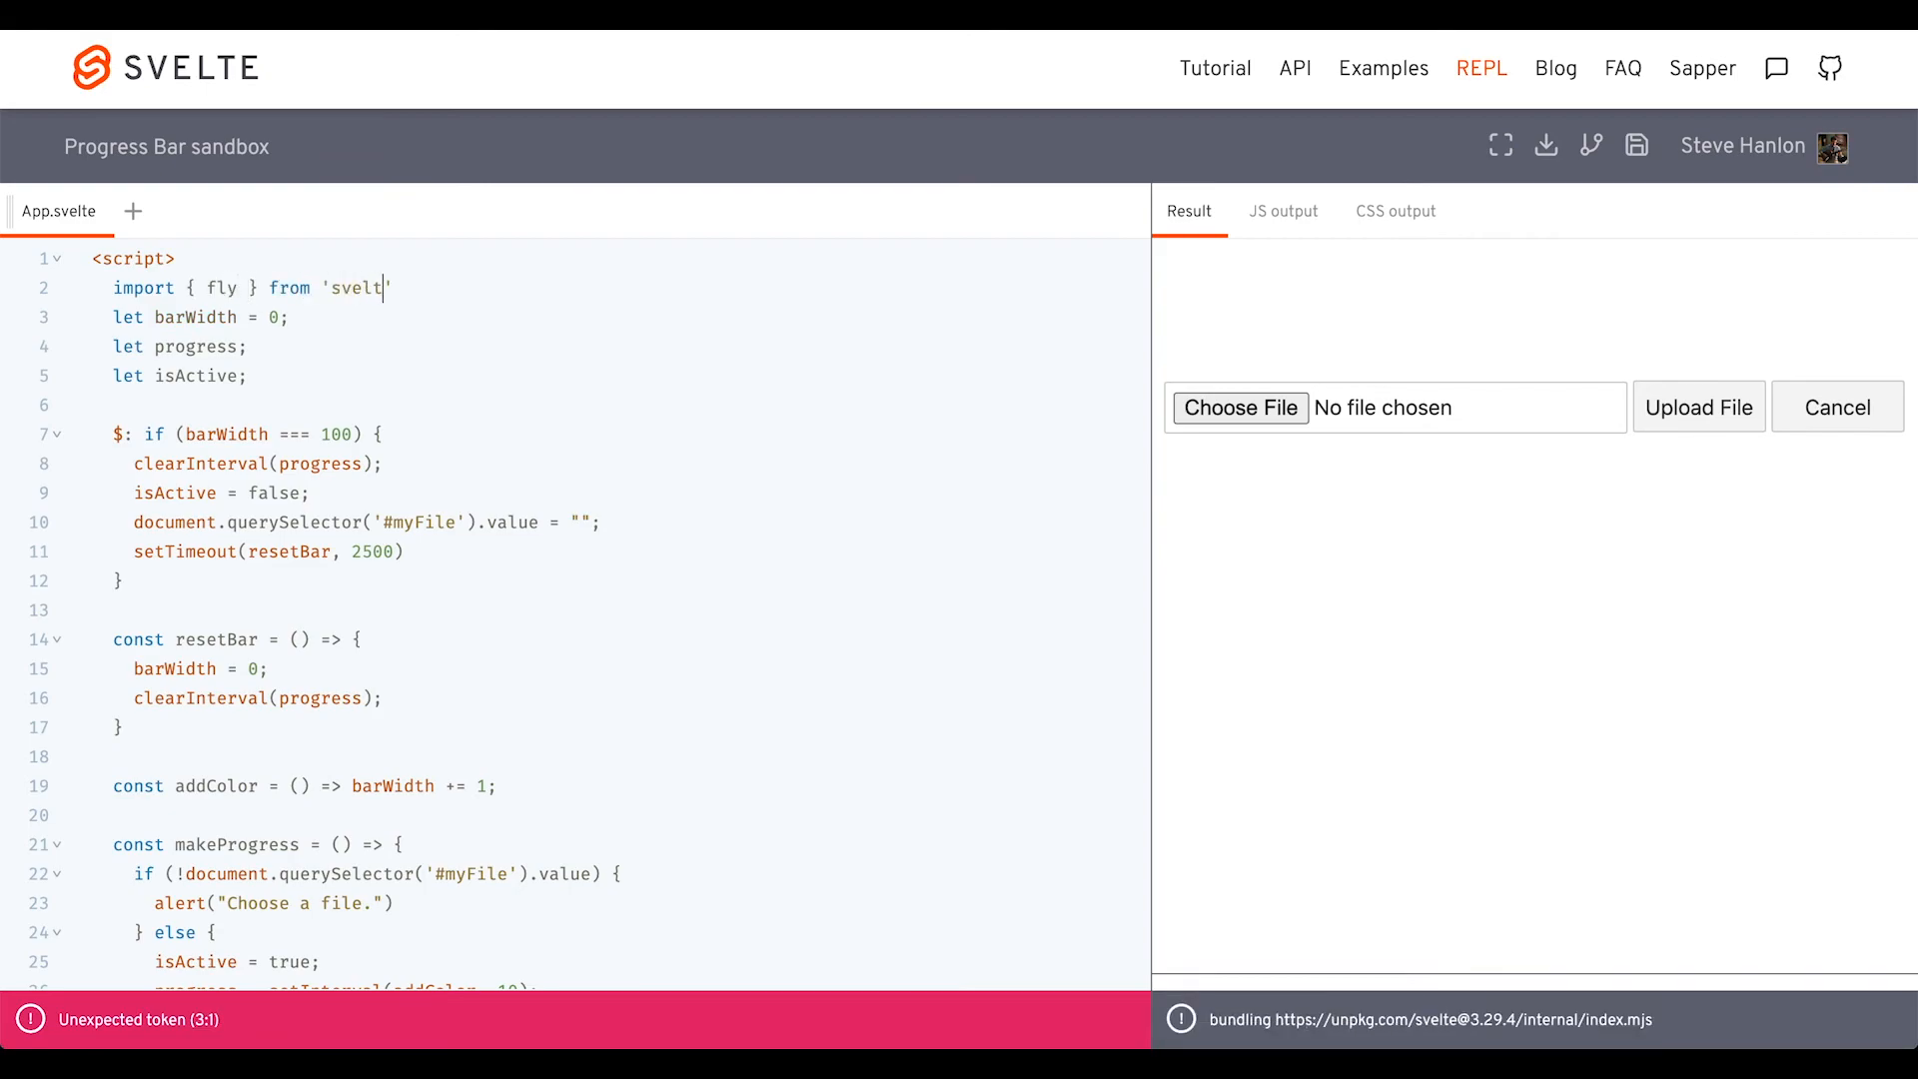
{"action": "type", "text": "/transition';"}
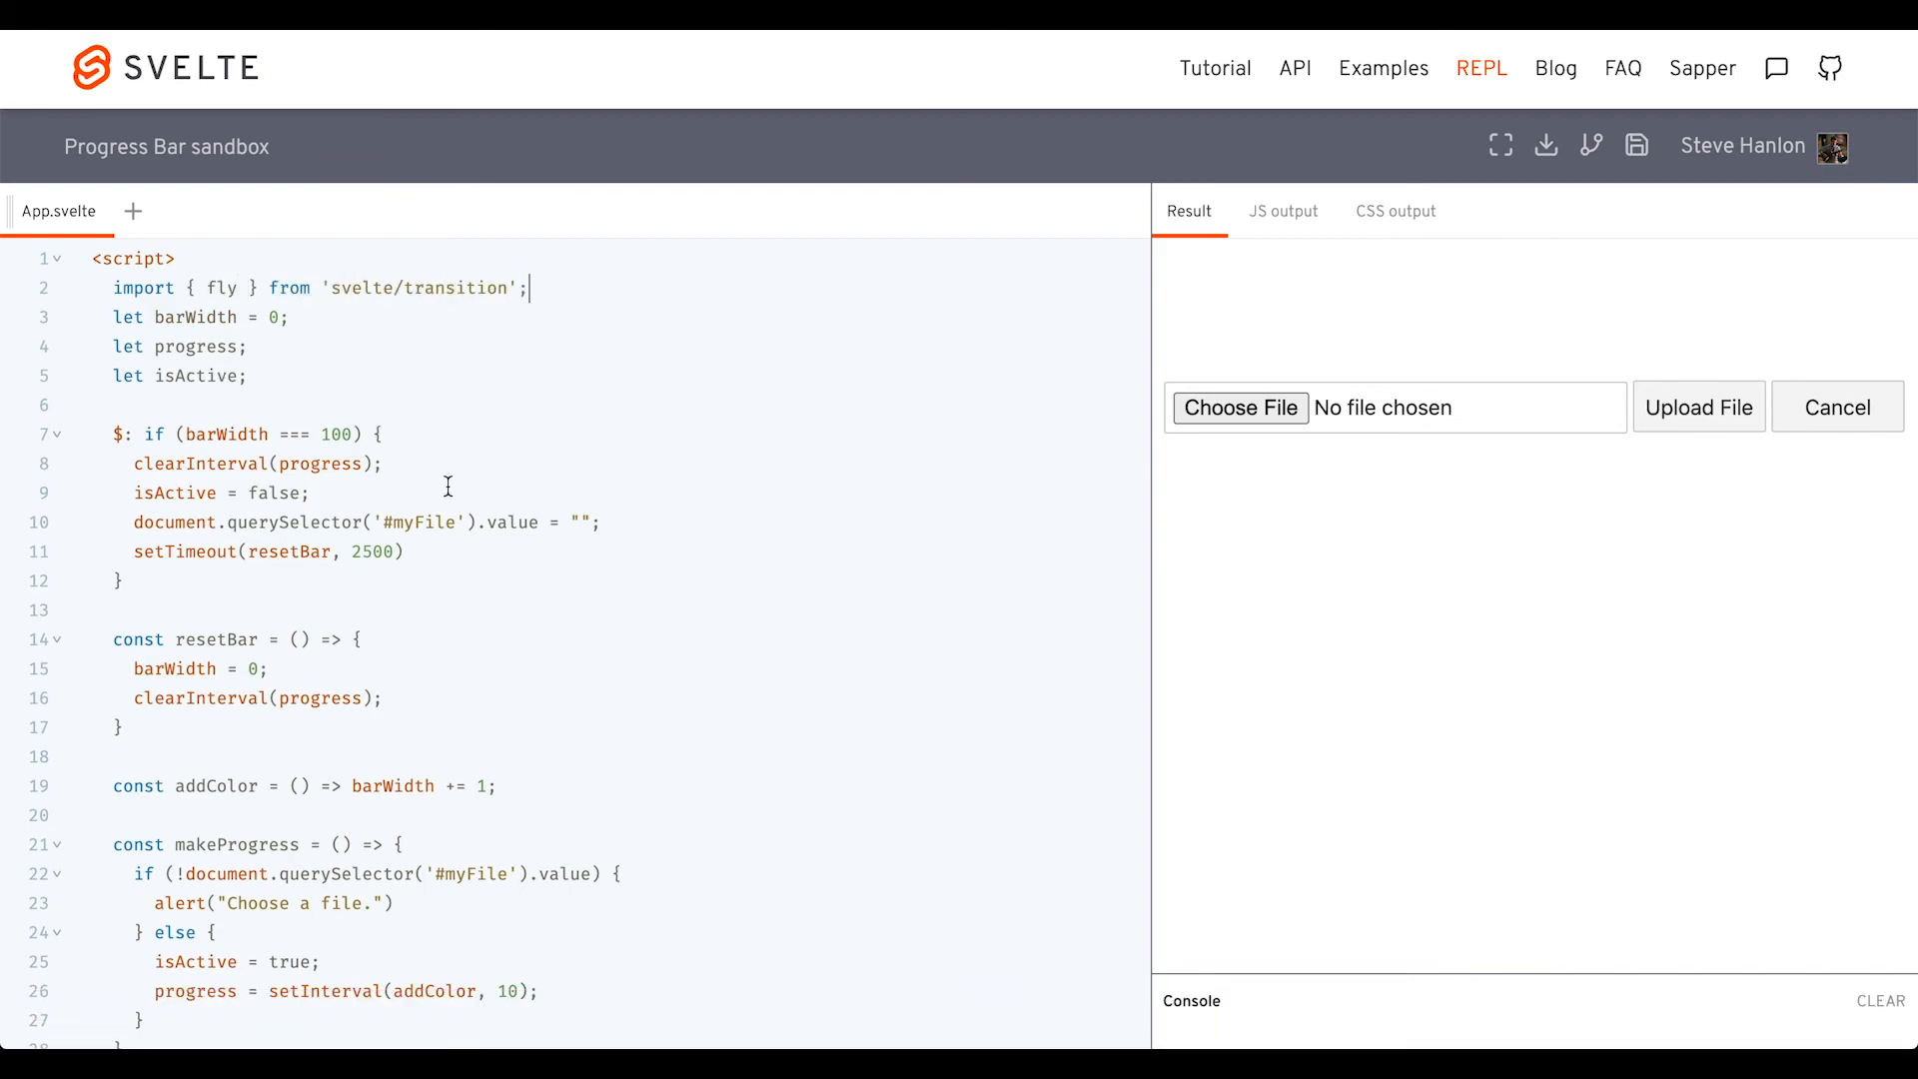
{"action": "scroll", "scroll_direction": "down", "scroll_amount": 3}
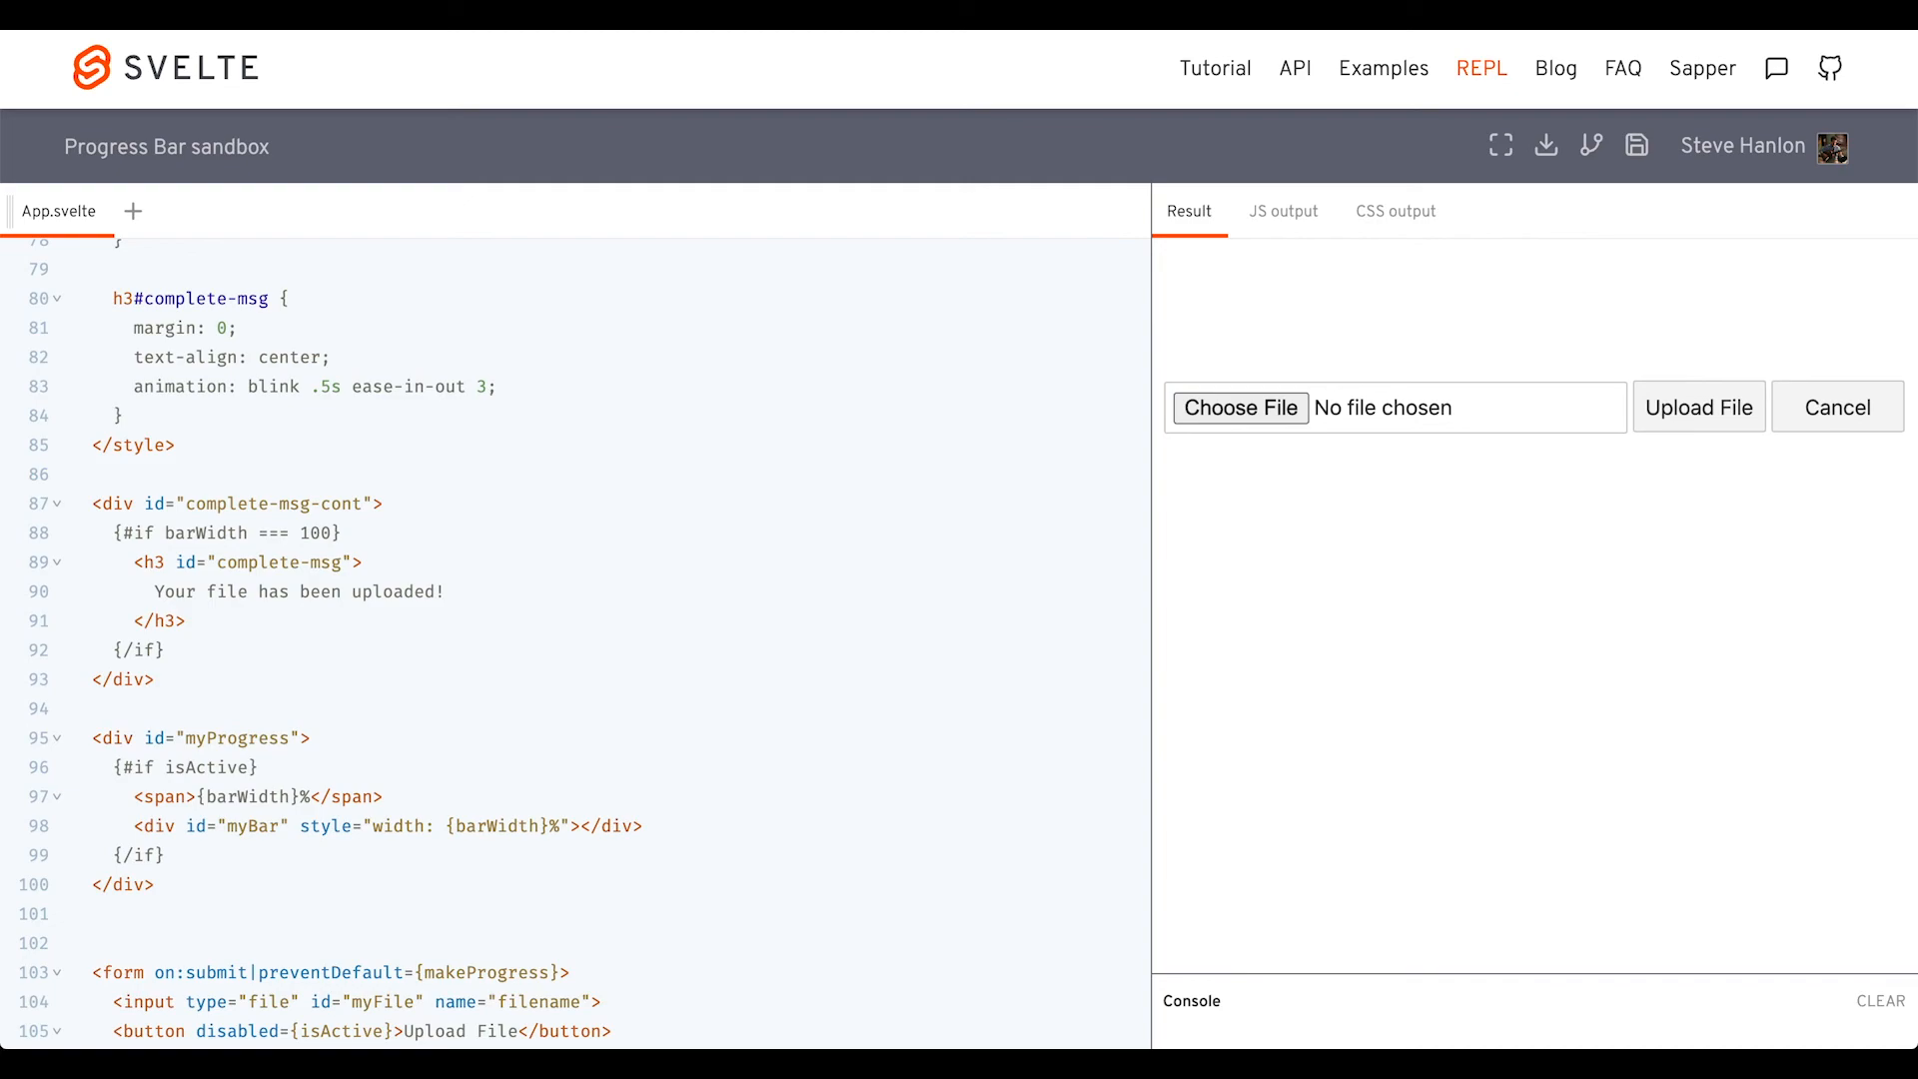
{"action": "scroll", "scroll_direction": "down", "scroll_amount": 3}
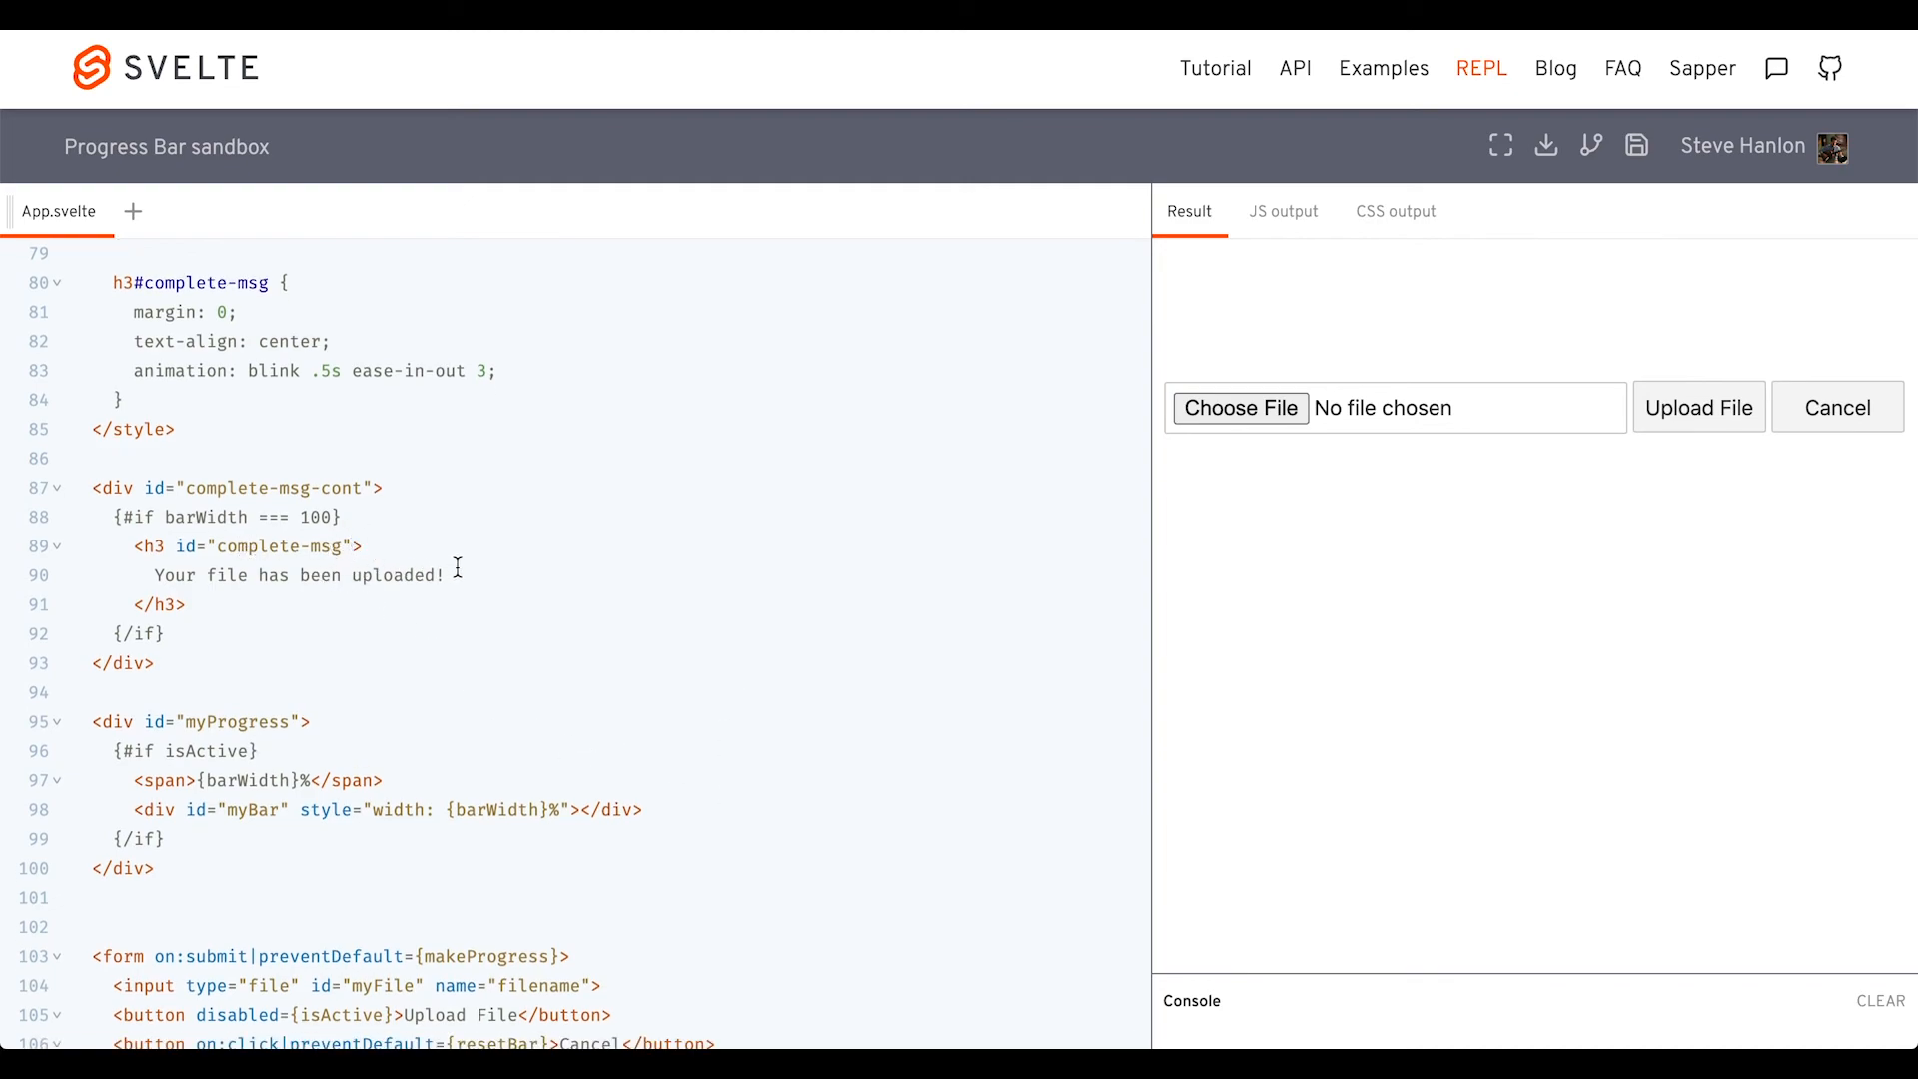
Add transition:fly={{ x: -300 }} to h3#complete-msg and pick APIs.rtf to test
{"action": "type", "text": "tr"}
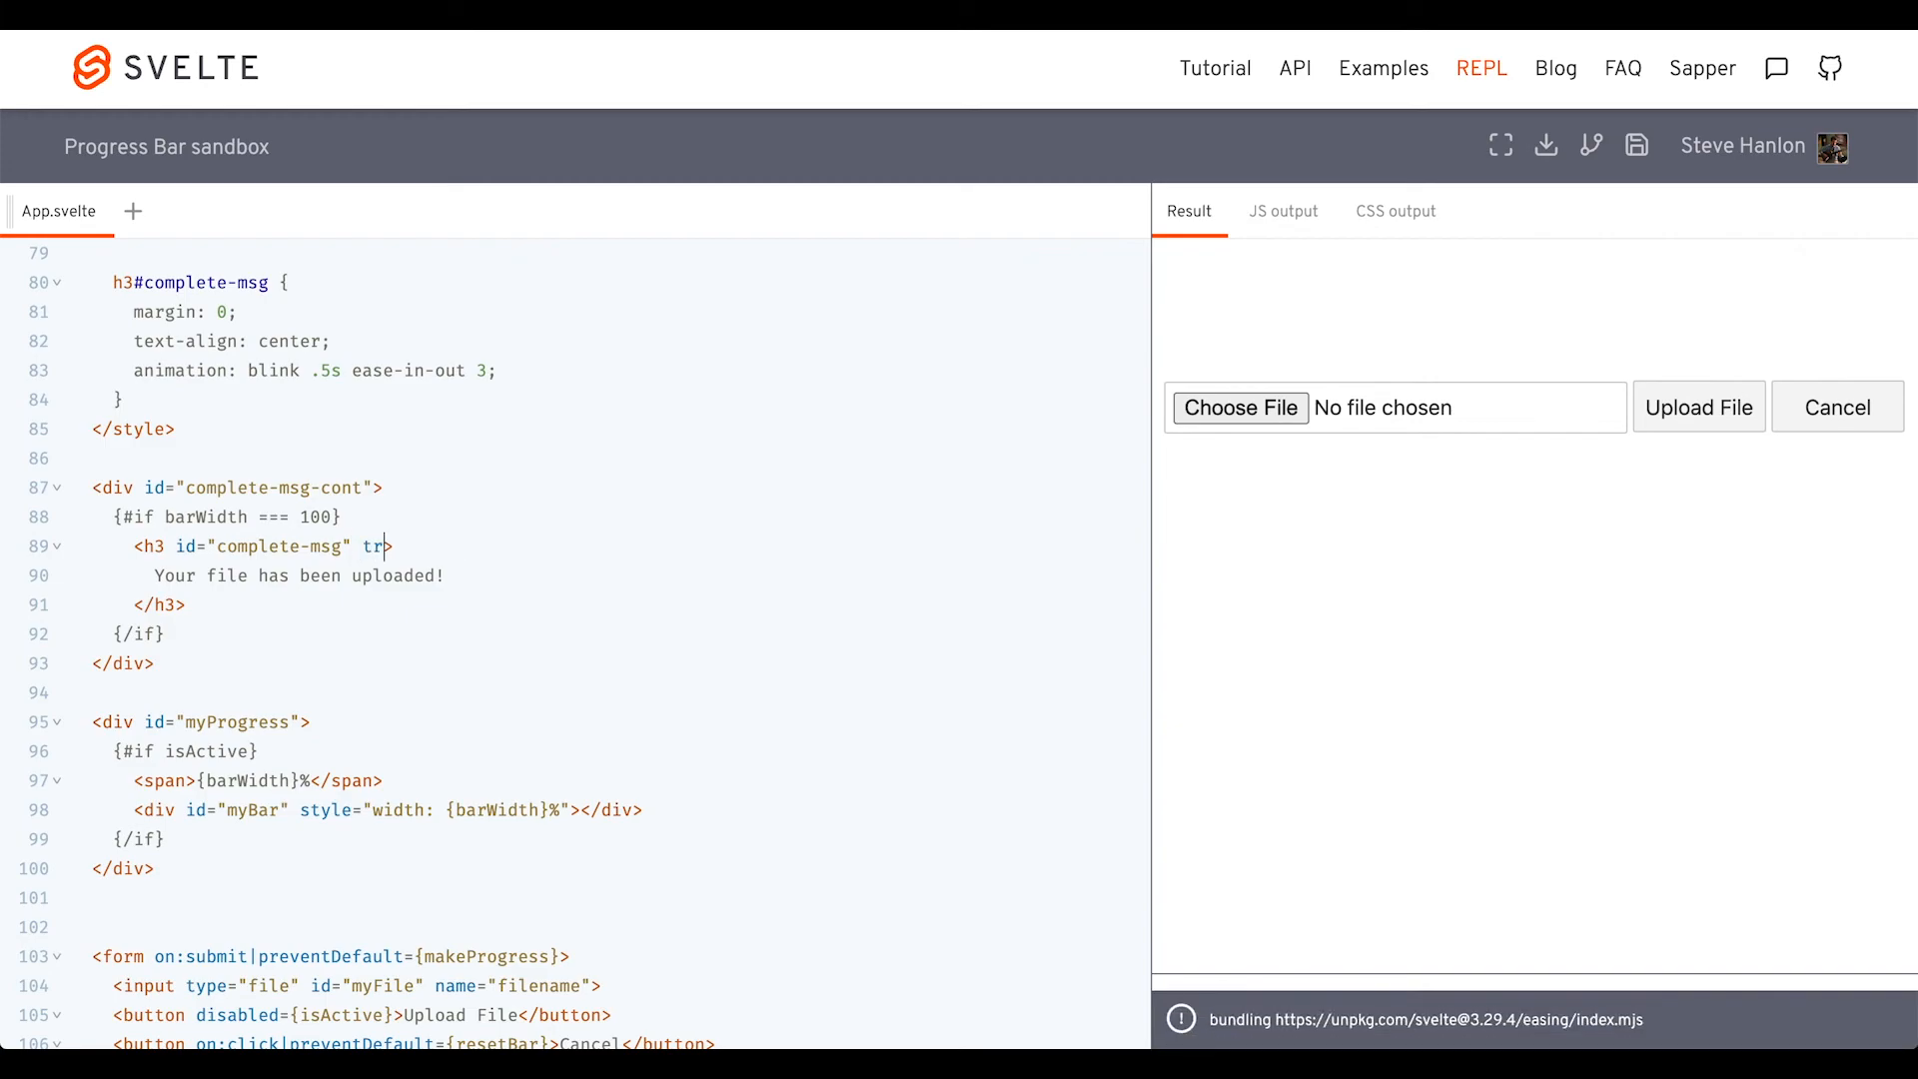
{"action": "type", "text": "ansitioin:fly={{"}
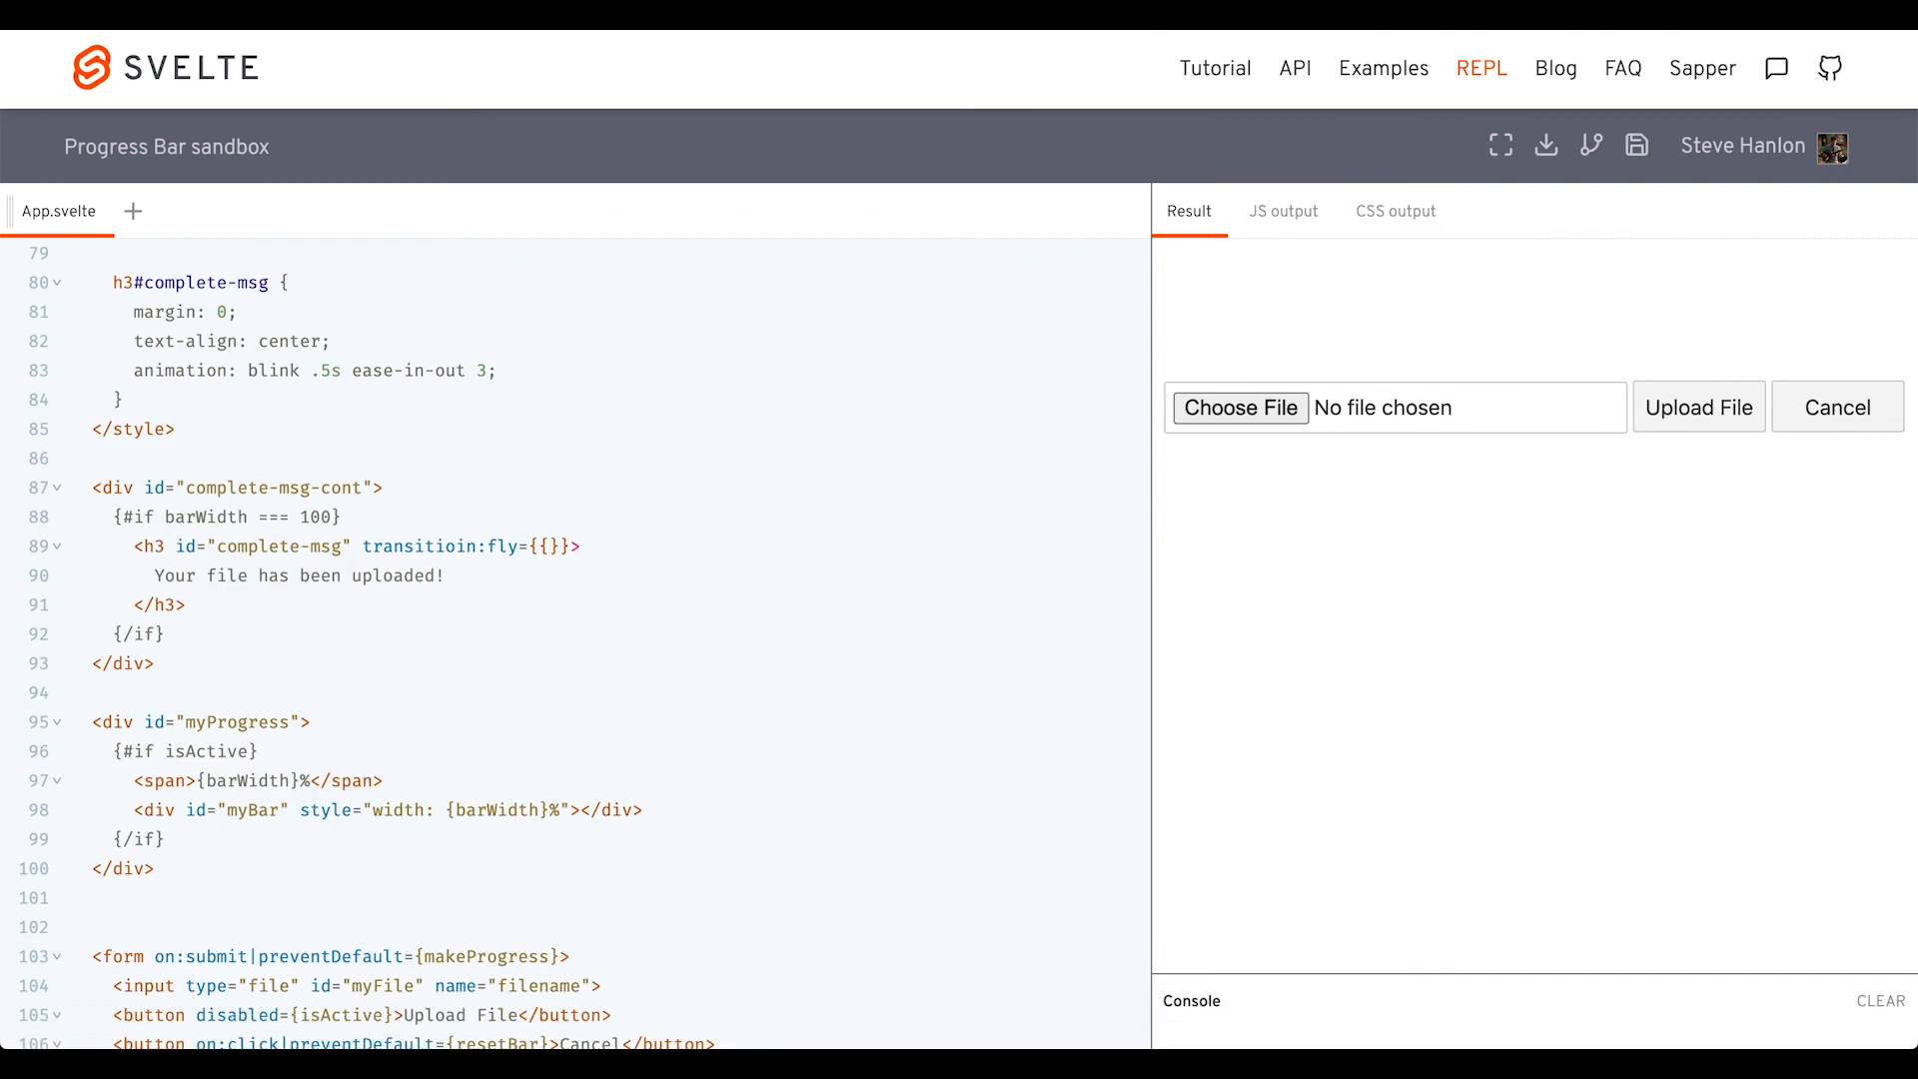
{"action": "type", "text": "x: -300"}
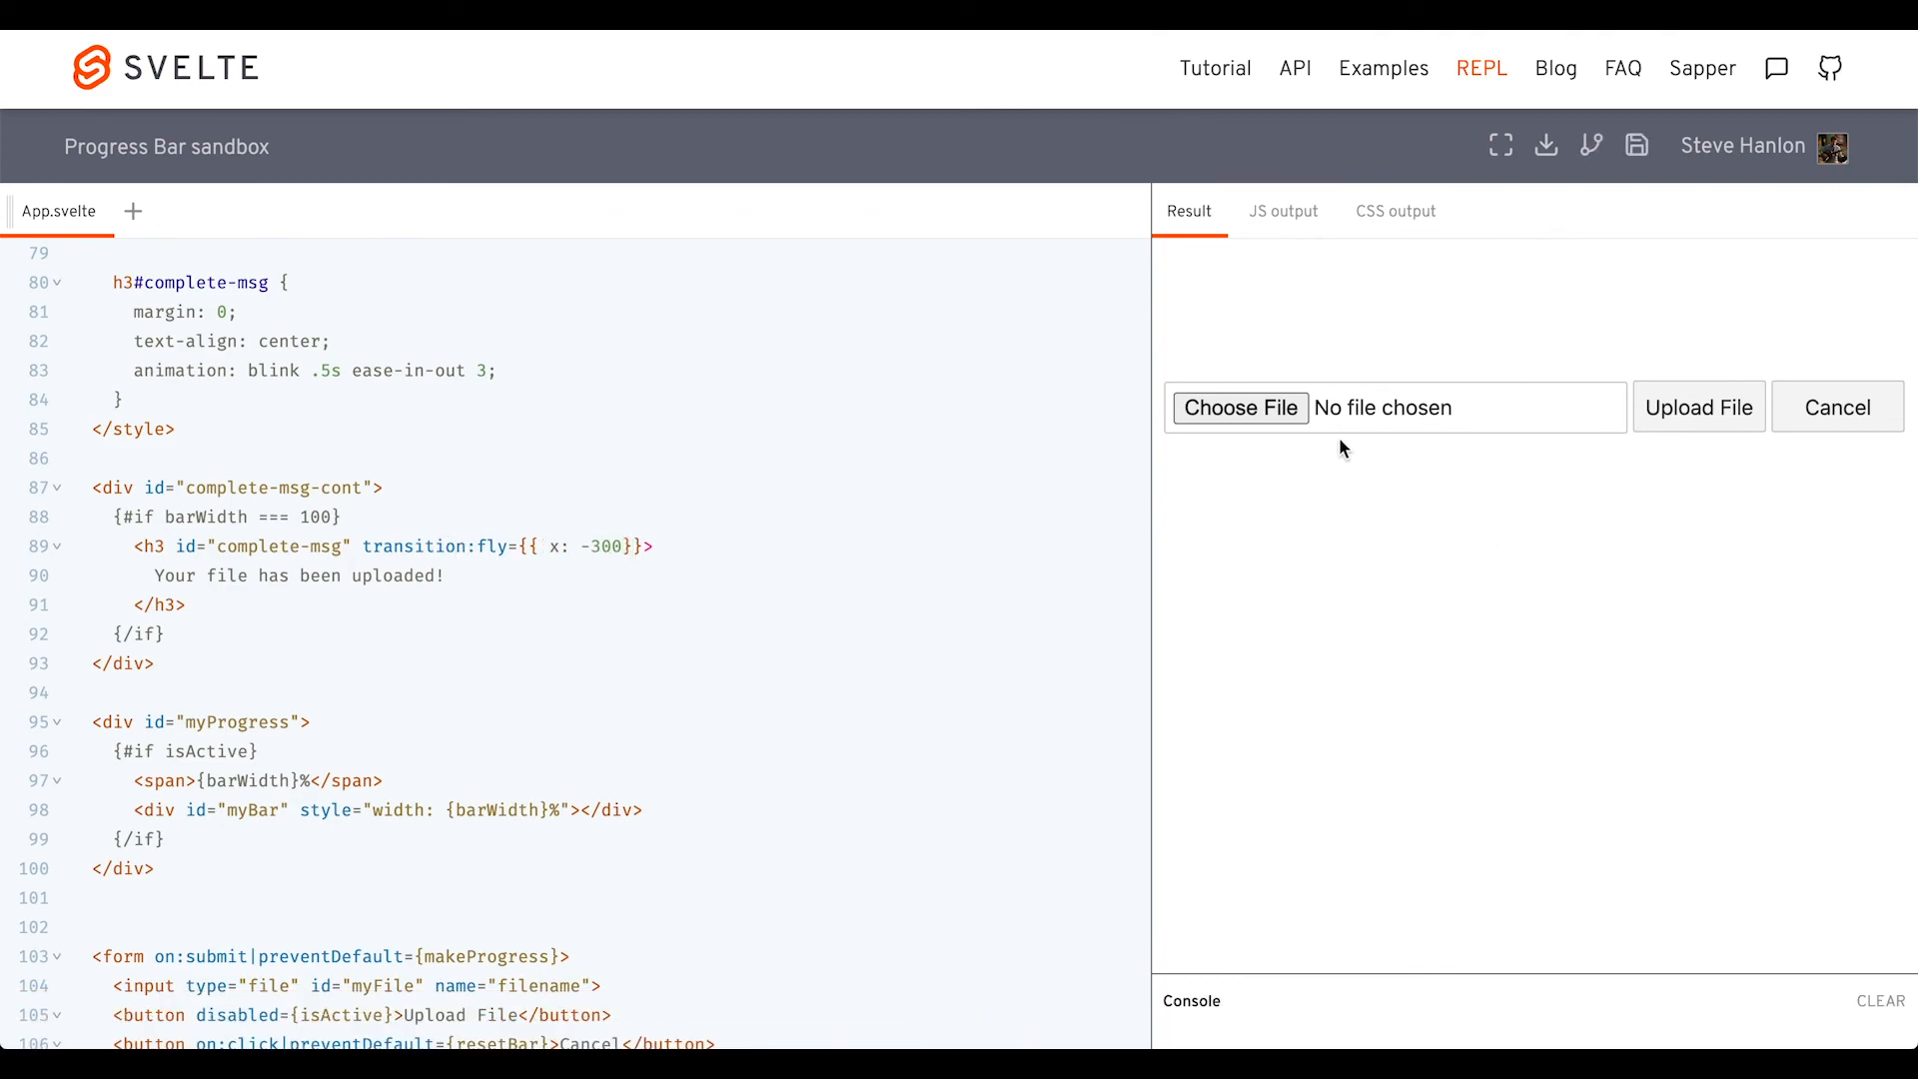
{"action": "mouse_move", "coordinate": [1249, 408]}
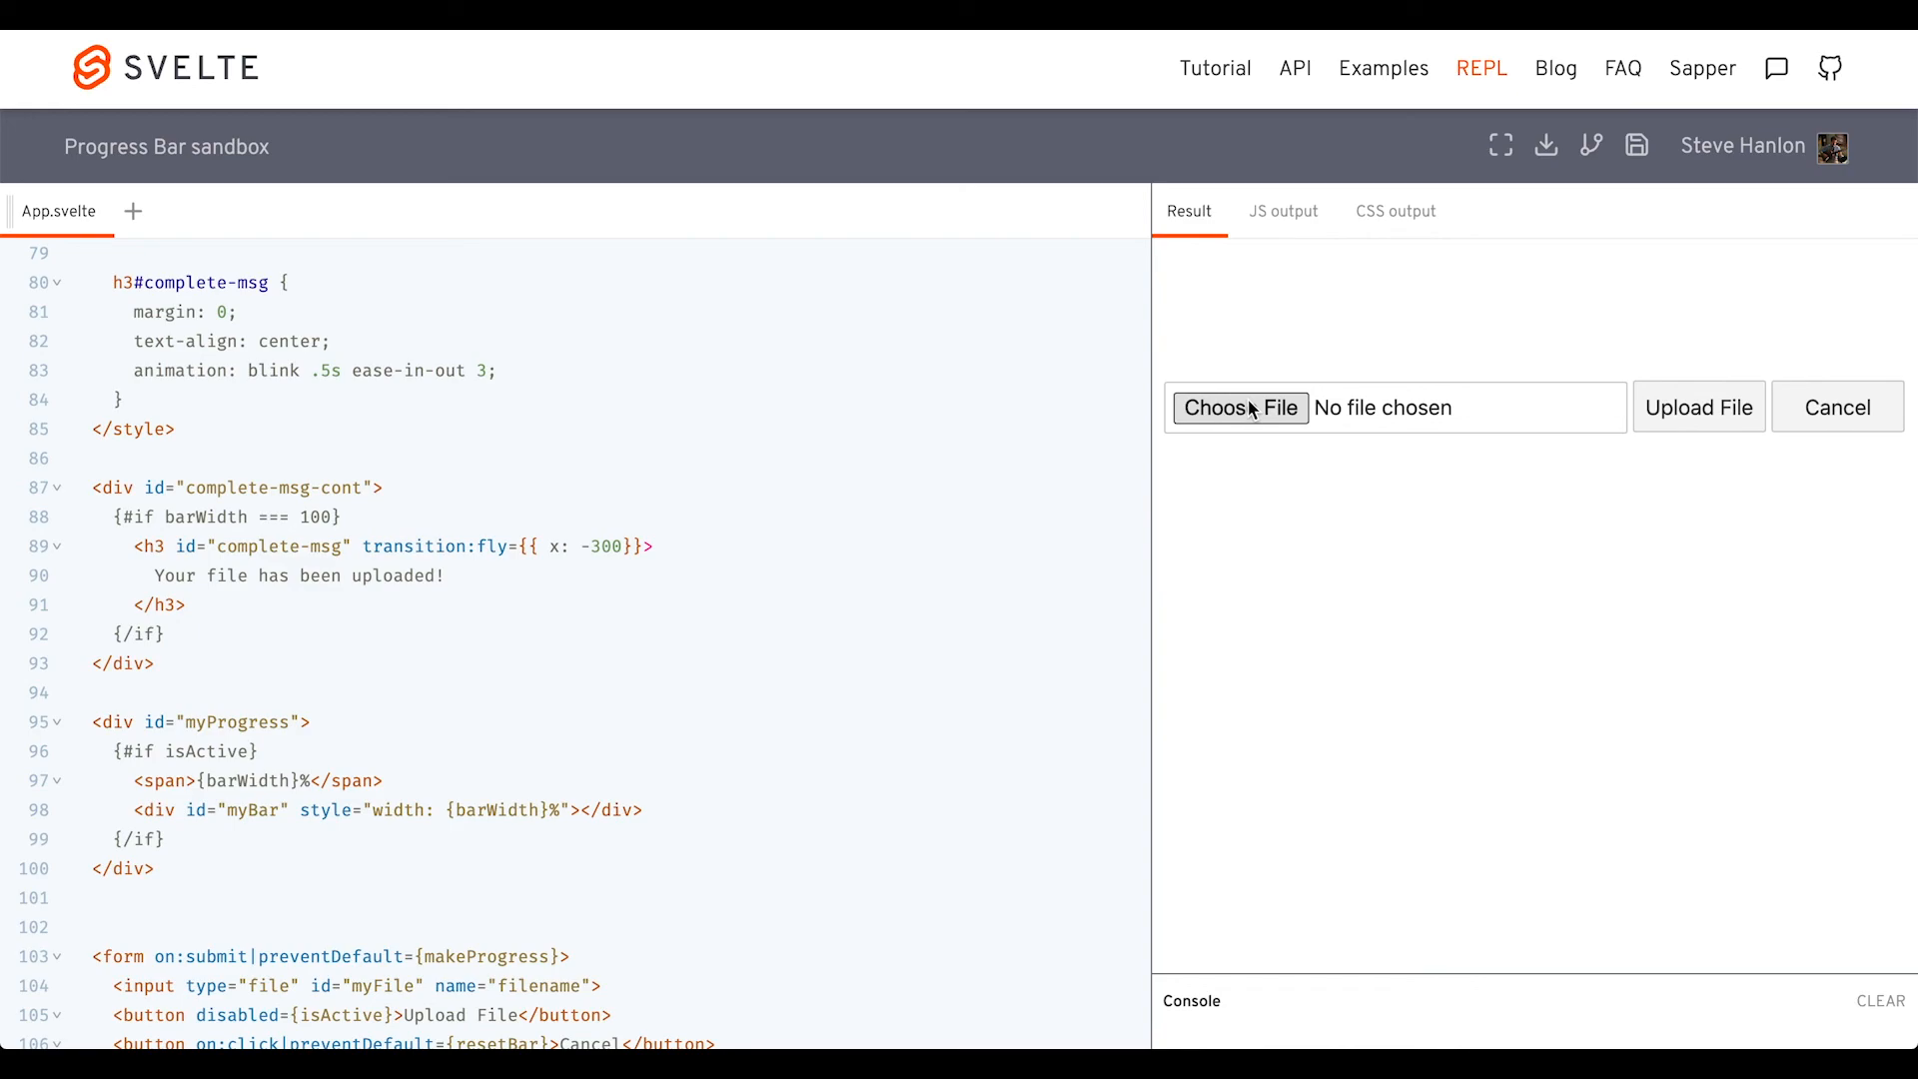
{"action": "left_click", "coordinate": [1241, 407]}
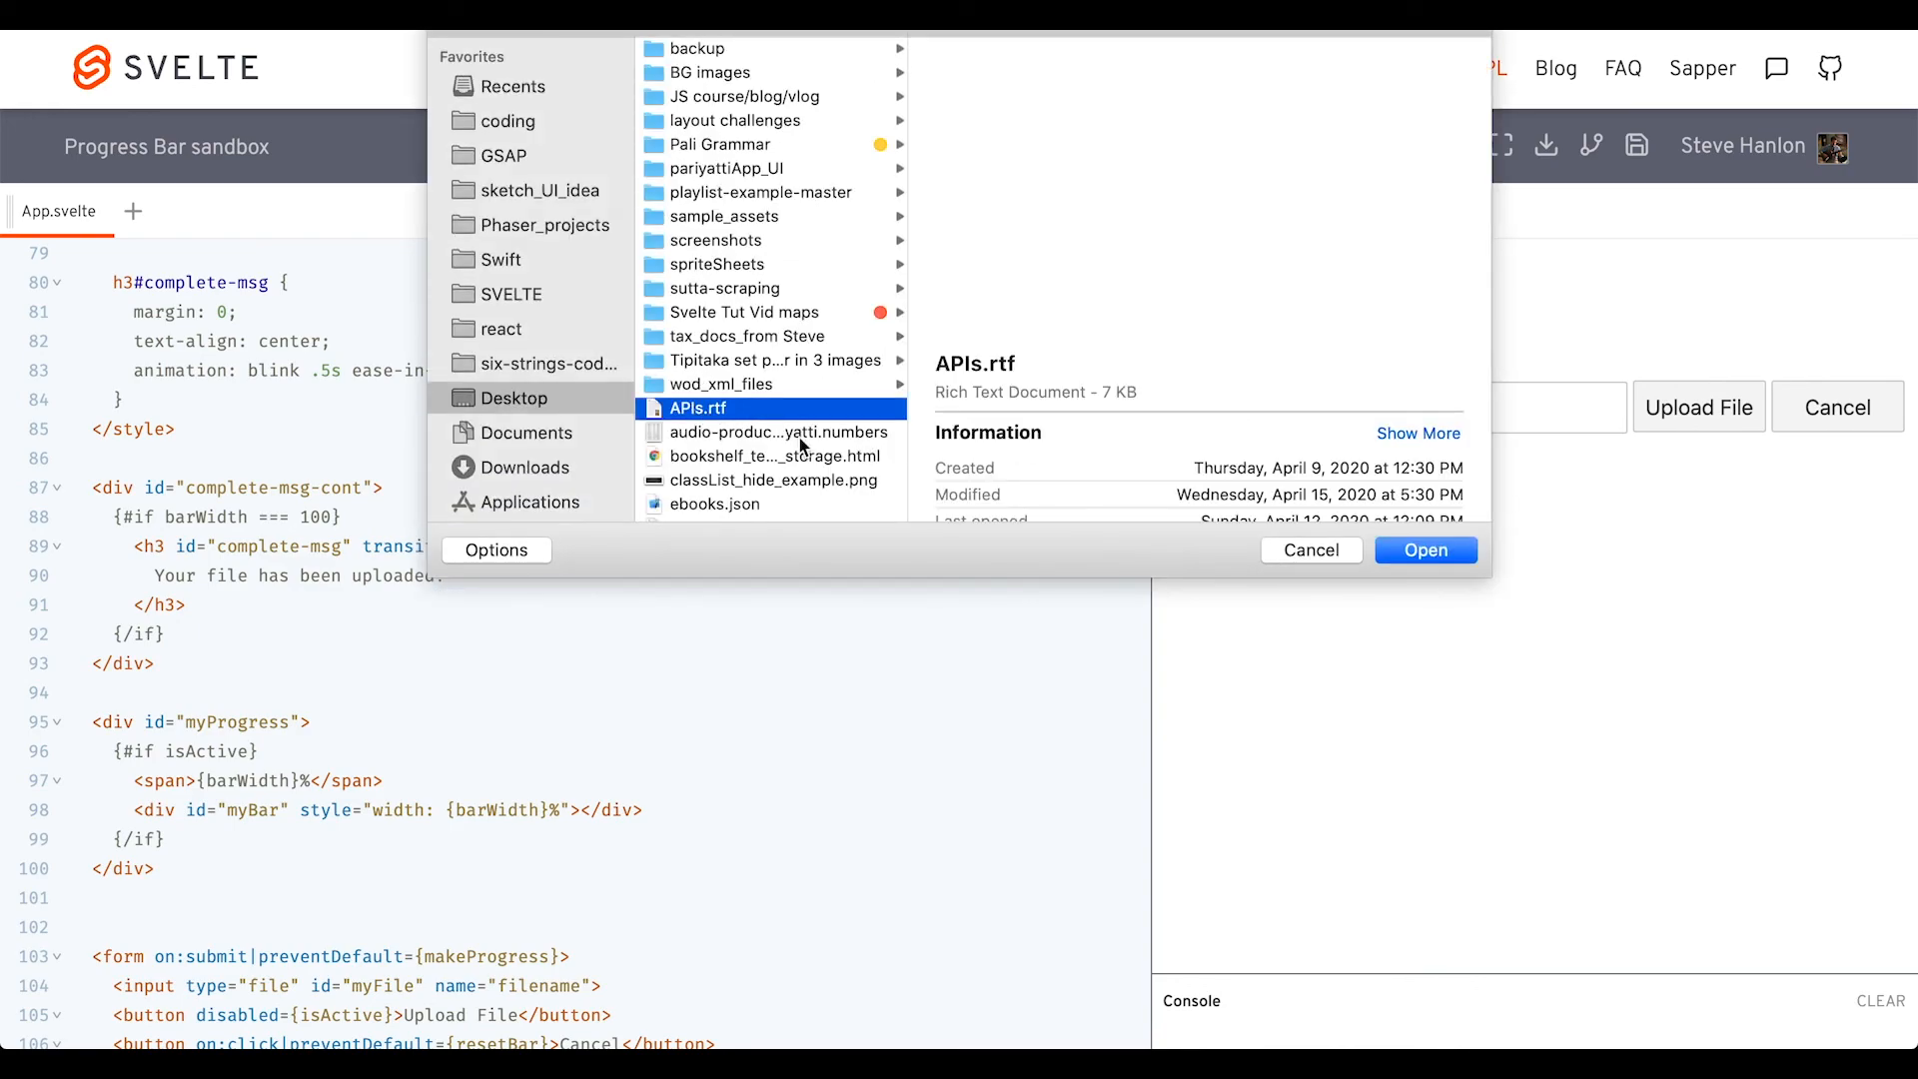
{"action": "left_click", "coordinate": [1425, 549]}
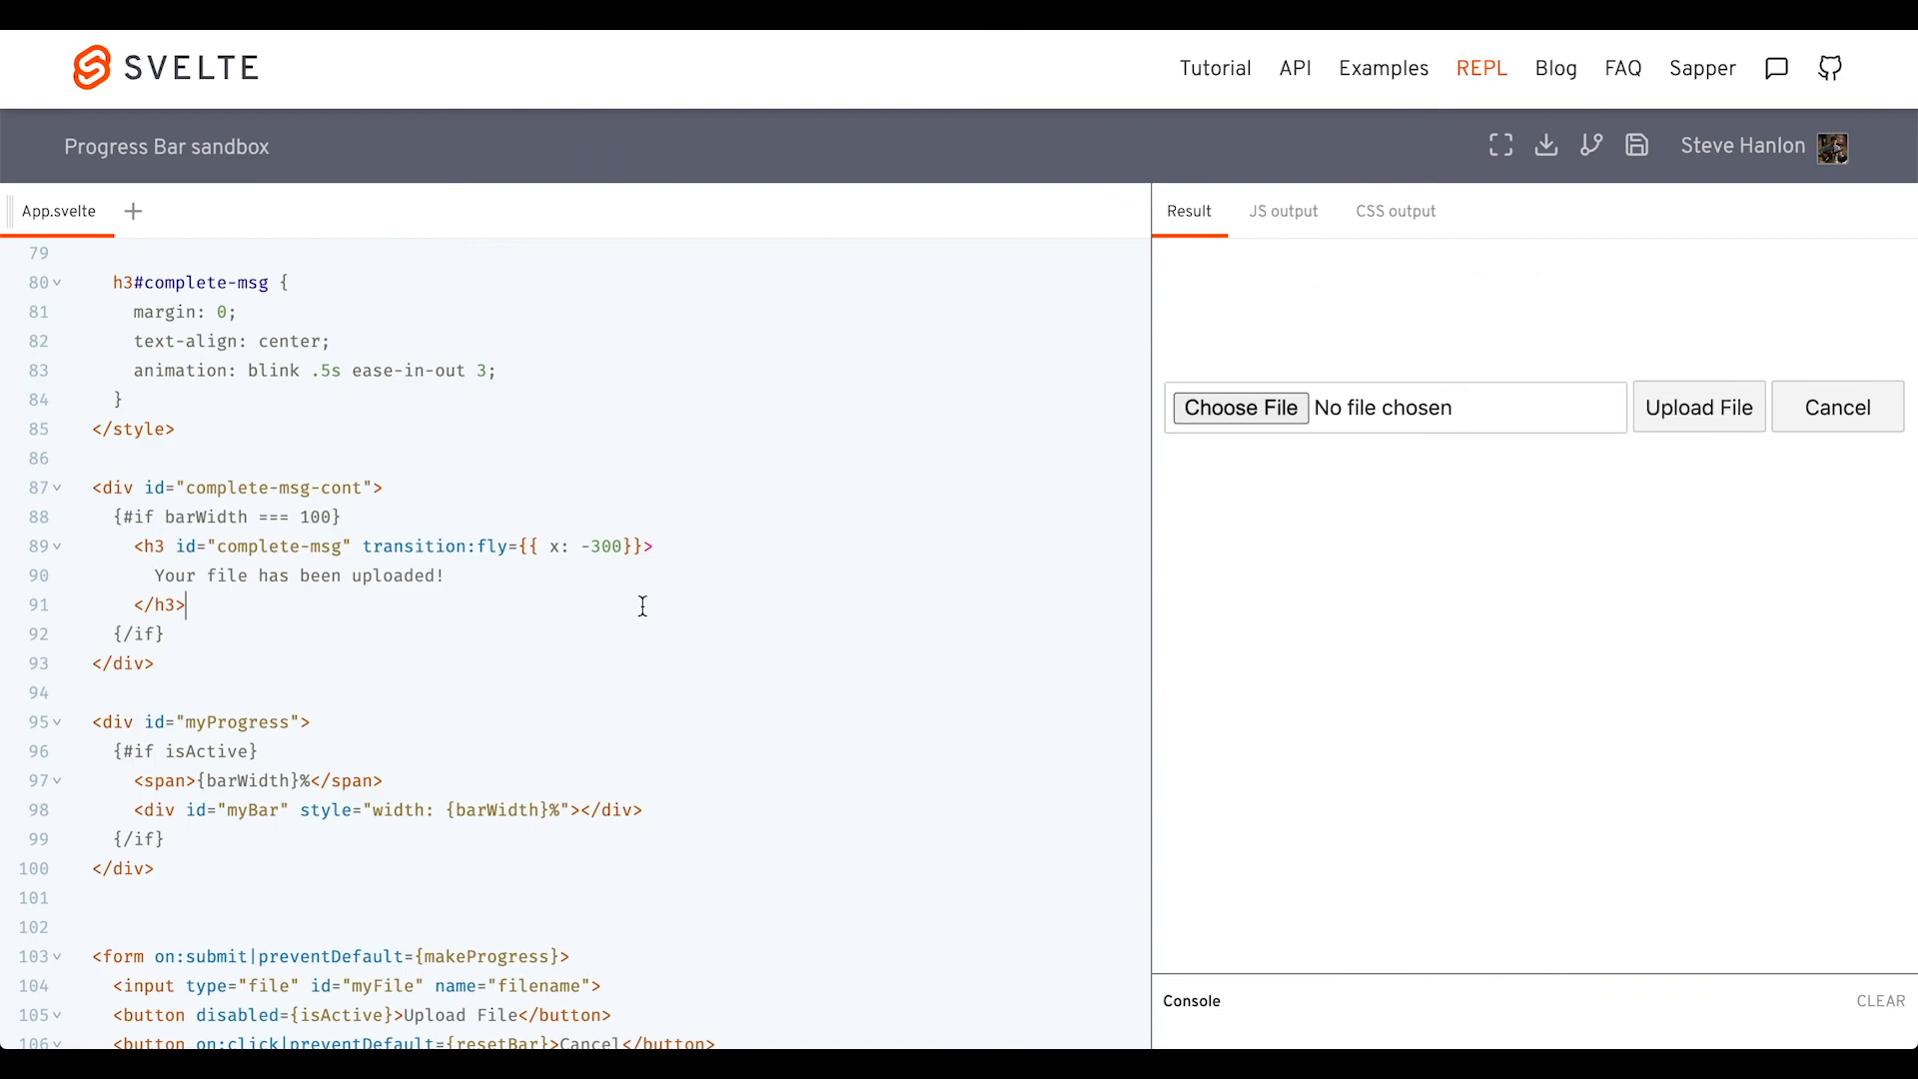
Give the h3 in:fly={{ x: -300 }} and out:fly={{ x: 300 }}, then upload APIs.rtf to test
{"action": "double_click", "coordinate": [415, 547]}
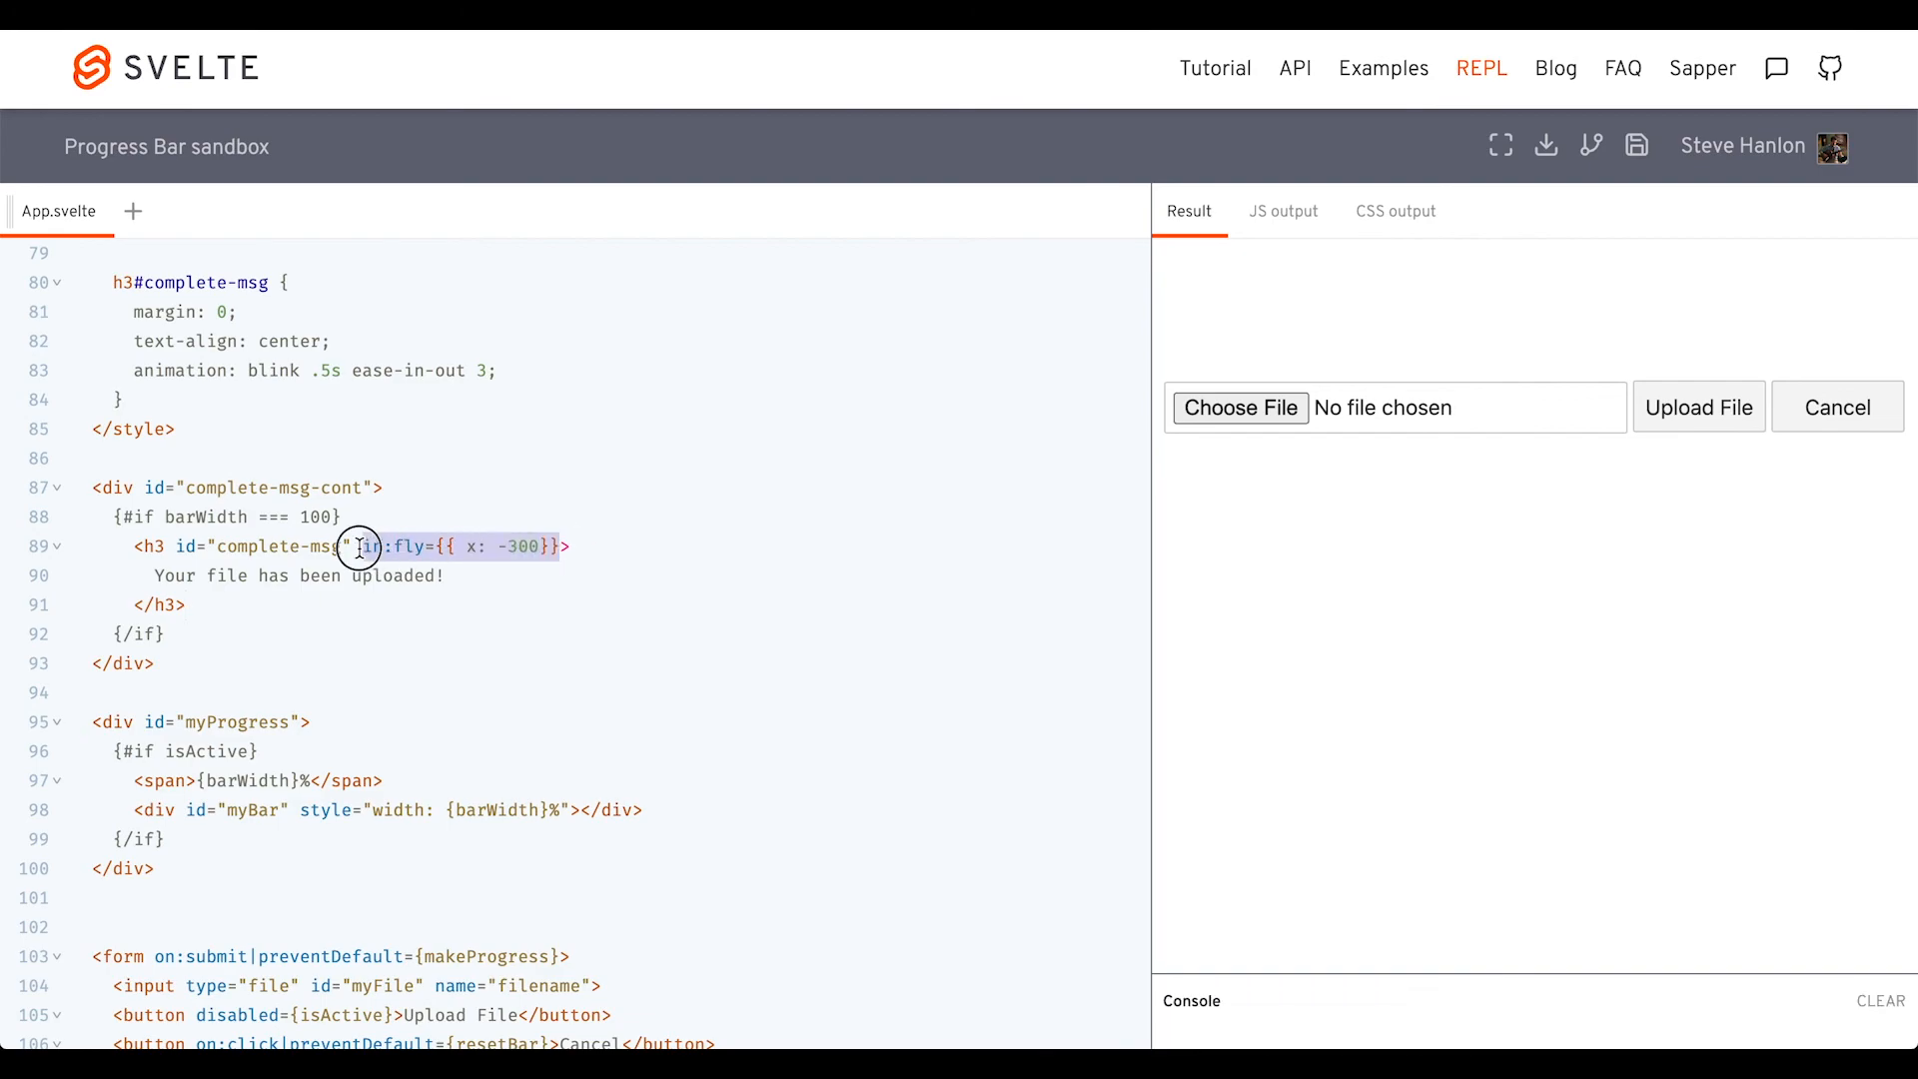
{"action": "type", "text": "i:fly={{ x: -300}}"}
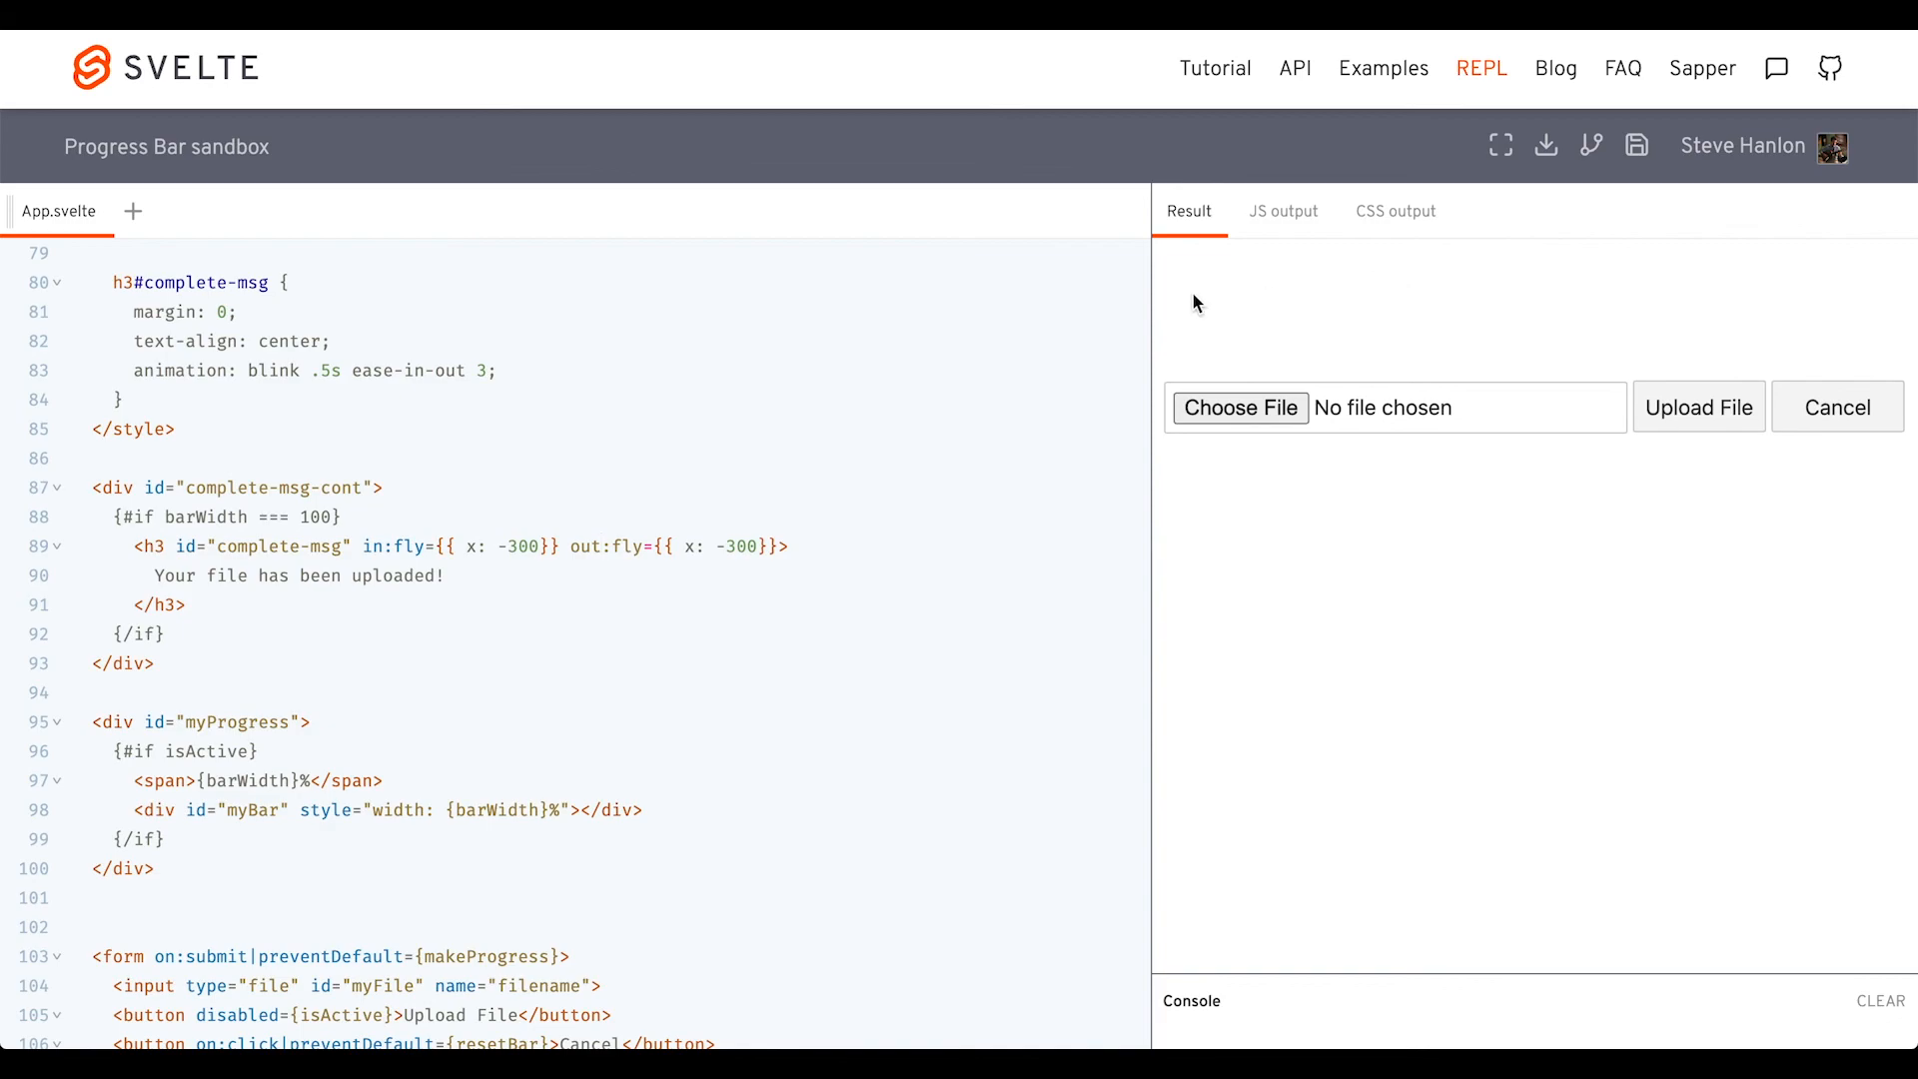
{"action": "mouse_move", "coordinate": [1453, 380]}
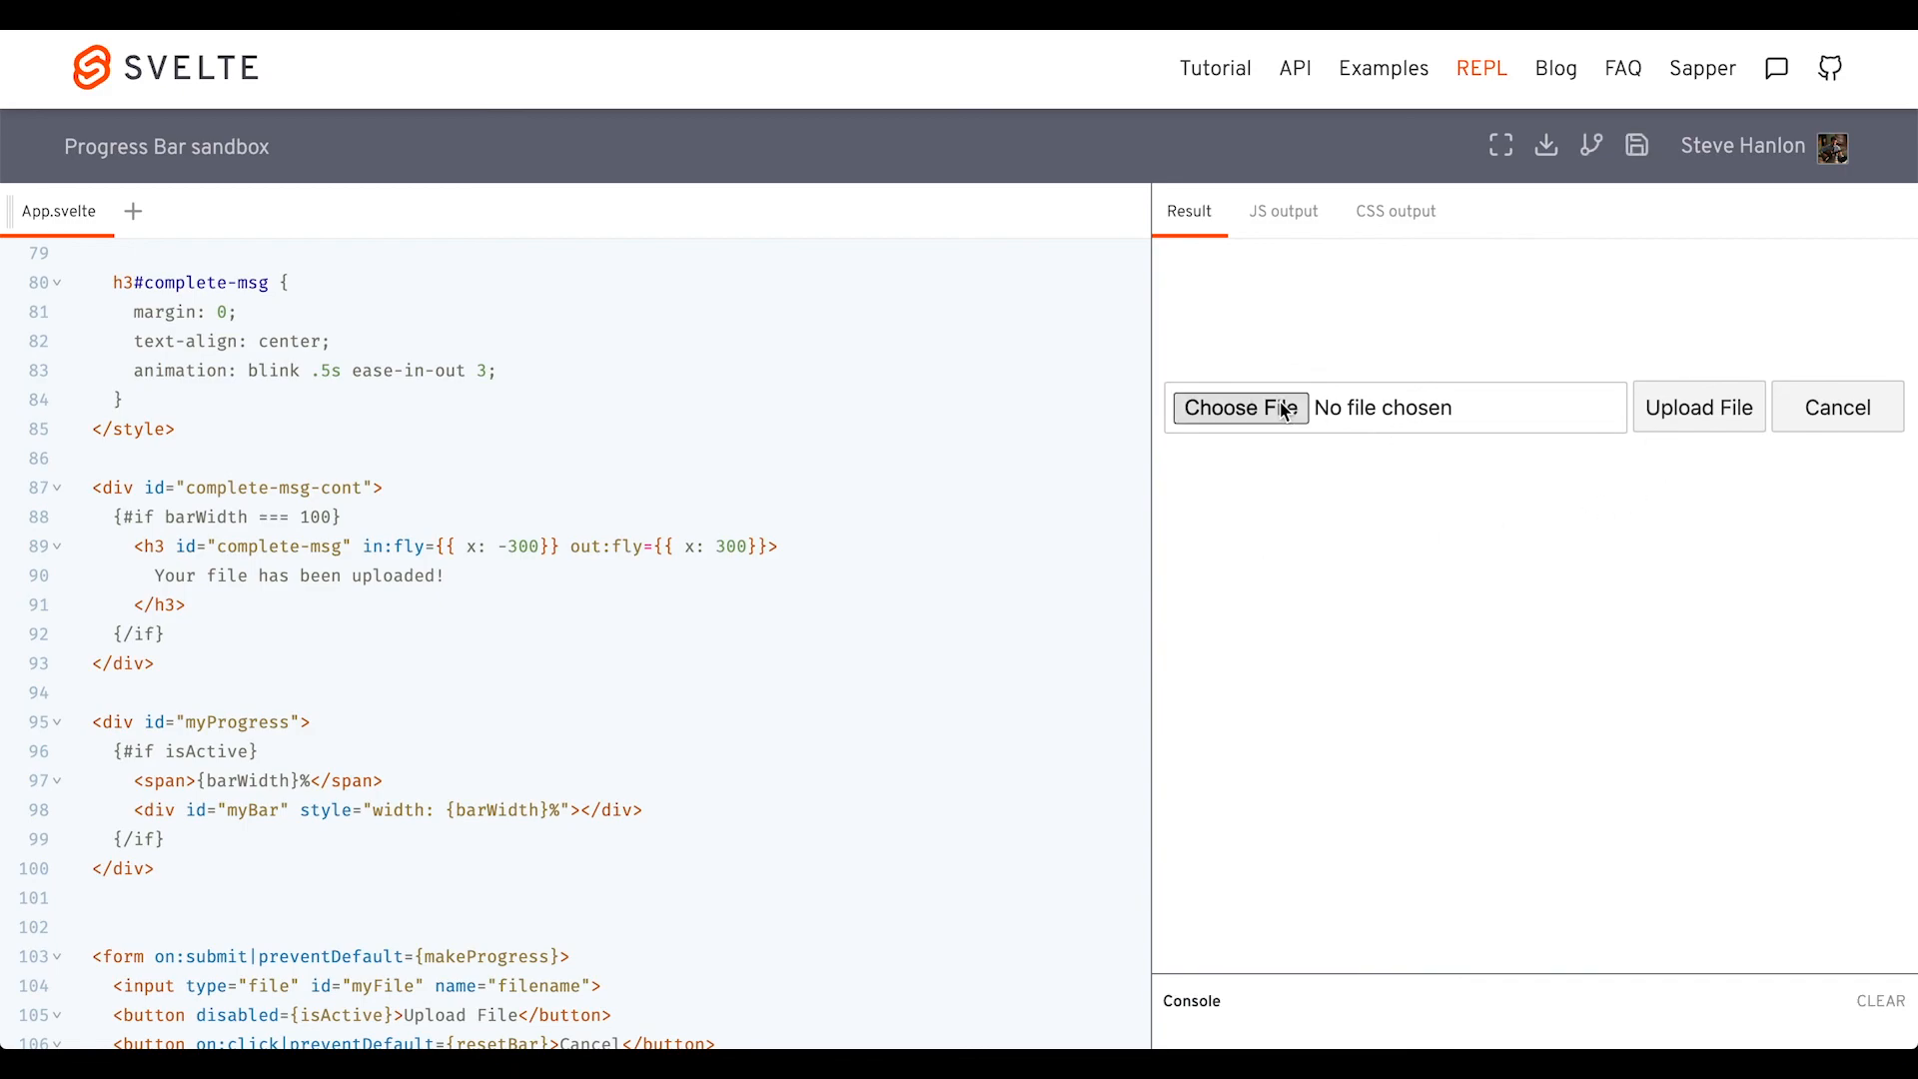
{"action": "left_click", "coordinate": [1238, 407]}
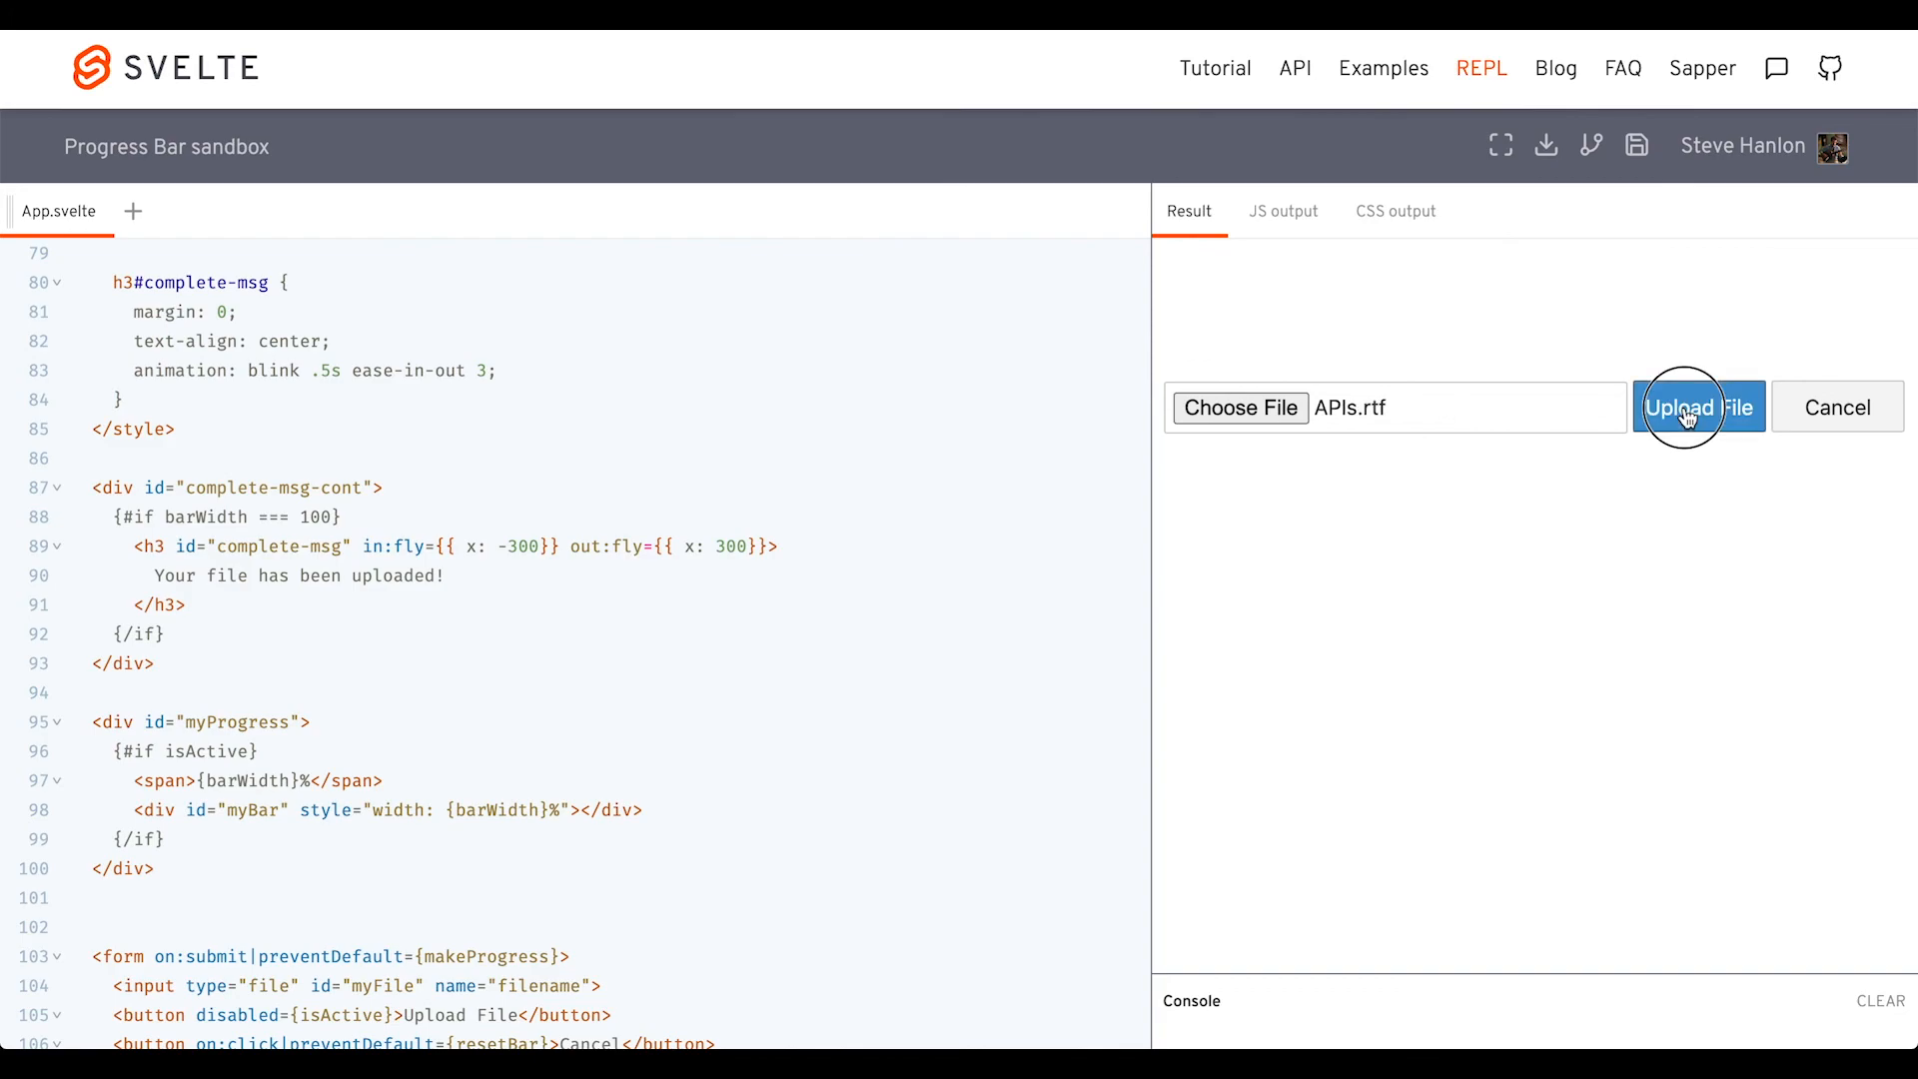
{"action": "left_click", "coordinate": [1699, 406]}
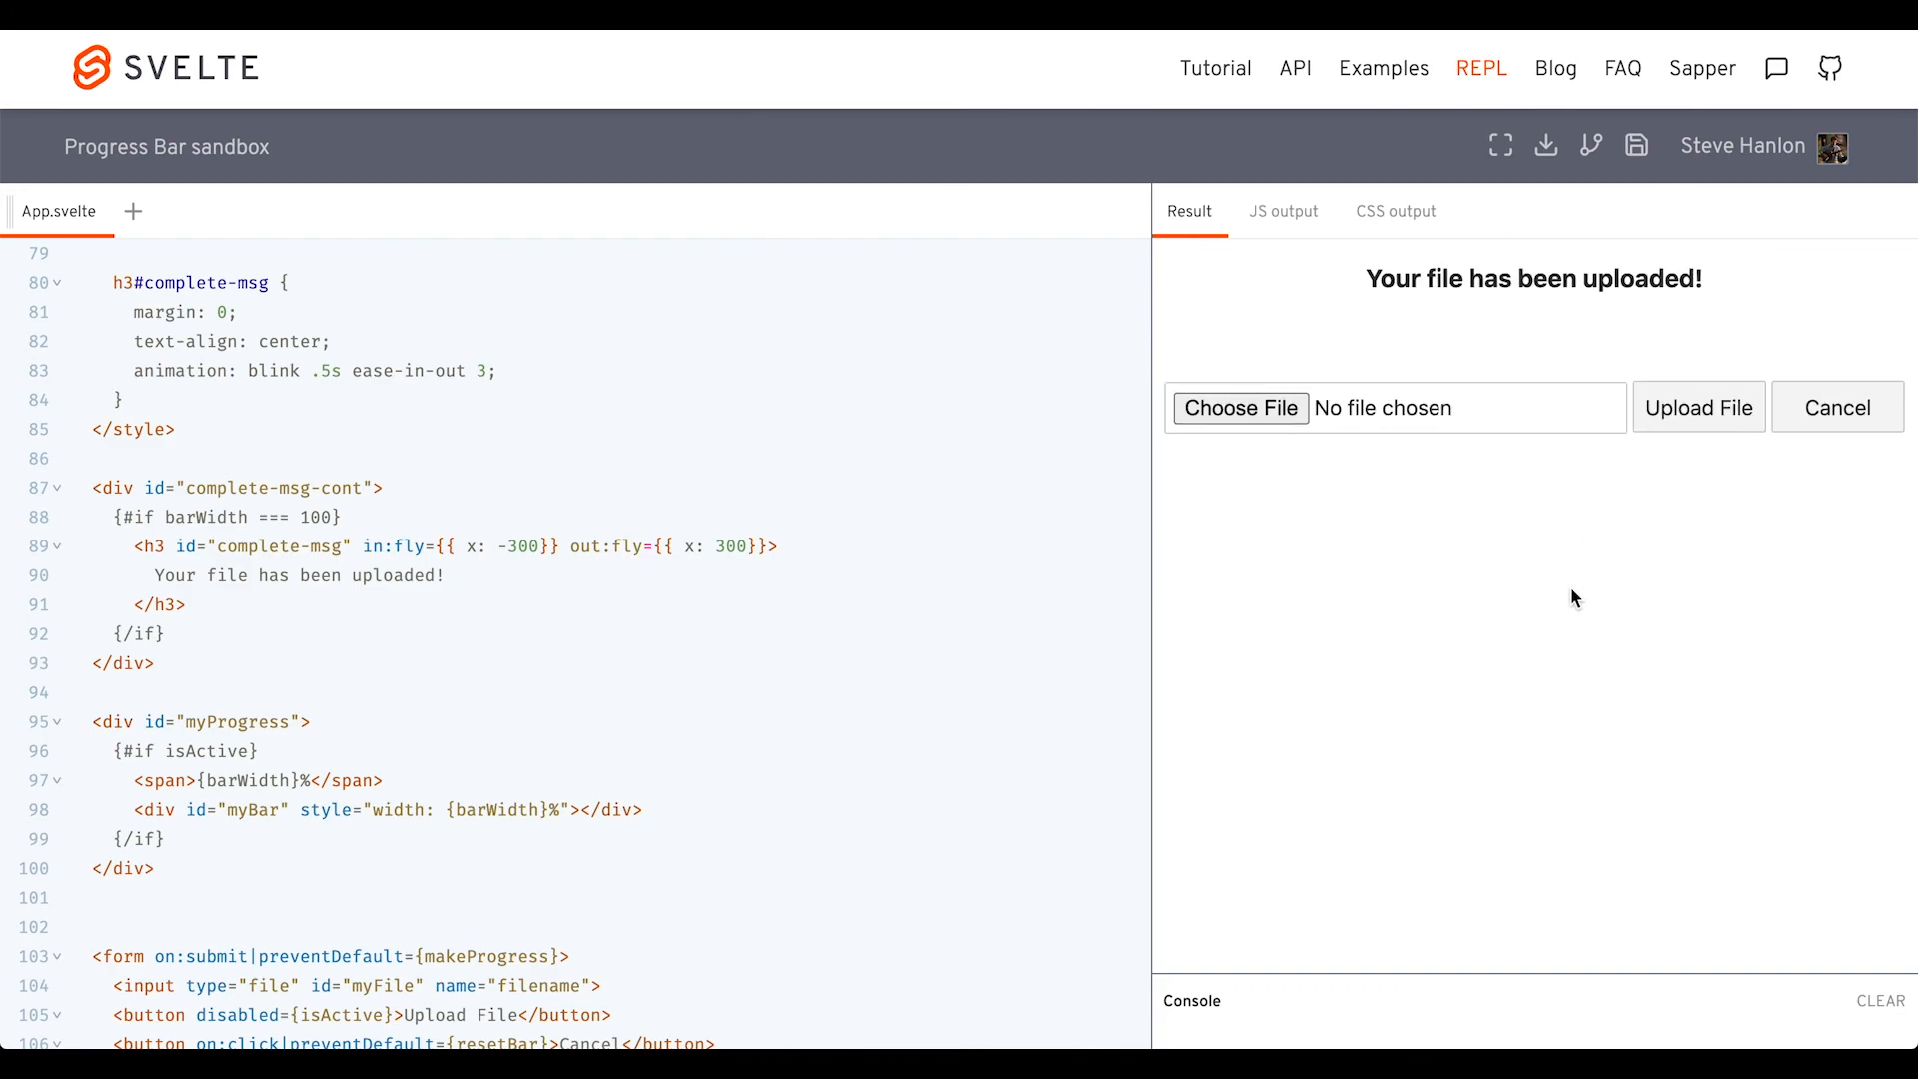